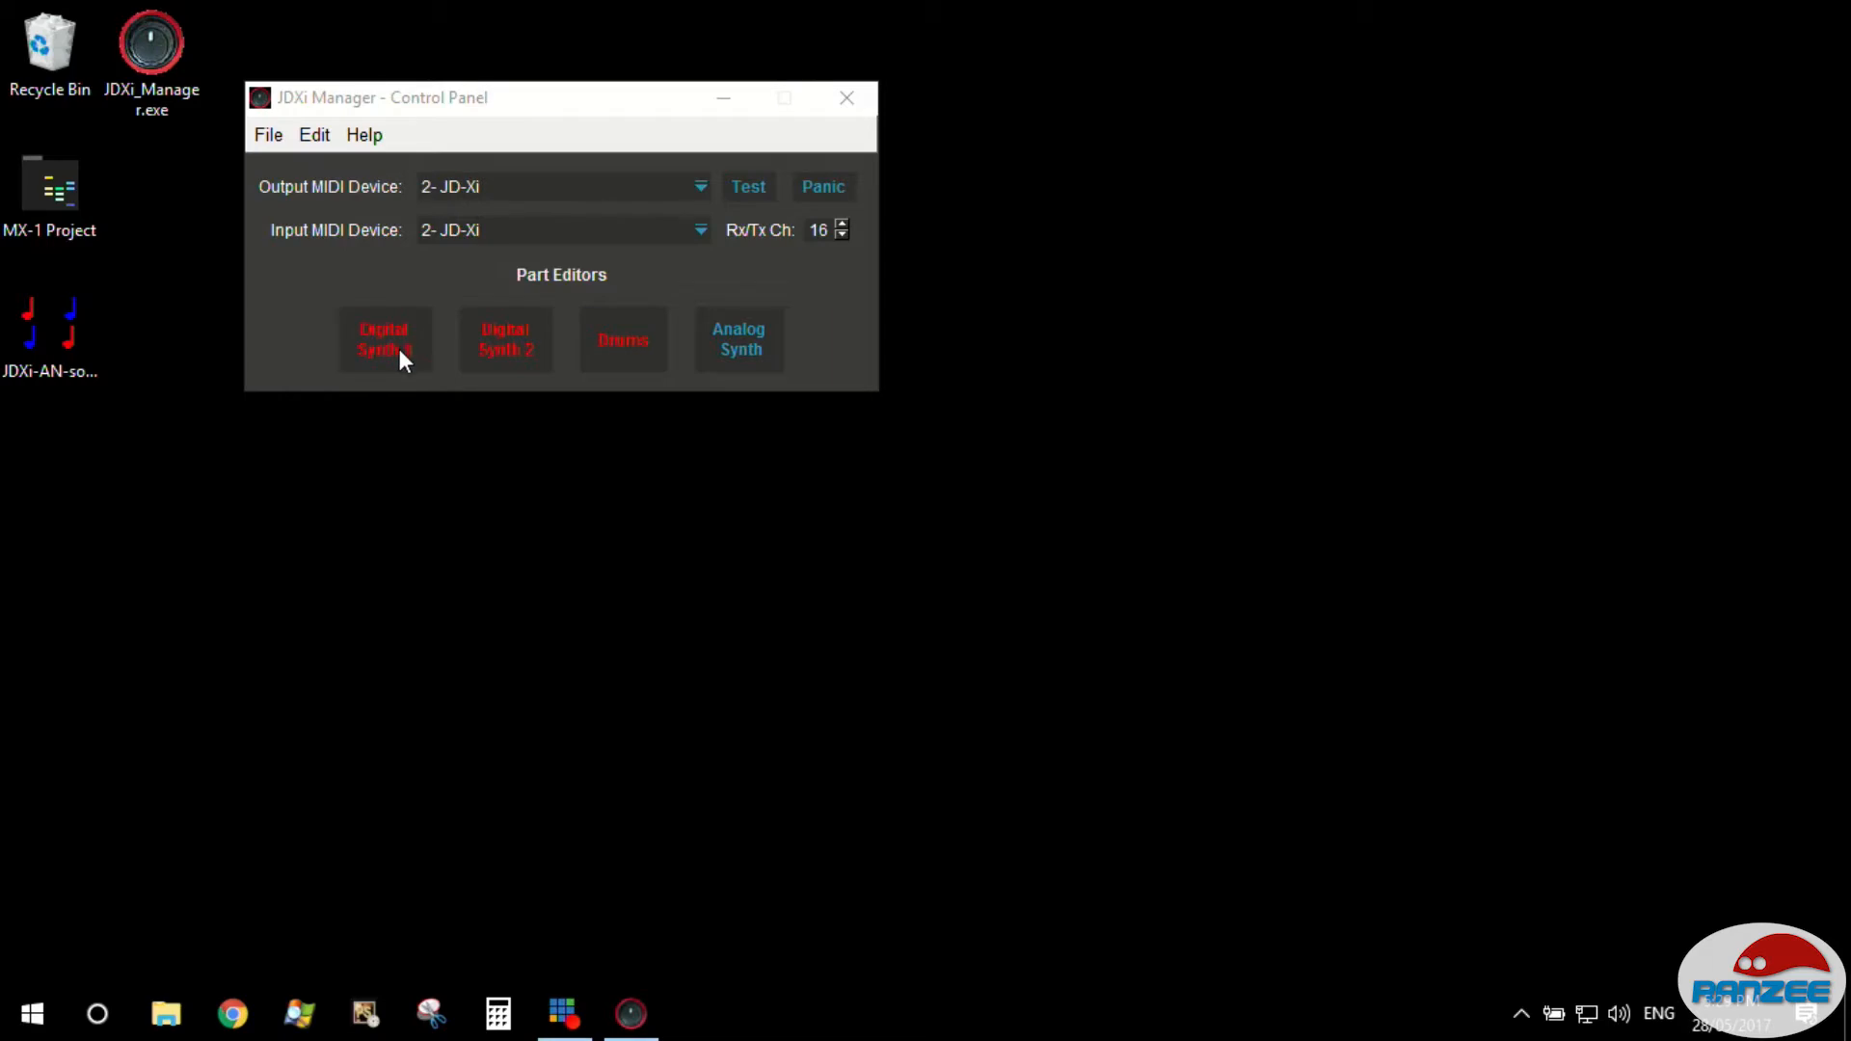
Open the Digital Synth 1 editor from the Control Panel and maximize it.
click(384, 339)
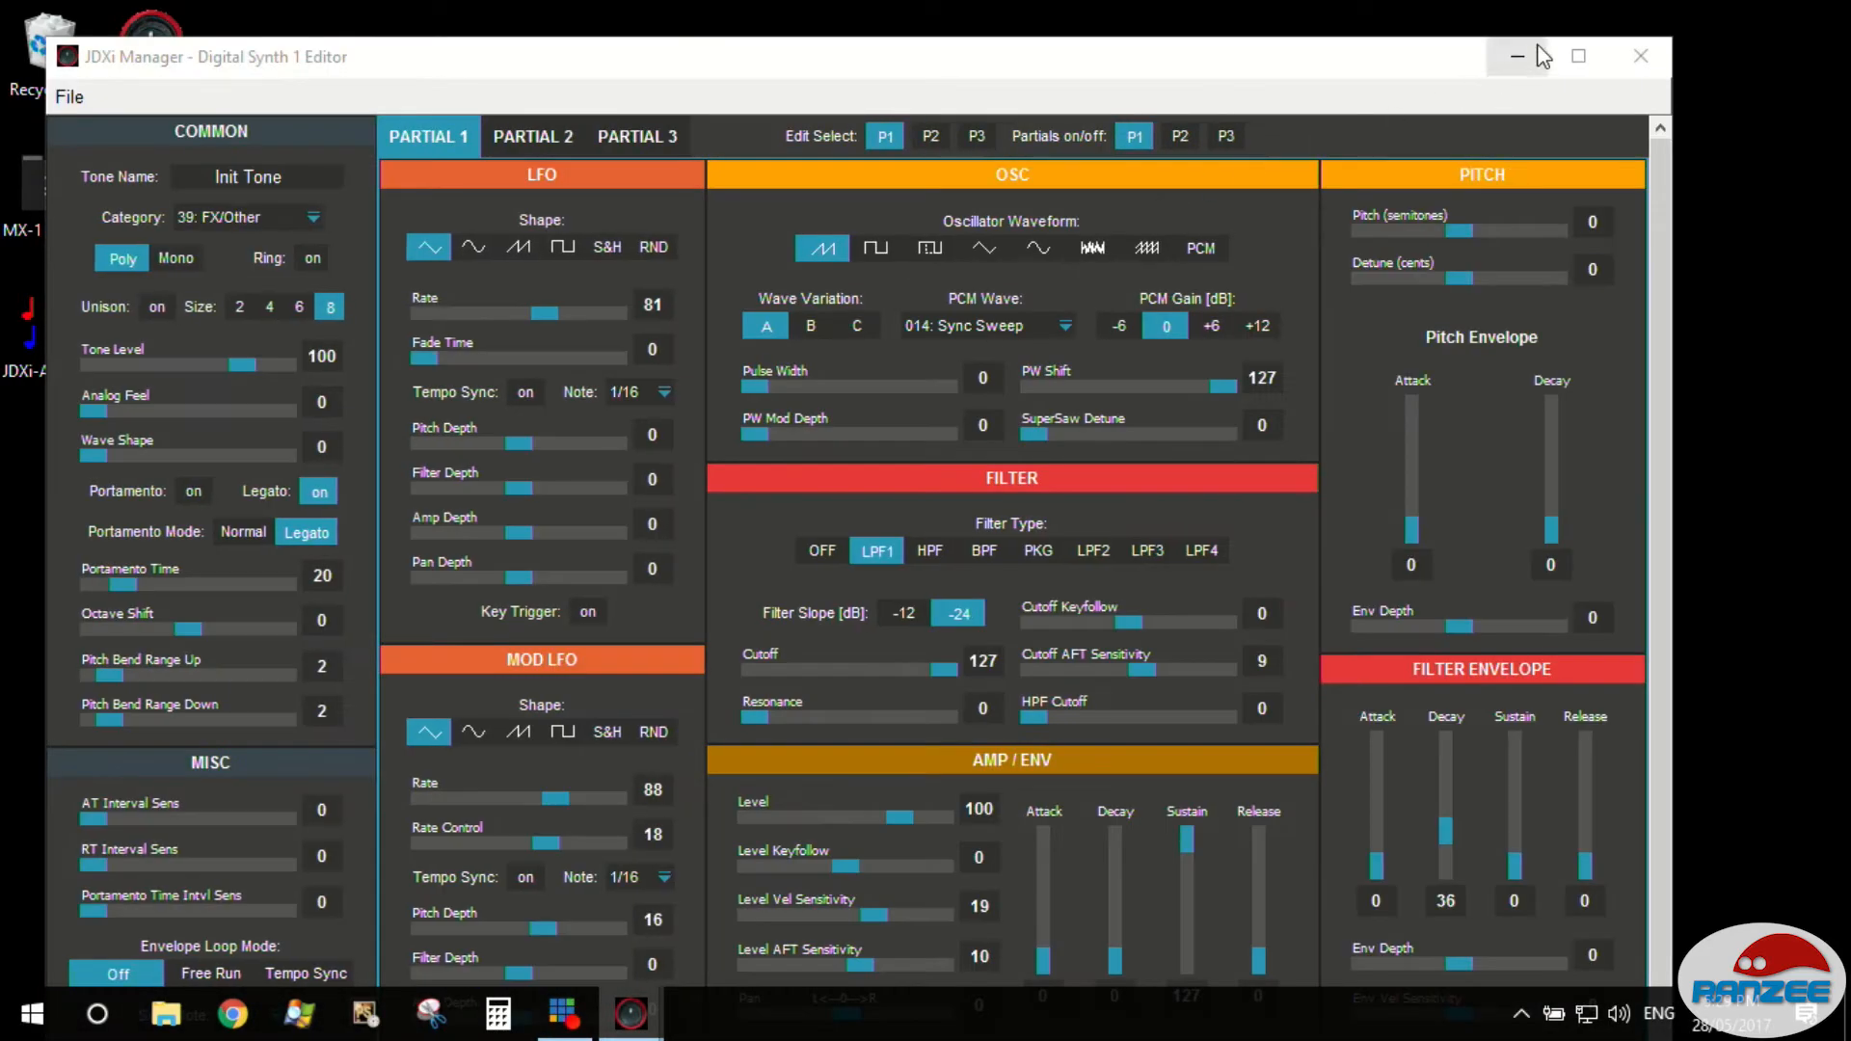
click(1579, 56)
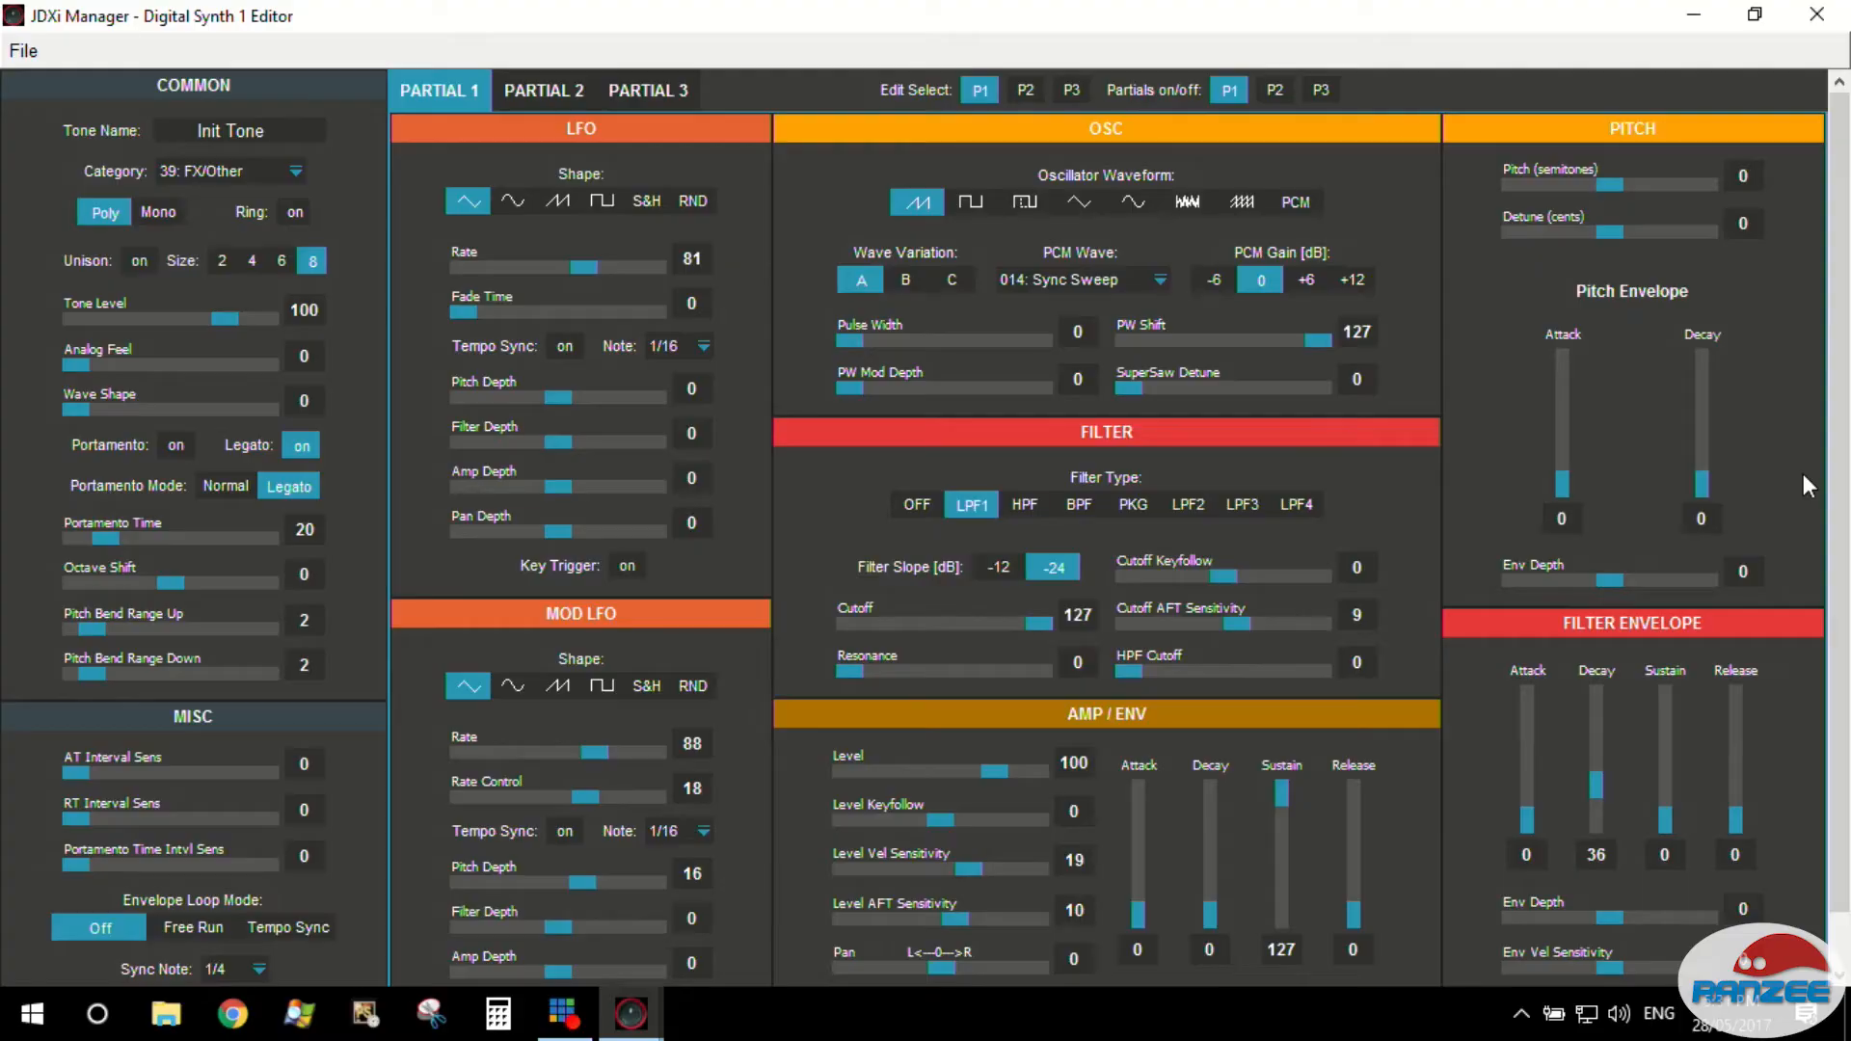
mouse_move(933, 451)
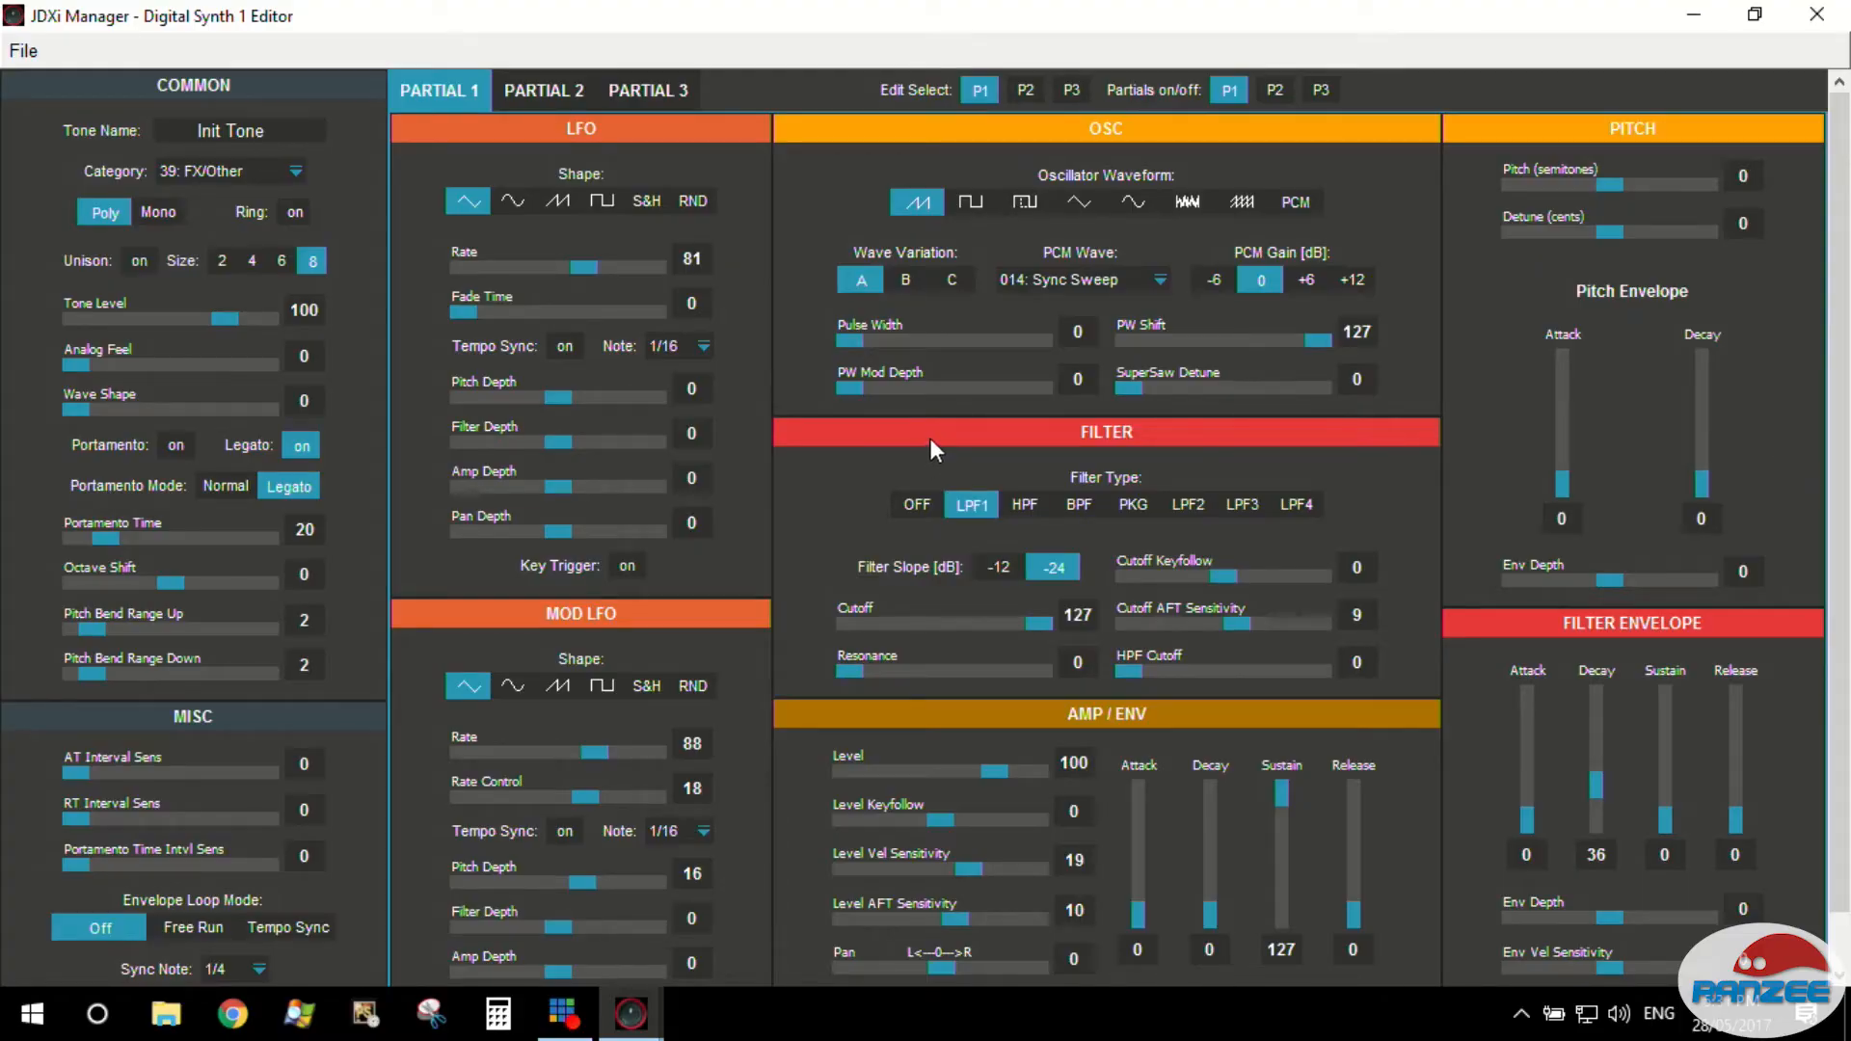
mouse_move(954, 445)
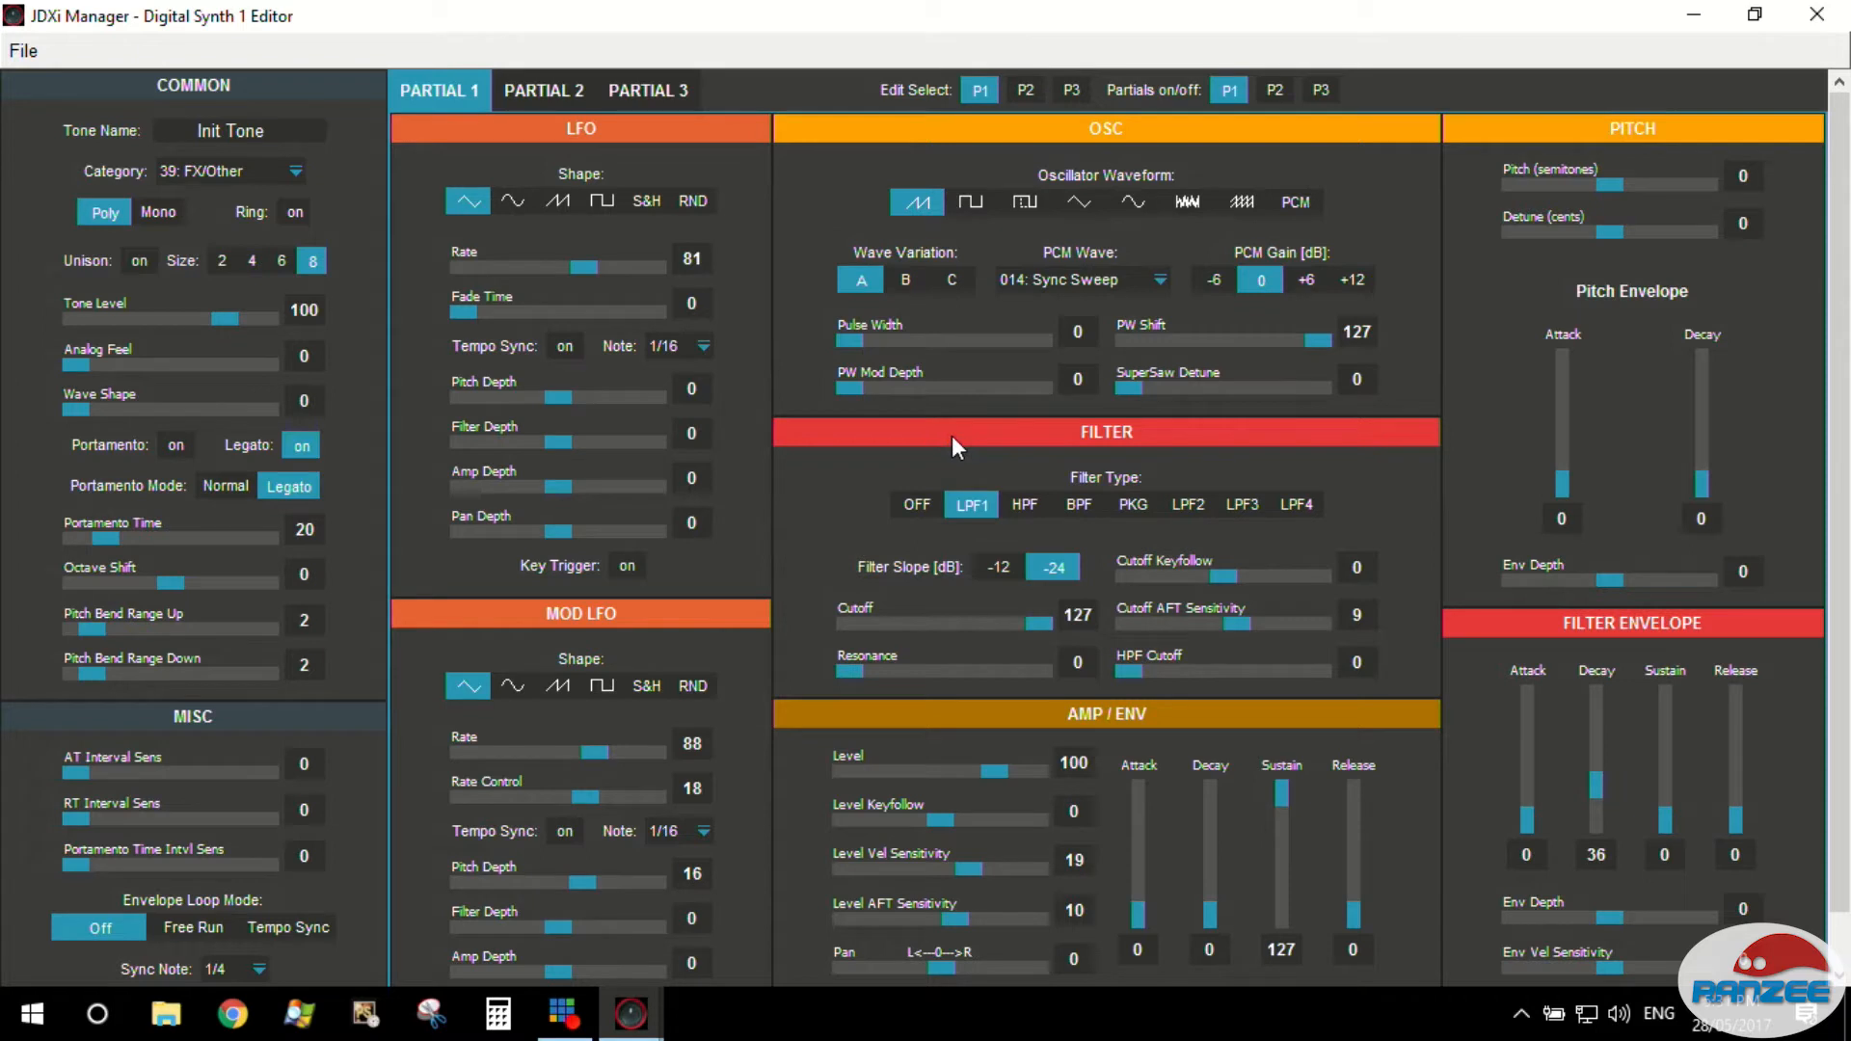
mouse_move(945, 434)
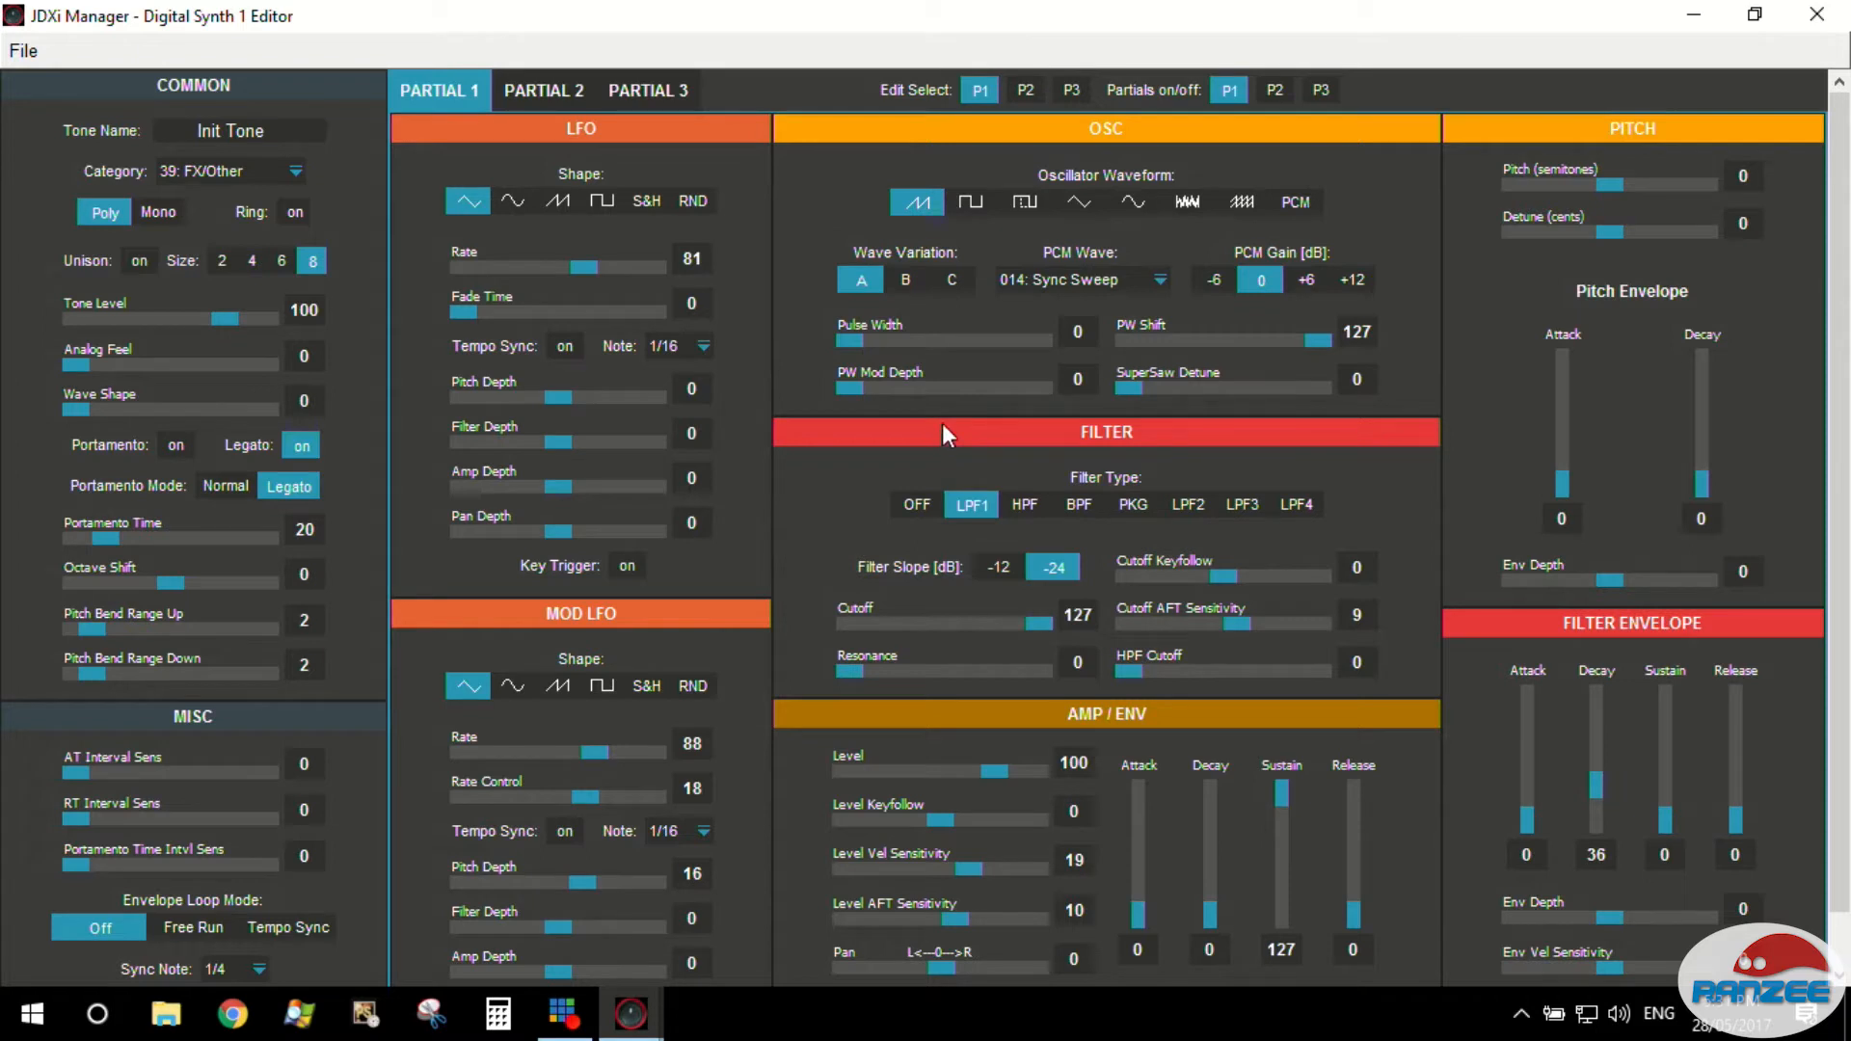
mouse_move(948, 443)
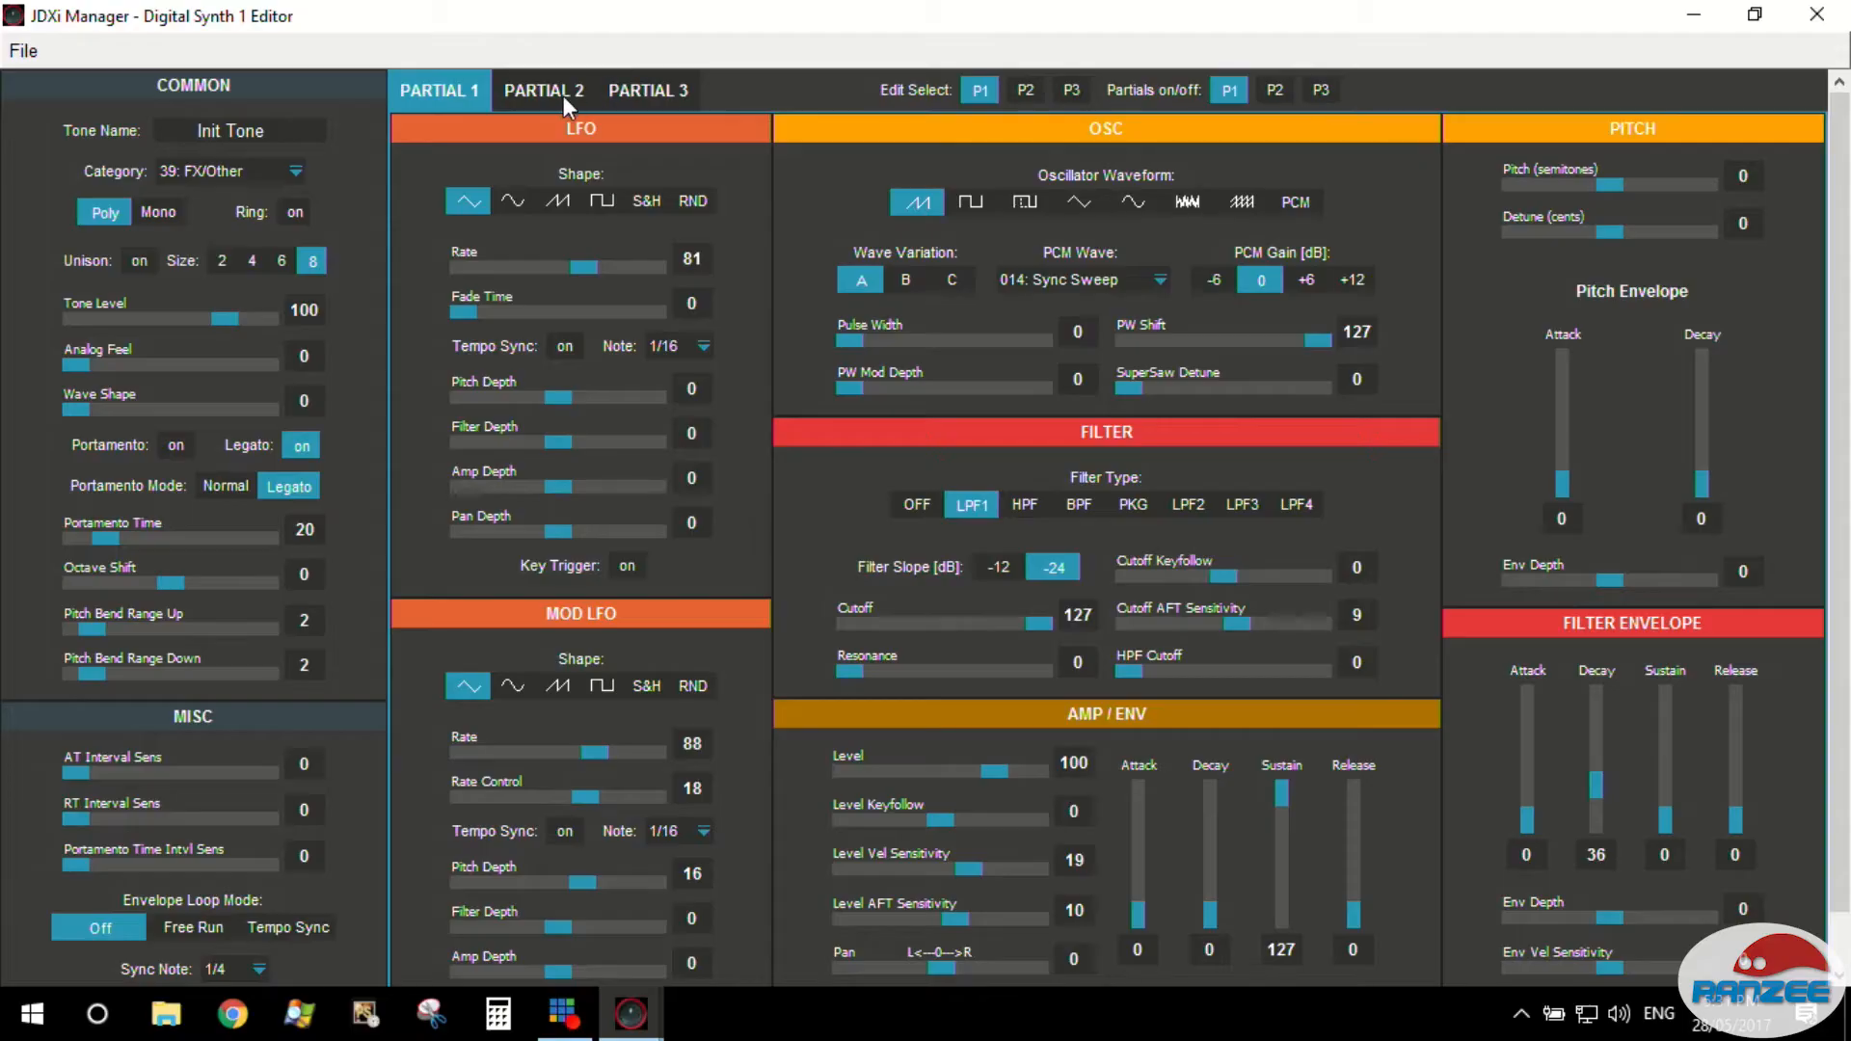
click(648, 91)
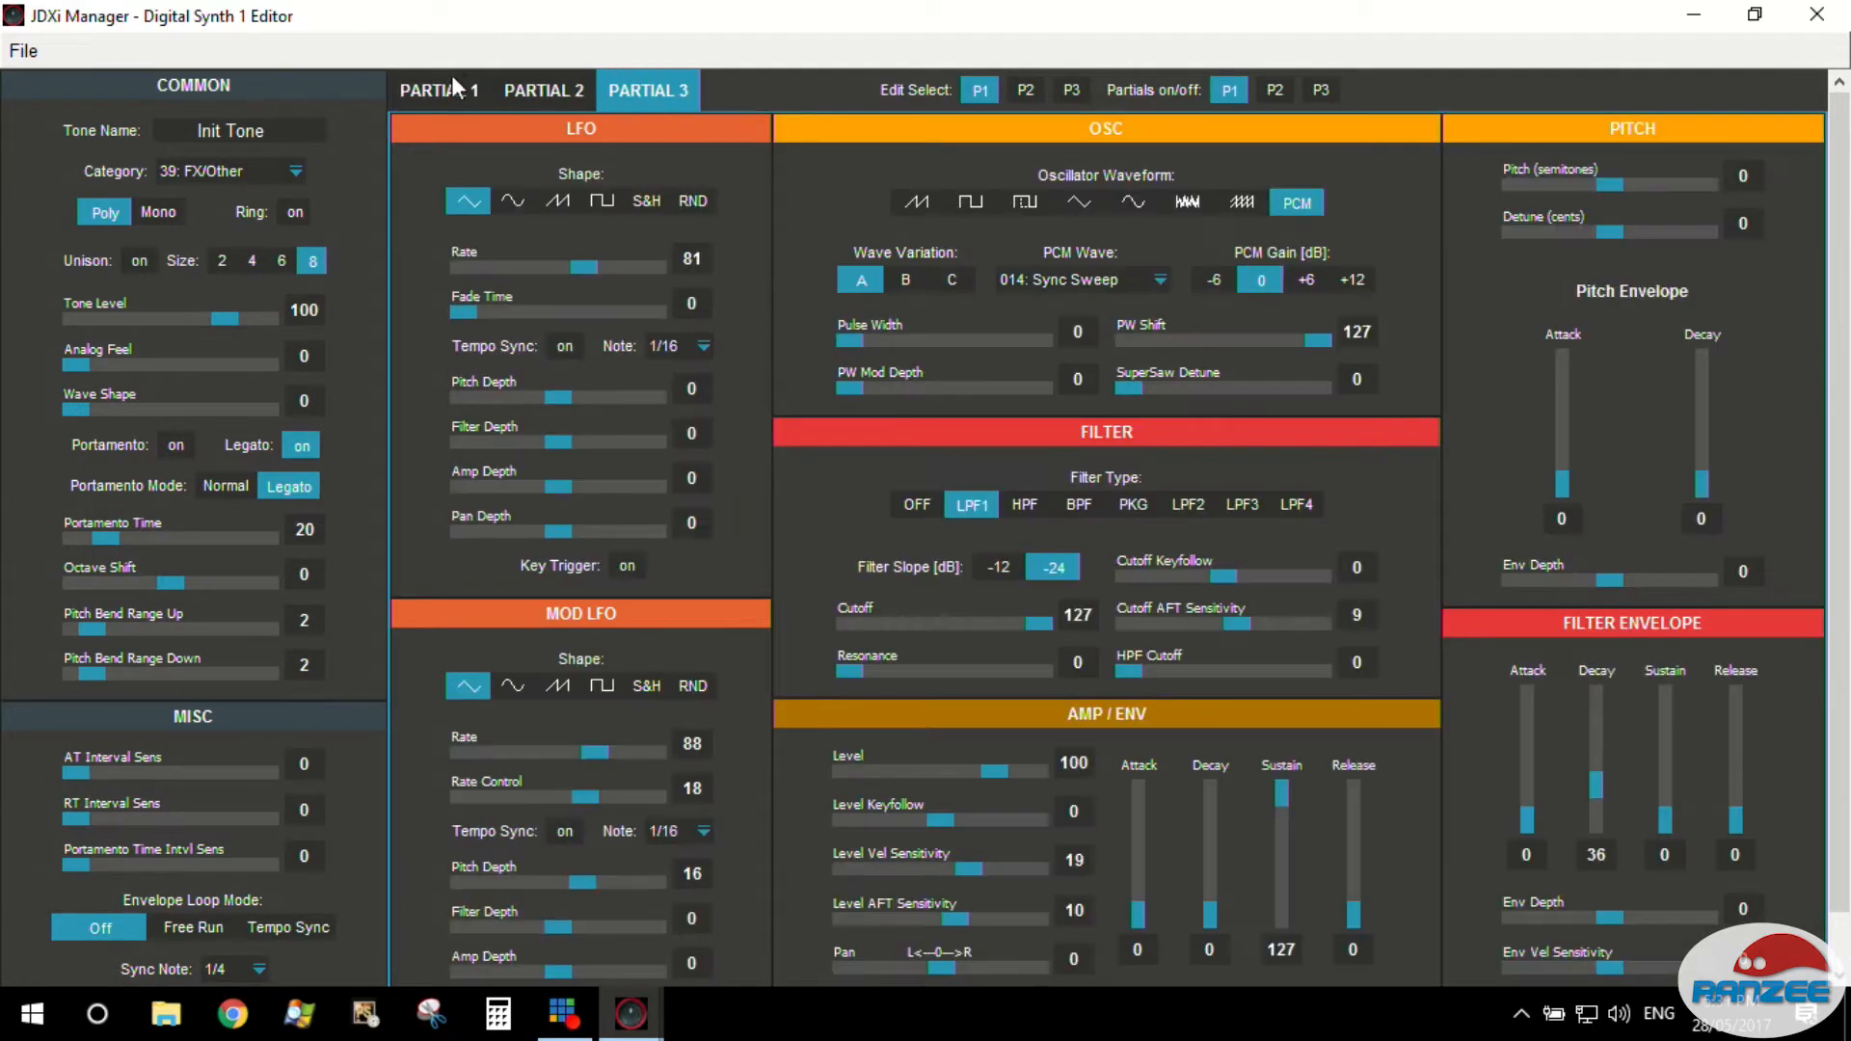
click(438, 91)
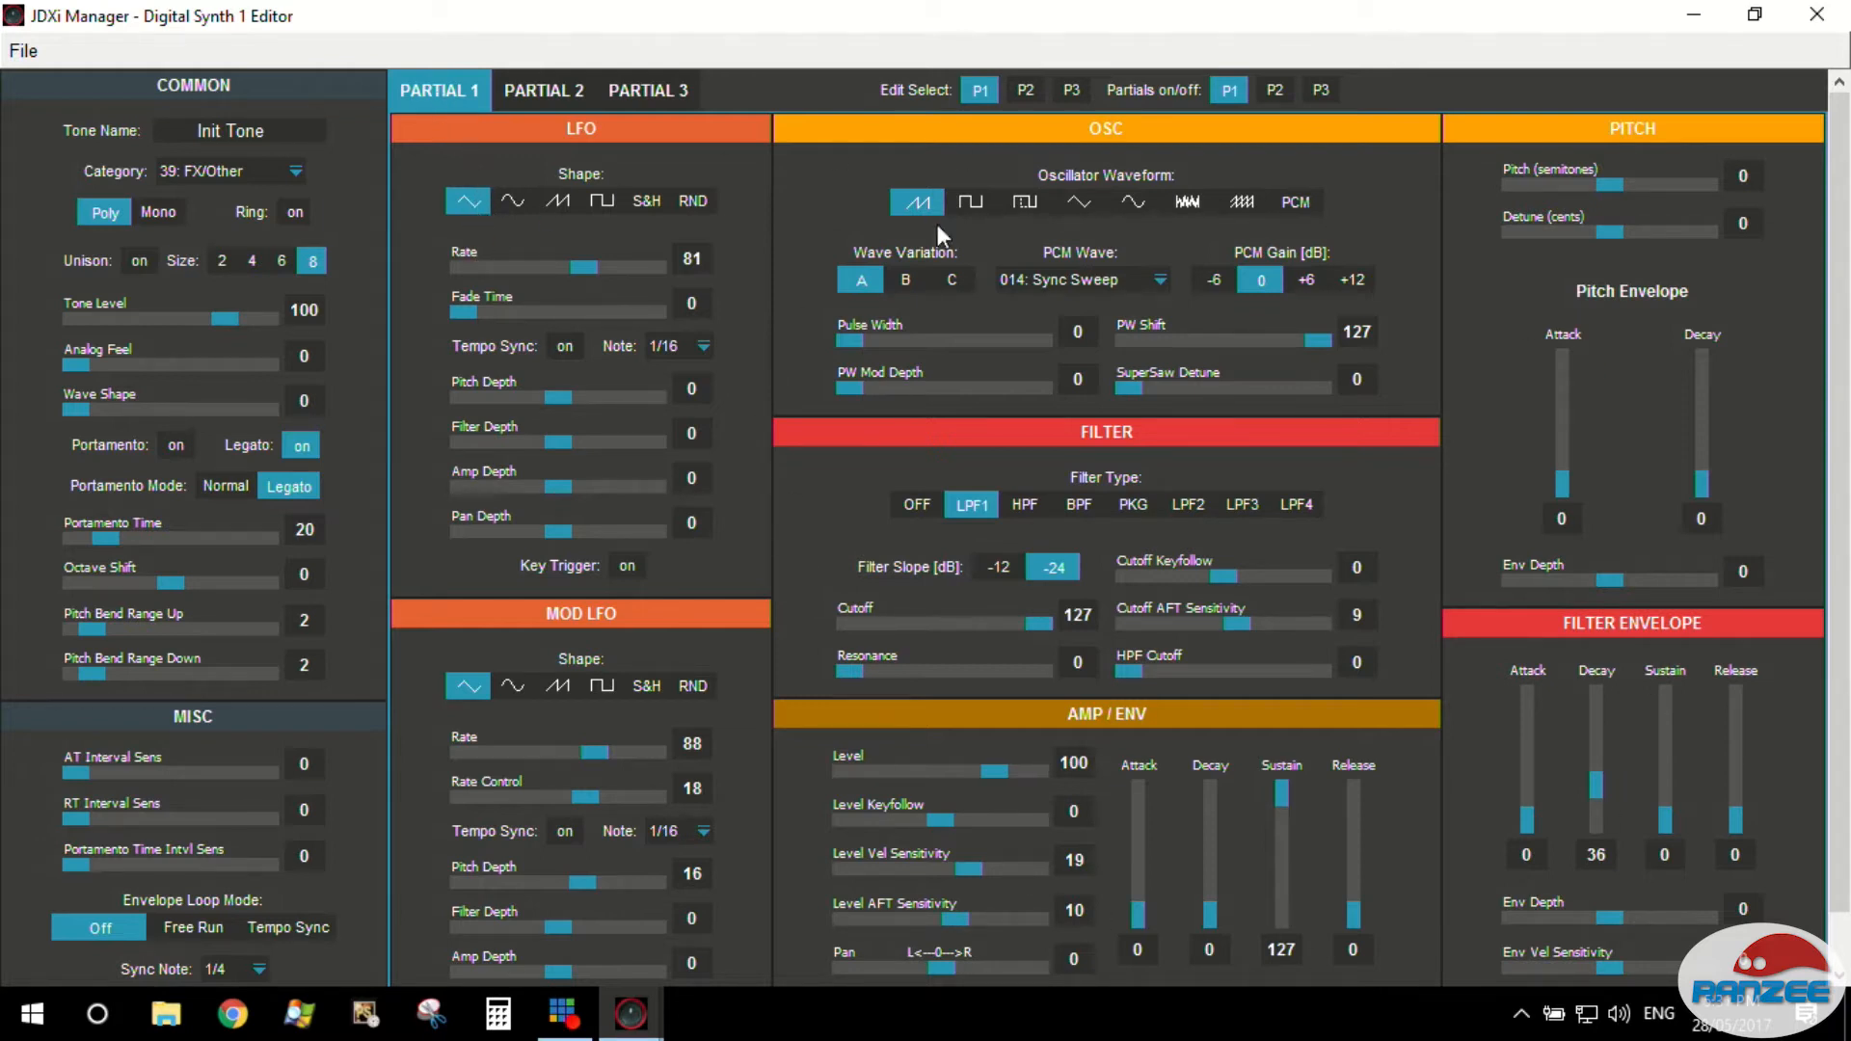
mouse_move(413, 822)
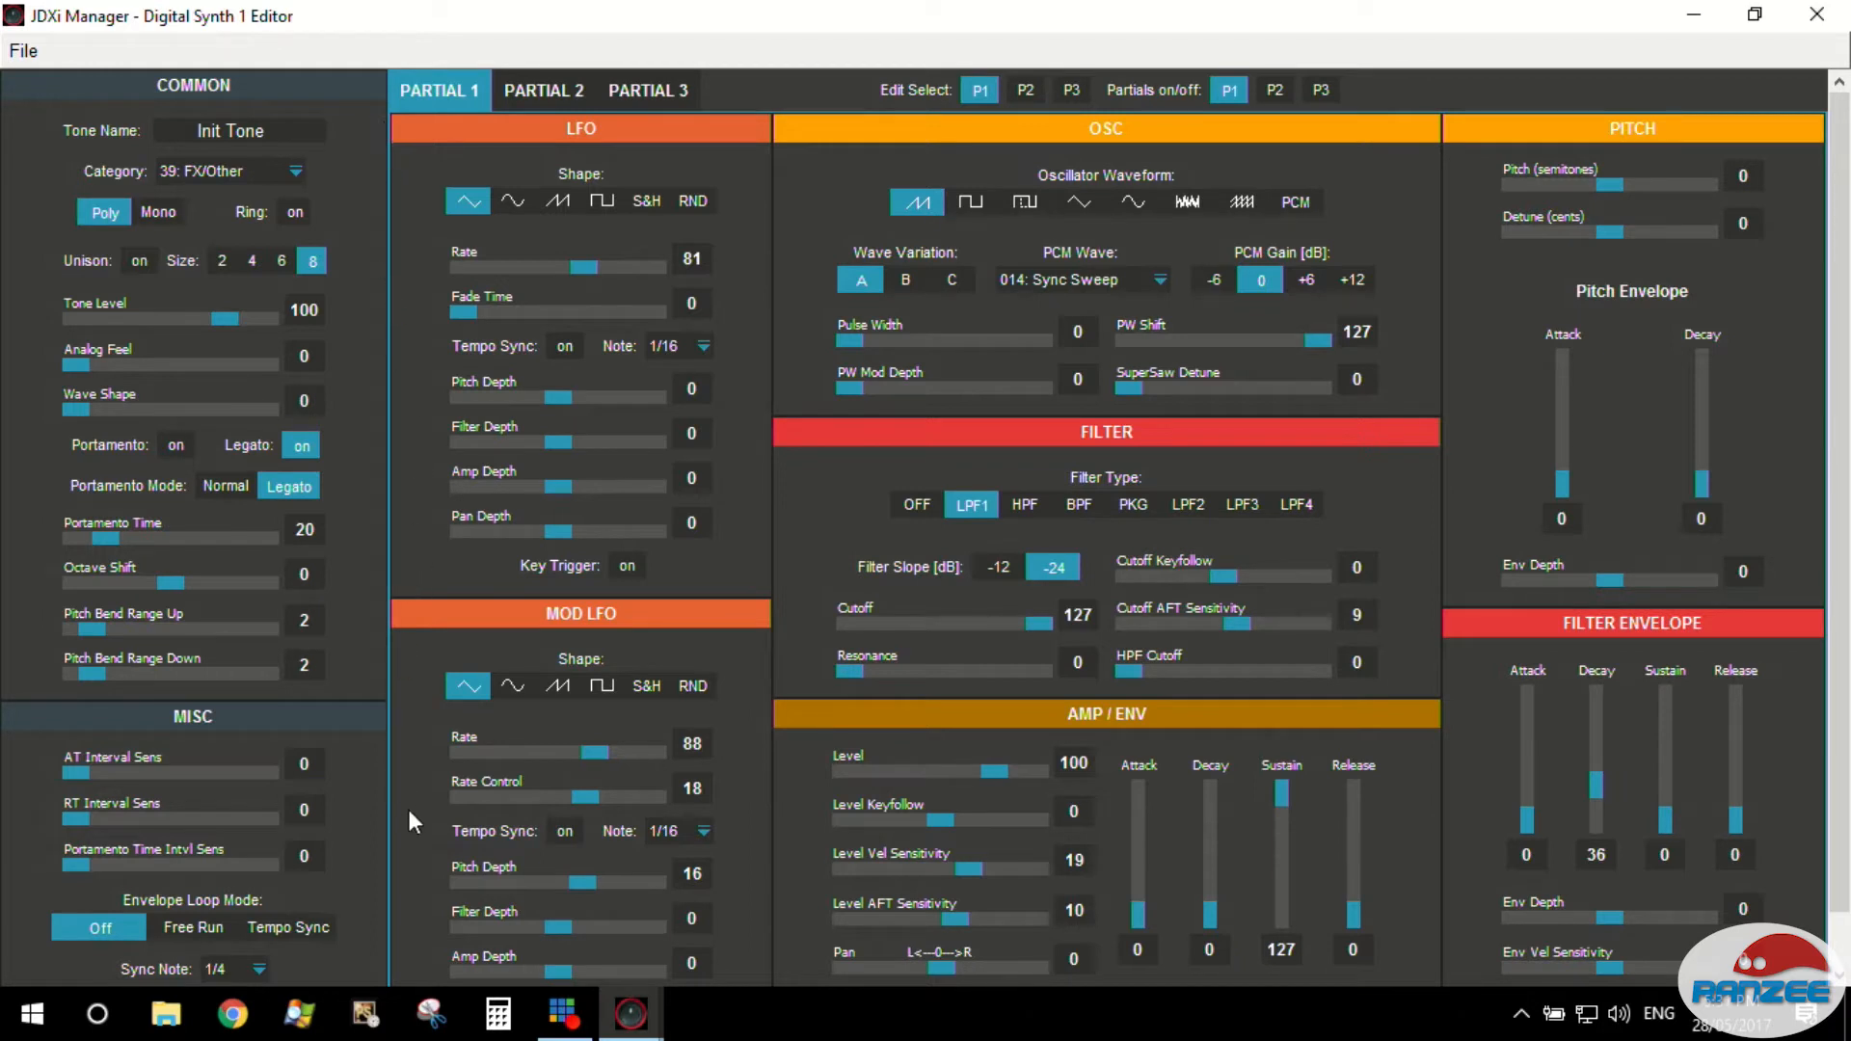
mouse_move(1147, 299)
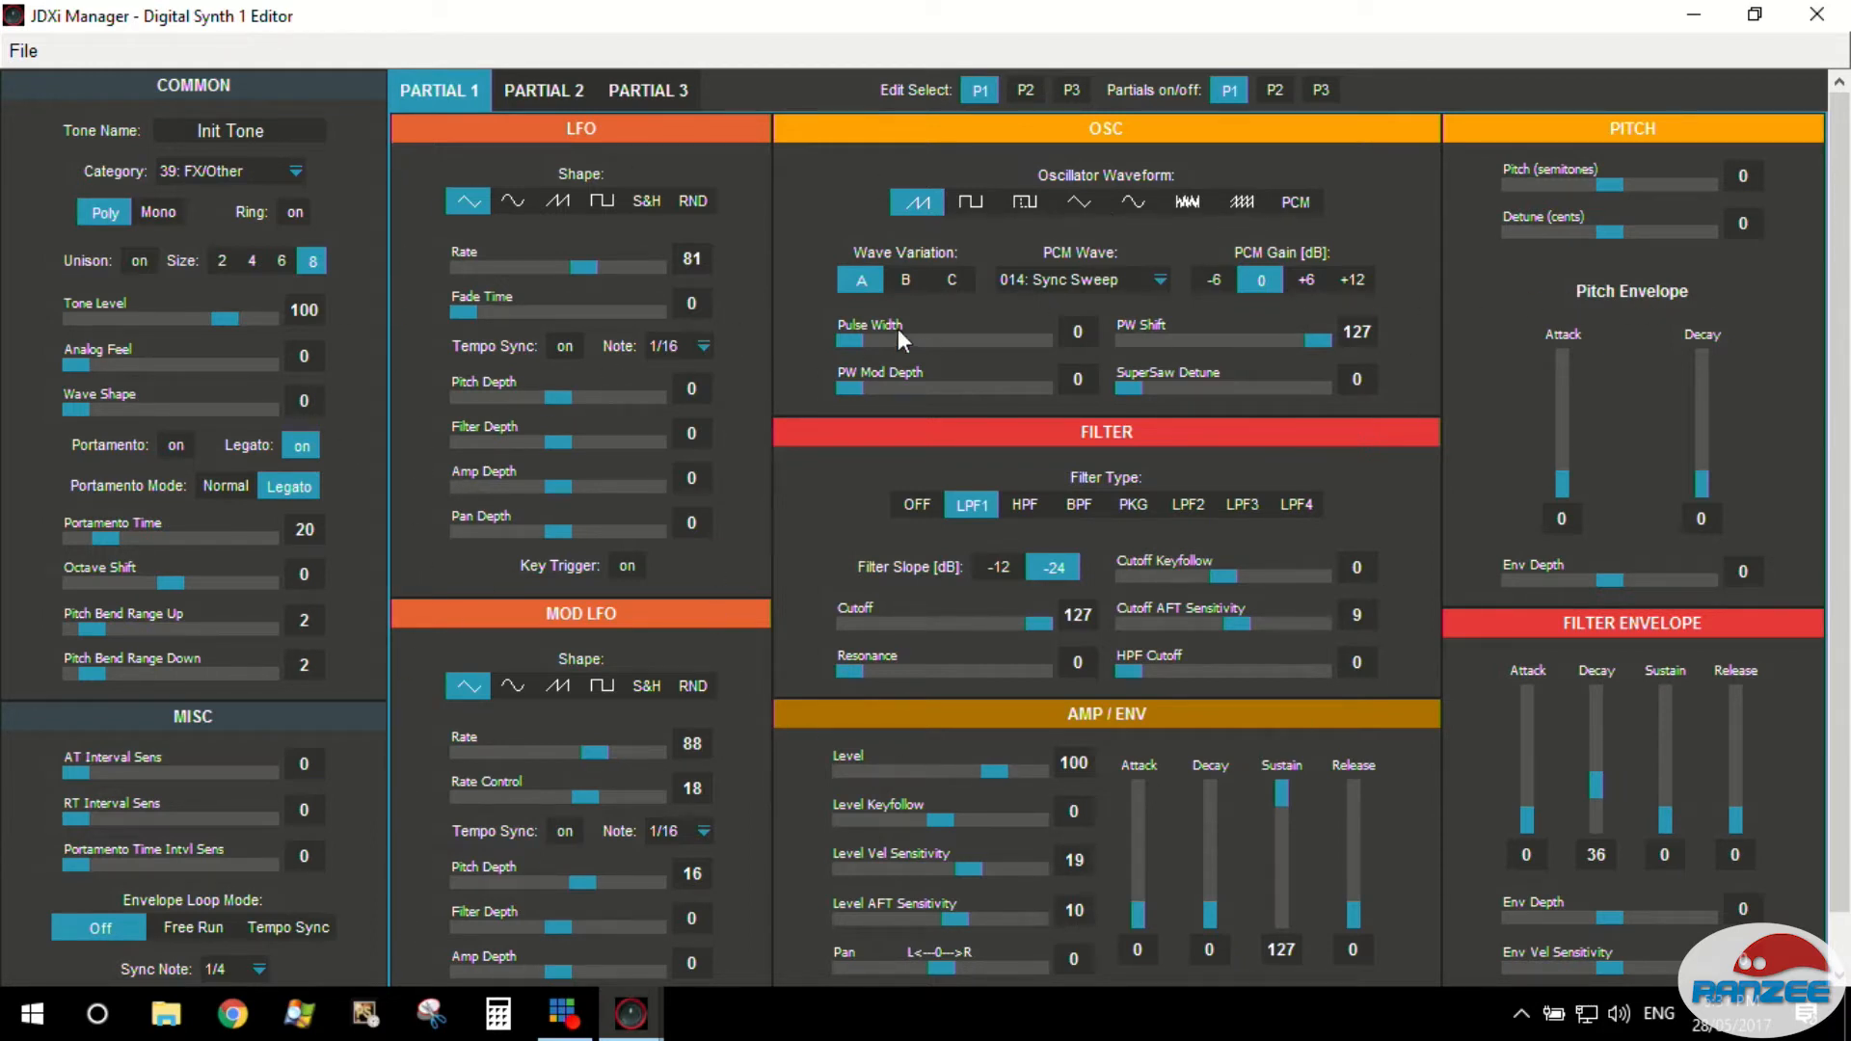
click(544, 91)
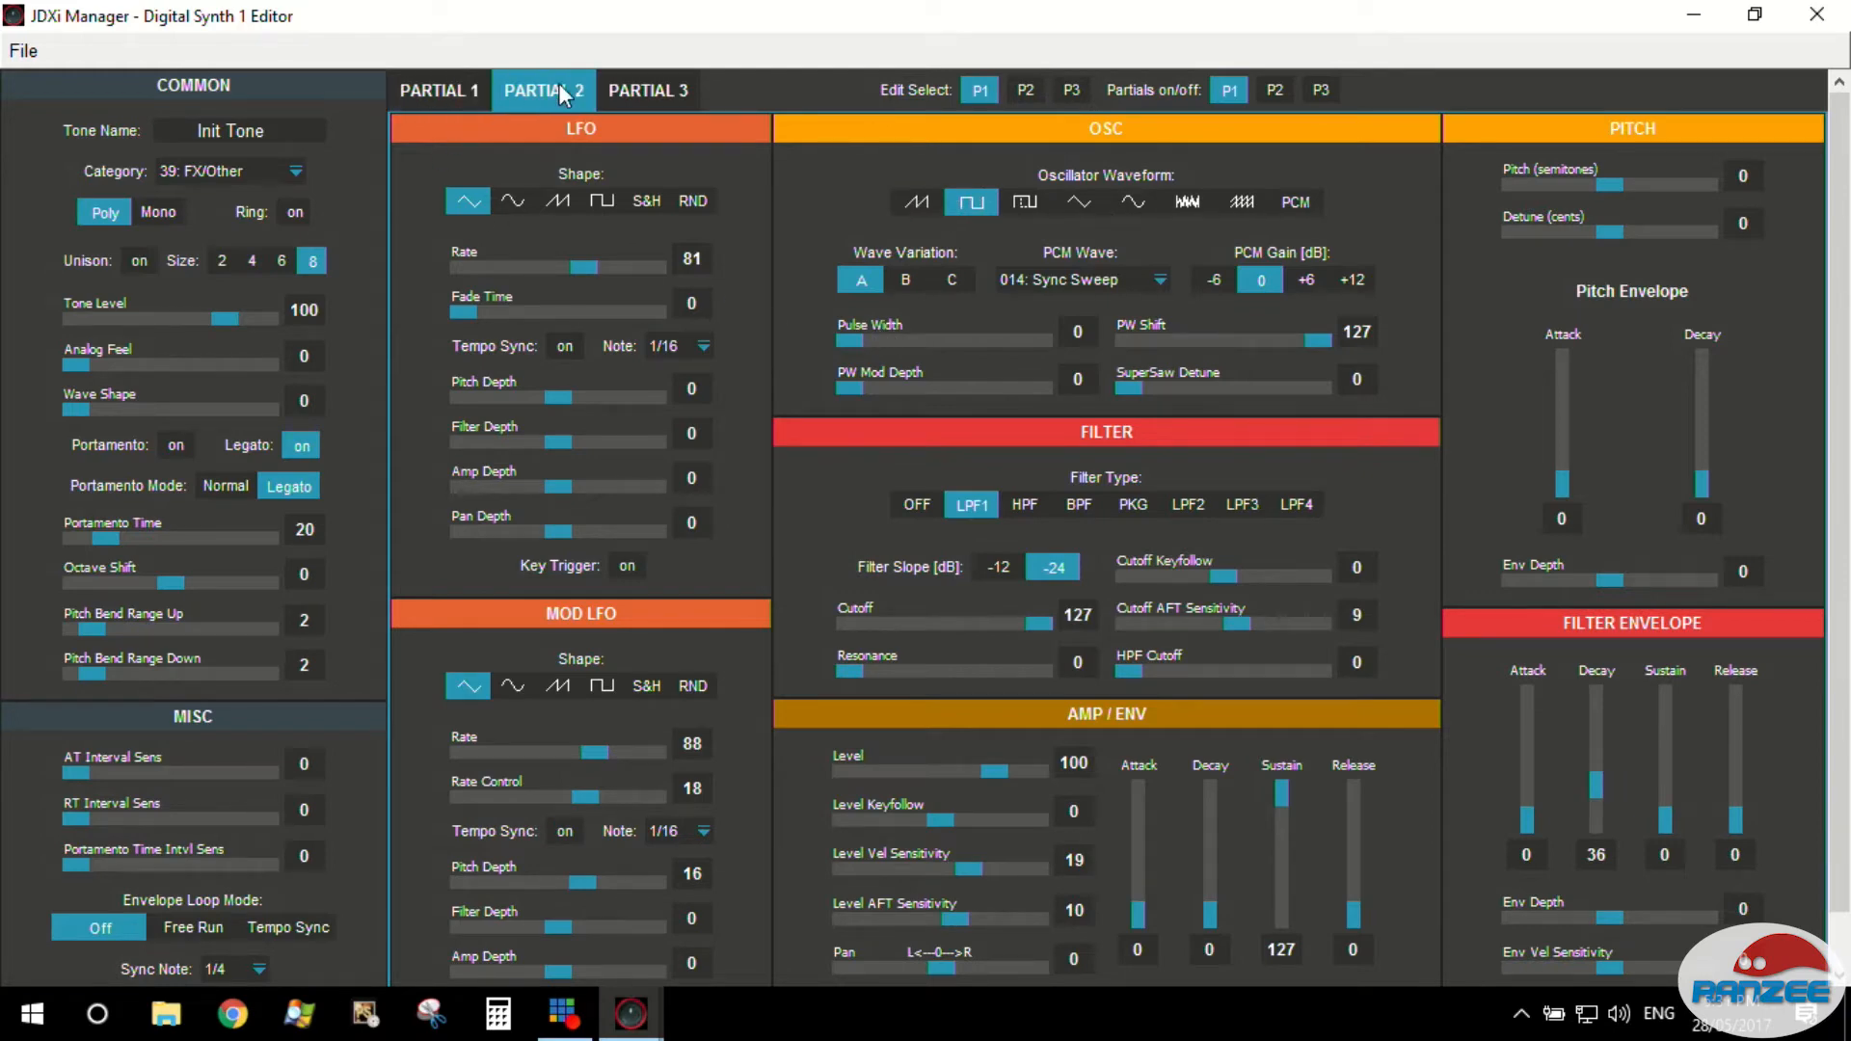
click(542, 91)
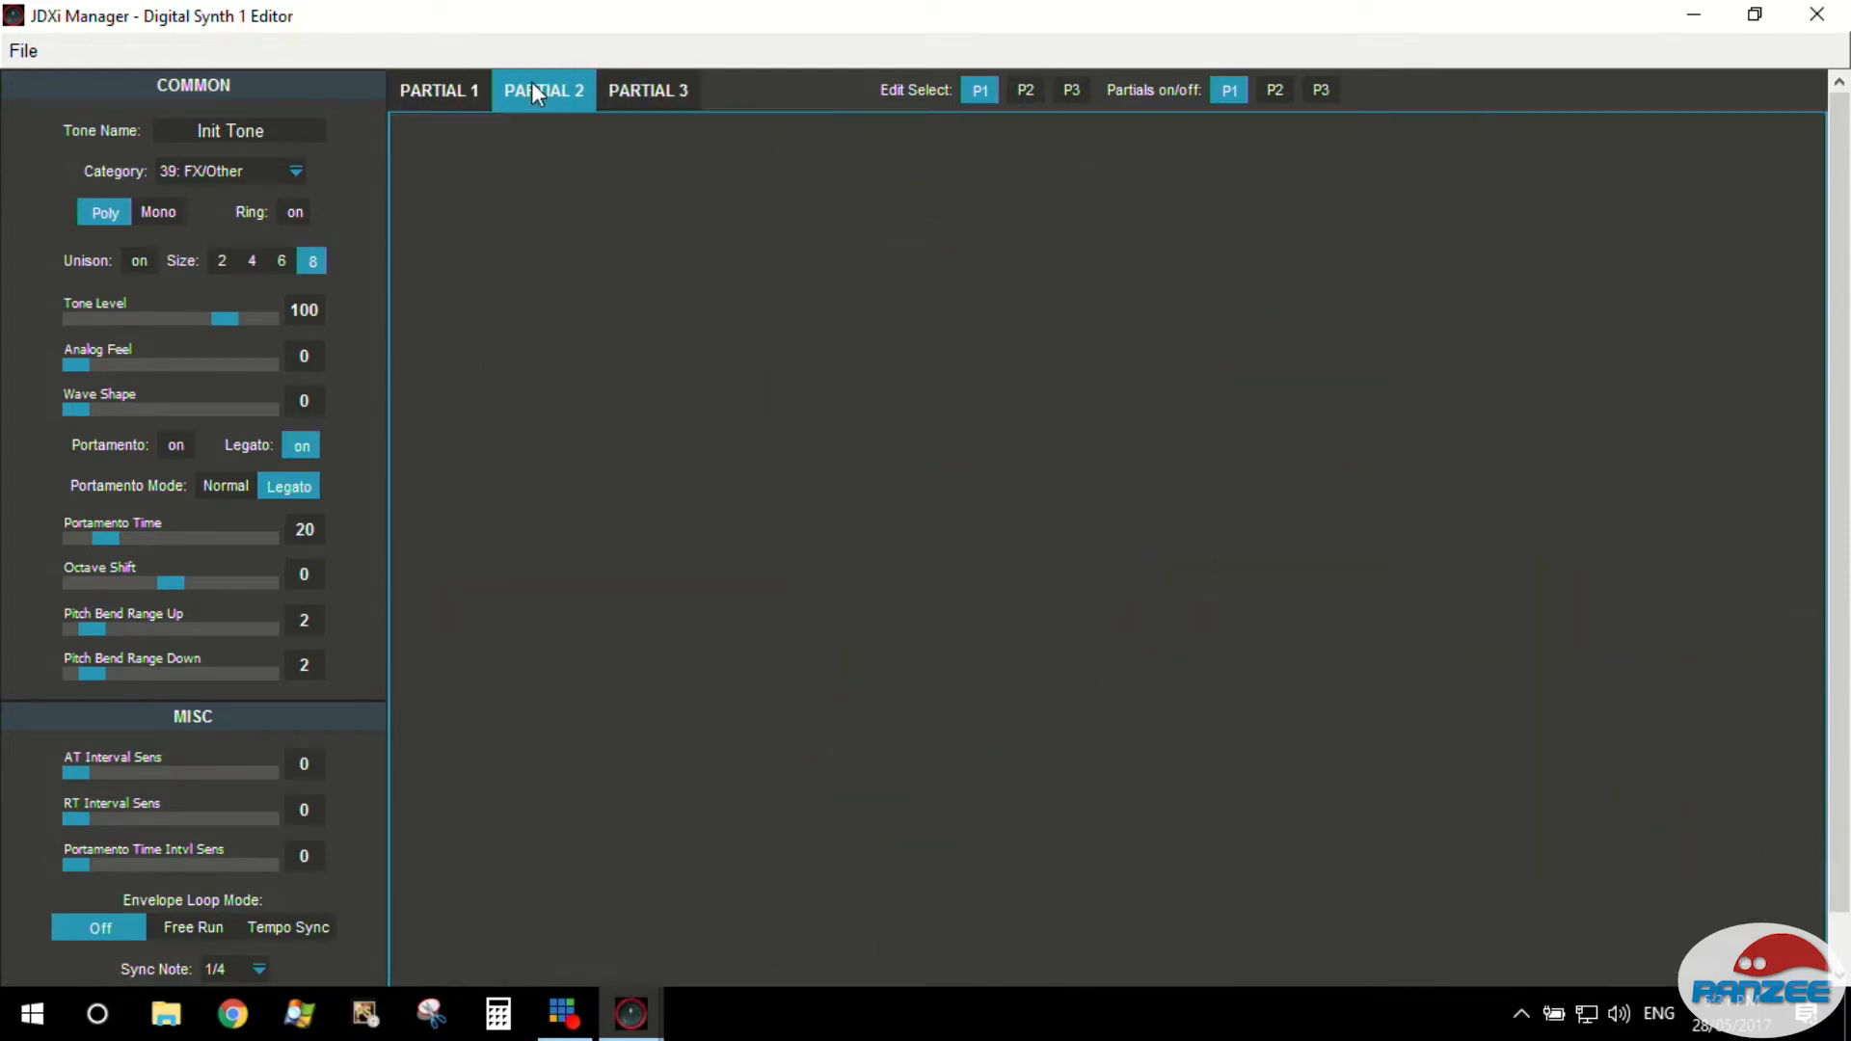
click(438, 91)
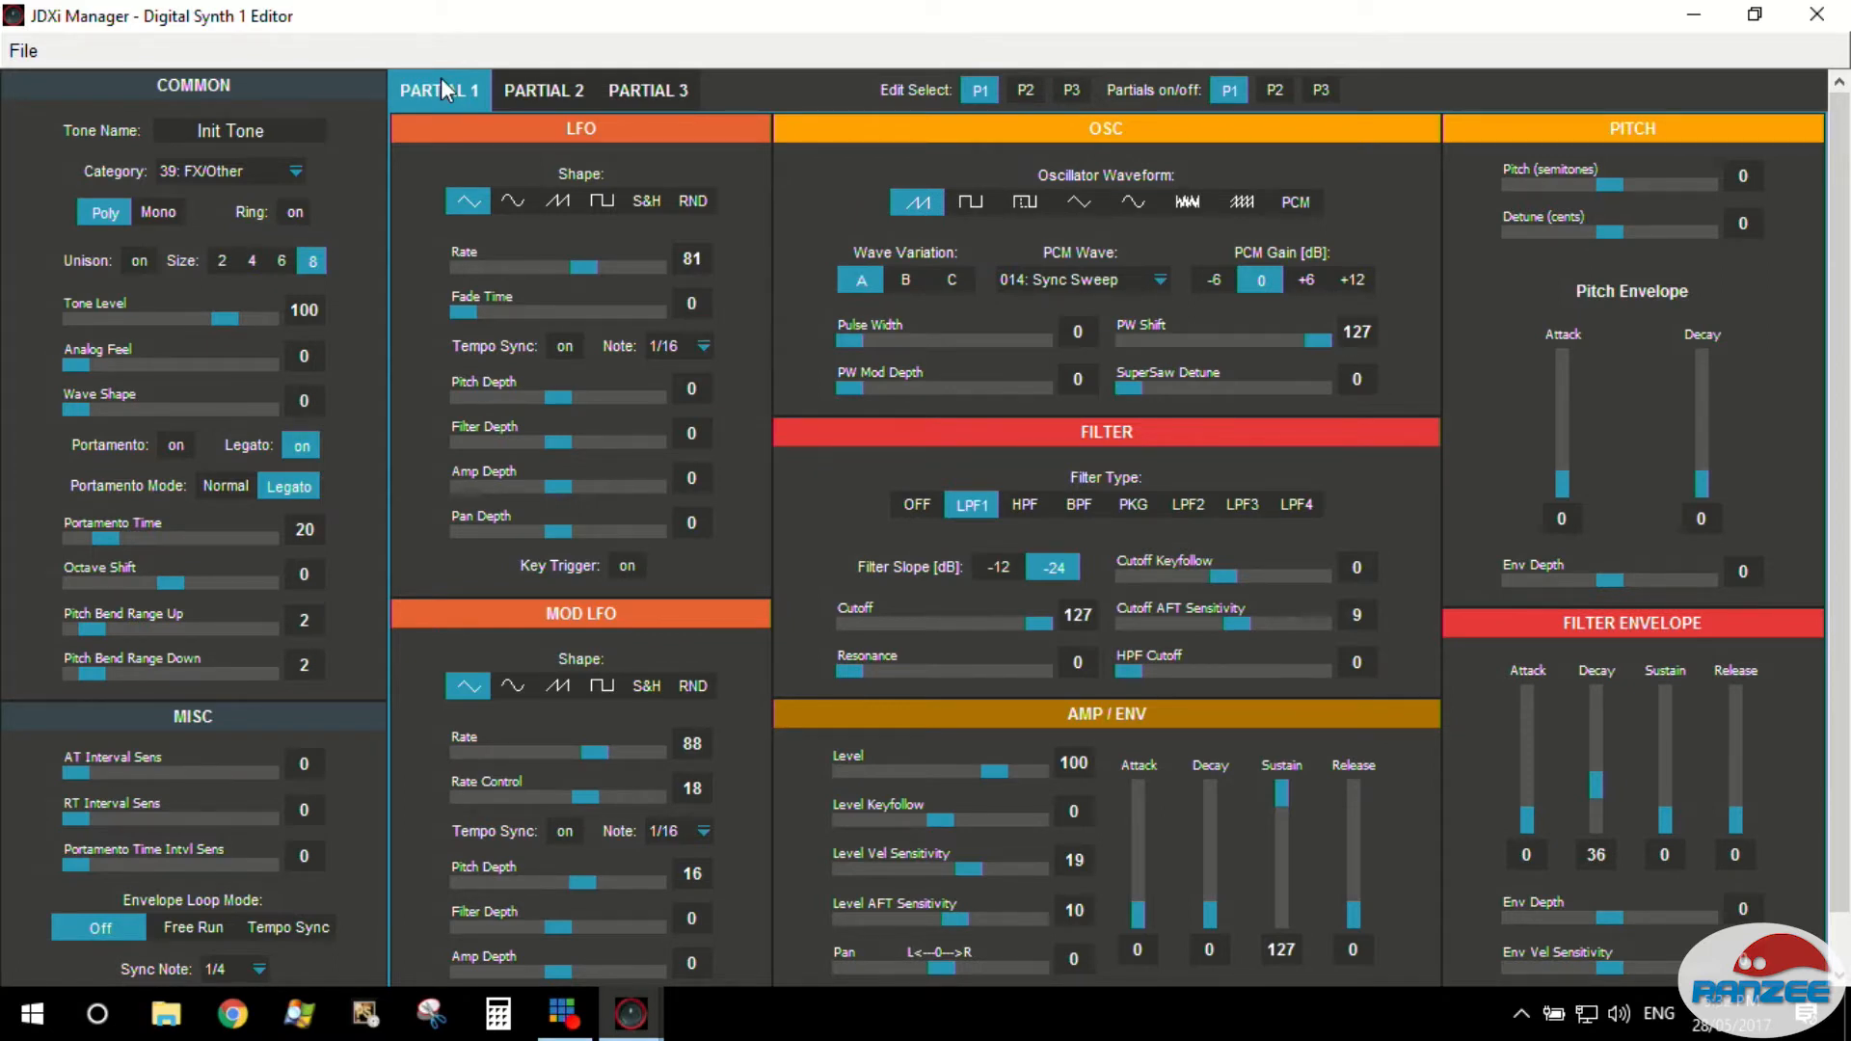
mouse_move(972, 104)
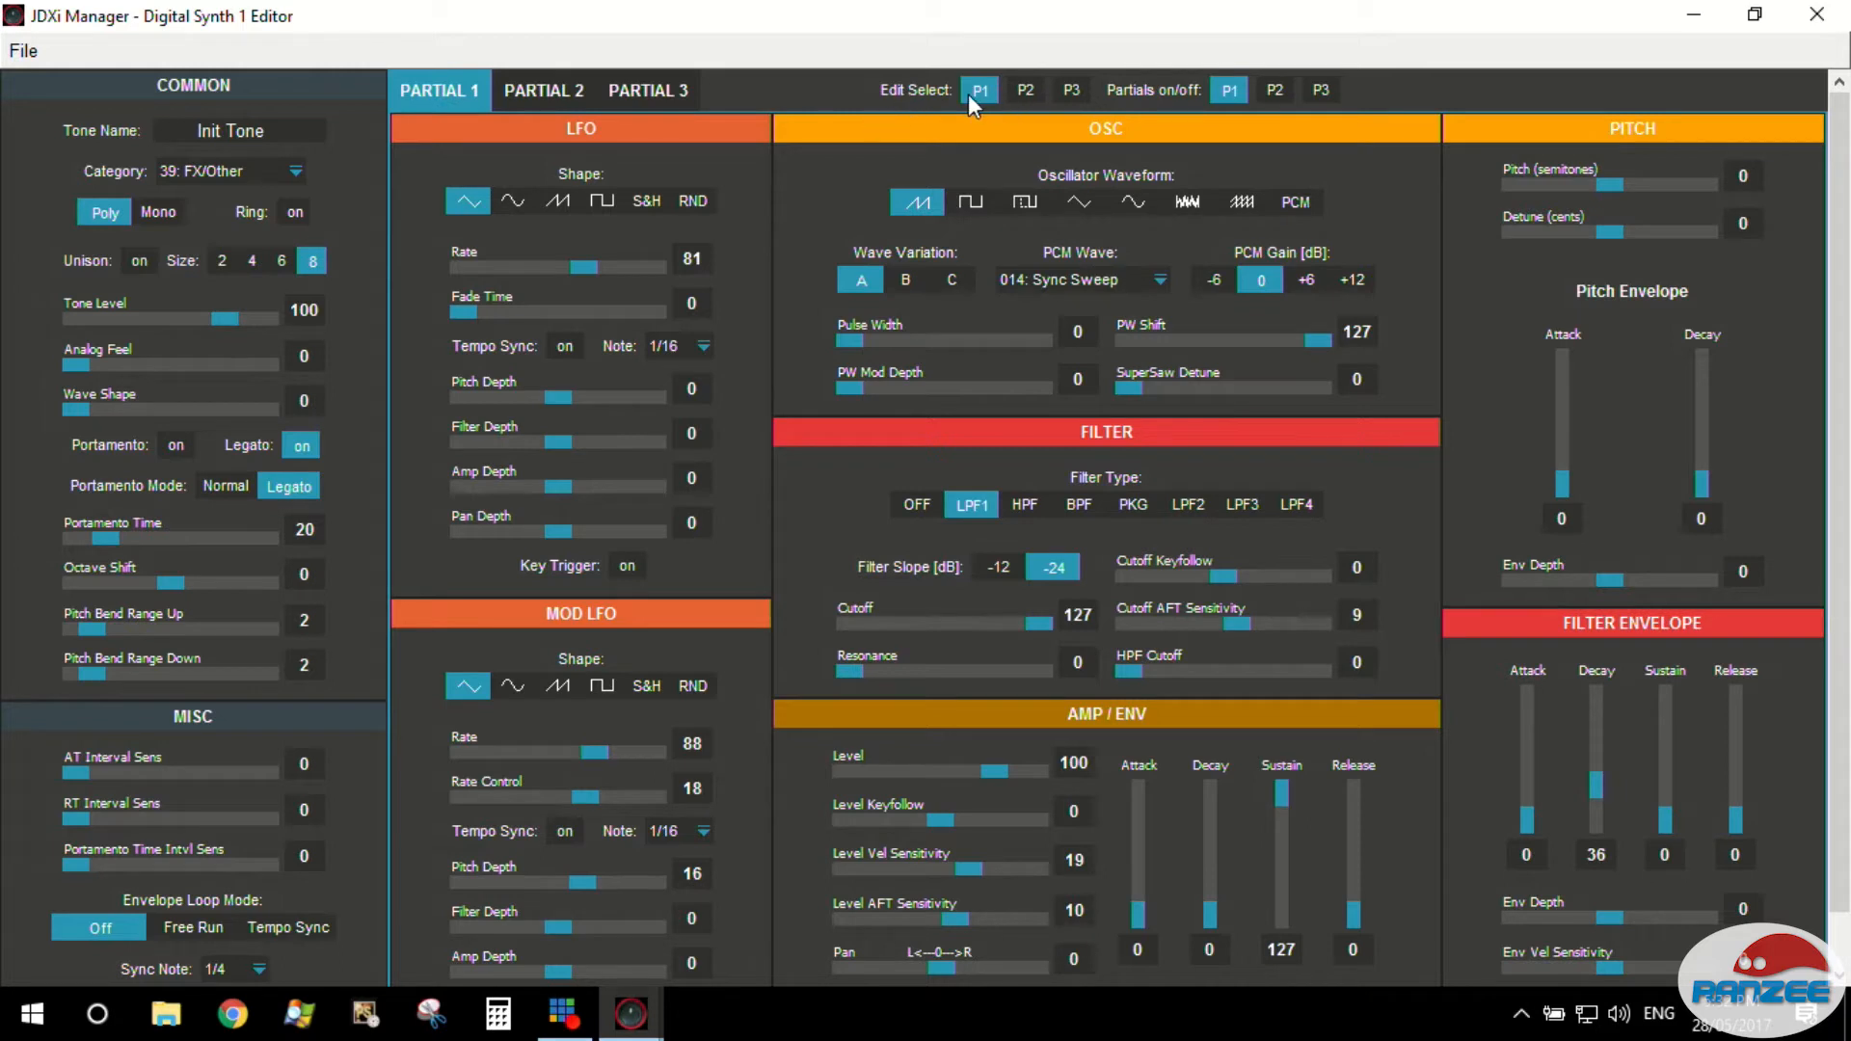
mouse_move(1022, 106)
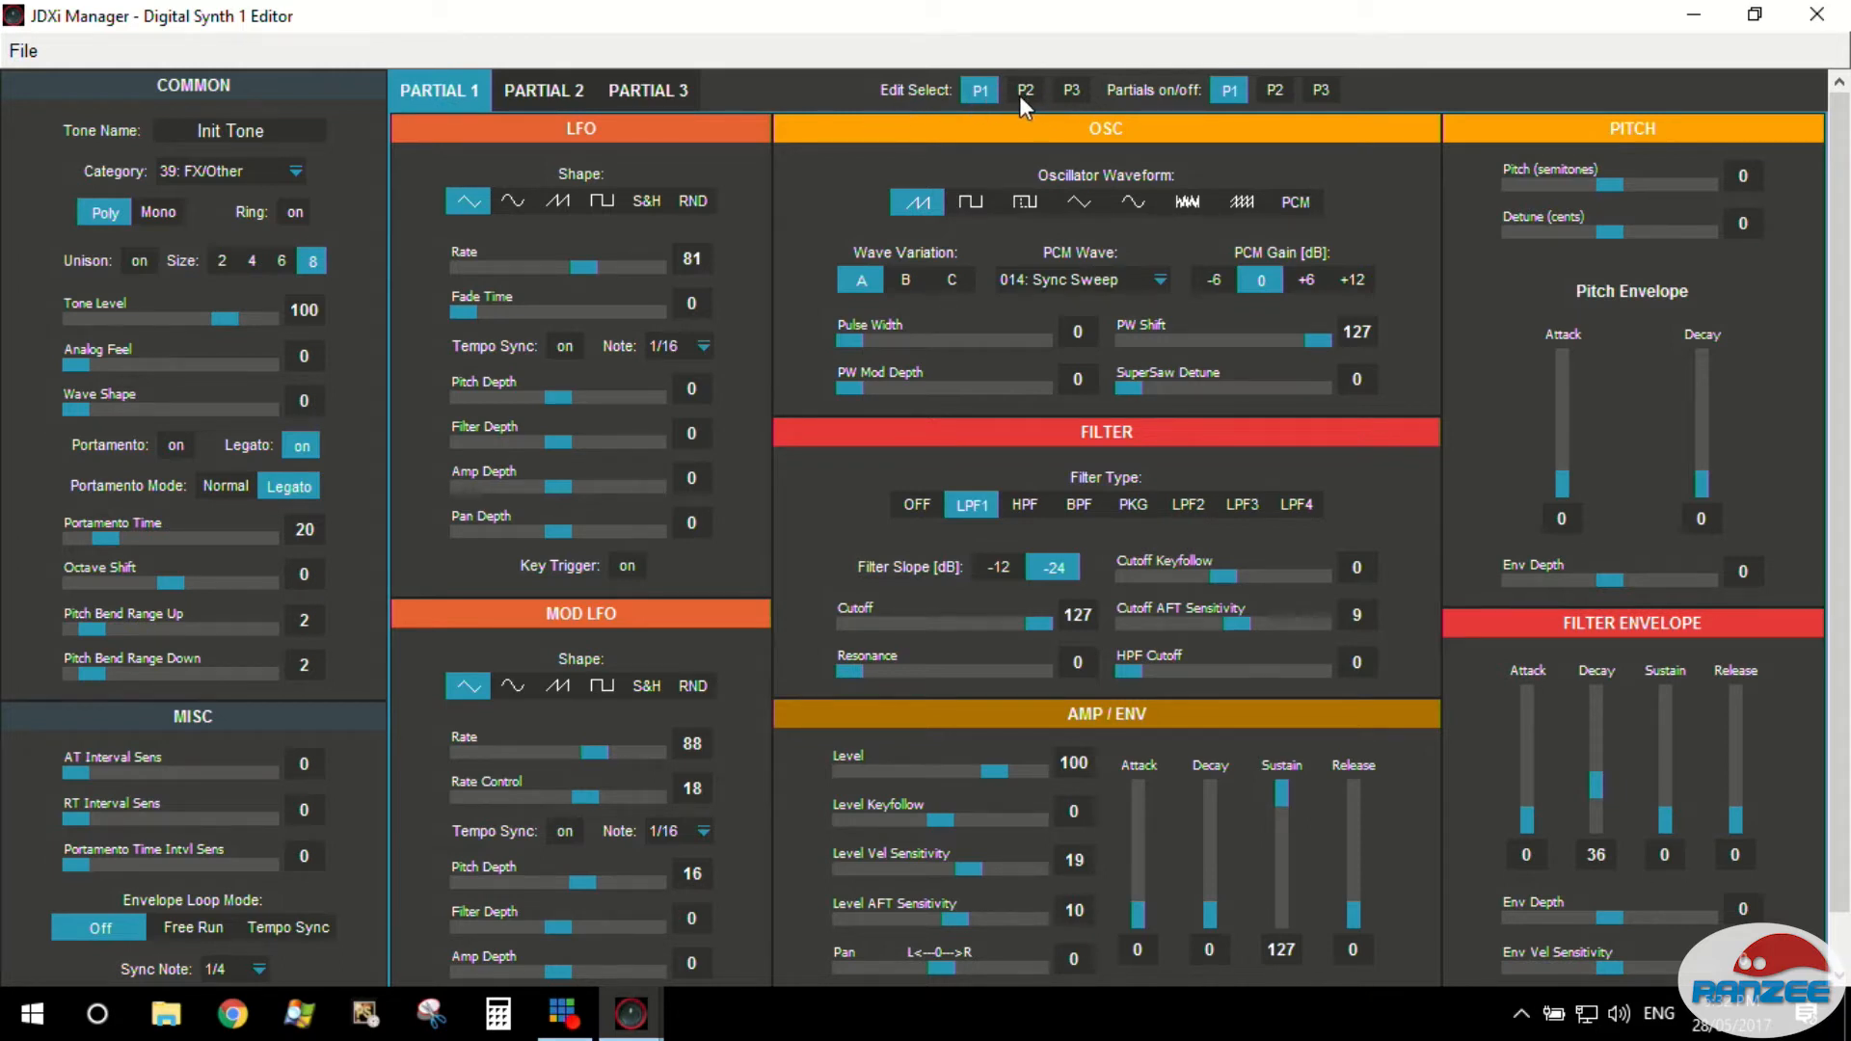
mouse_move(1275, 85)
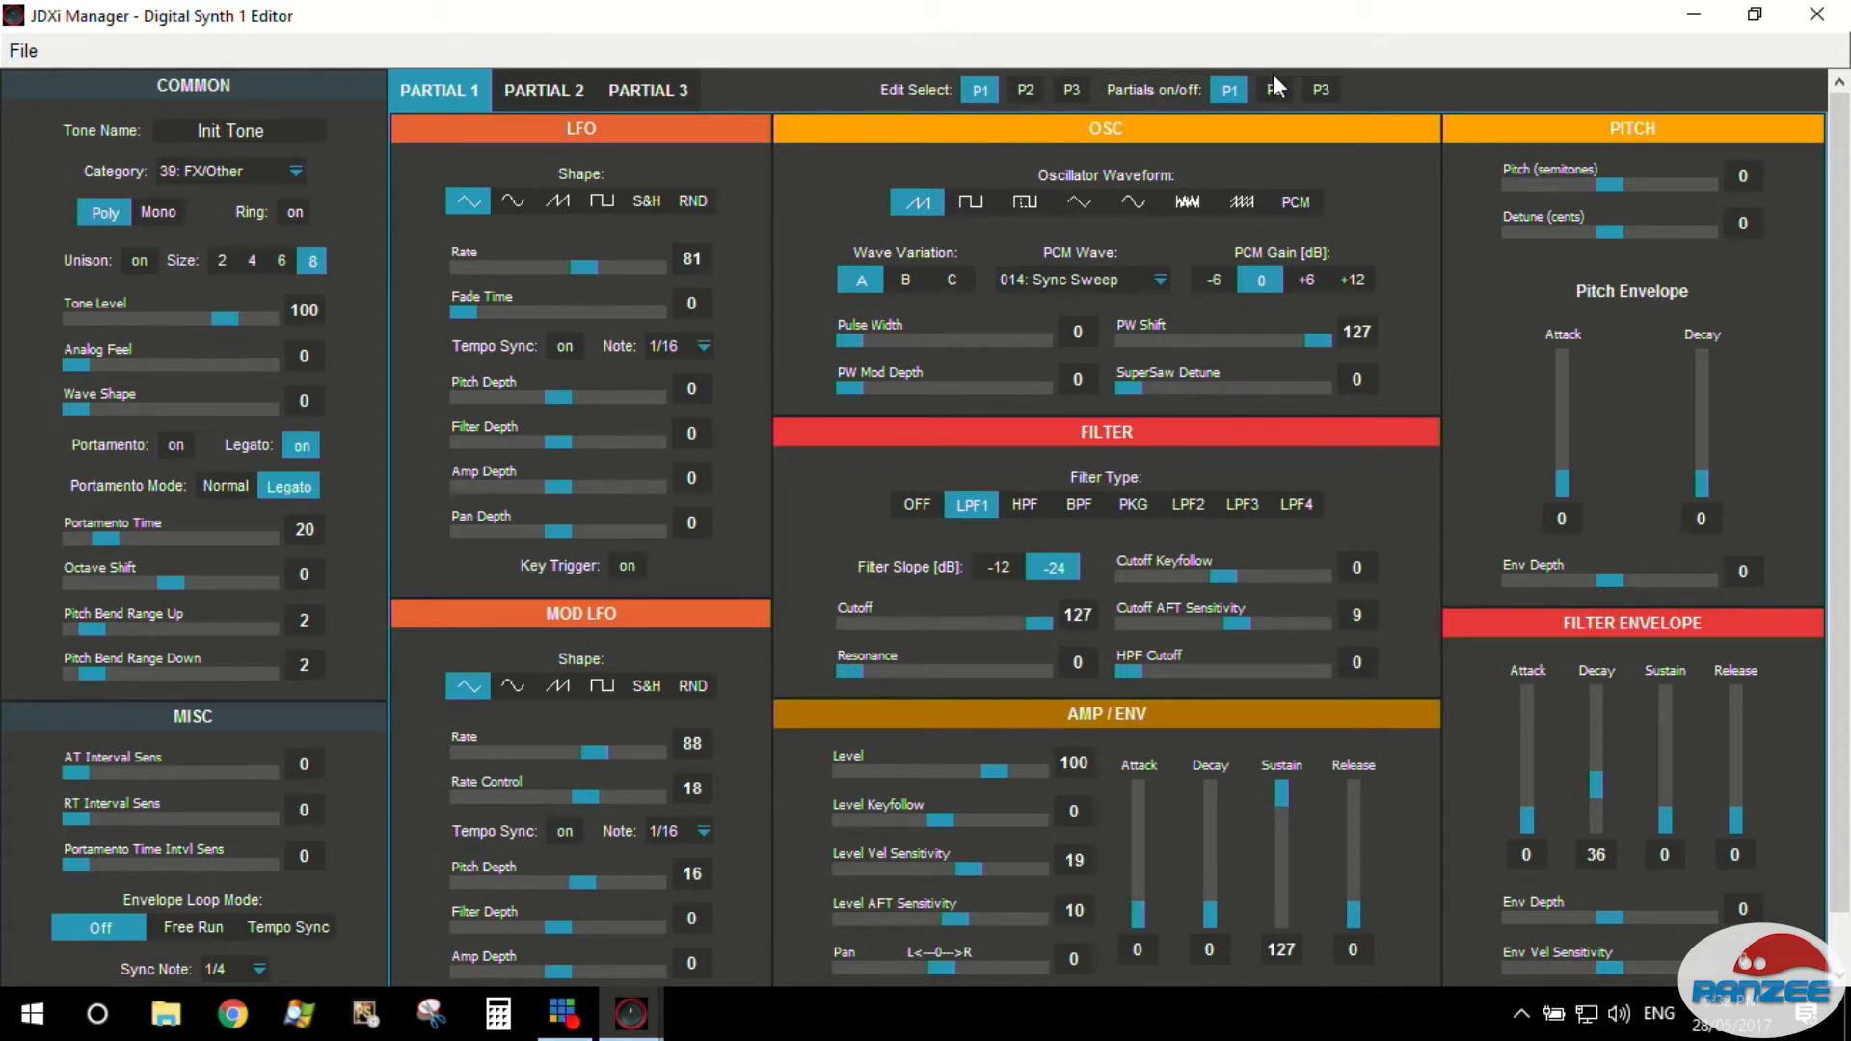
mouse_move(1344, 127)
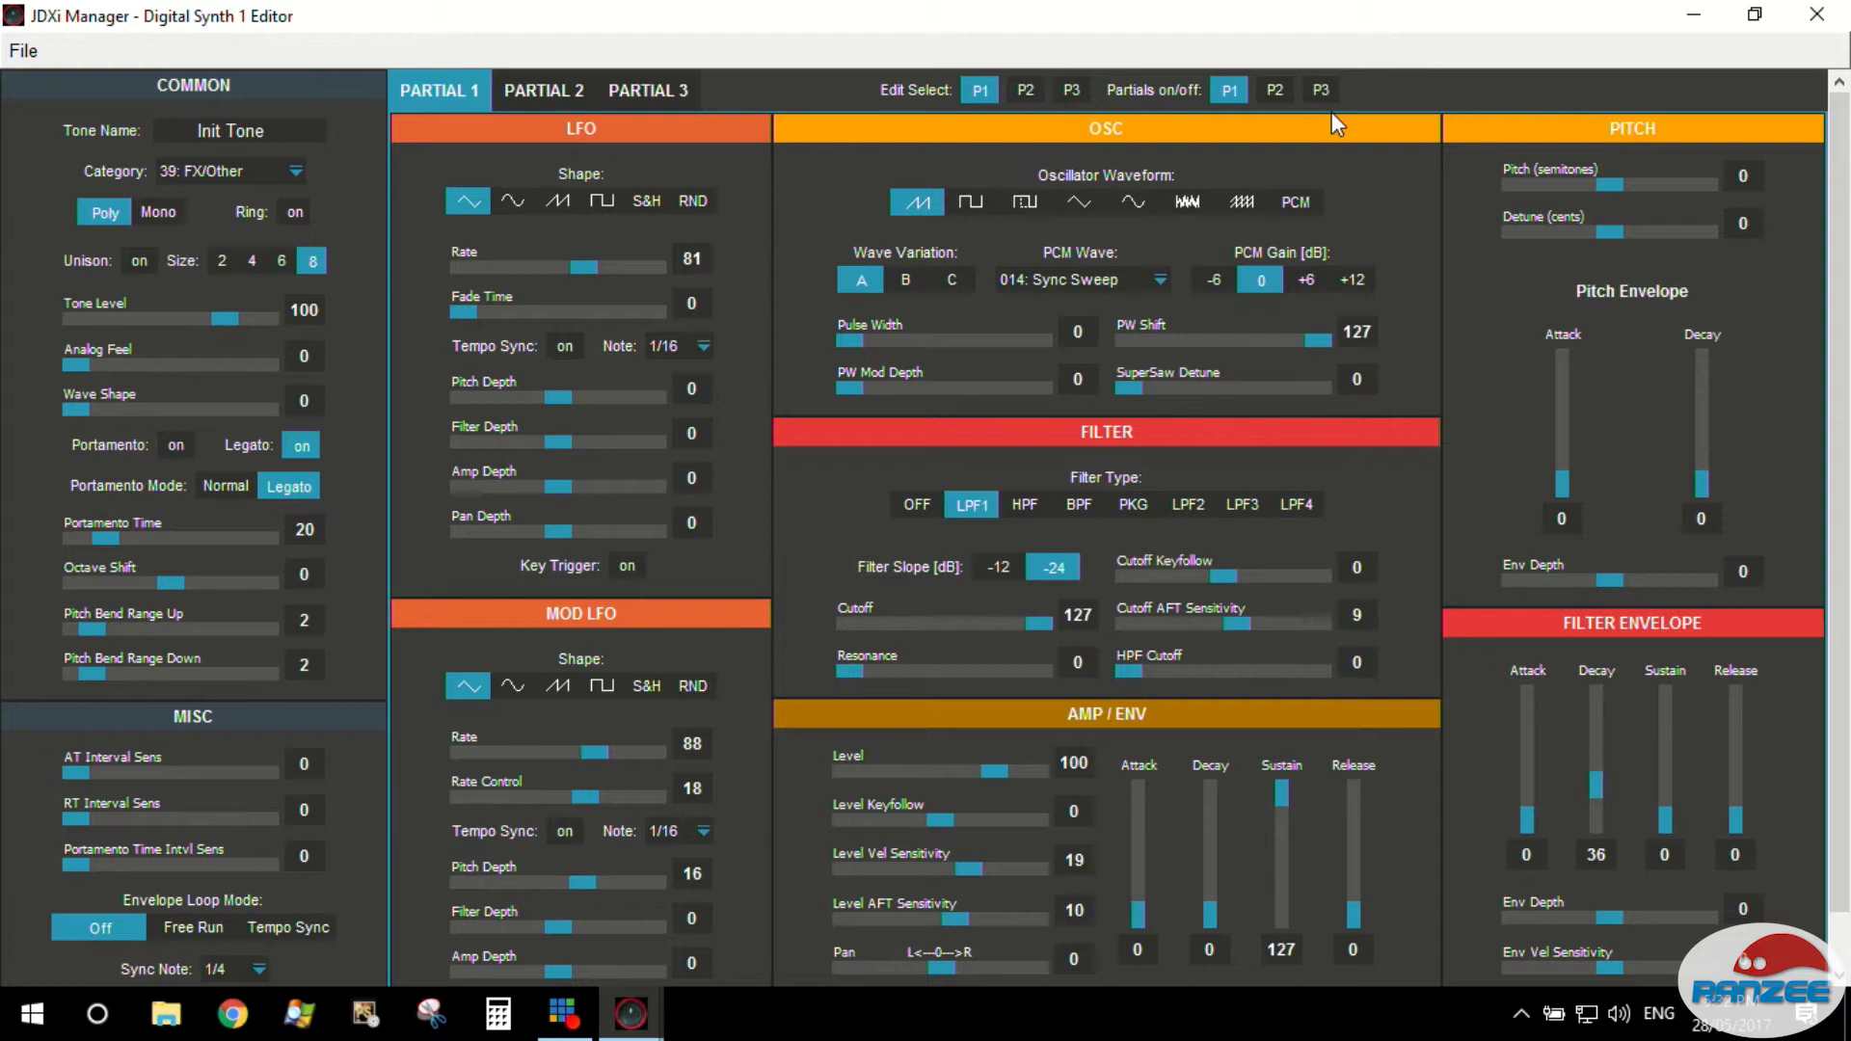
mouse_move(1339, 100)
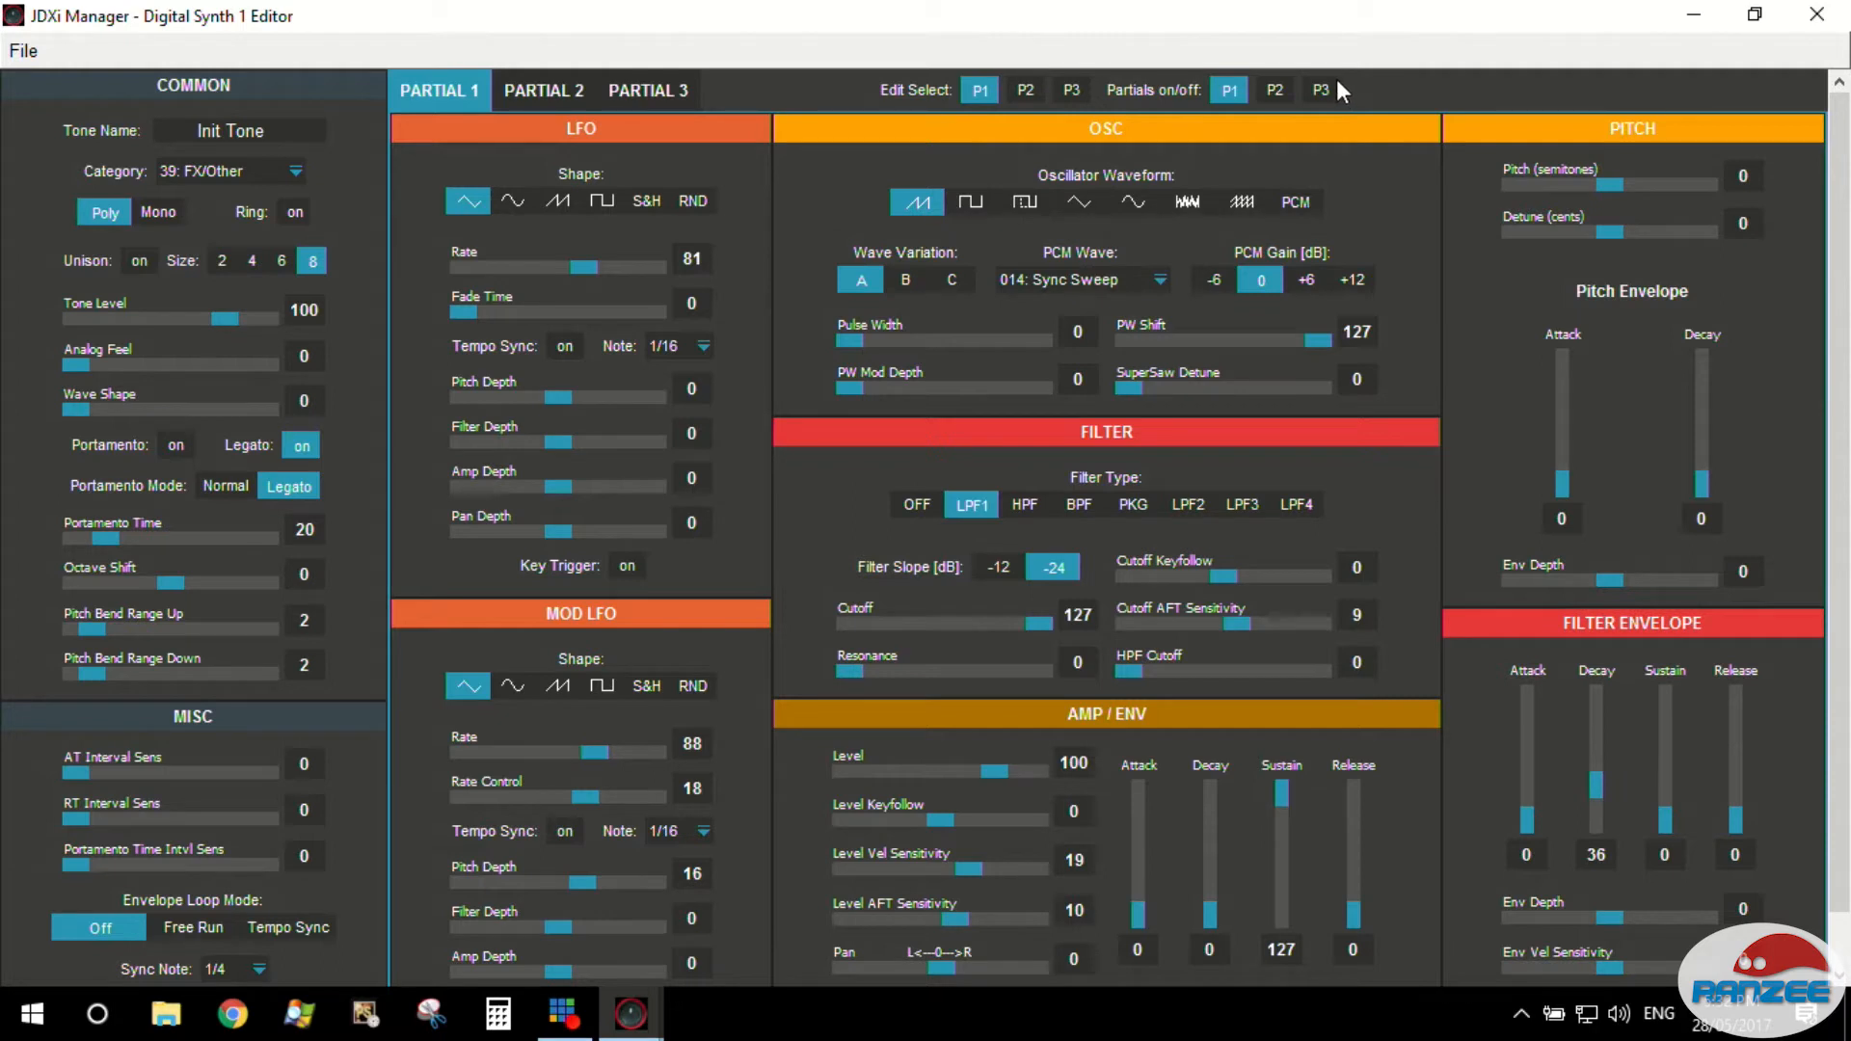
mouse_move(1298, 100)
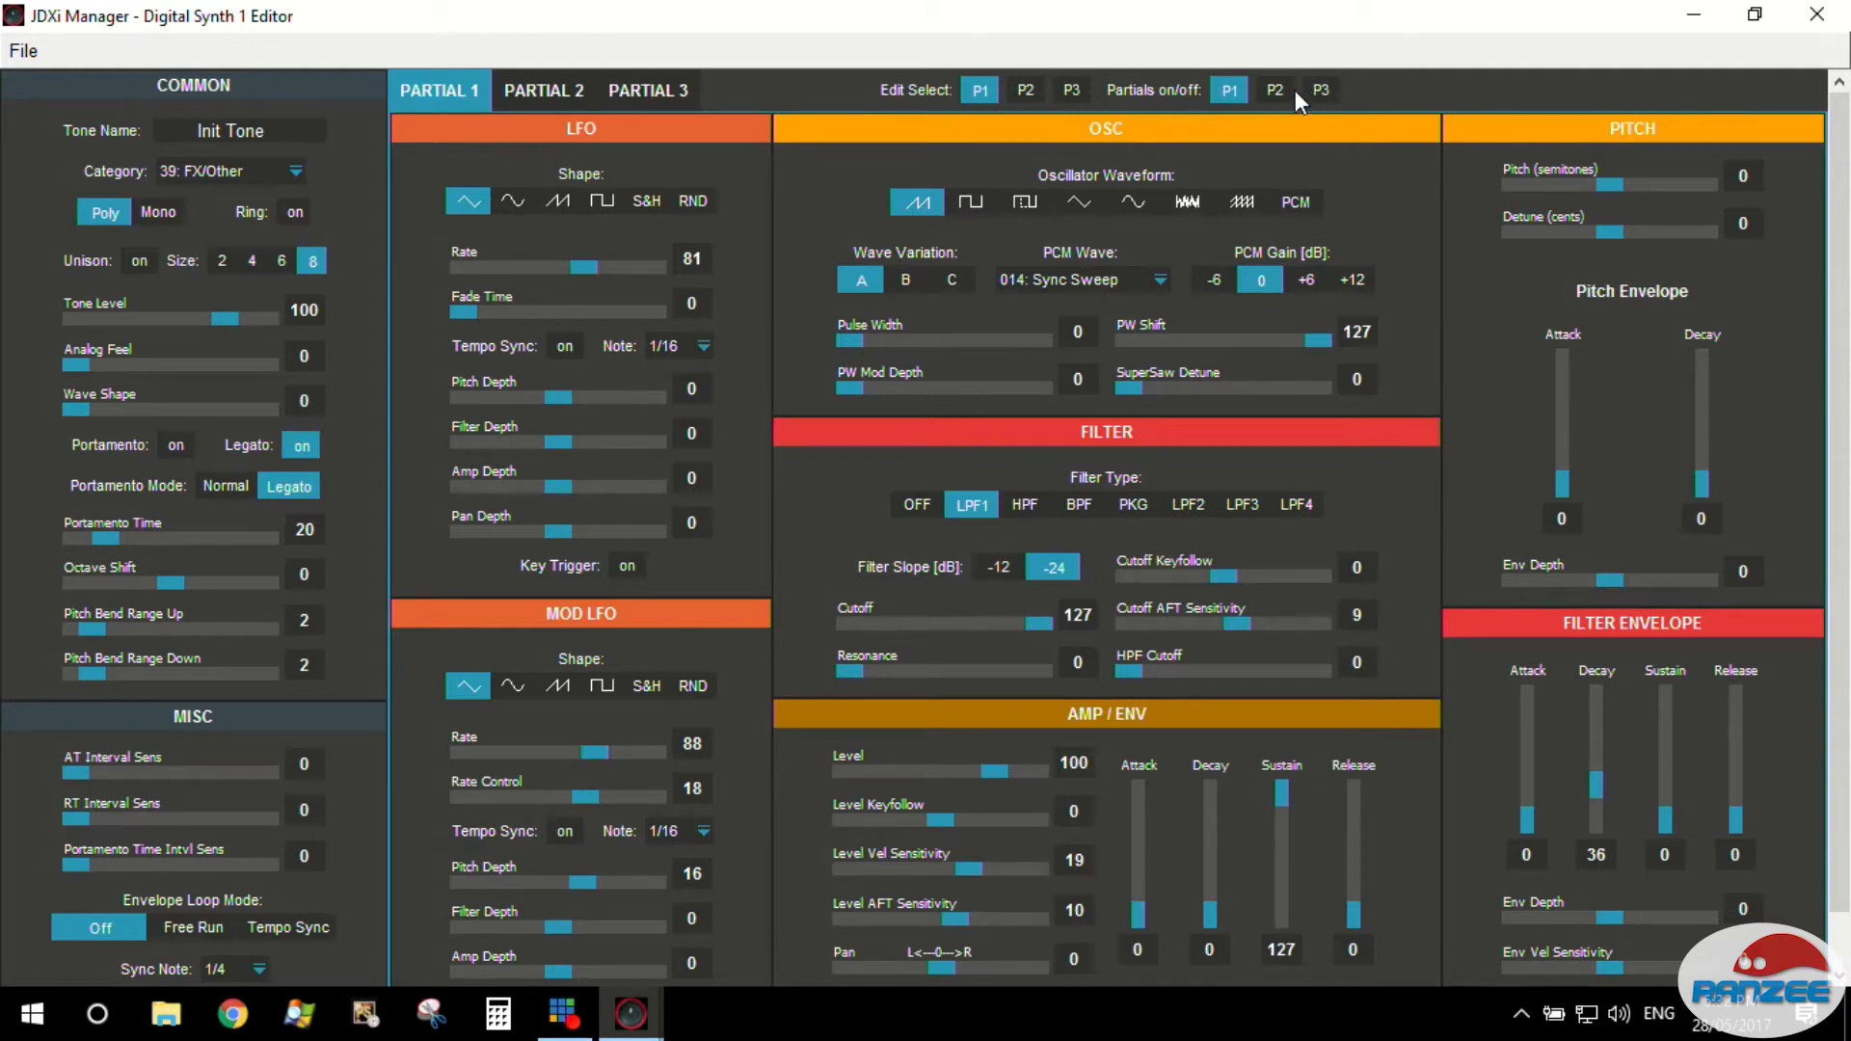
mouse_move(1282, 97)
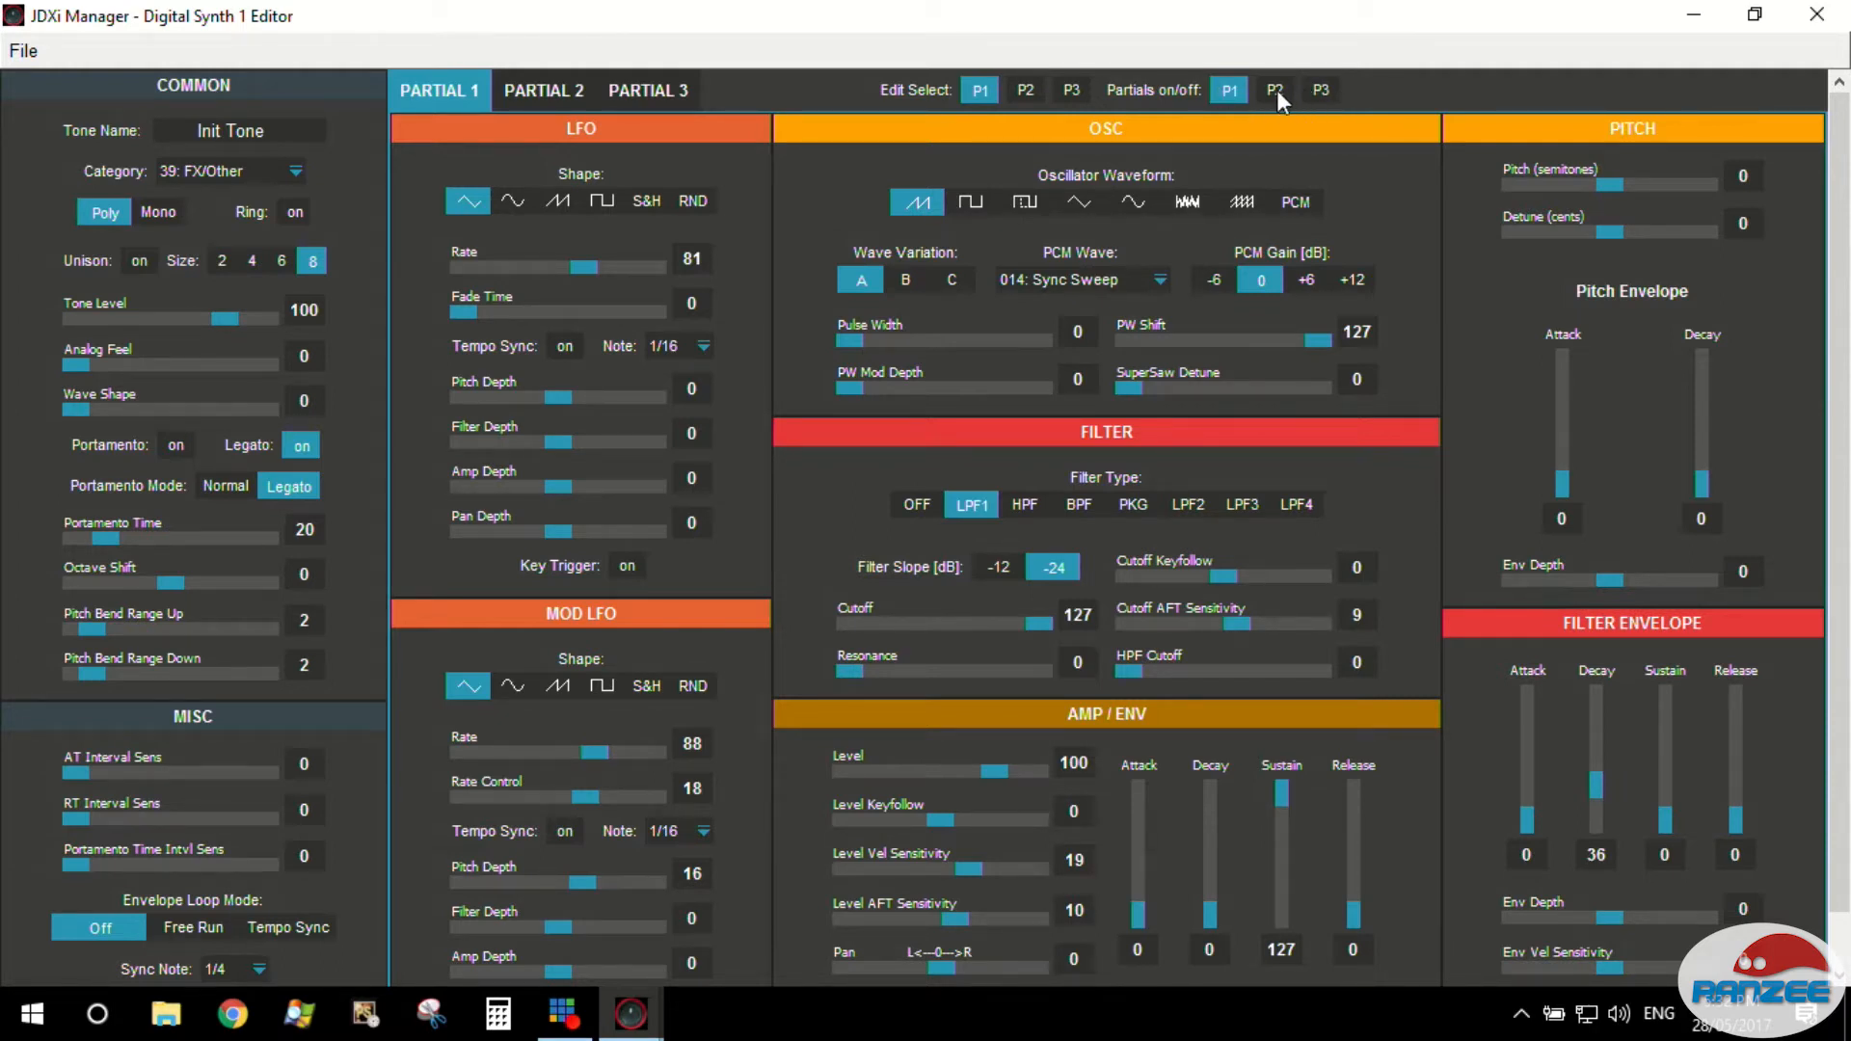
click(1319, 90)
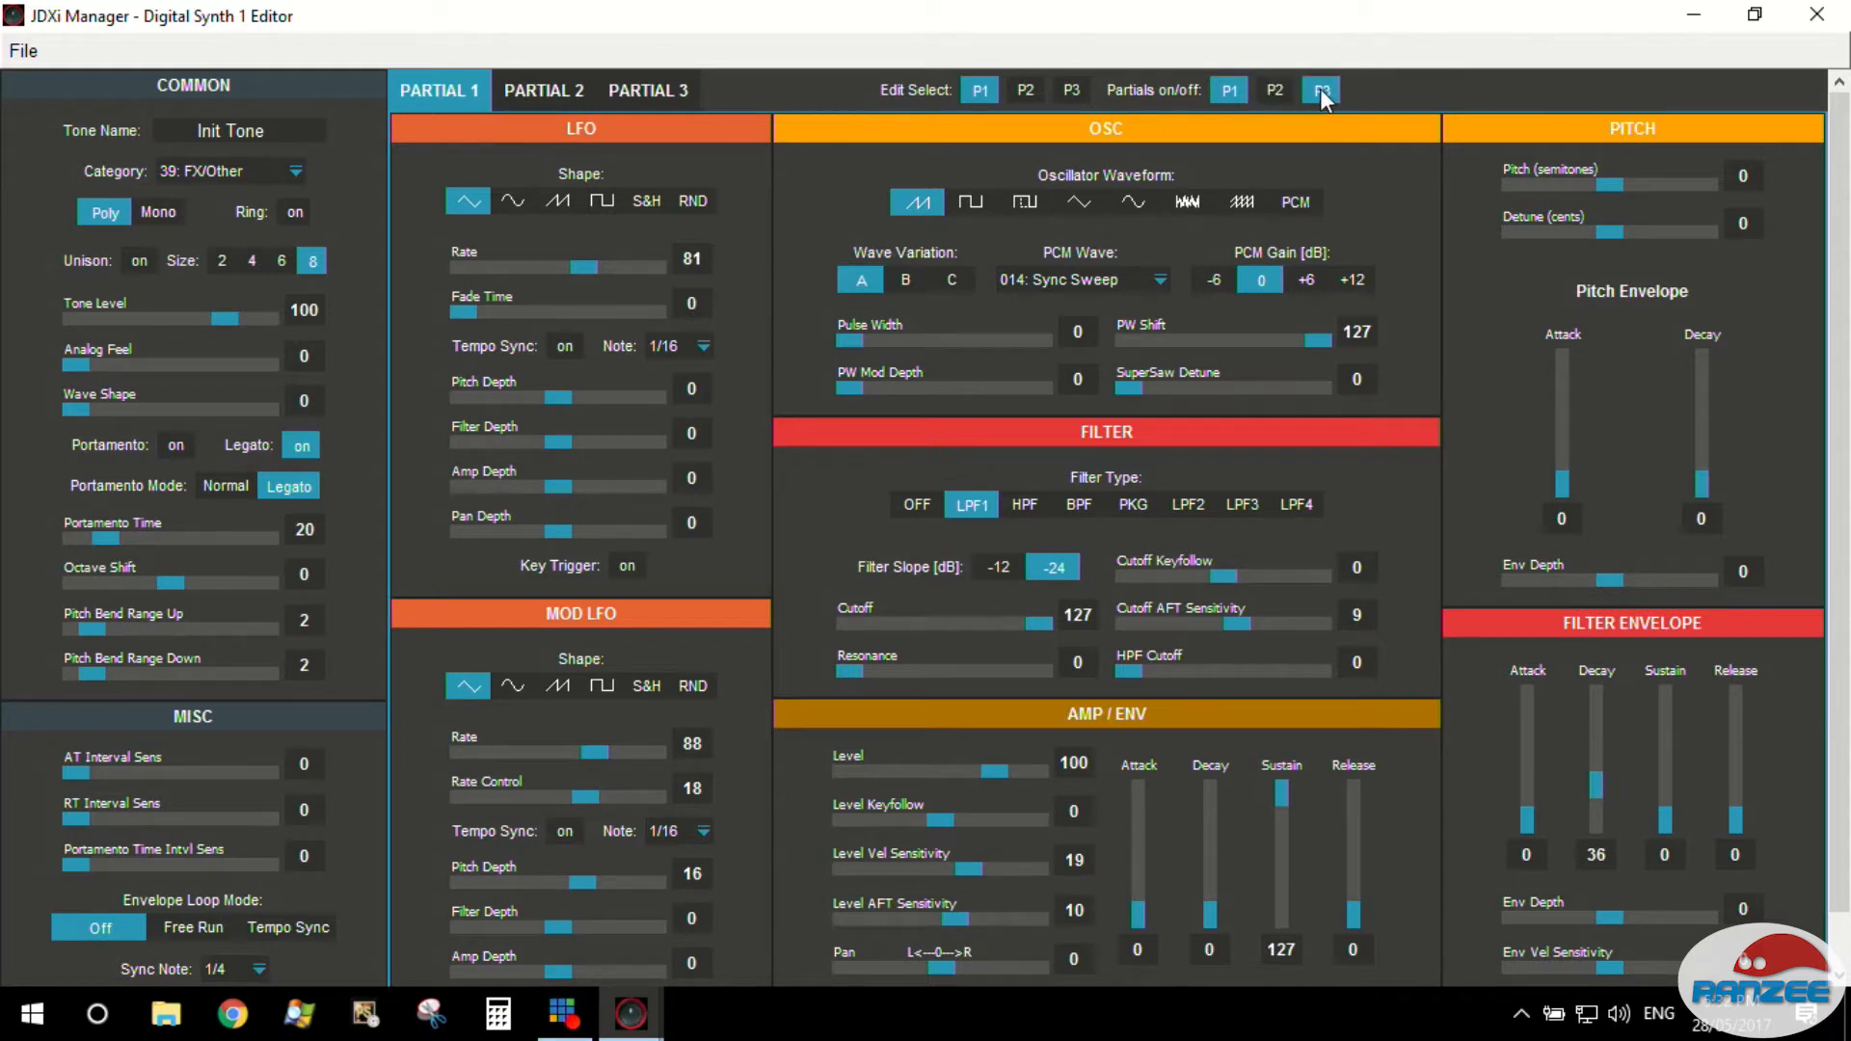
click(1319, 90)
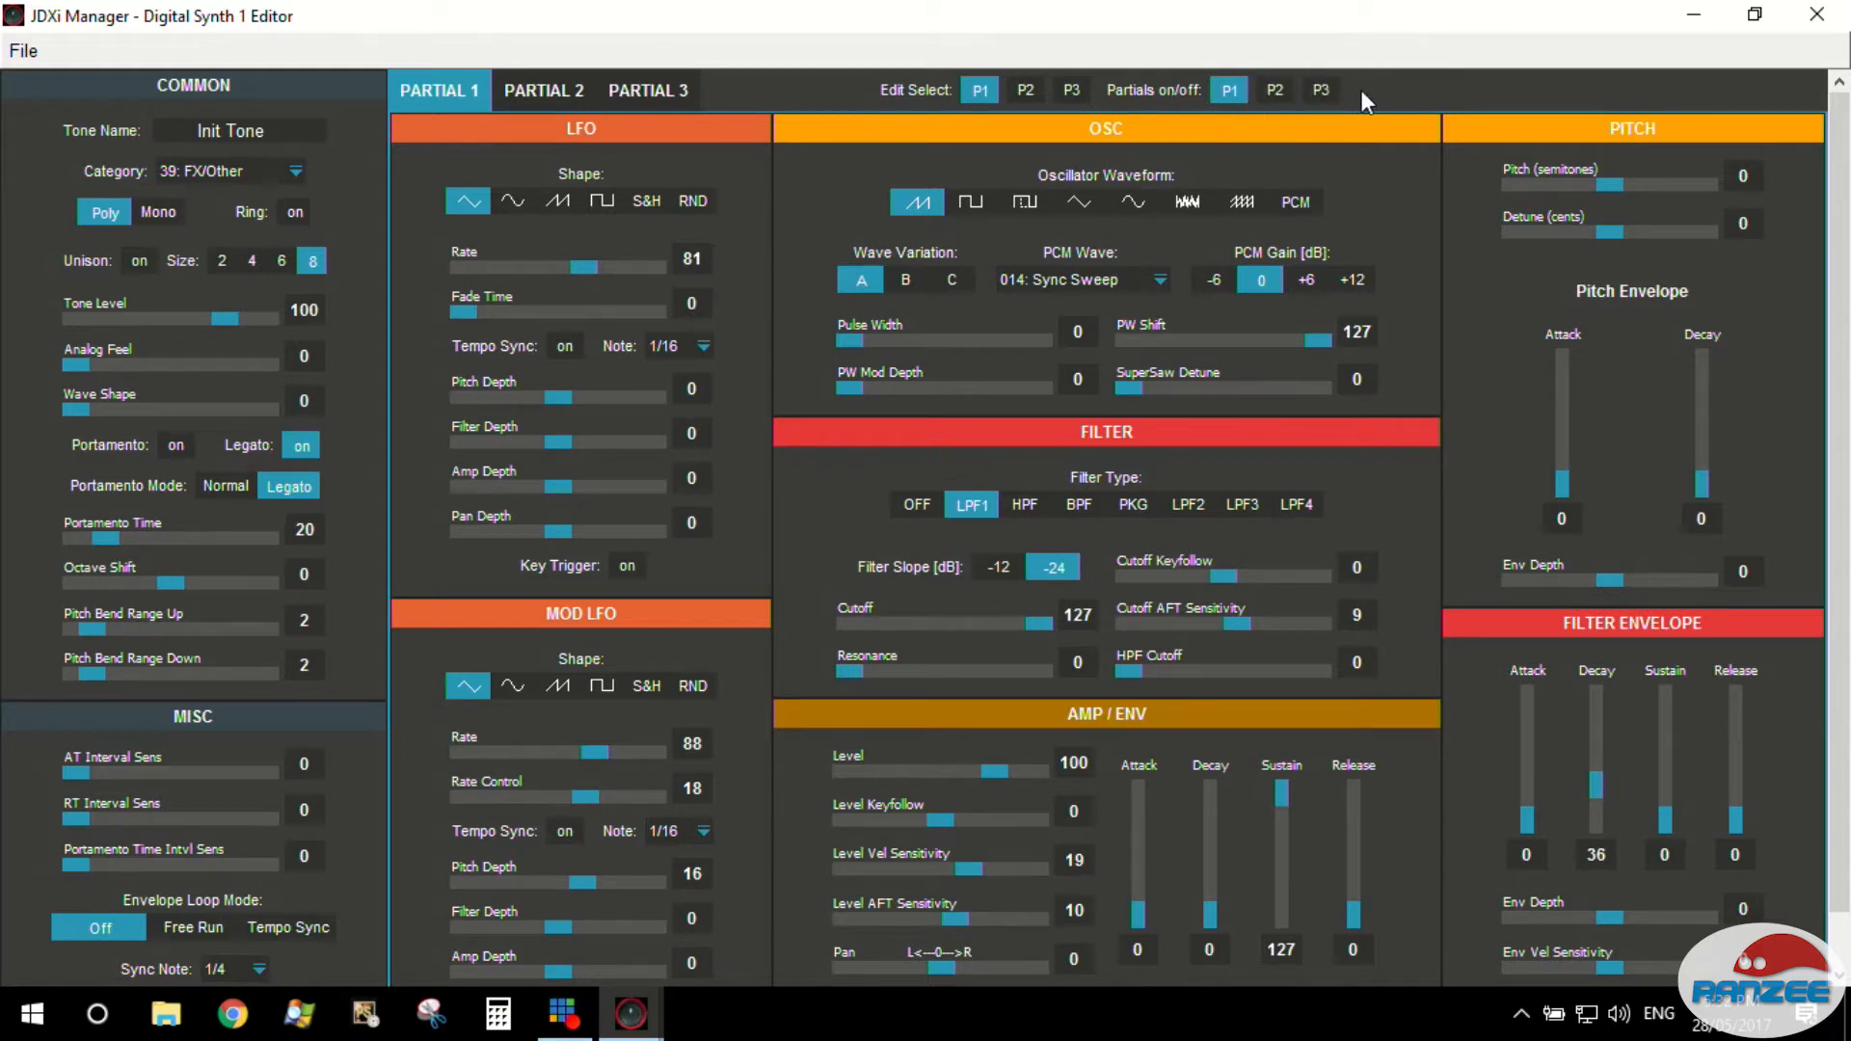
mouse_move(707, 293)
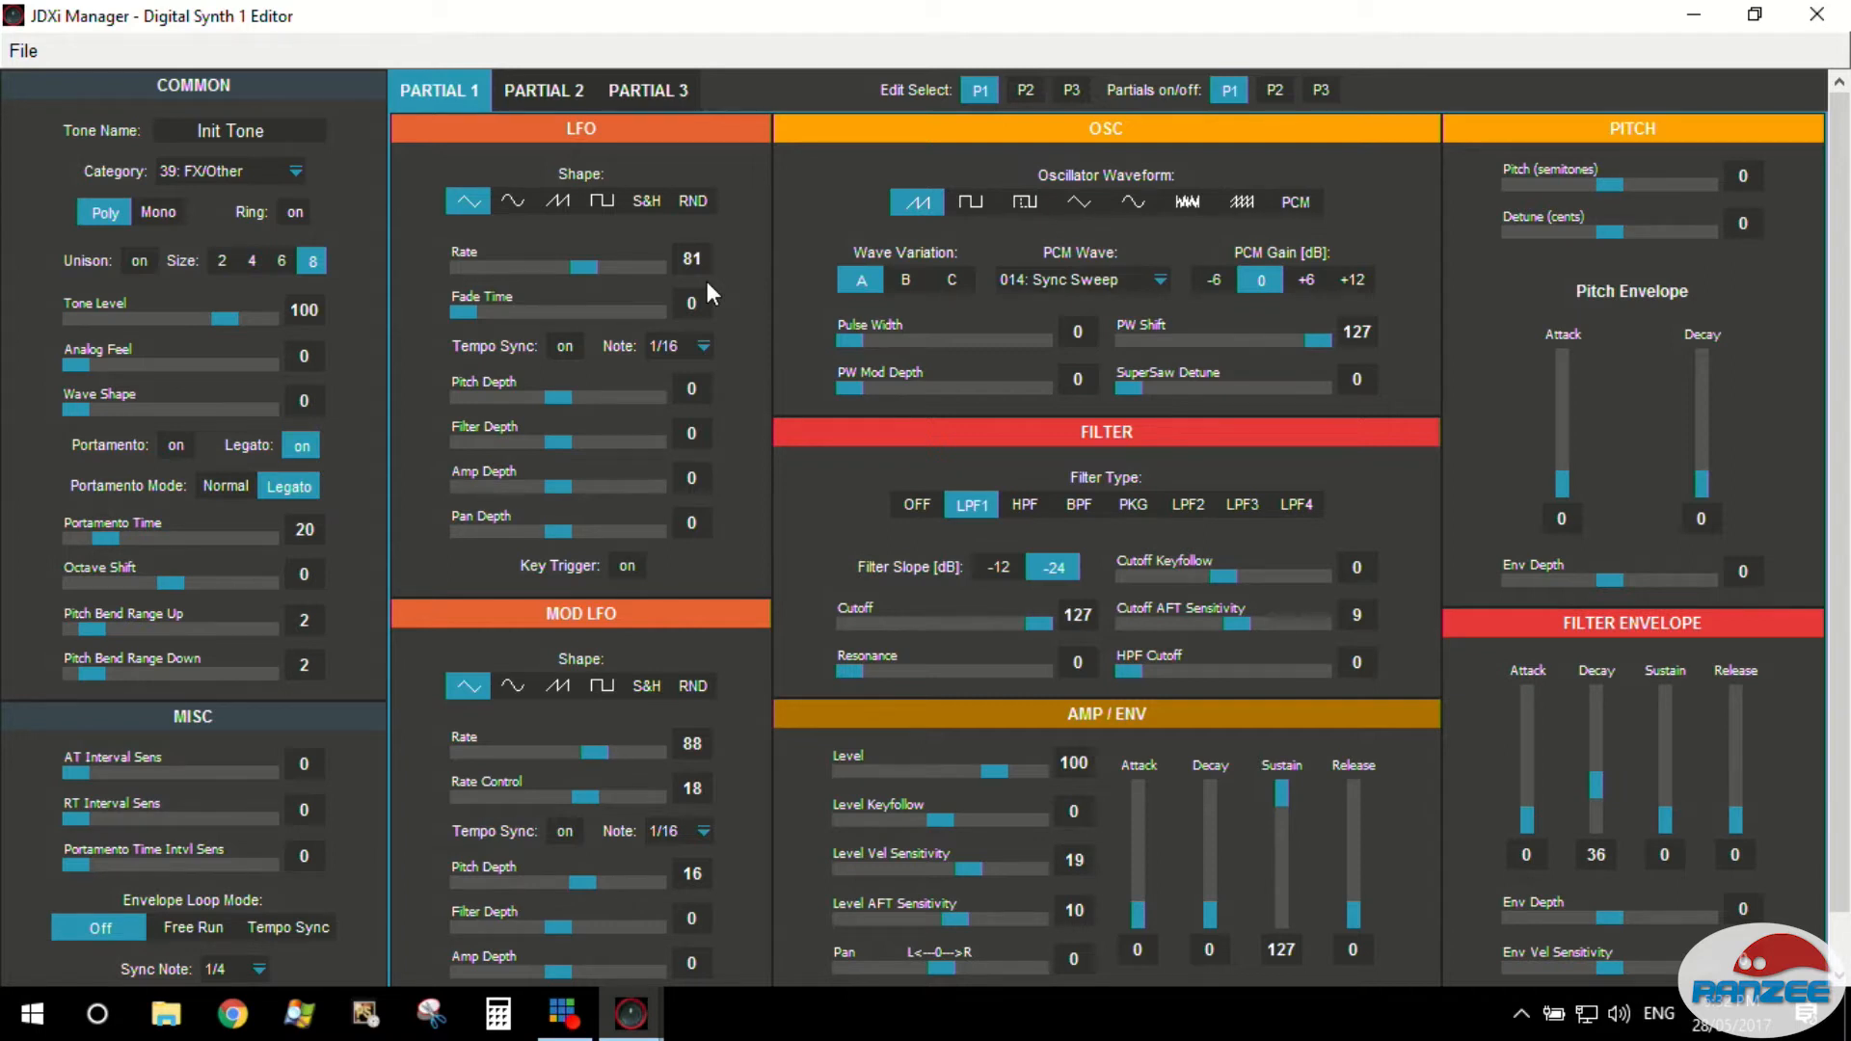
mouse_move(633, 270)
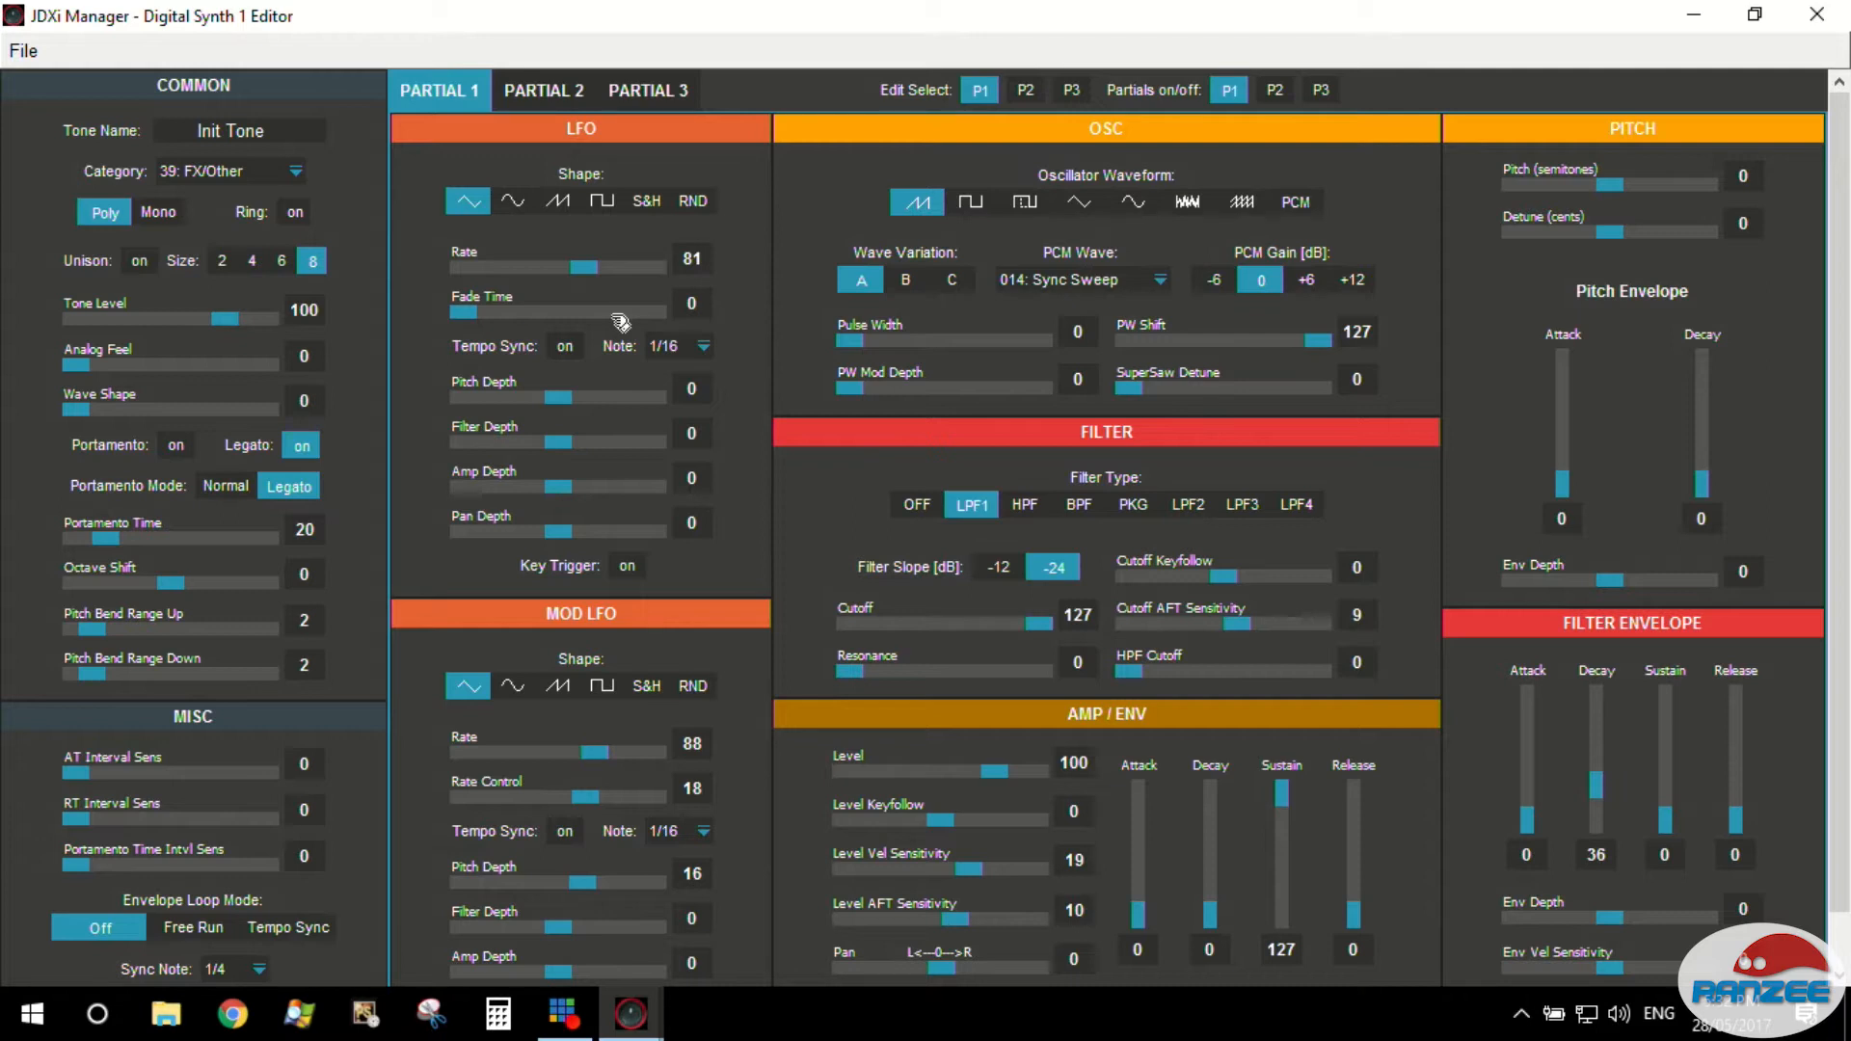
mouse_move(844, 233)
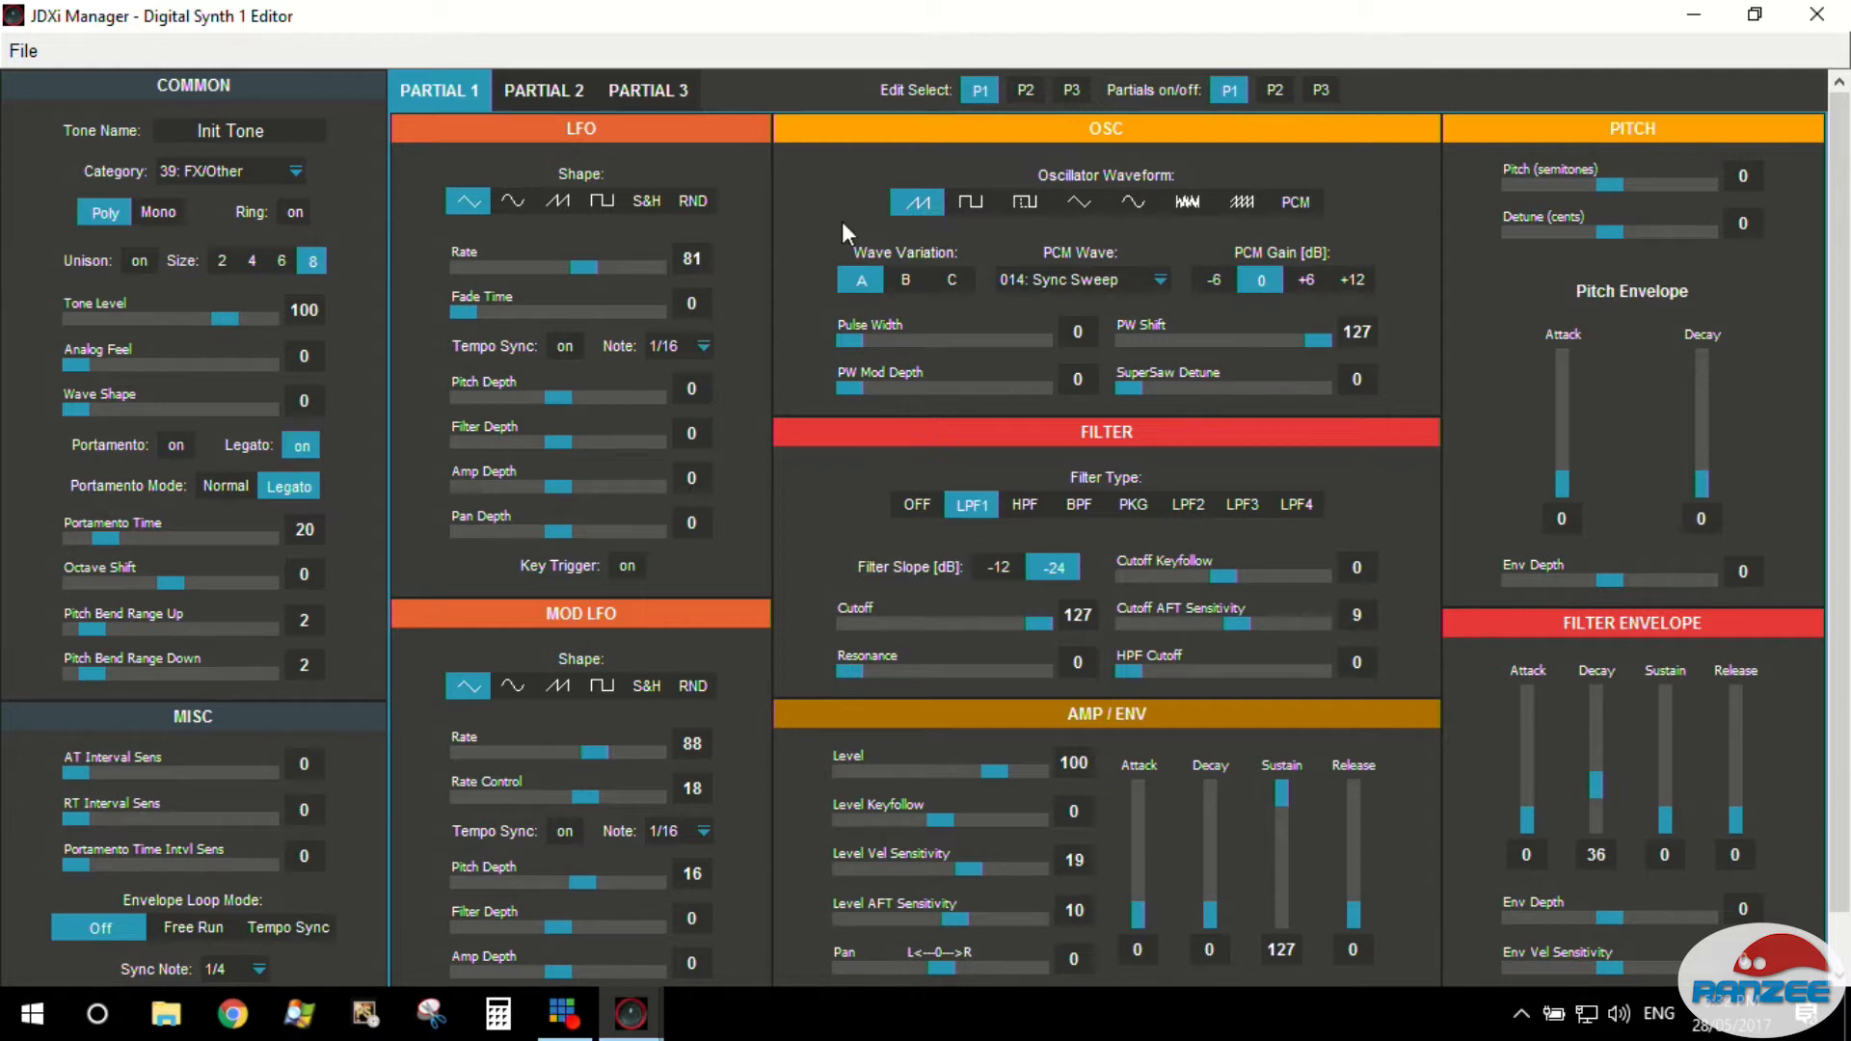
mouse_move(995, 174)
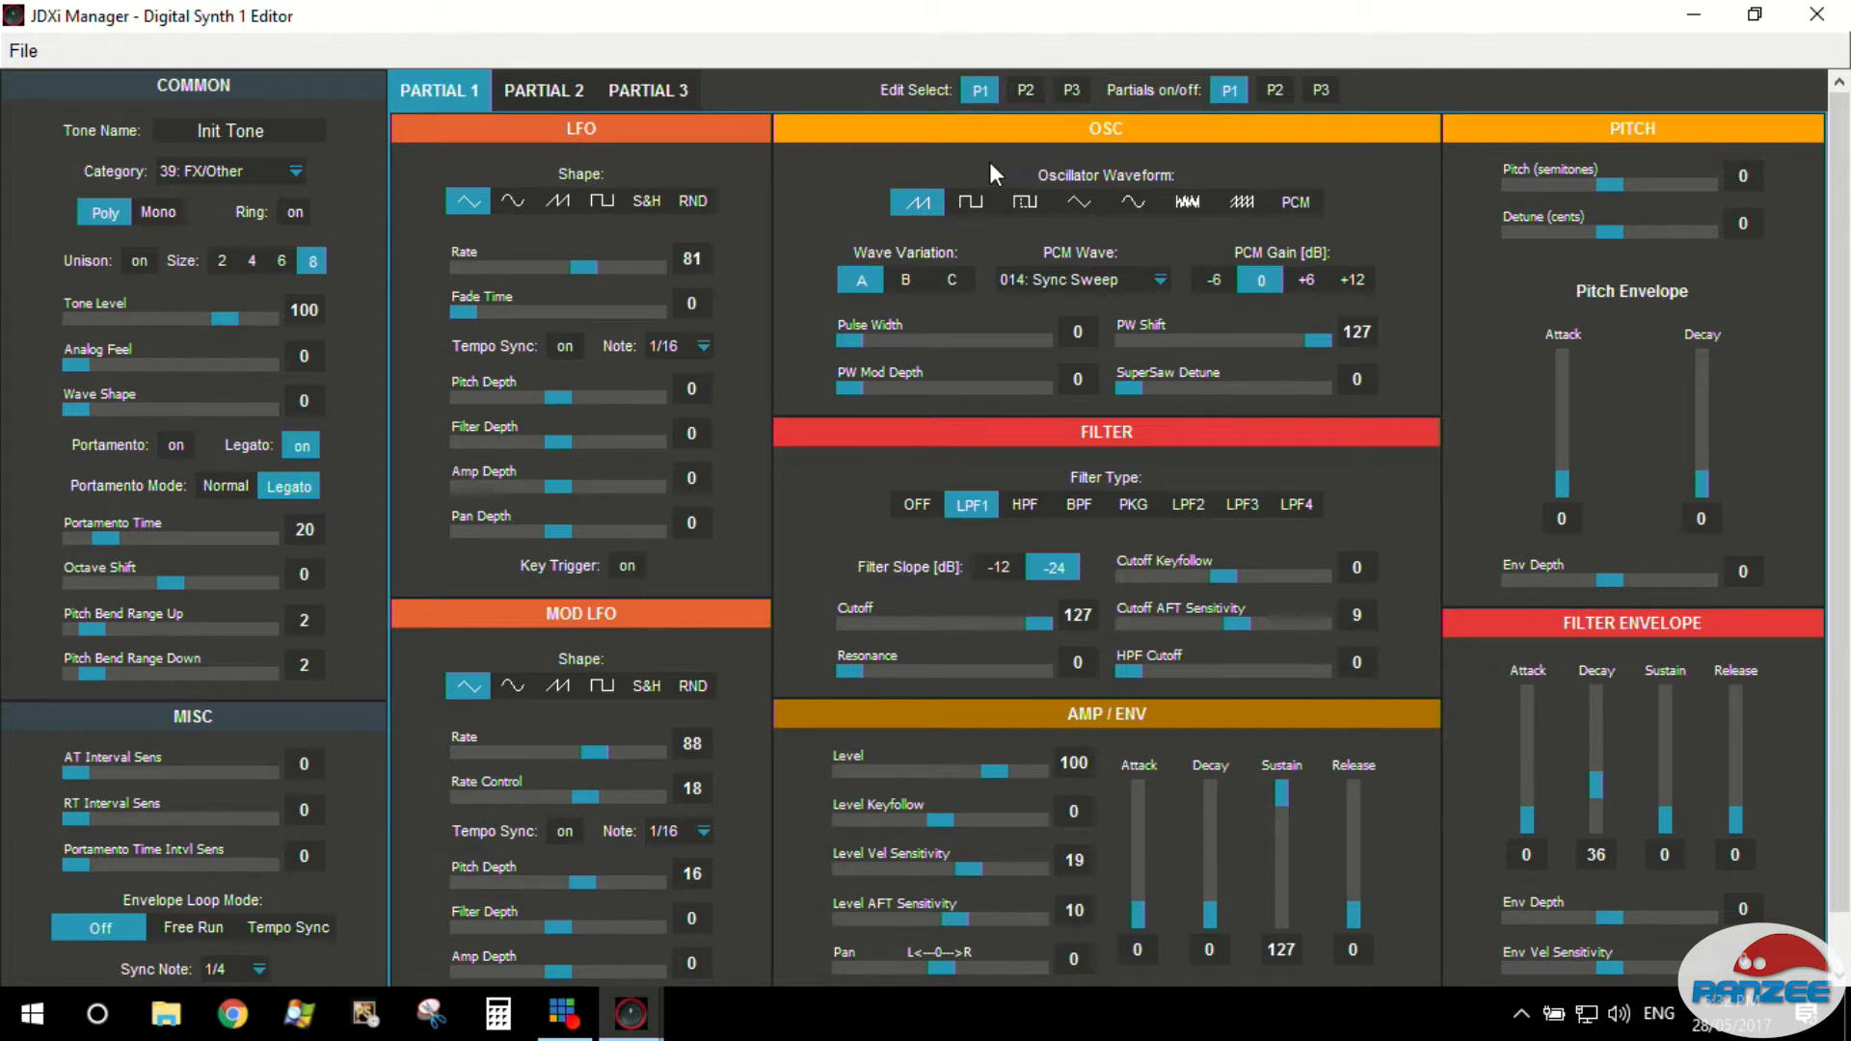
click(544, 91)
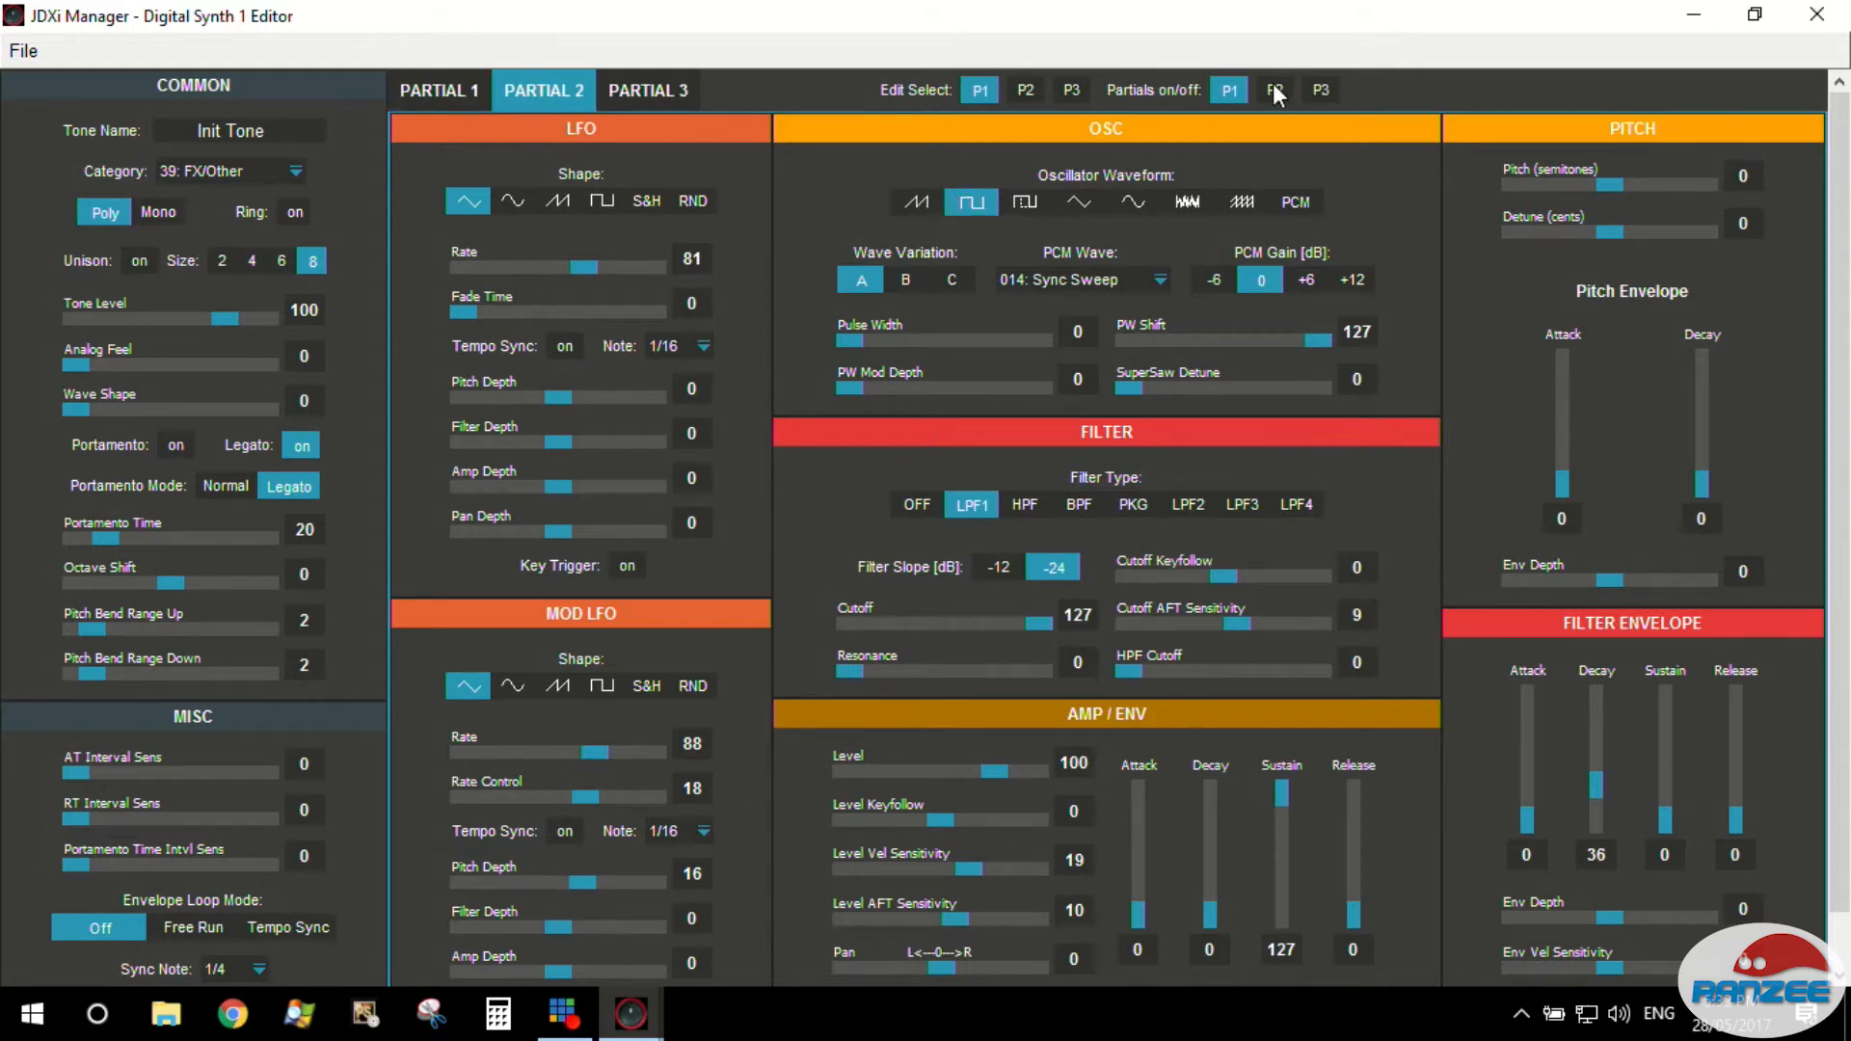
click(1274, 91)
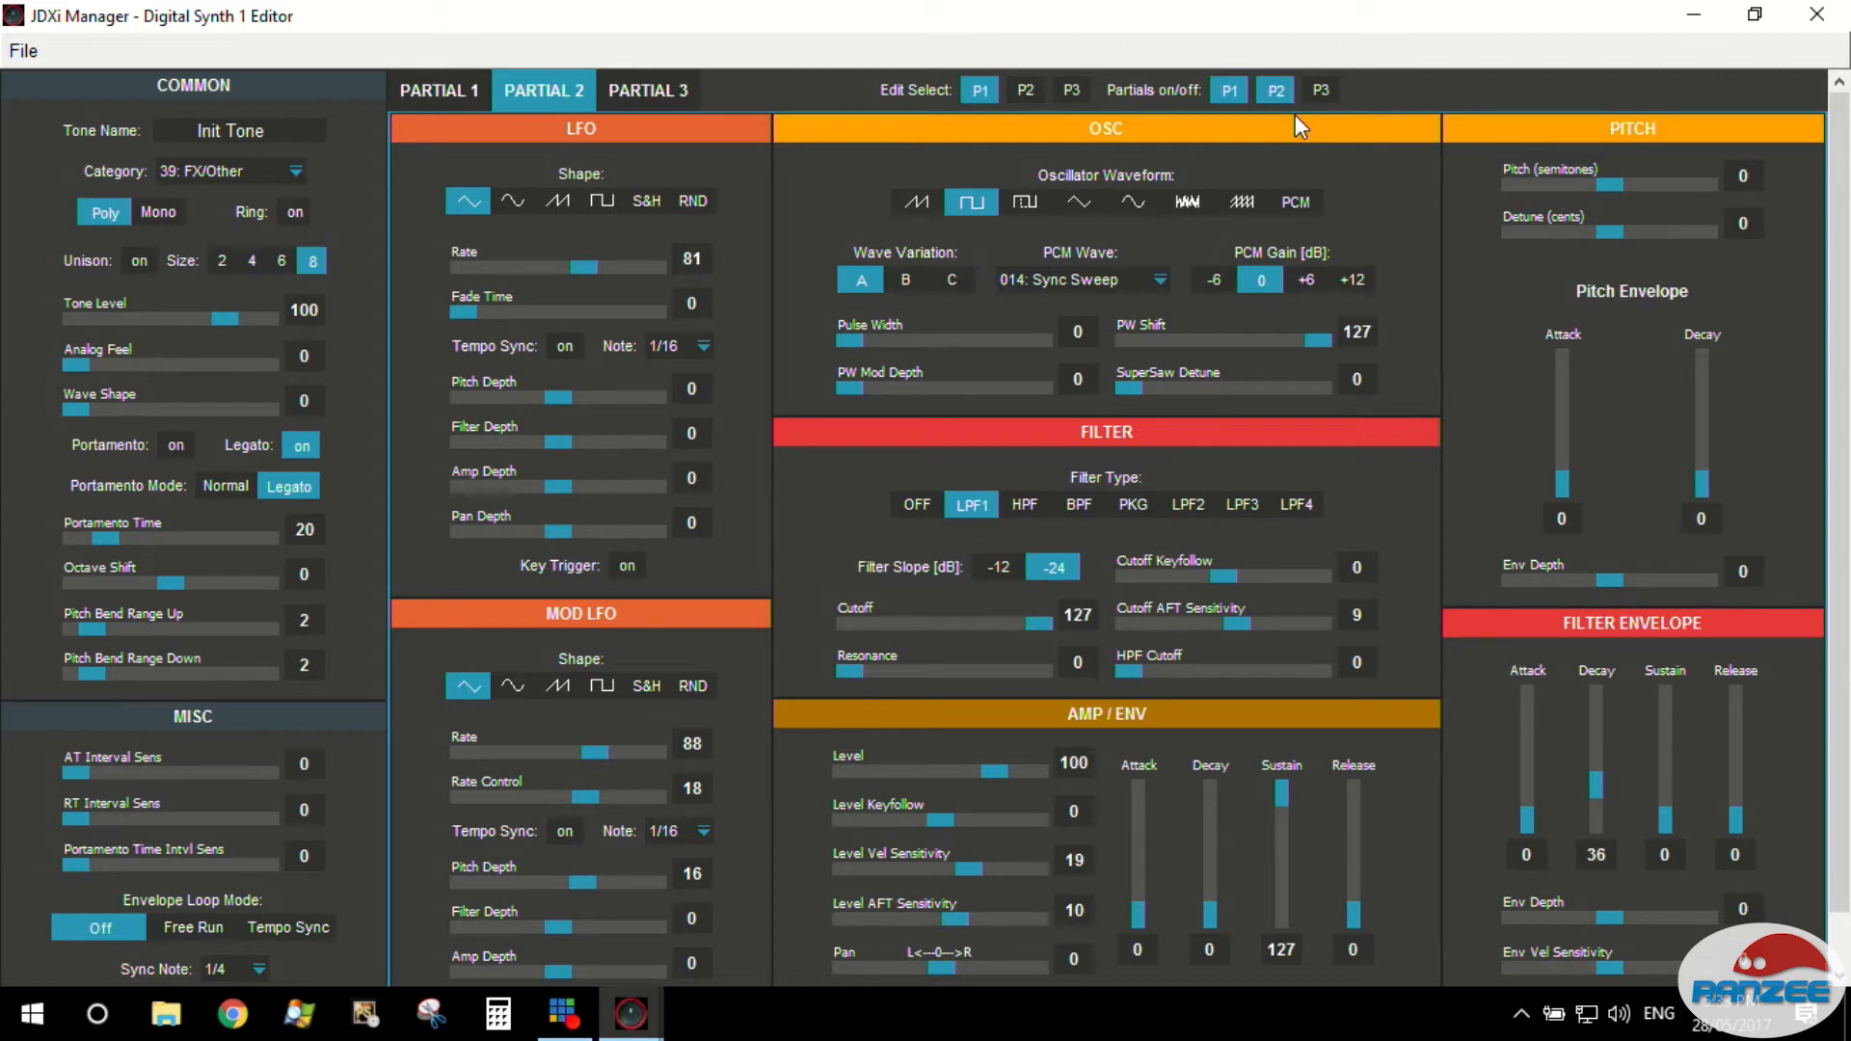
mouse_move(1500, 183)
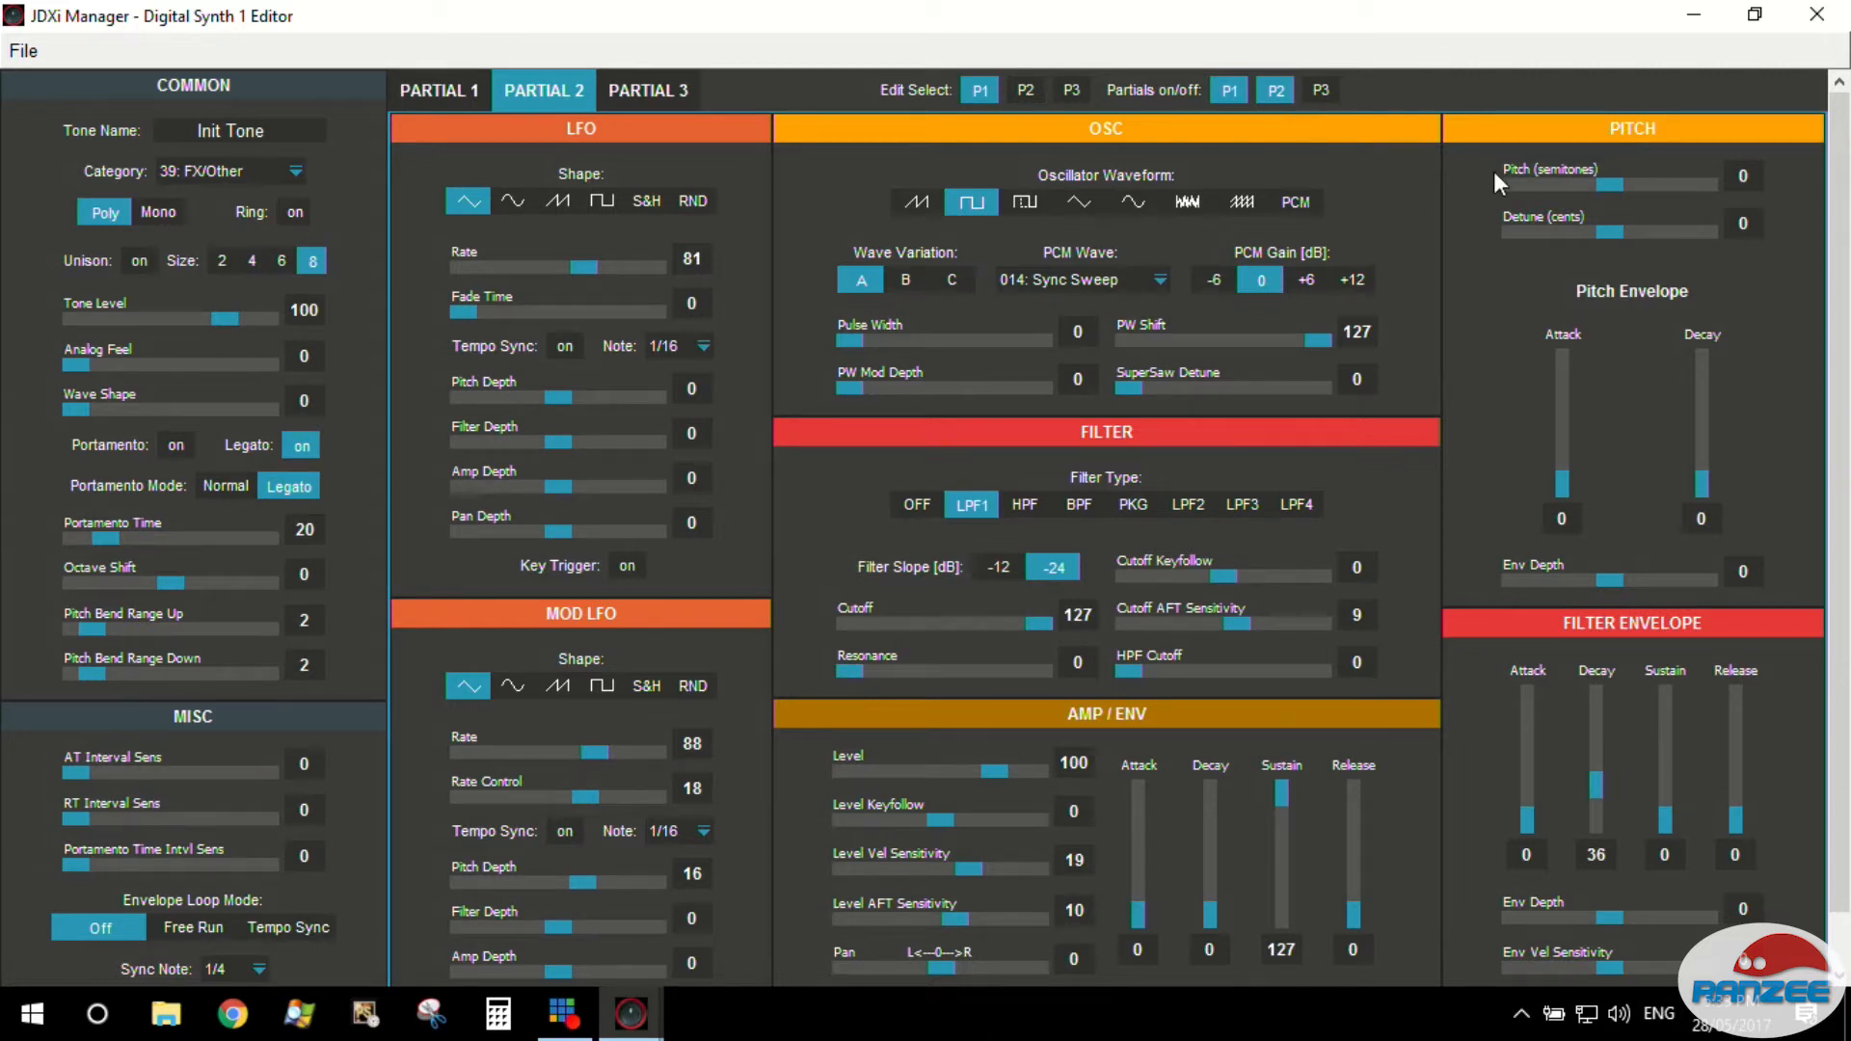
Drag Partial 2's Pitch Detune slightly flat, settling at -8 cents.
drag(1629, 232, 1606, 231)
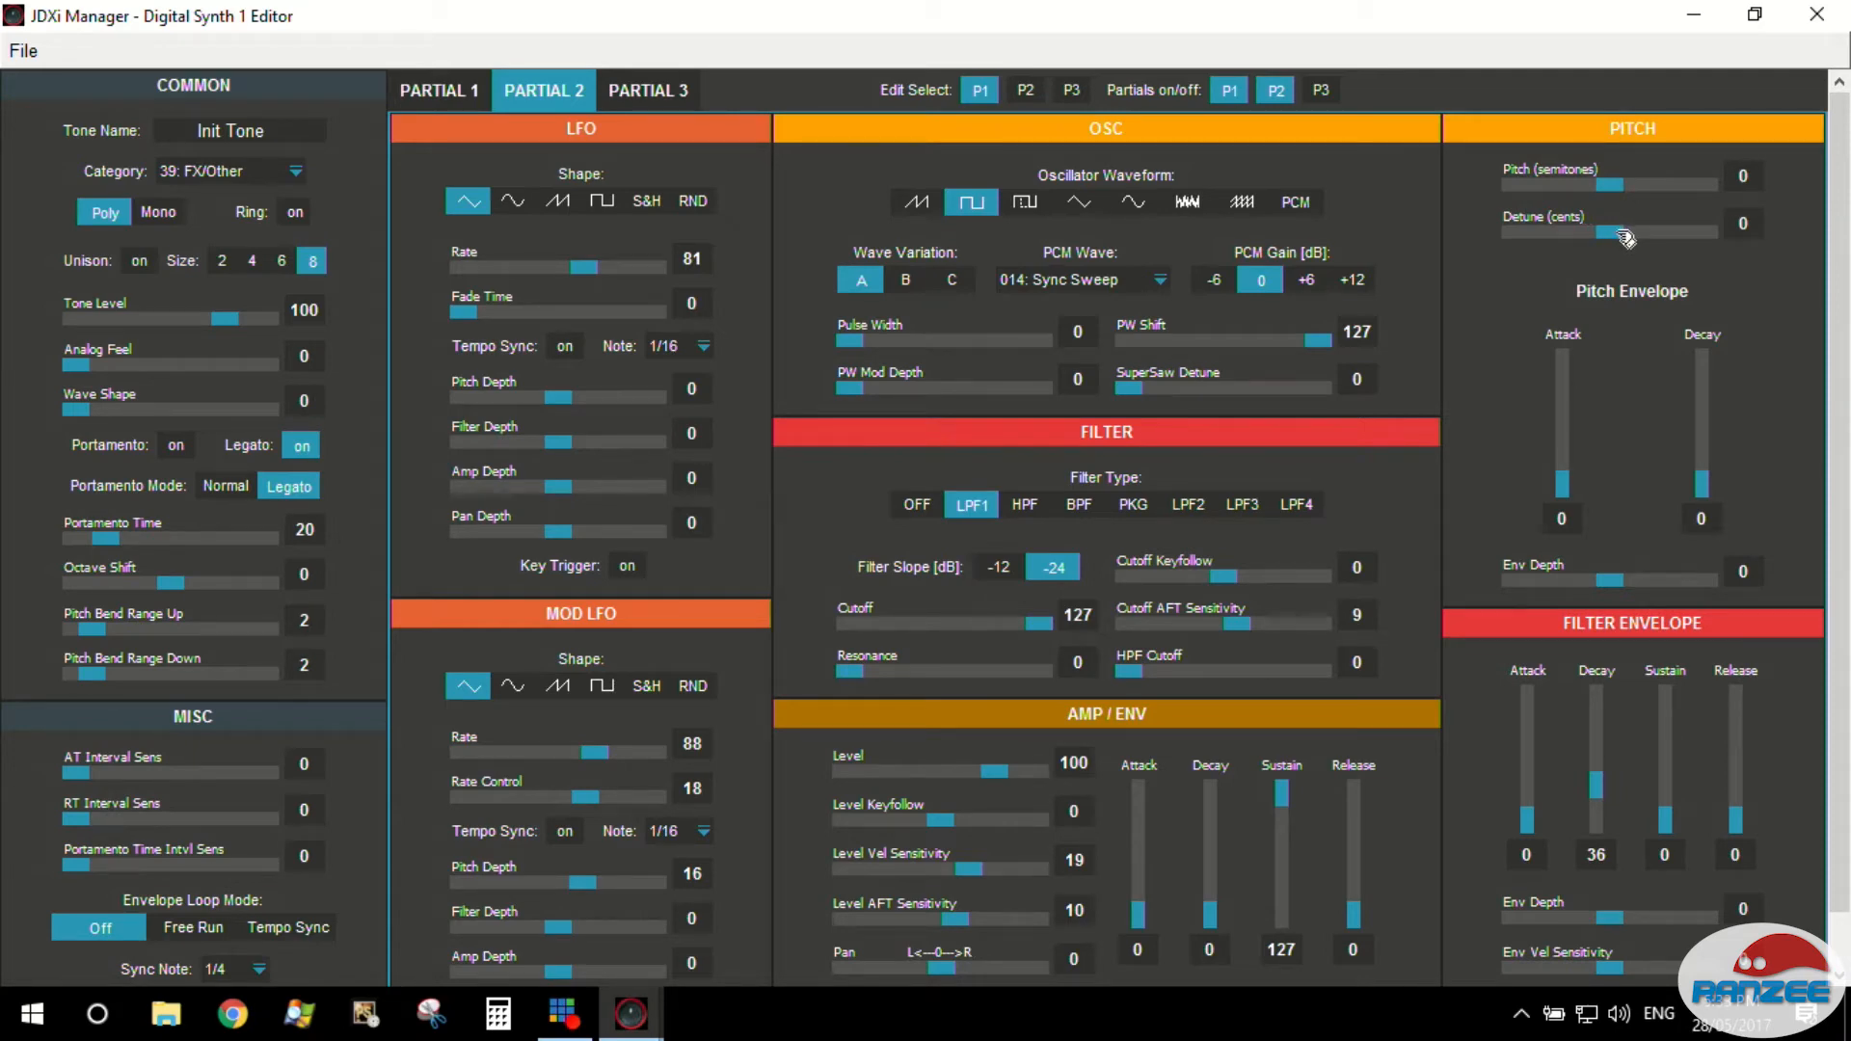
drag(1630, 232, 1587, 232)
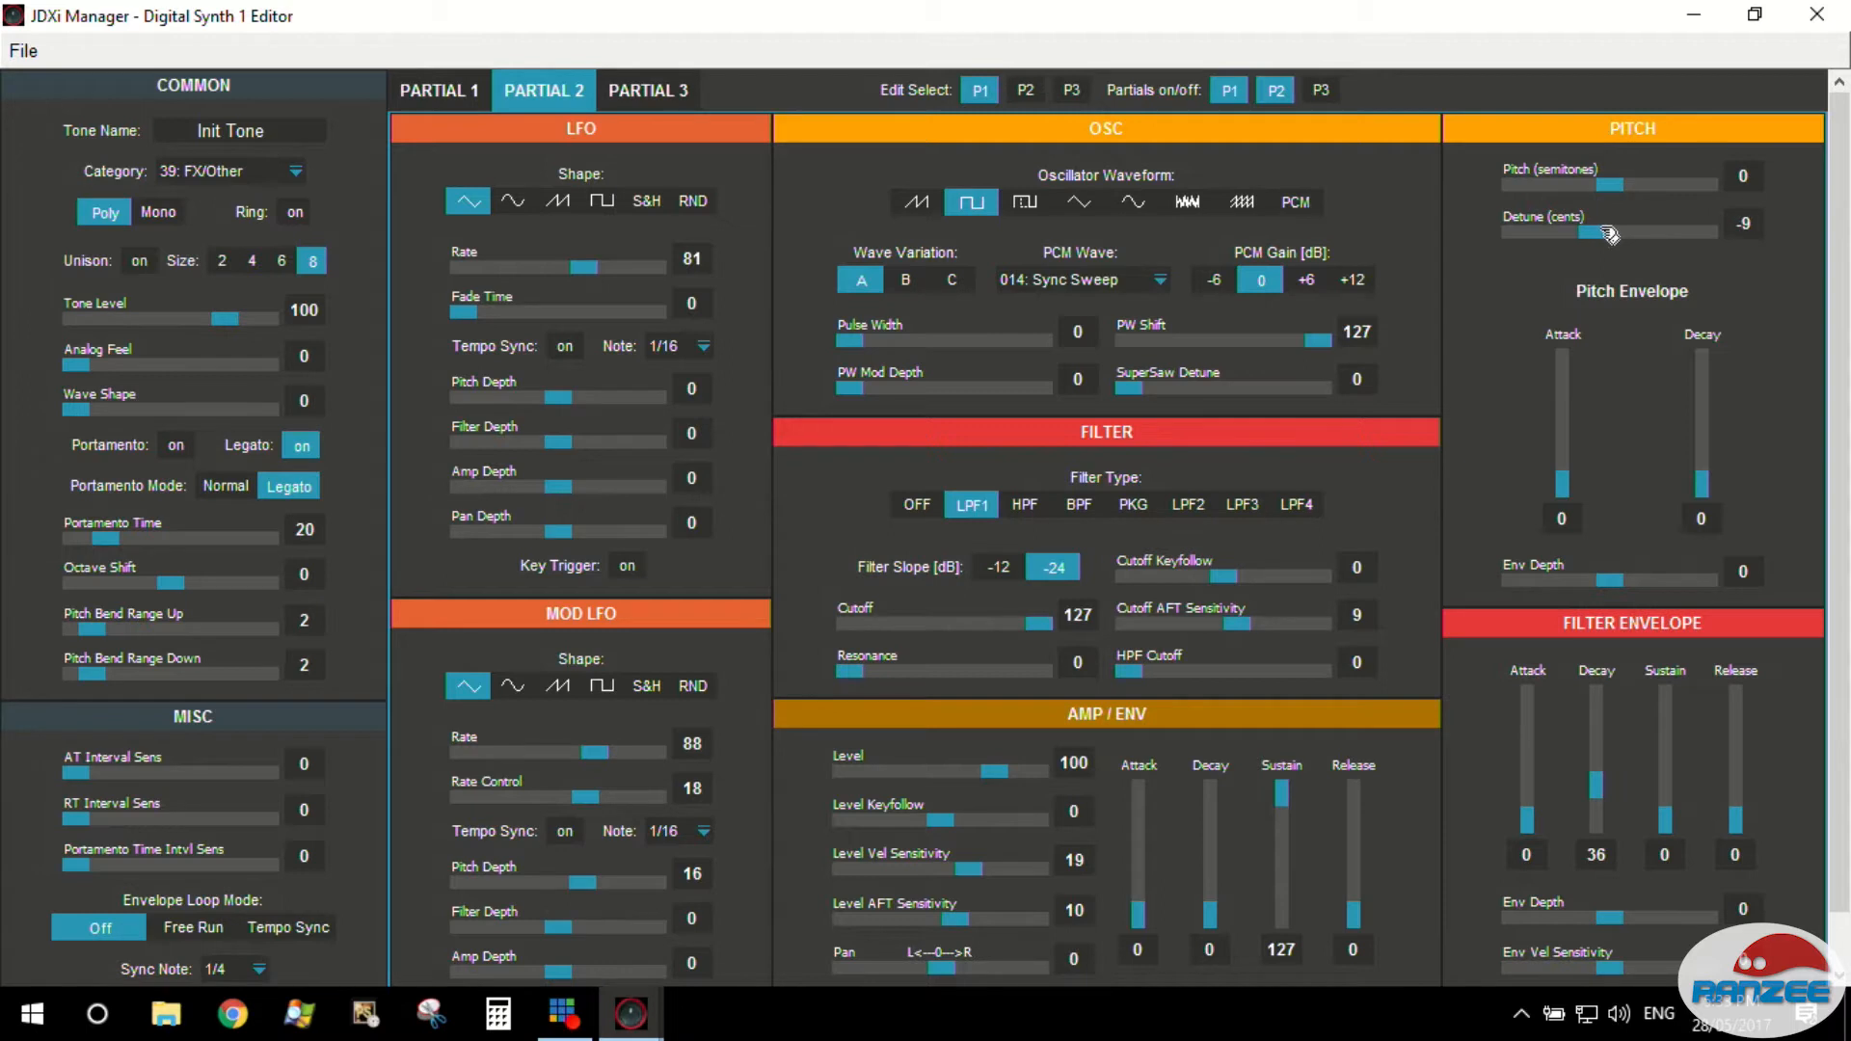
drag(1607, 234, 1612, 233)
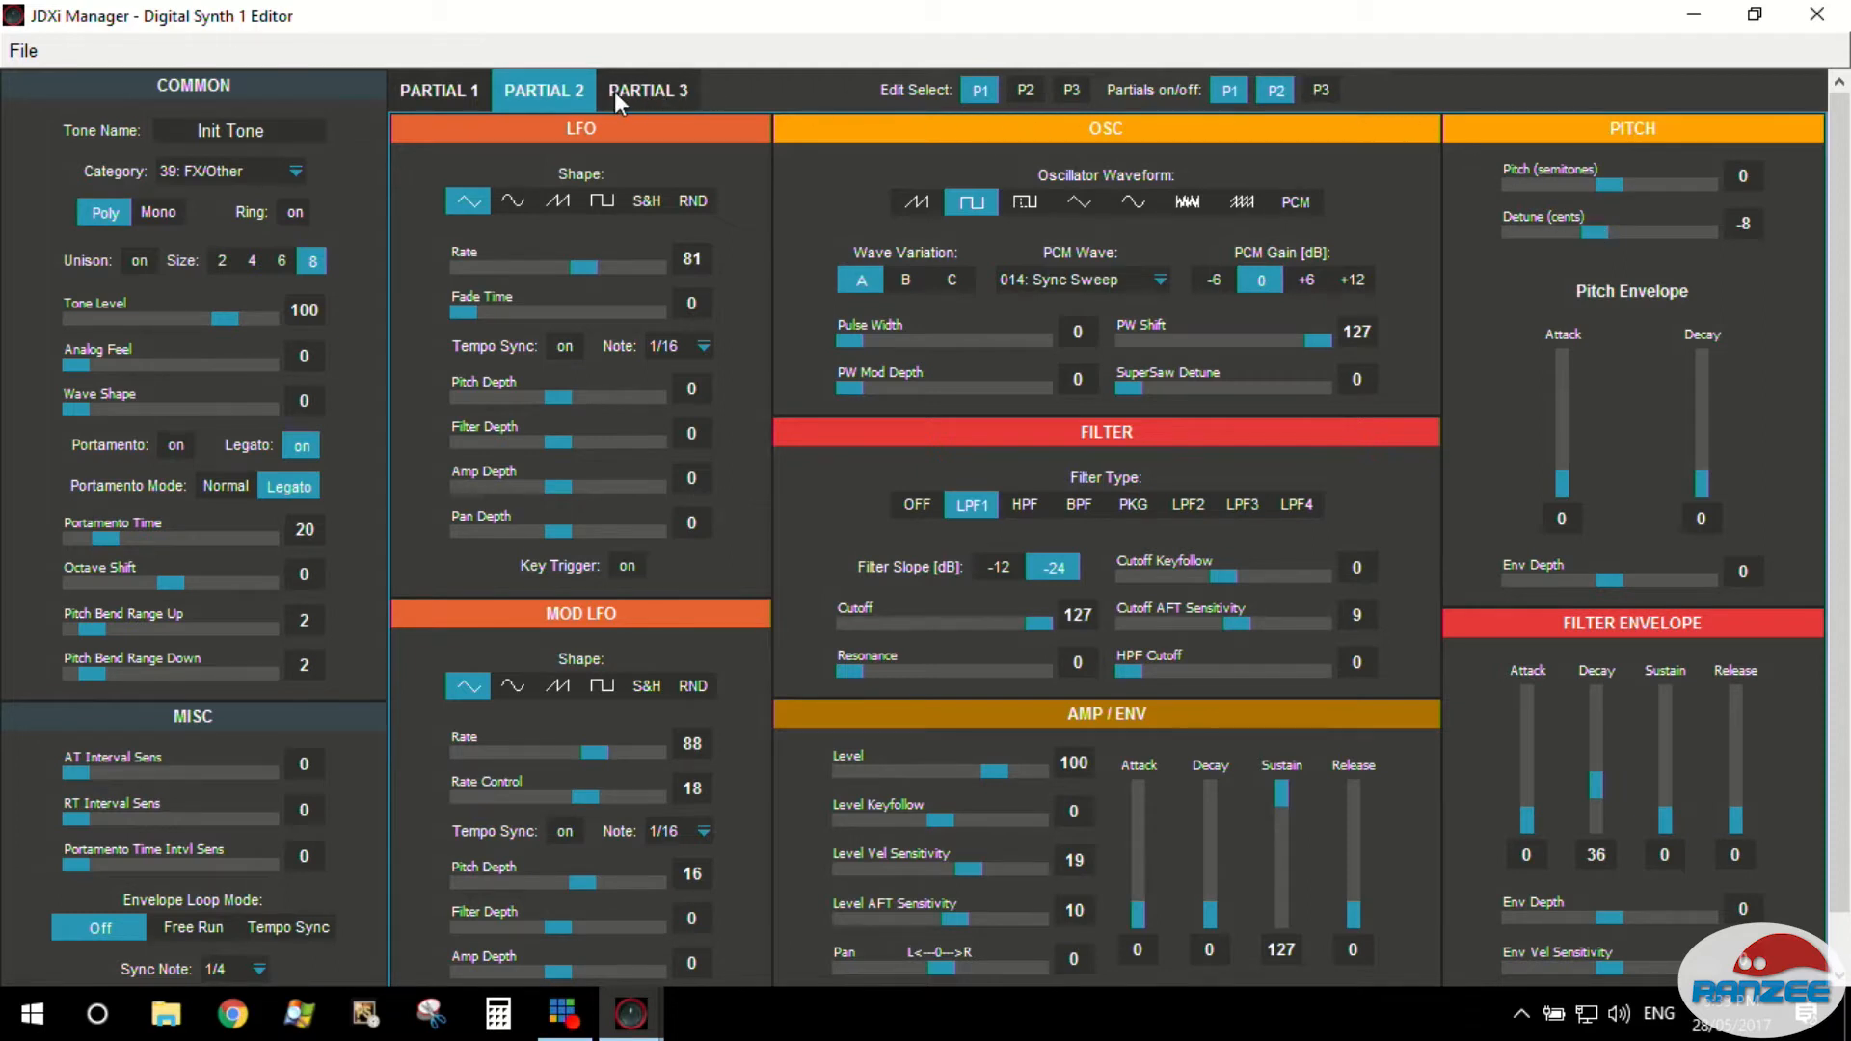
Give Partial 3 a noise oscillator waveform and switch on P3, P1 and P2.
click(647, 91)
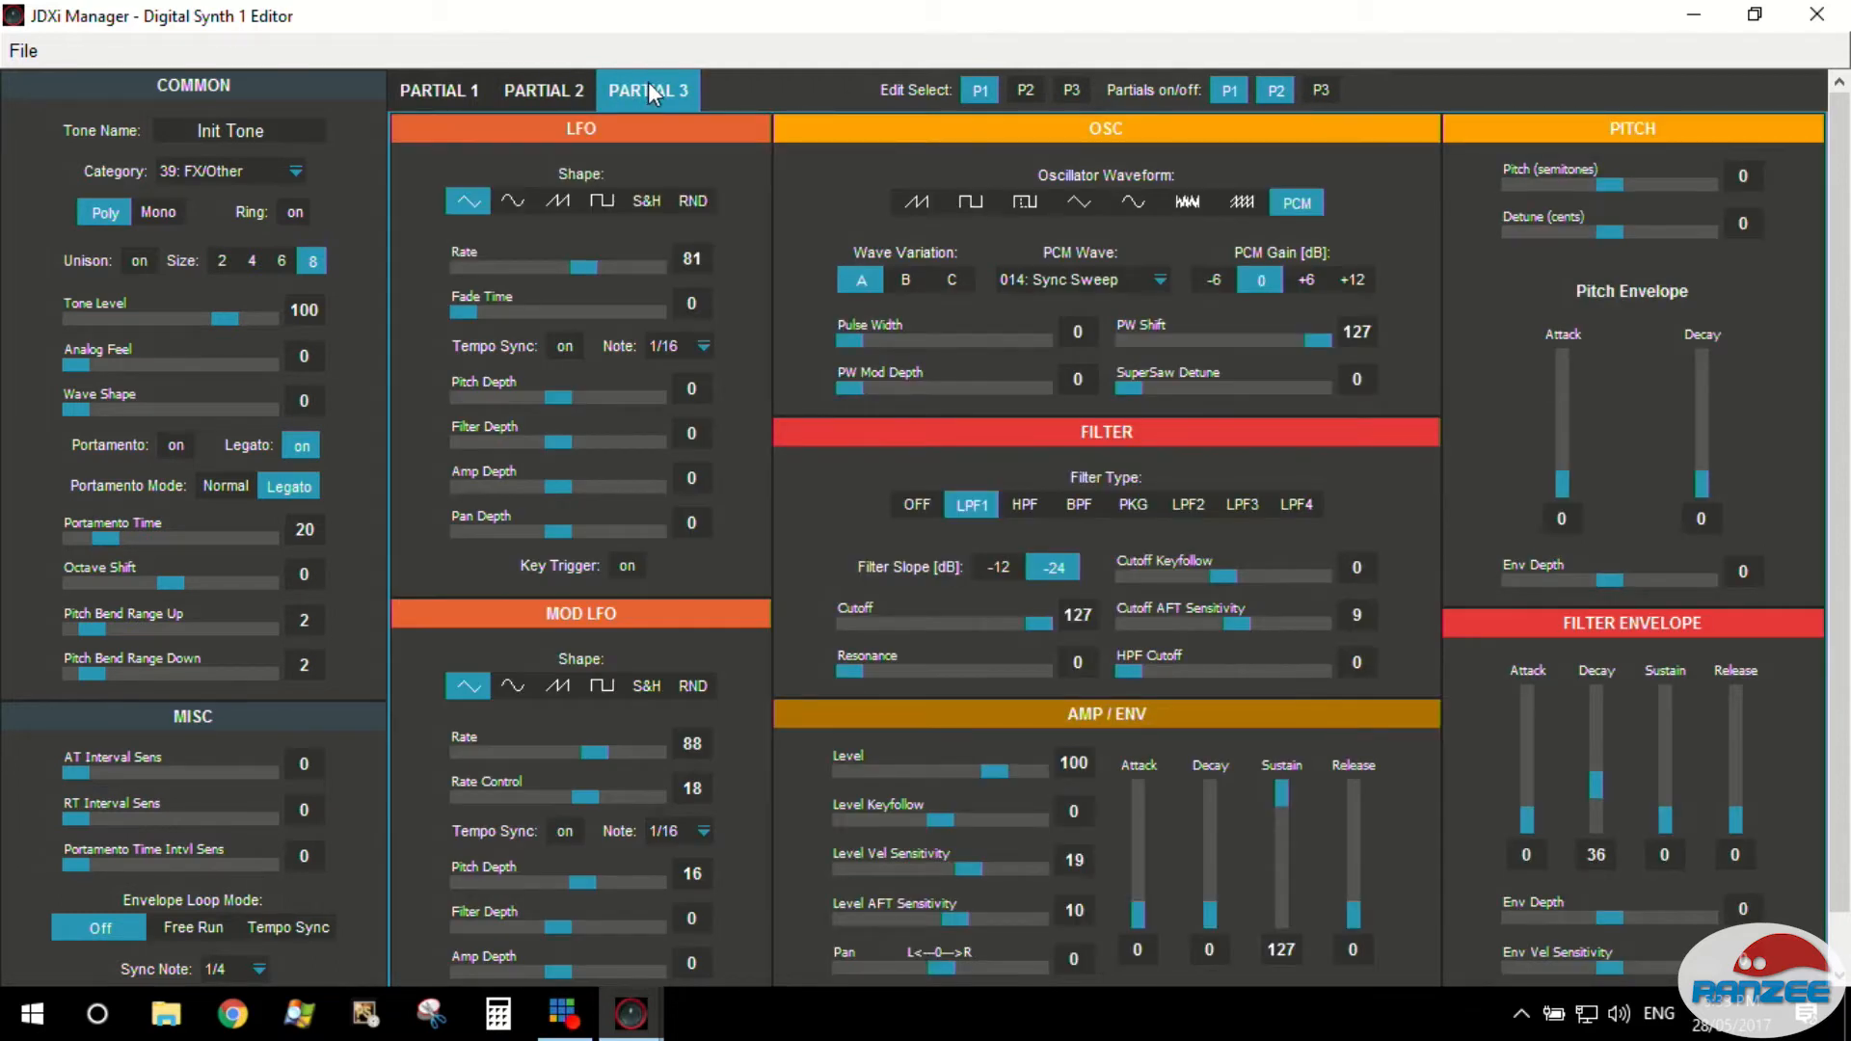
click(1185, 203)
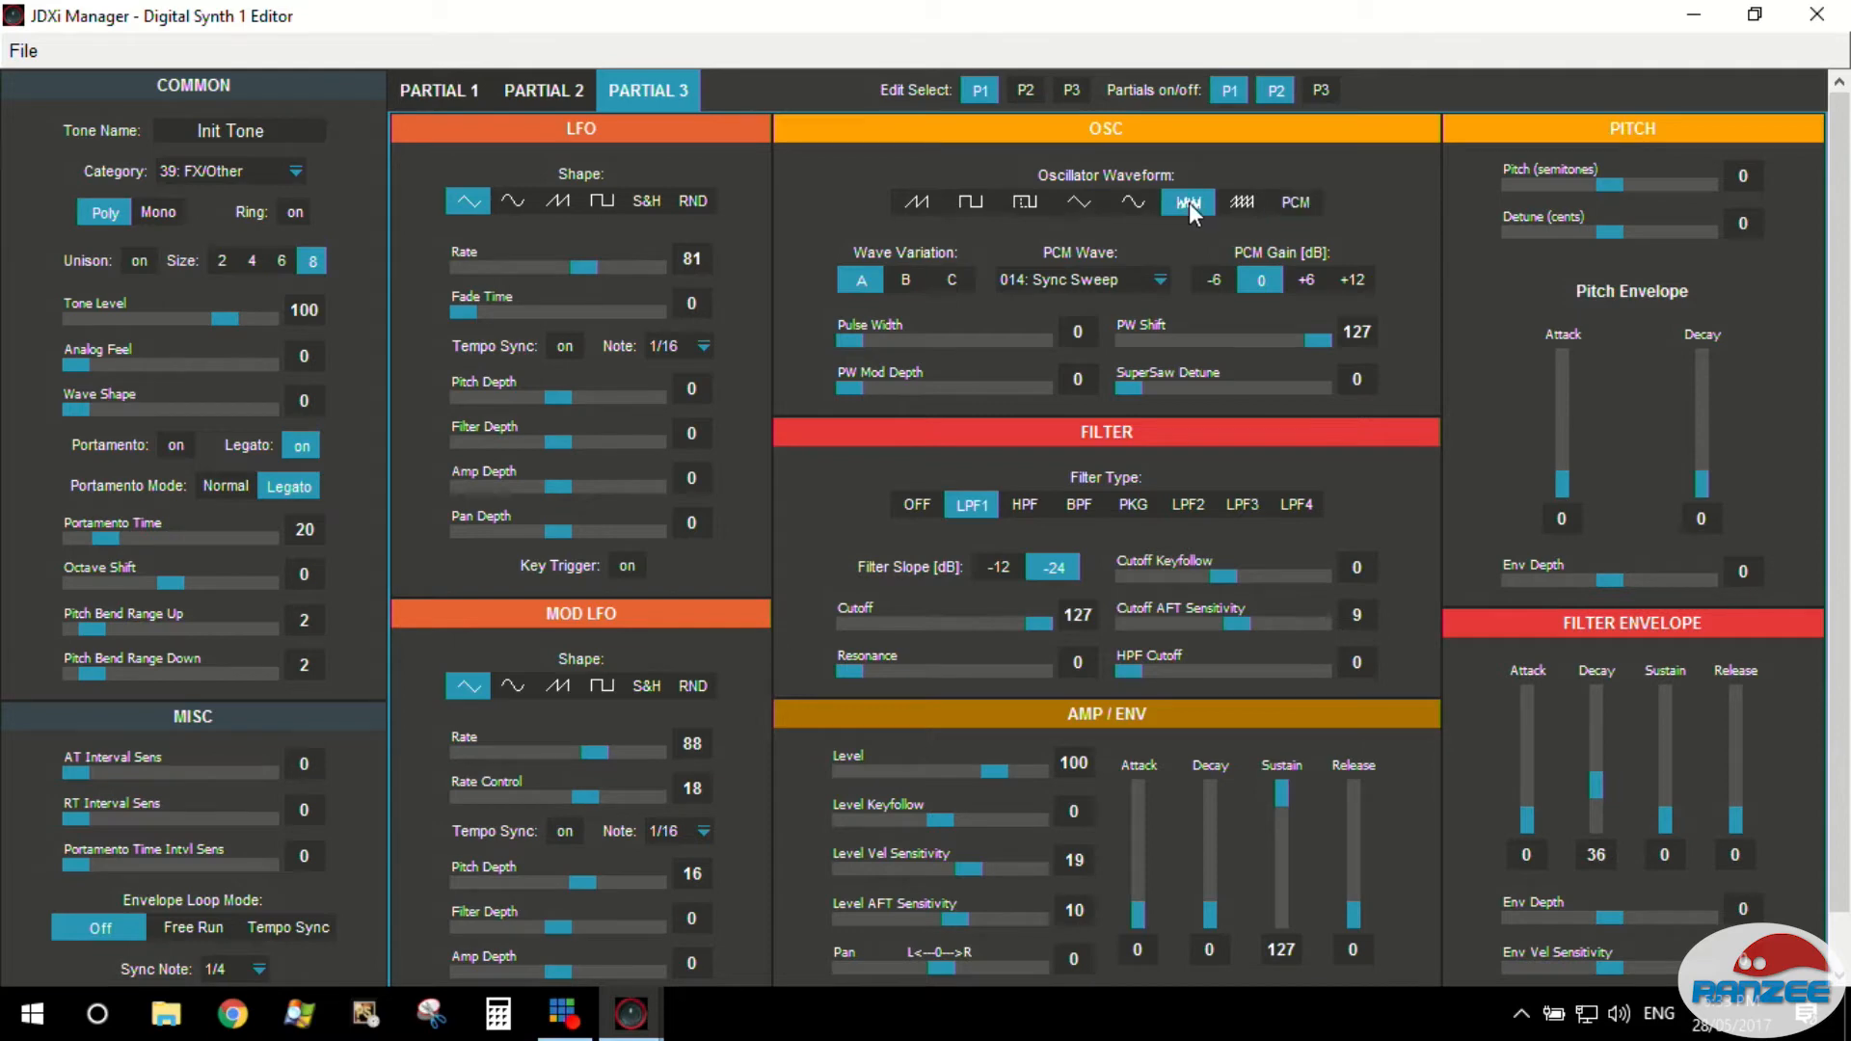
mouse_move(1176, 87)
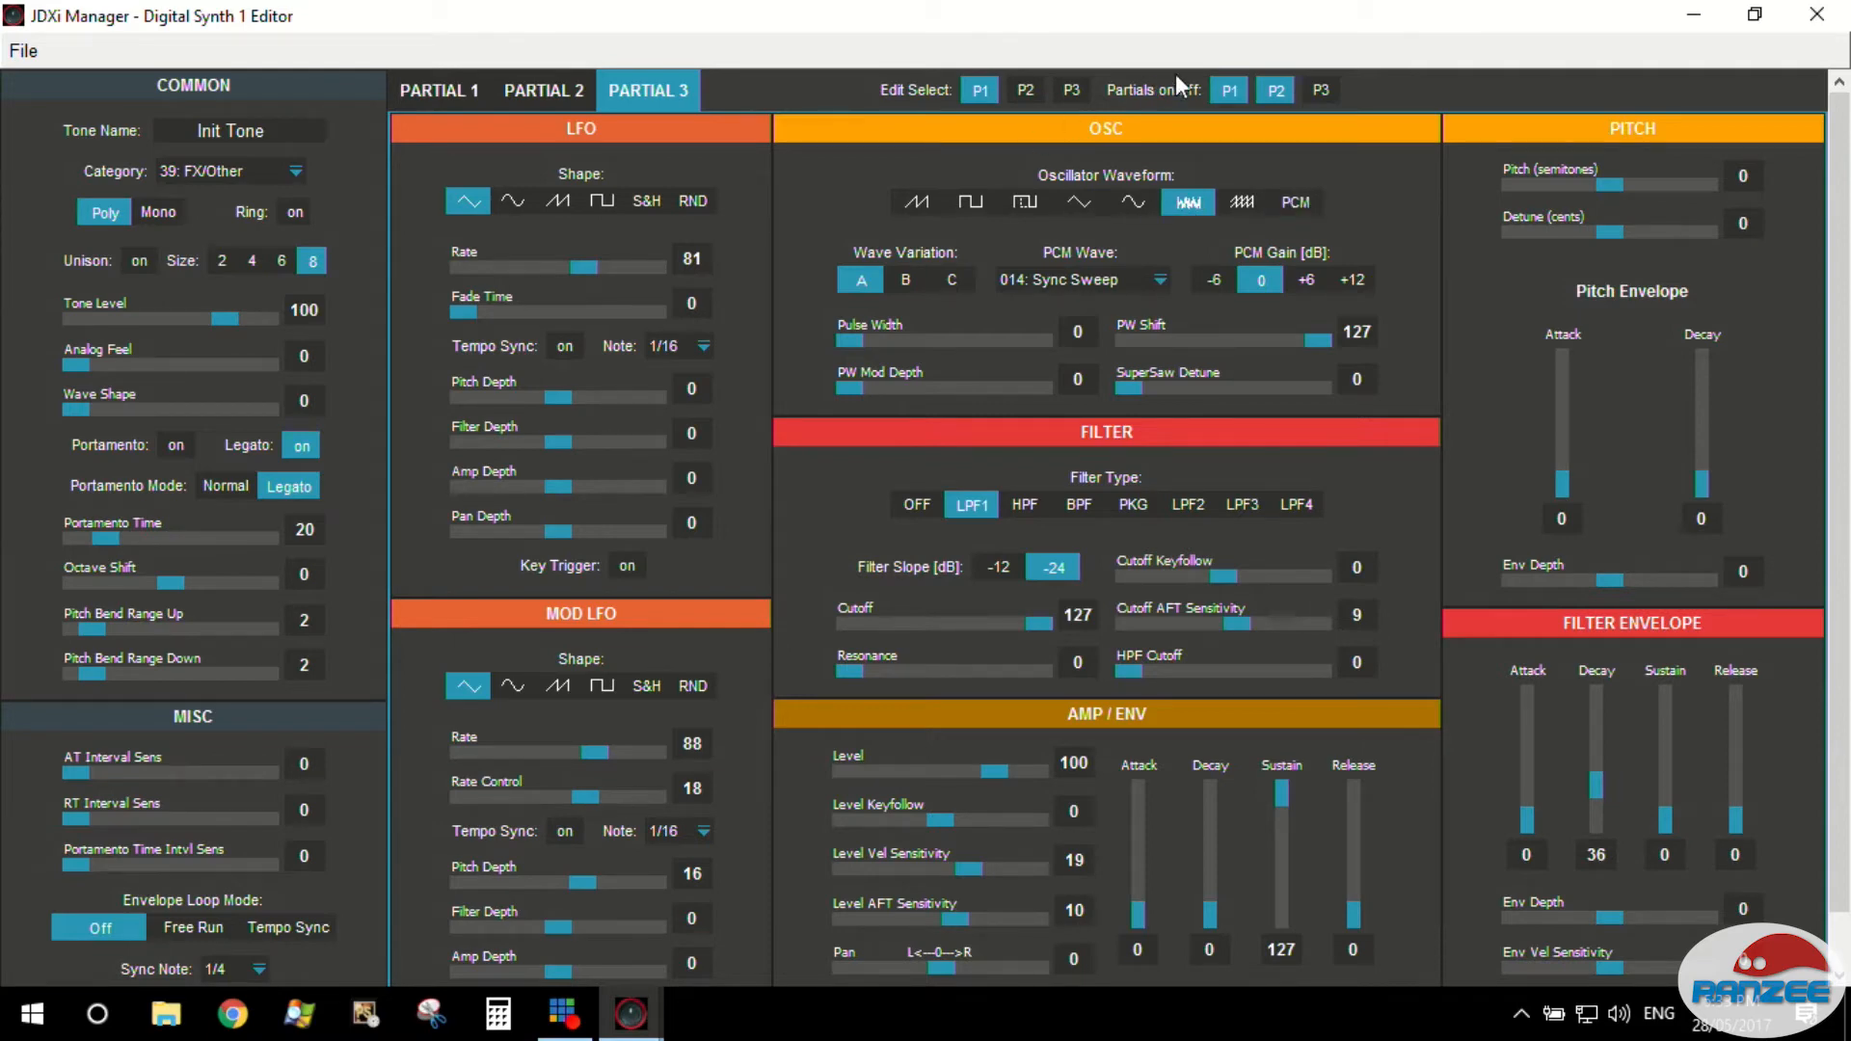
click(1319, 90)
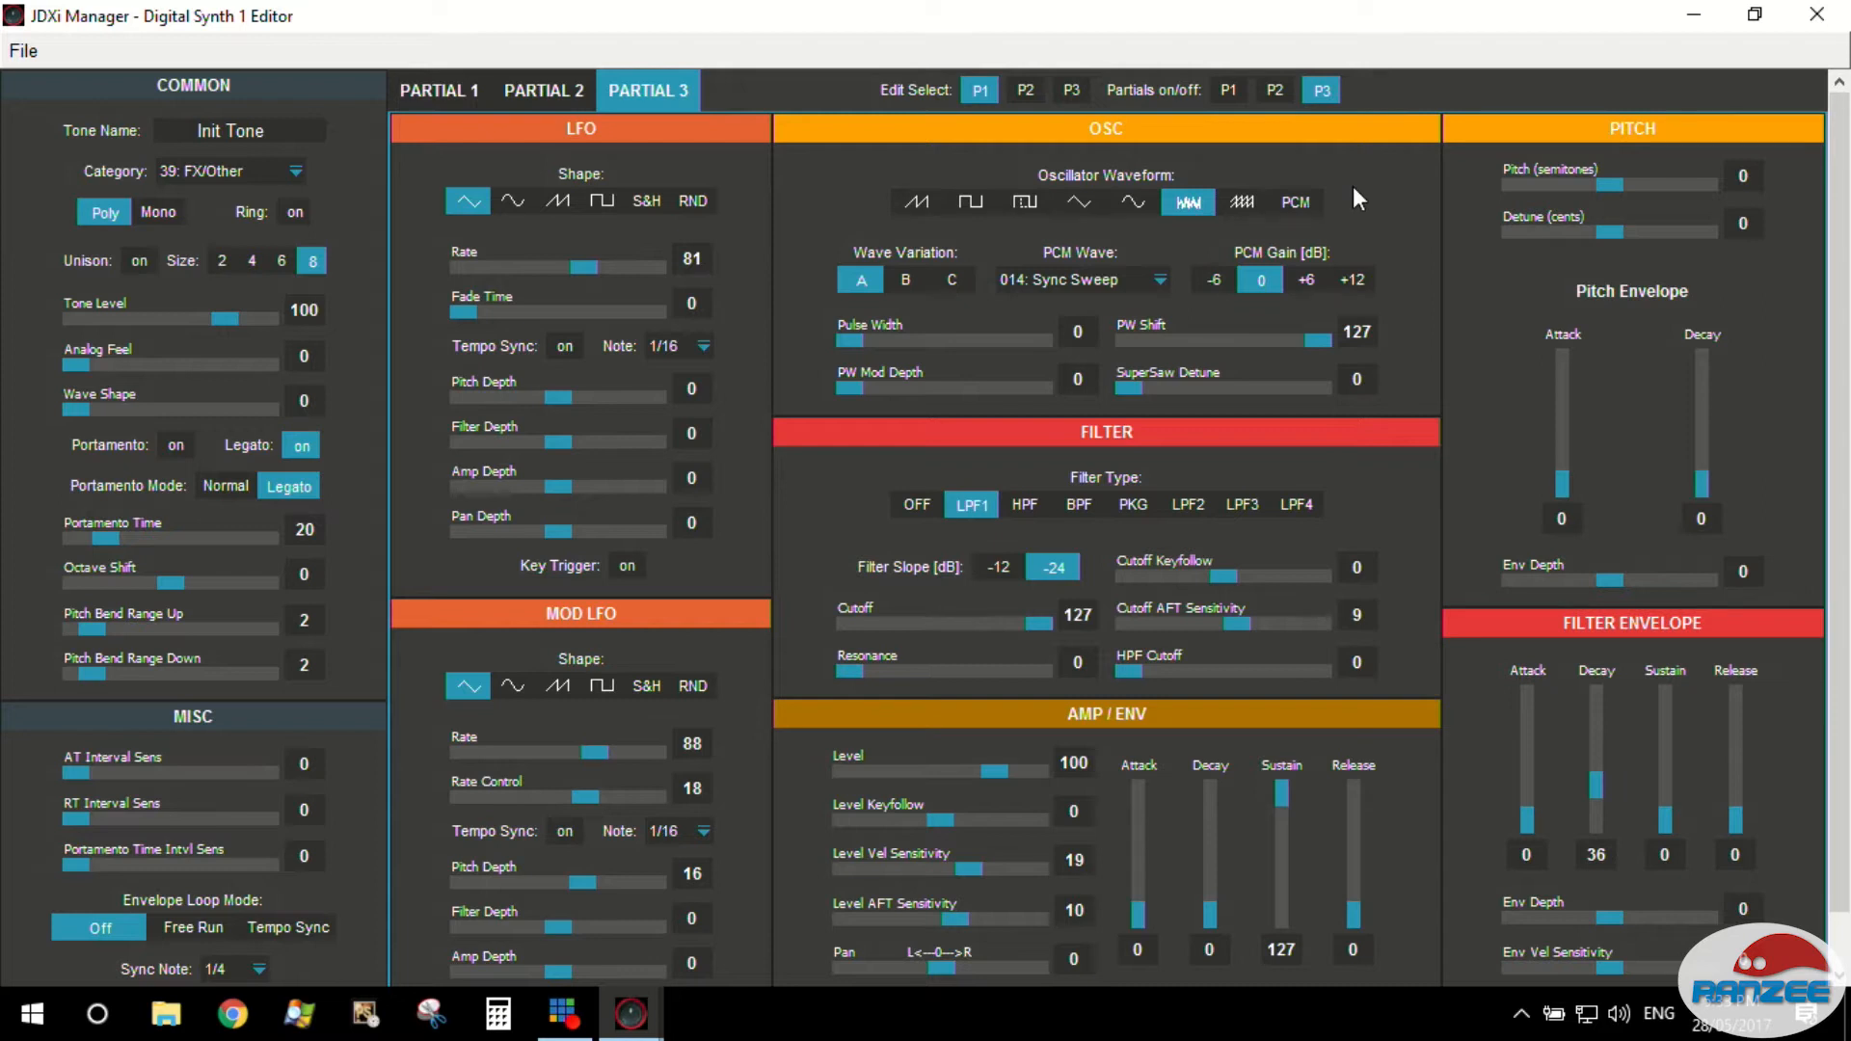
click(1274, 90)
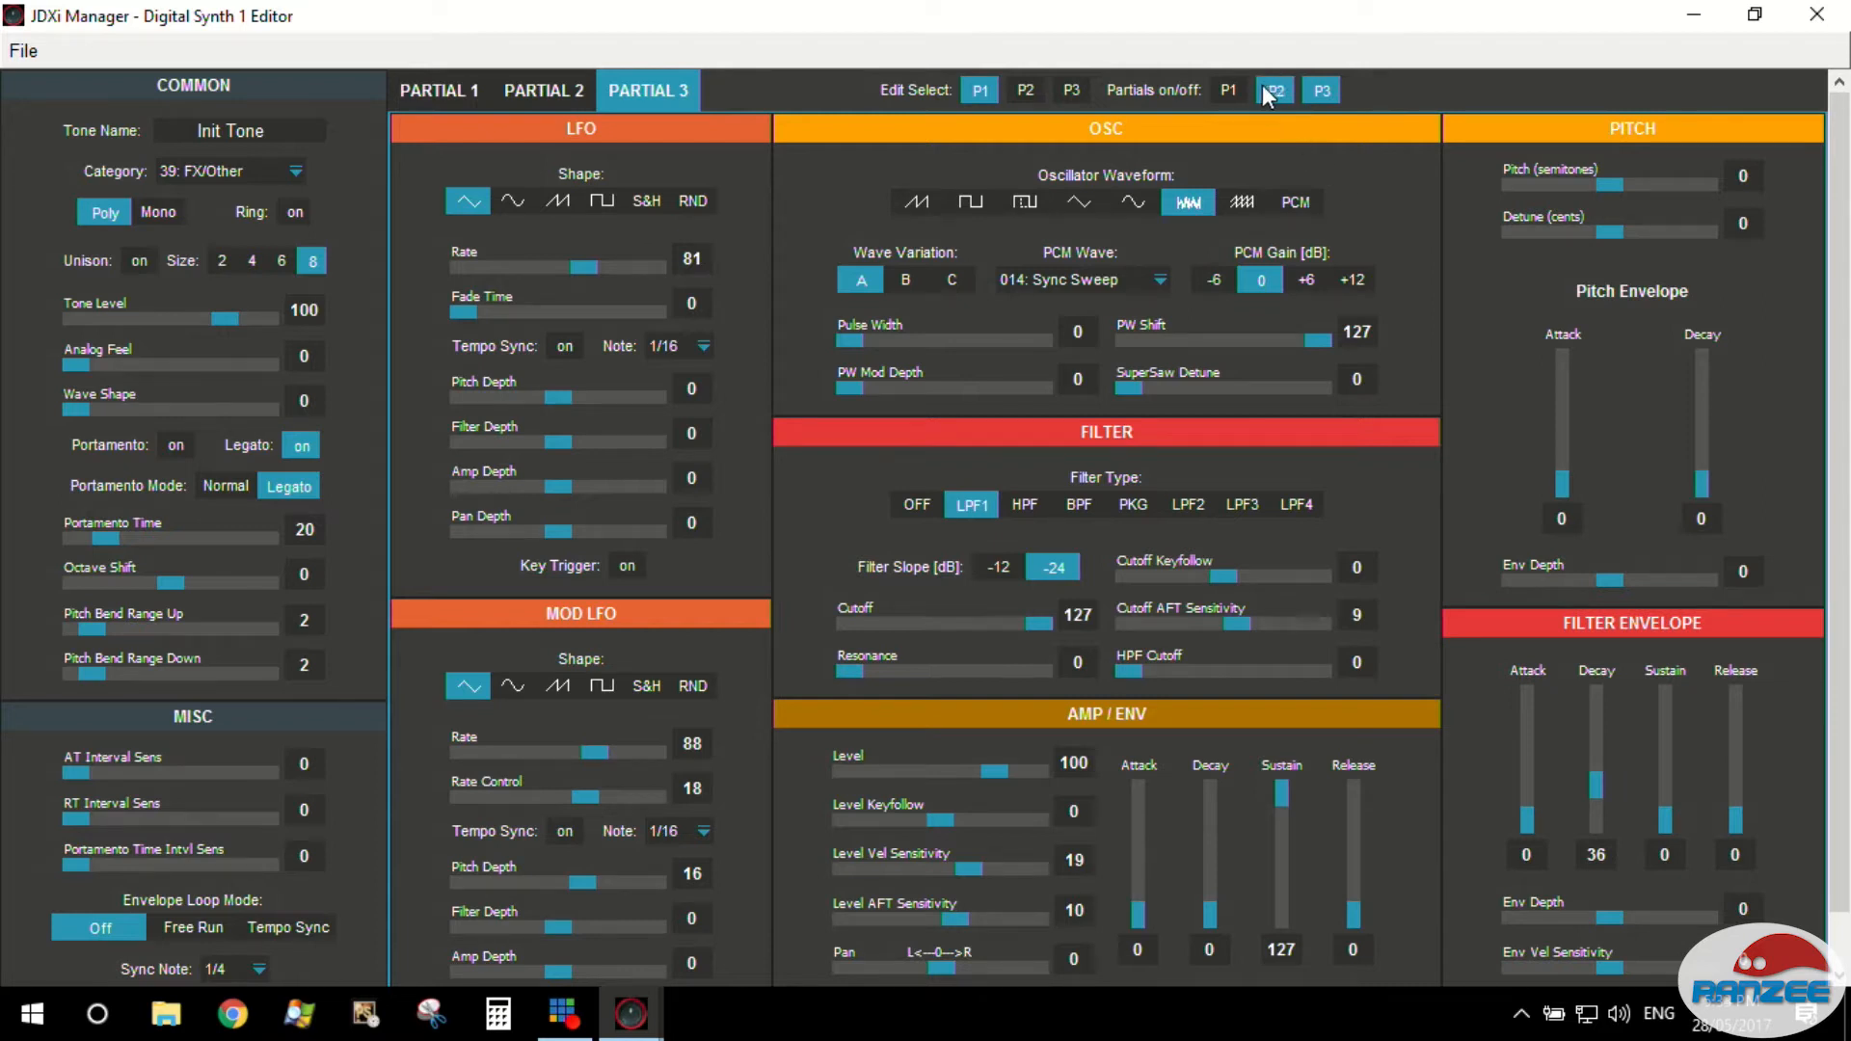
click(1275, 91)
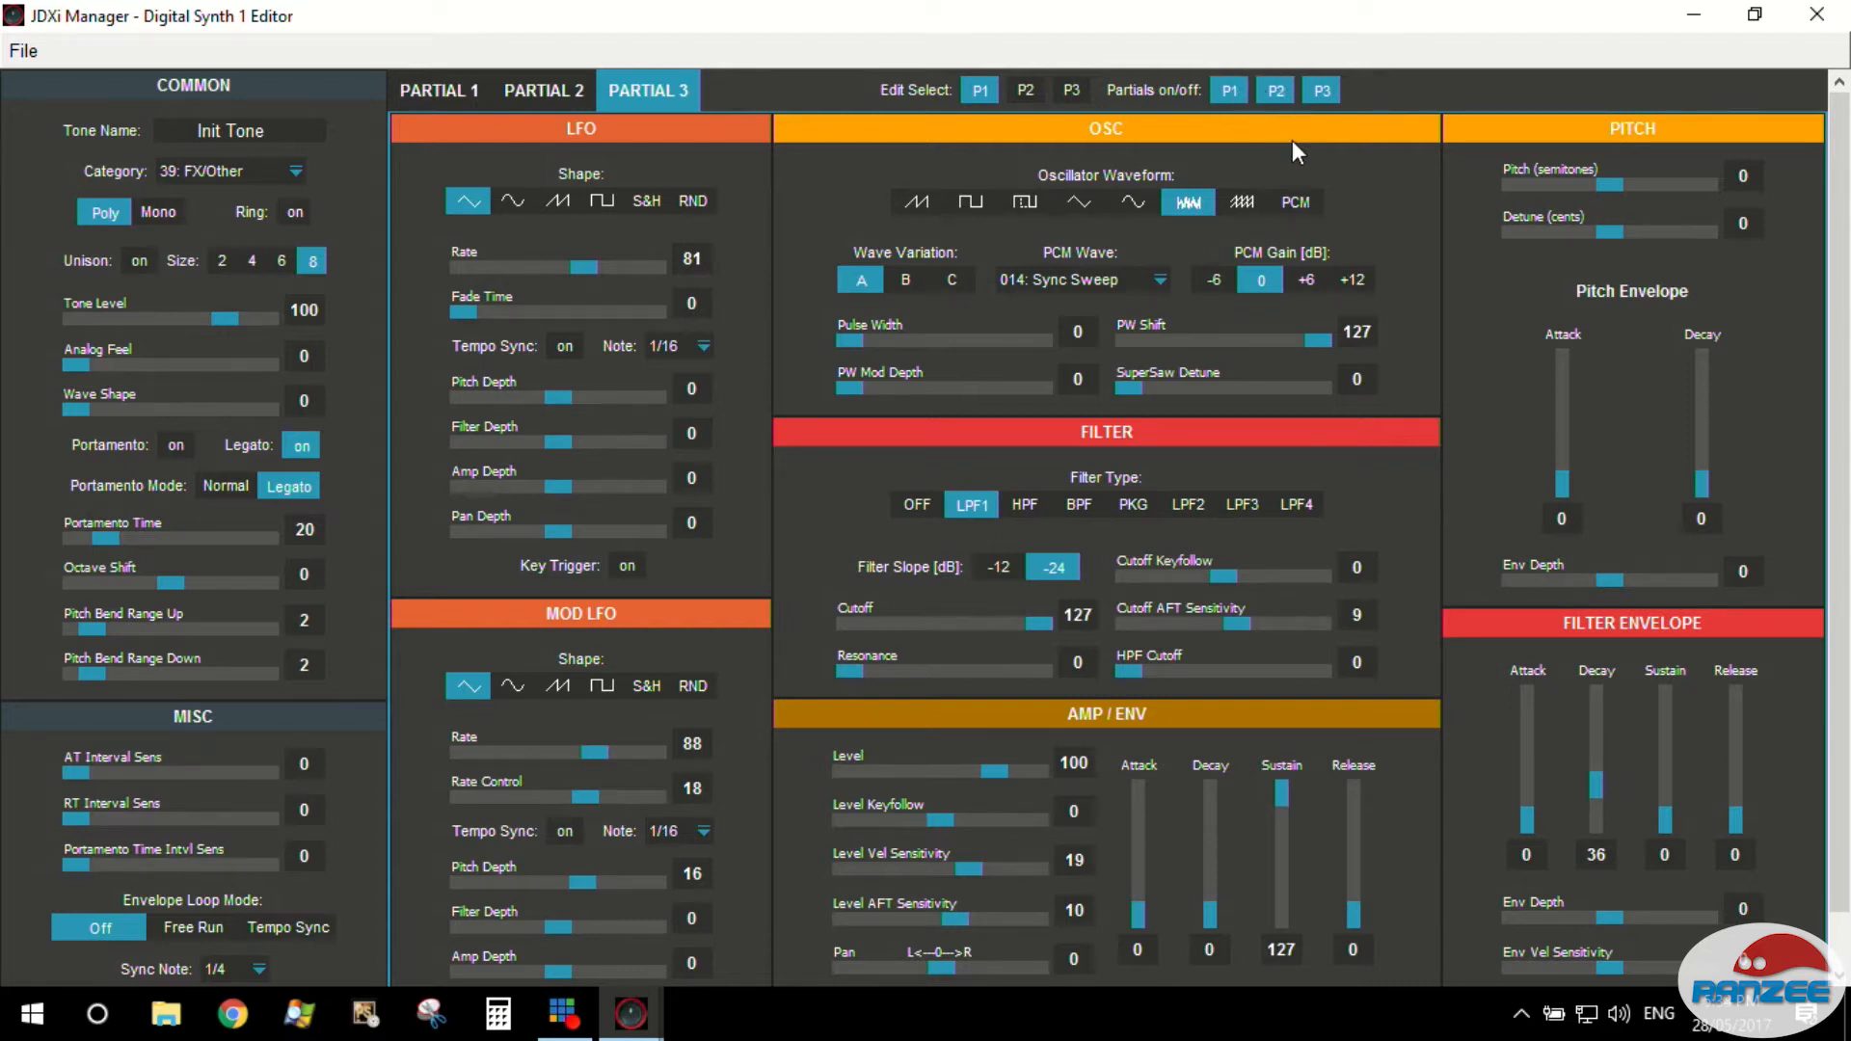
mouse_move(1278, 141)
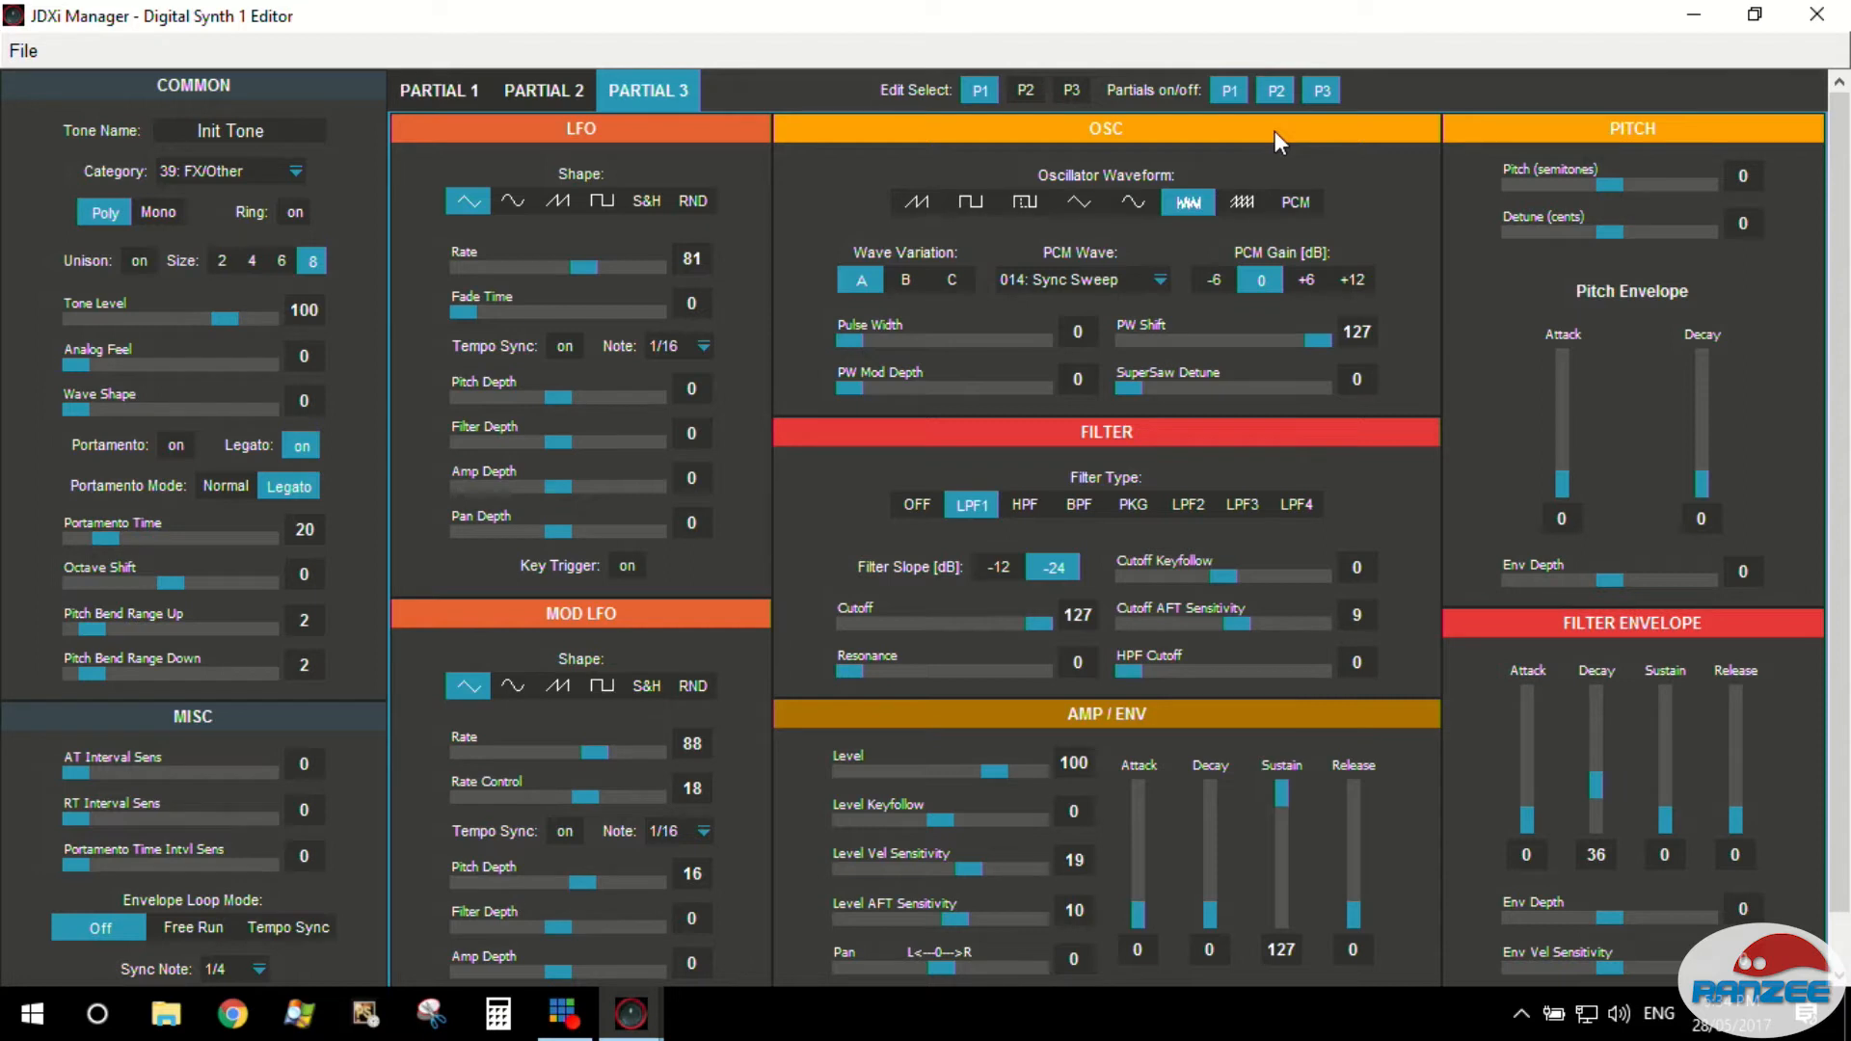
mouse_move(1307, 155)
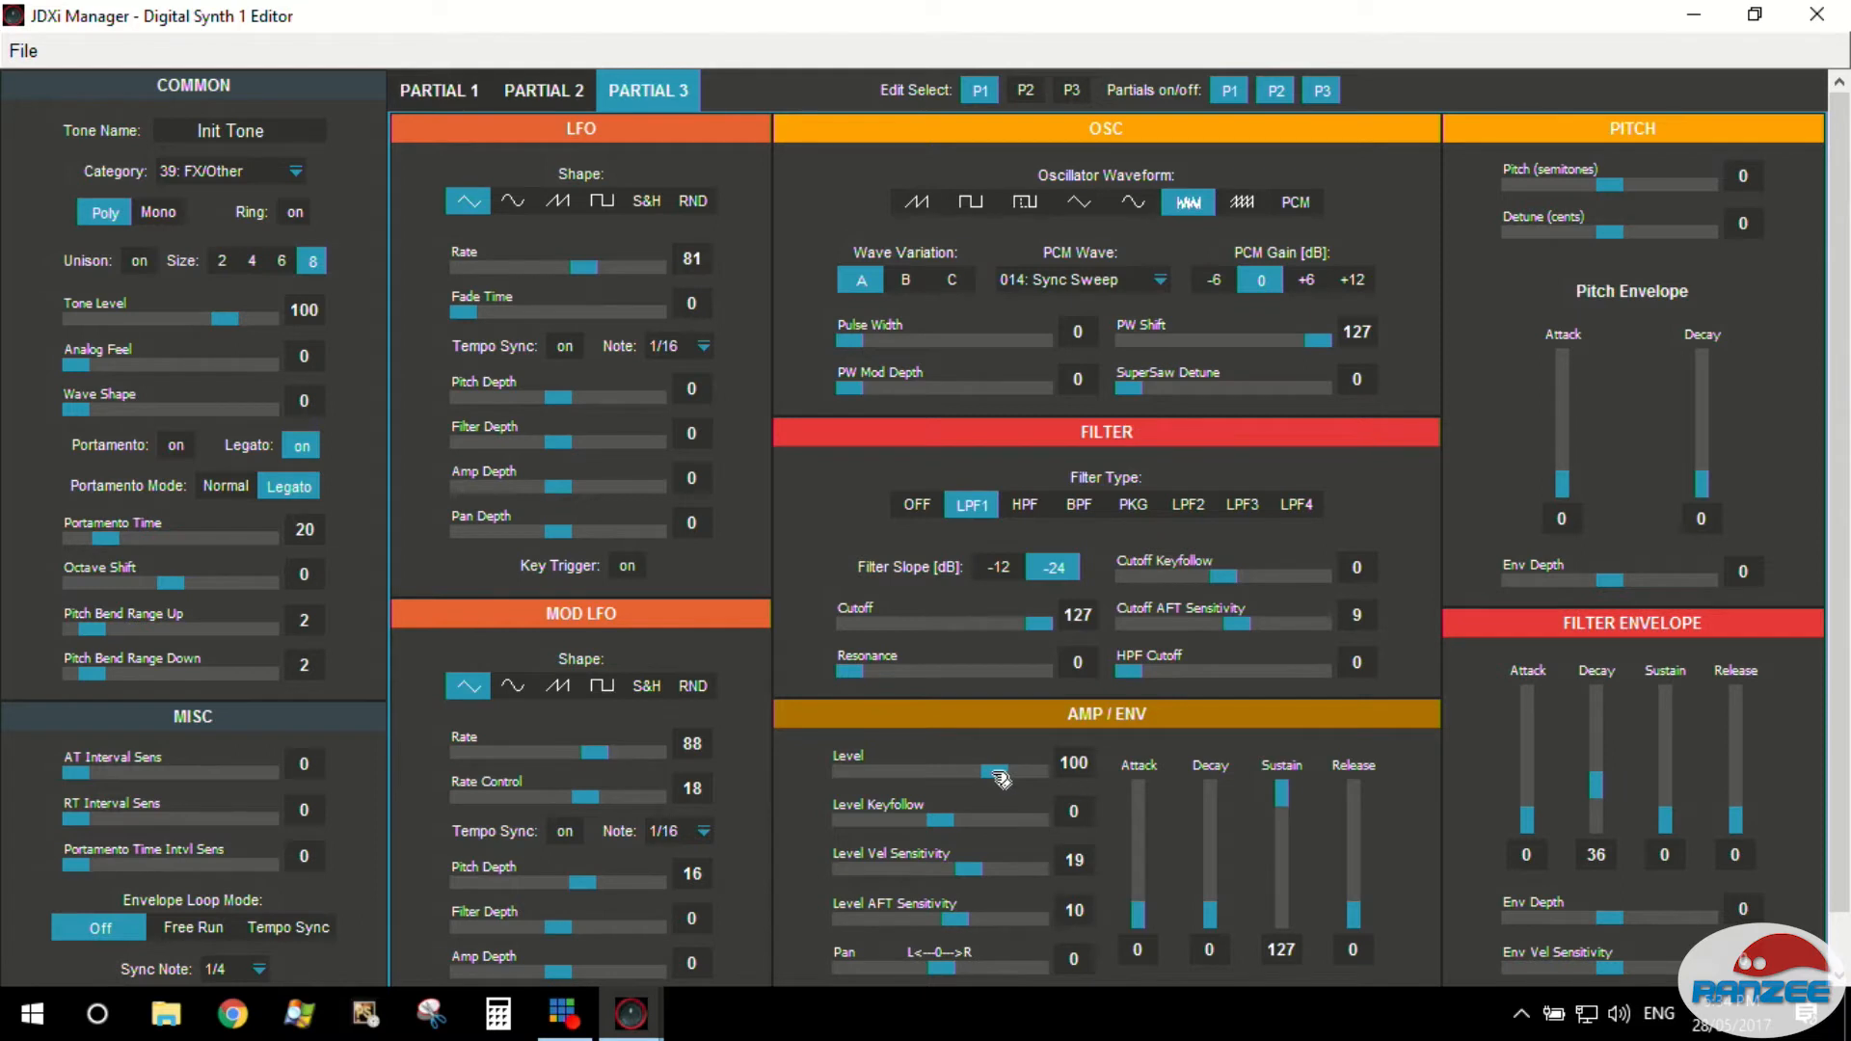
Lower Partial 3's AMP/ENV level to 36, glancing at Partial 1 in between.
drag(997, 777, 928, 777)
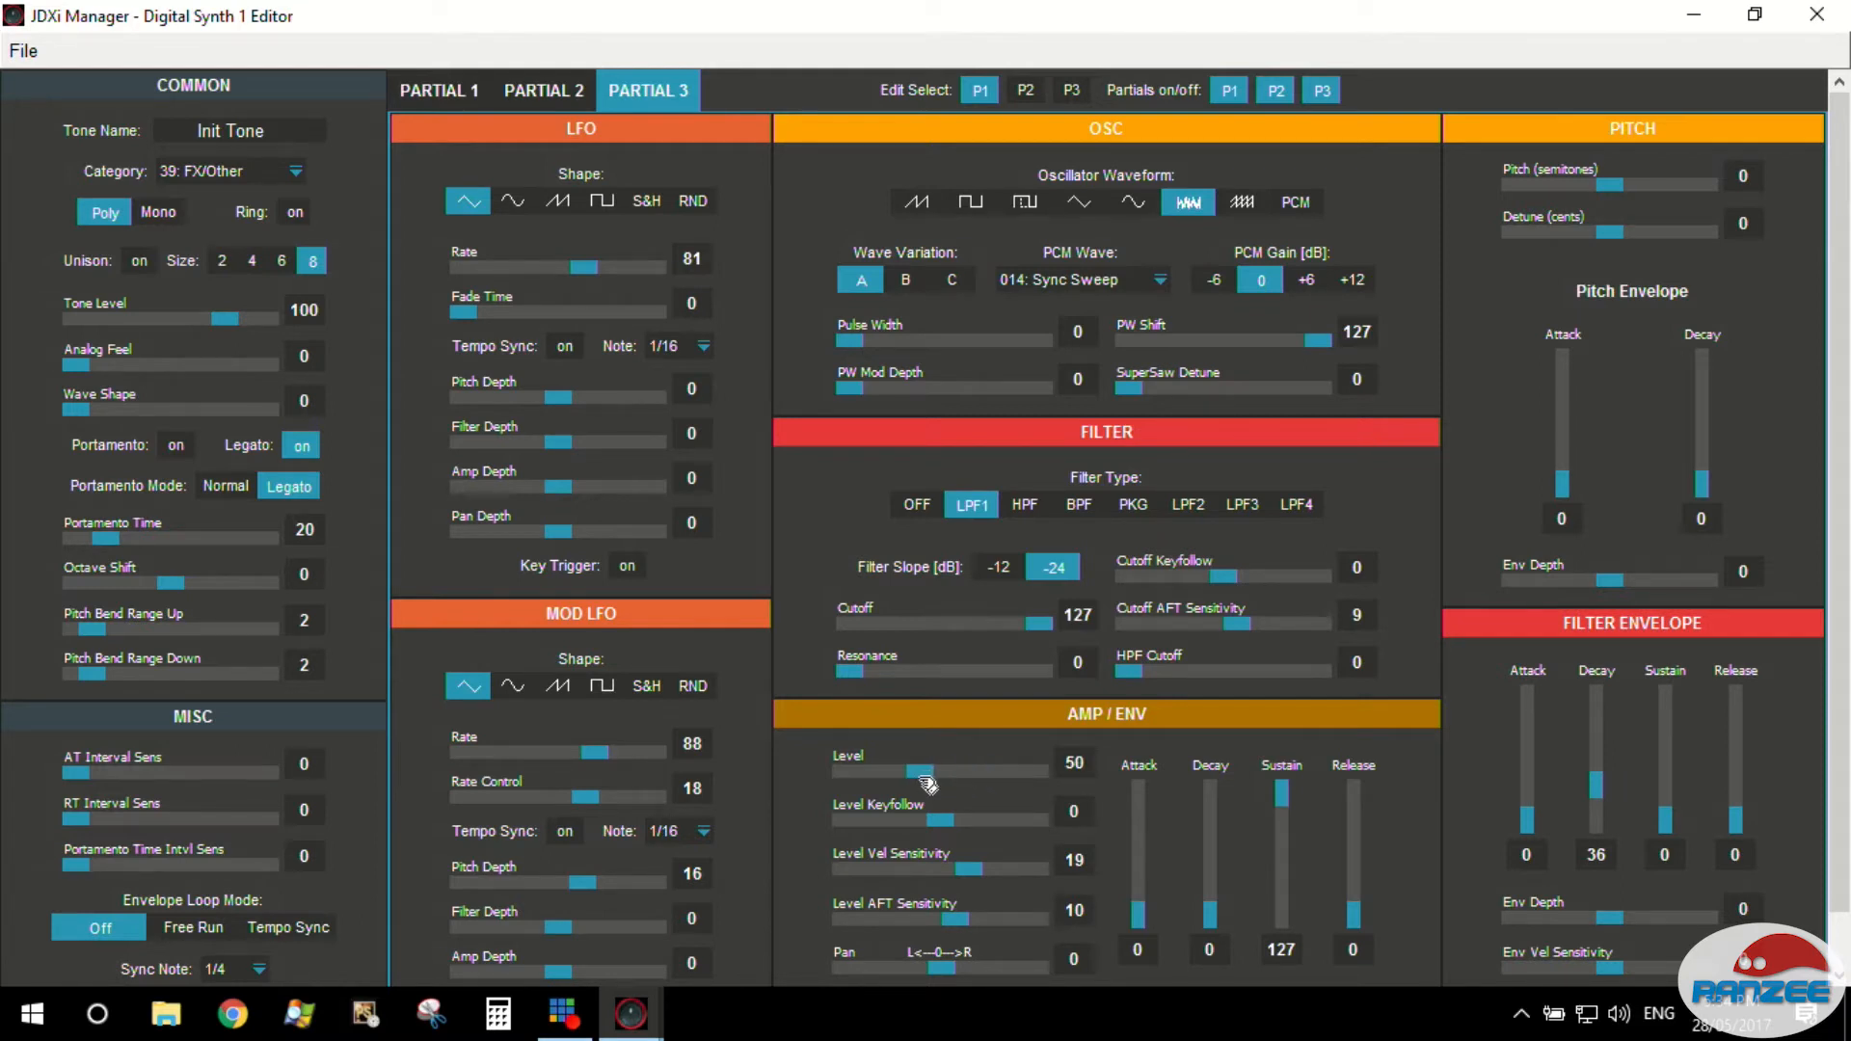
drag(927, 774, 906, 774)
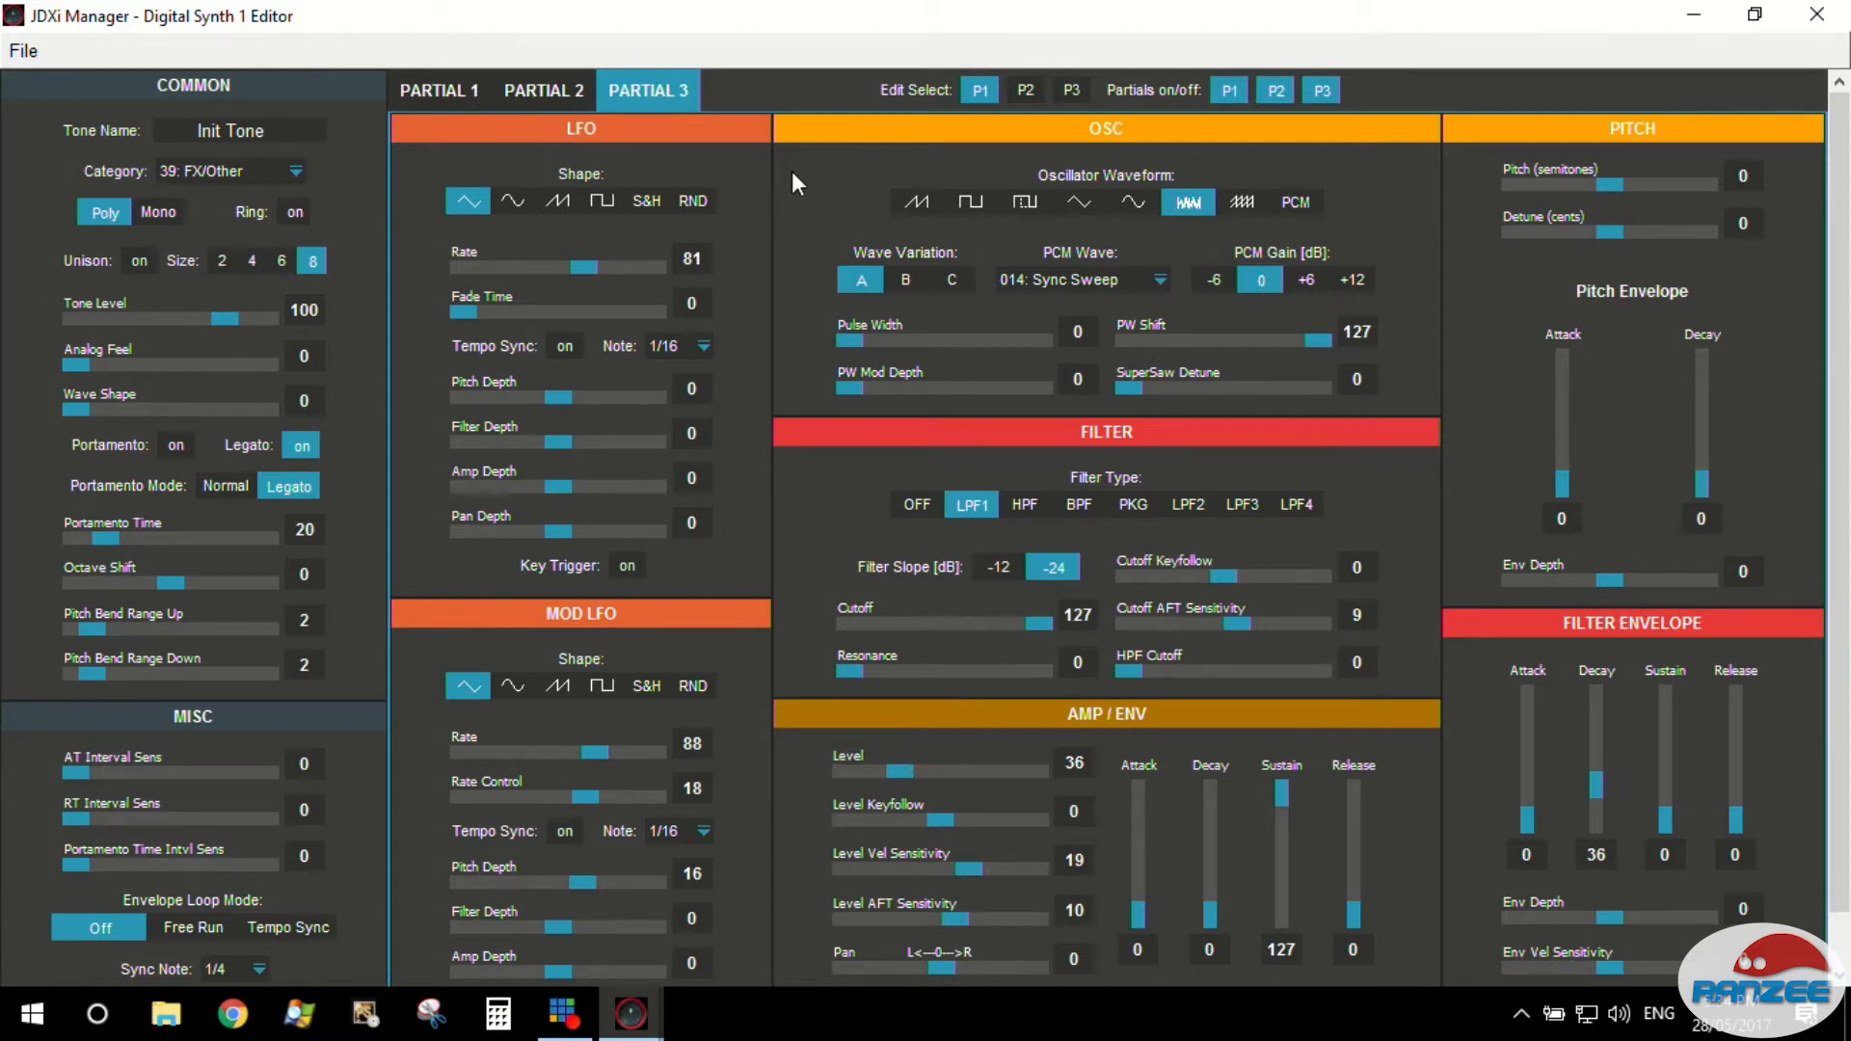
click(440, 91)
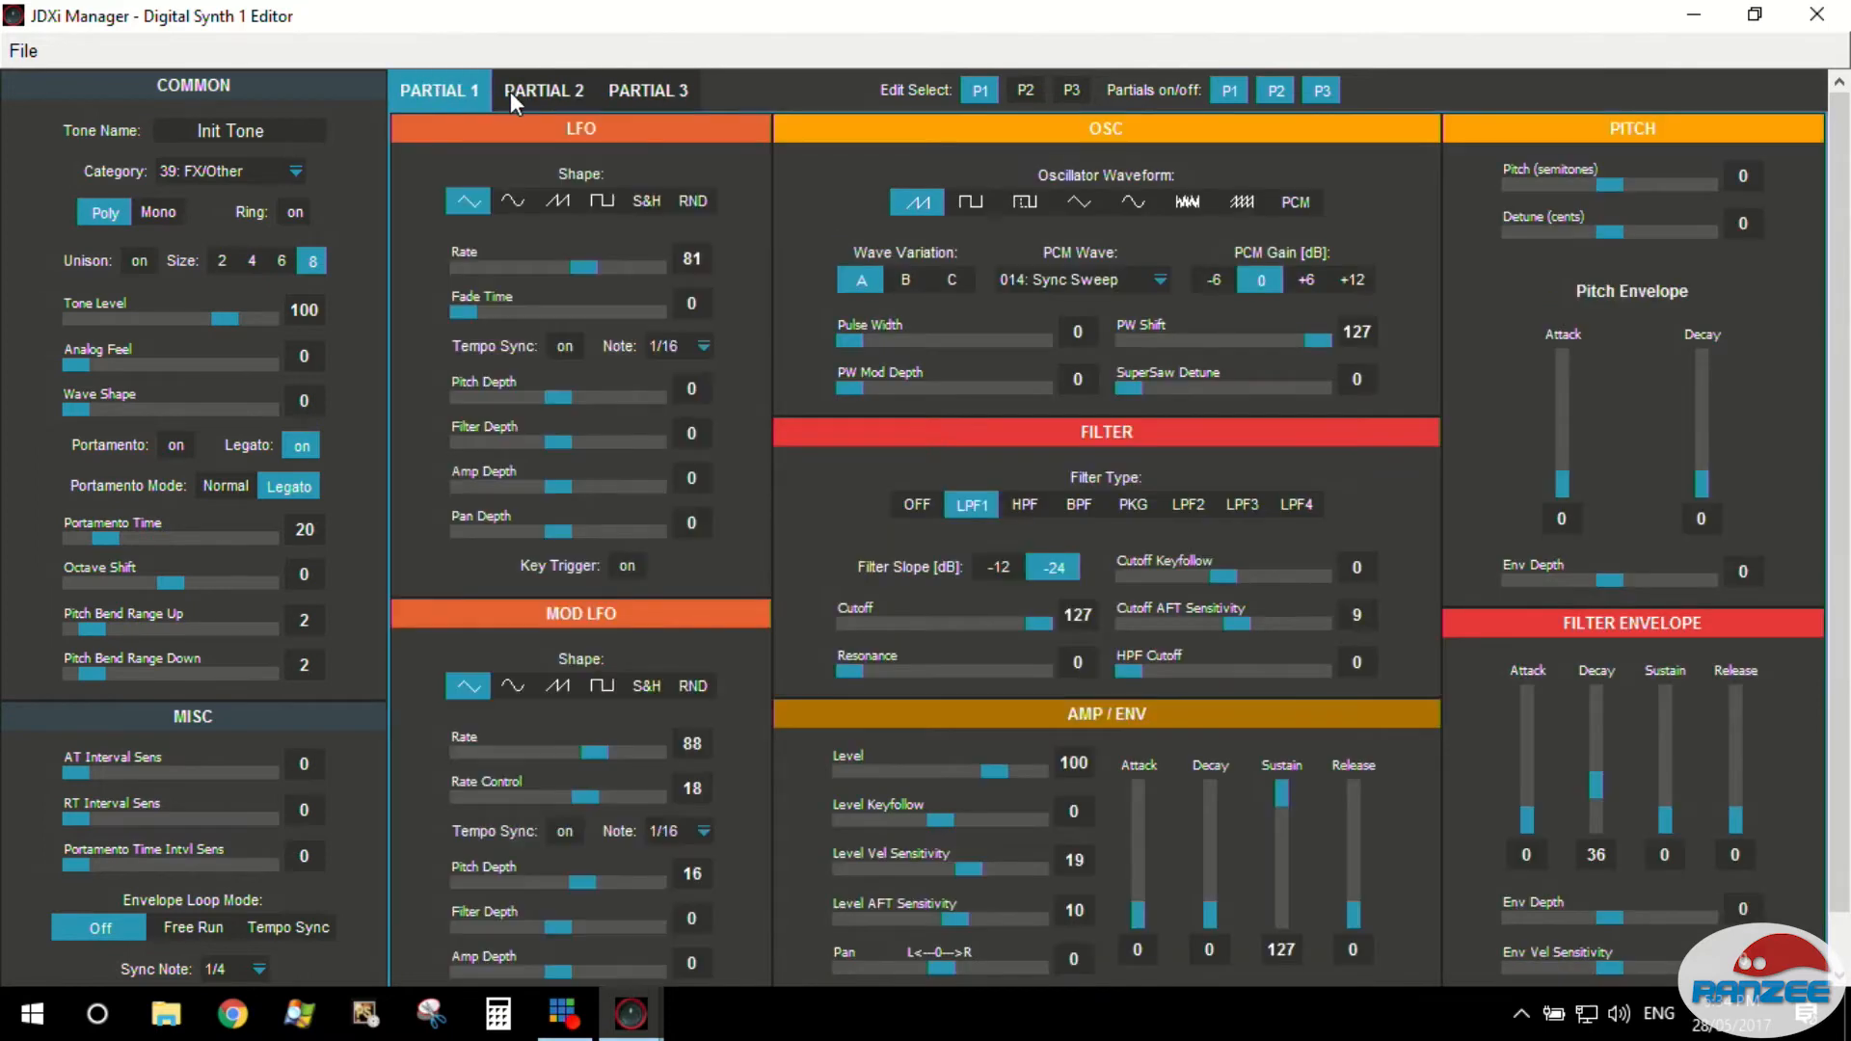
click(648, 90)
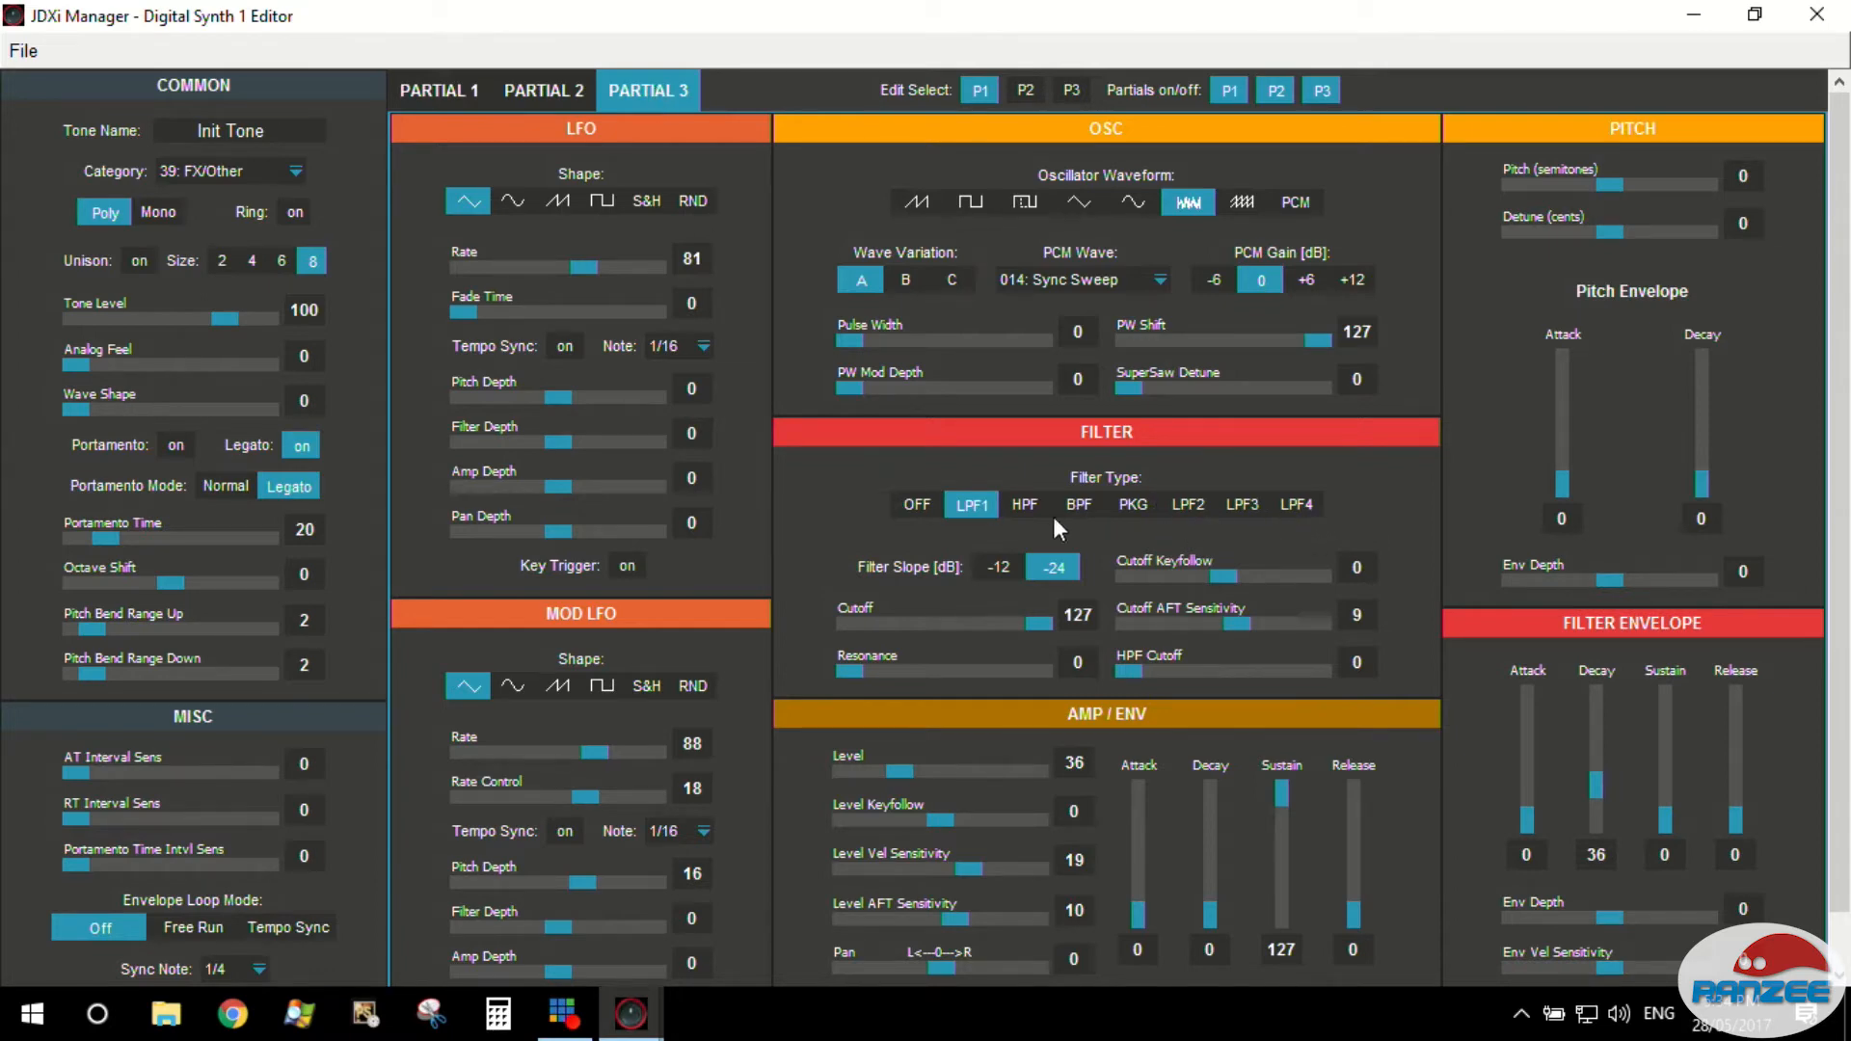
mouse_move(1118, 544)
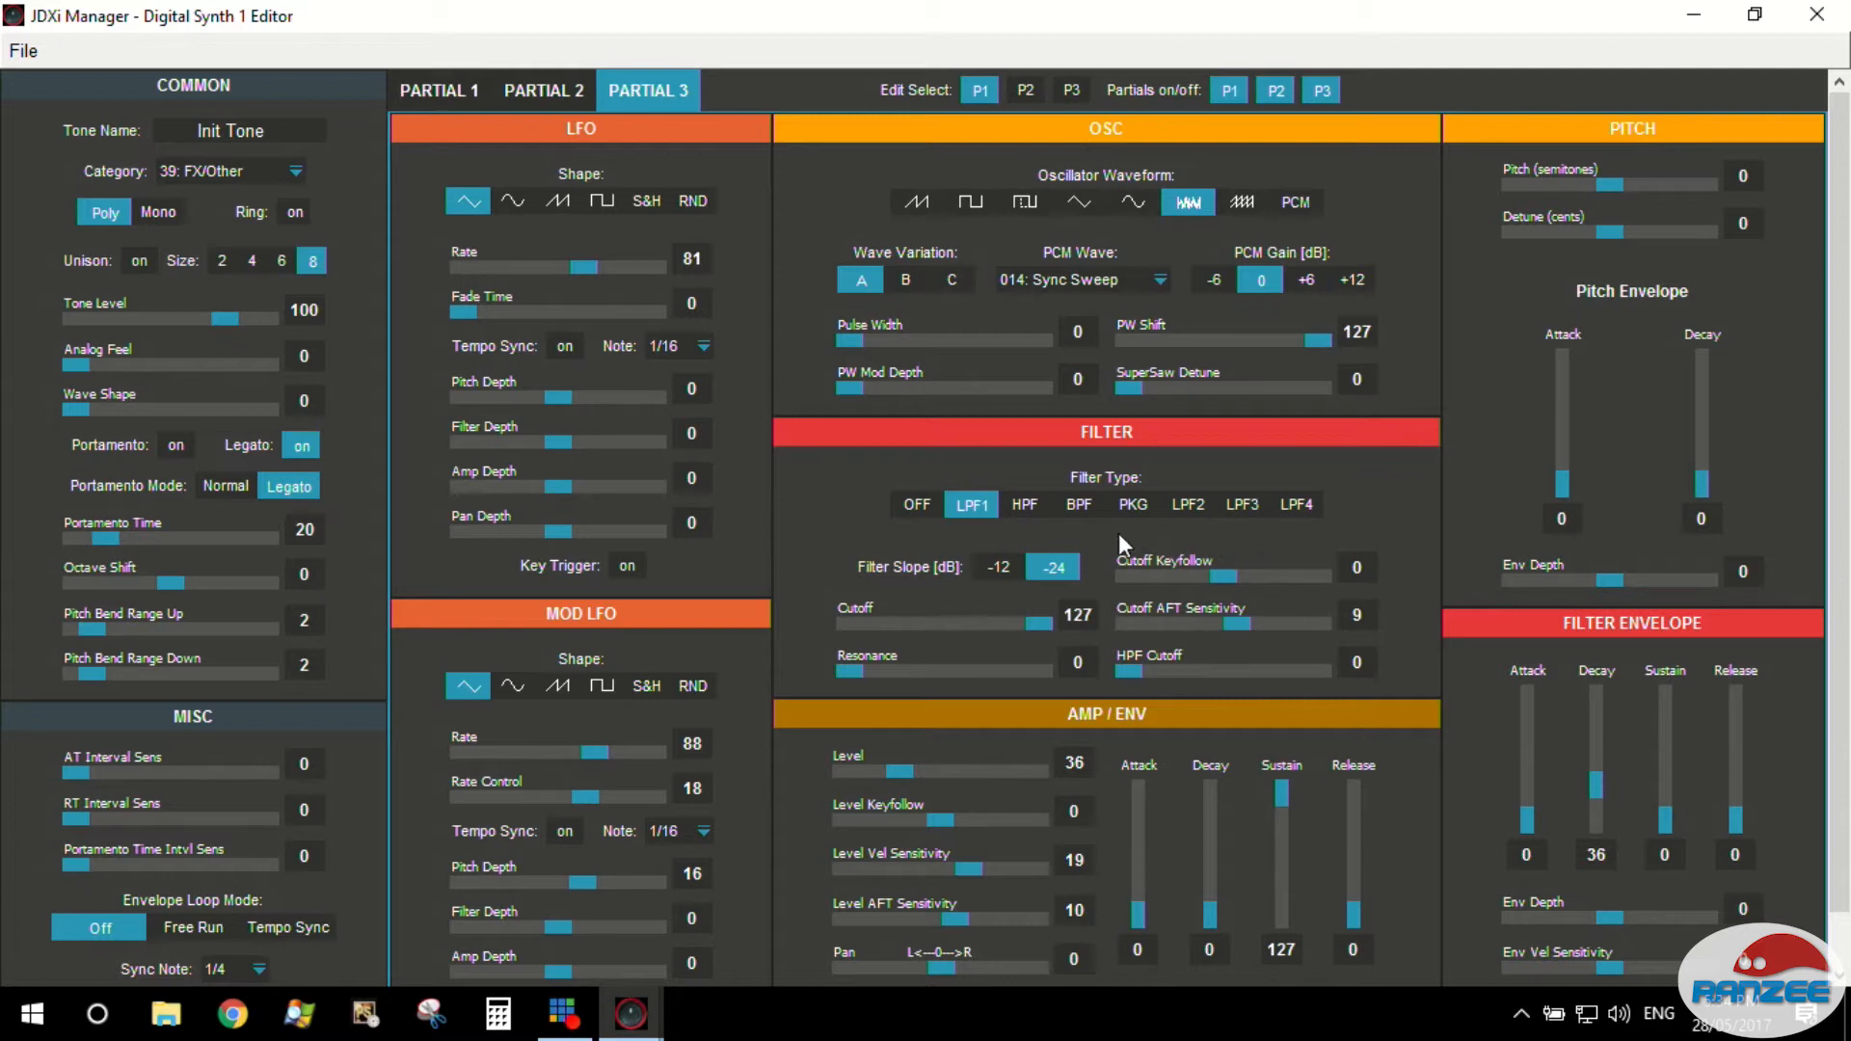
mouse_move(1149, 517)
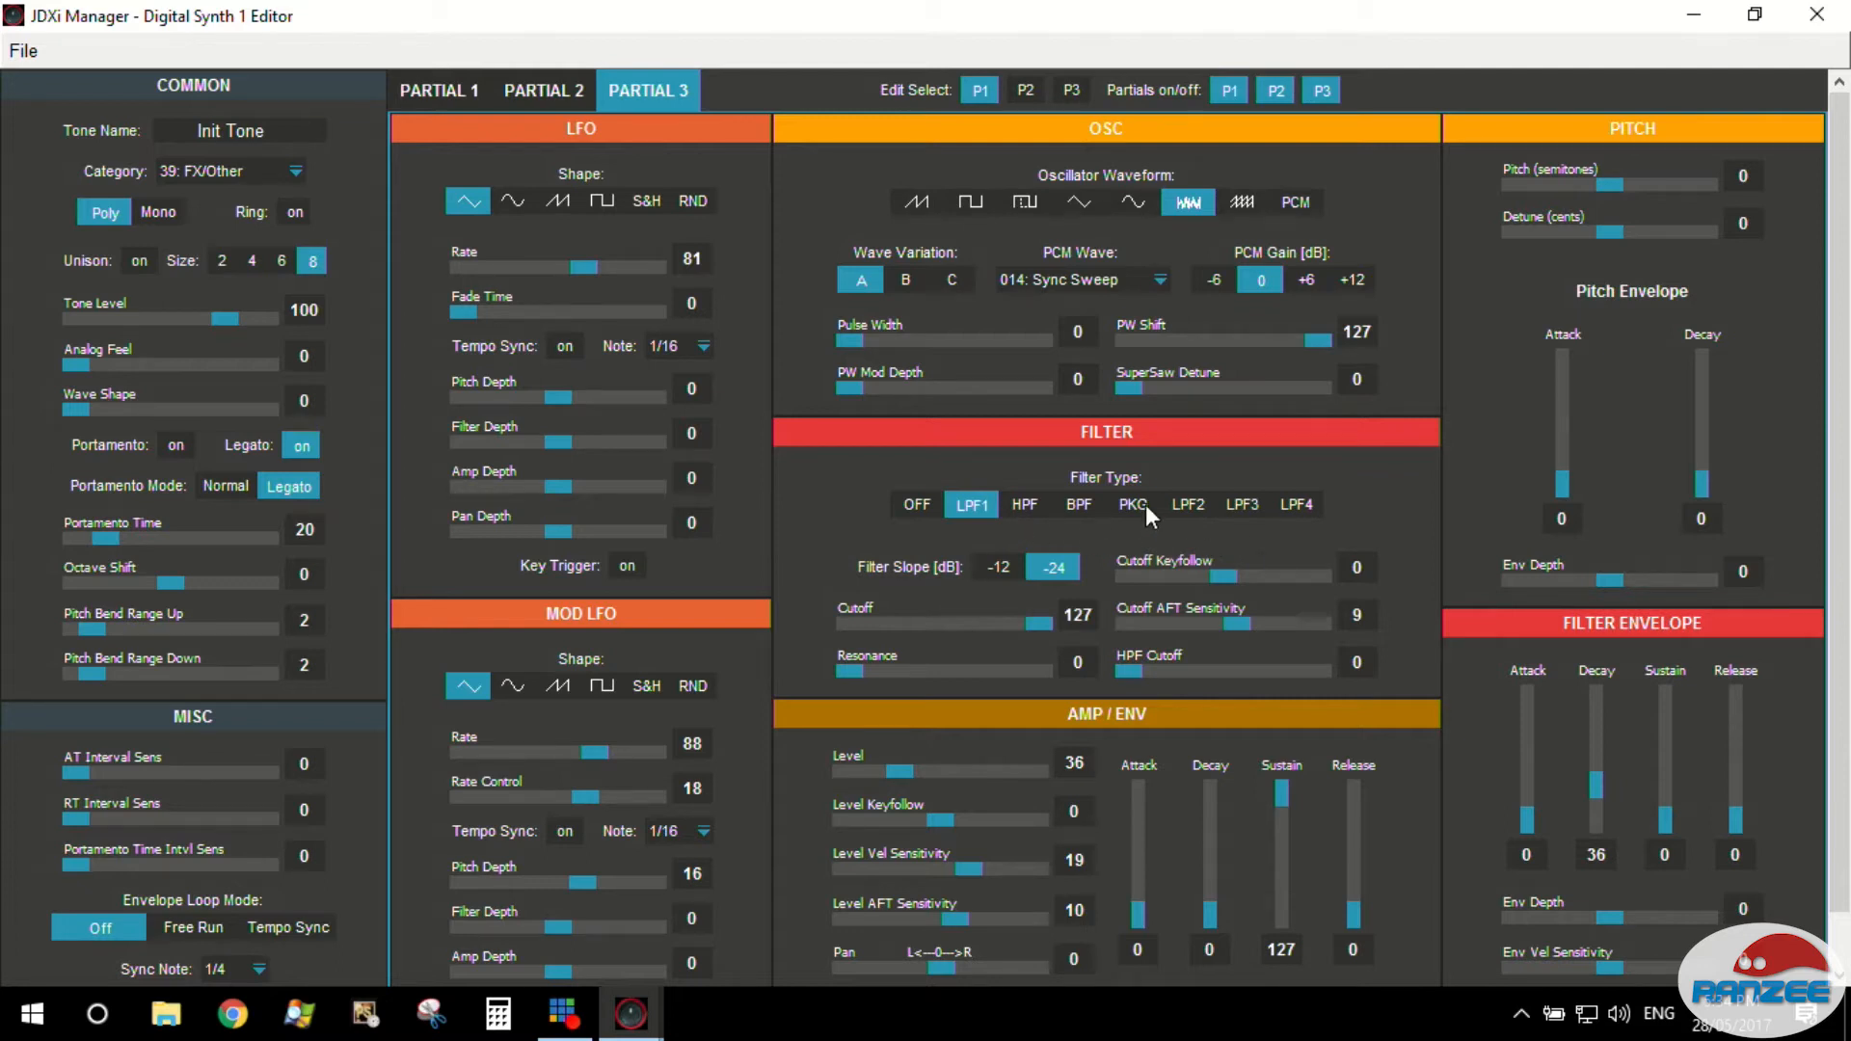
mouse_move(1136, 611)
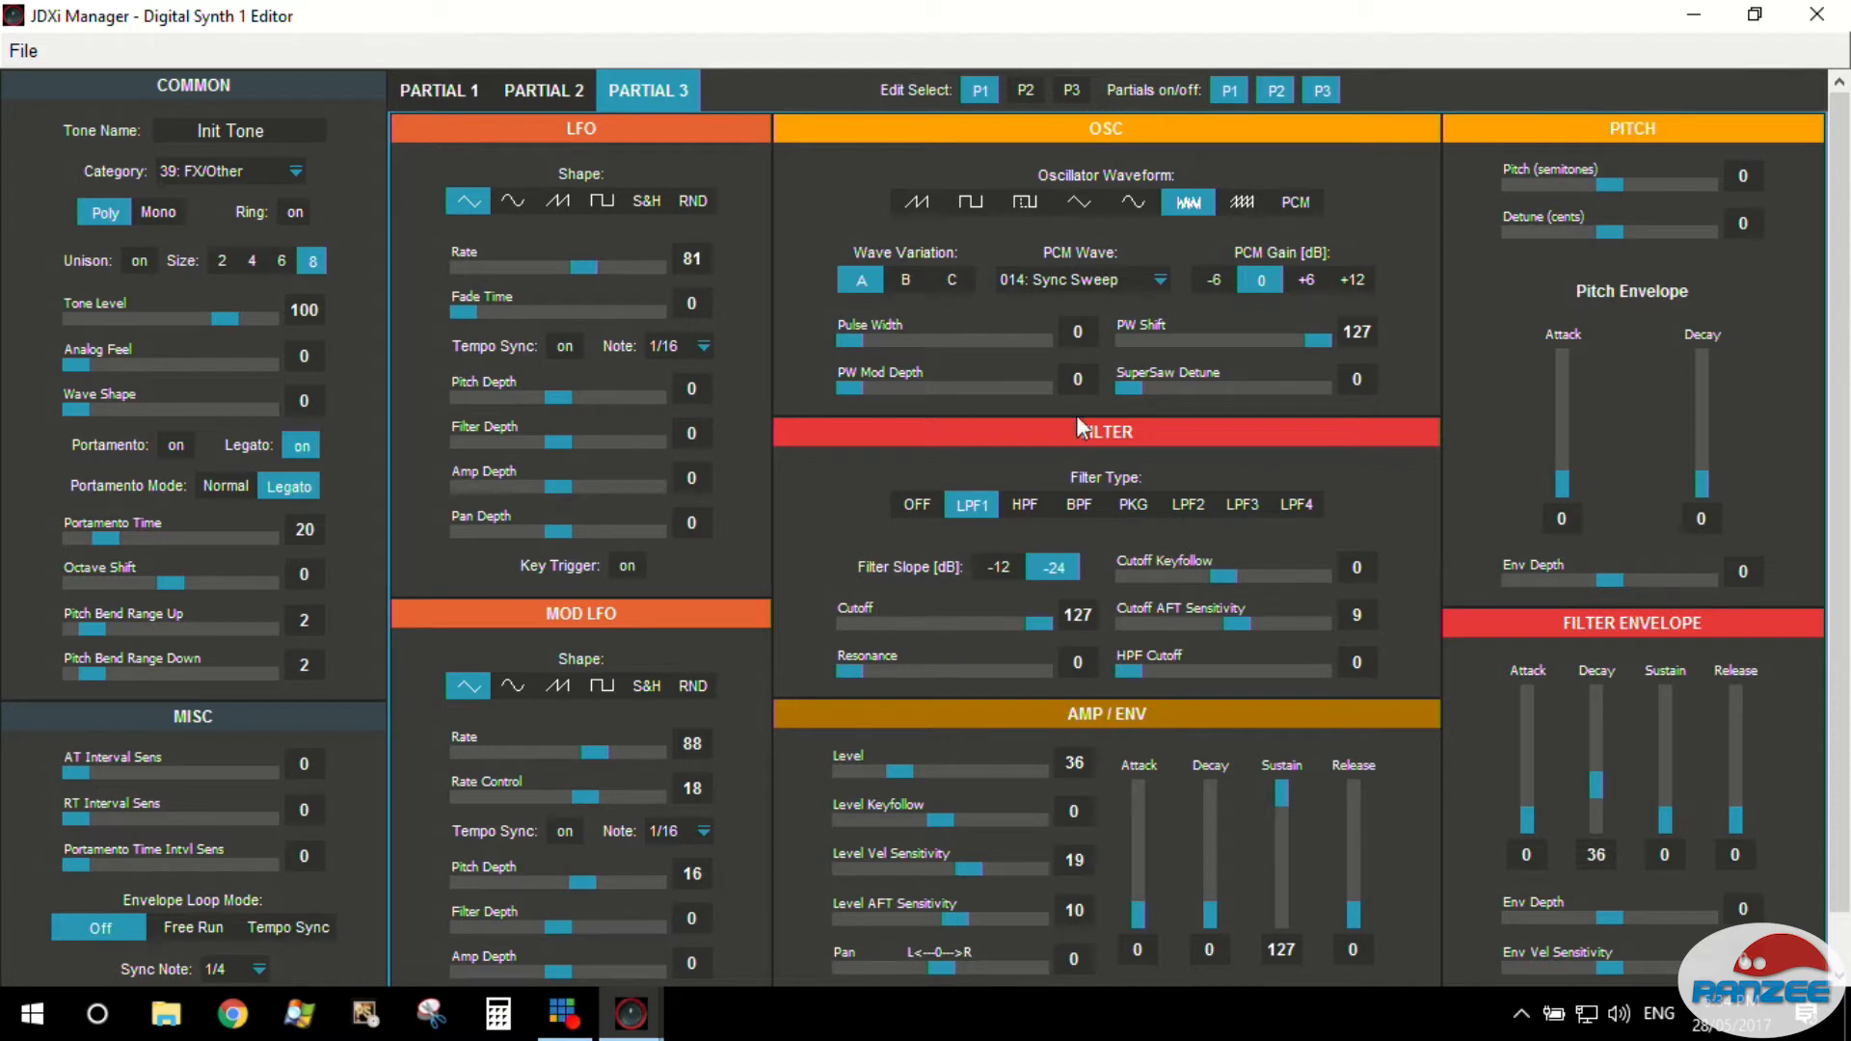
mouse_move(937, 523)
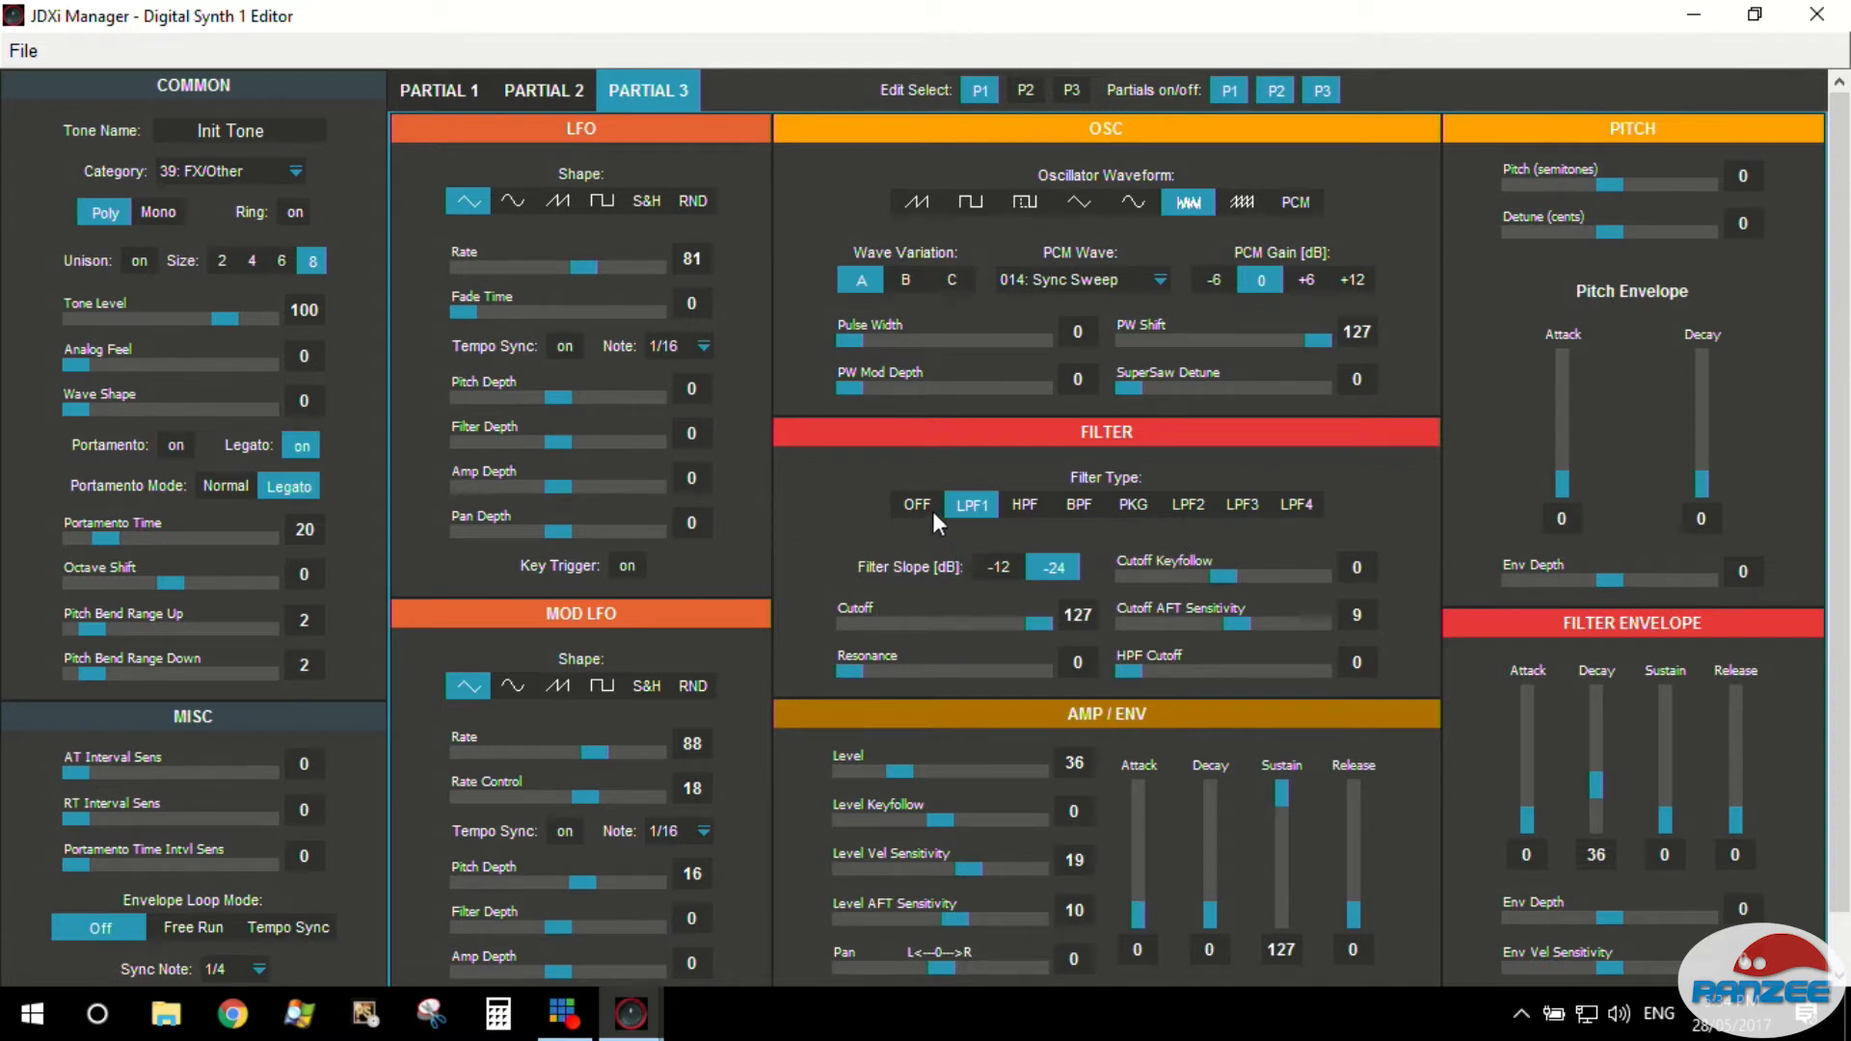
mouse_move(1003, 673)
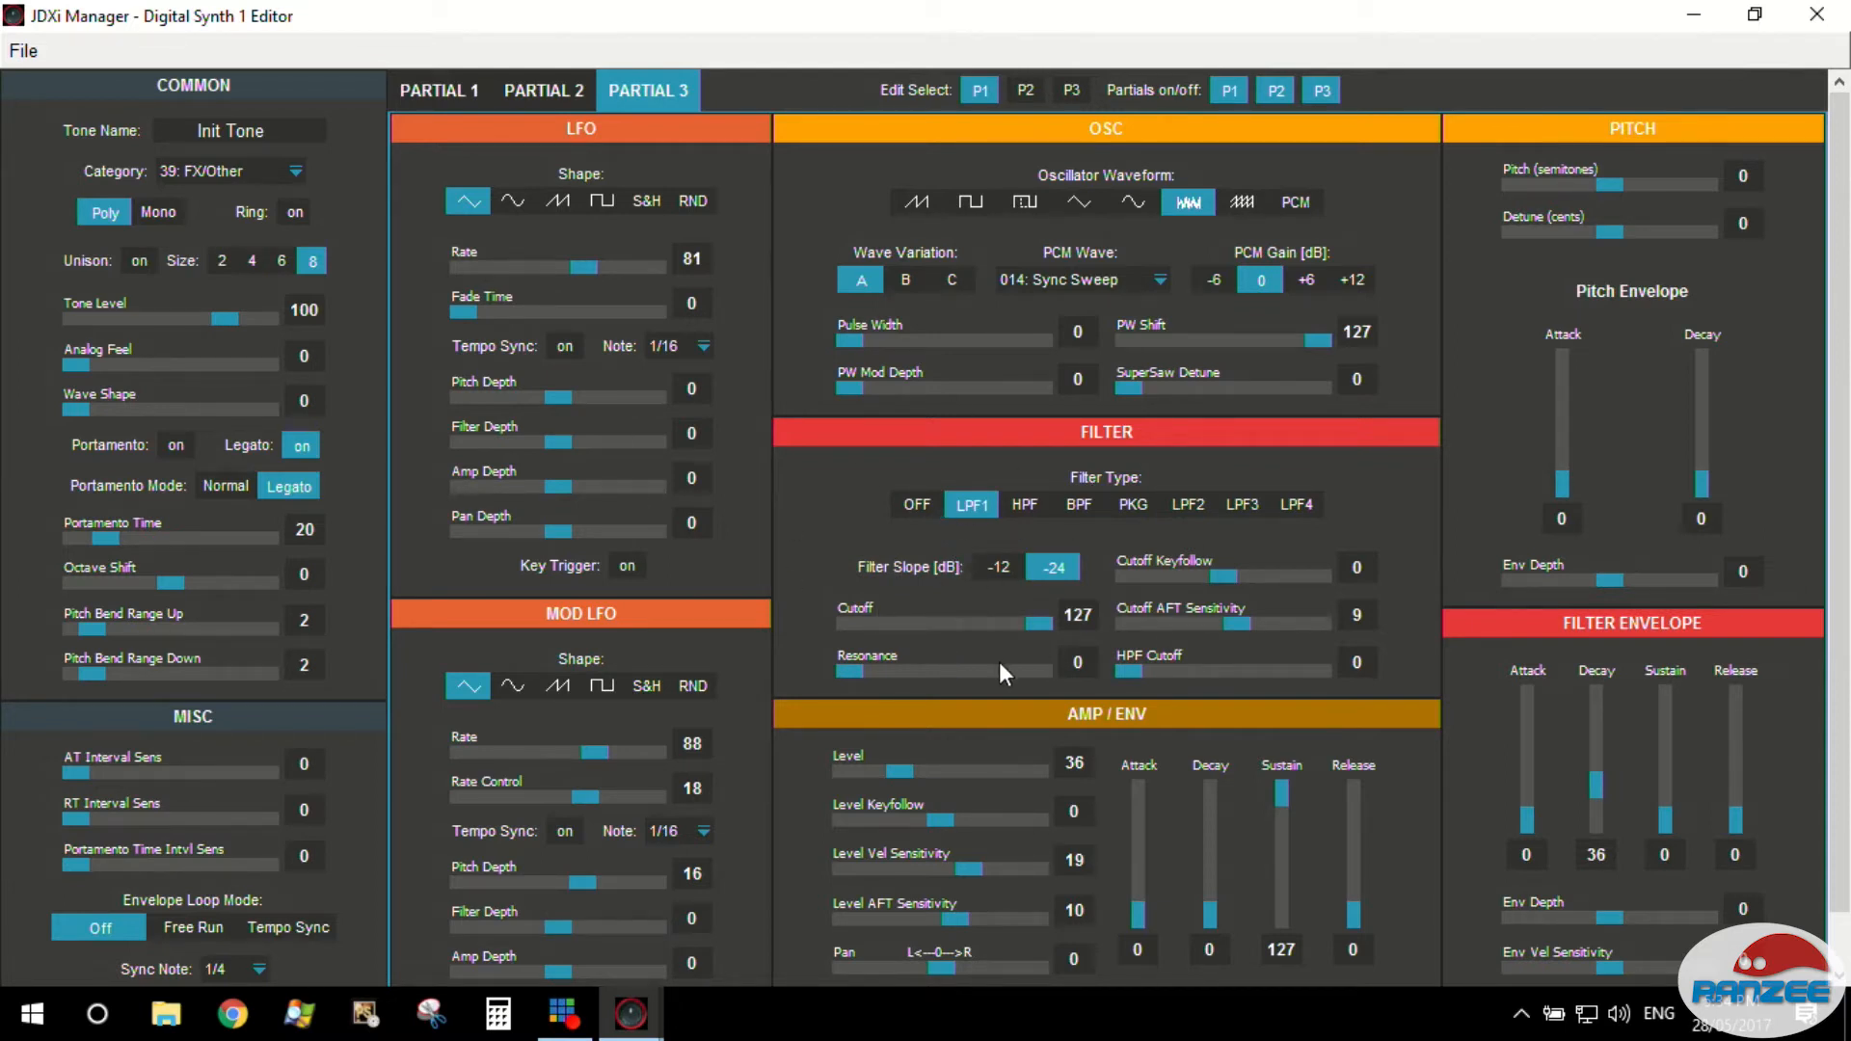
Switch Partial 3's filter to high-pass and bring its cutoff down to 37.
click(1022, 503)
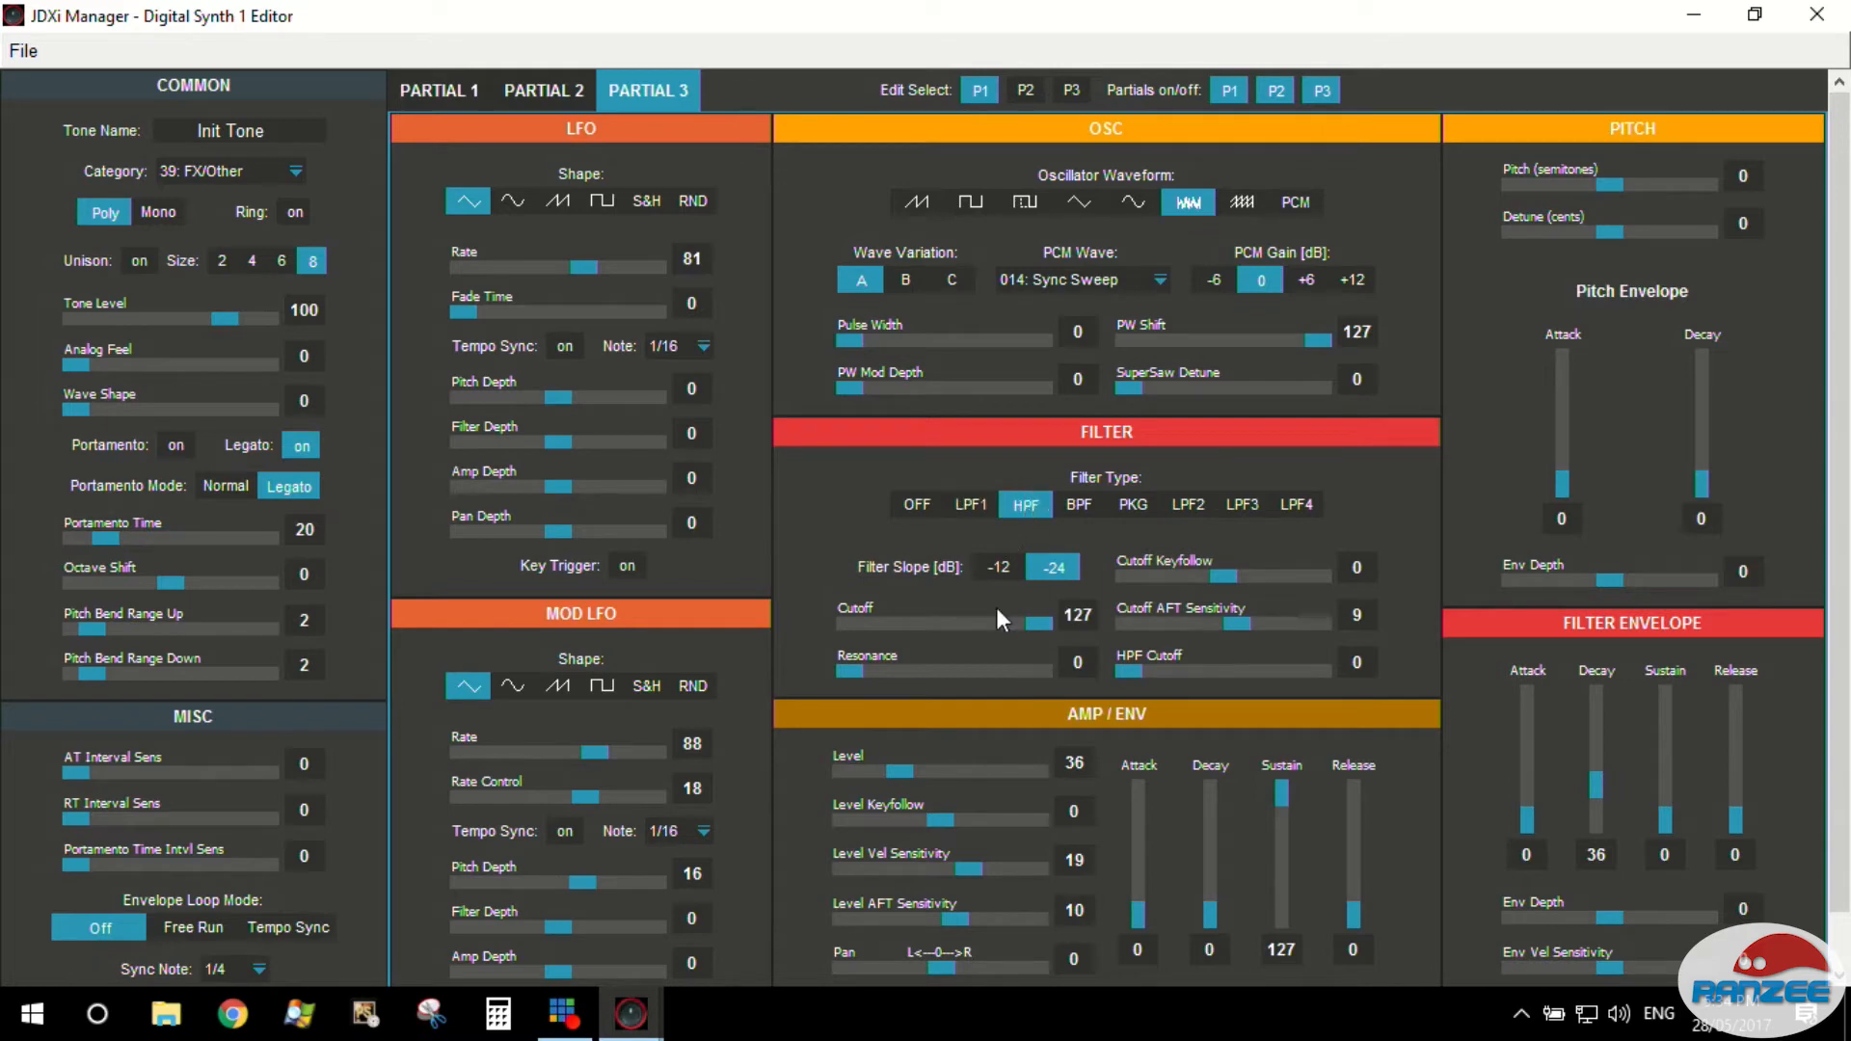
drag(1051, 617, 991, 617)
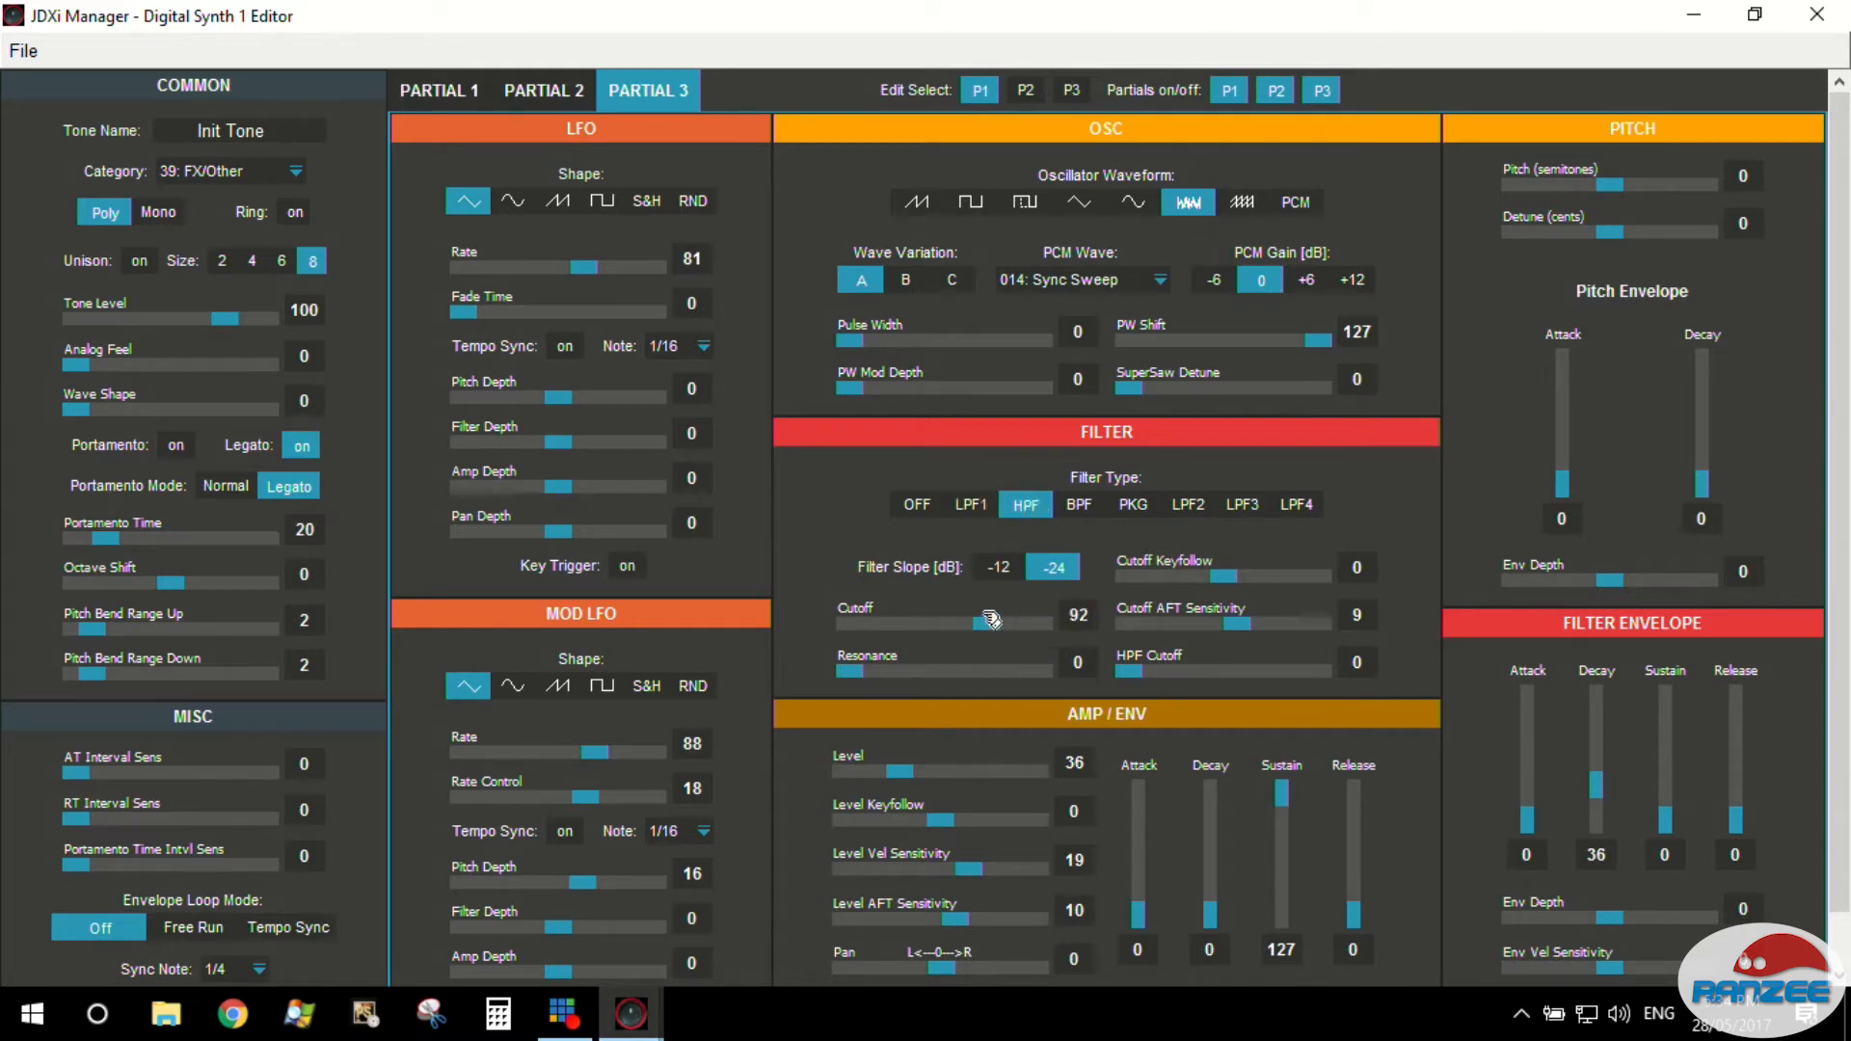
drag(991, 623, 895, 625)
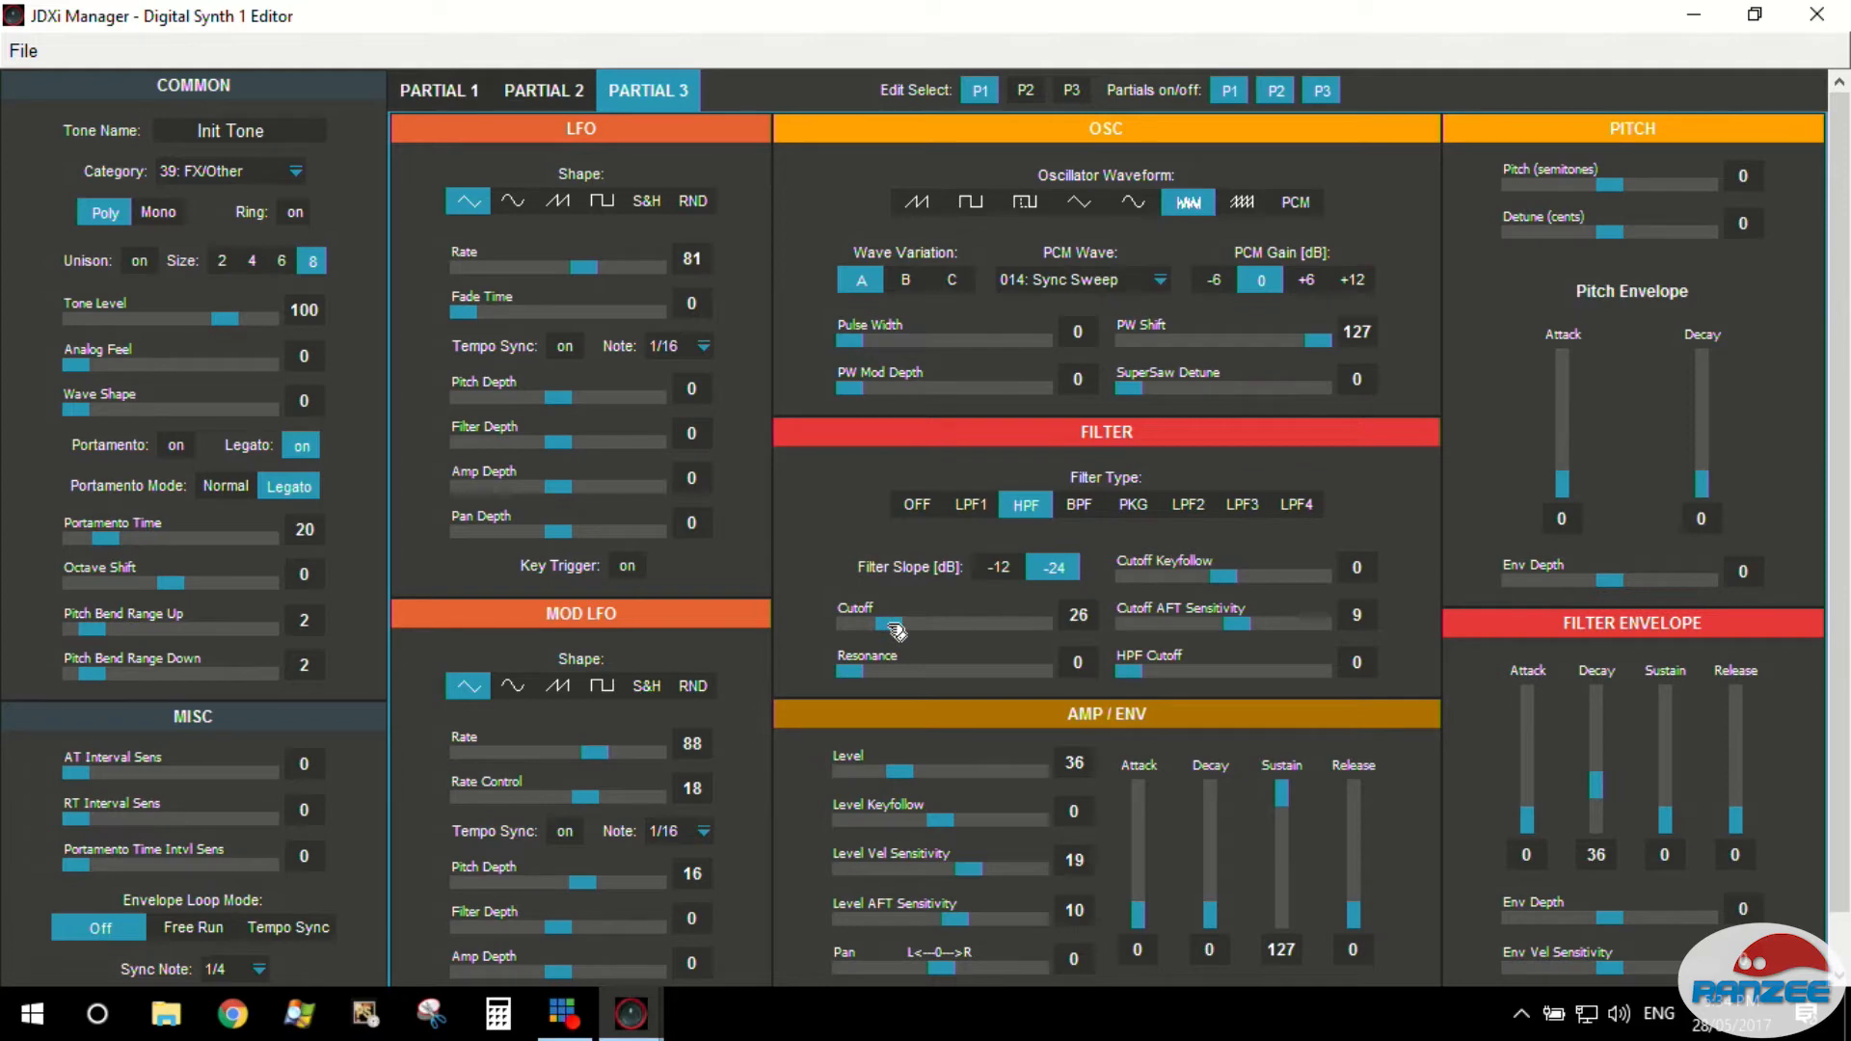
drag(890, 624, 922, 625)
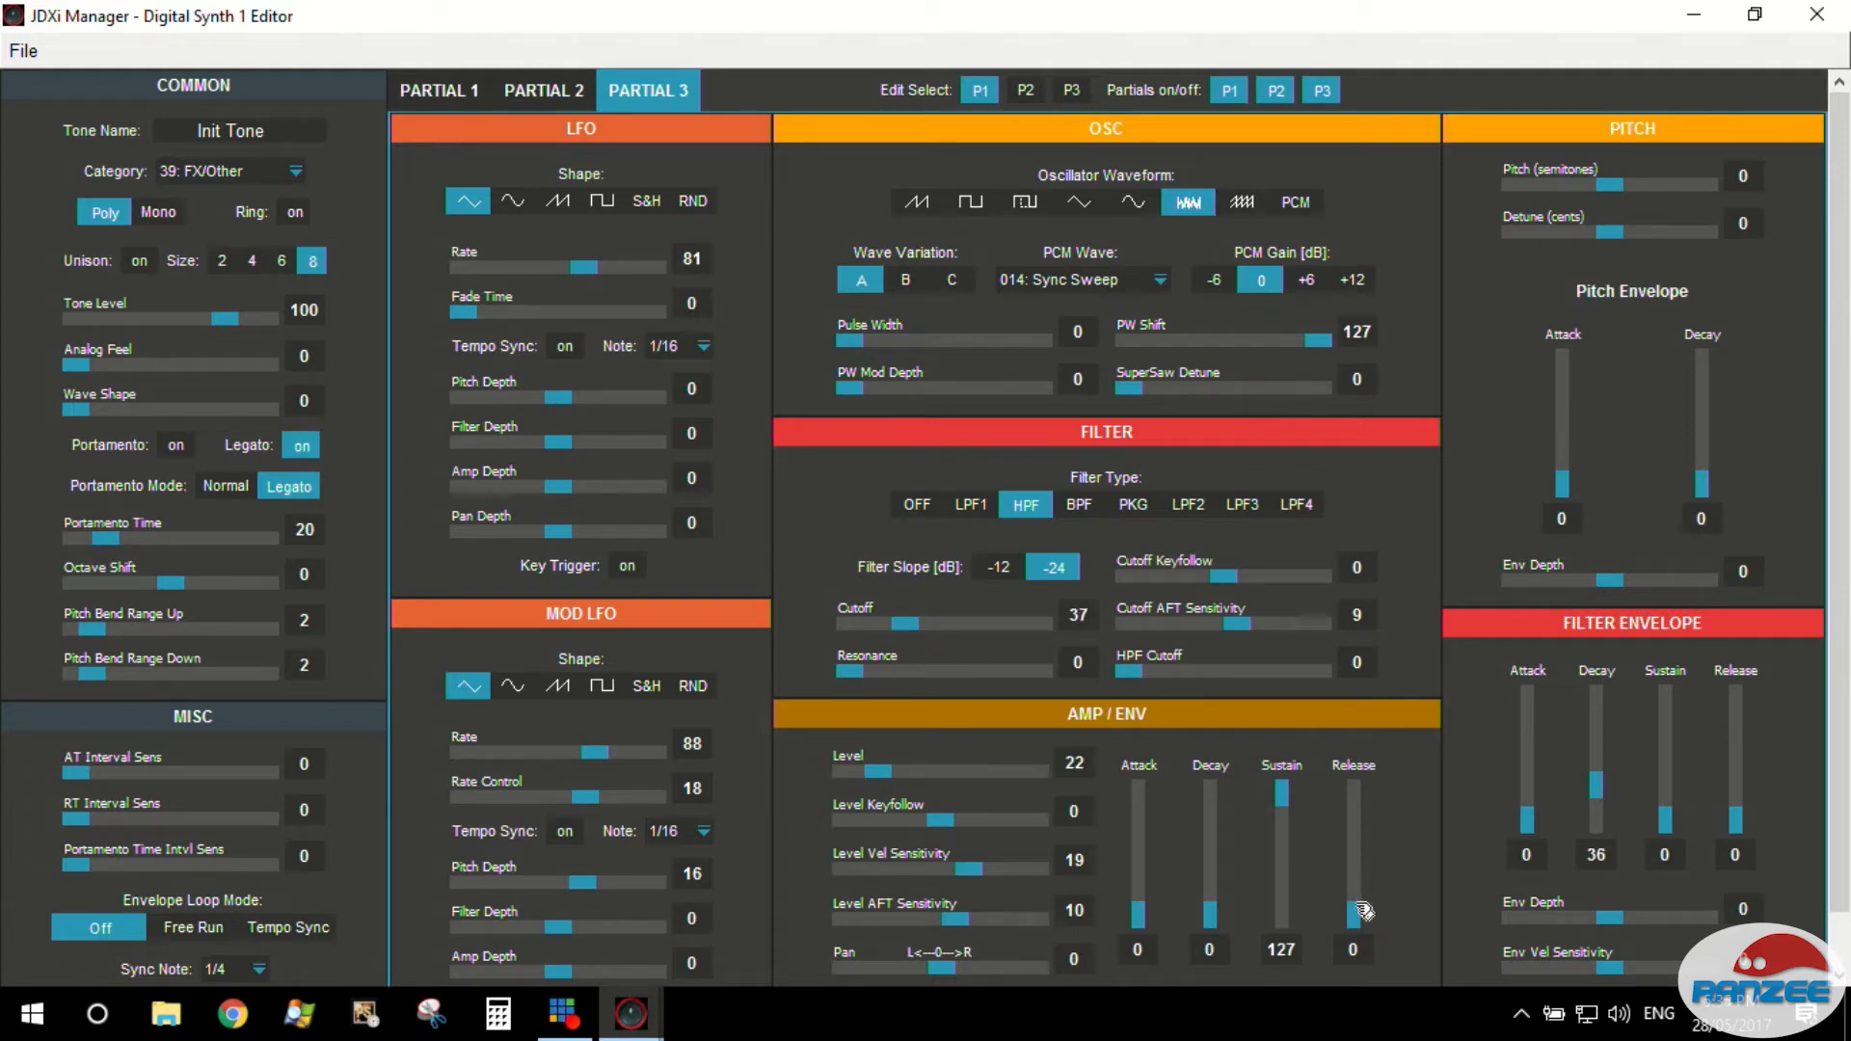
Lengthen Partial 3's amplitude release to 69.
drag(1354, 908, 1353, 873)
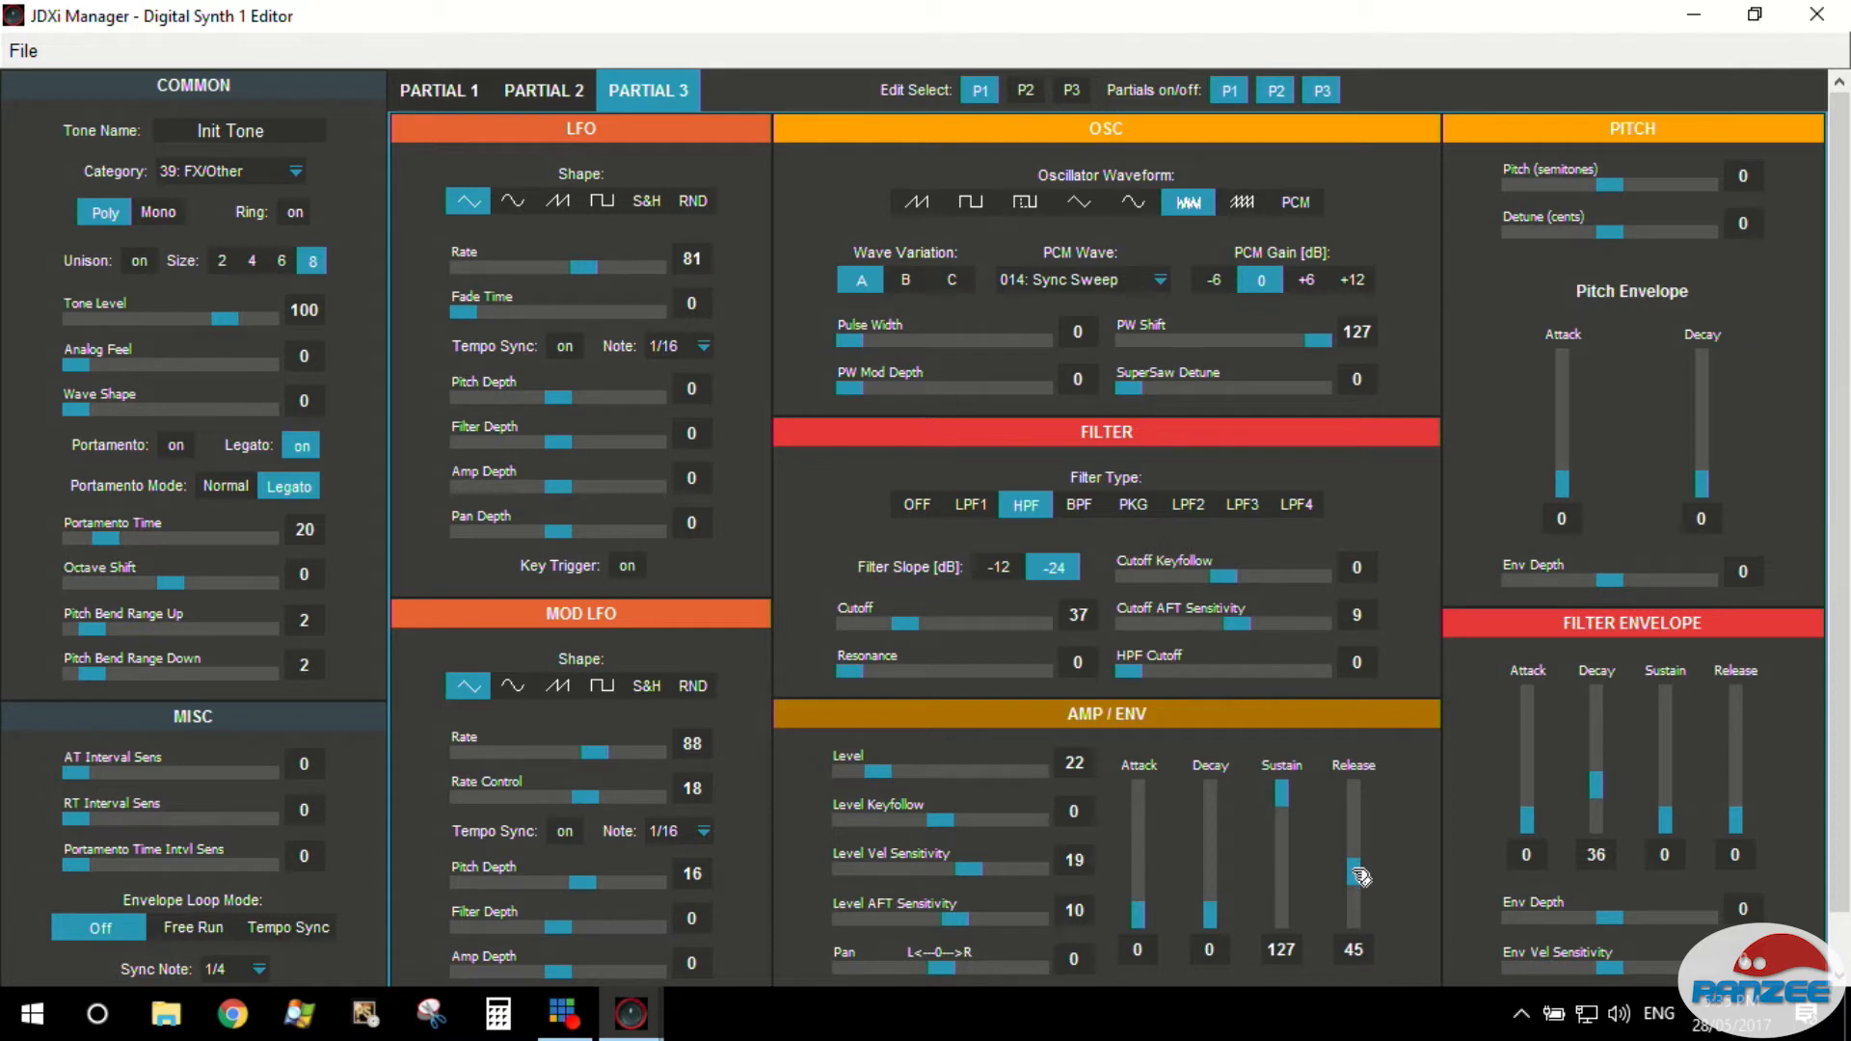
drag(1354, 873, 1353, 851)
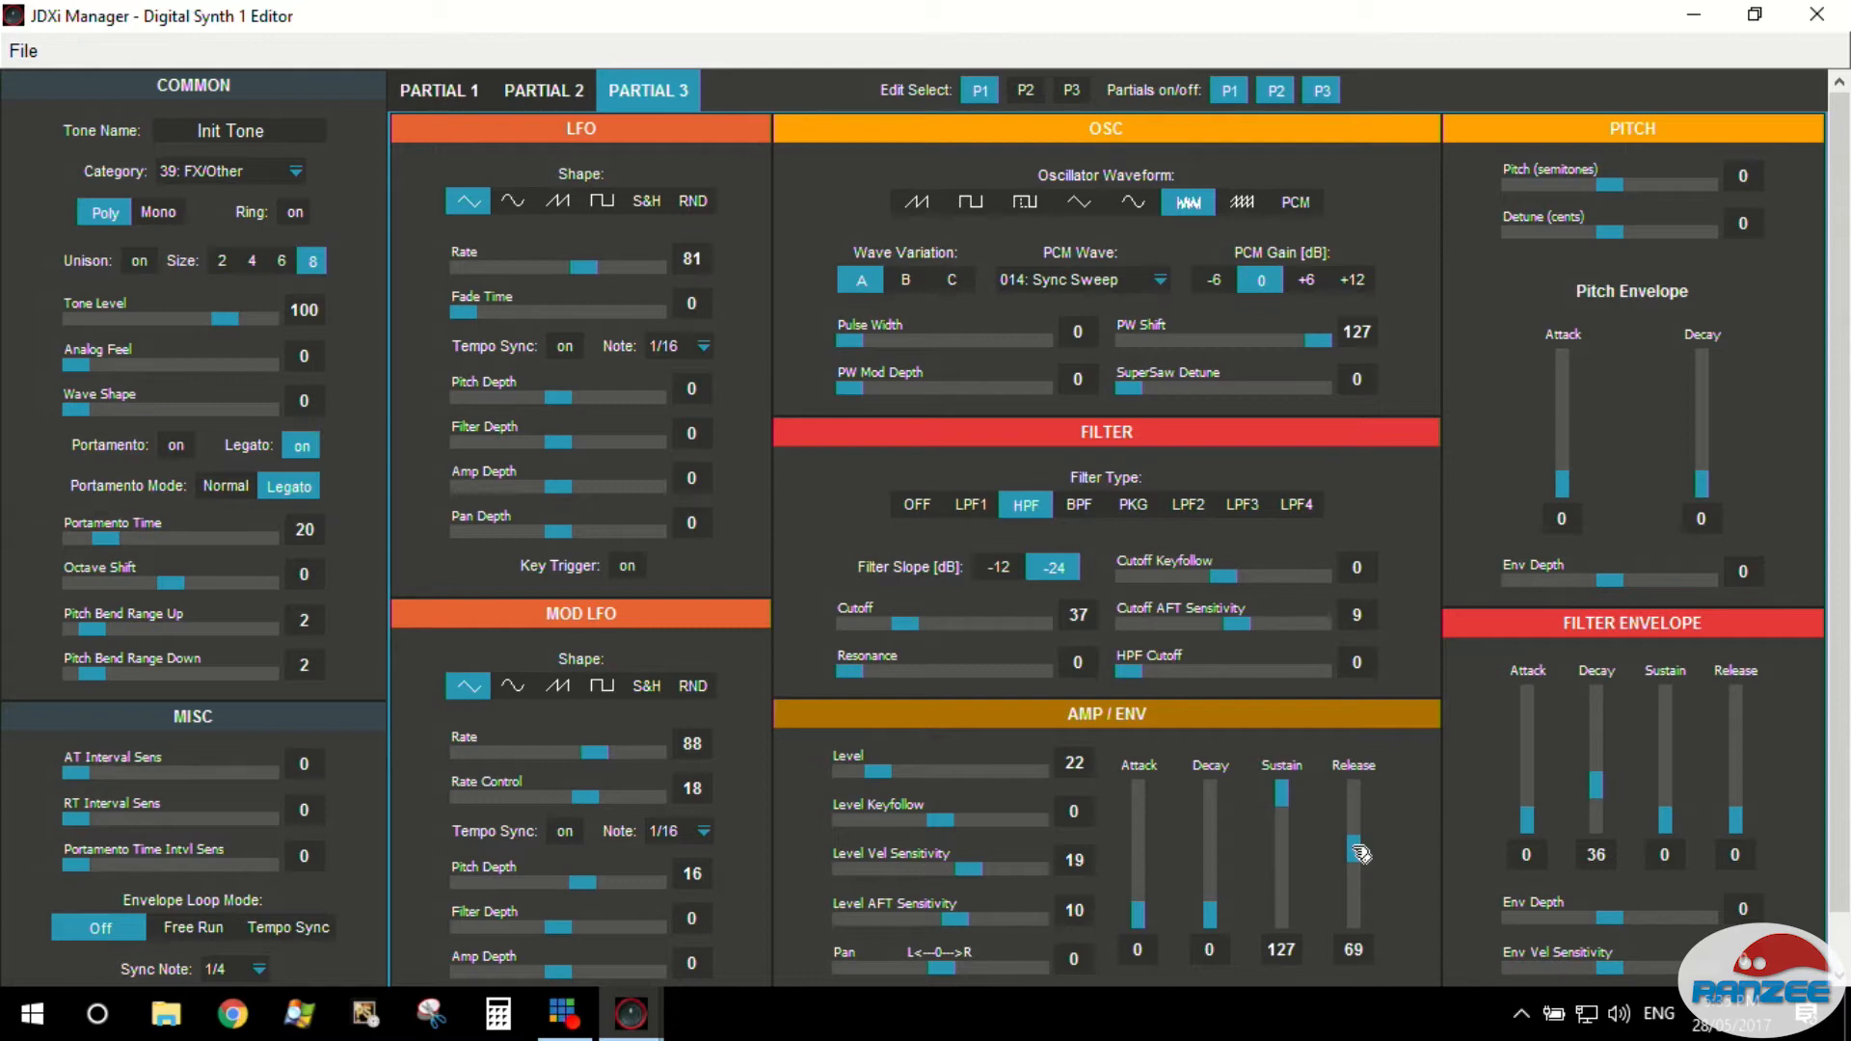
mouse_move(1348, 874)
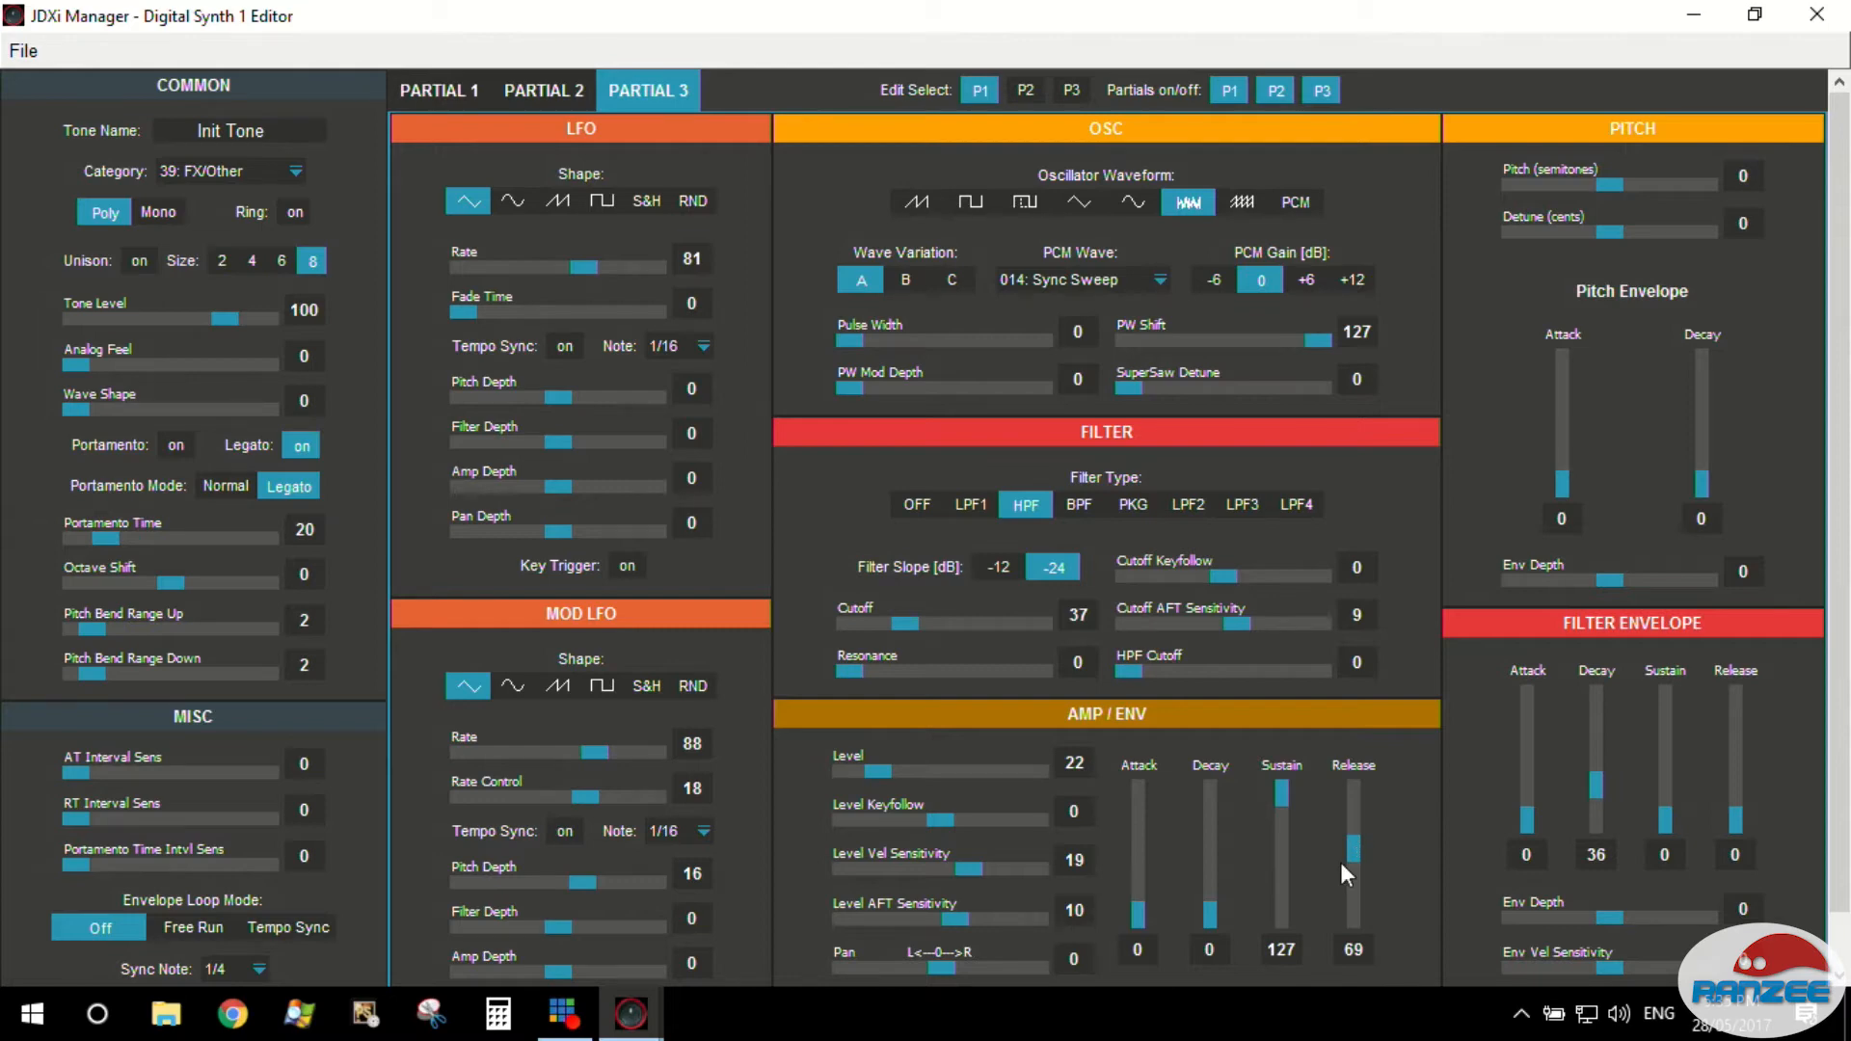
mouse_move(727, 446)
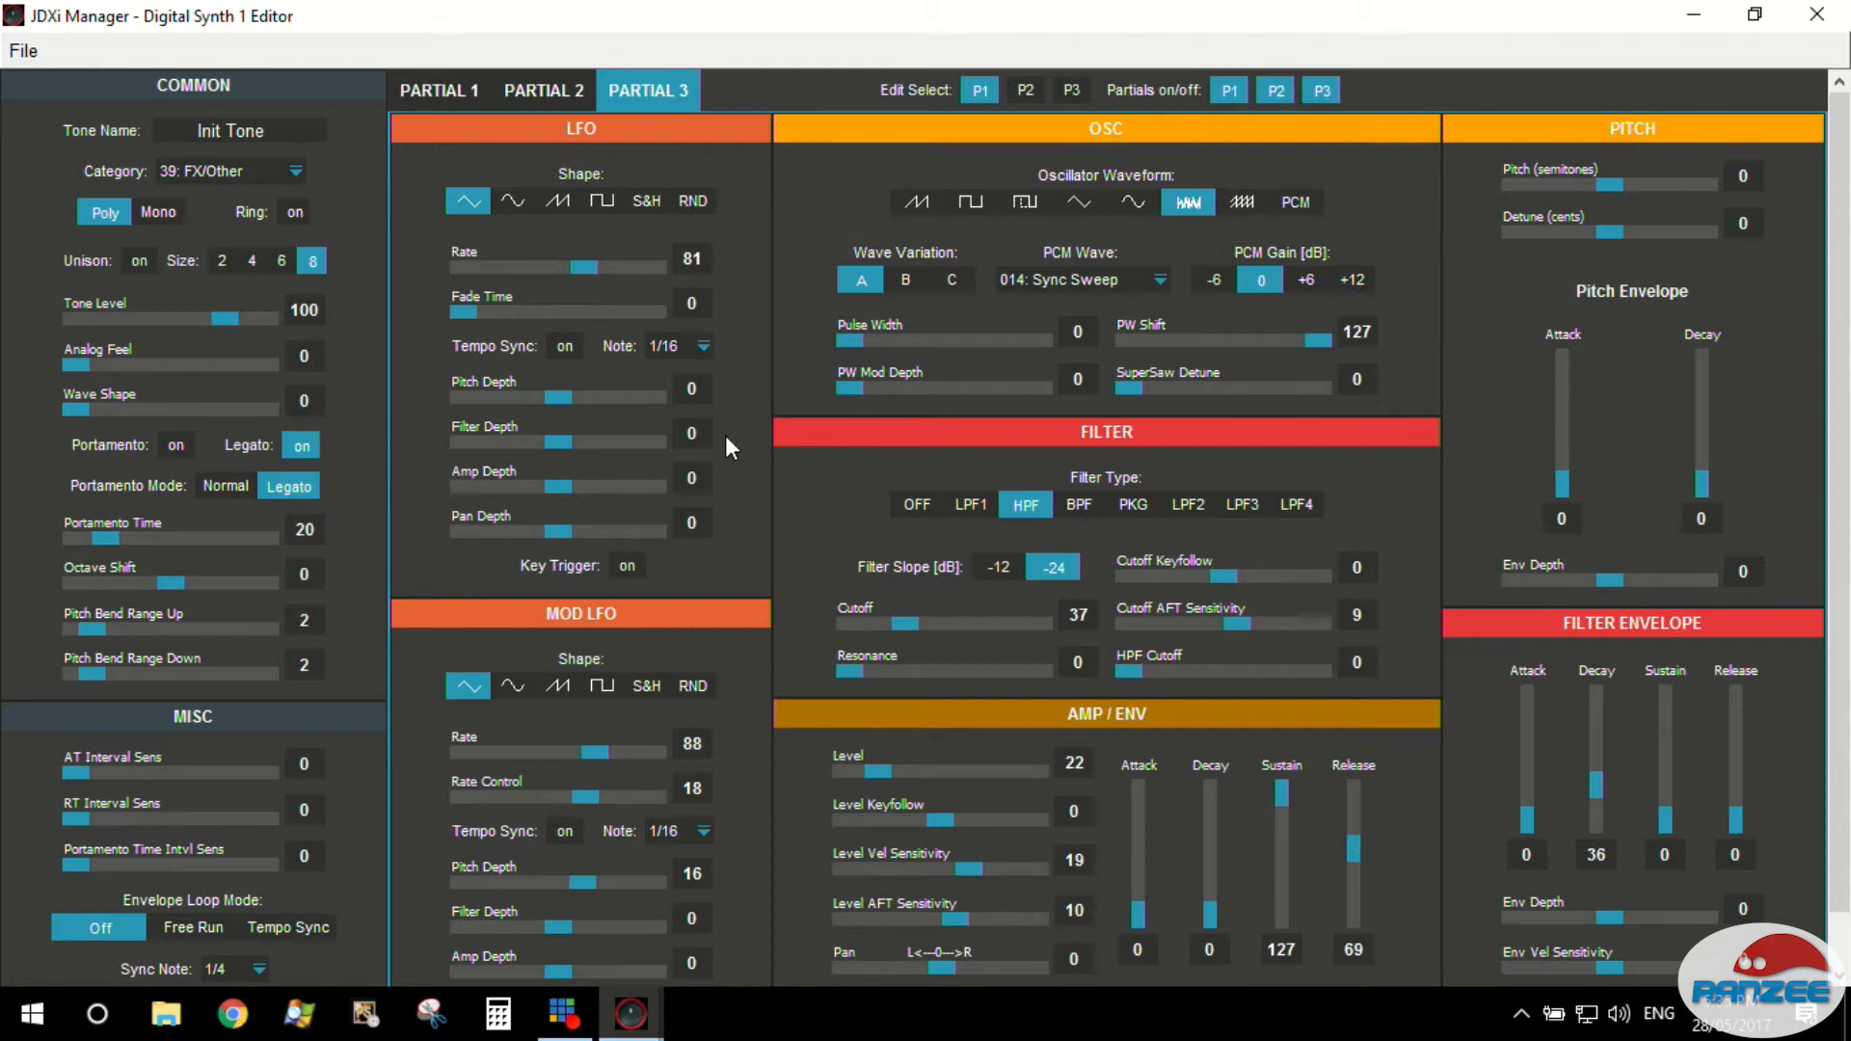
Make Partial 3's LFO a square wave with filter depth raised to 63.
click(645, 201)
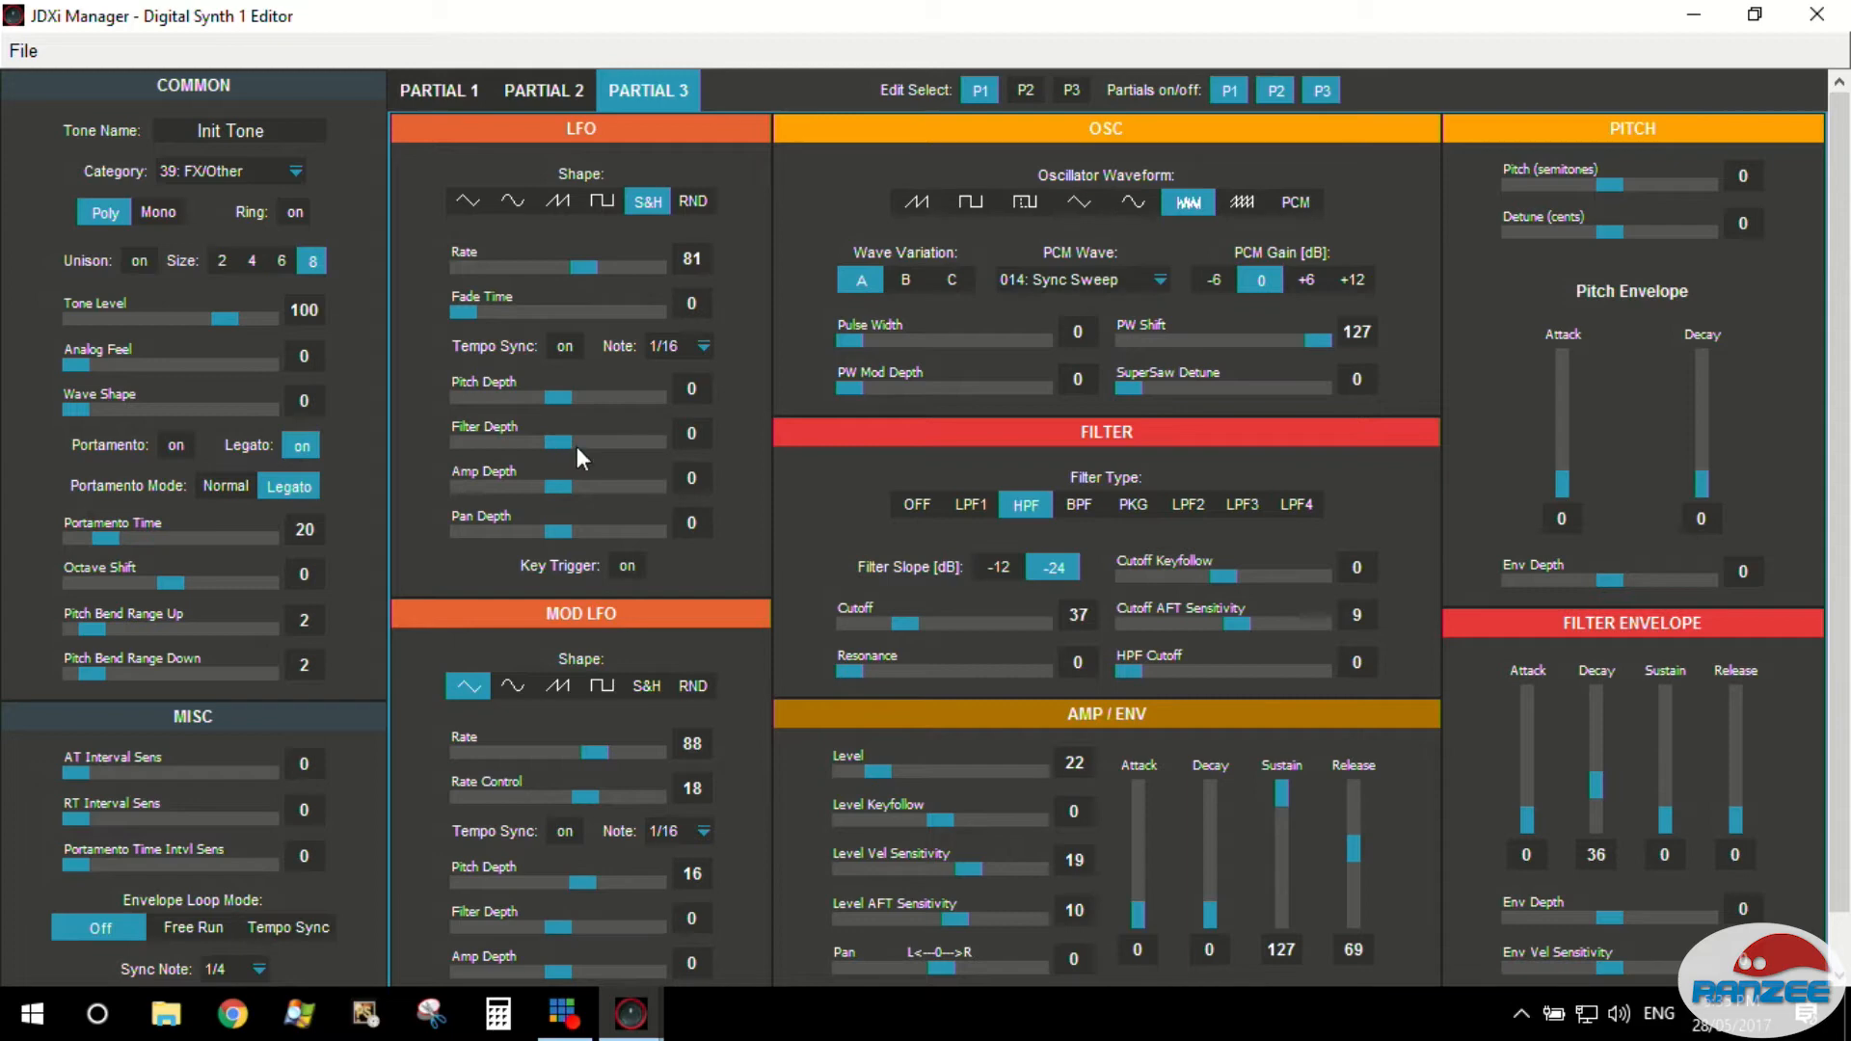
drag(555, 444, 655, 444)
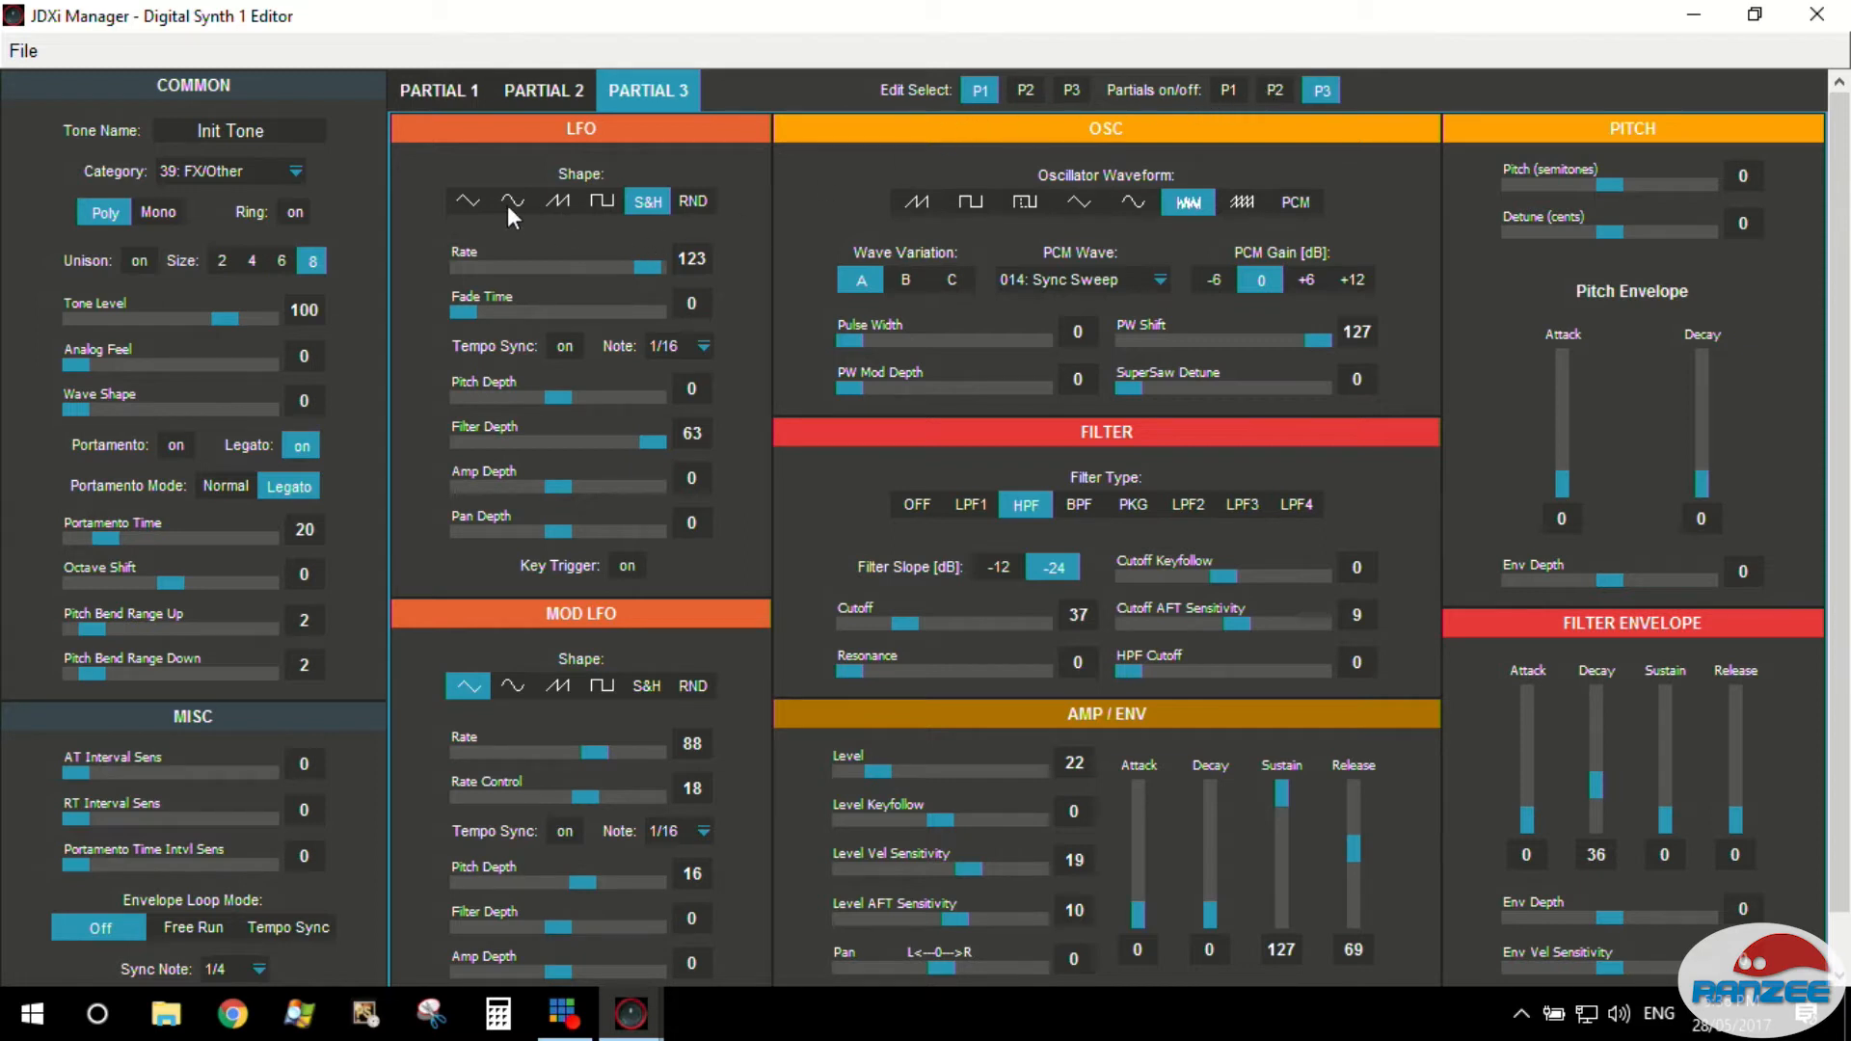
click(602, 200)
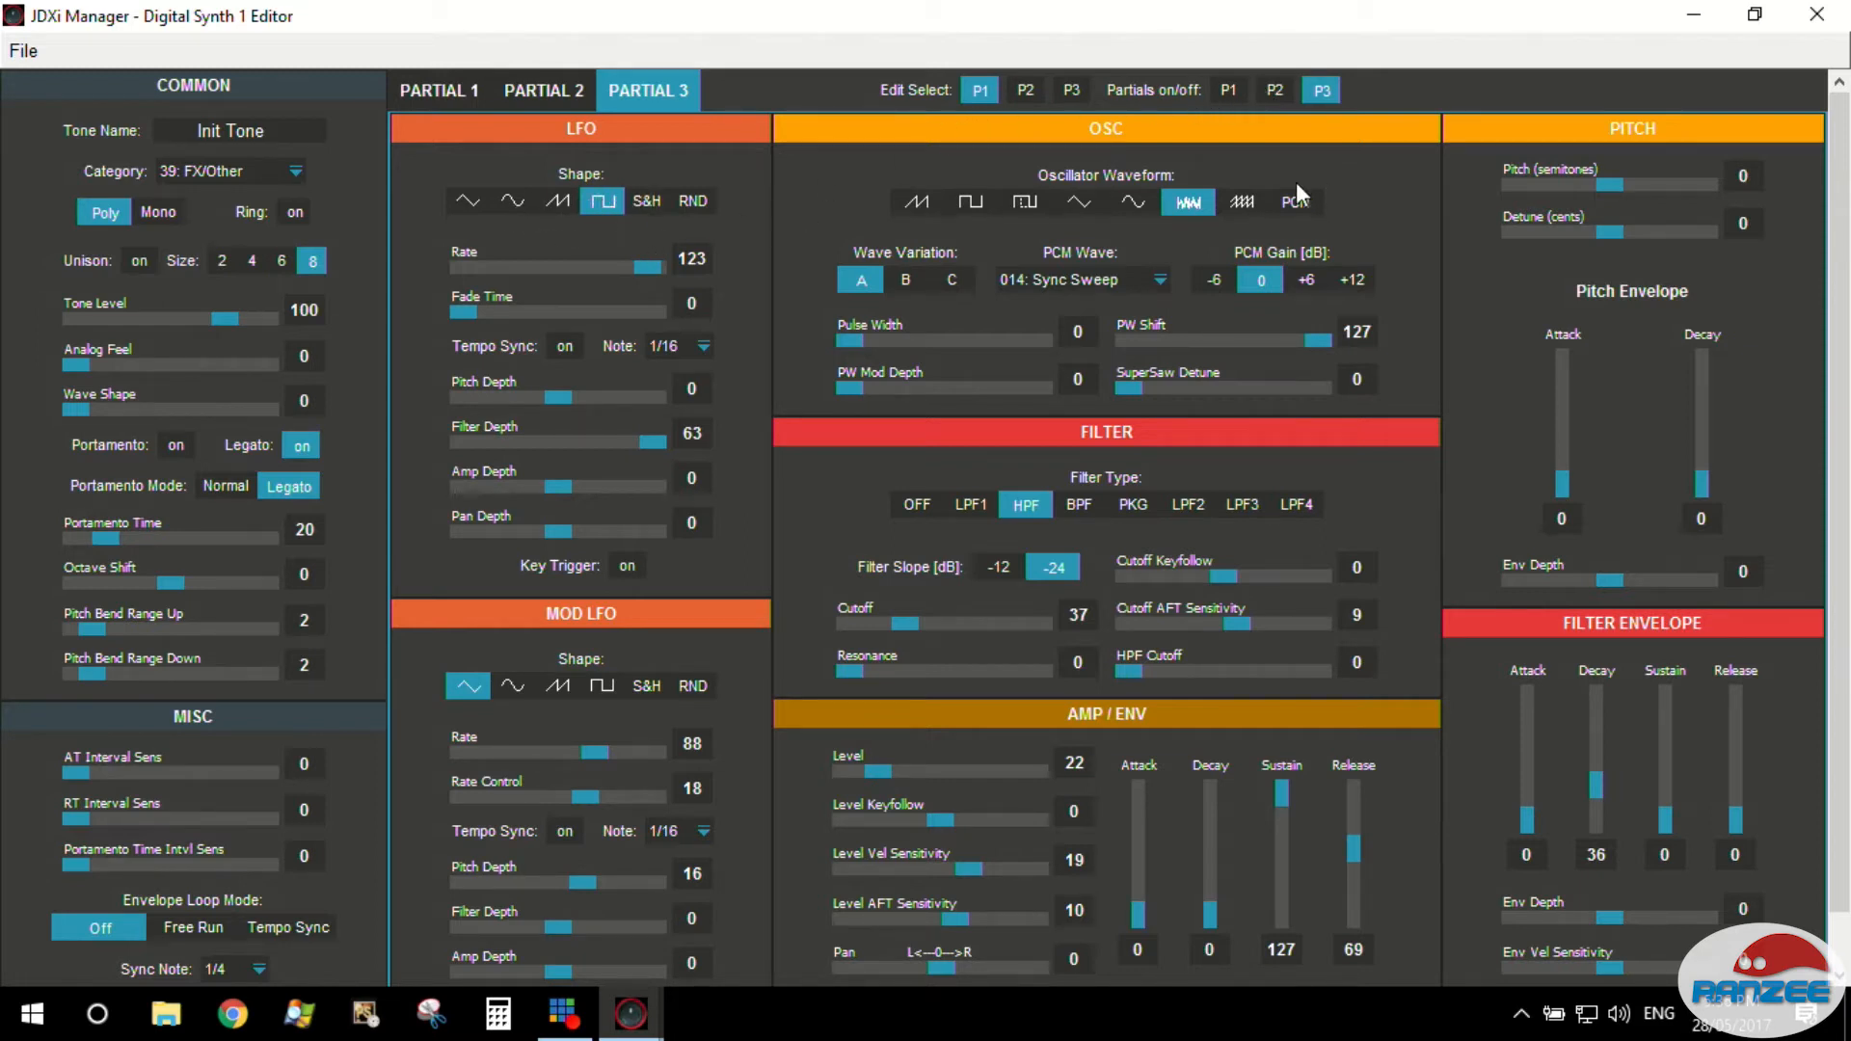
mouse_move(856, 496)
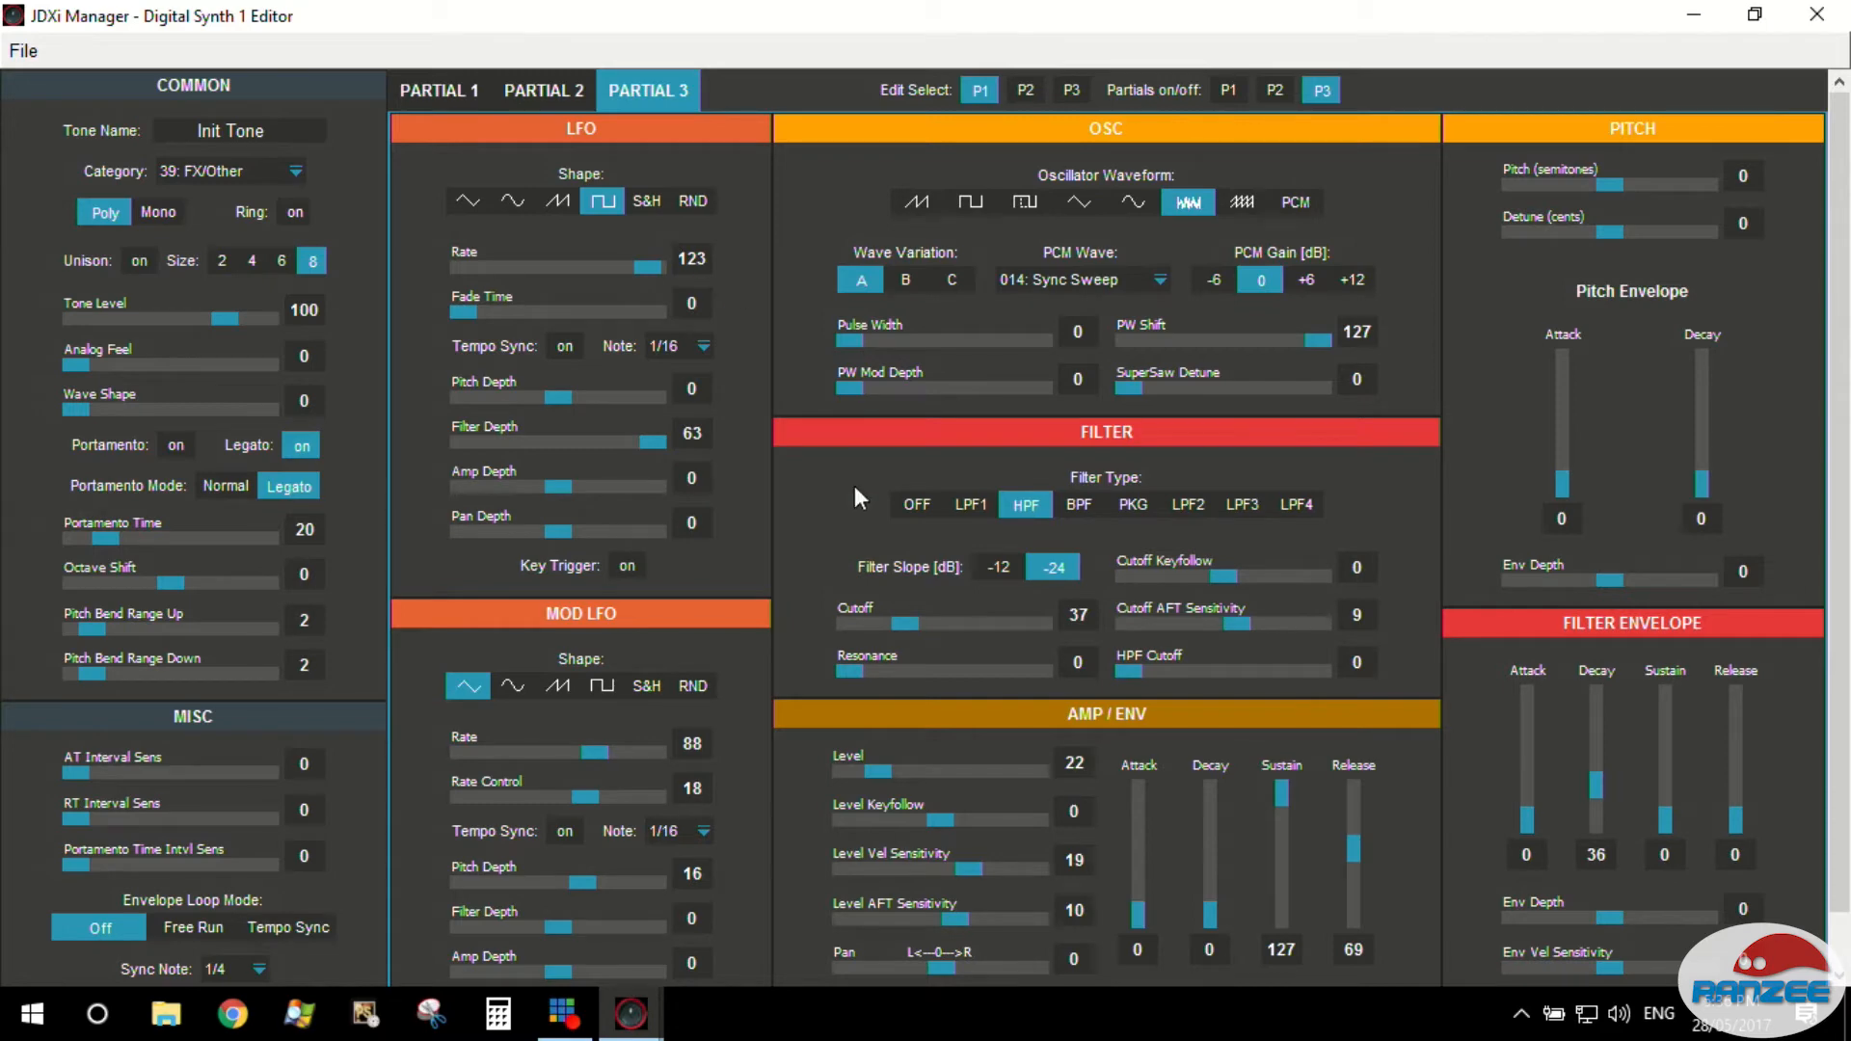
mouse_move(909, 625)
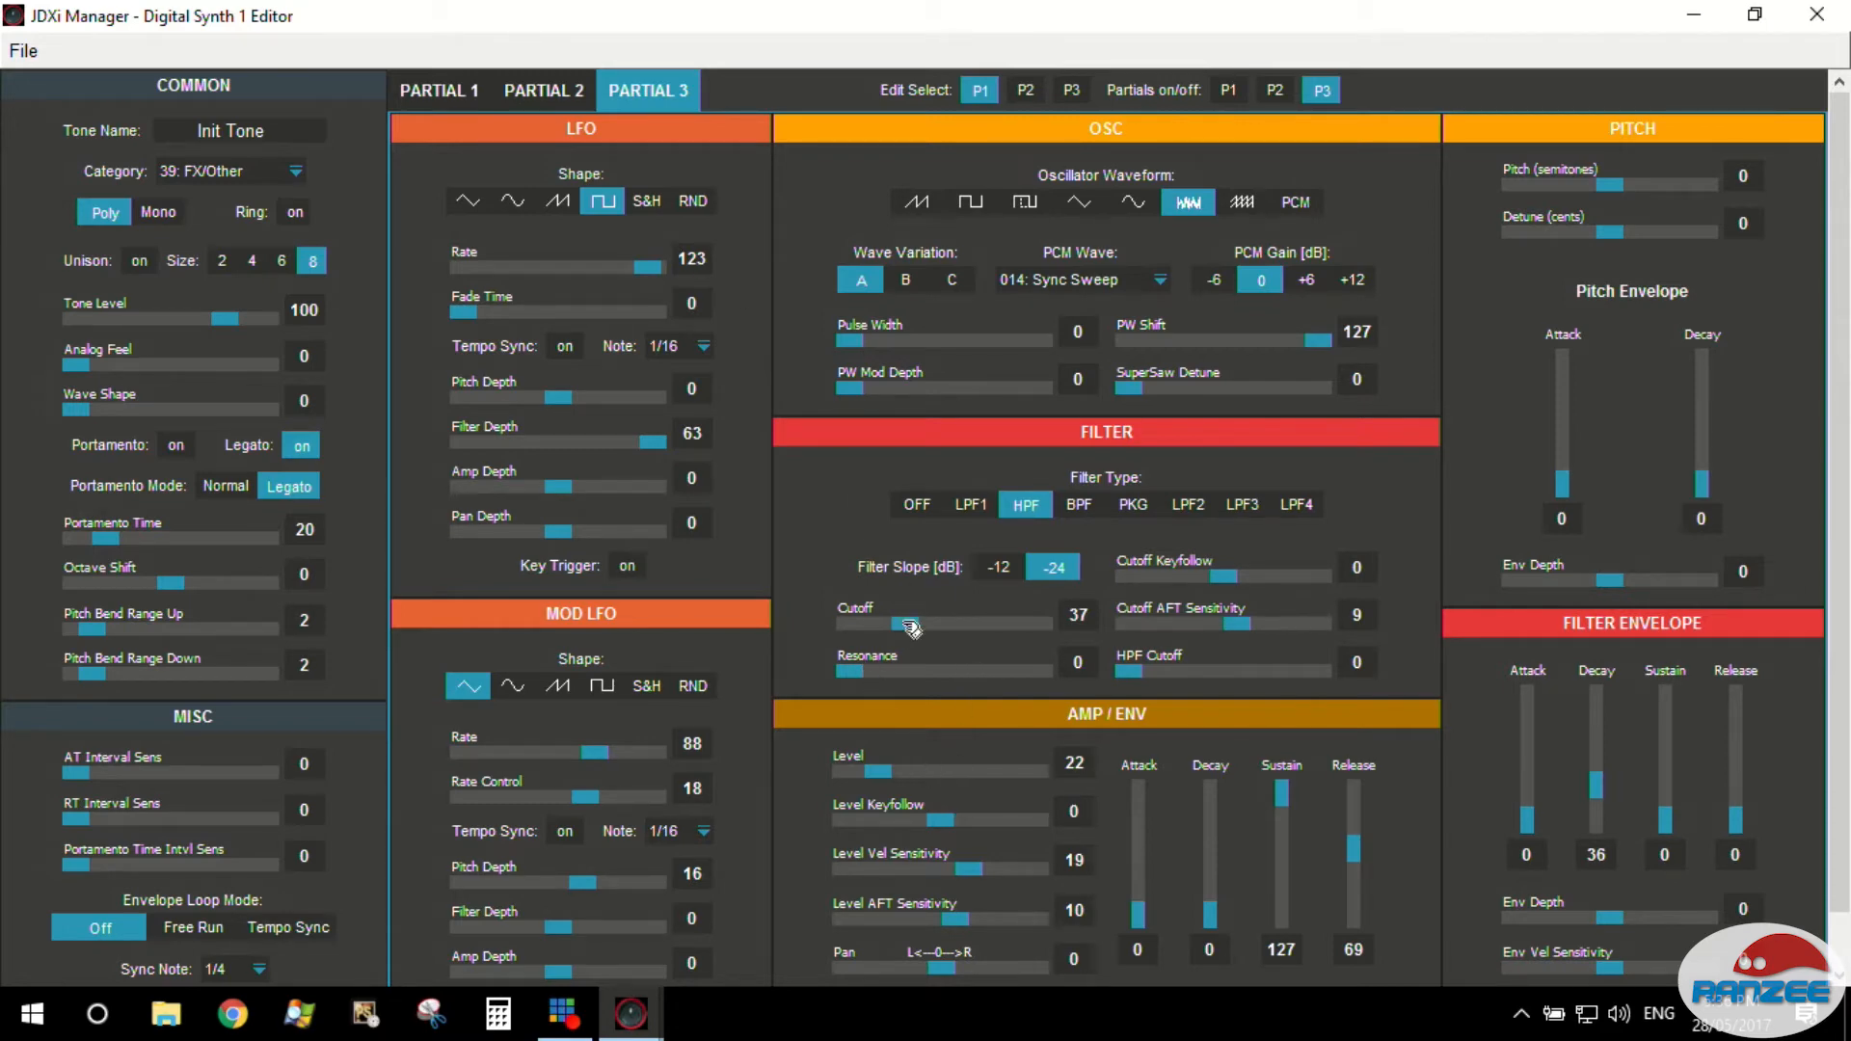
Switch Partial 3 to a band-pass filter with cutoff pulled down, and lengthen release to 90.
drag(896, 628, 924, 628)
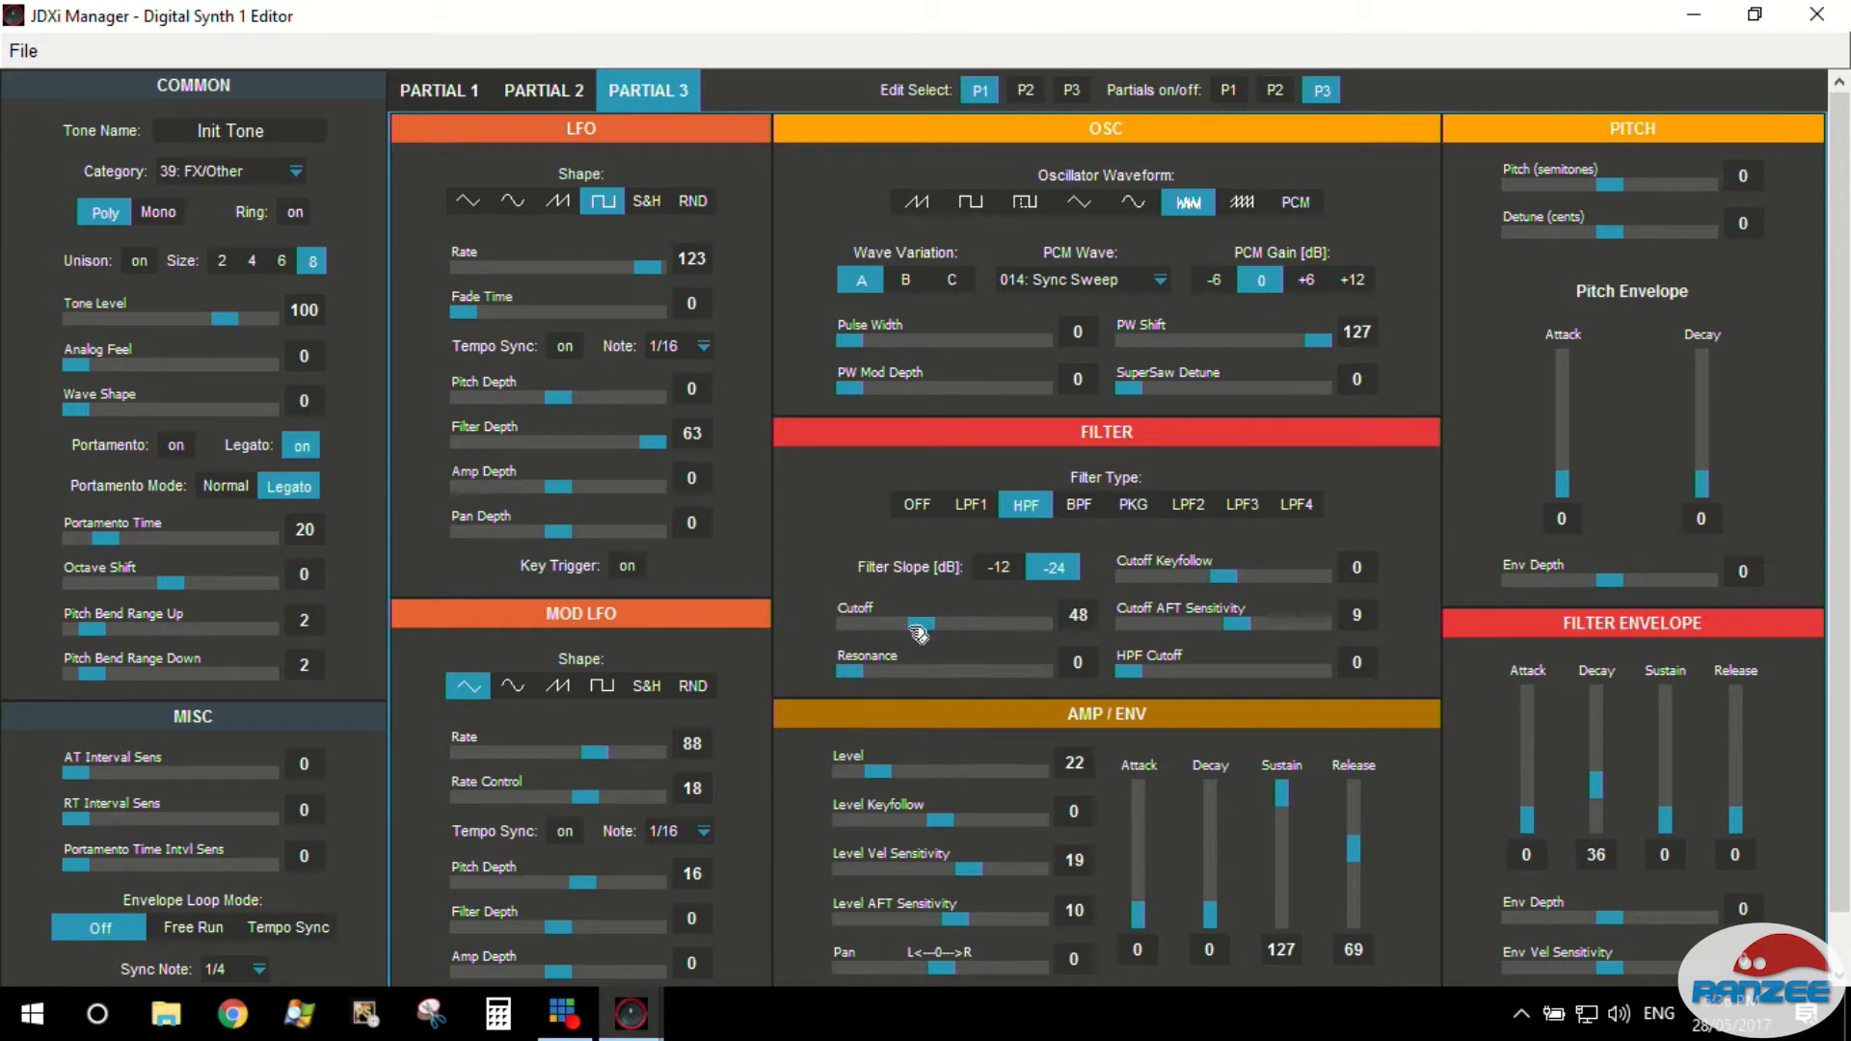
drag(924, 623, 833, 623)
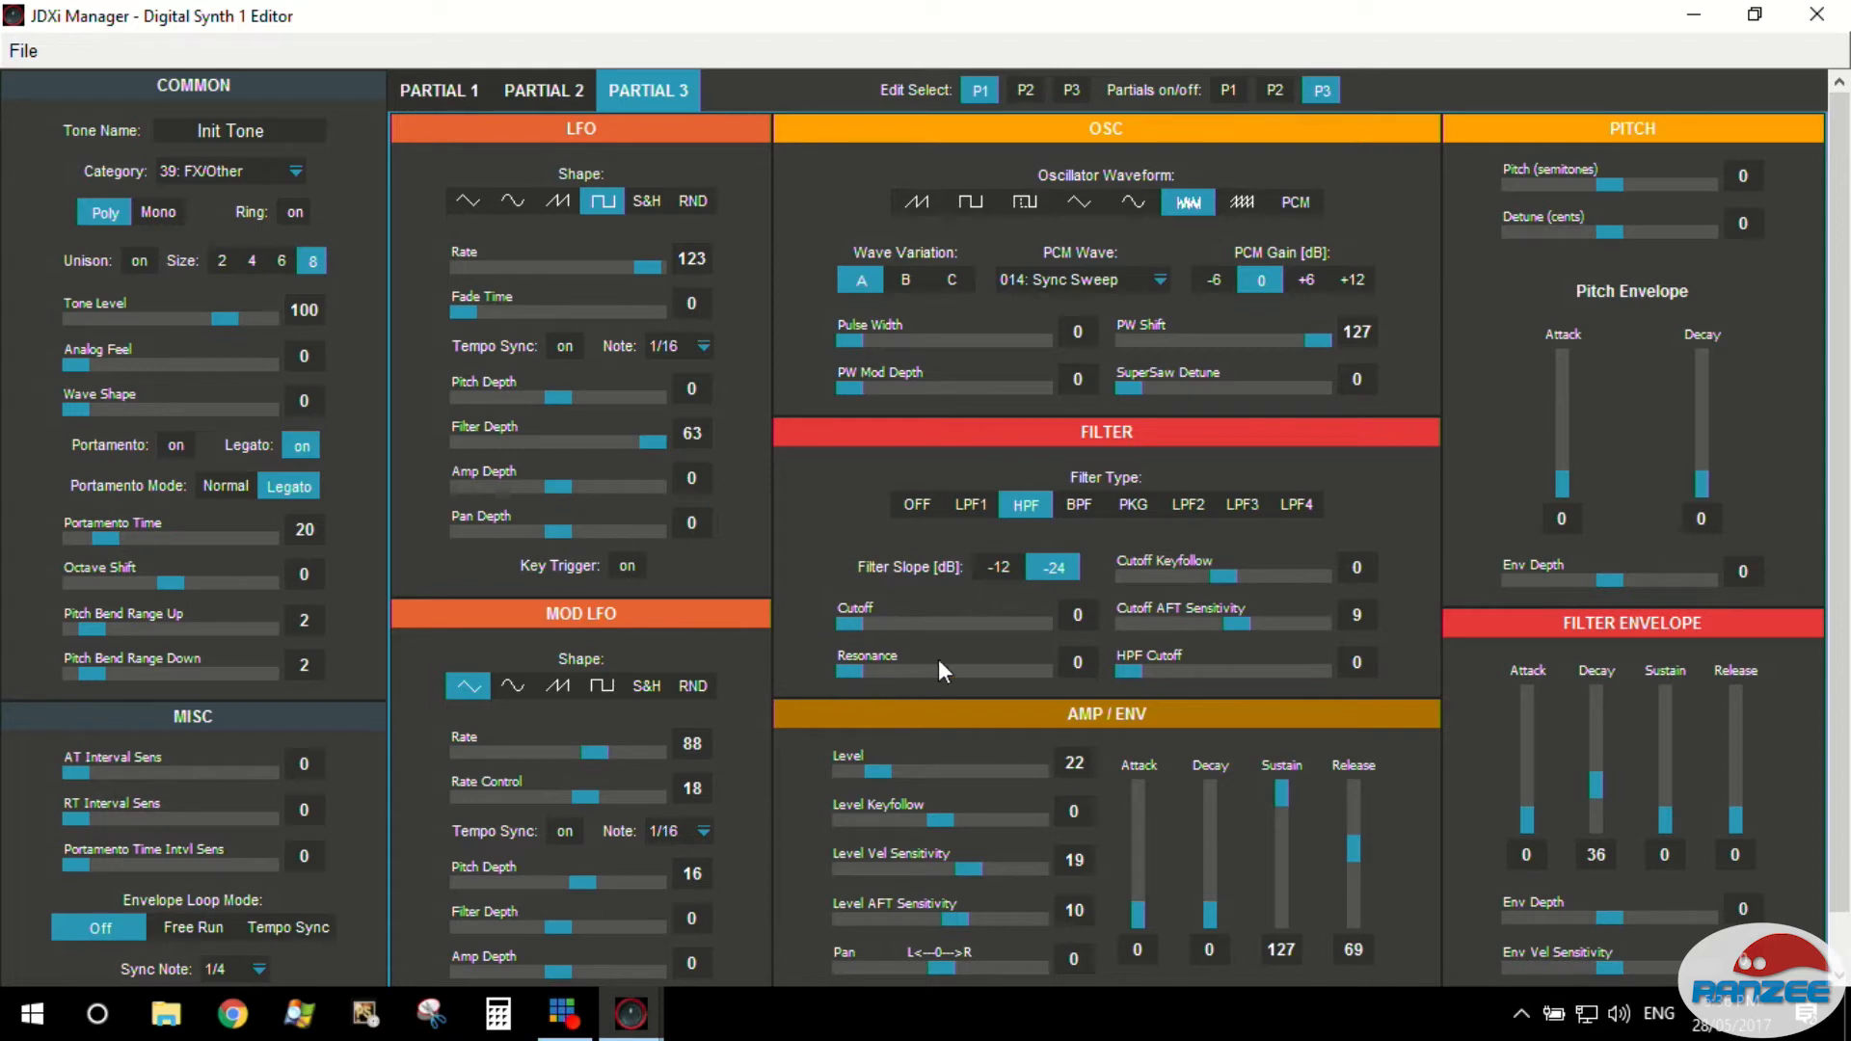
click(1076, 503)
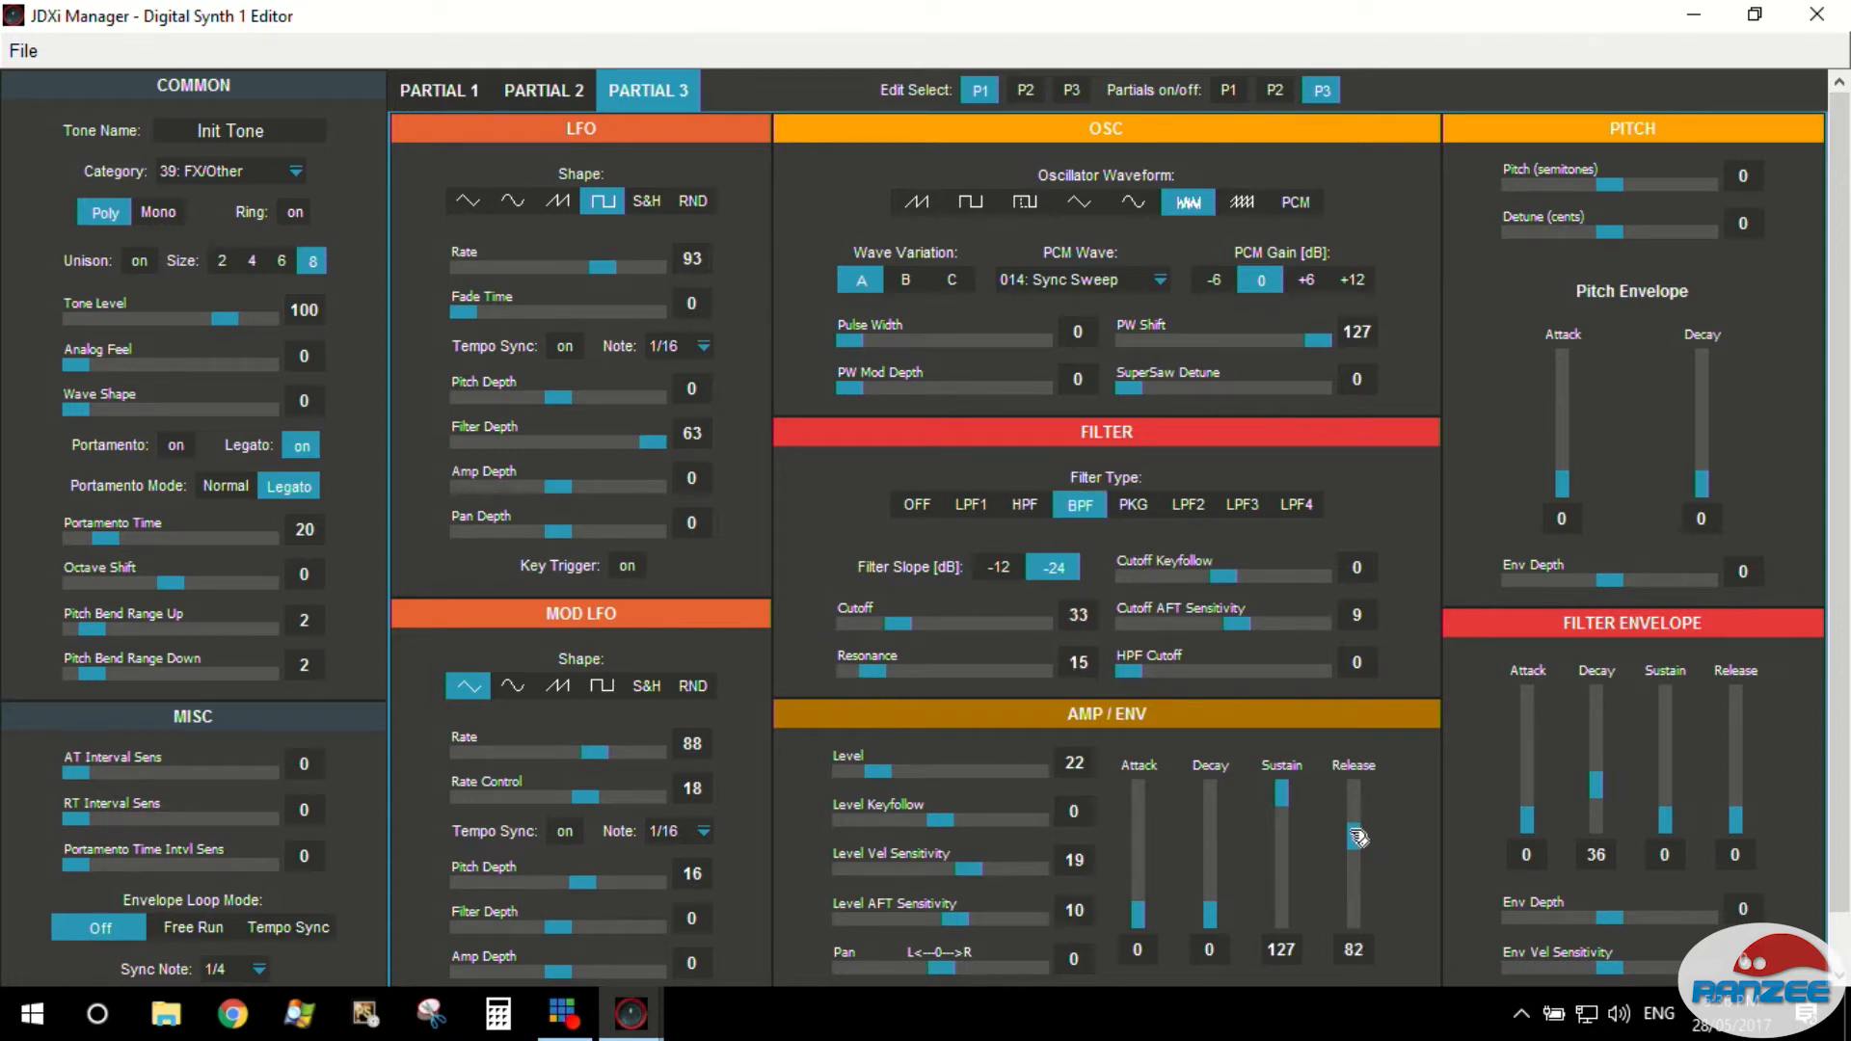
drag(1354, 839, 1354, 827)
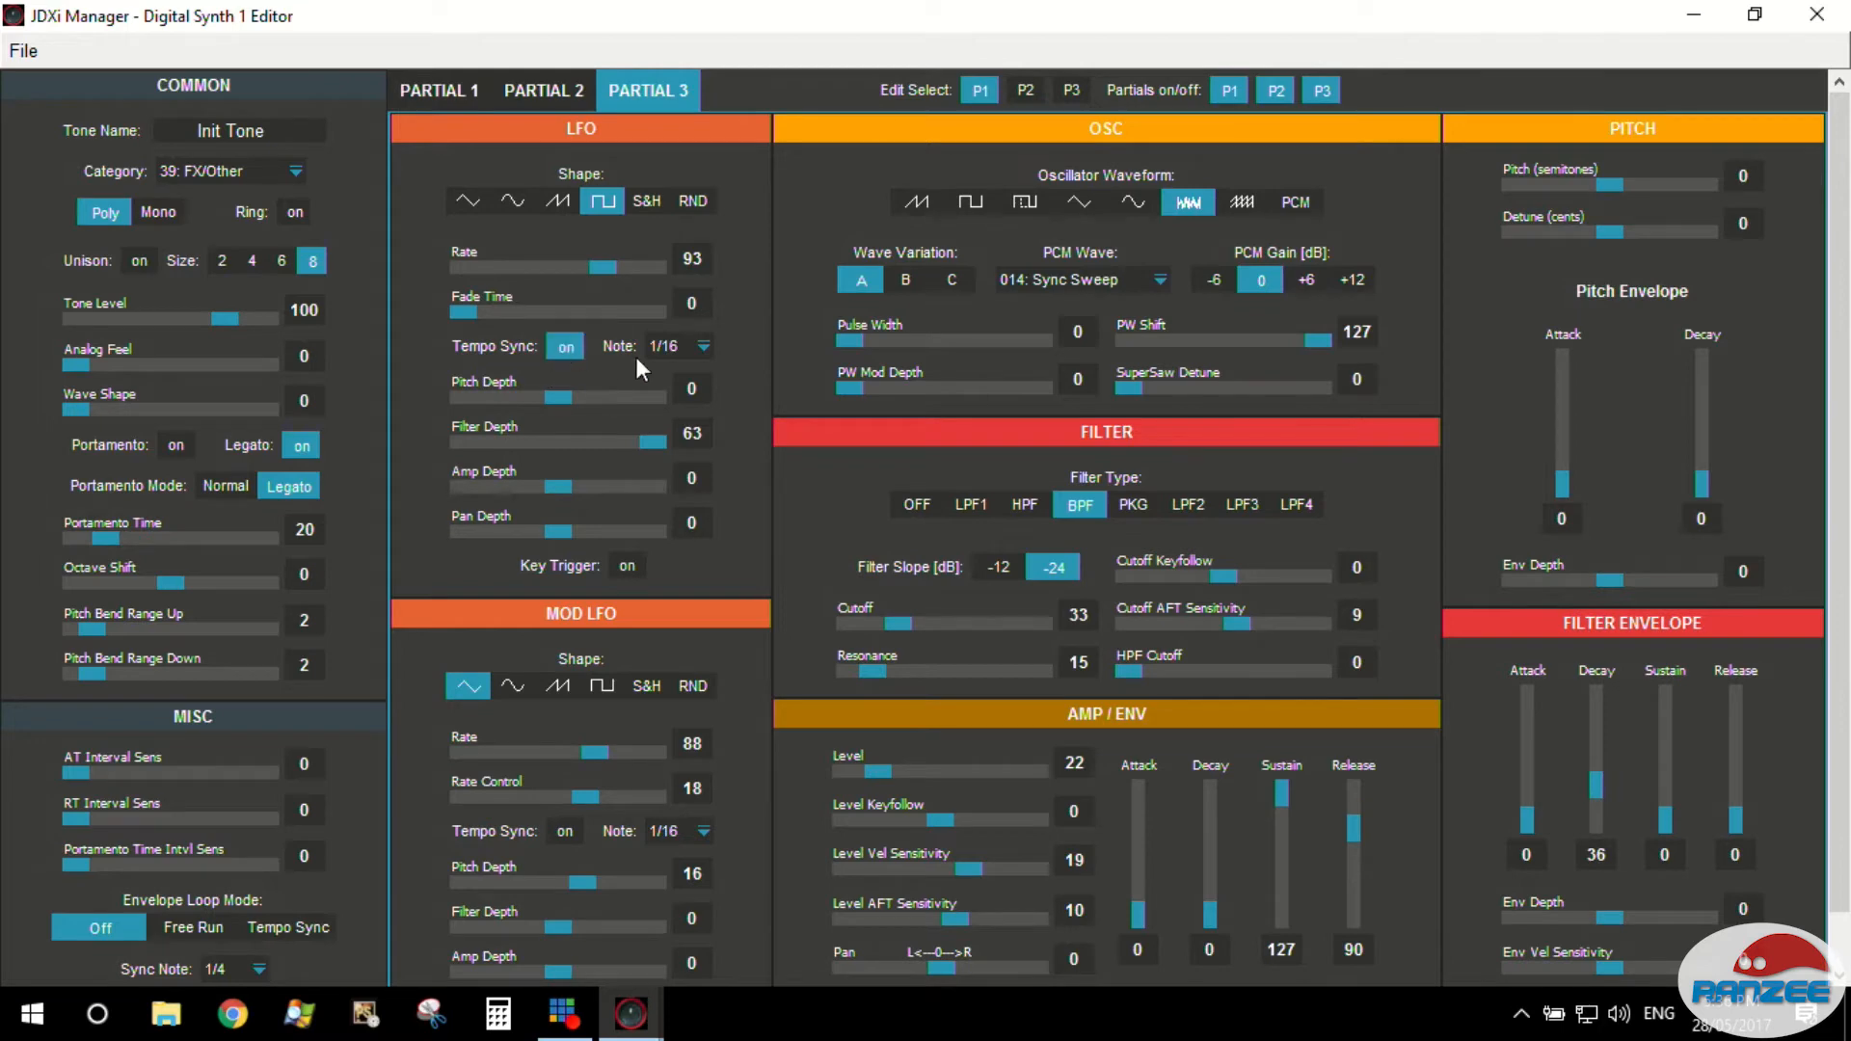
Set Partial 3's tempo-synced LFO note value to 1/8.
click(702, 345)
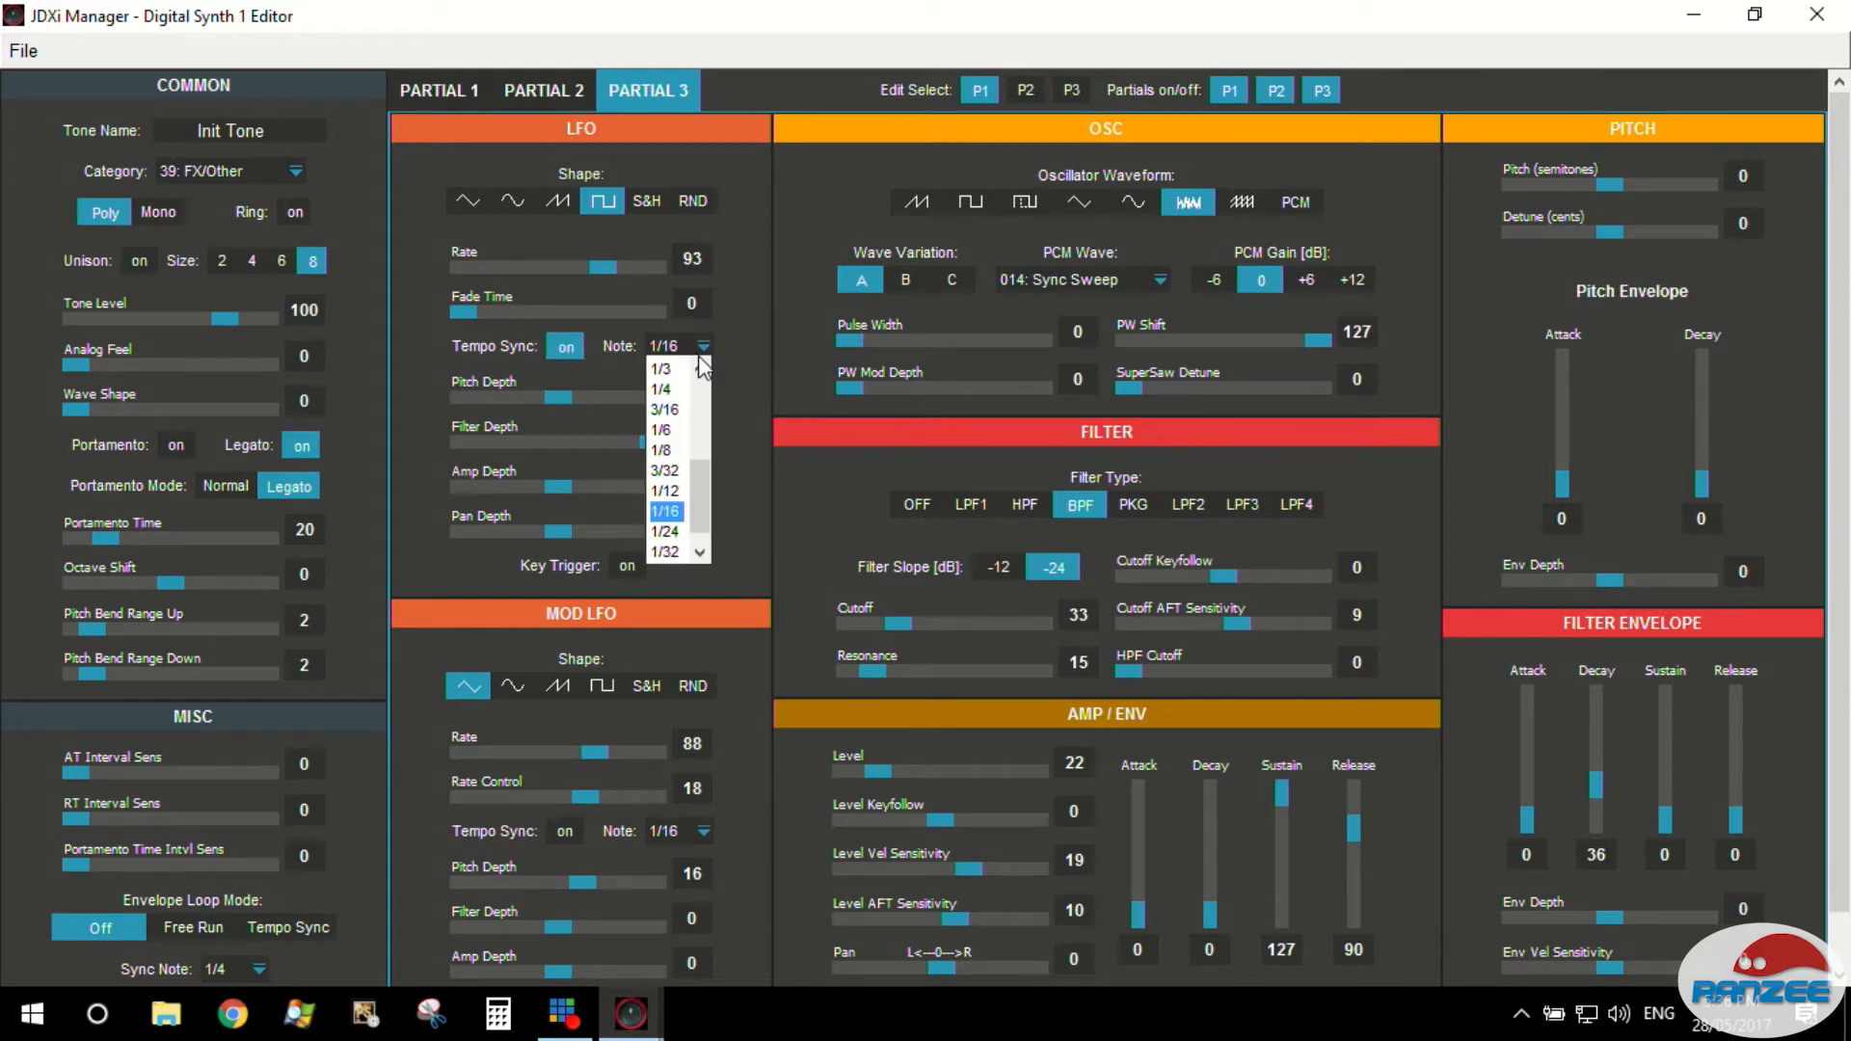
click(660, 430)
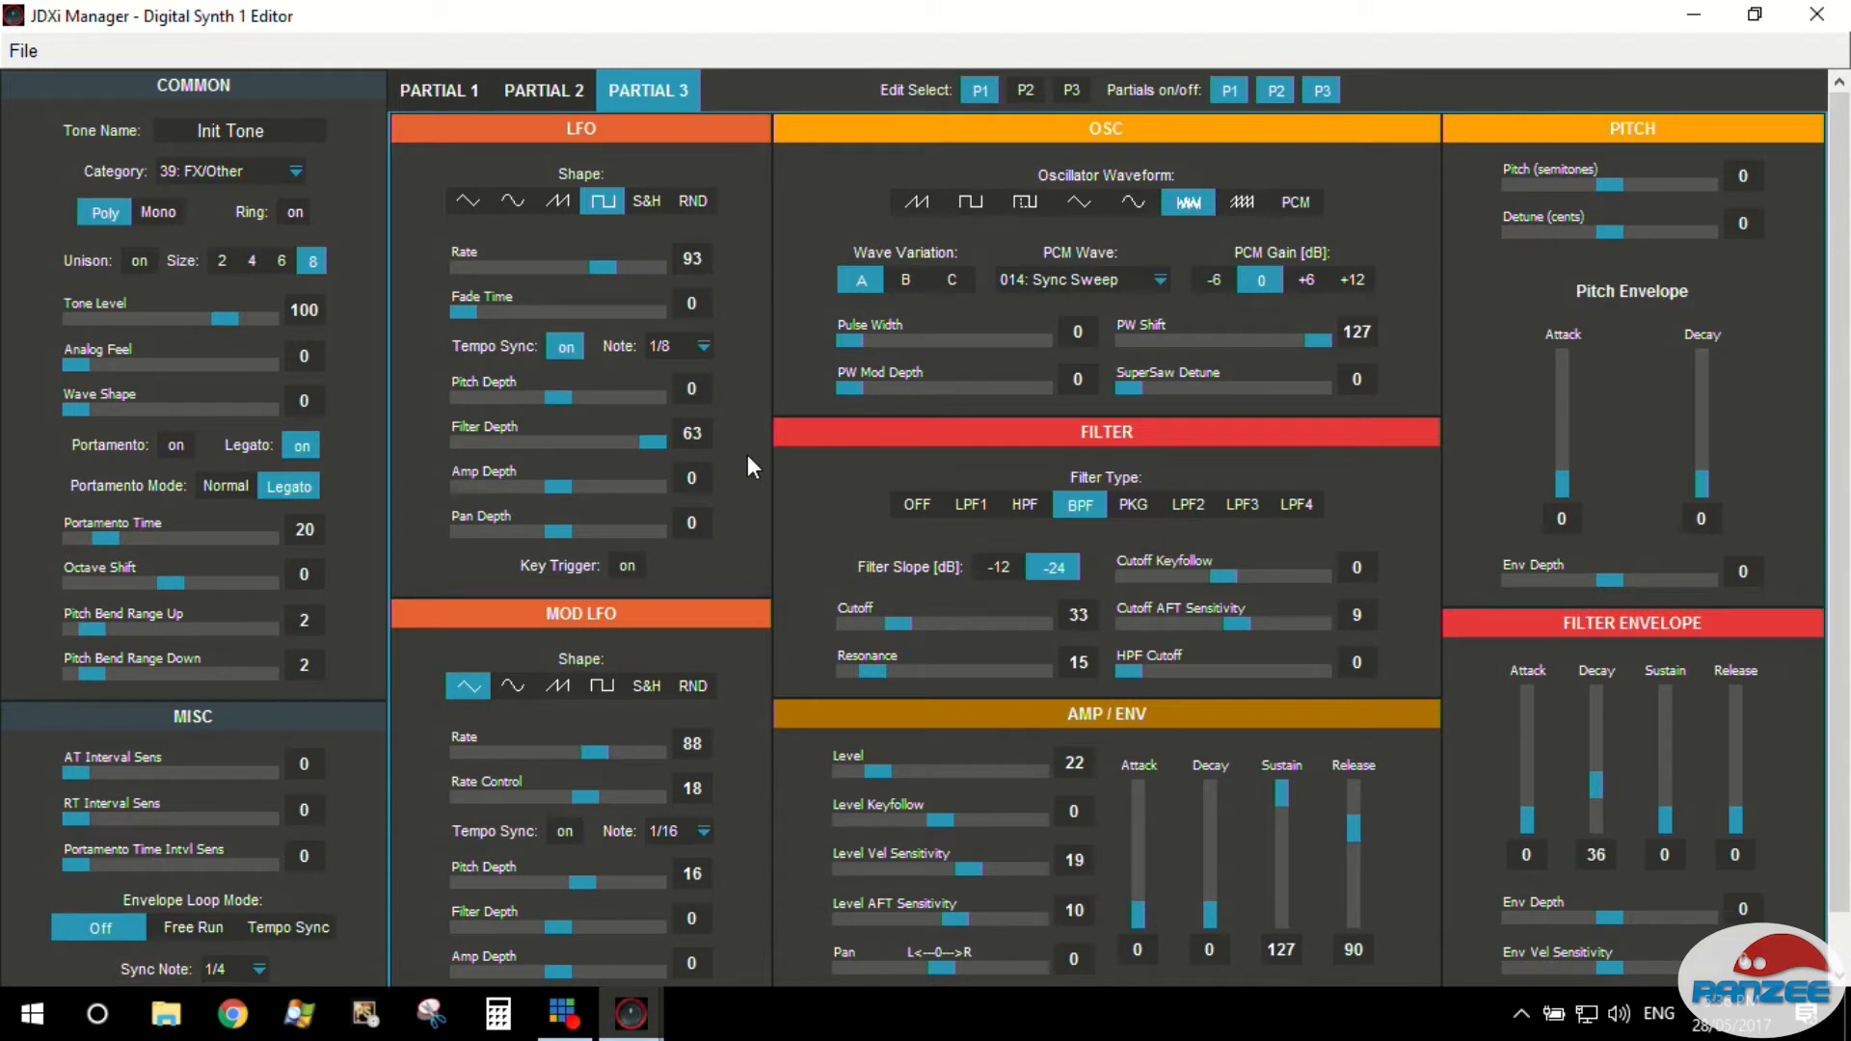
mouse_move(762, 484)
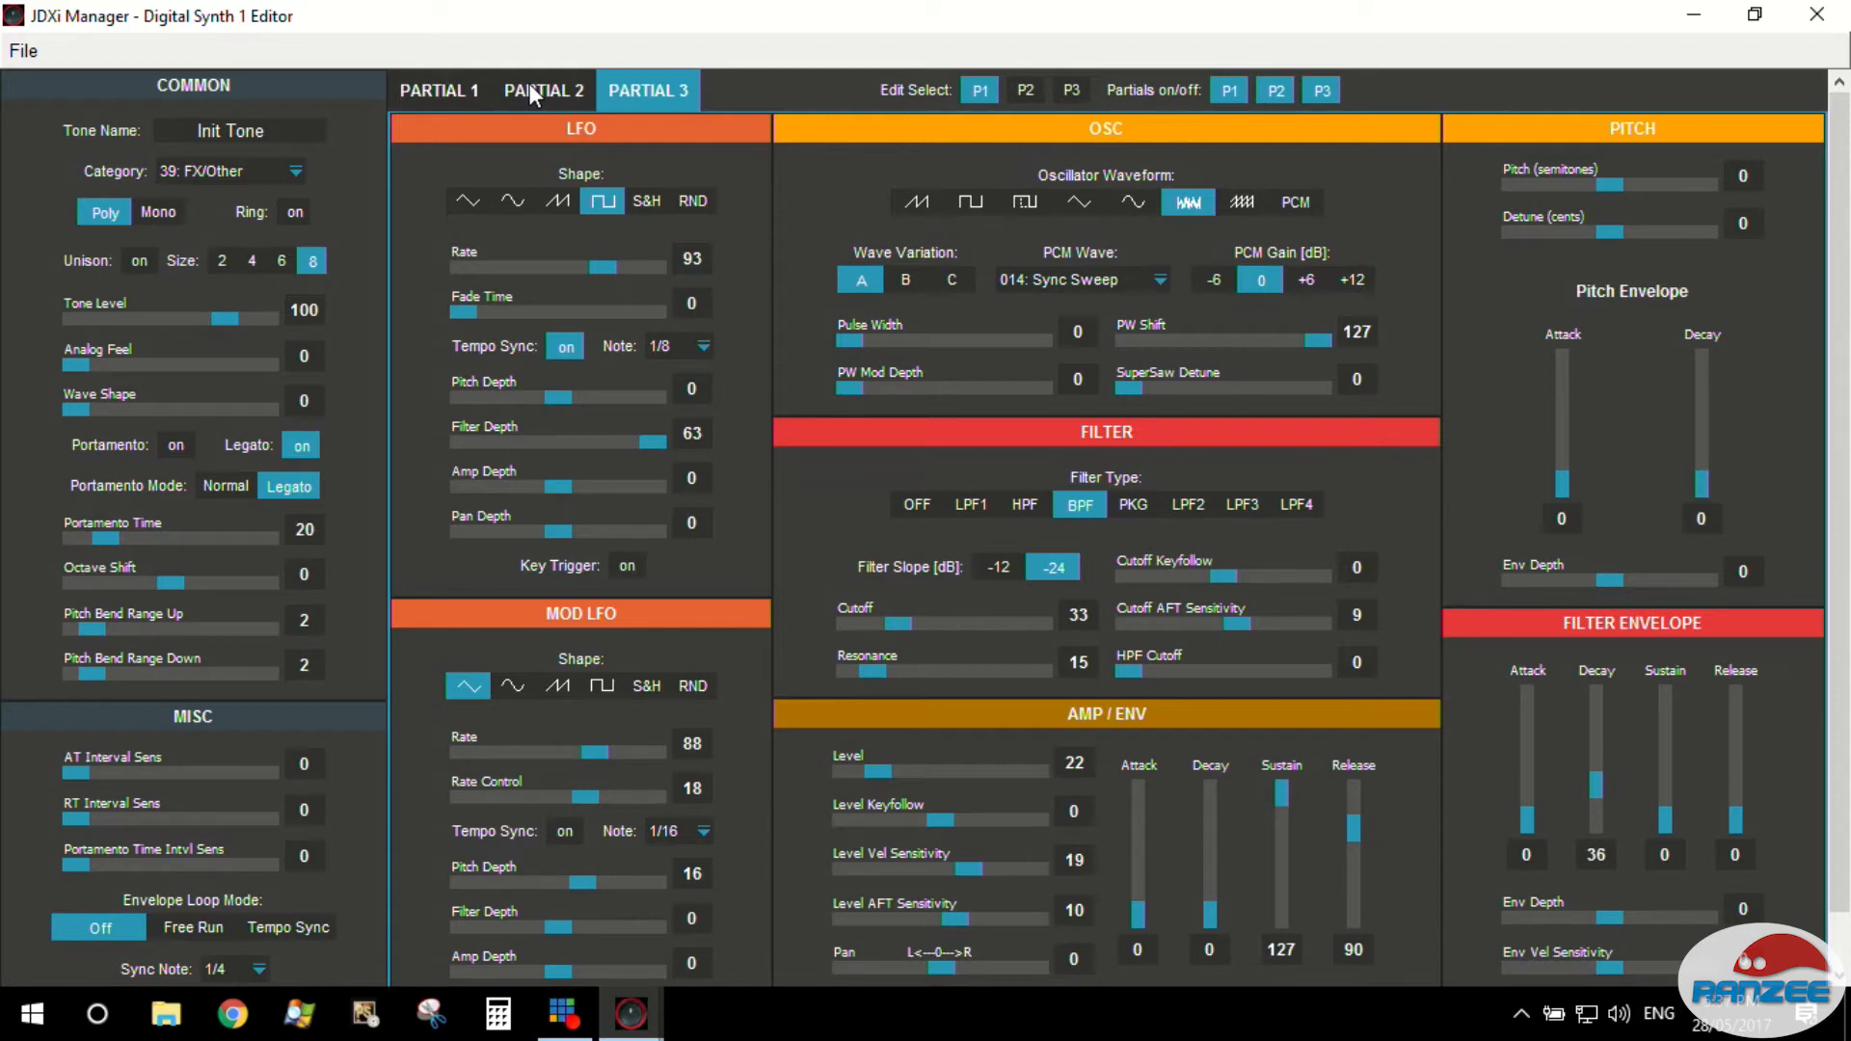
Switch to Partial 2 and raise its LFO filter depth to 63.
click(544, 90)
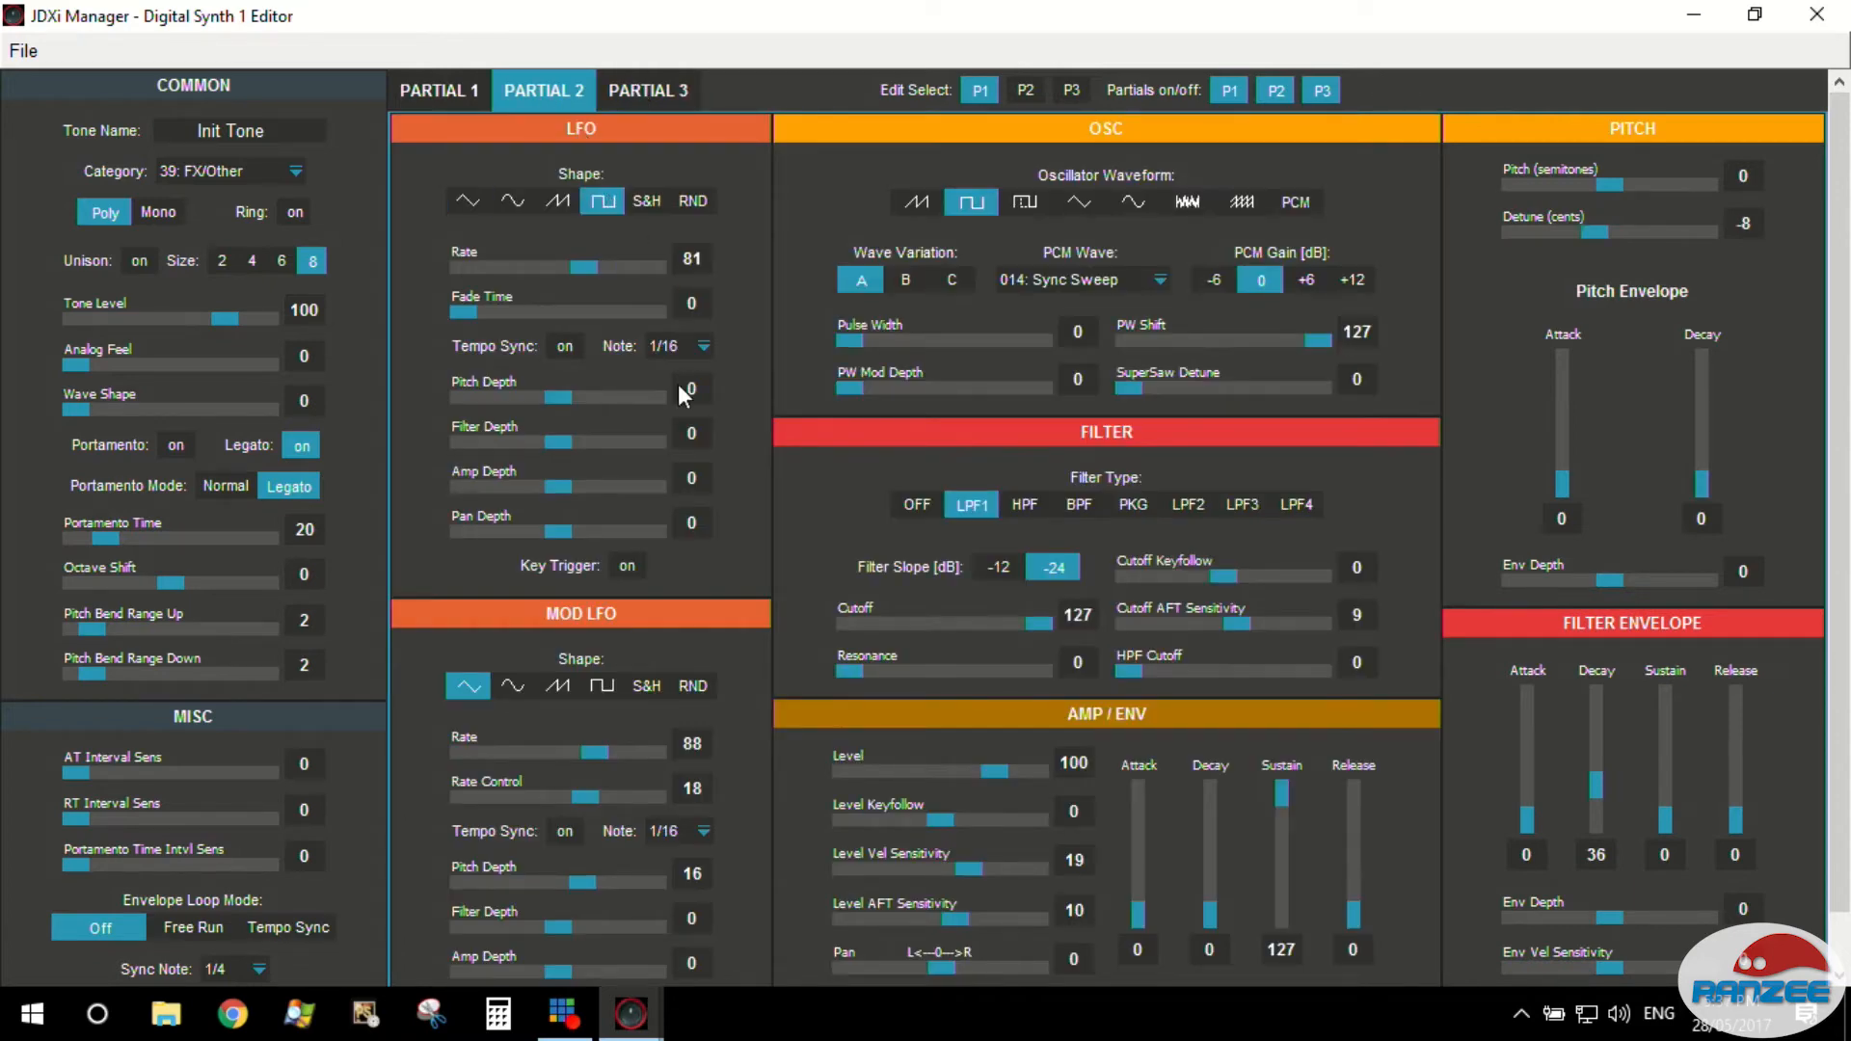
click(647, 91)
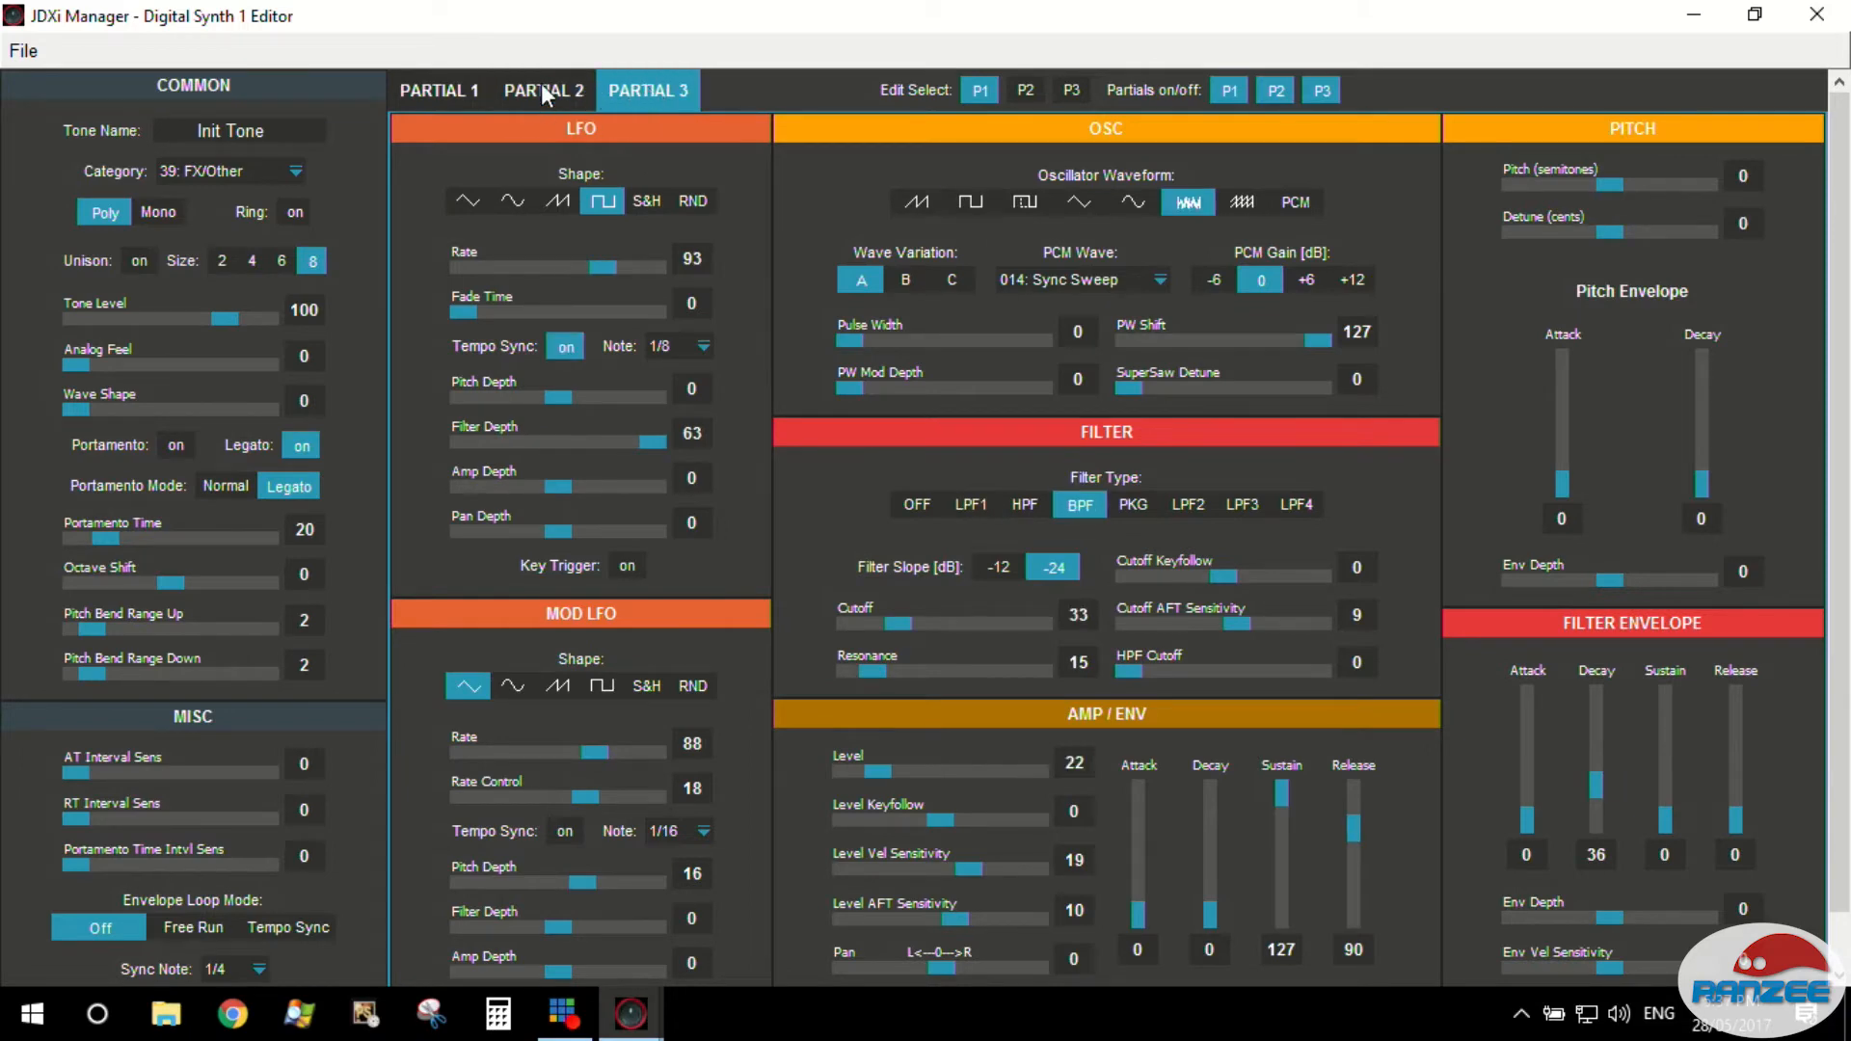
click(544, 90)
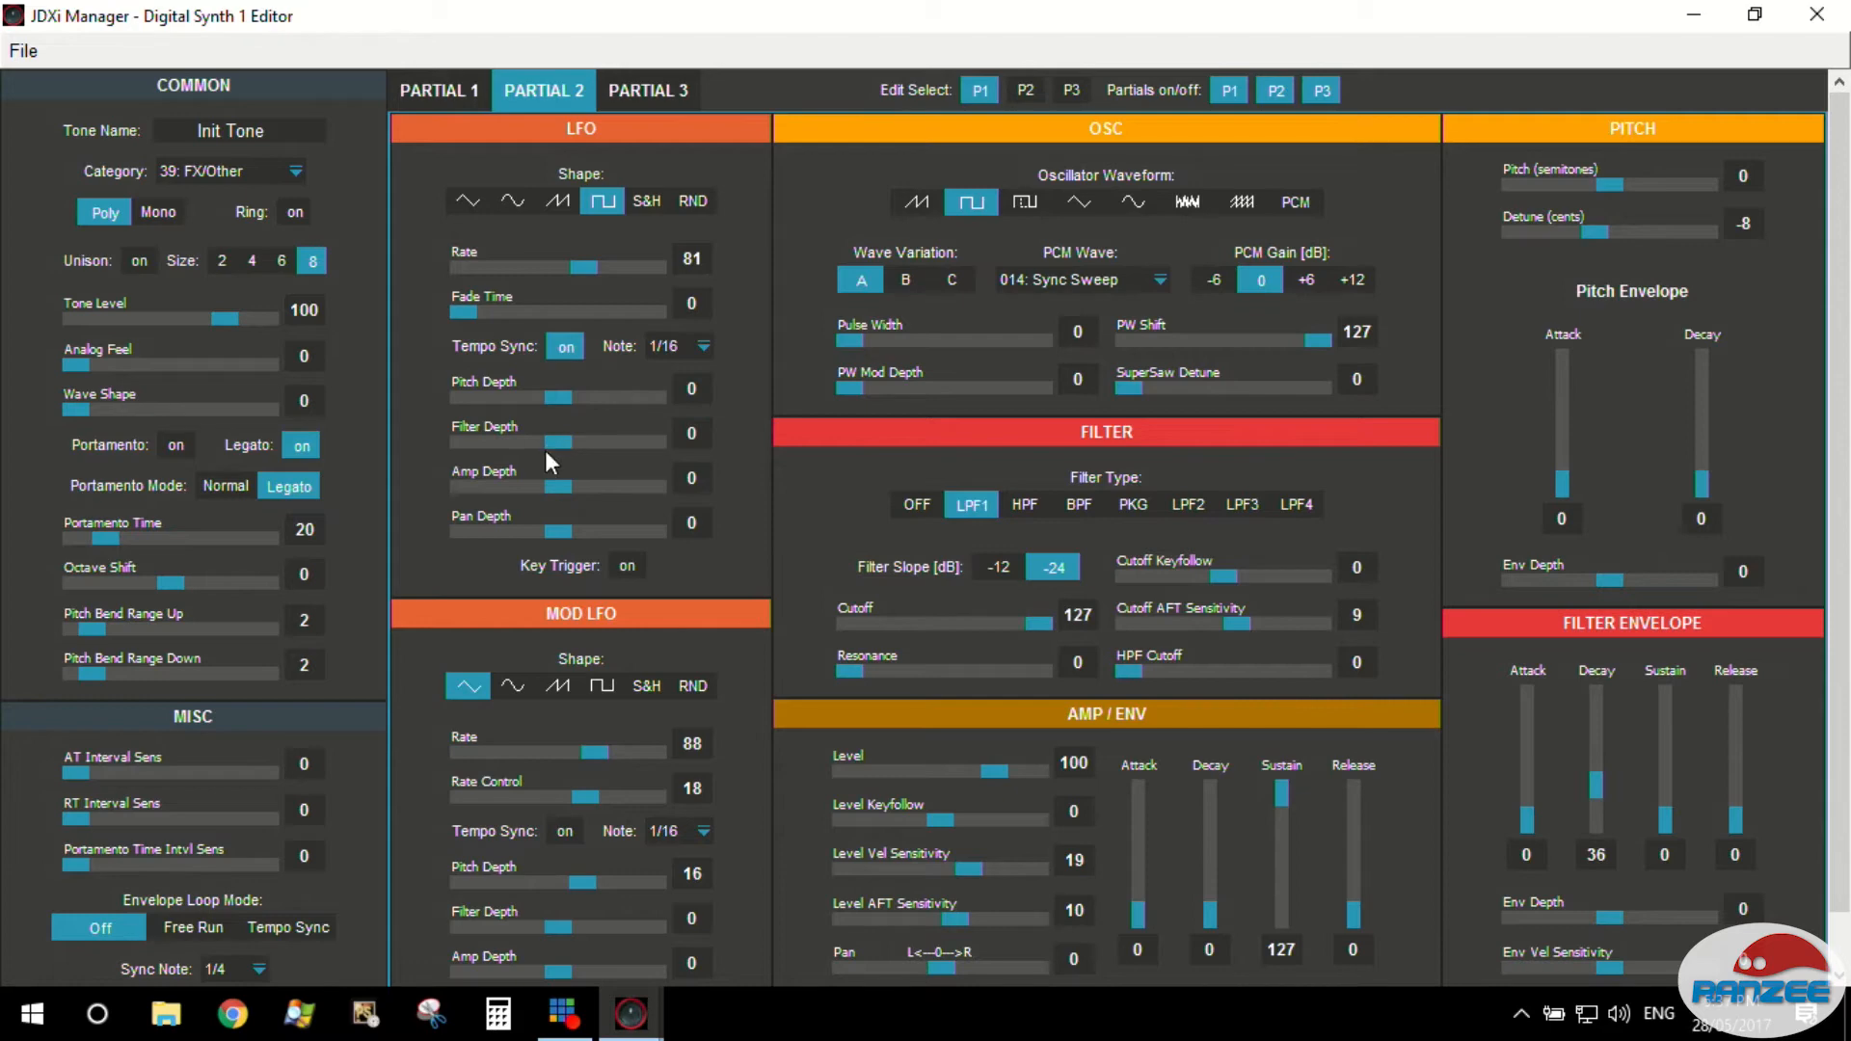
drag(544, 443, 629, 444)
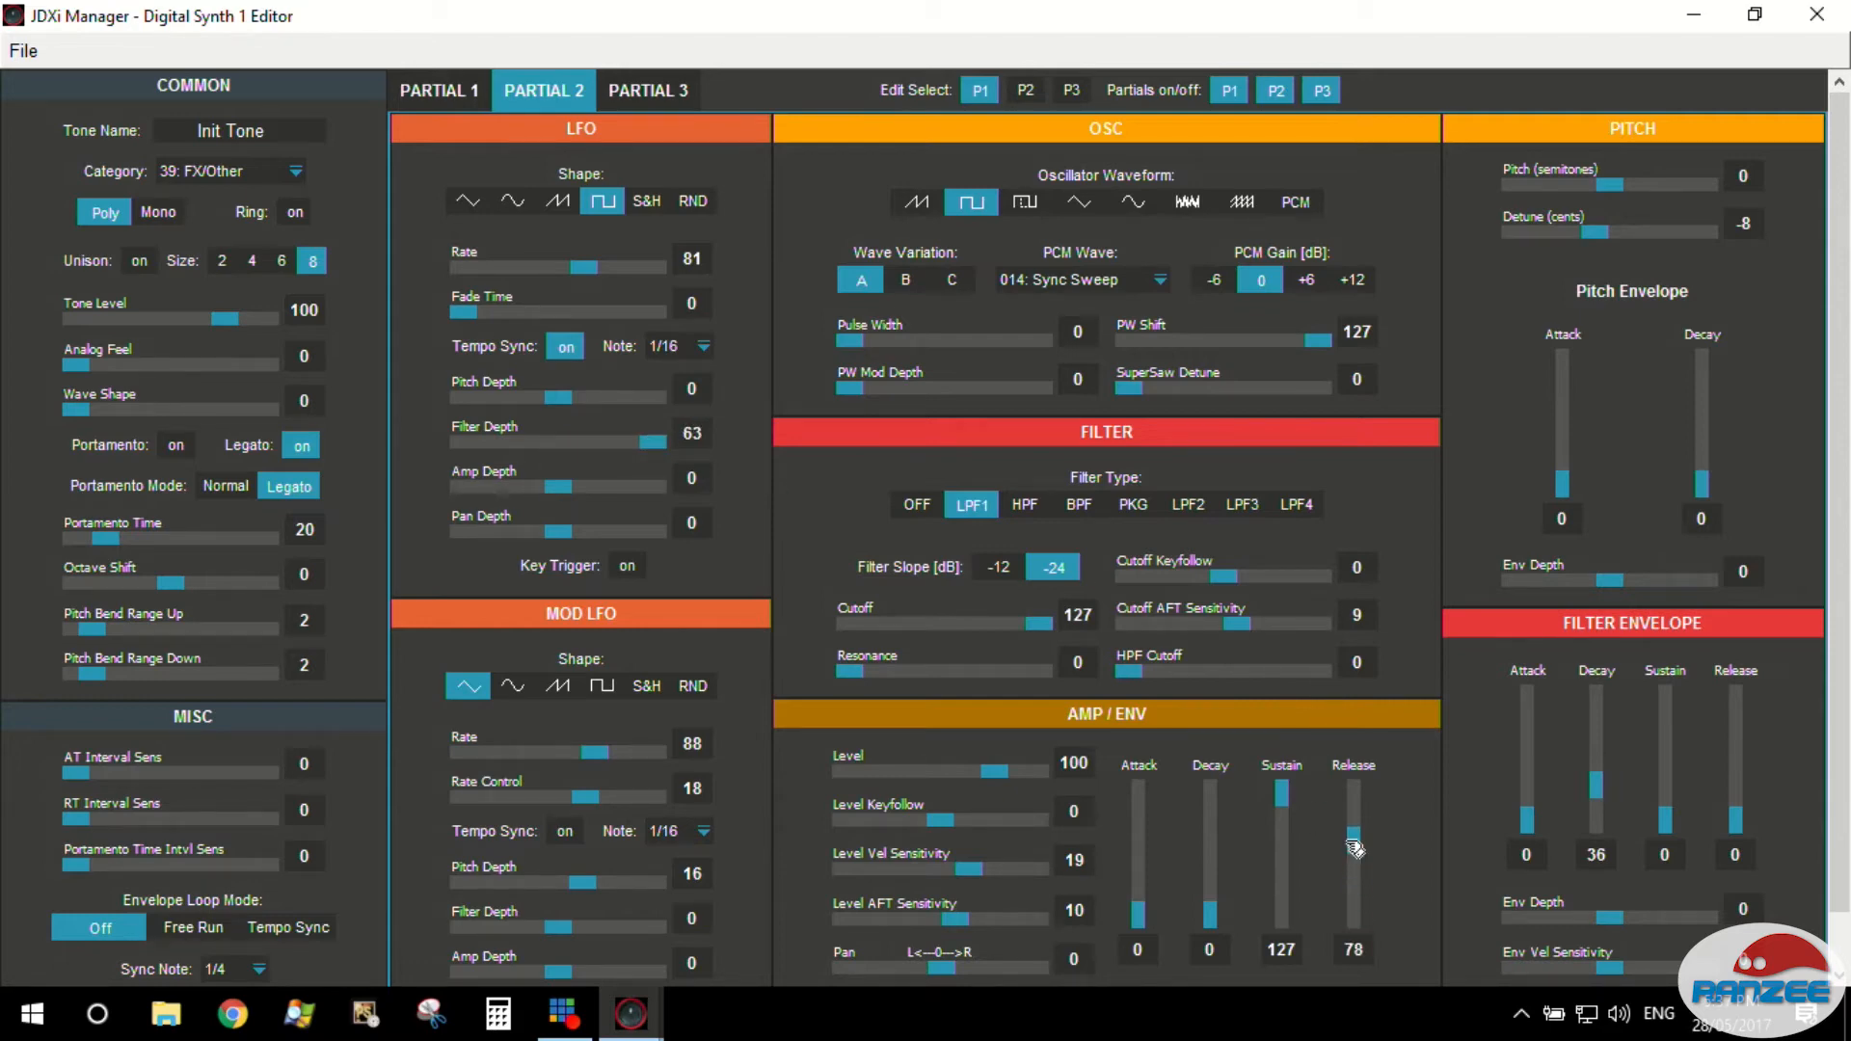
Adjust Partial 2's amp release through 68, 30 and 45, settling at 48.
drag(1354, 840, 1354, 856)
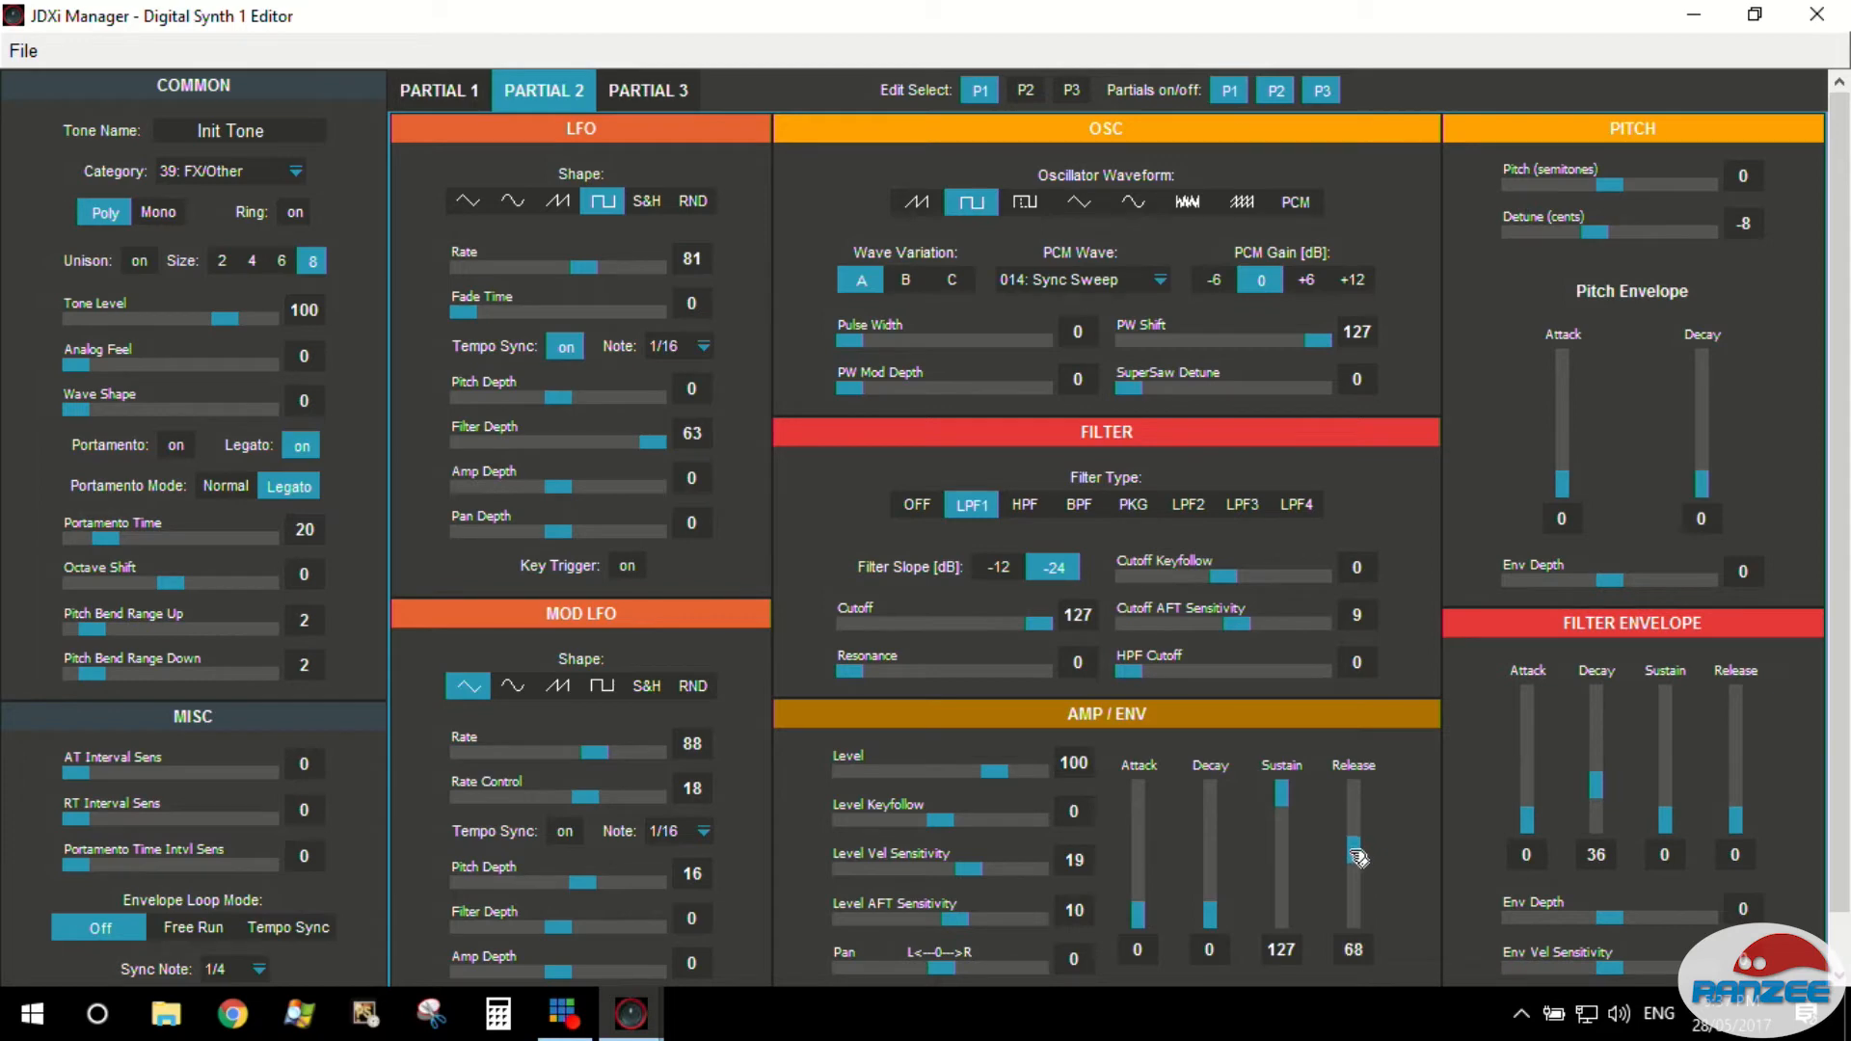
mouse_move(1313, 824)
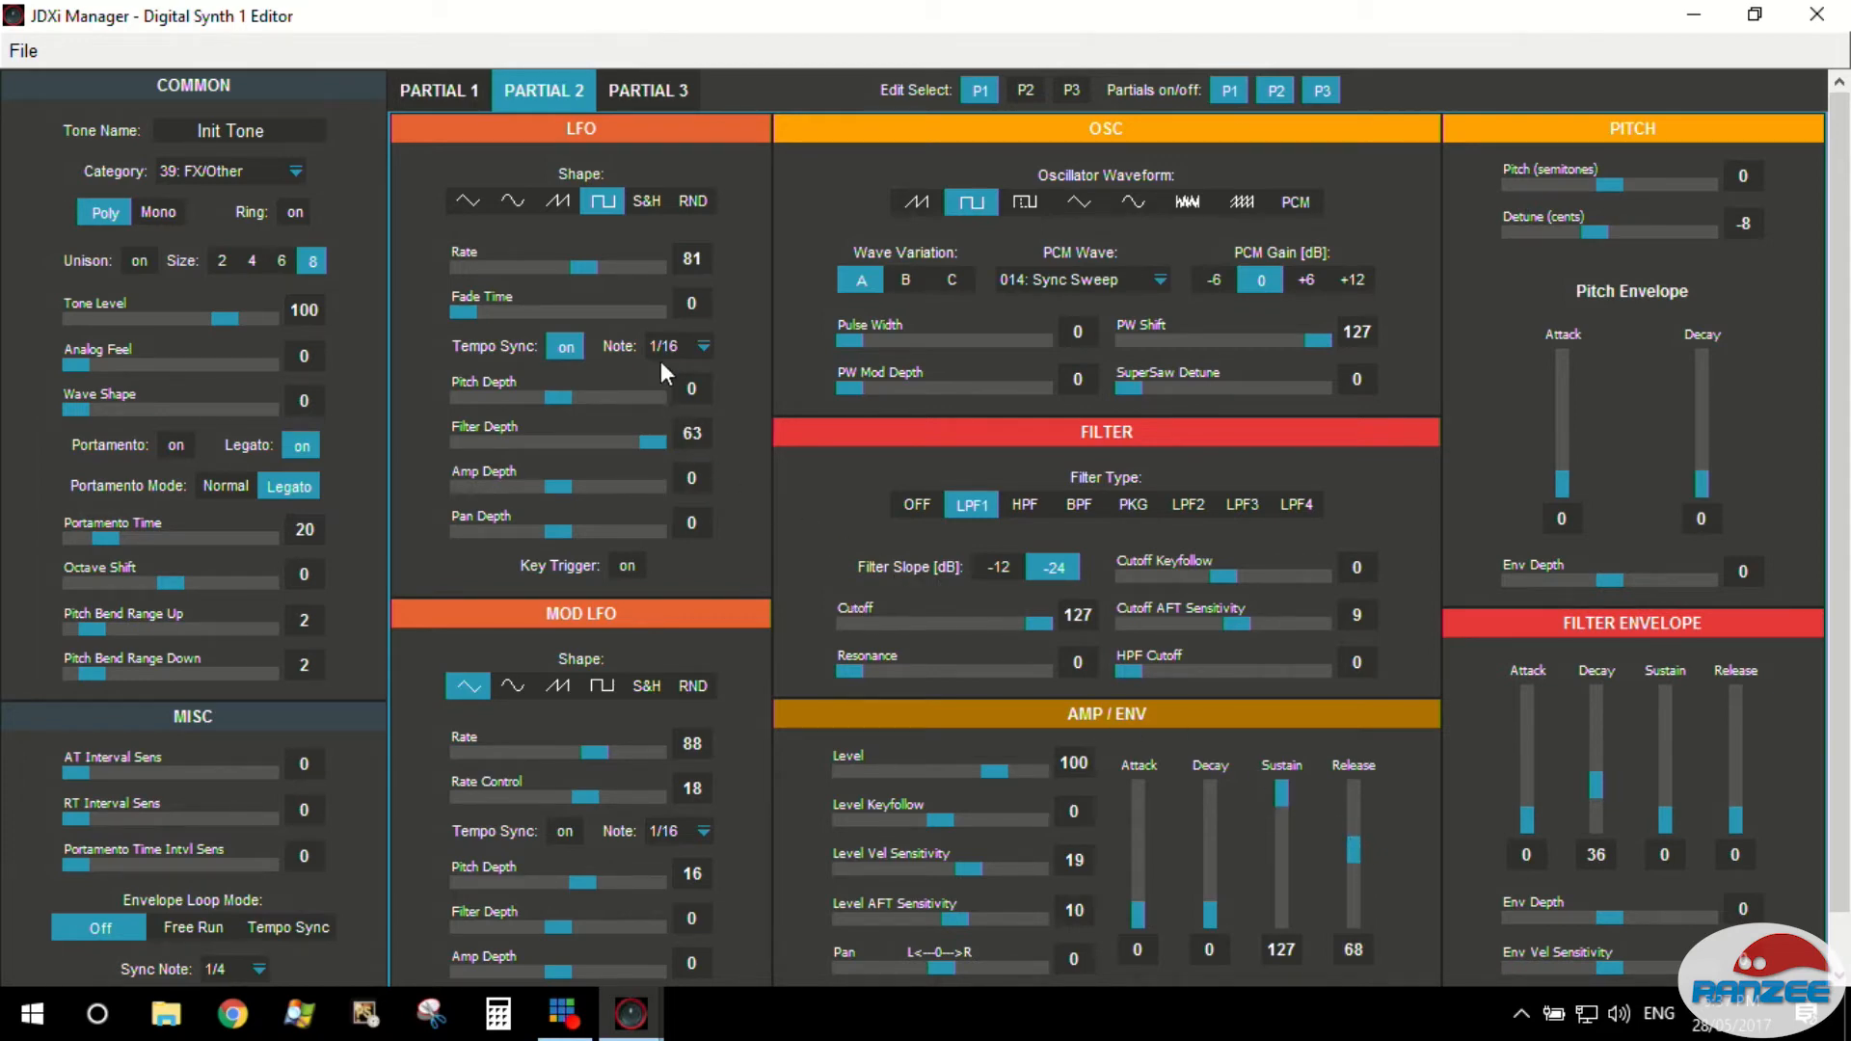
mouse_move(1356, 852)
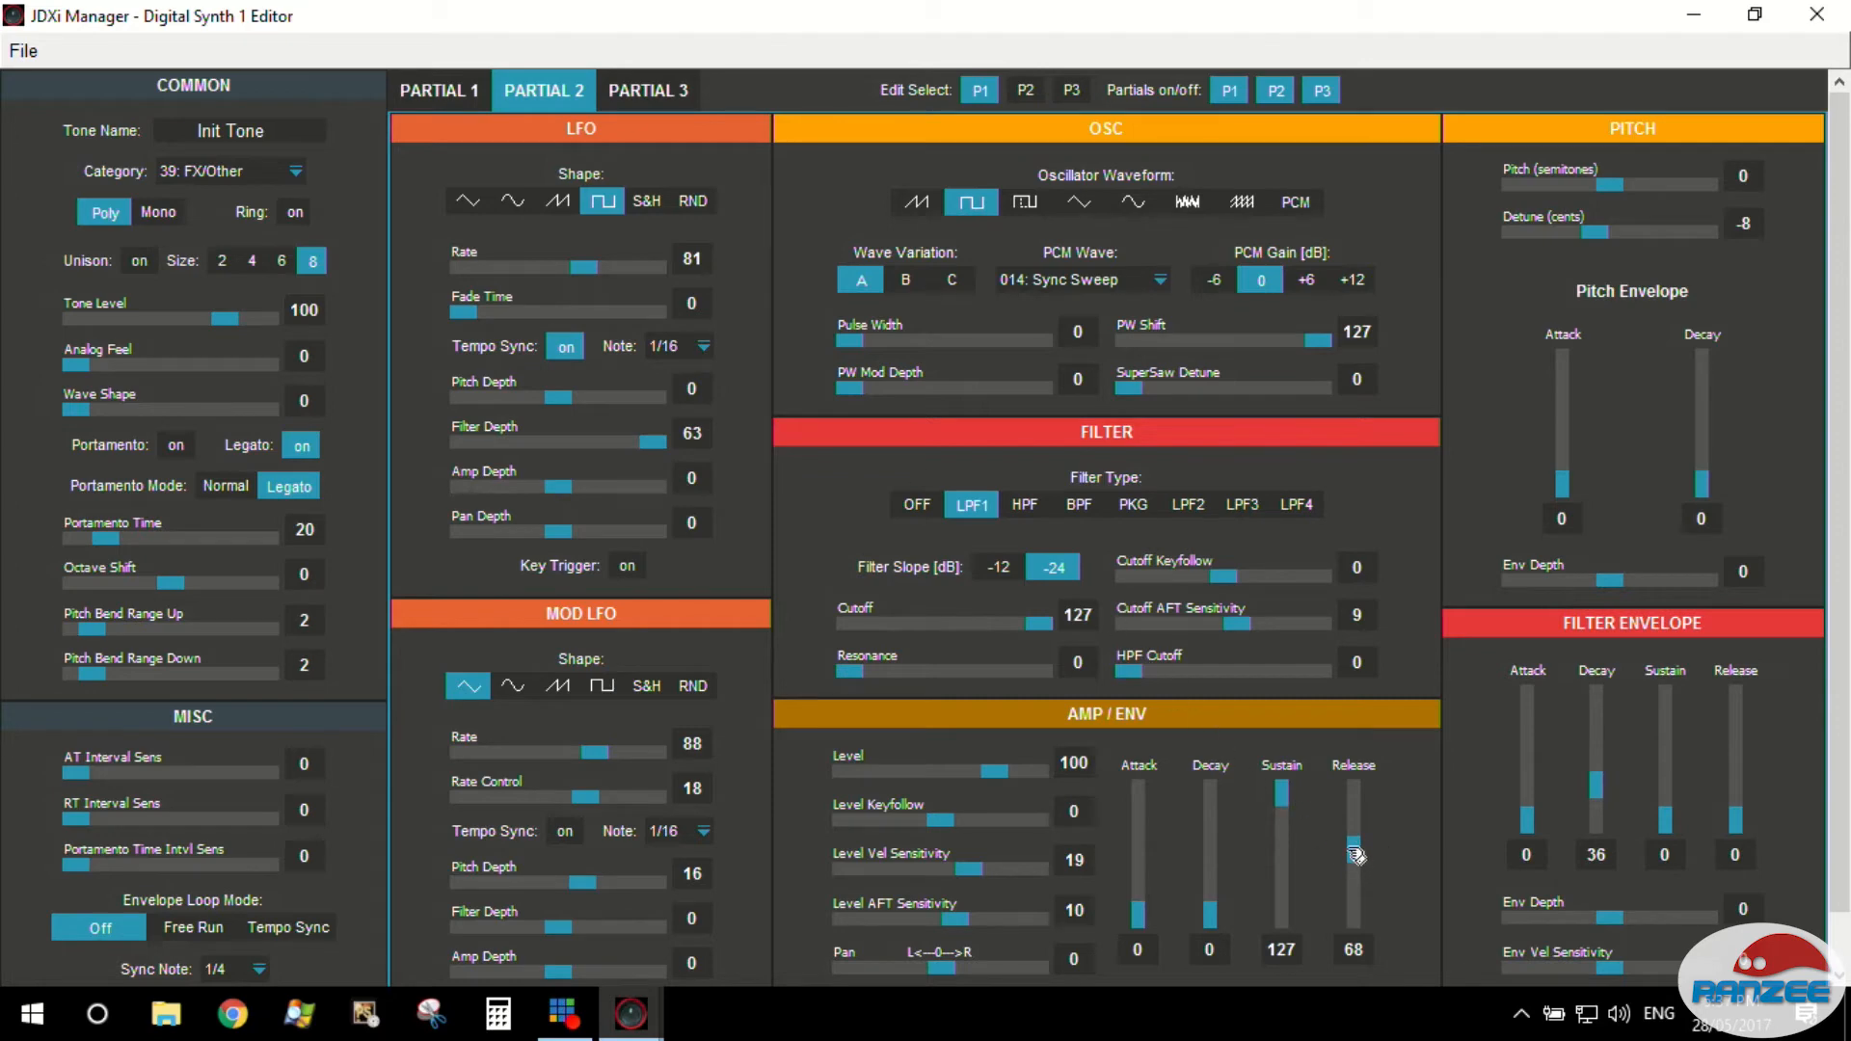
drag(1353, 849, 1354, 889)
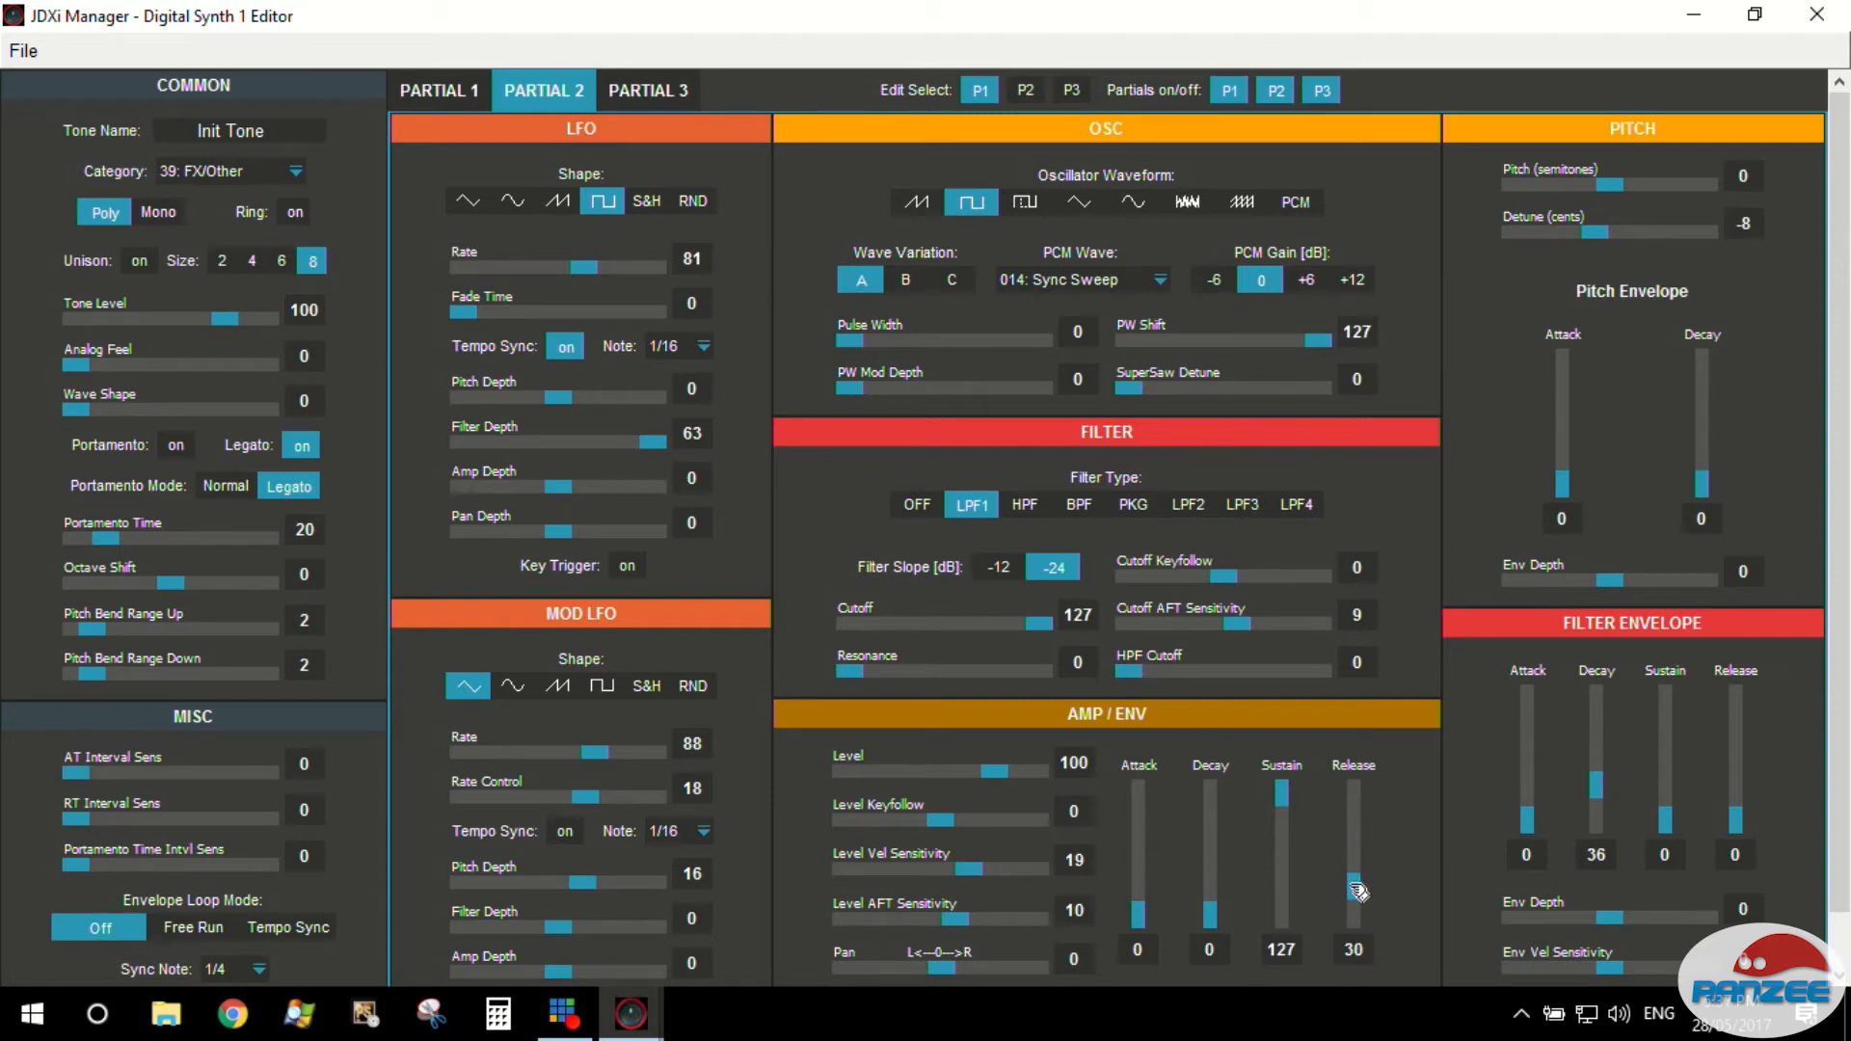
drag(1354, 891, 1354, 868)
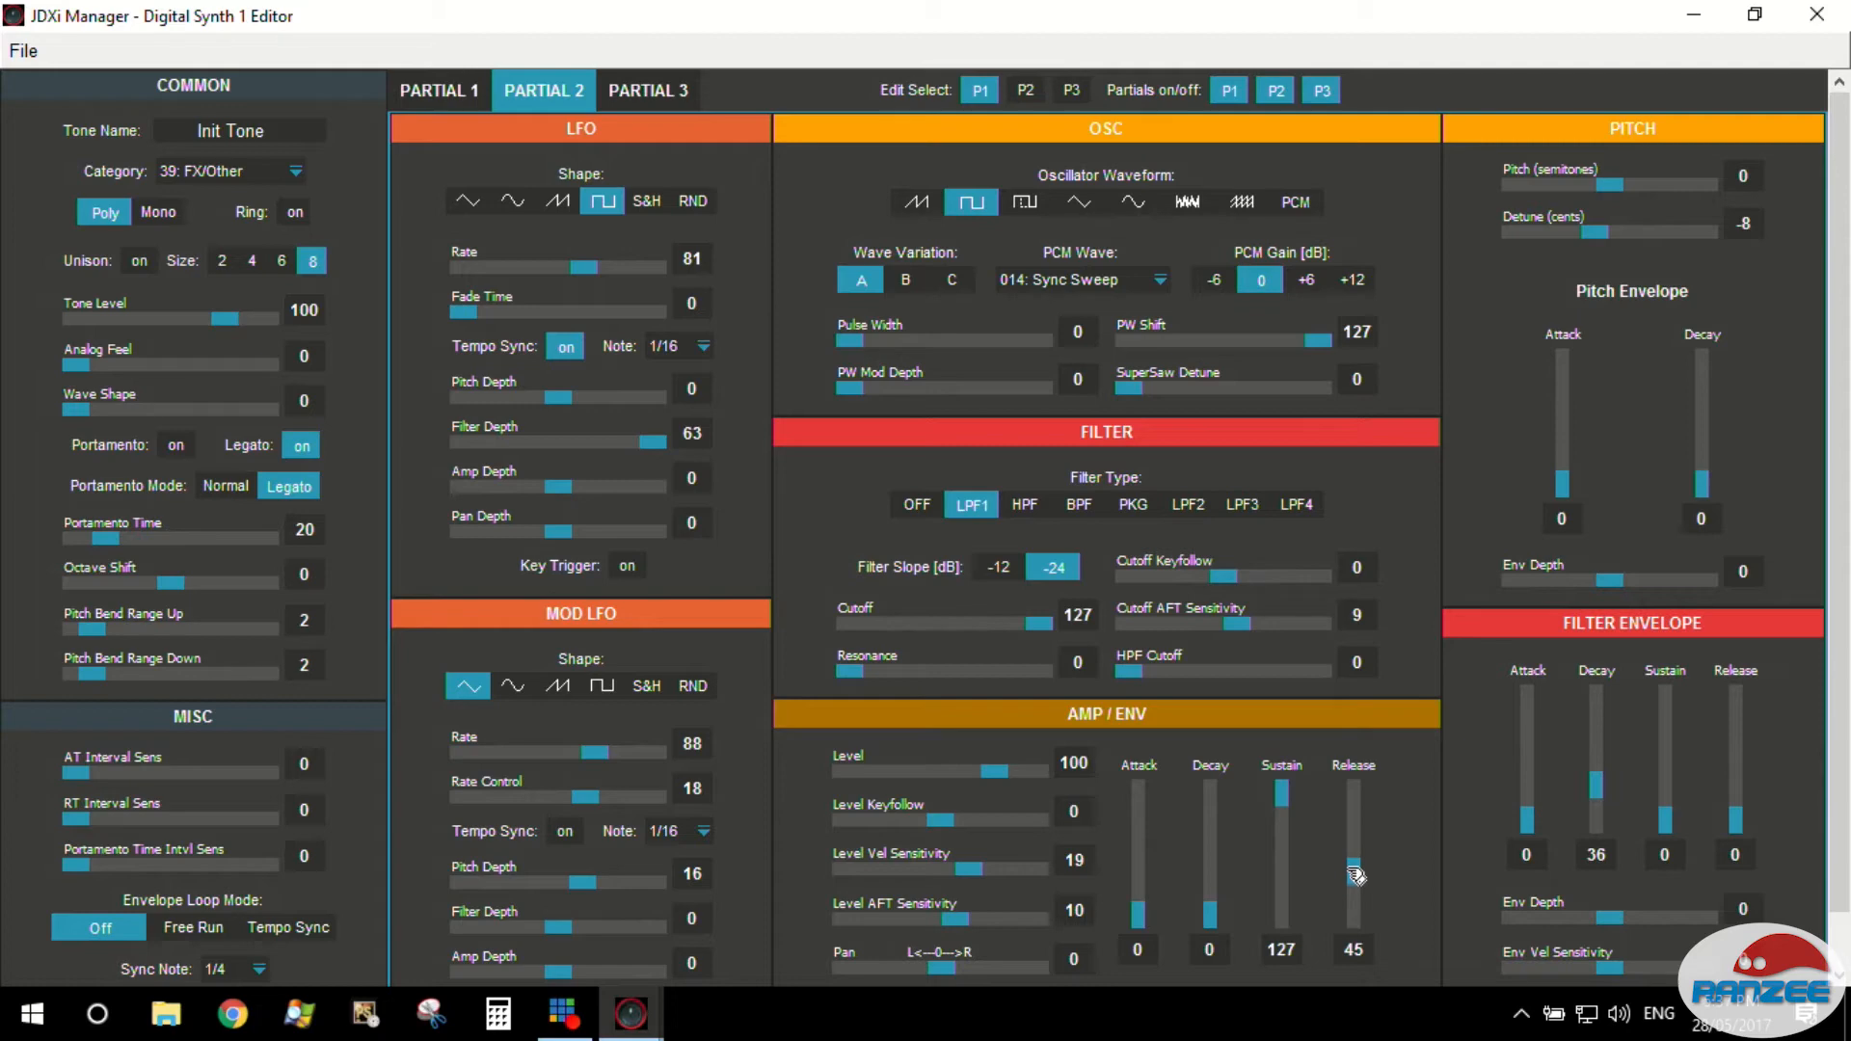
drag(1354, 873, 1353, 854)
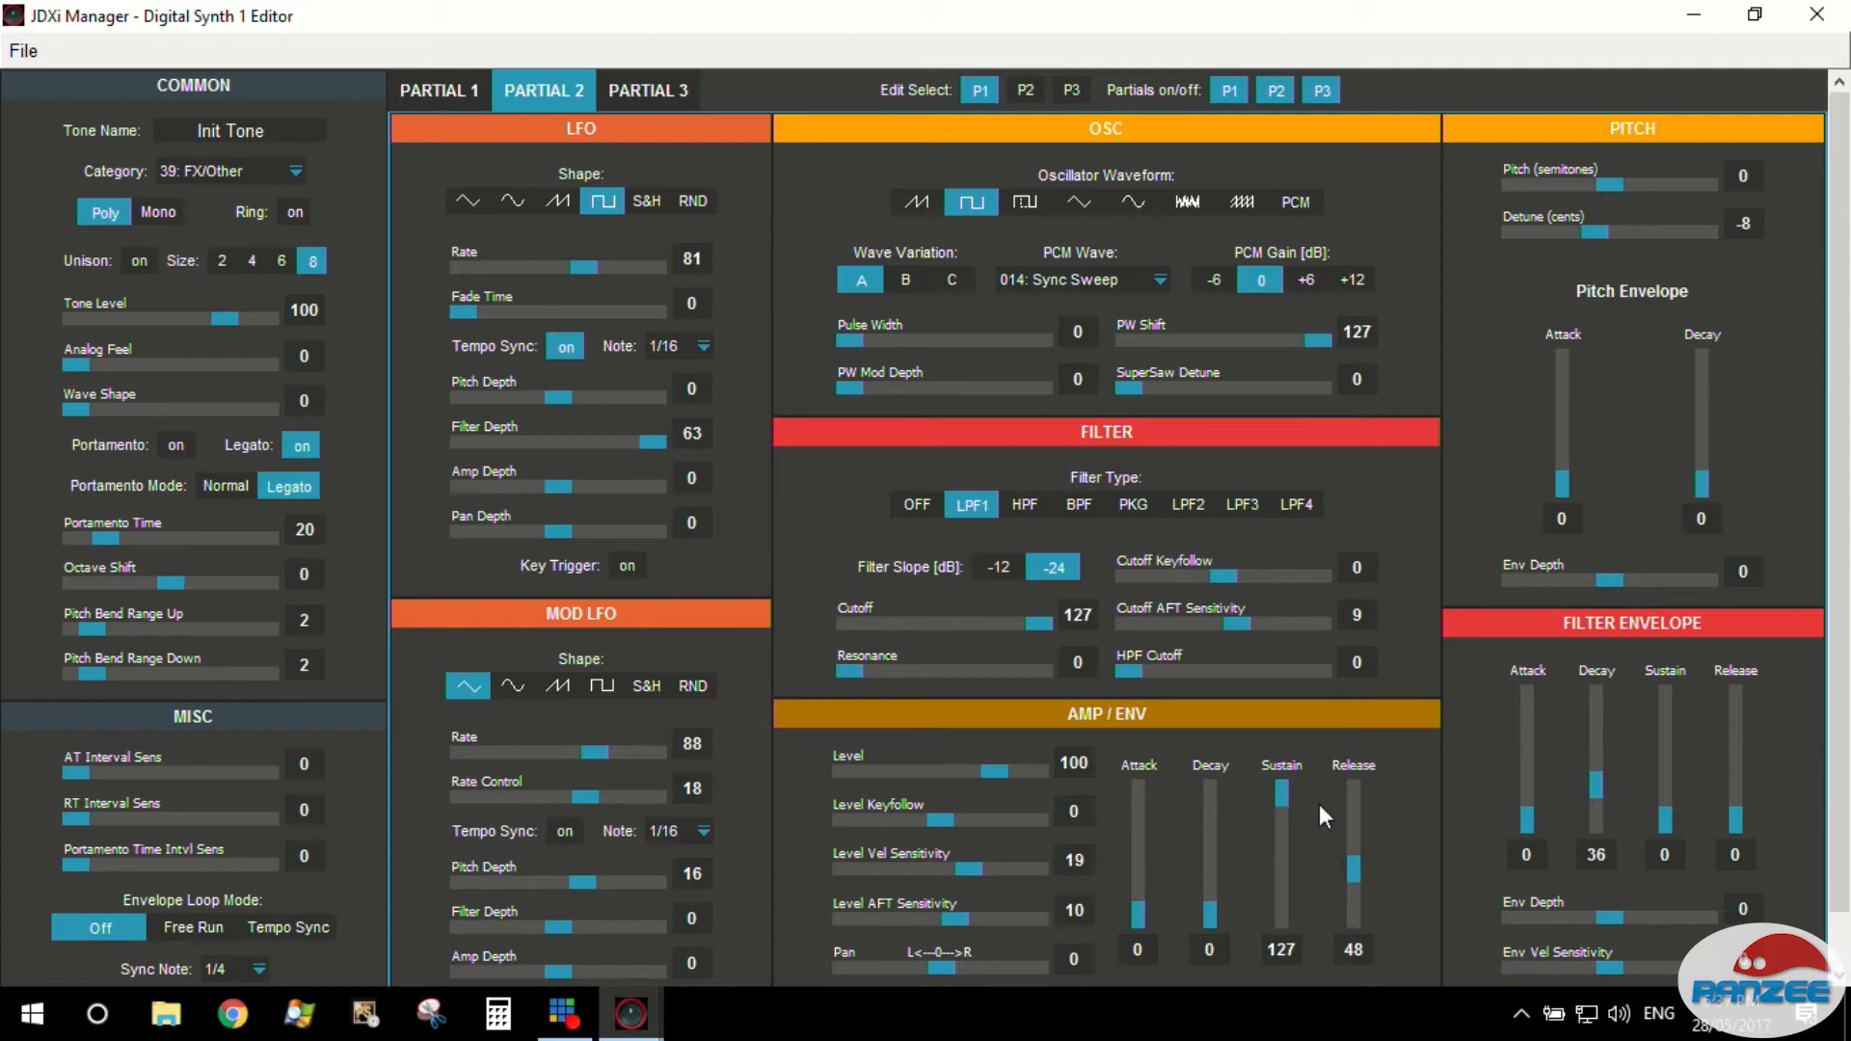
mouse_move(1238, 879)
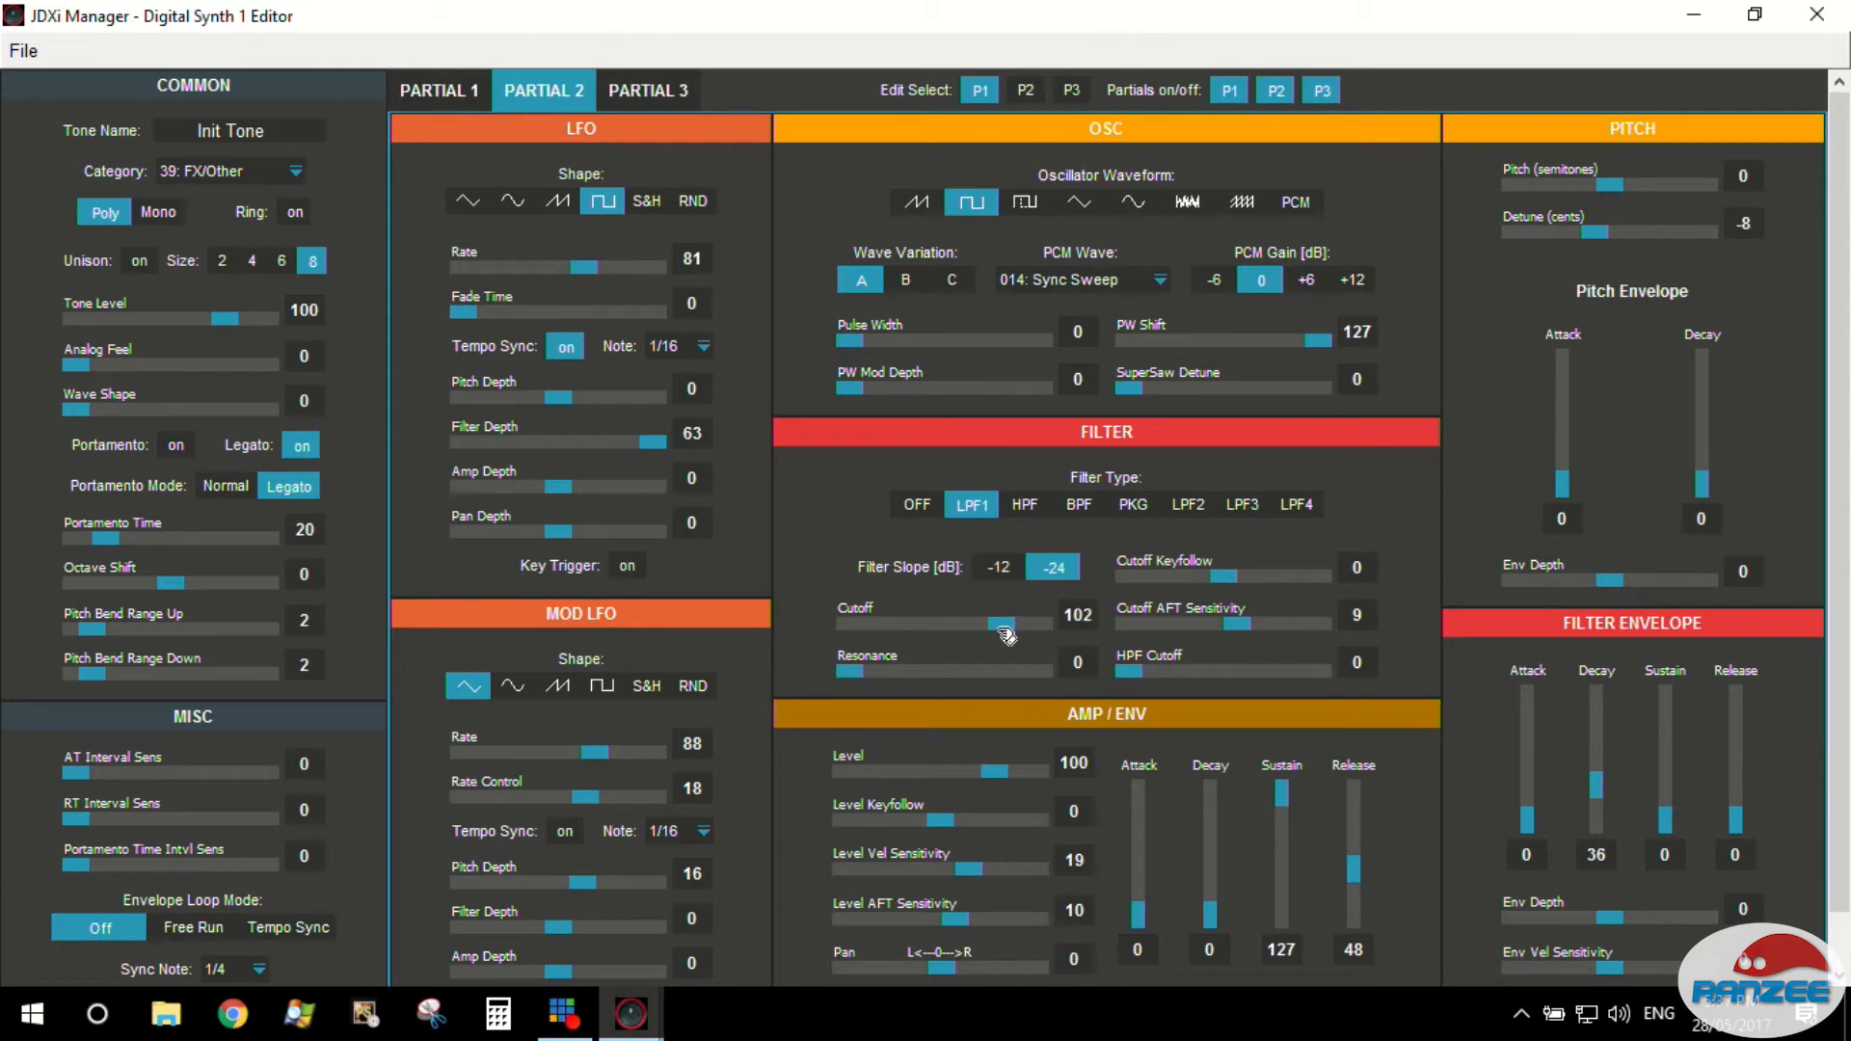
Bring Partial 2's filter cutoff down to 24 and raise resonance to 69.
drag(1003, 623, 954, 623)
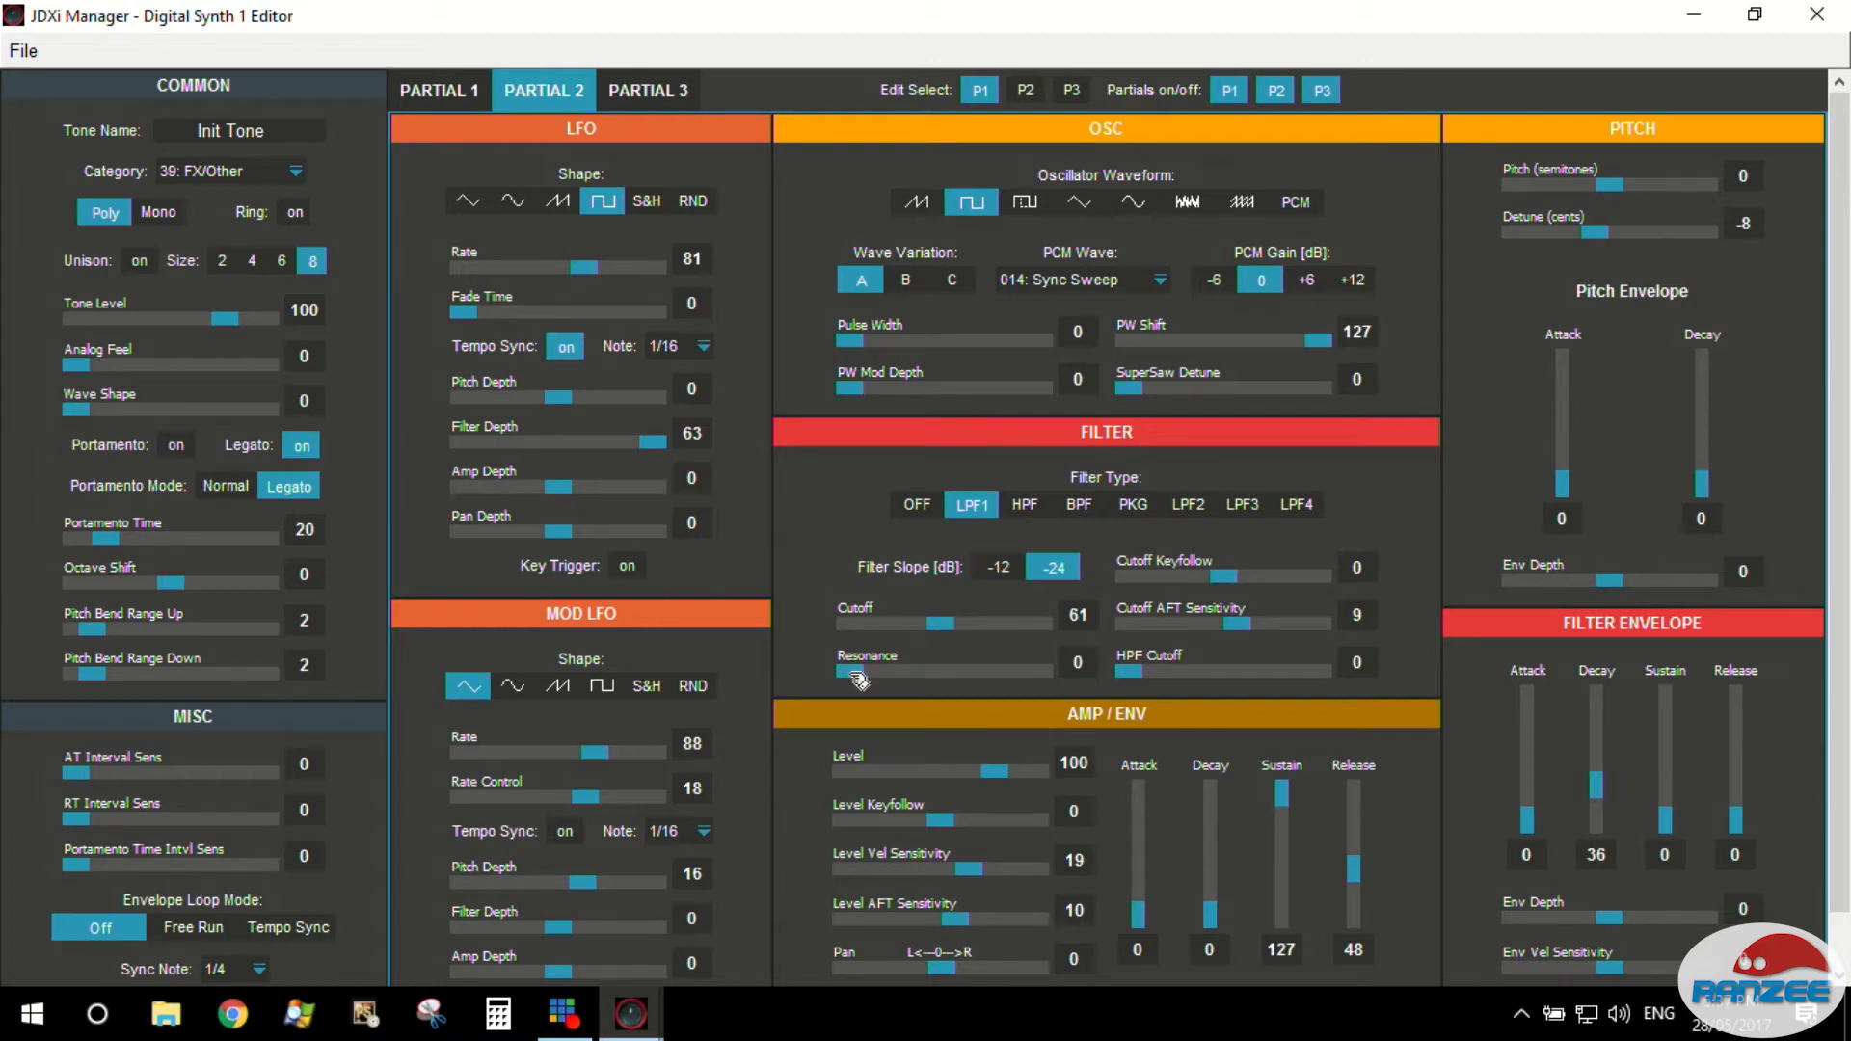
drag(858, 671, 956, 671)
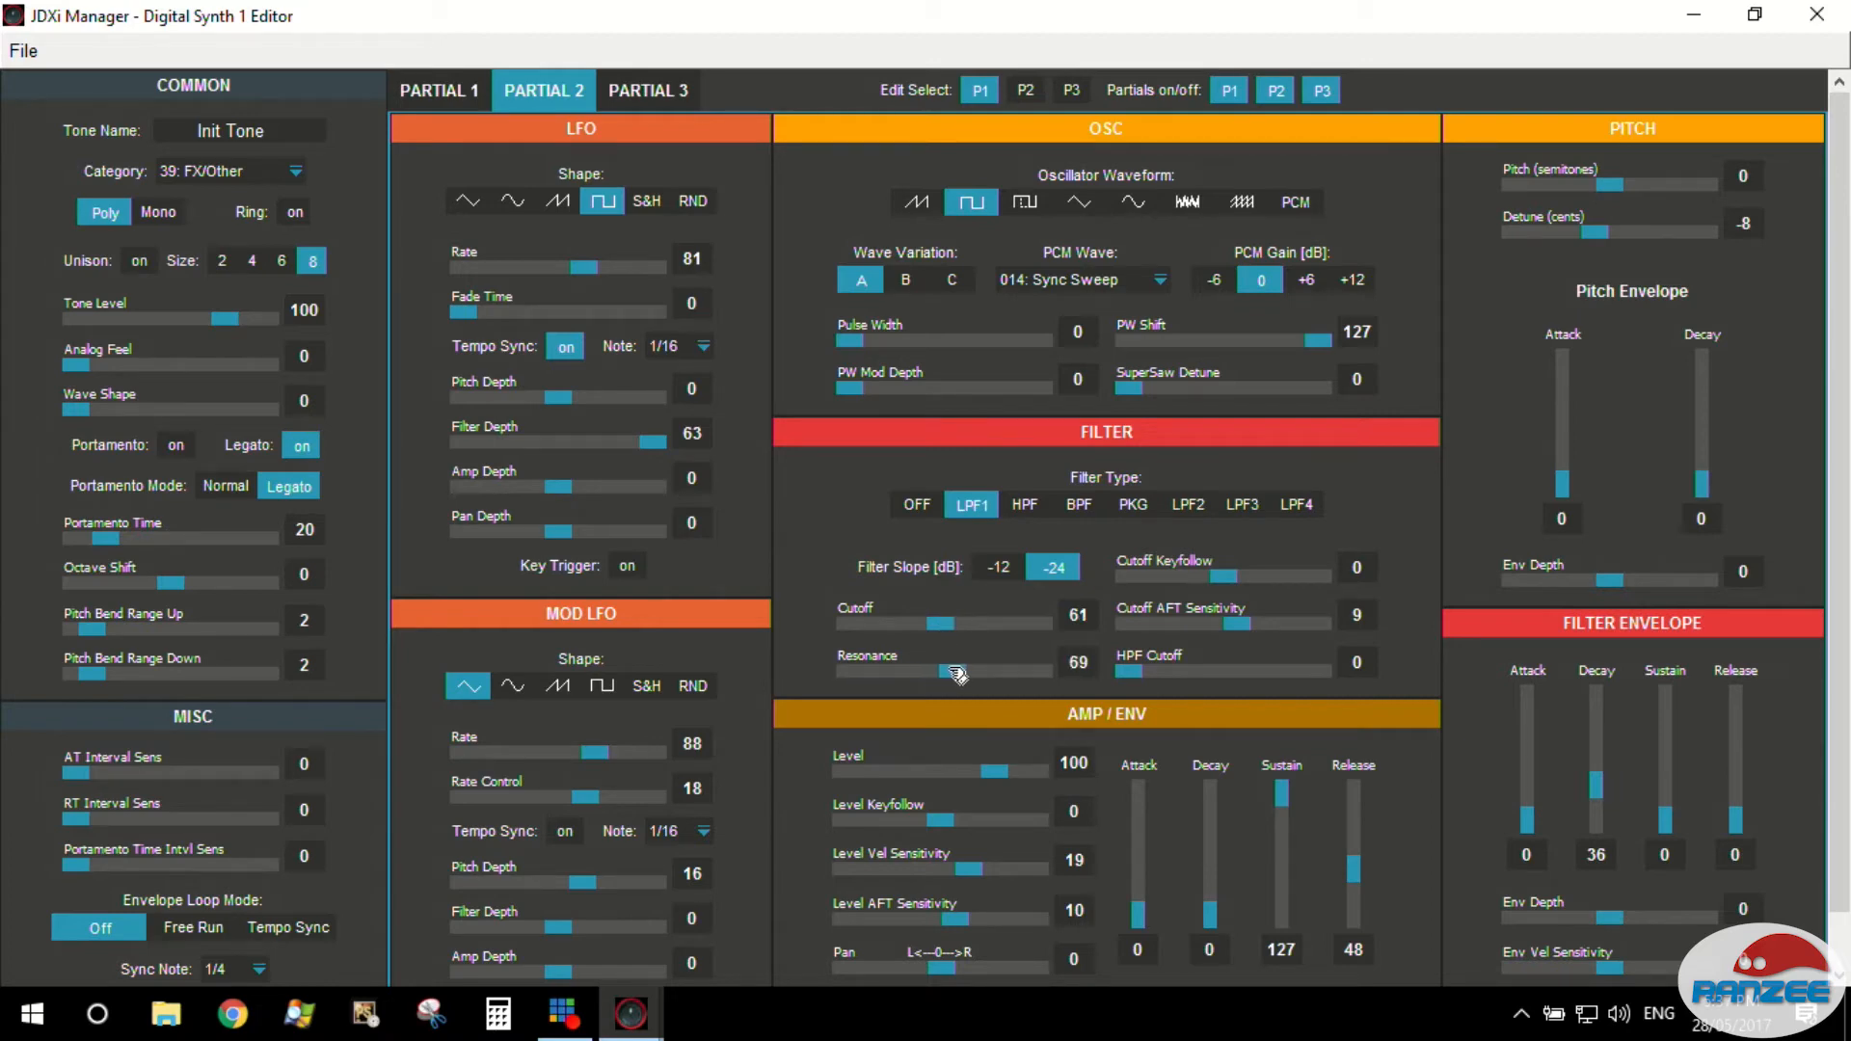
drag(956, 623, 896, 623)
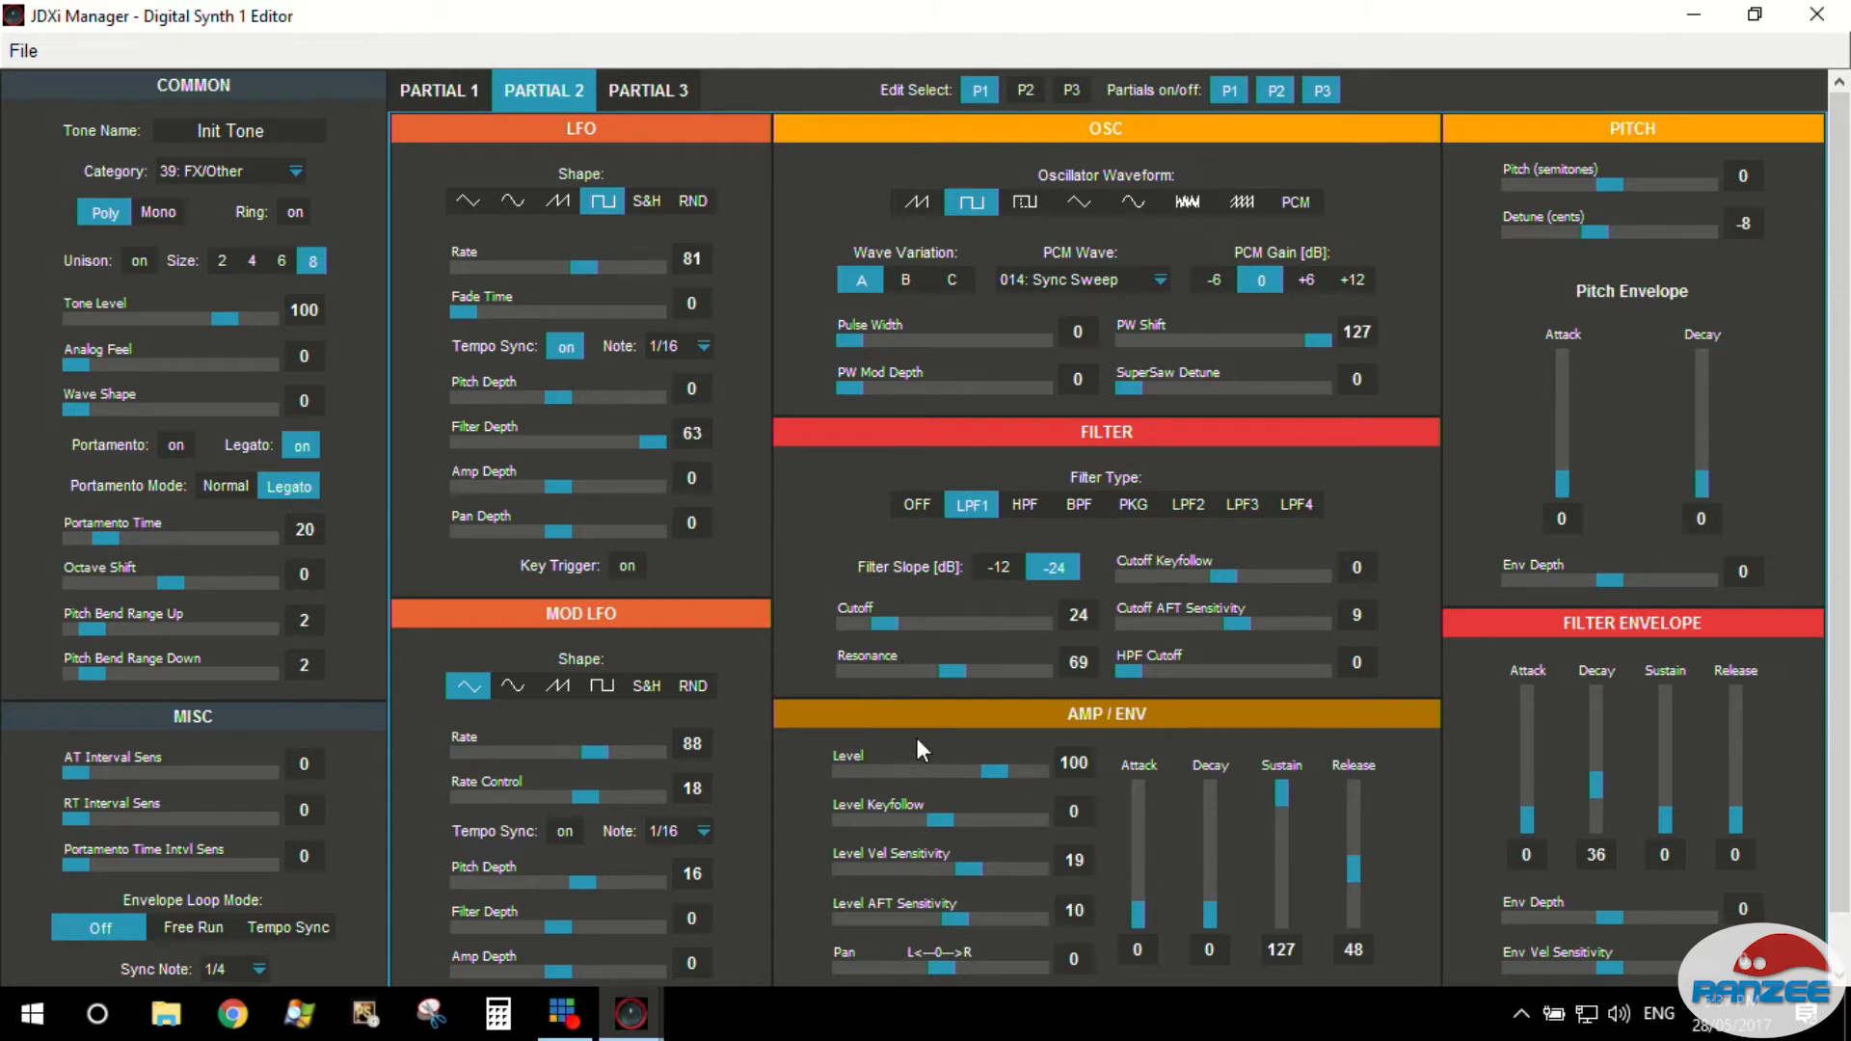
Try Partial 2 LFO sync note values of 1/8, 3/32 and 1/12.
click(702, 345)
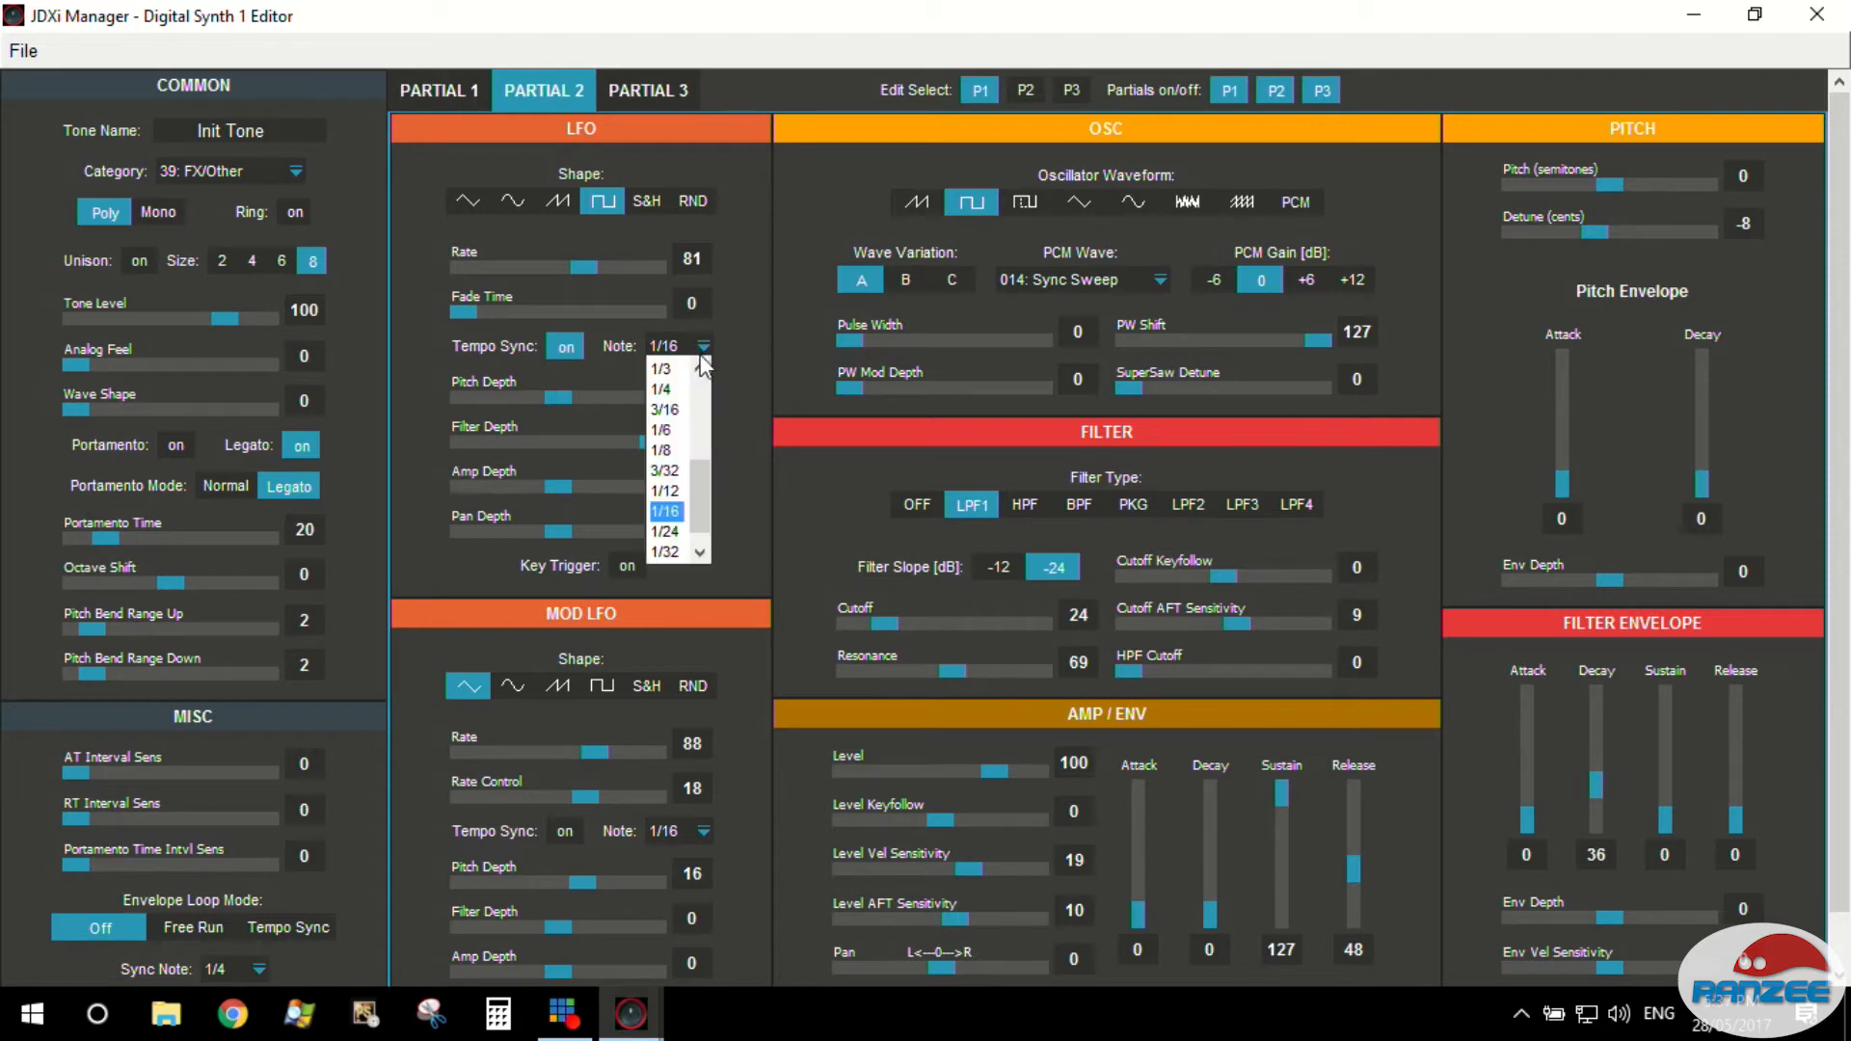
click(660, 450)
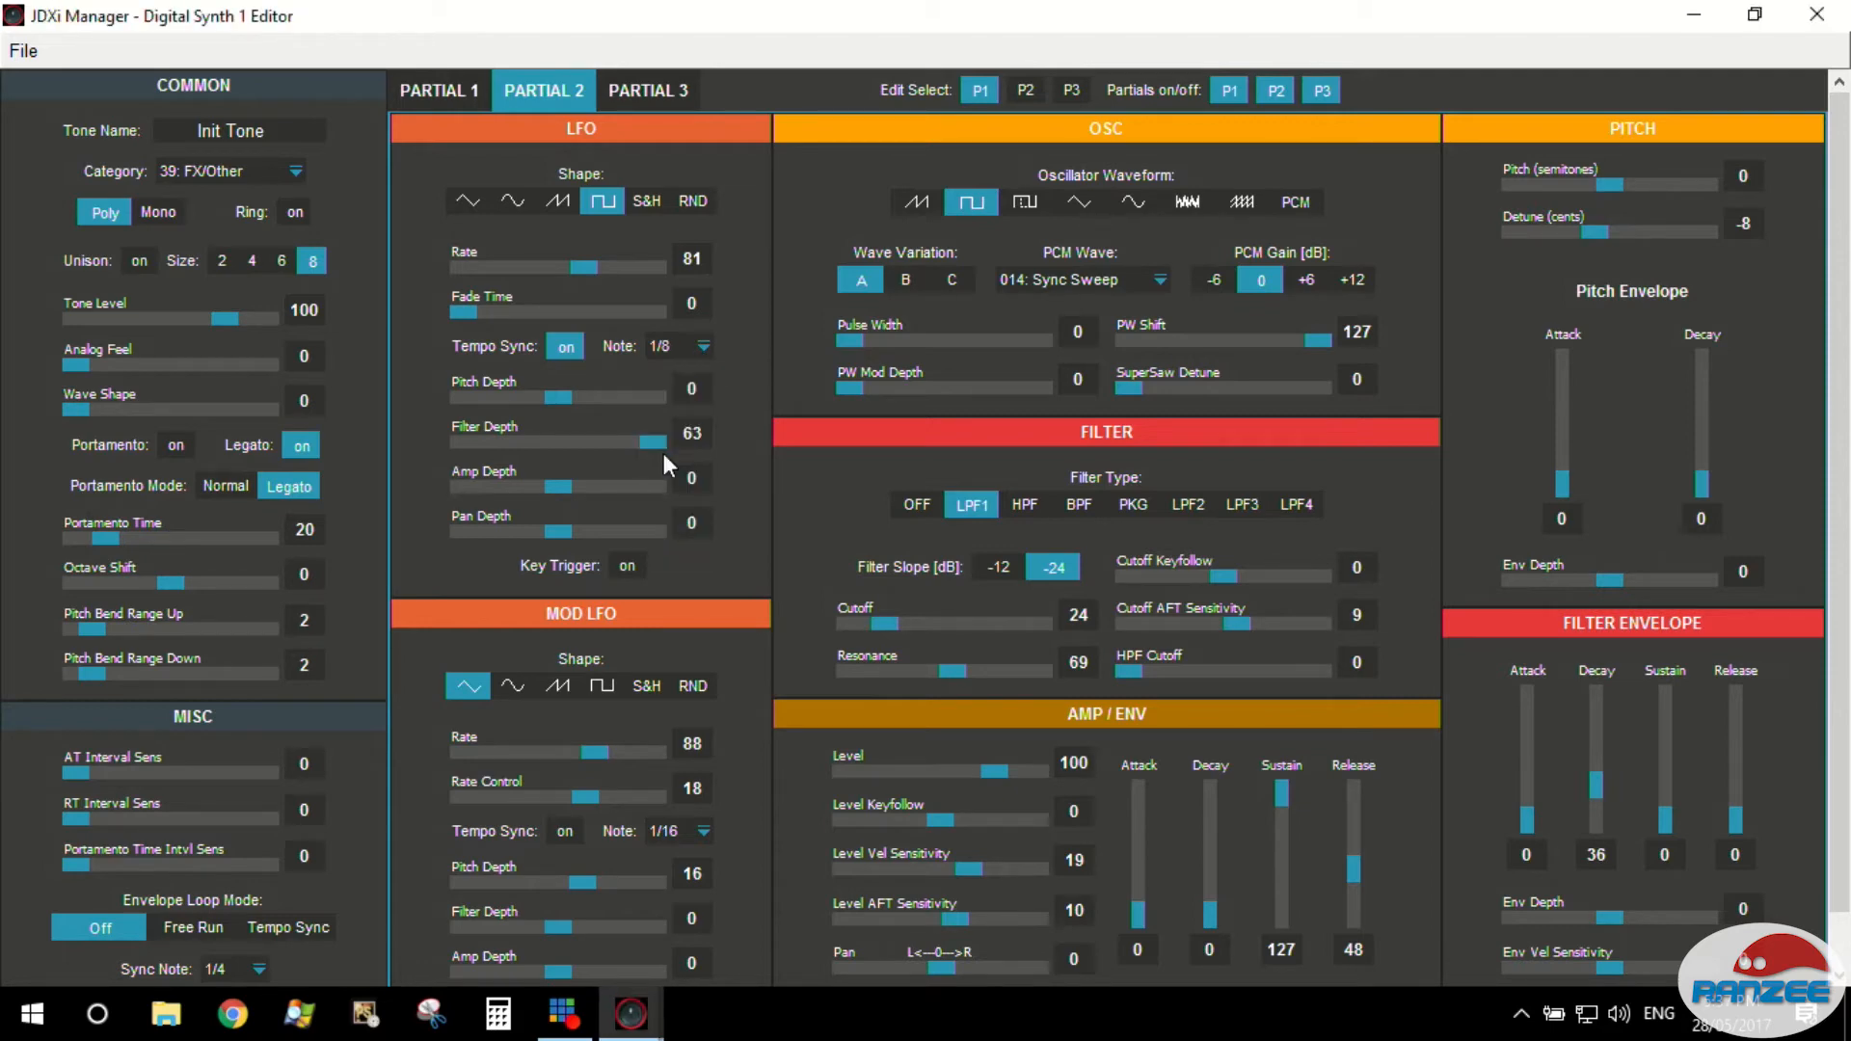
click(701, 345)
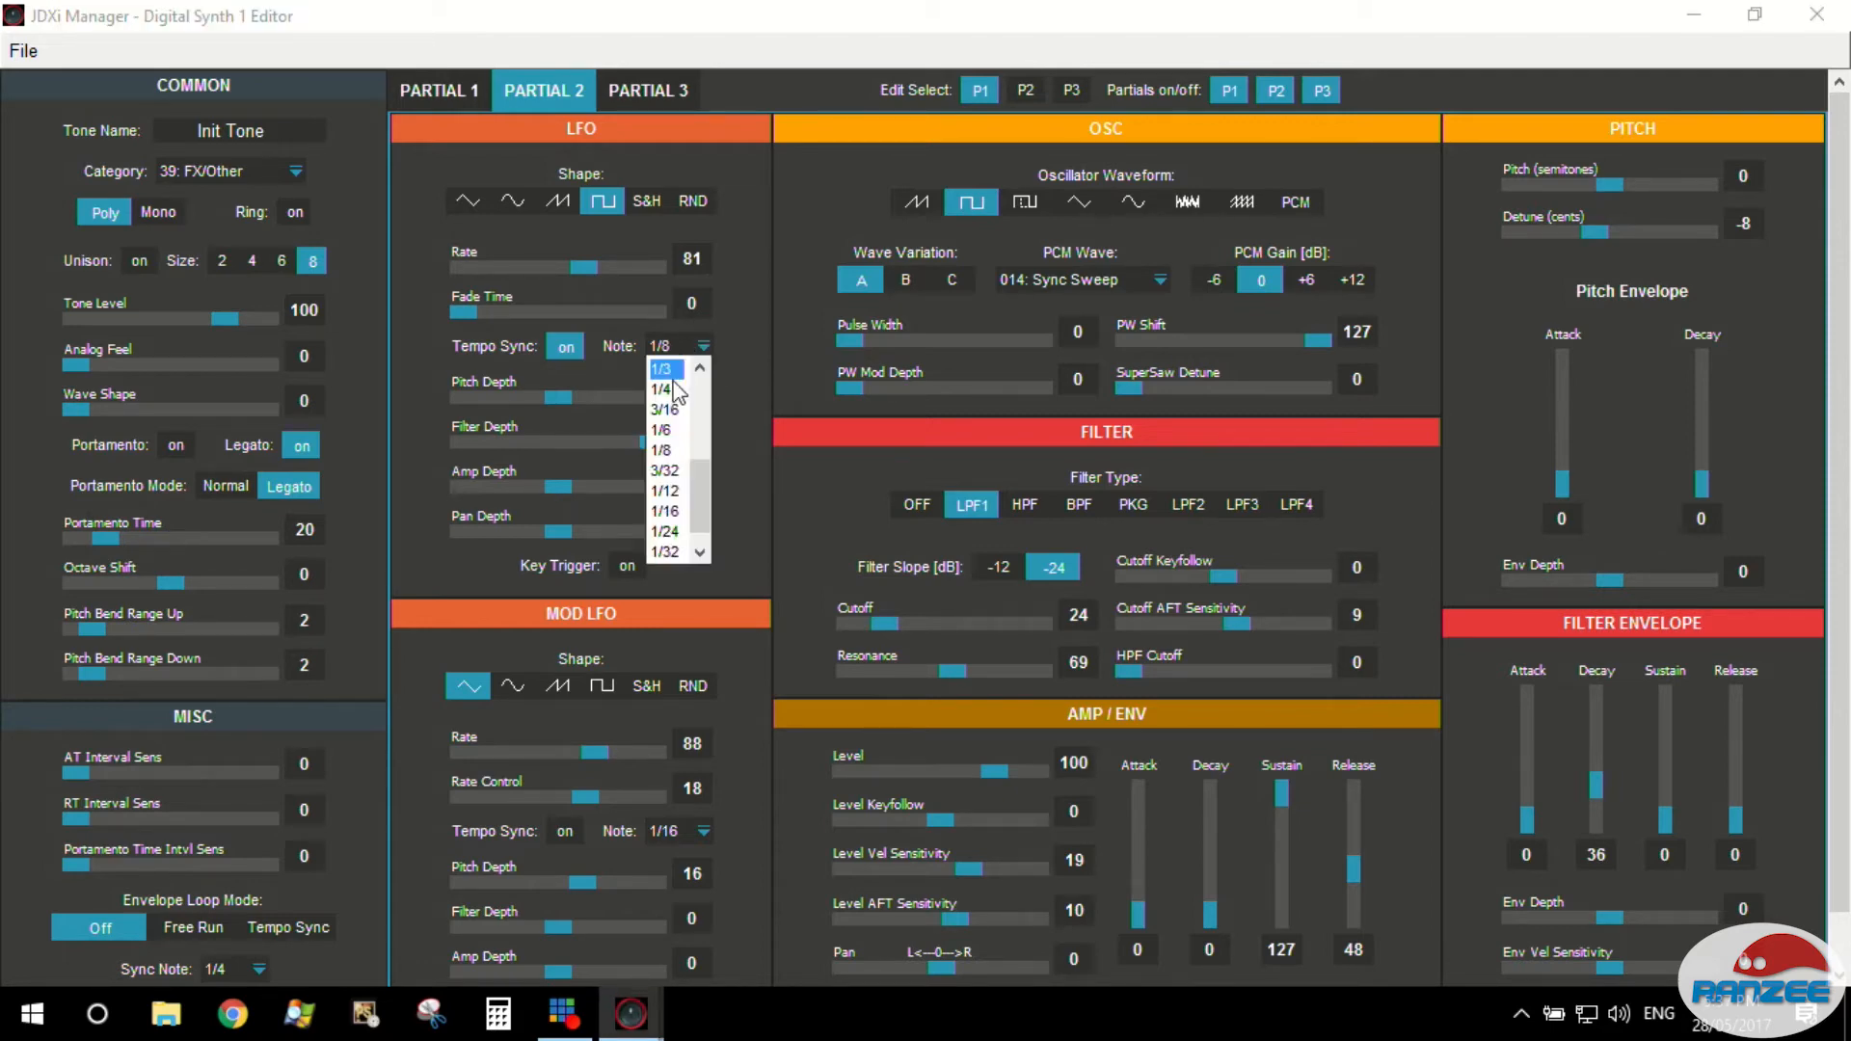
click(664, 470)
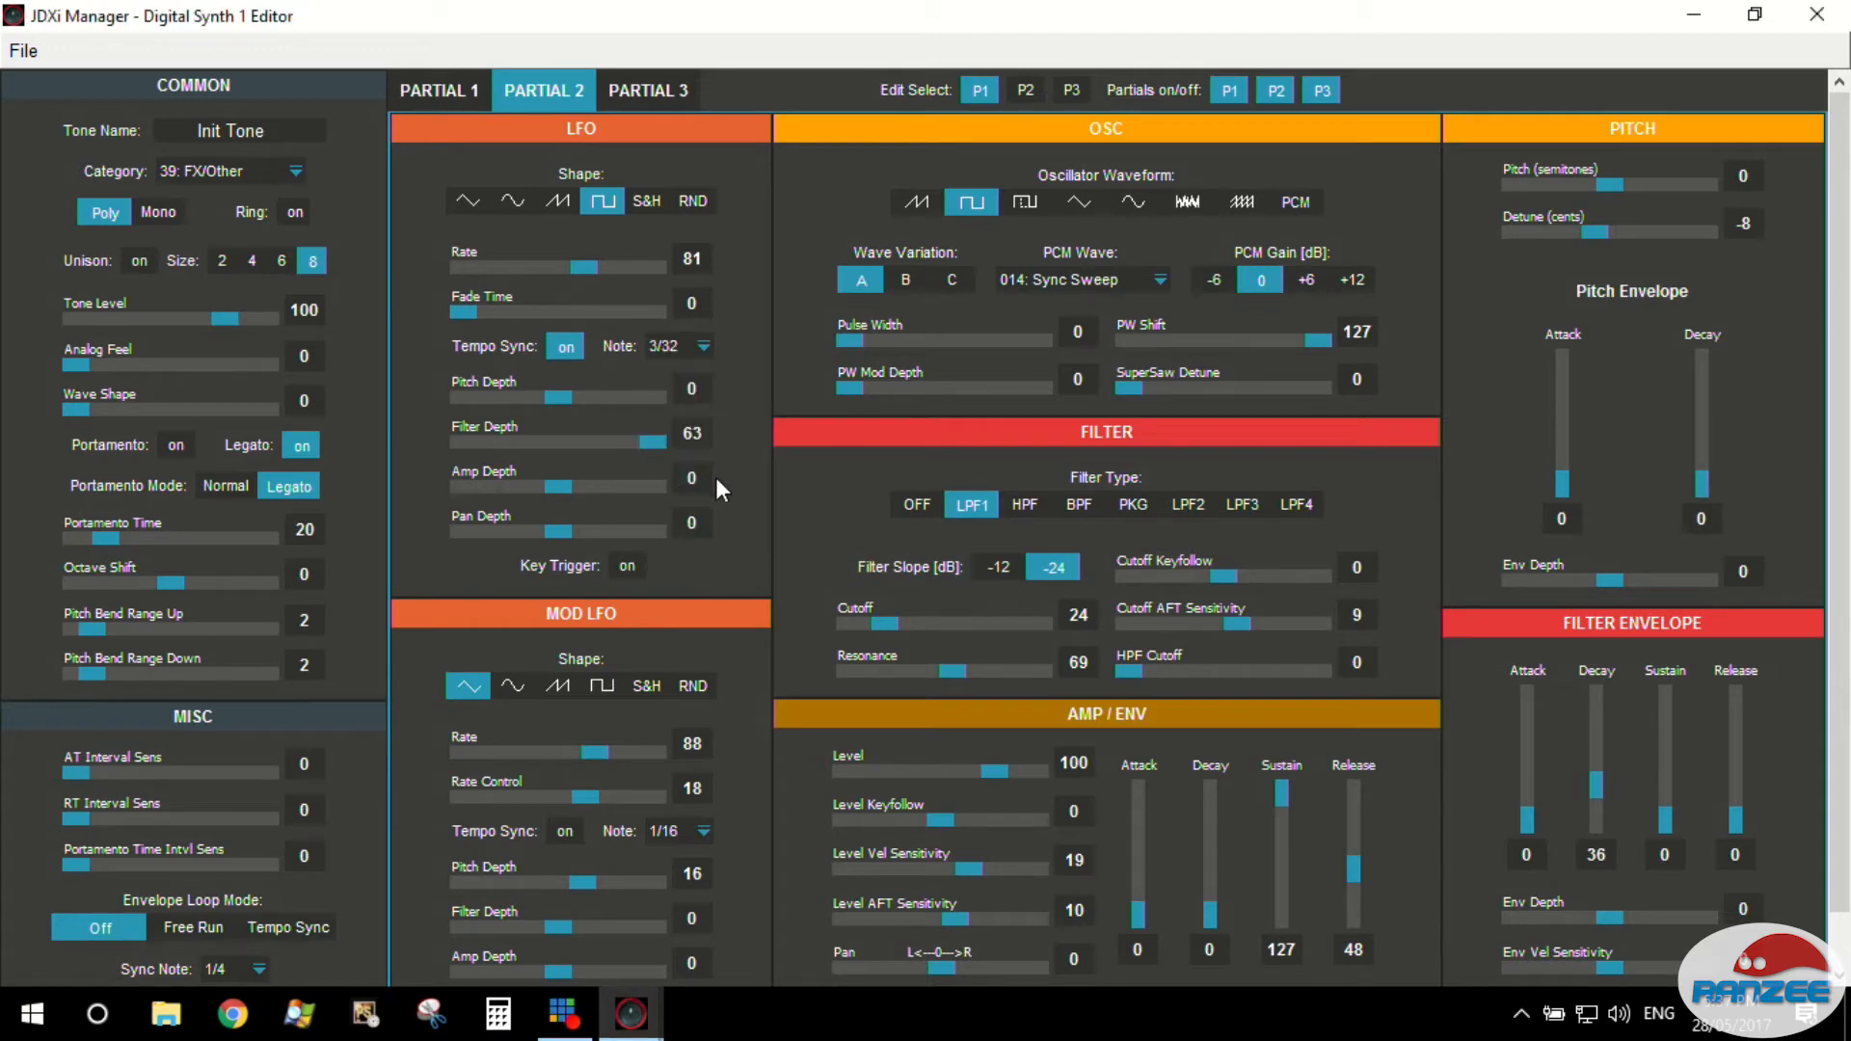
click(702, 345)
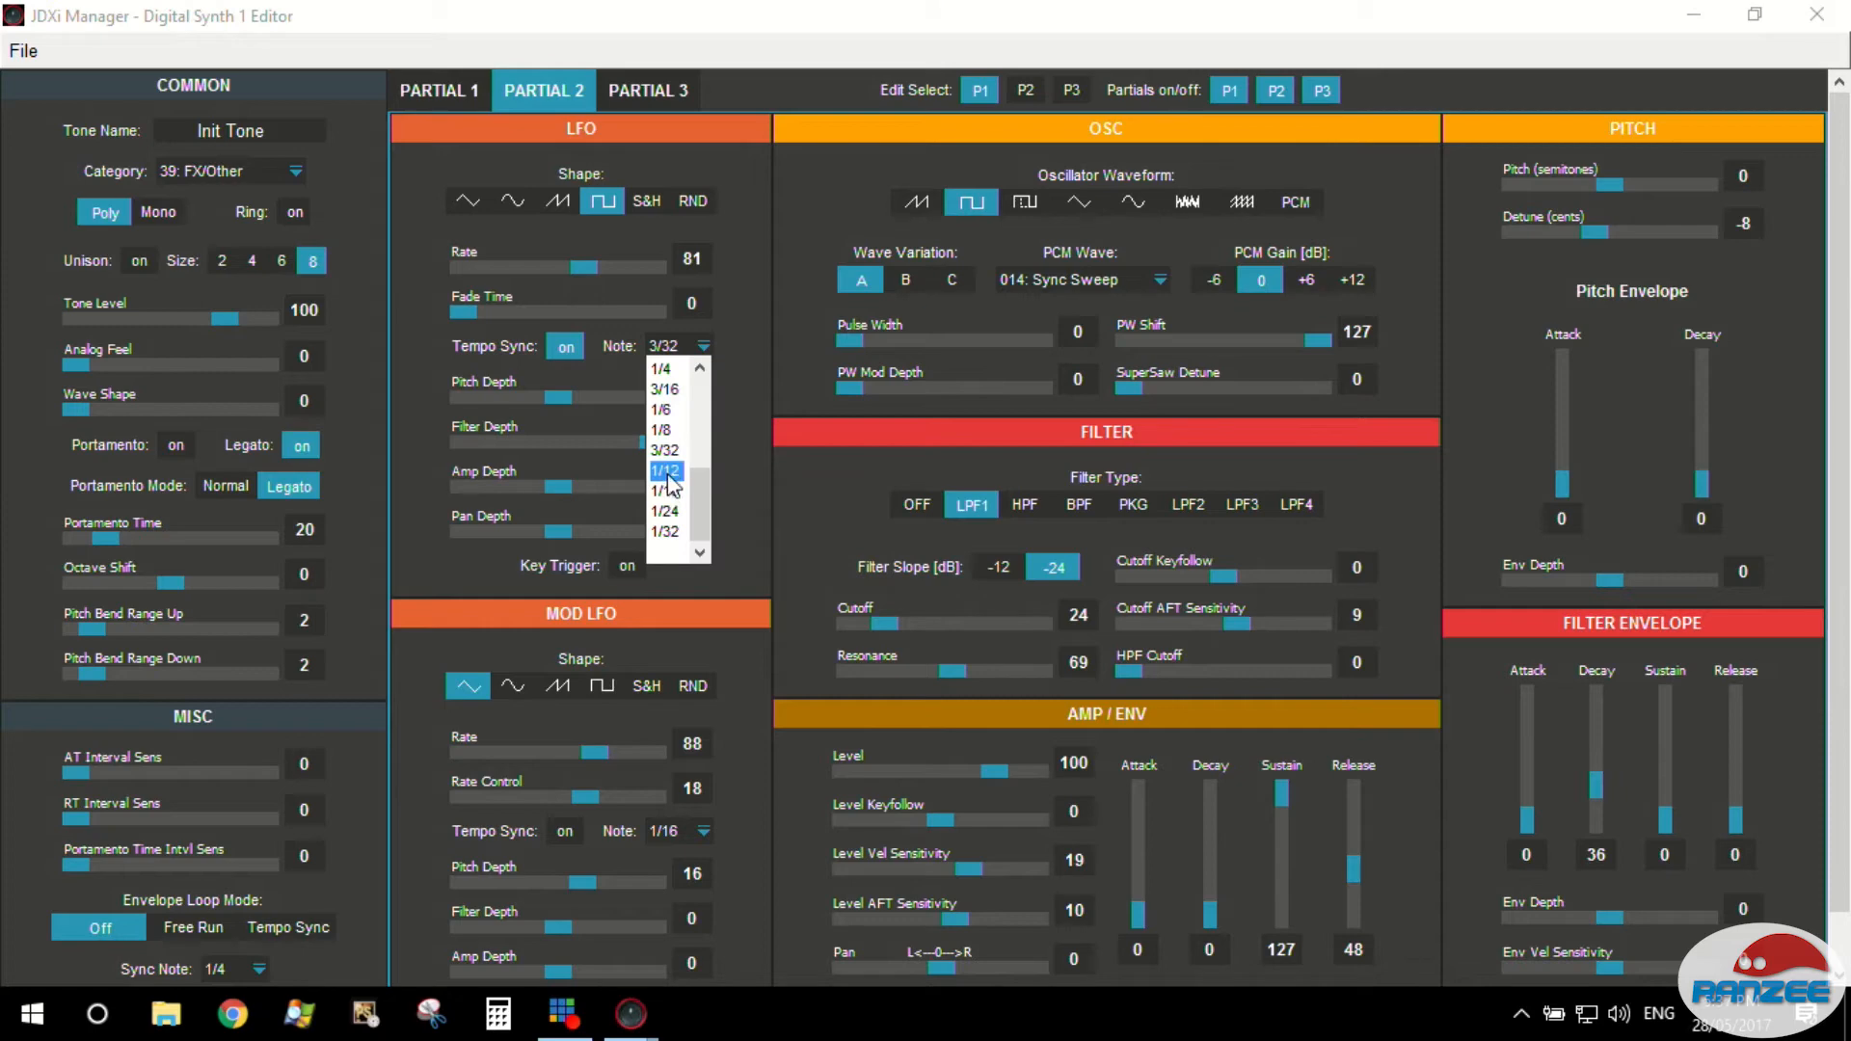
click(664, 470)
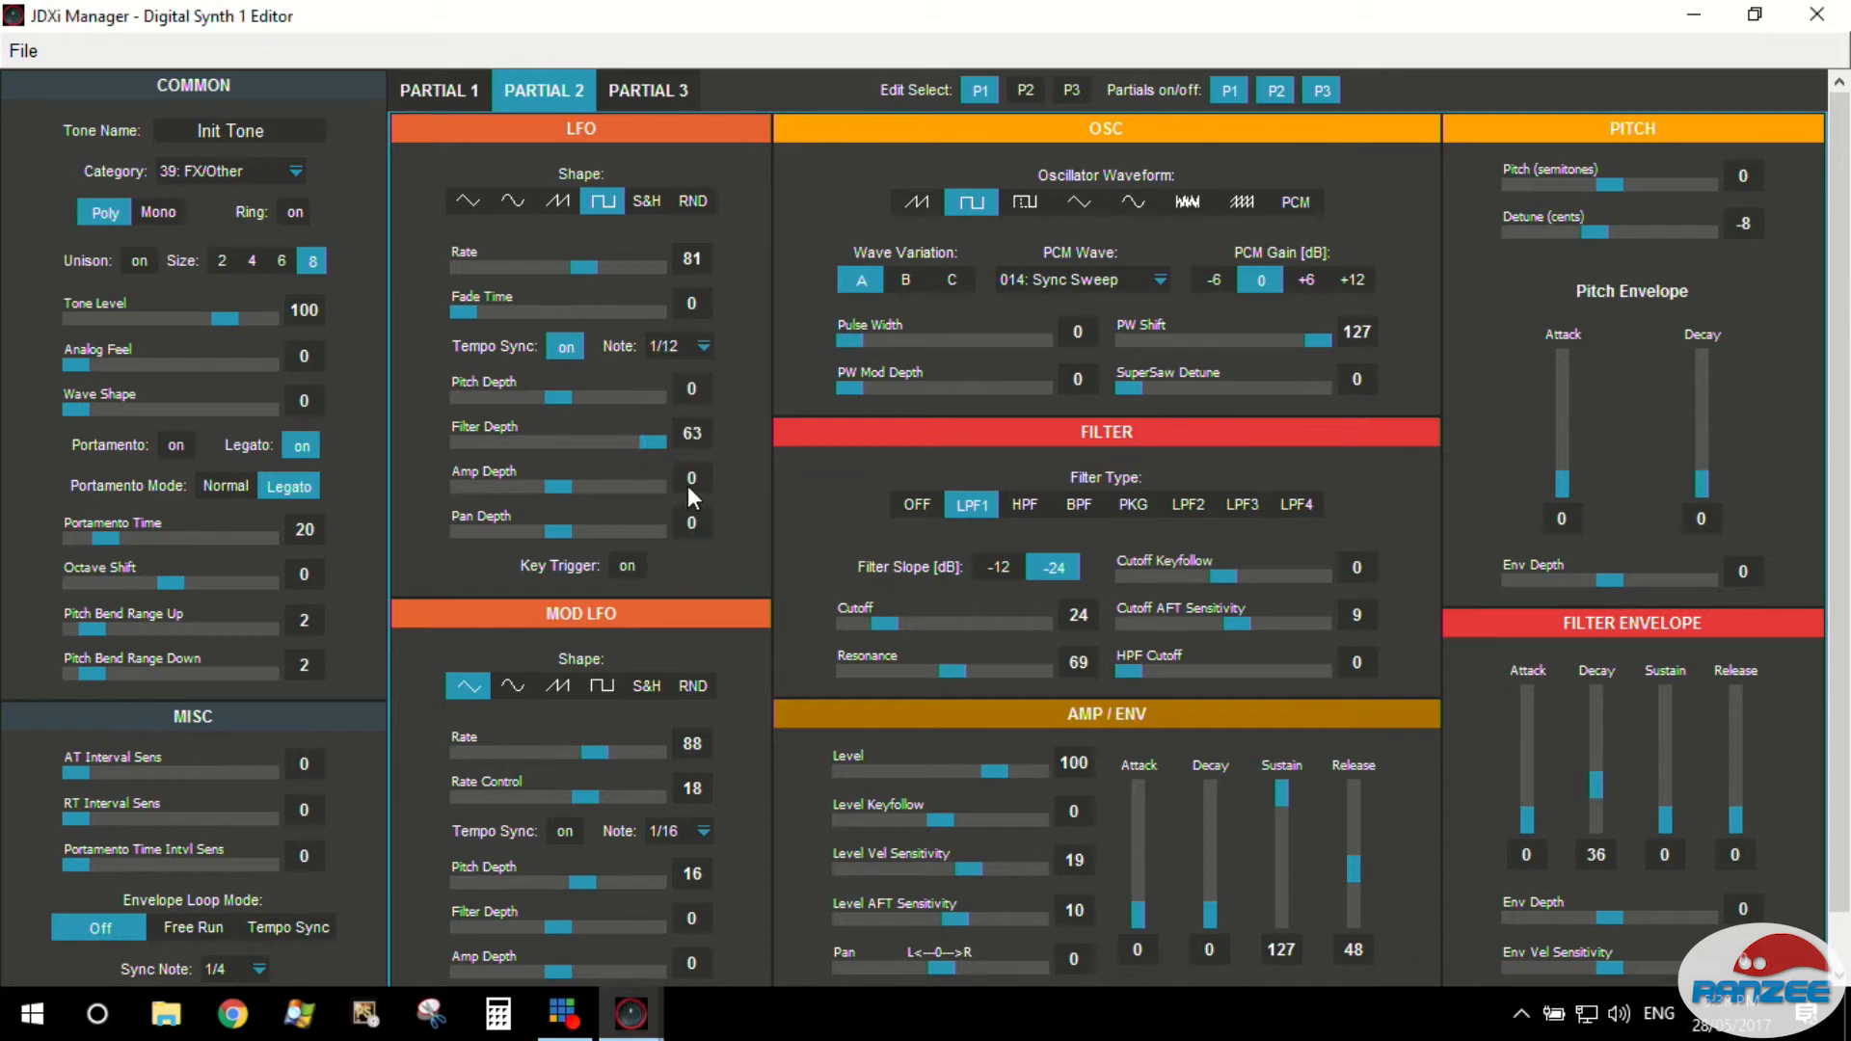
Try 1/4 and 3/16, then settle the LFO sync note back at 1/8.
click(702, 345)
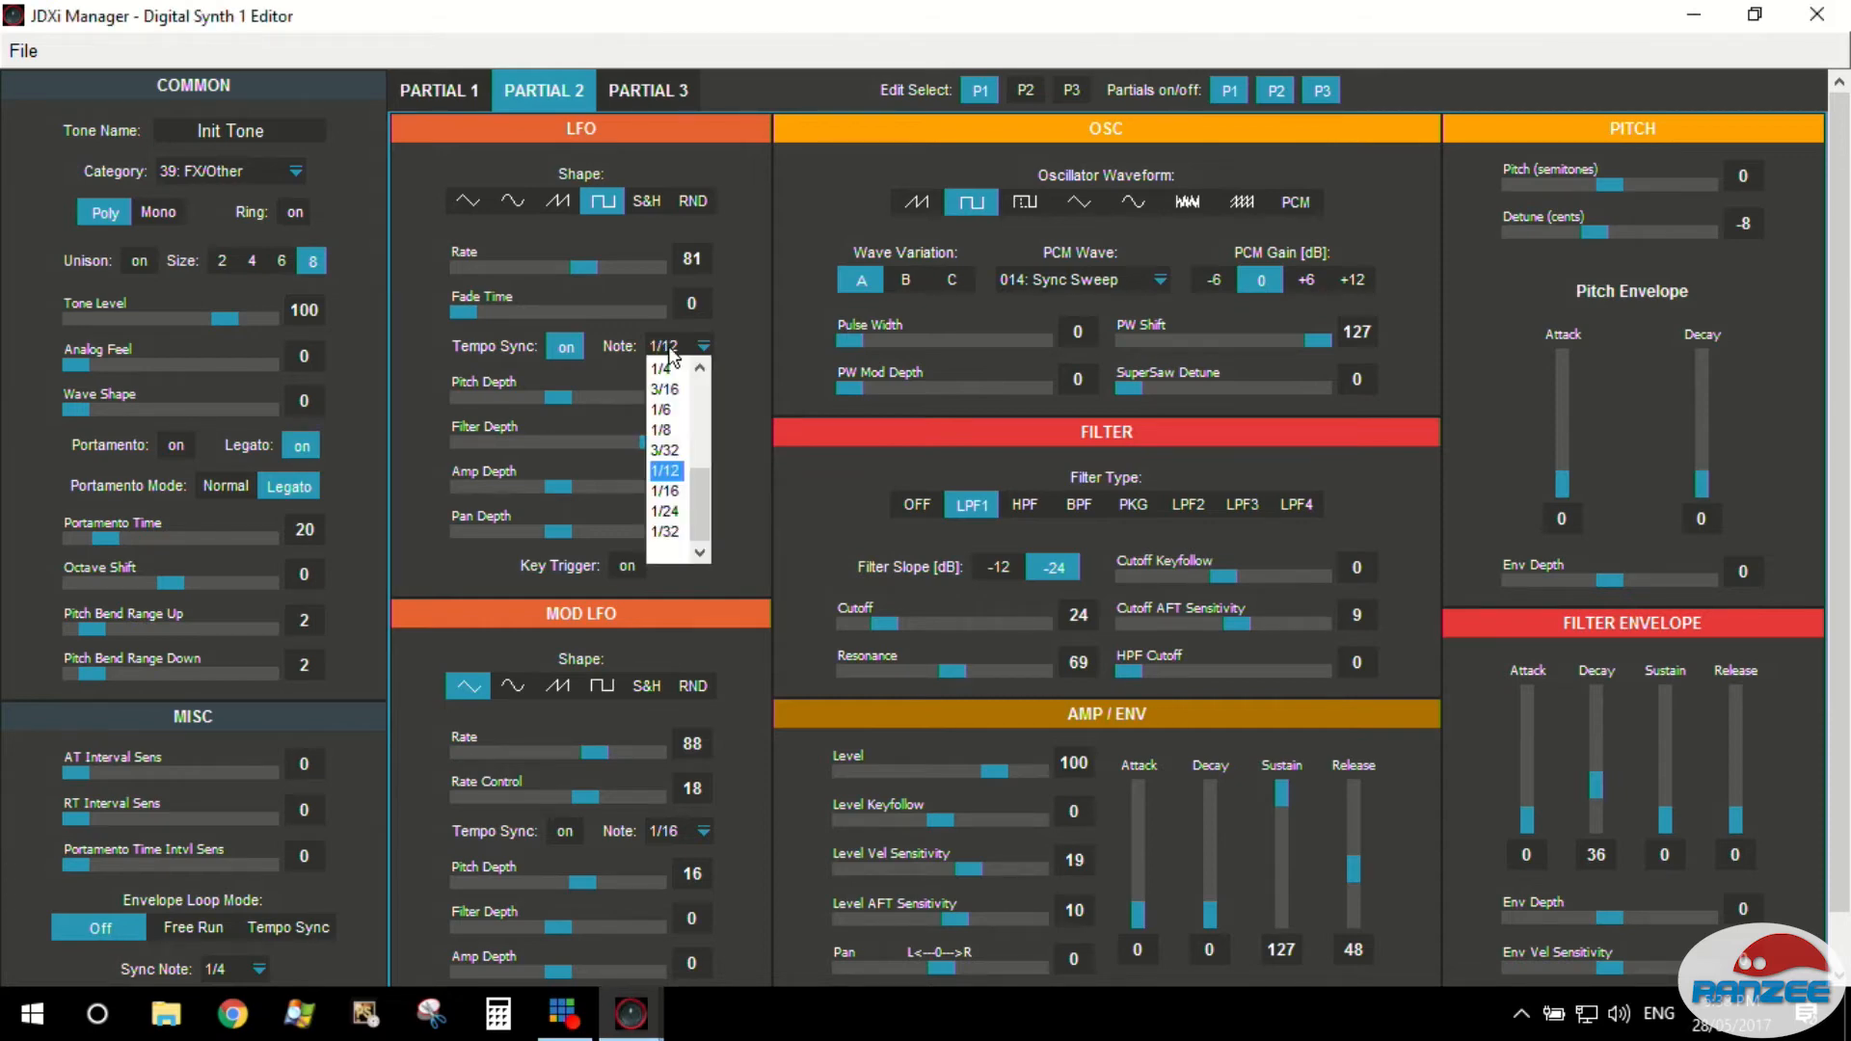
click(662, 366)
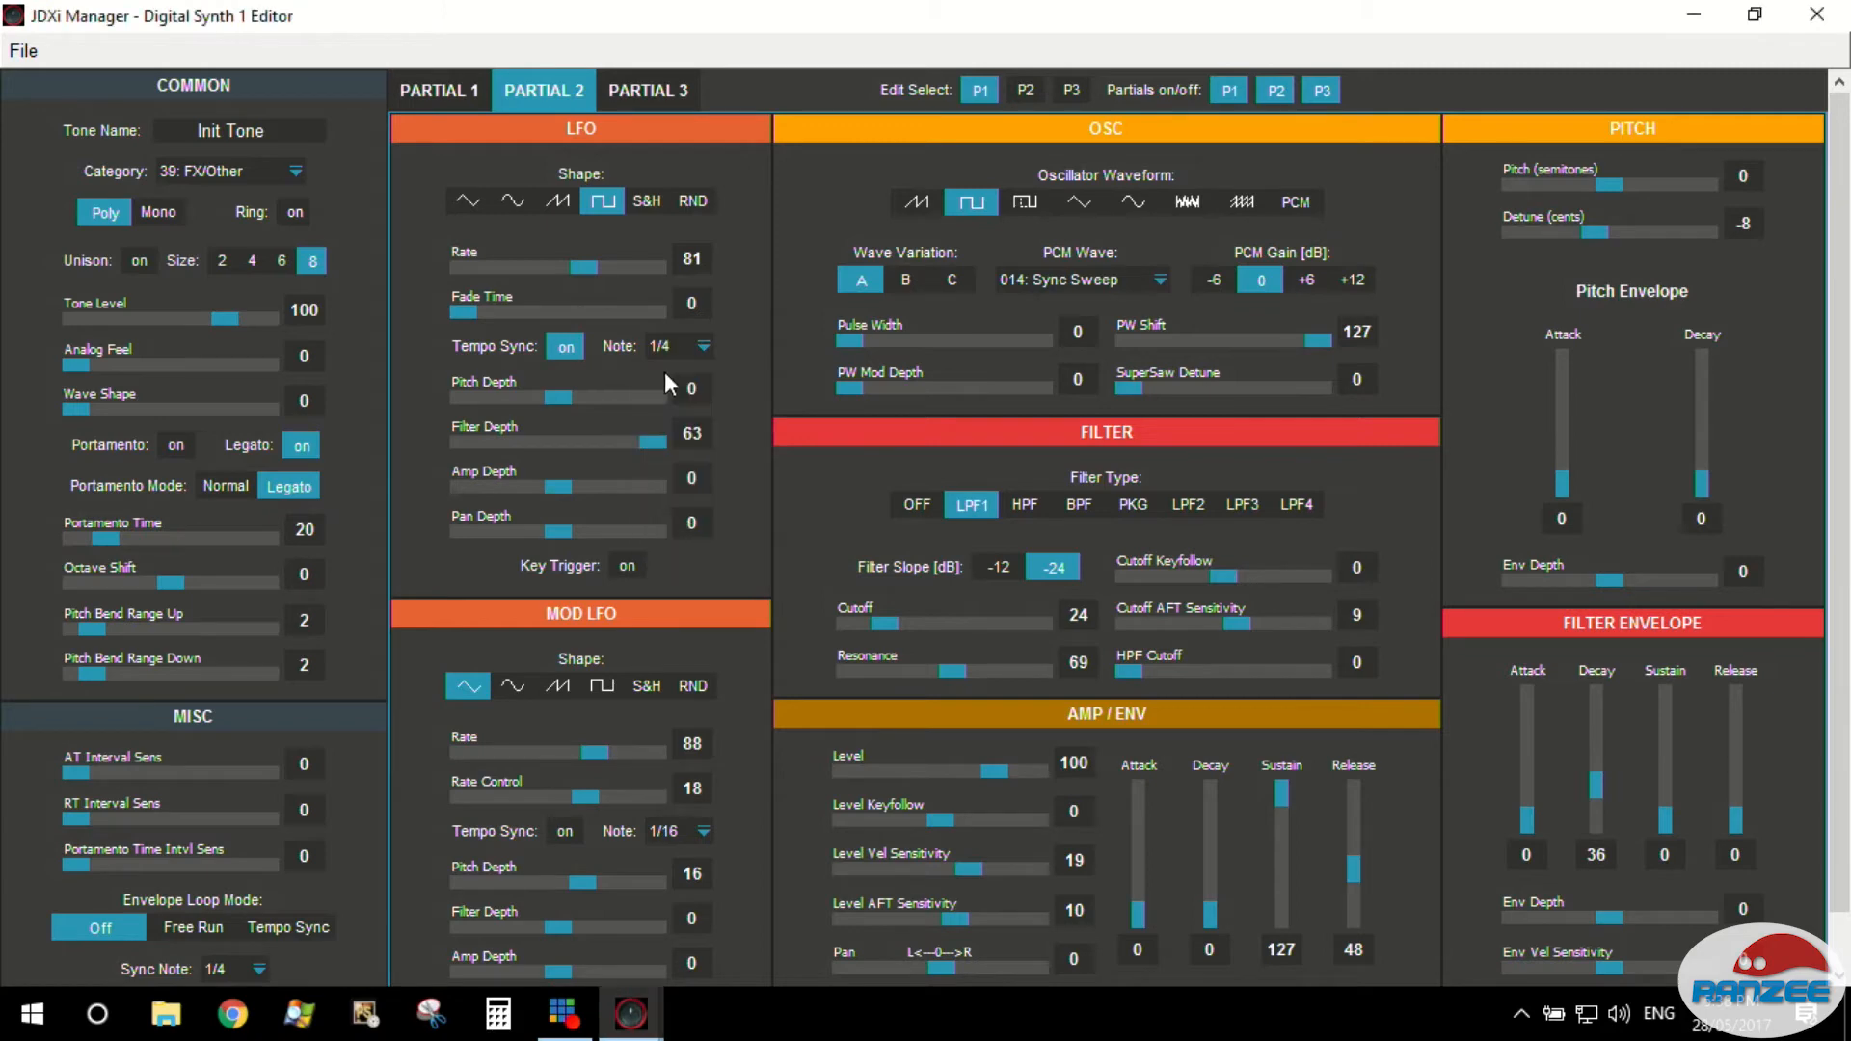
click(702, 345)
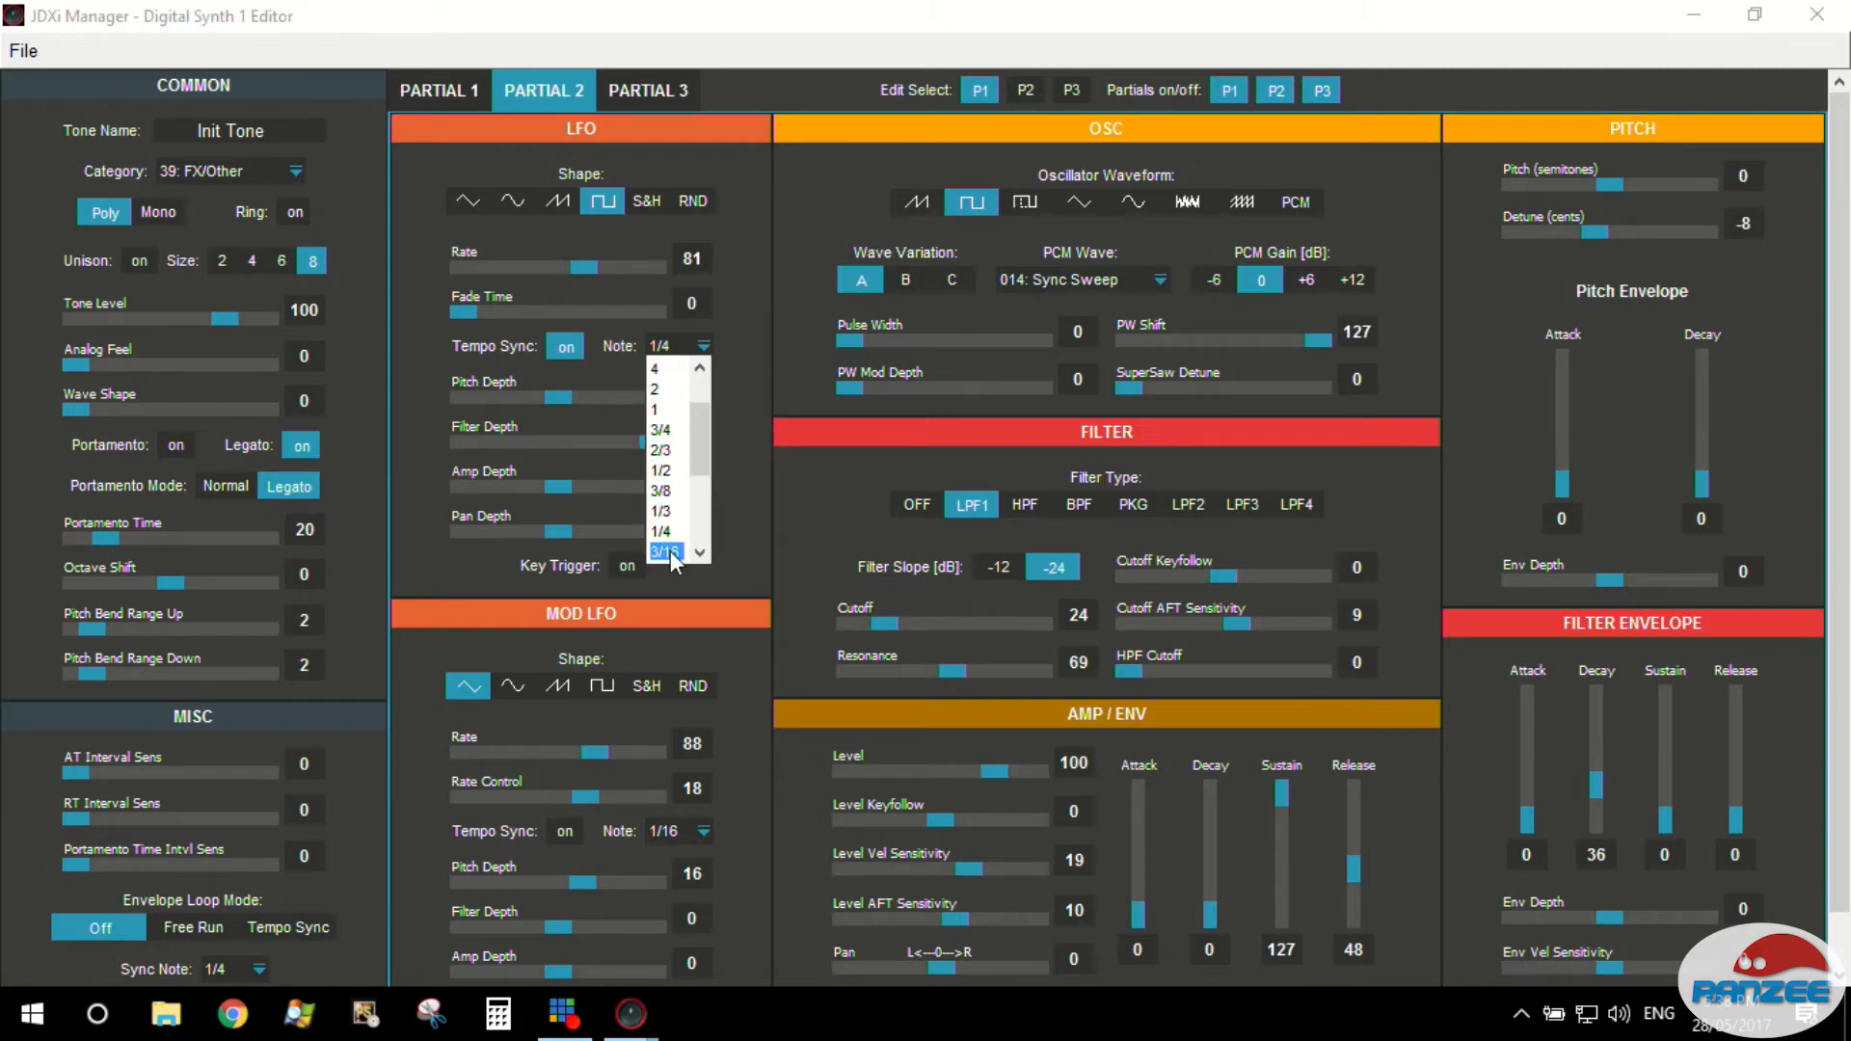
click(667, 553)
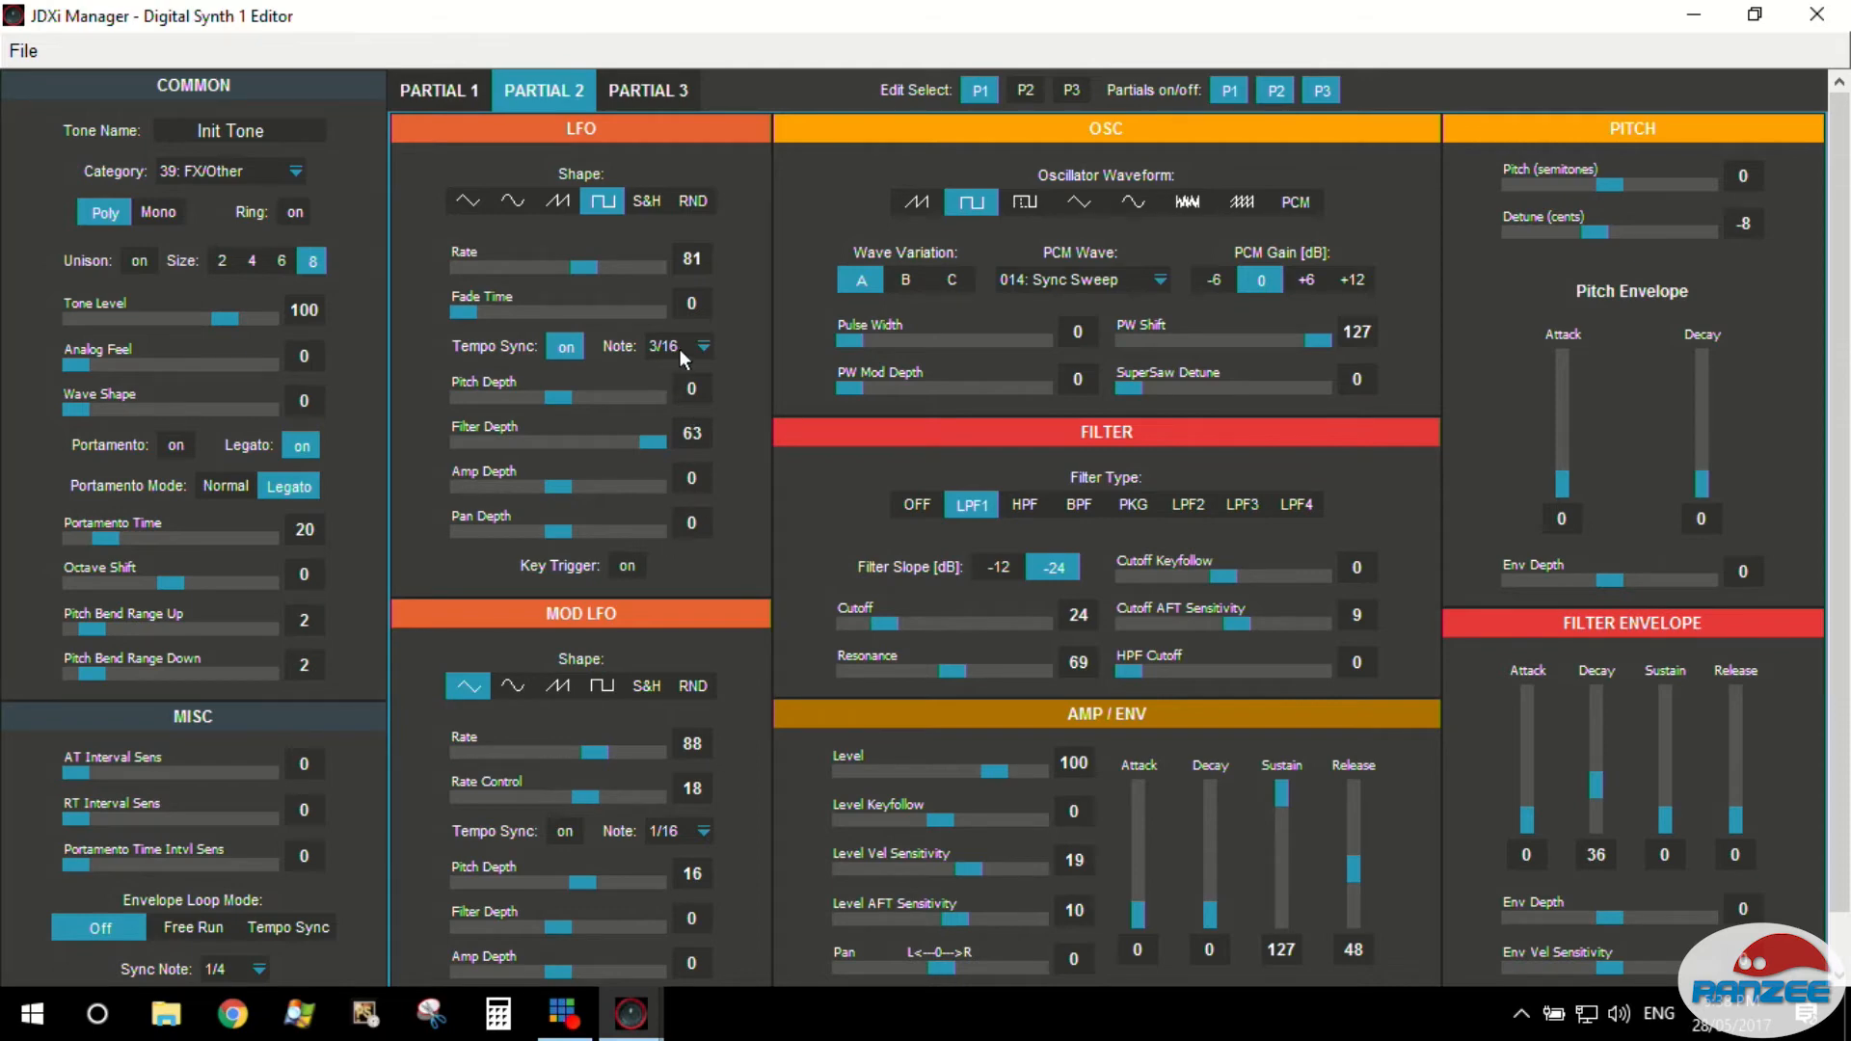
click(704, 345)
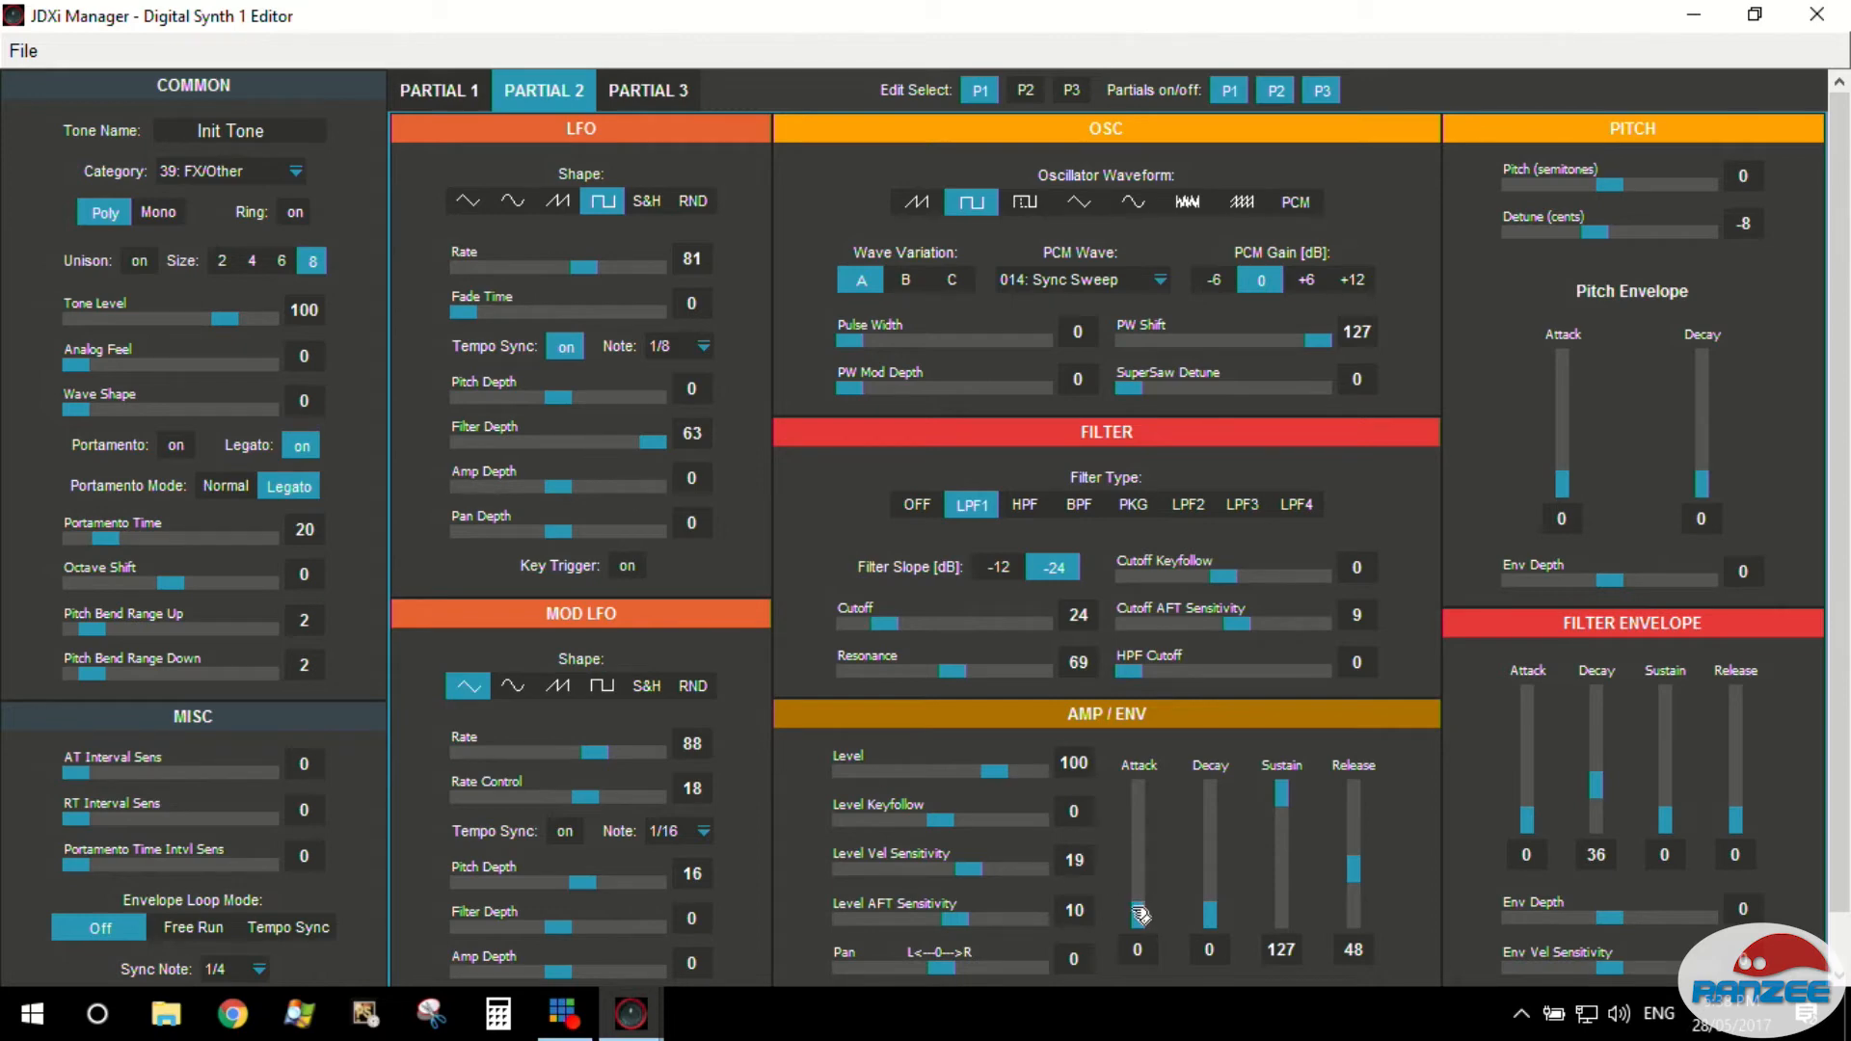
Raise Partial 2's amp envelope attack from 0 to 38.
drag(1138, 914, 1138, 871)
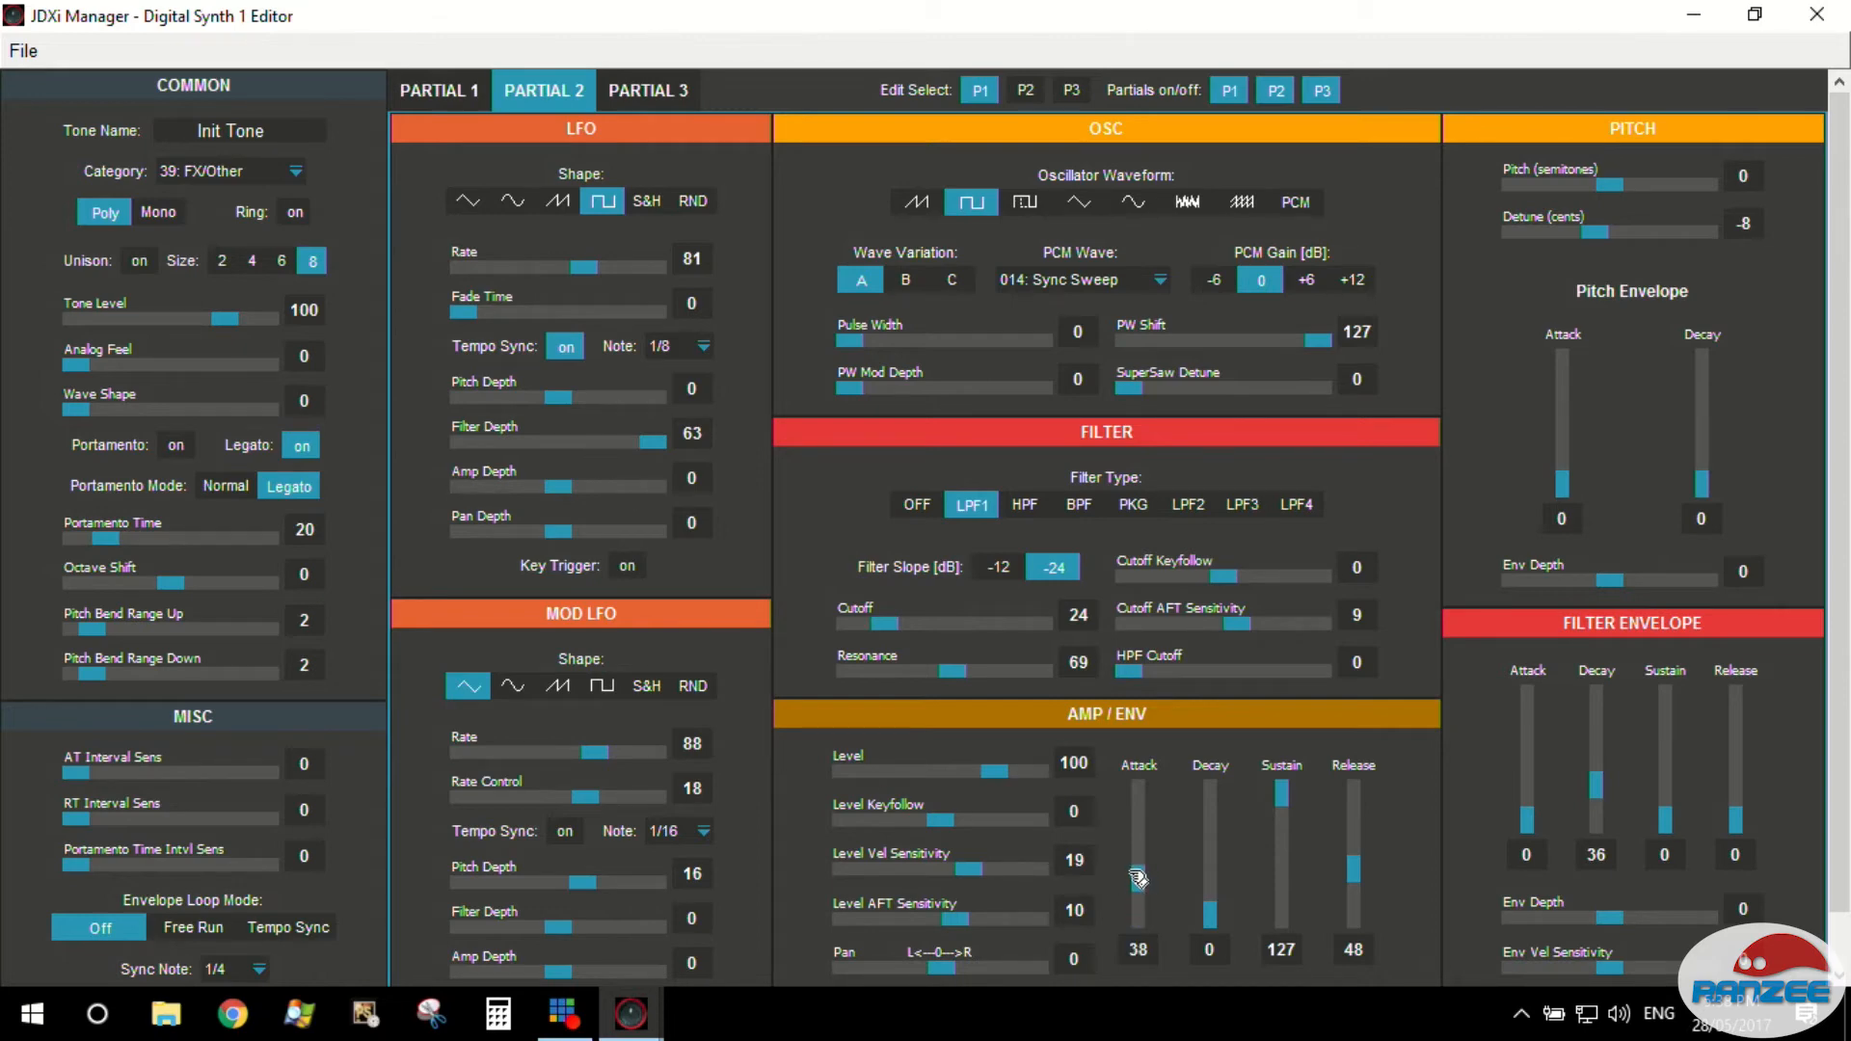
mouse_move(1122, 889)
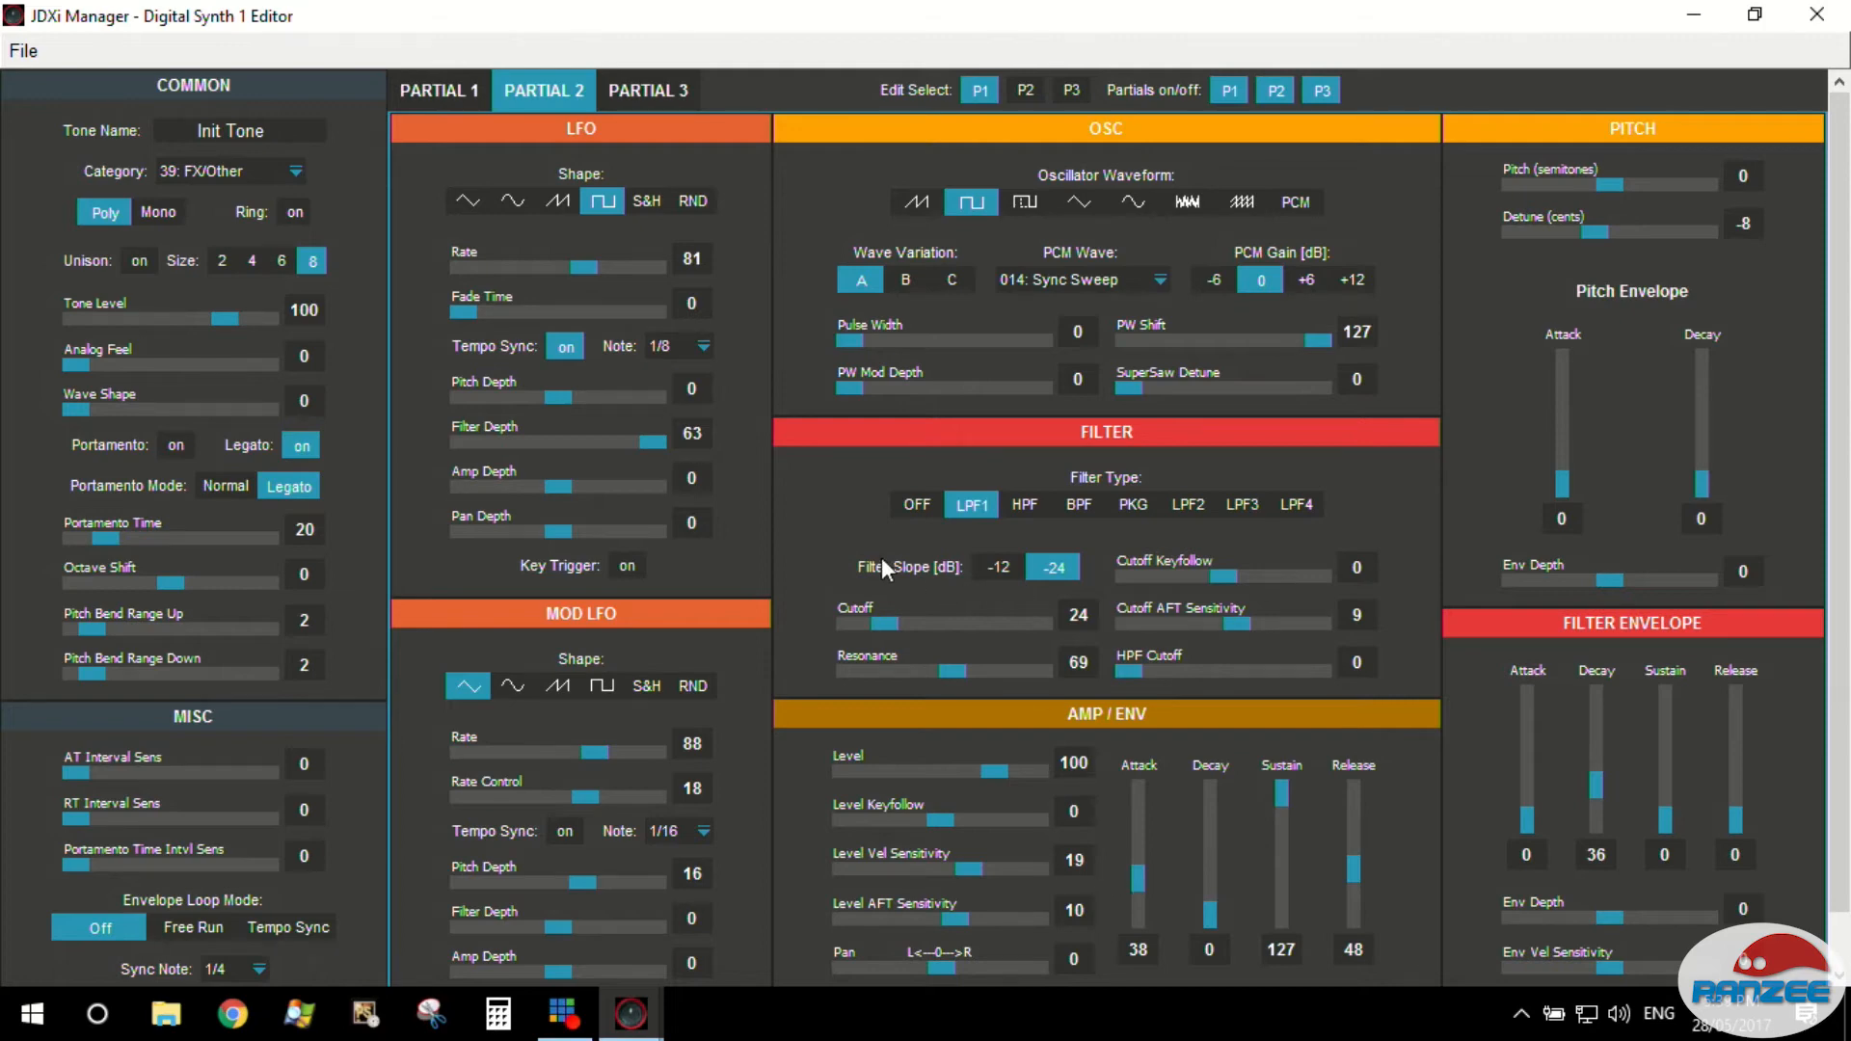
Switch Partial 1's oscillator waveform over to PCM waves.
click(439, 91)
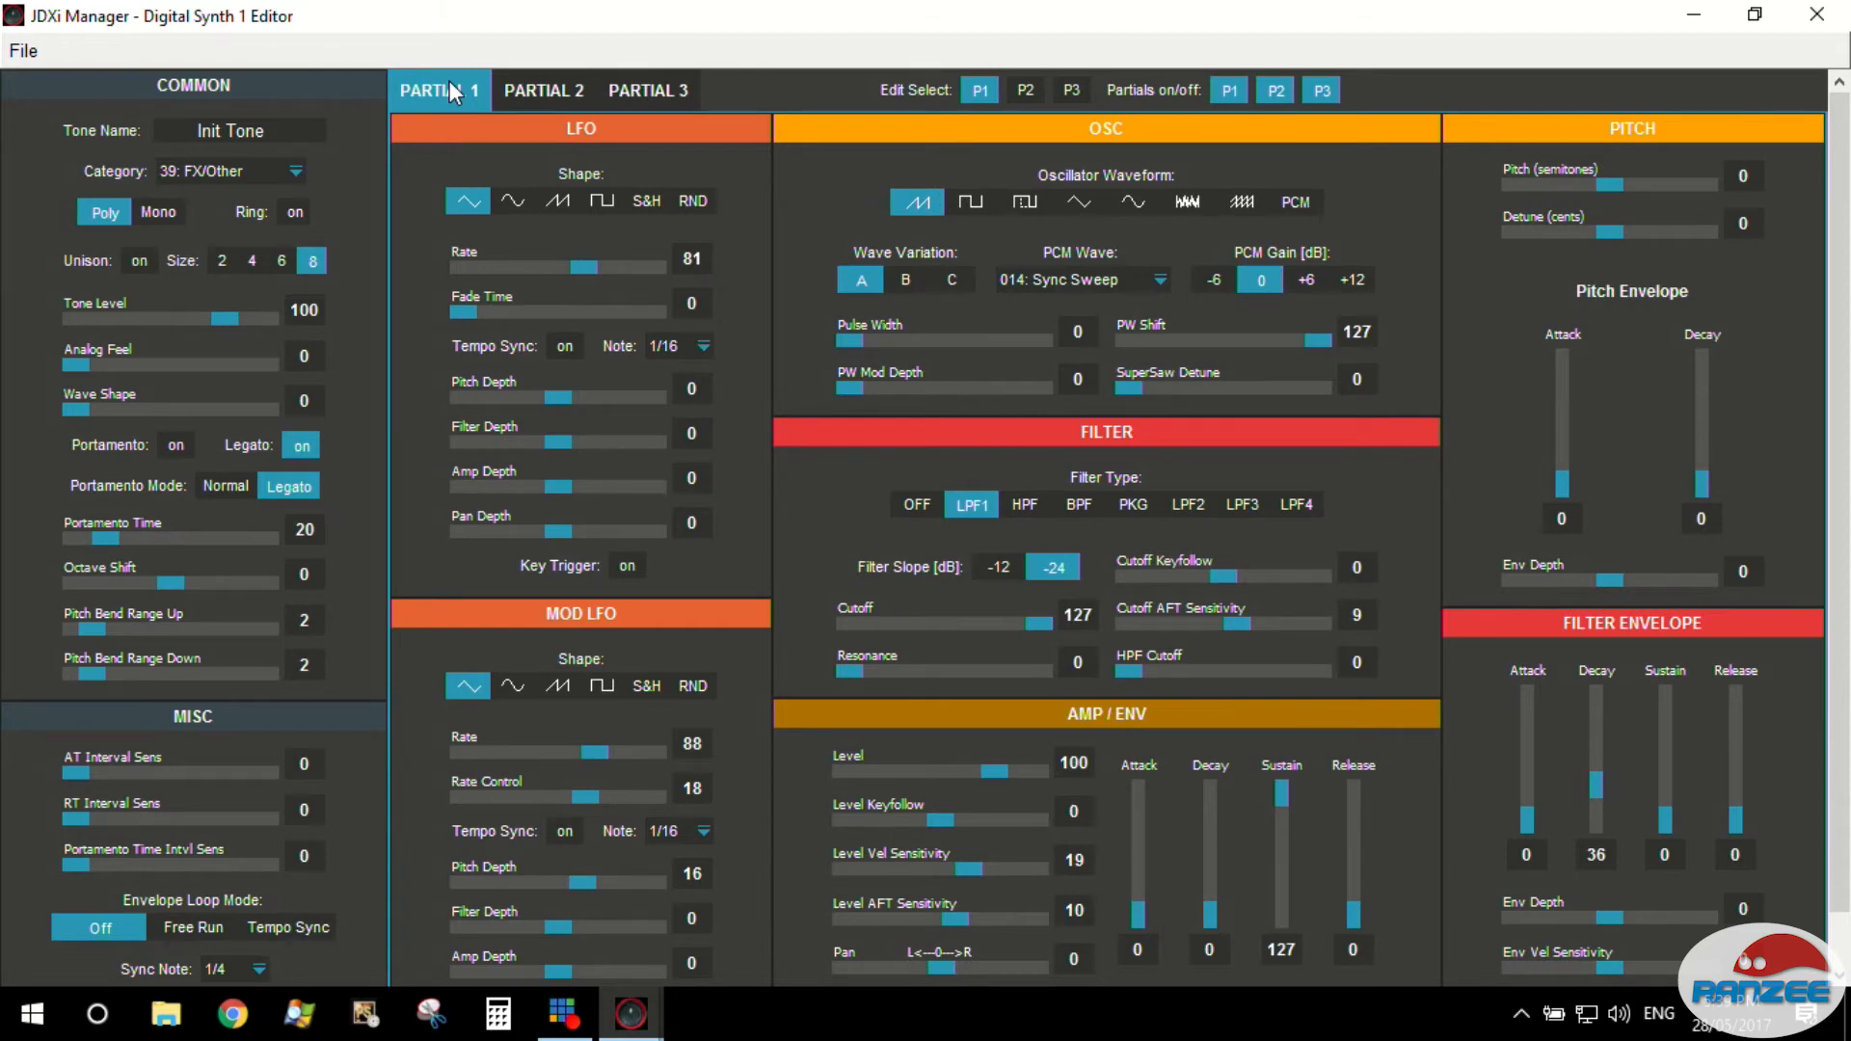
mouse_move(1068, 380)
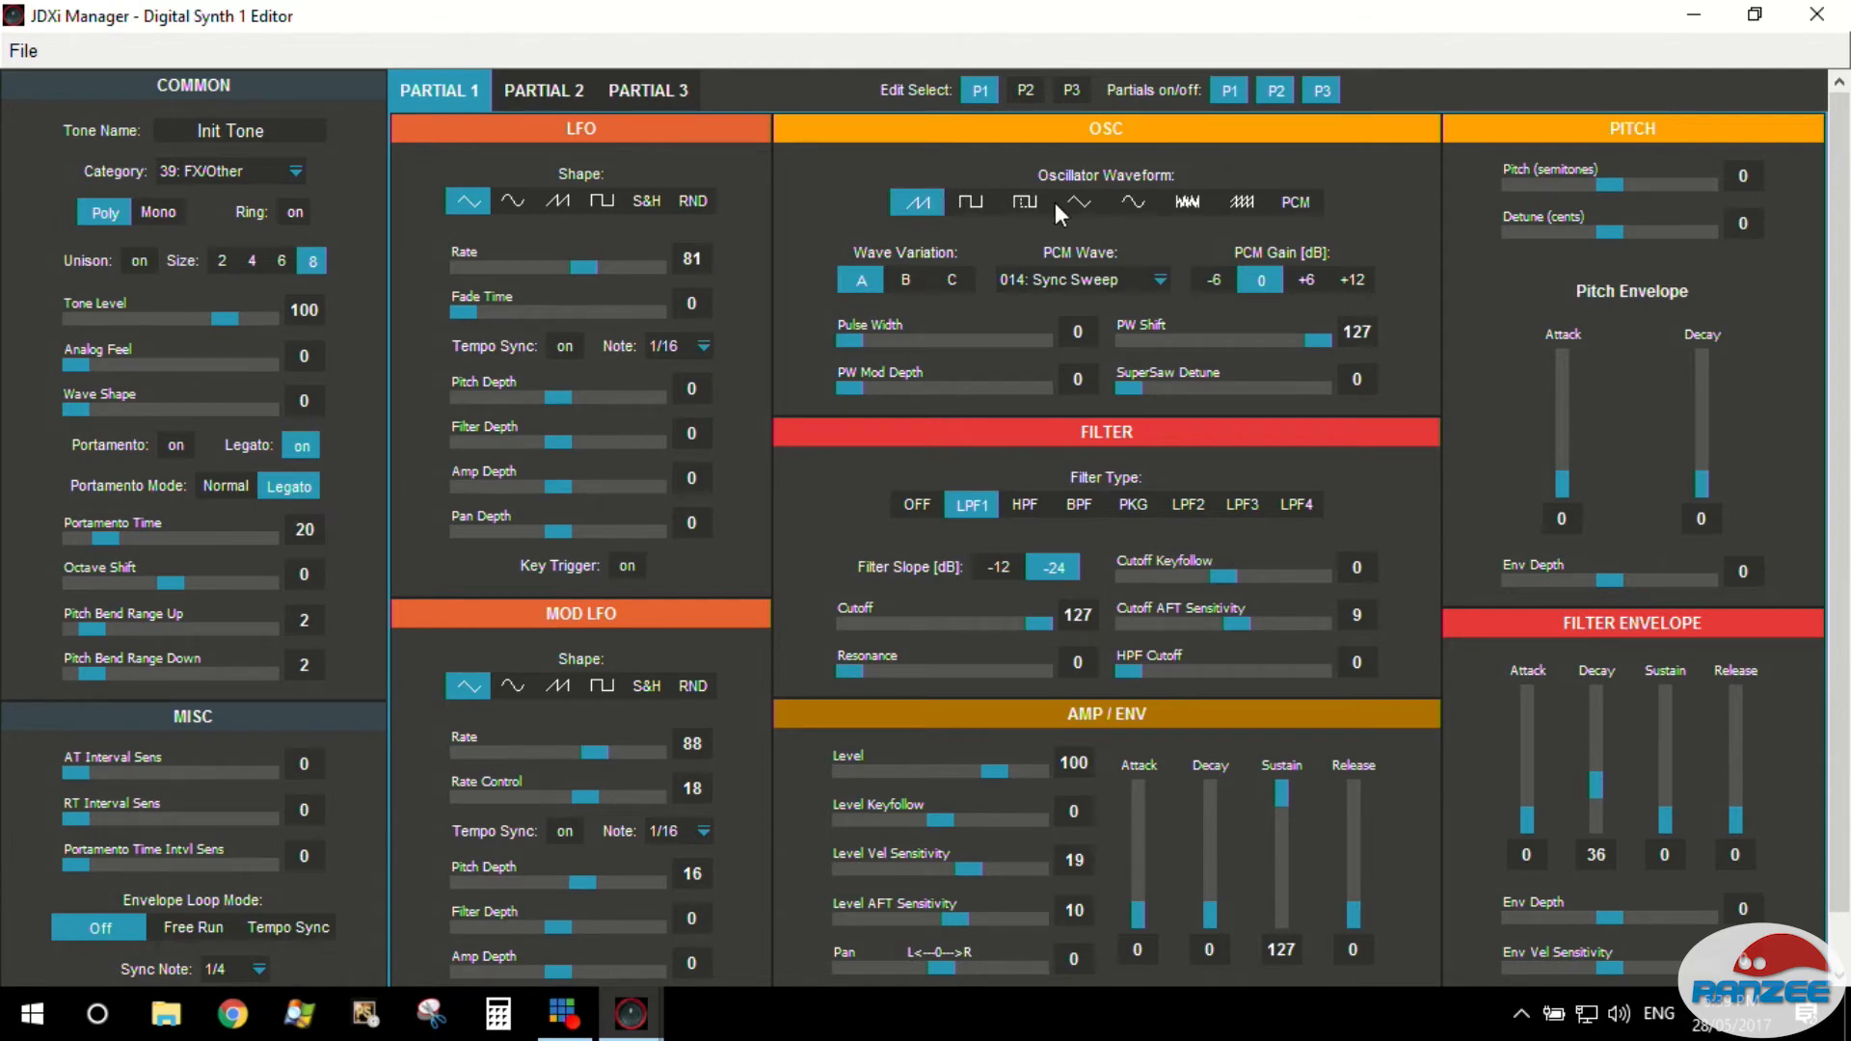
click(1240, 202)
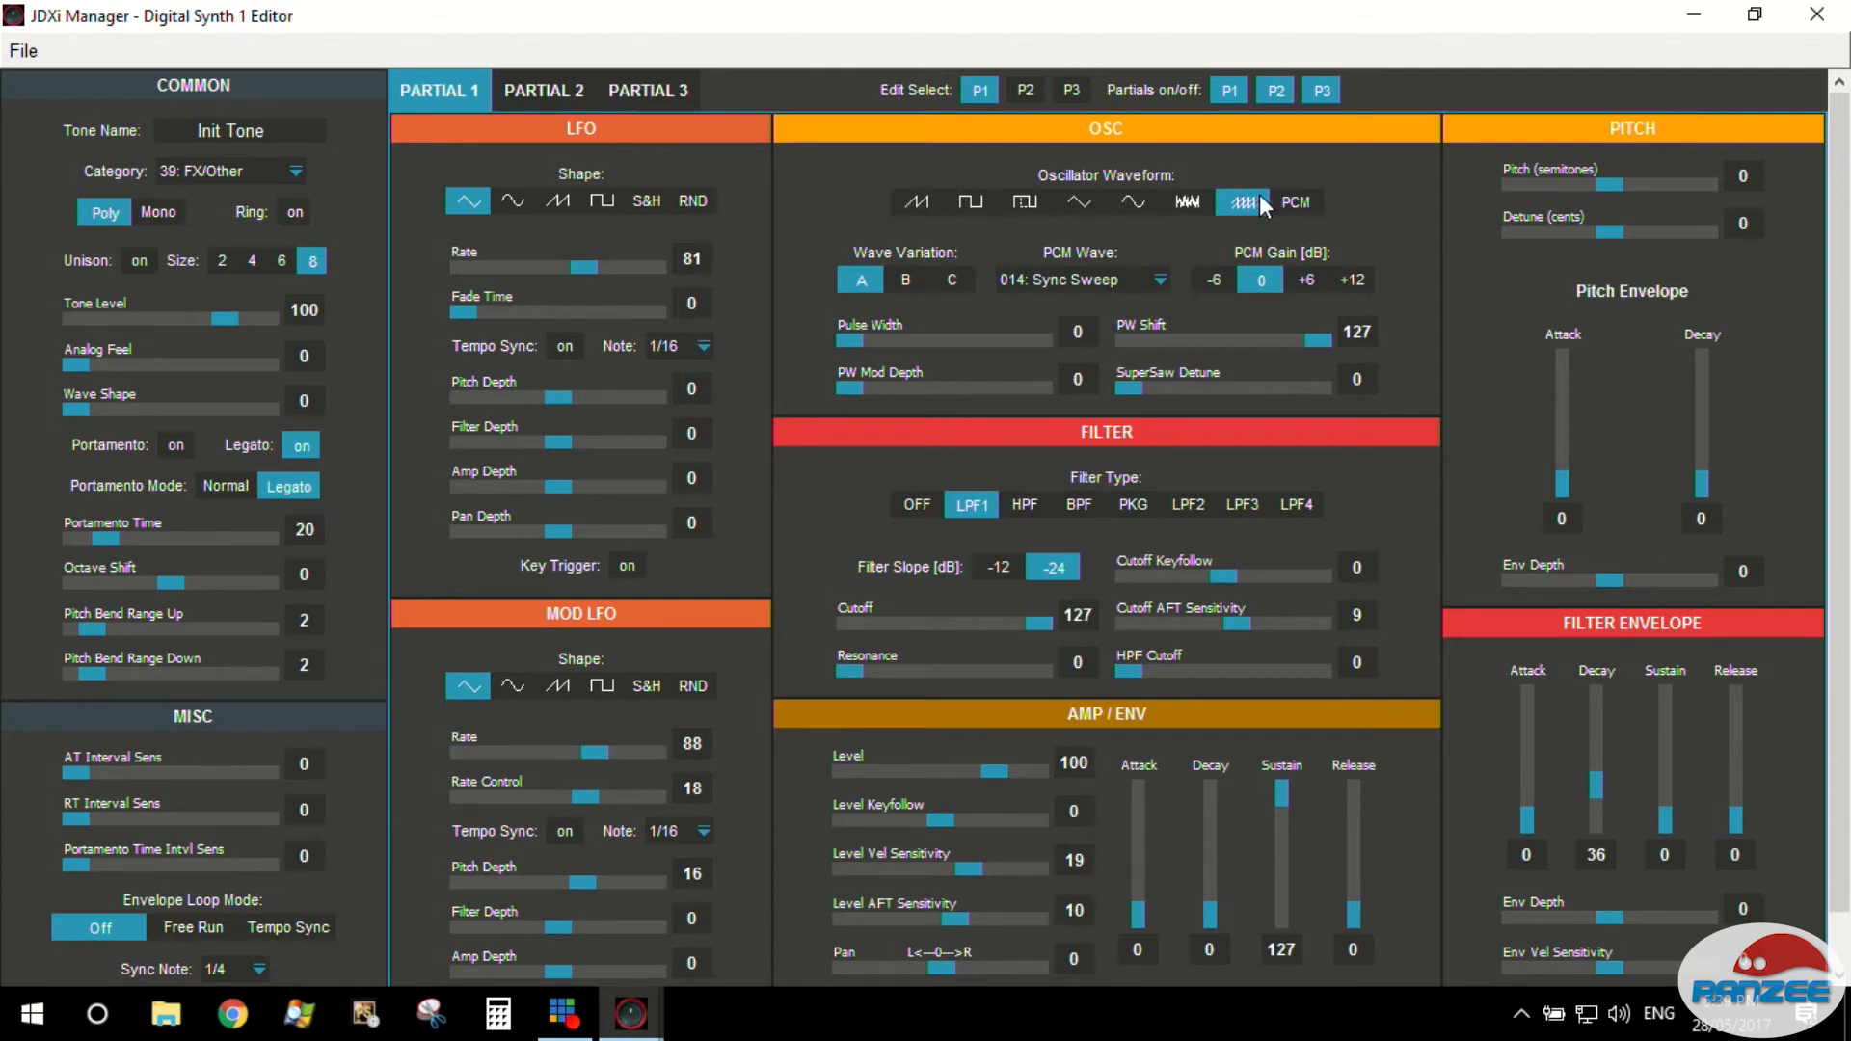
click(1294, 201)
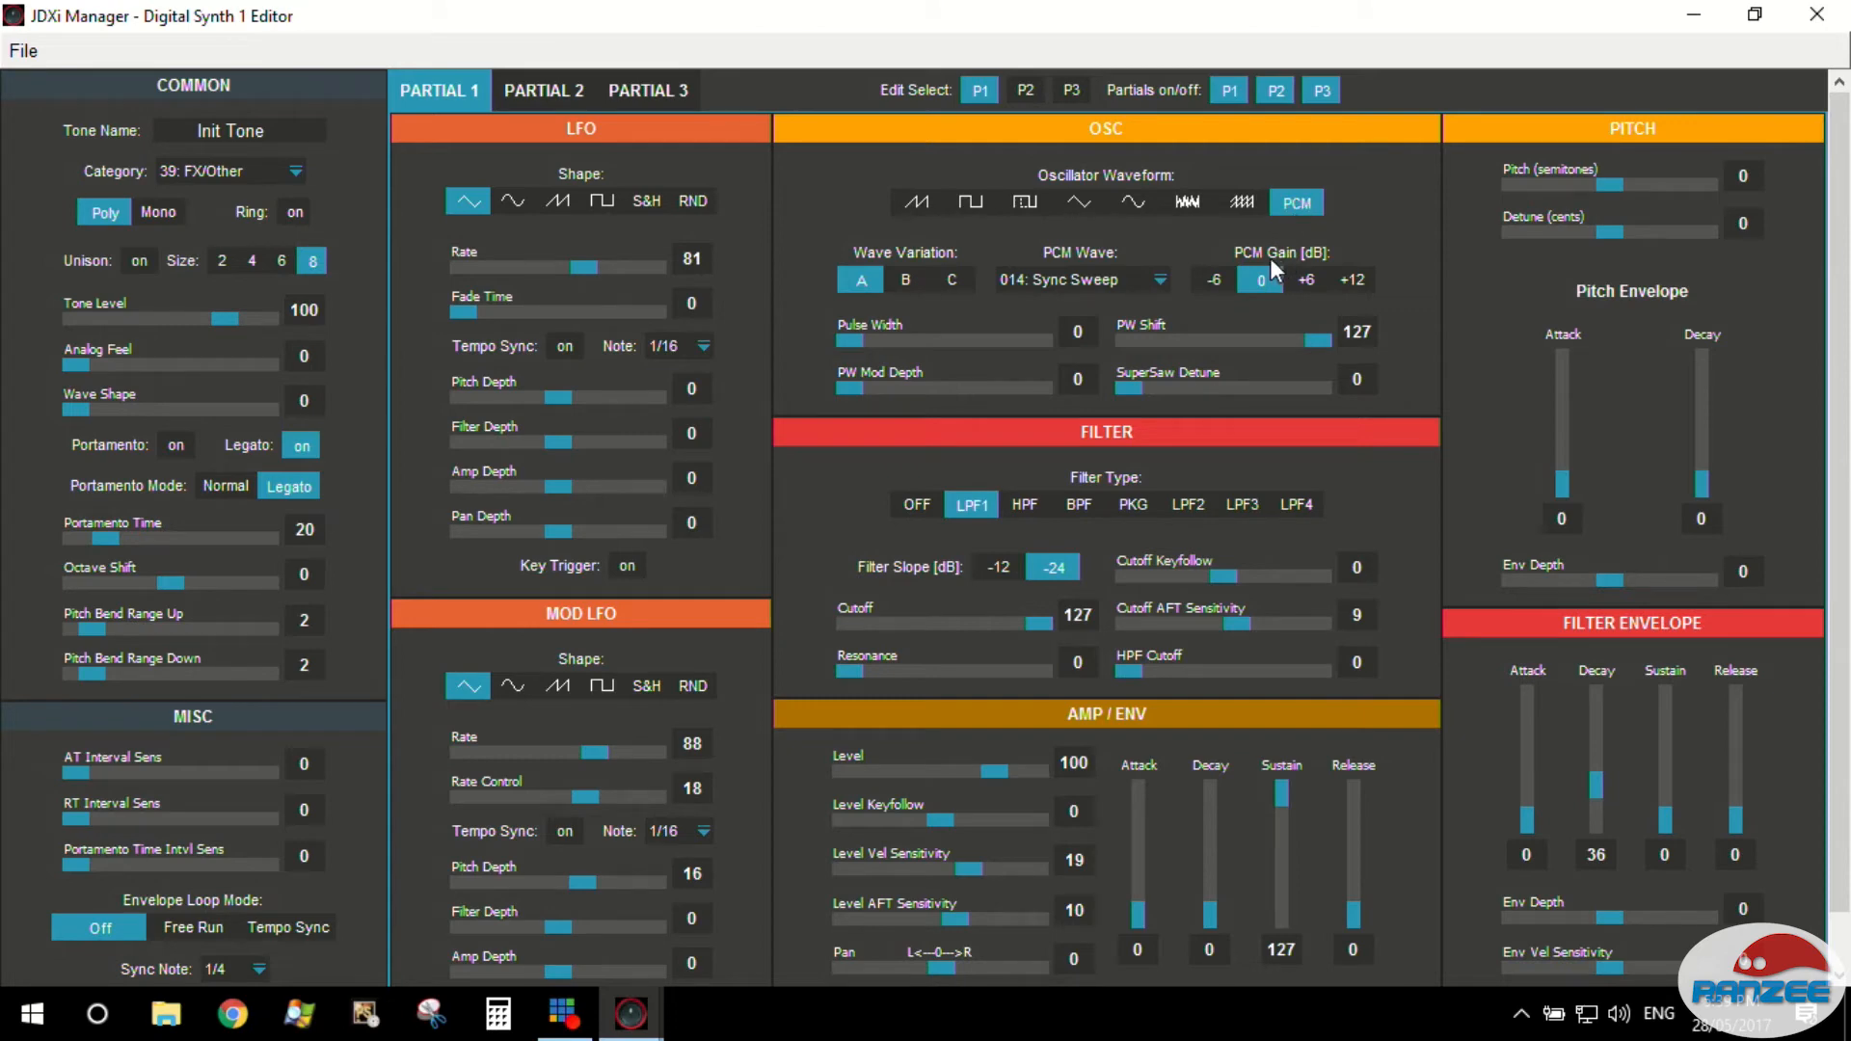
Audition Unison Sync+, Wave Scan and other PCM waves, settling on 055: Syn Vox 1.
click(1069, 280)
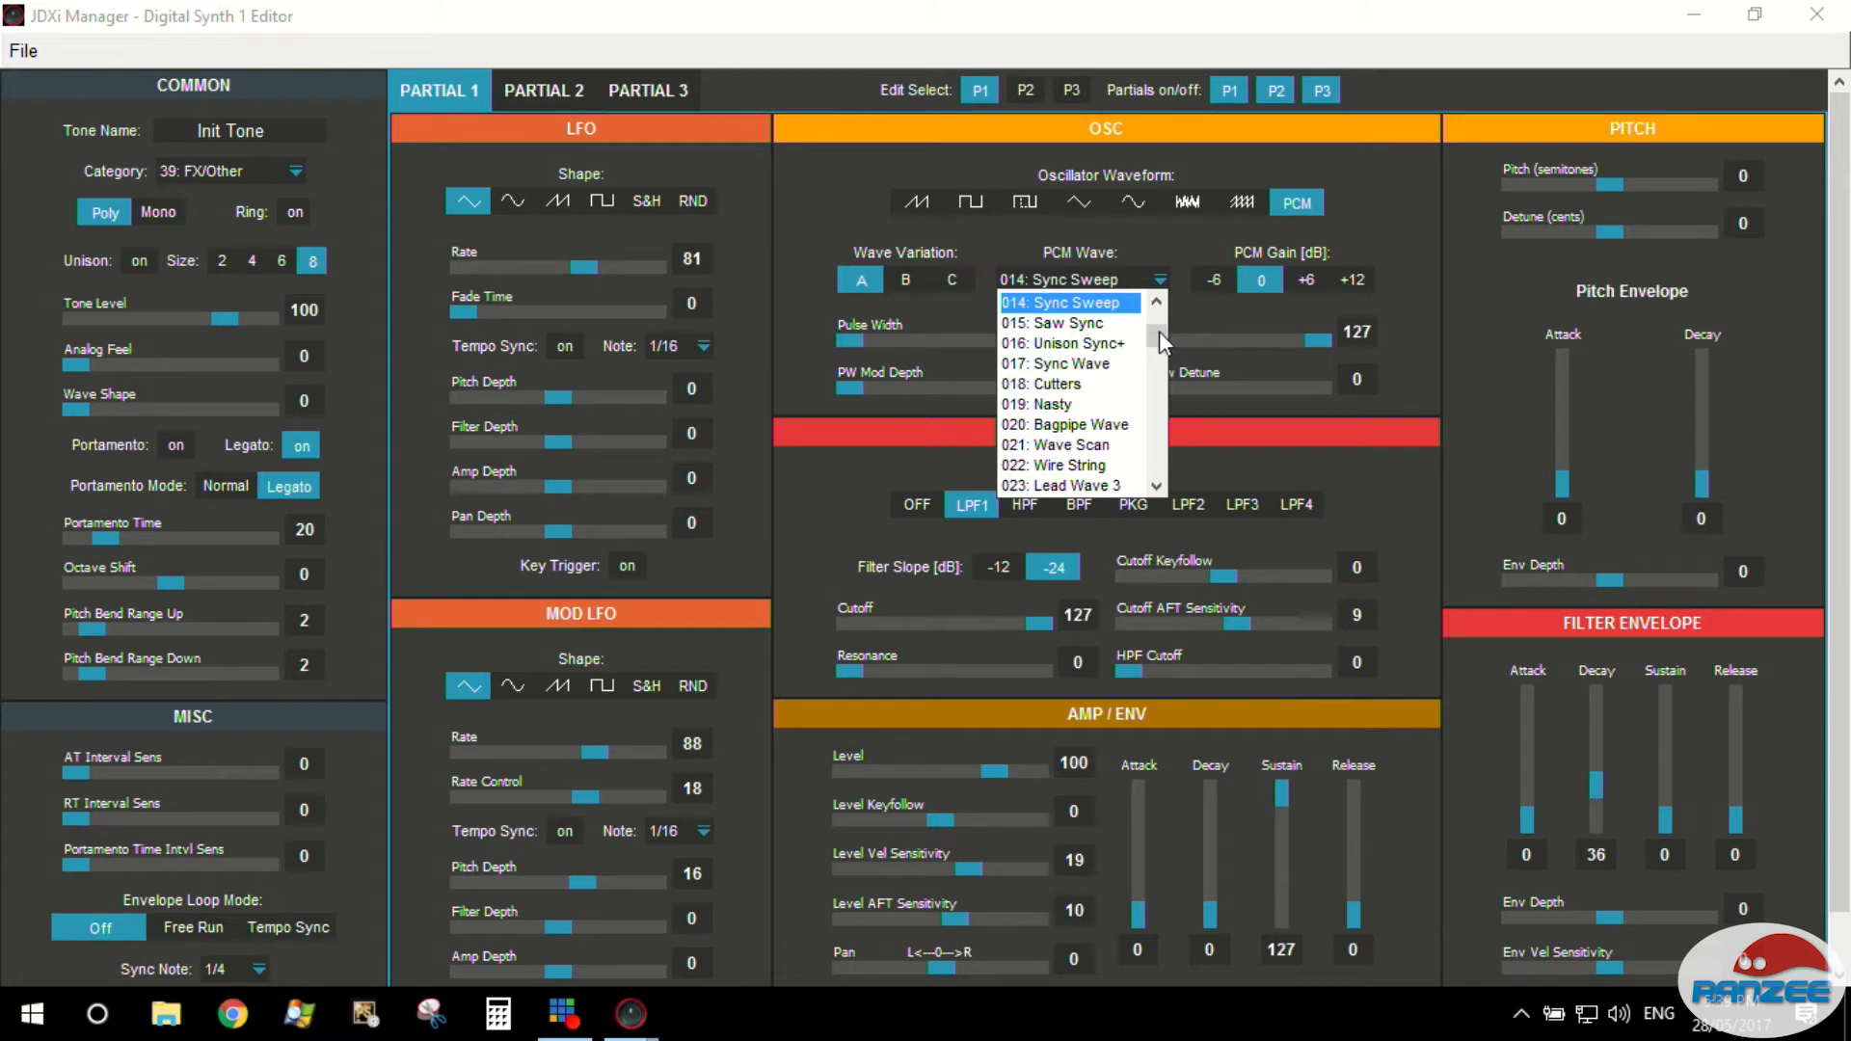
click(1060, 344)
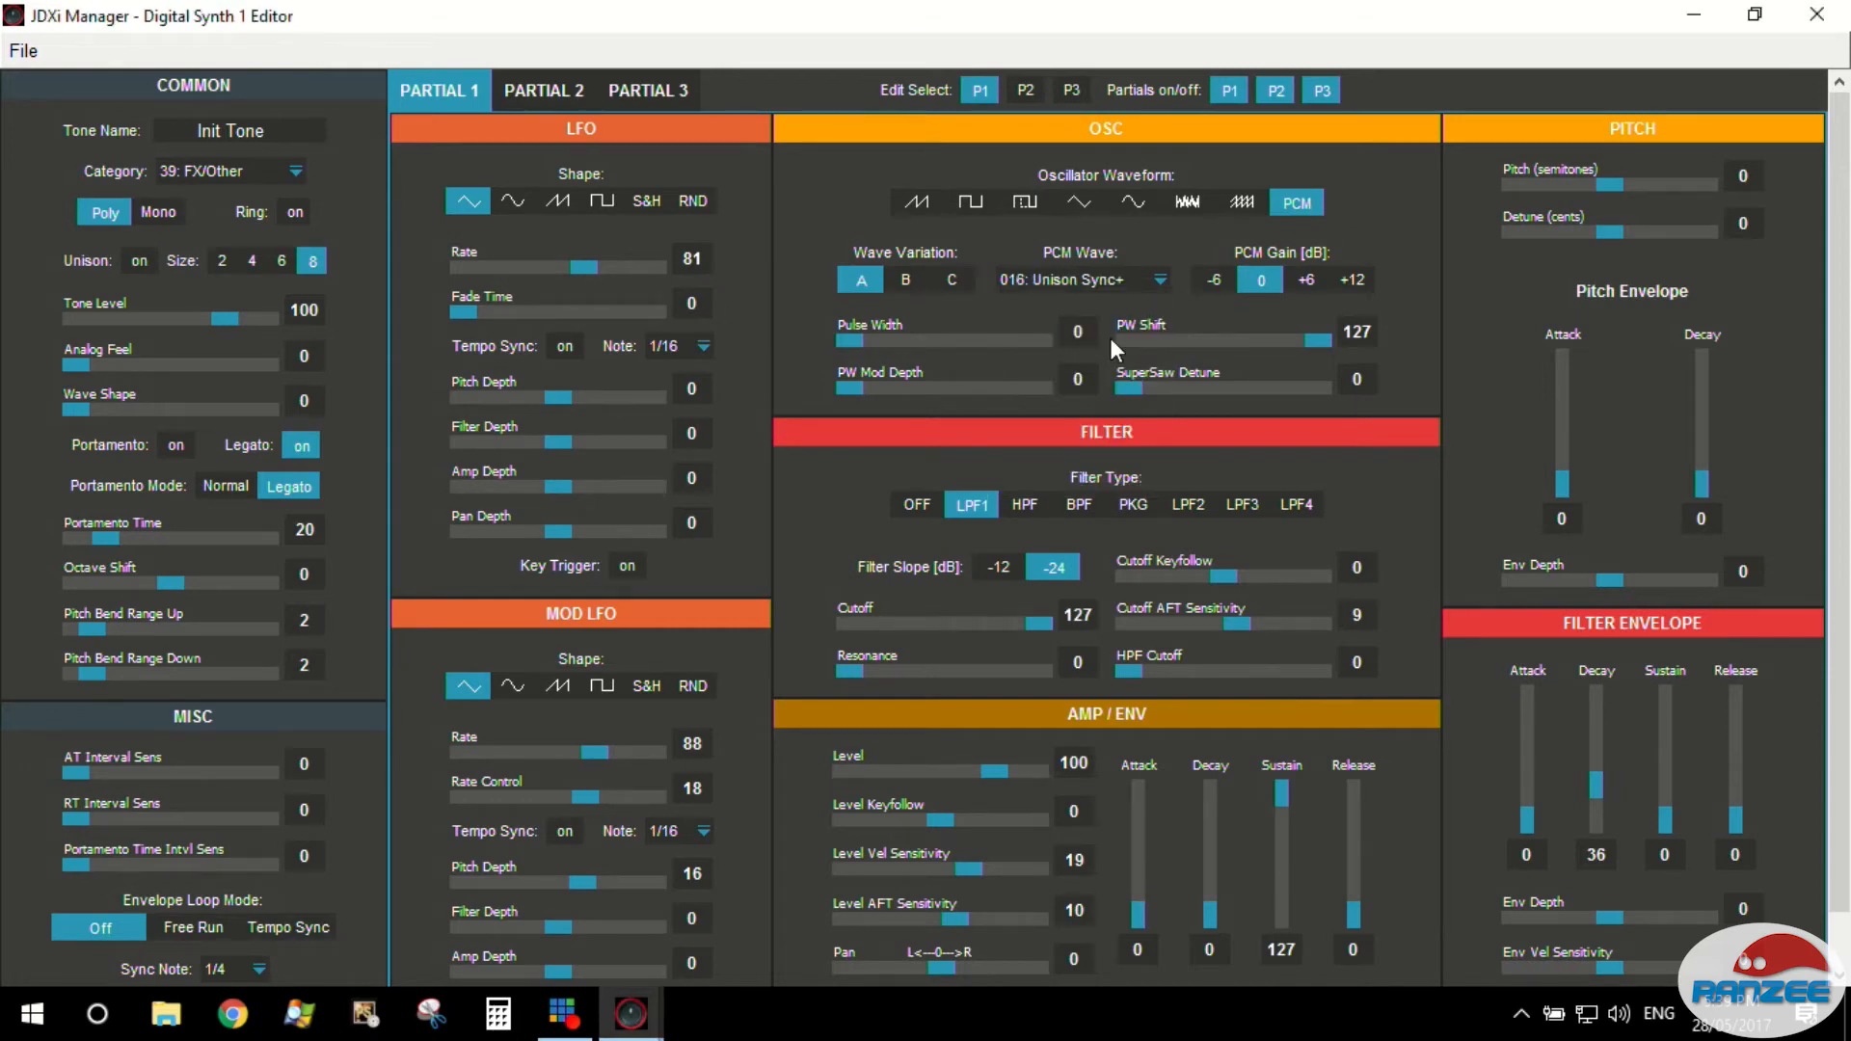
click(1074, 280)
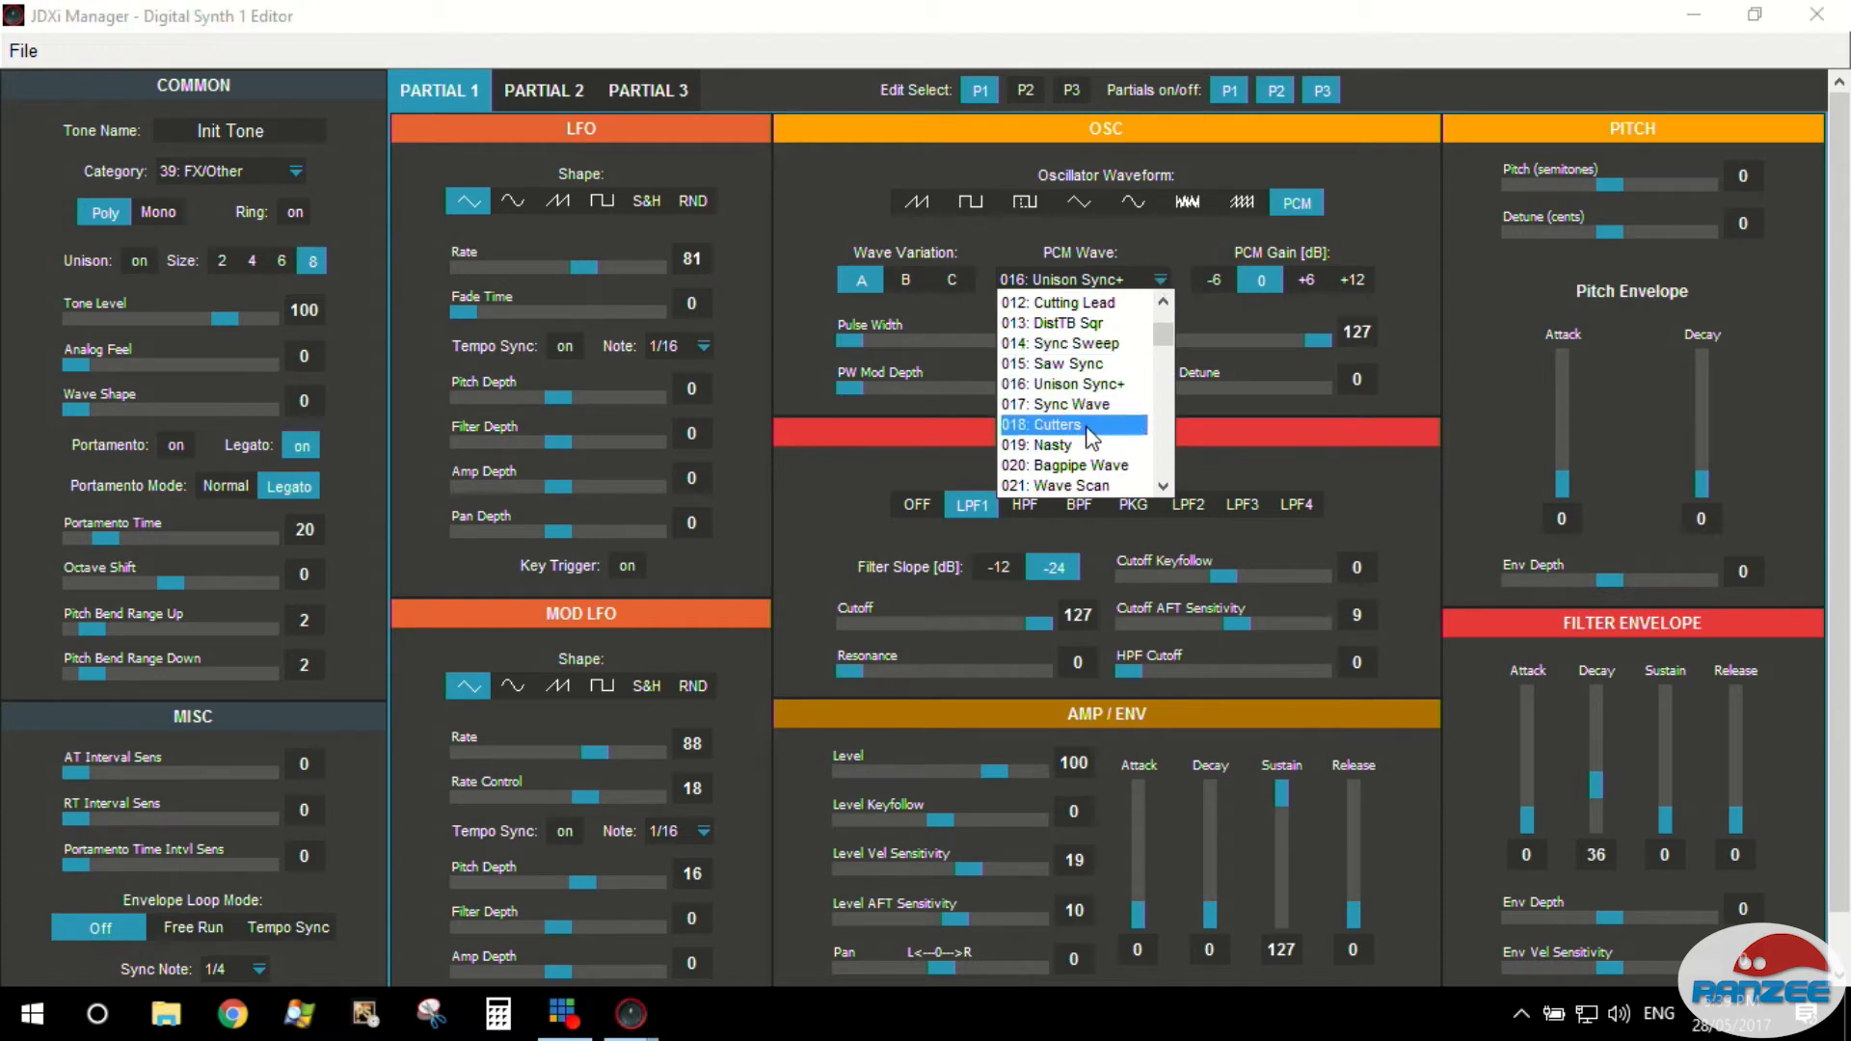
click(1043, 424)
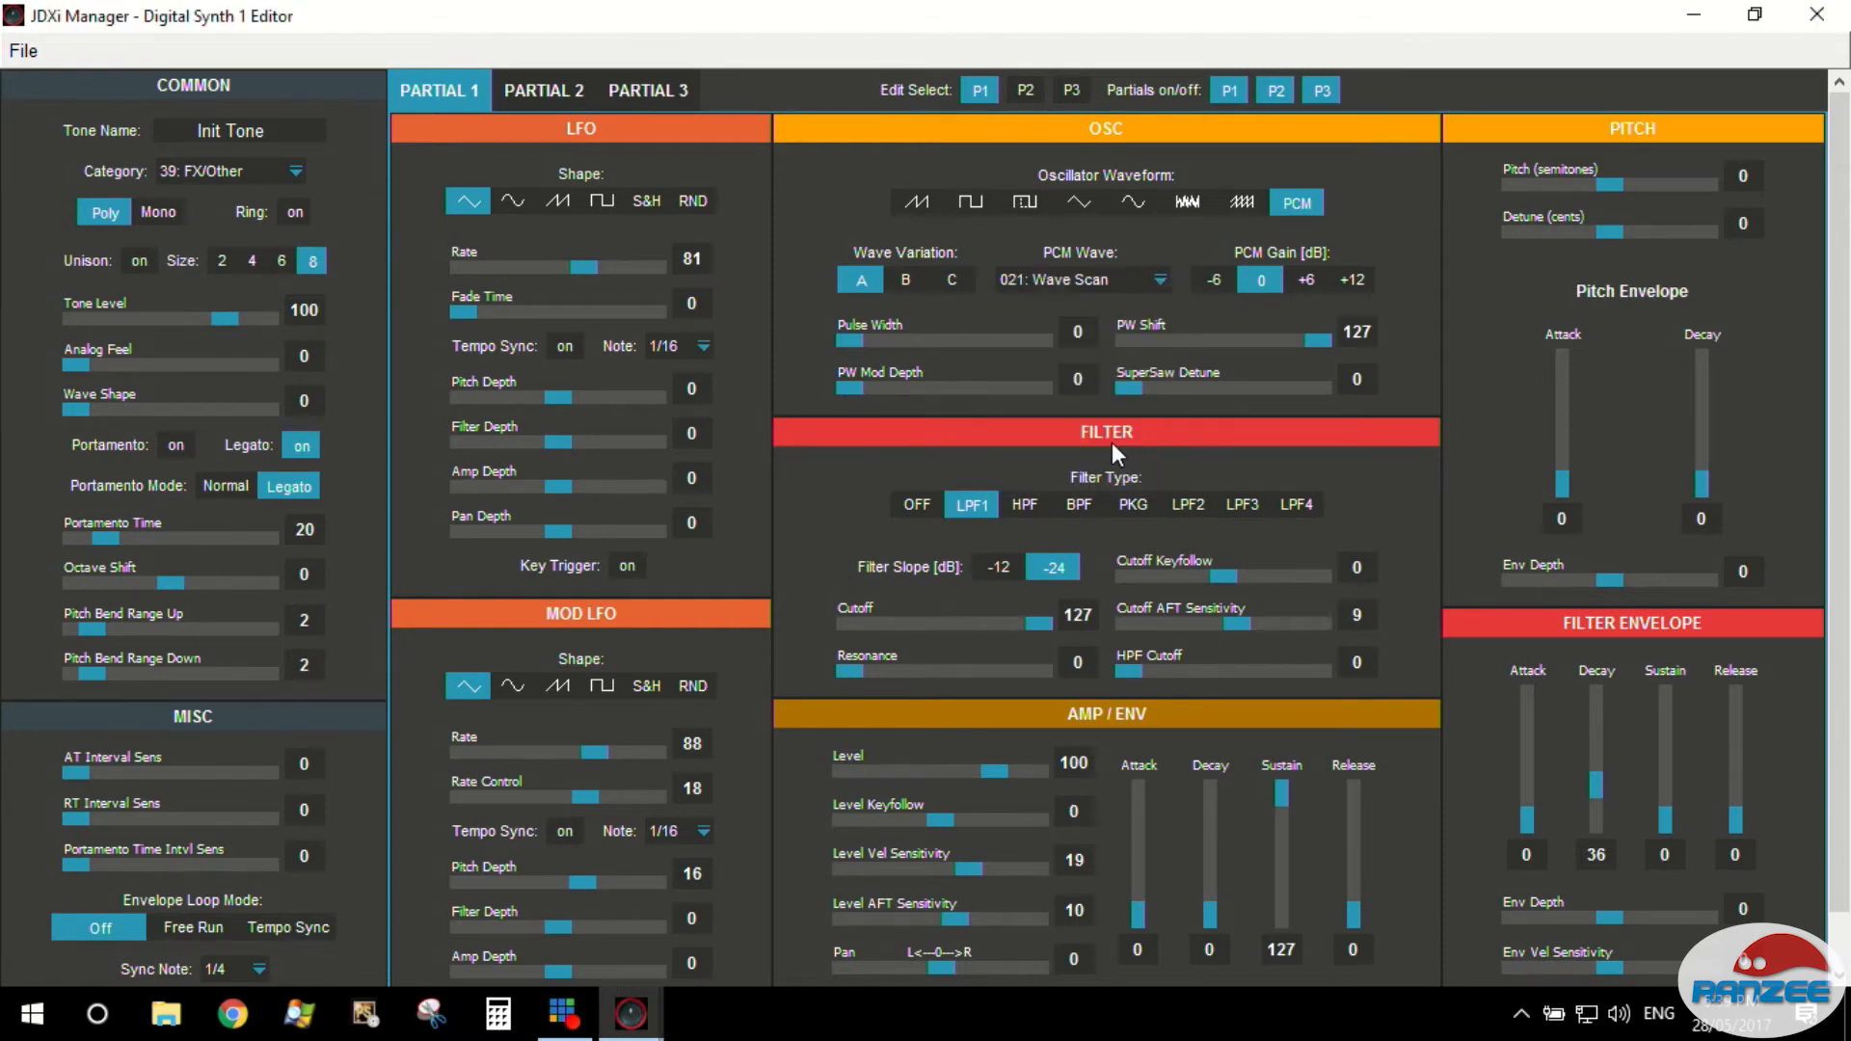
click(1078, 280)
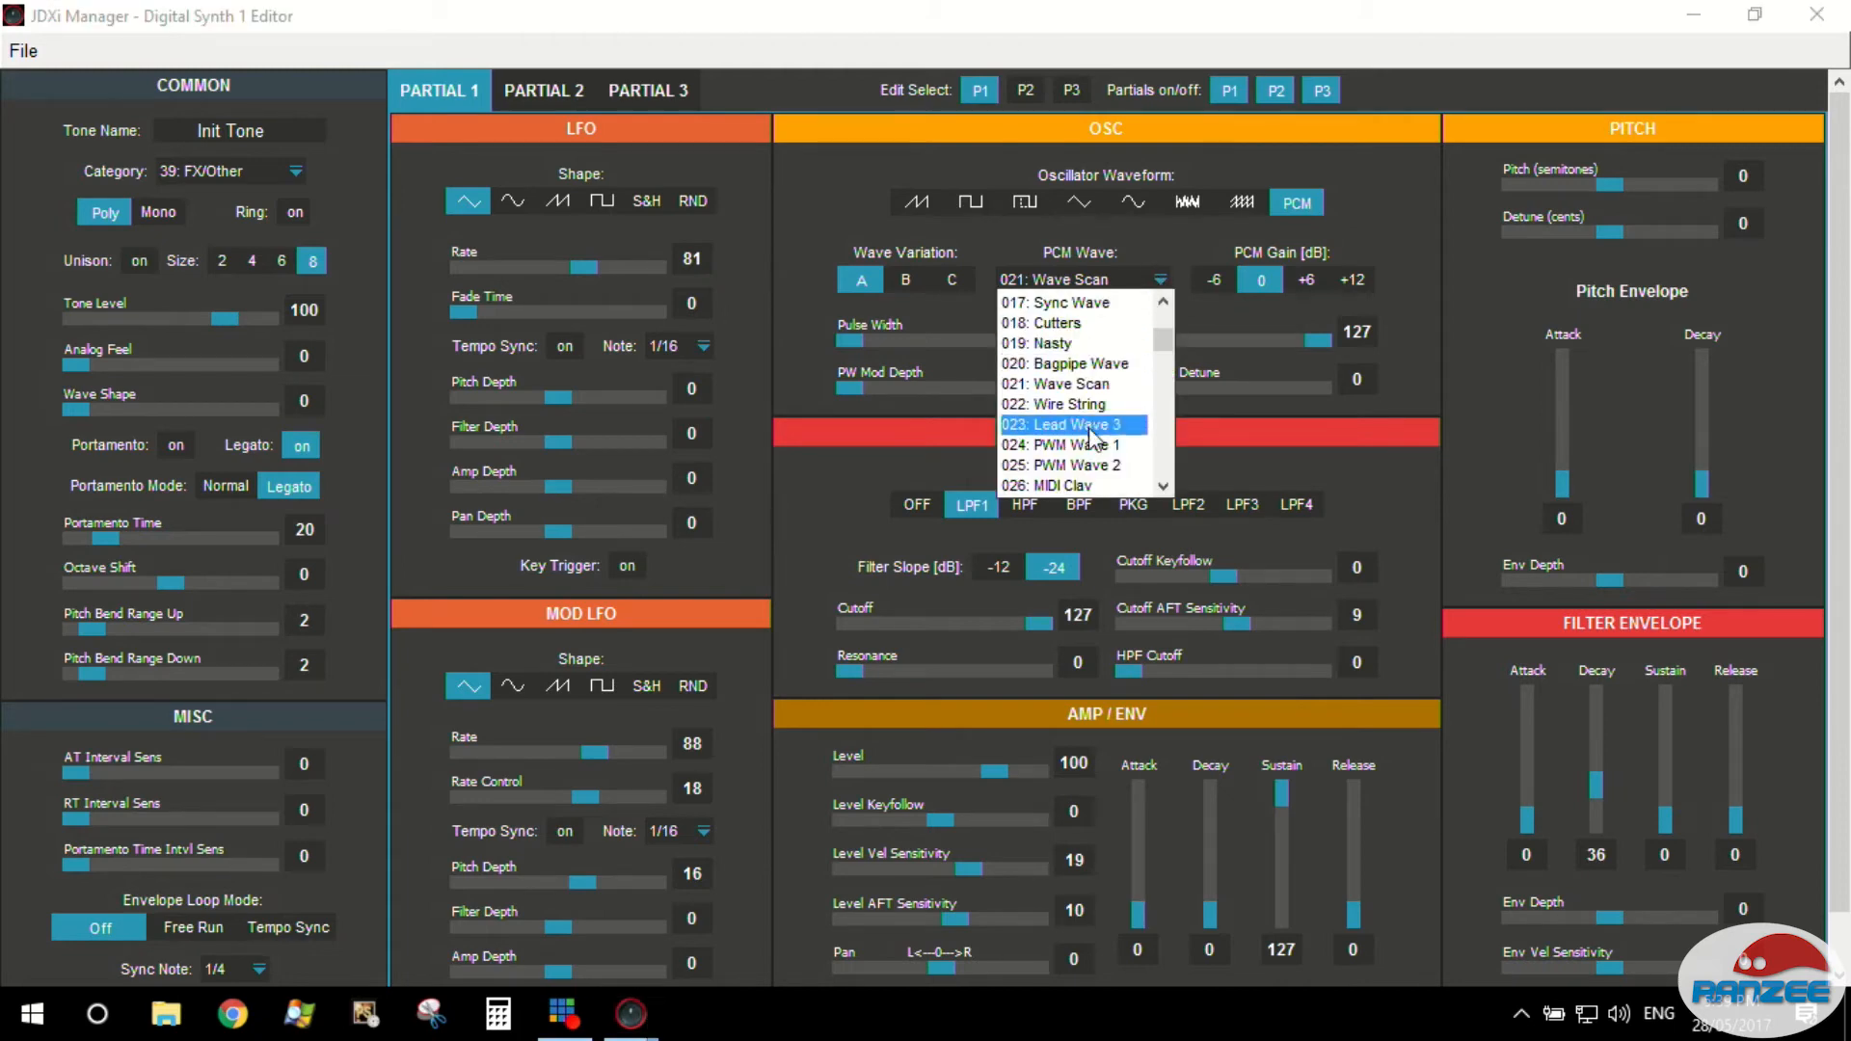
click(1066, 444)
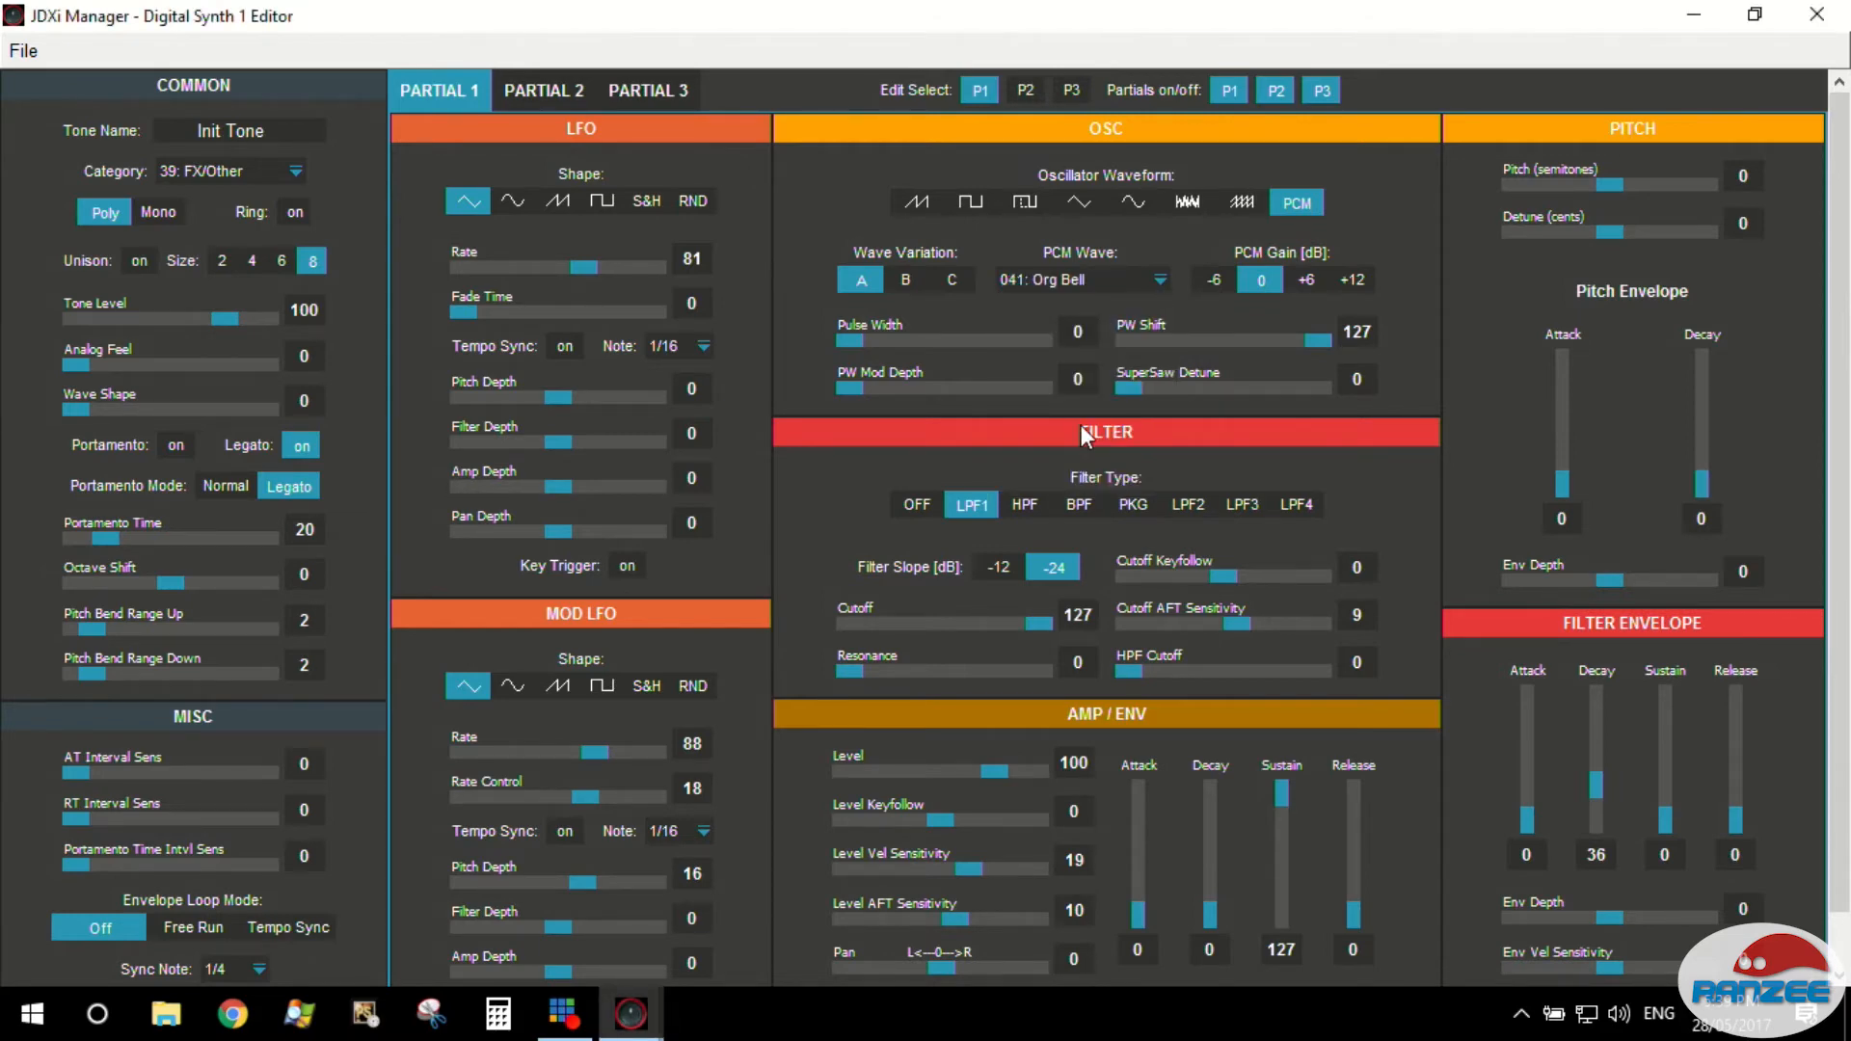
click(1161, 279)
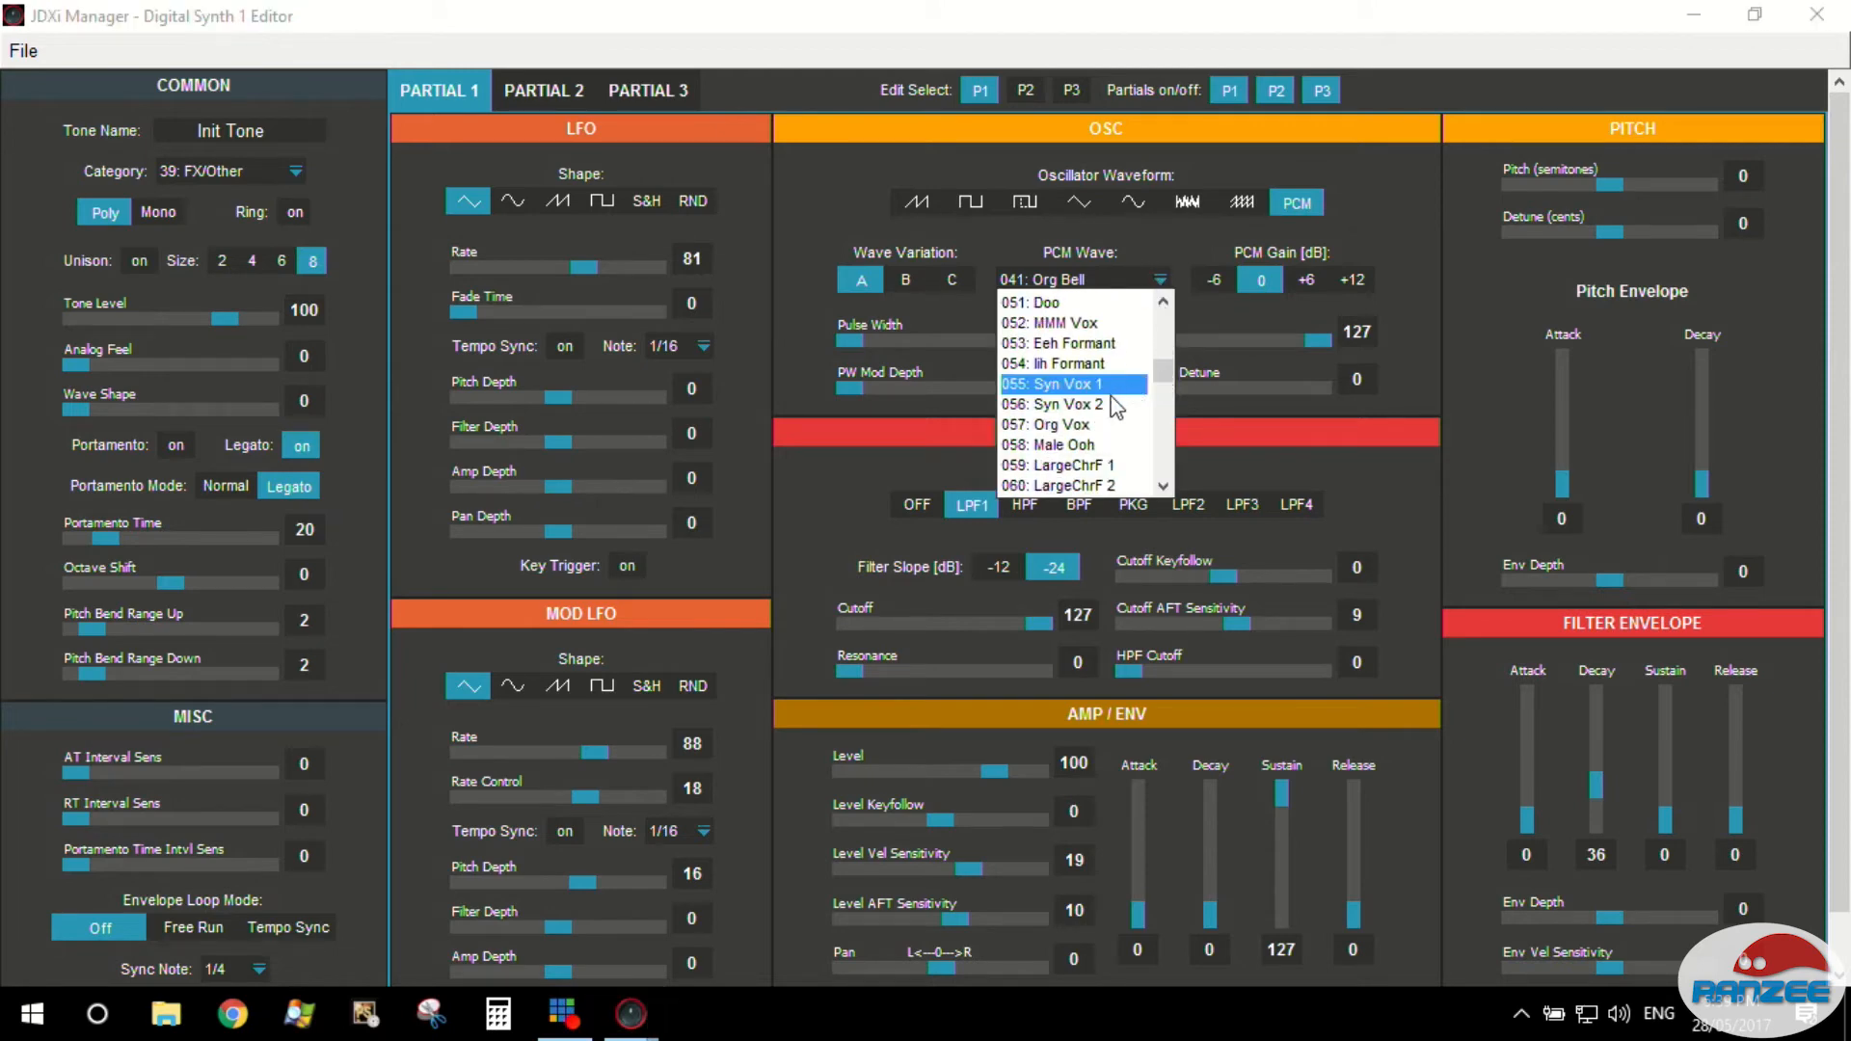
click(1049, 384)
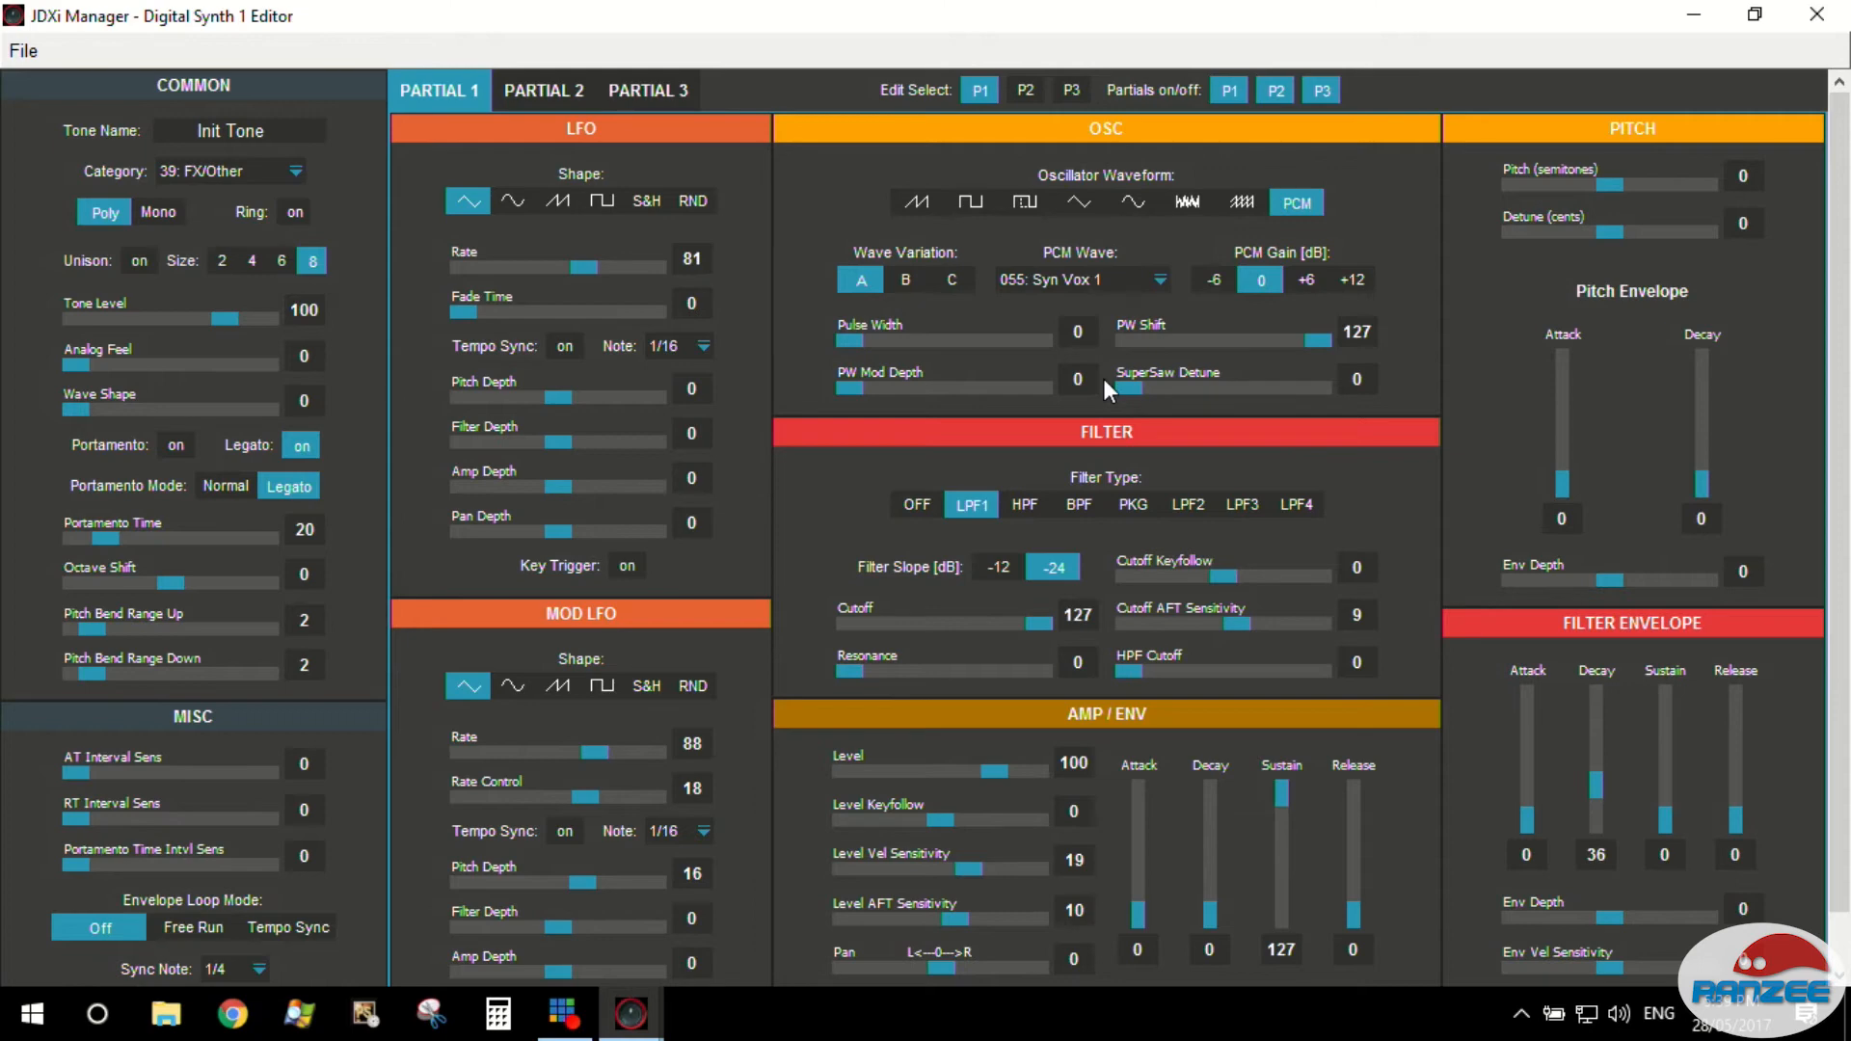
mouse_move(995, 361)
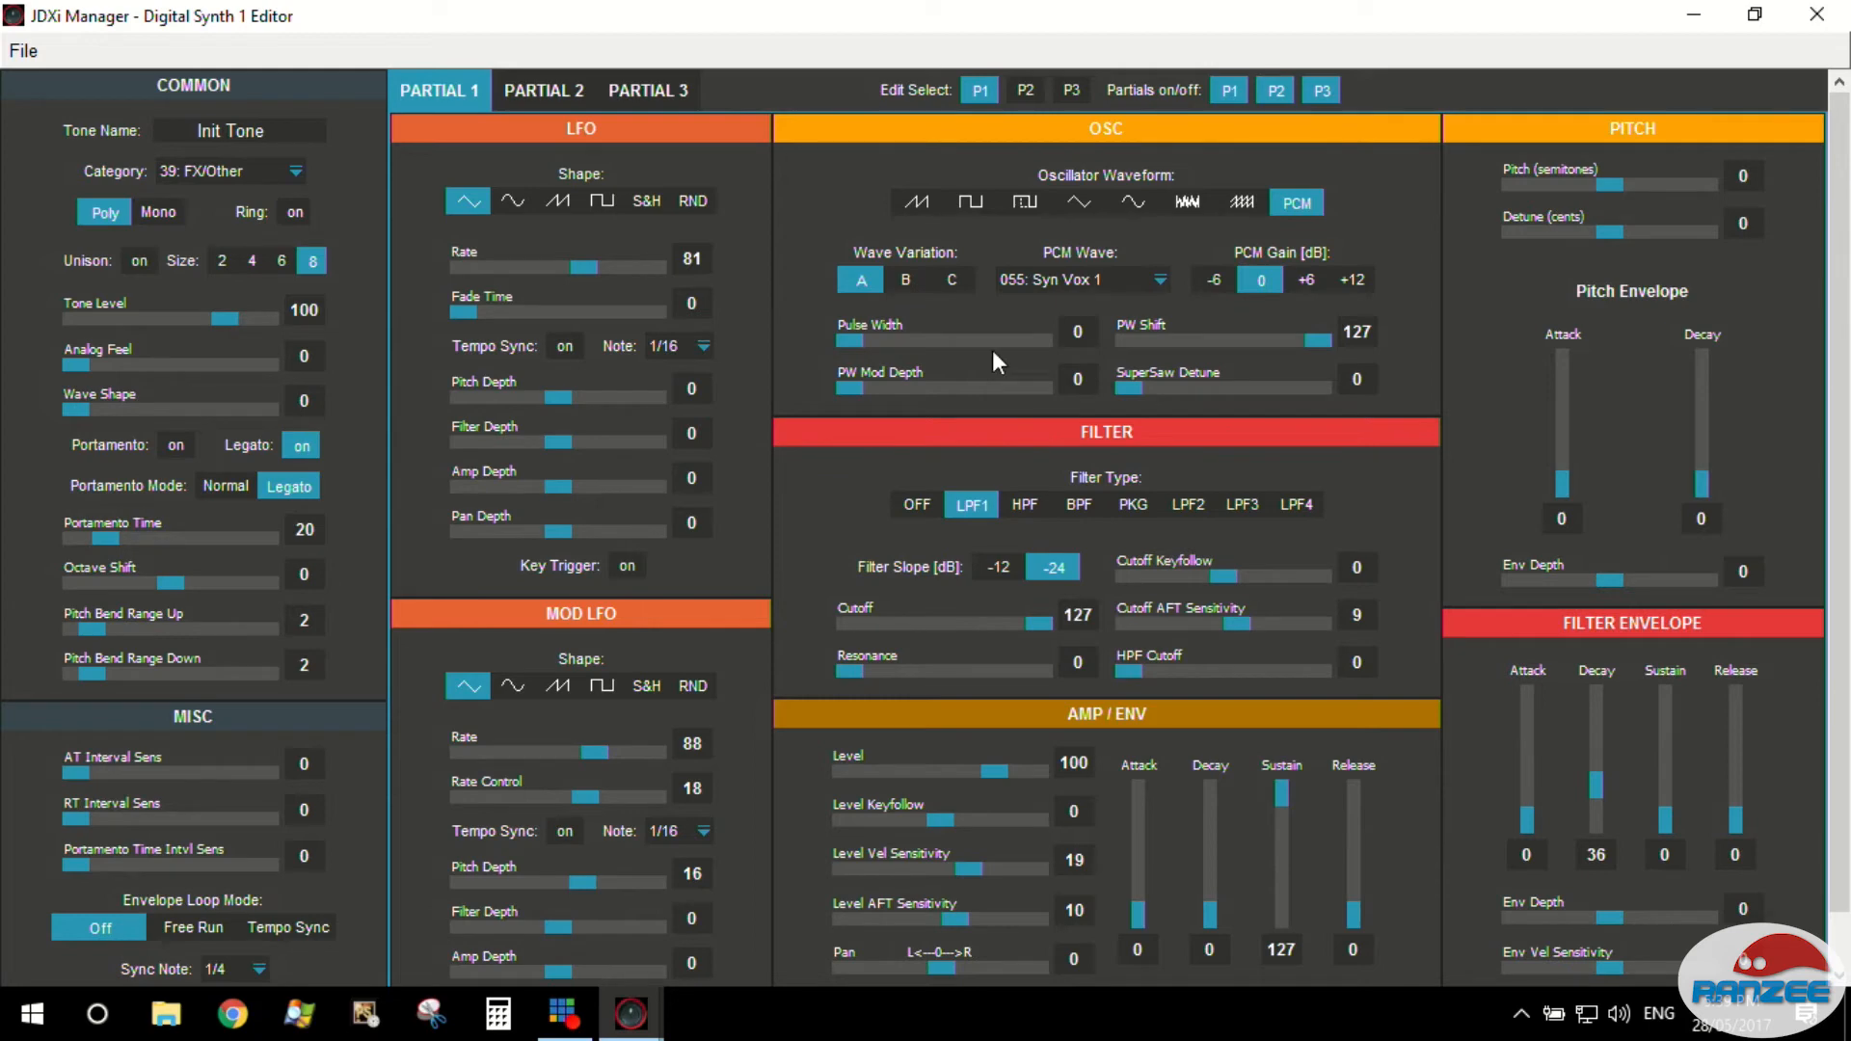
Bring Partial 2's amp level down in stages from 100 through 73, 31, 26 to 21.
click(544, 90)
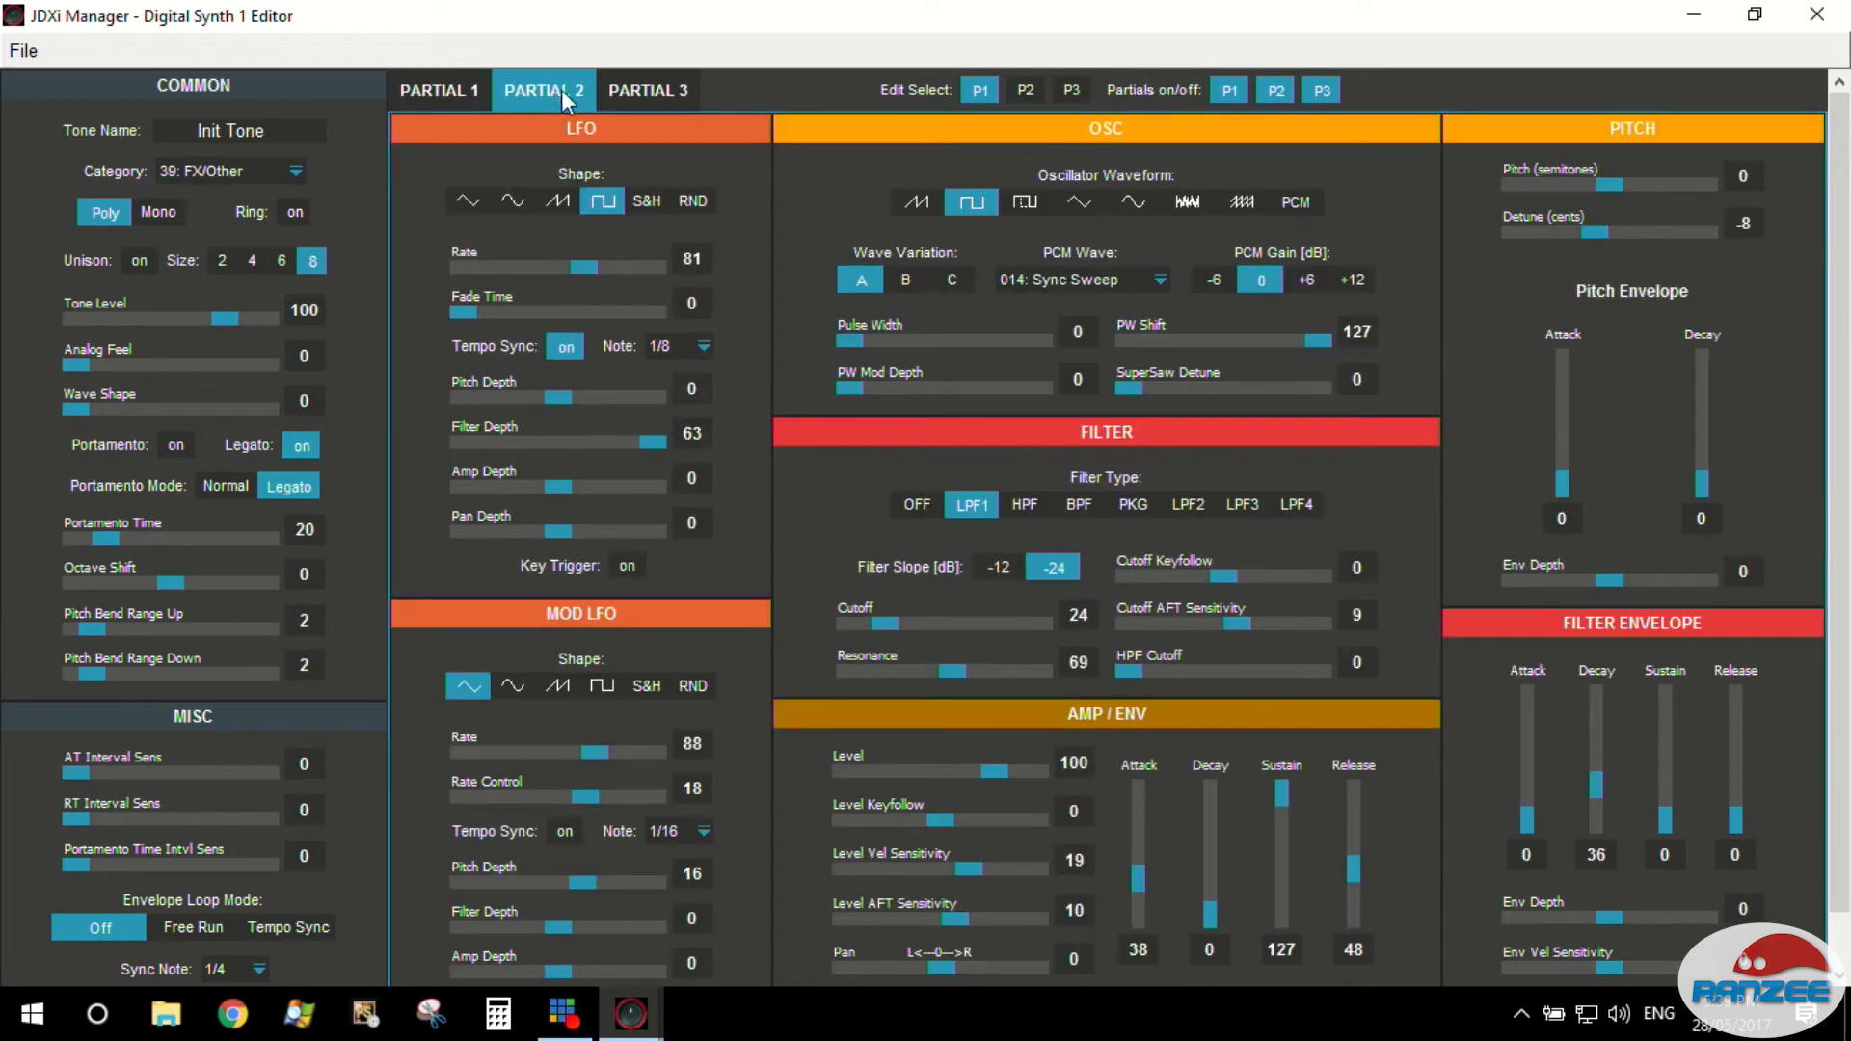
drag(1027, 769, 957, 769)
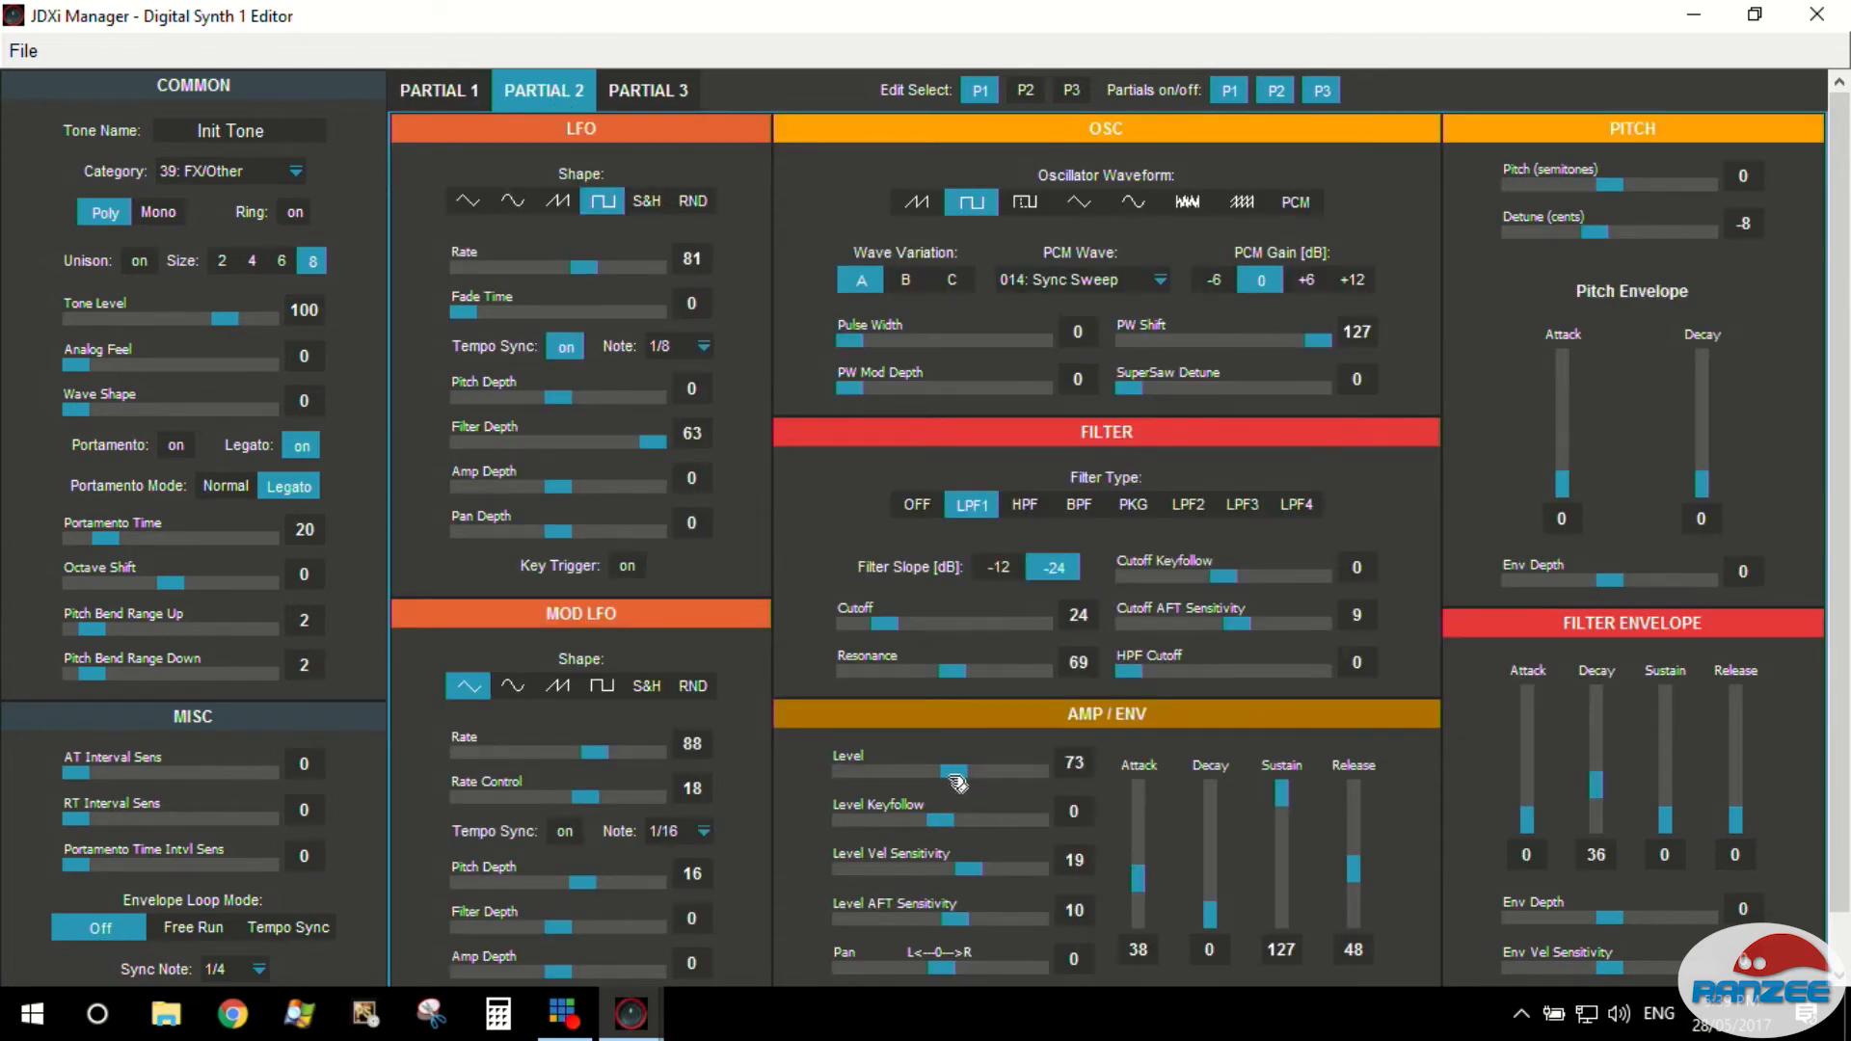
drag(957, 779, 934, 779)
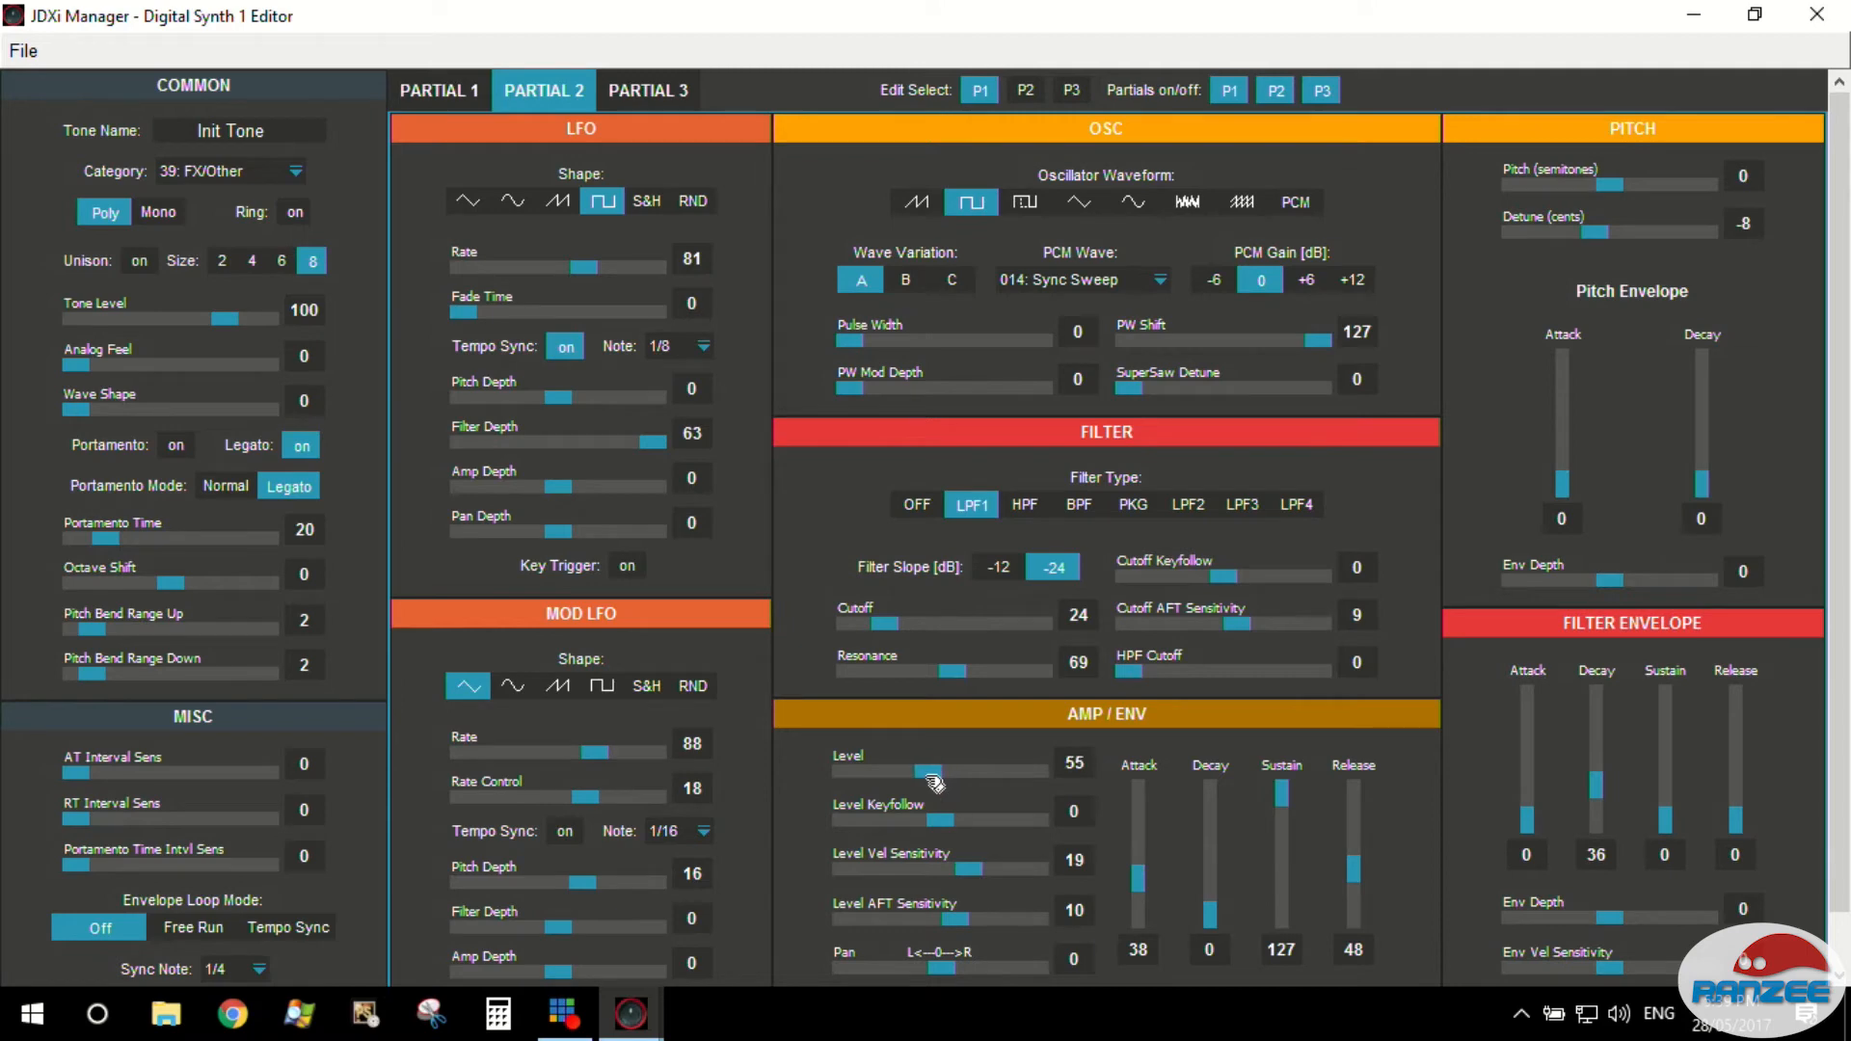
drag(933, 773, 891, 773)
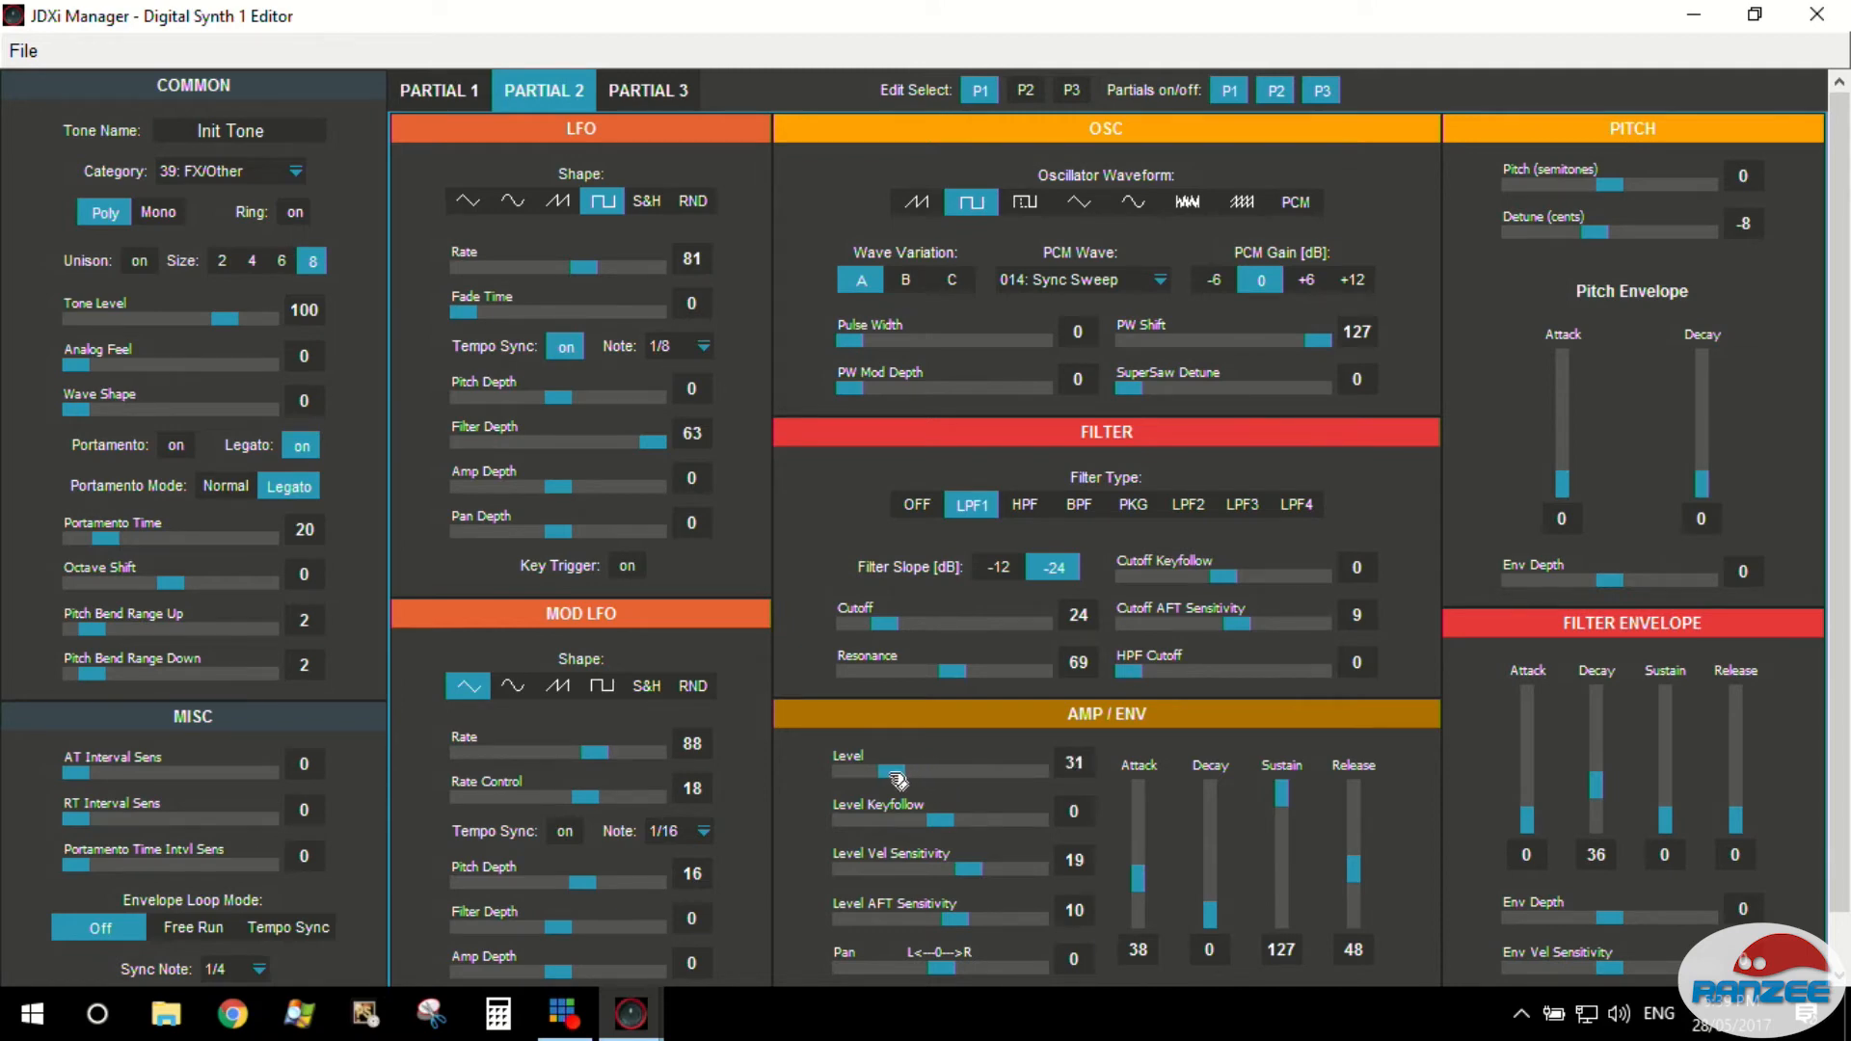
drag(897, 777, 880, 777)
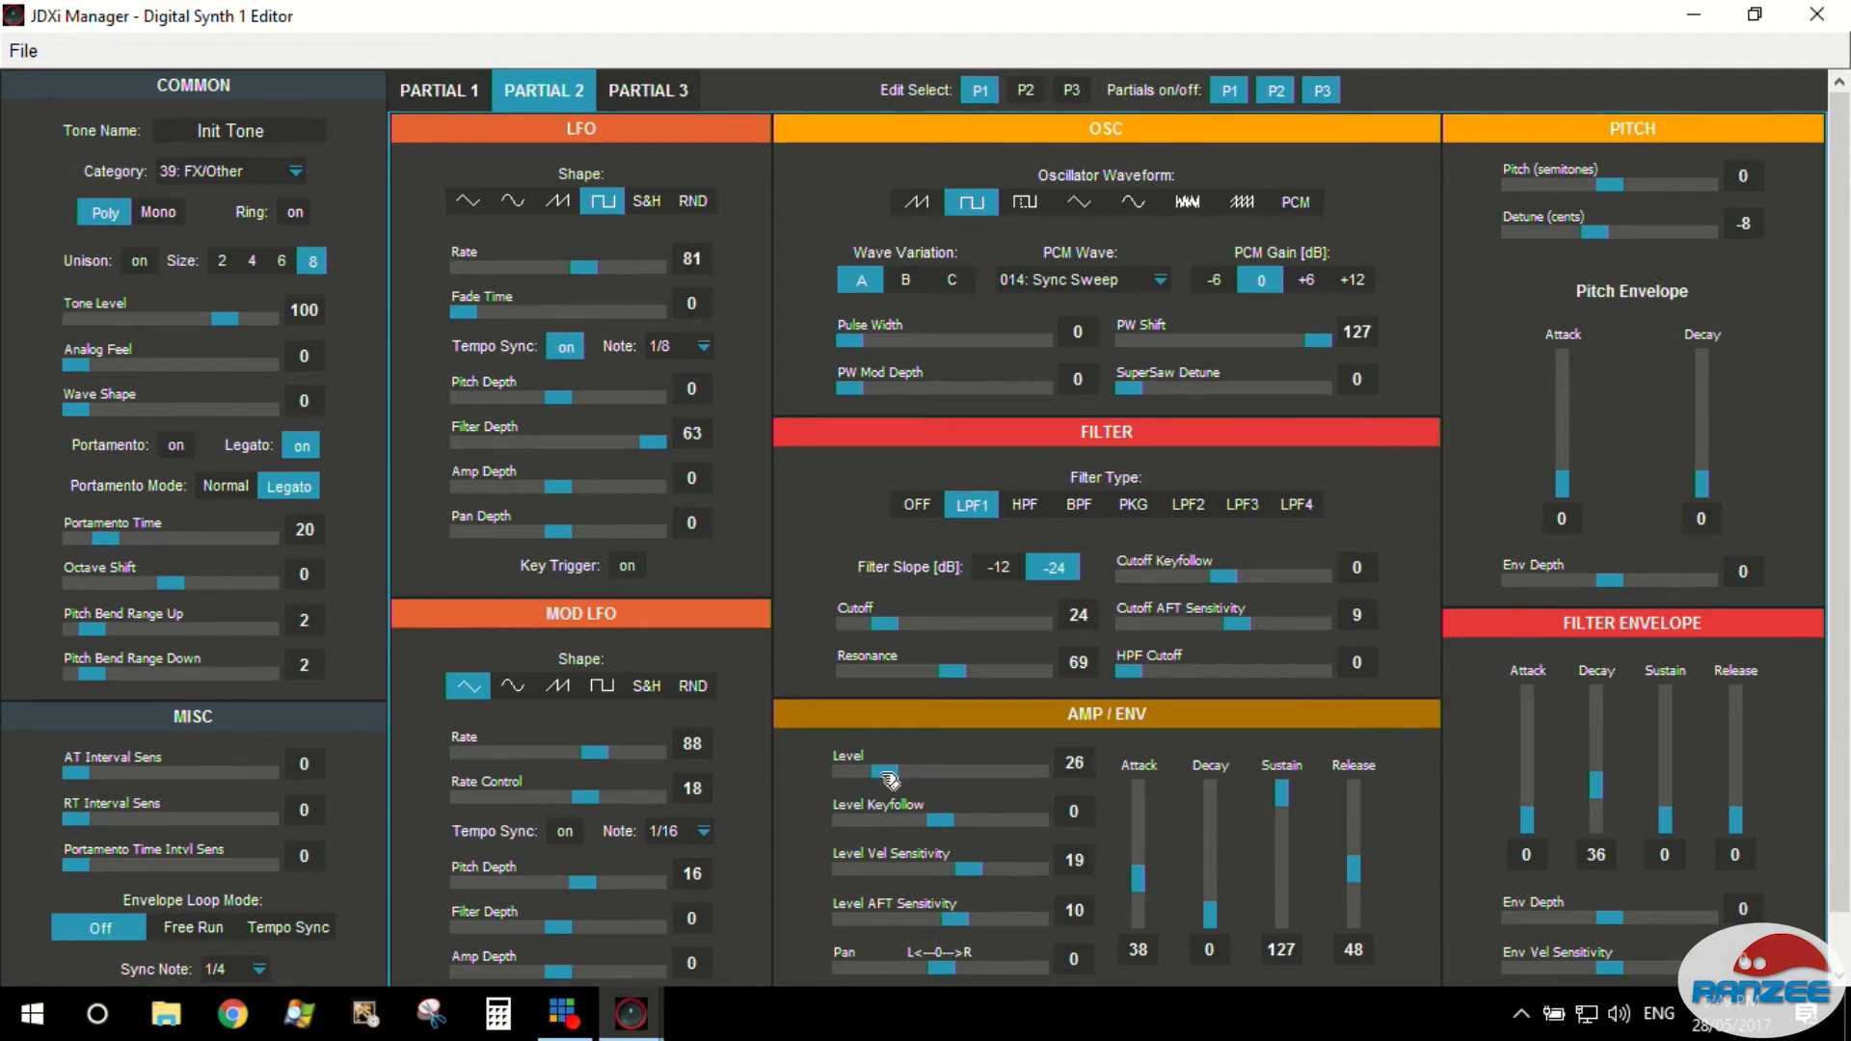
drag(891, 777, 866, 777)
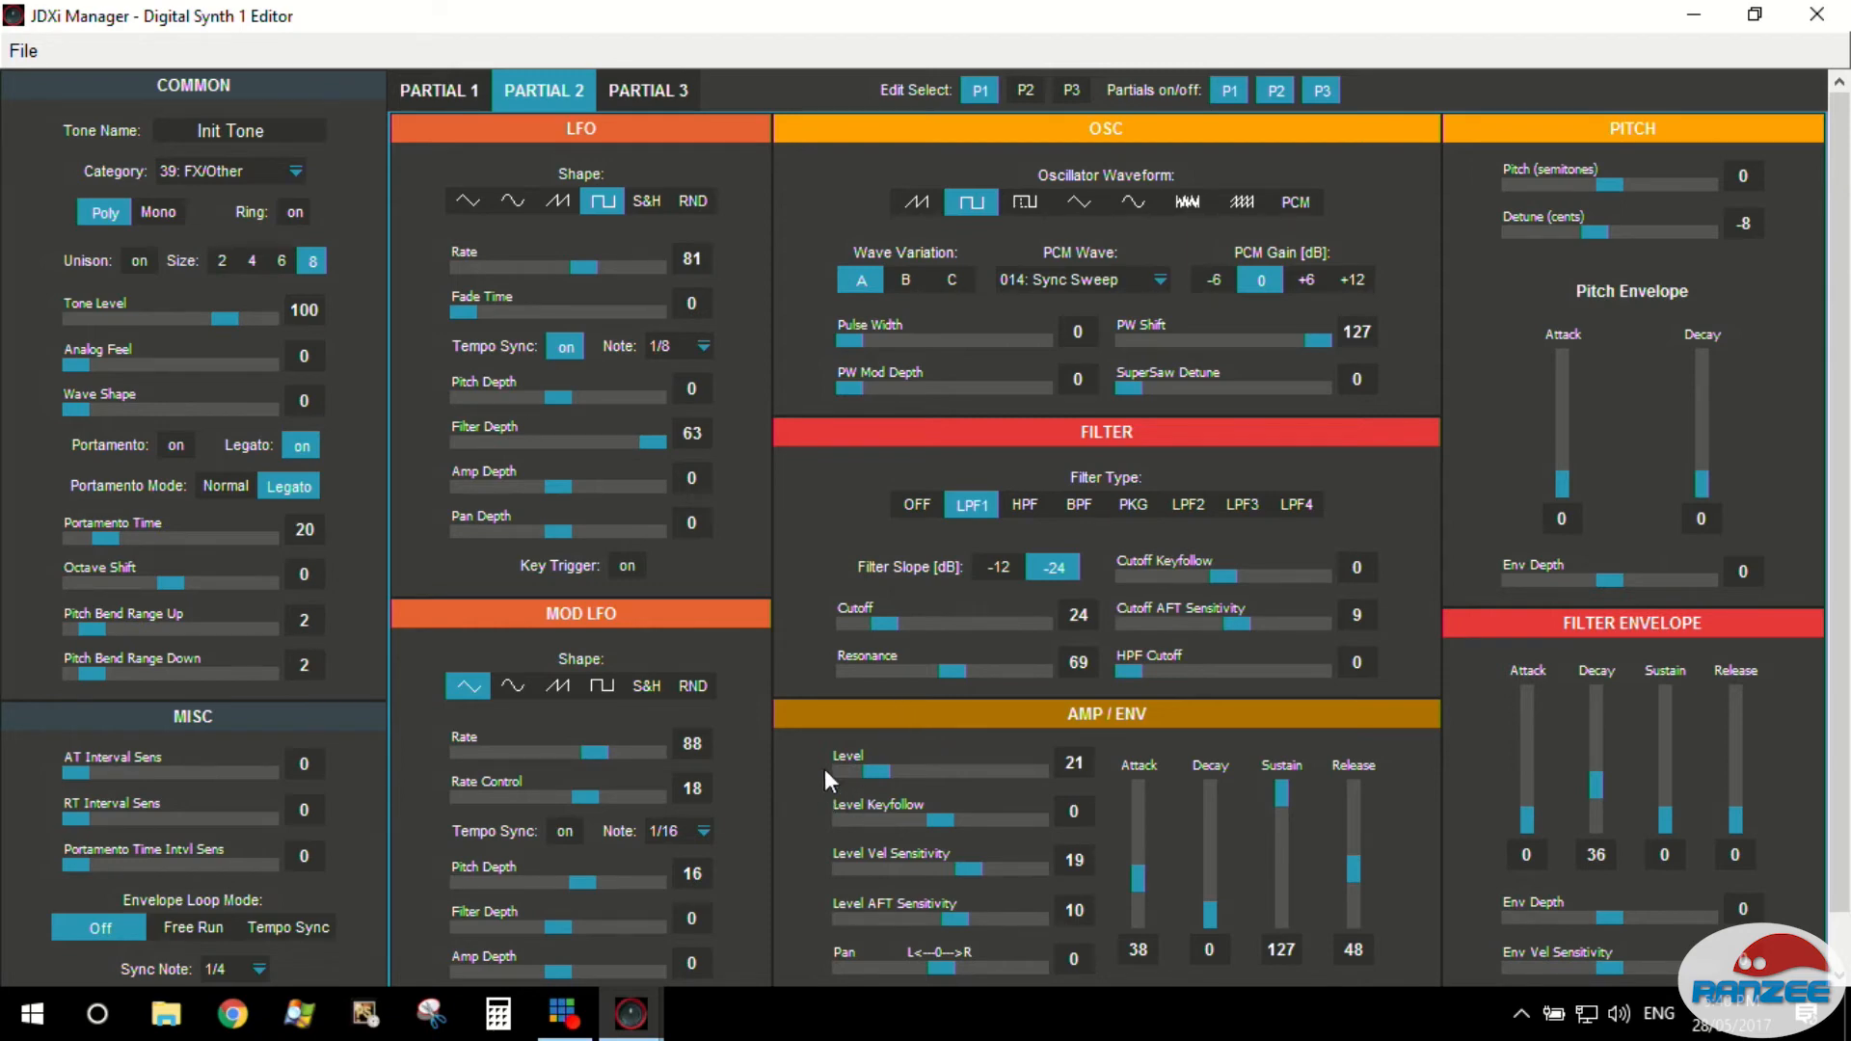
mouse_move(1116, 505)
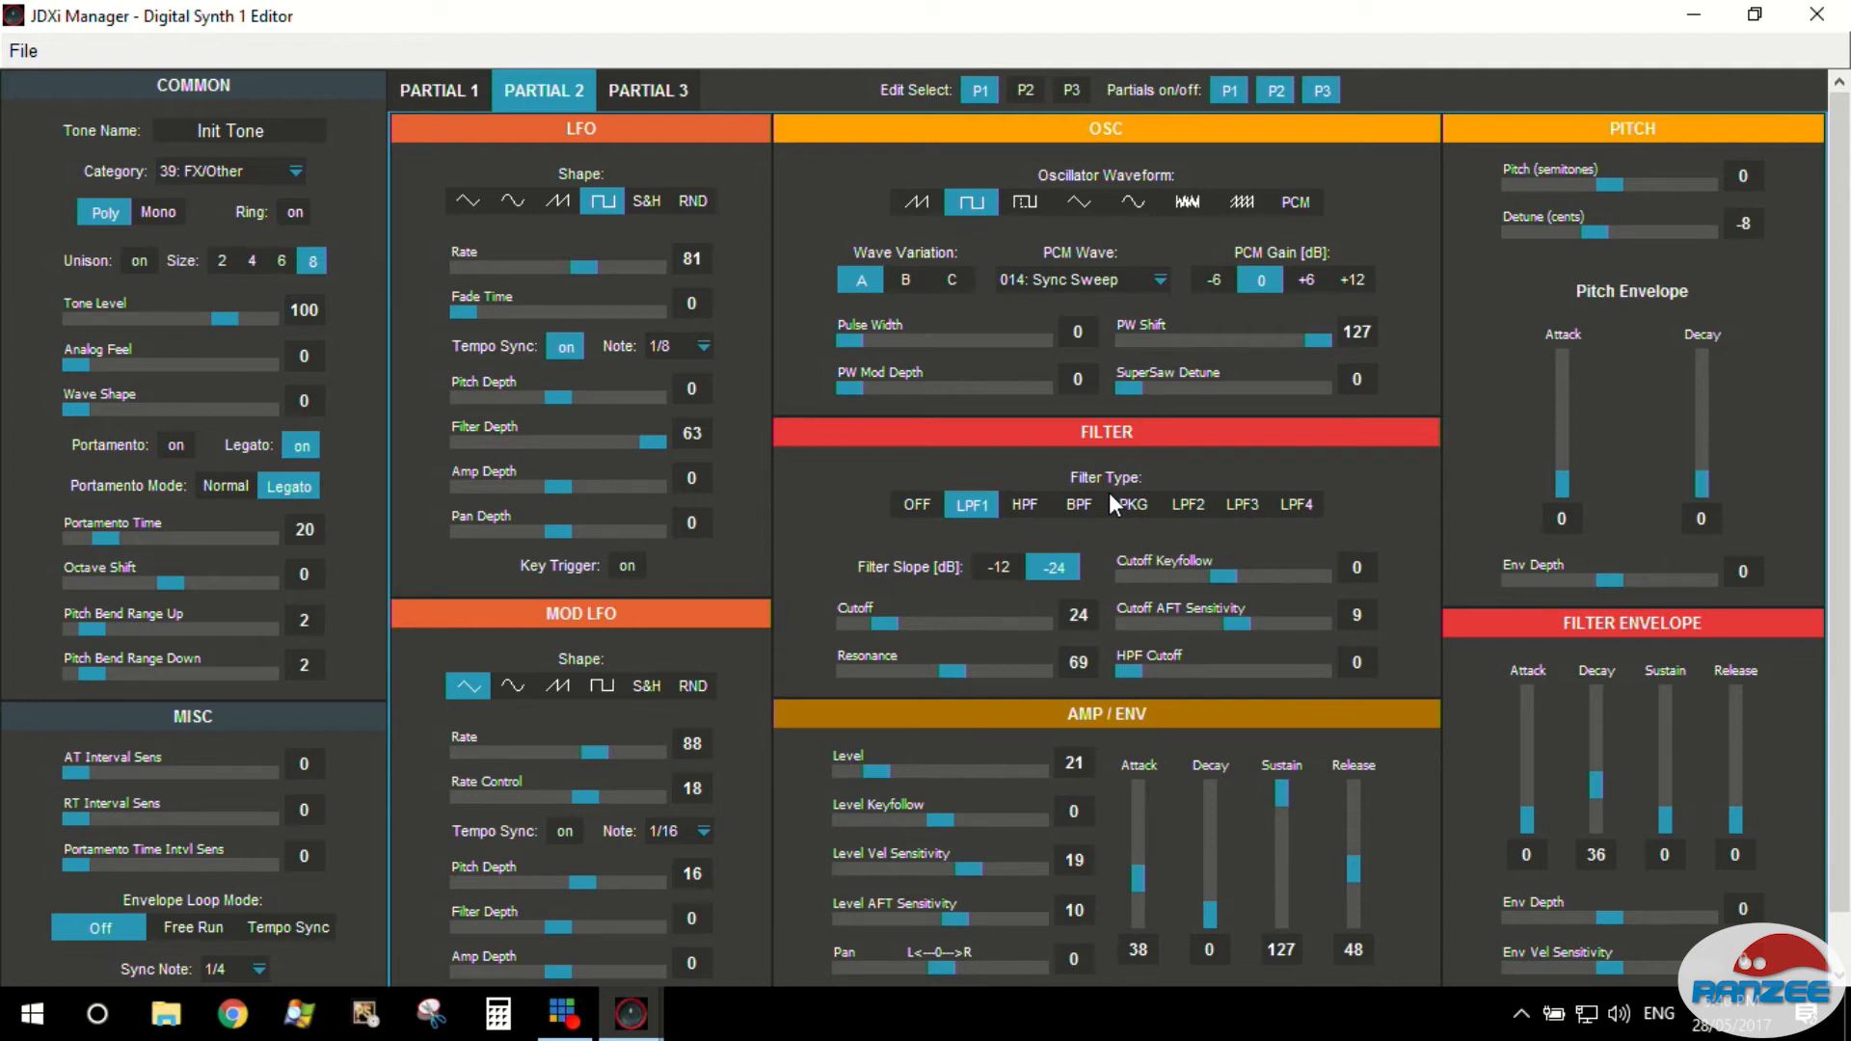
mouse_move(1175, 445)
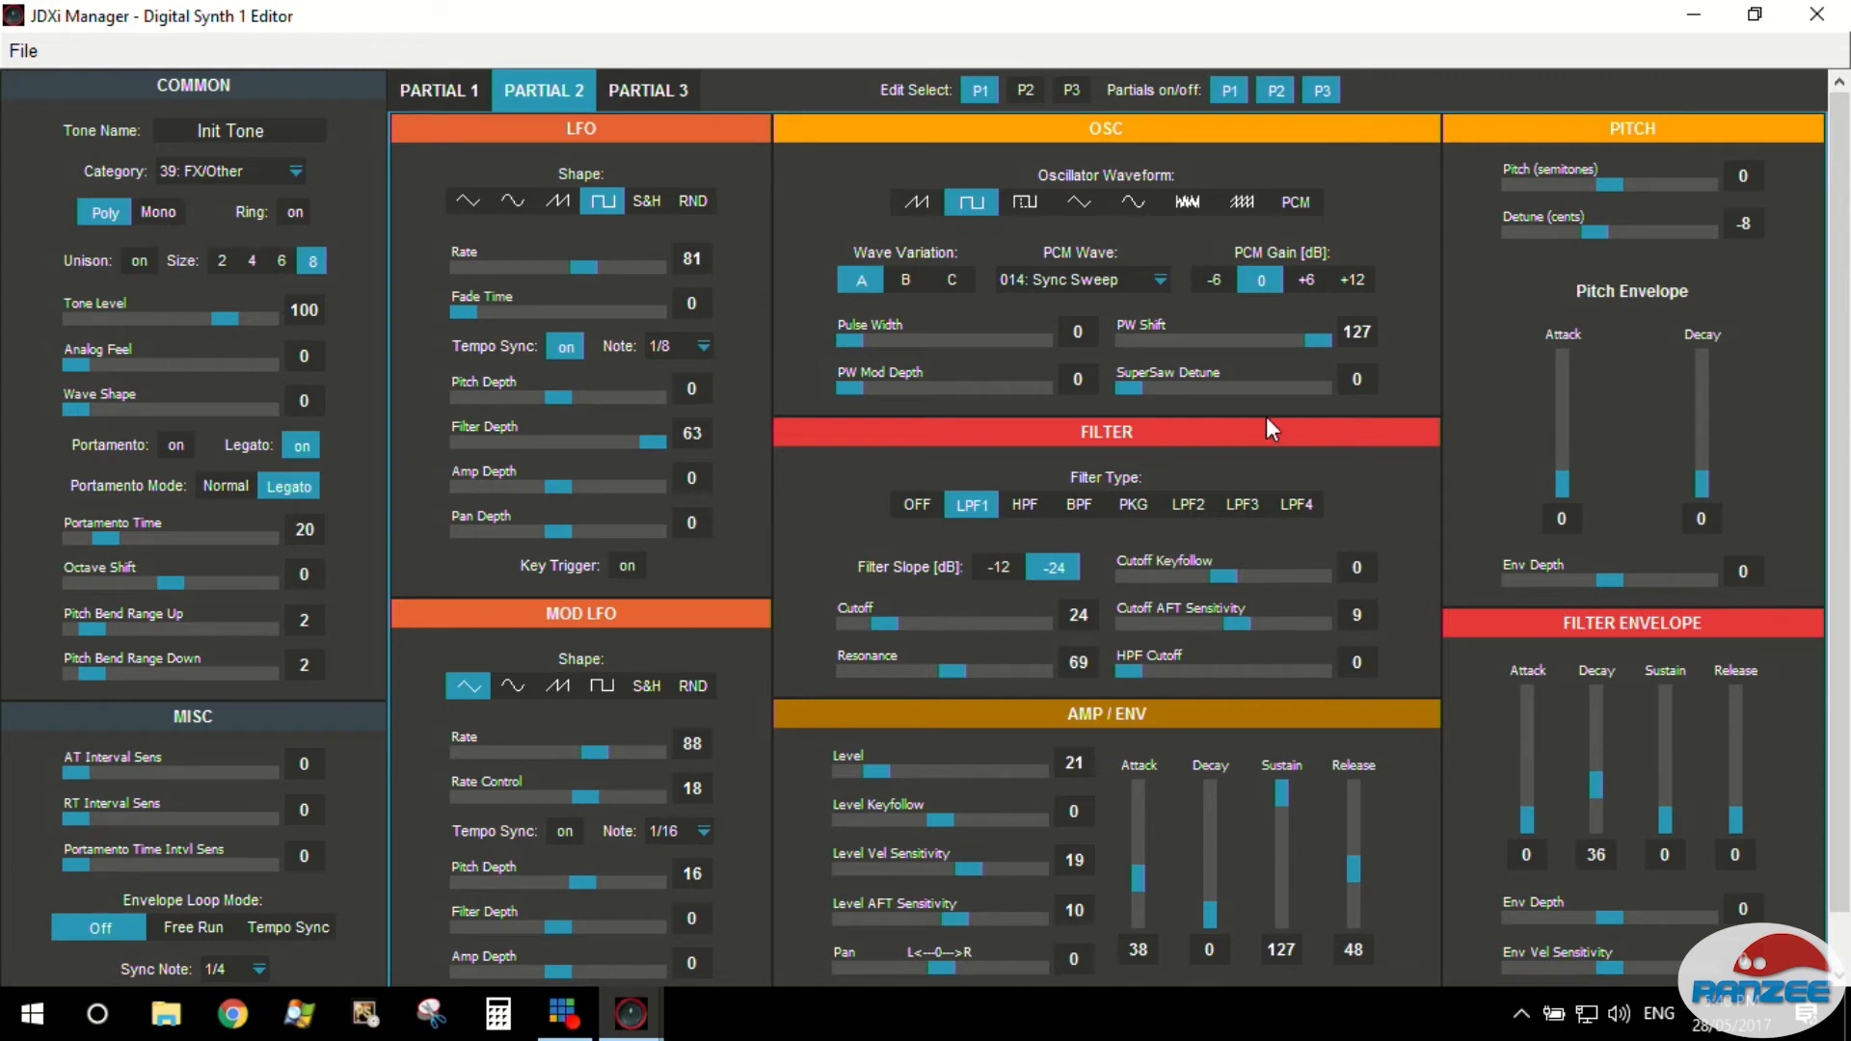
mouse_move(1142, 409)
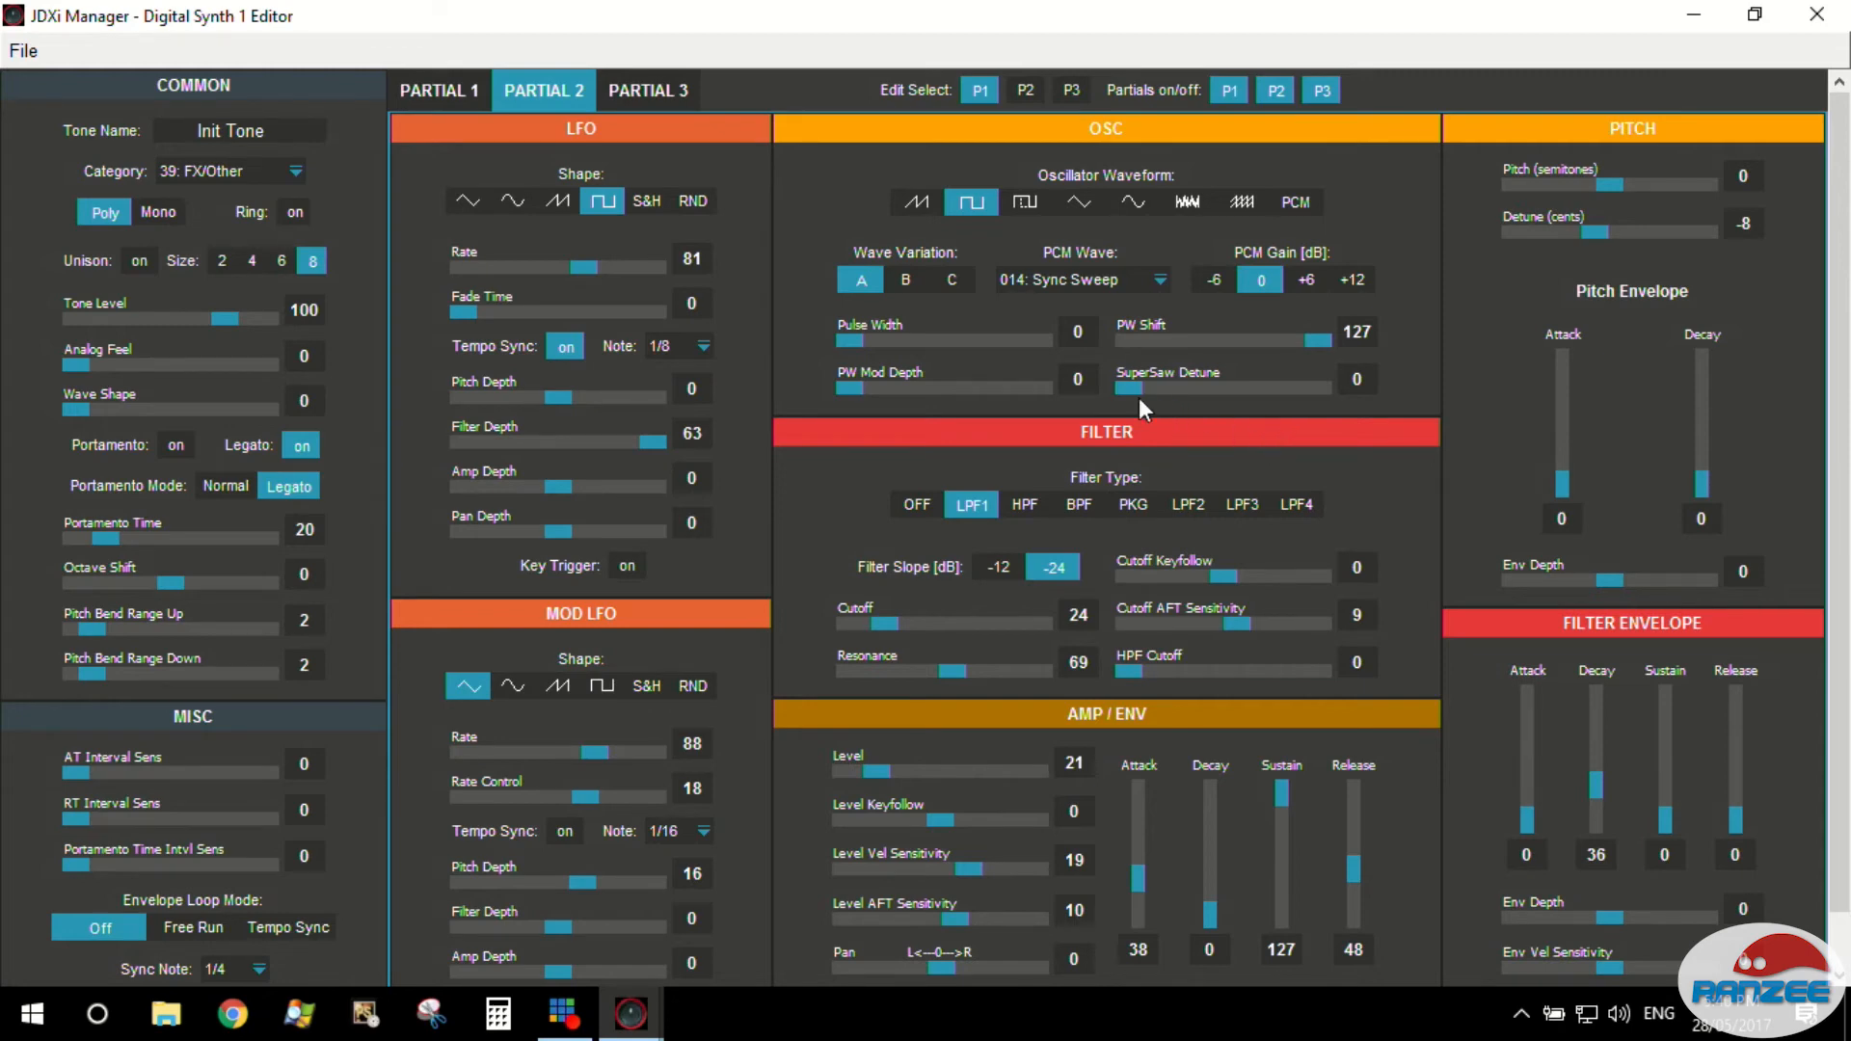
mouse_move(1629, 357)
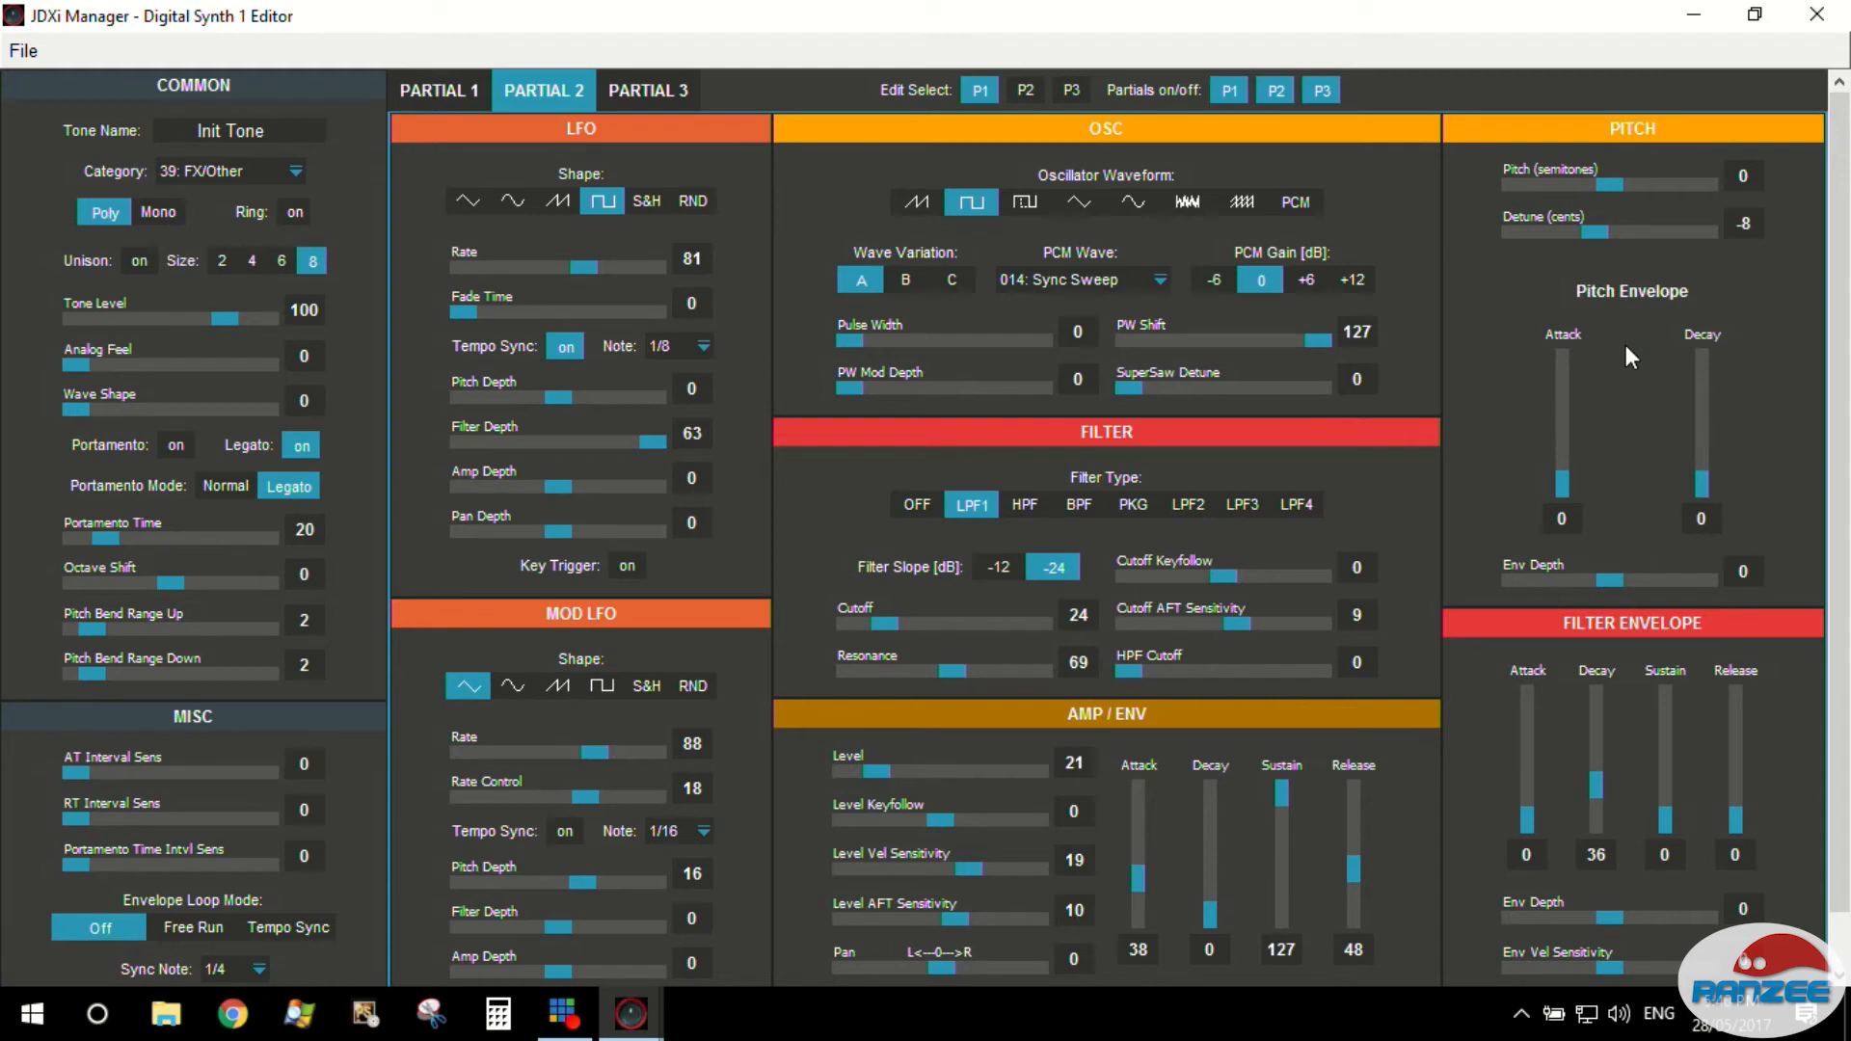
Swing Partial 2's detune through +8, -1 and 0 cents, leaving it at 1 cent.
drag(1581, 232, 1635, 231)
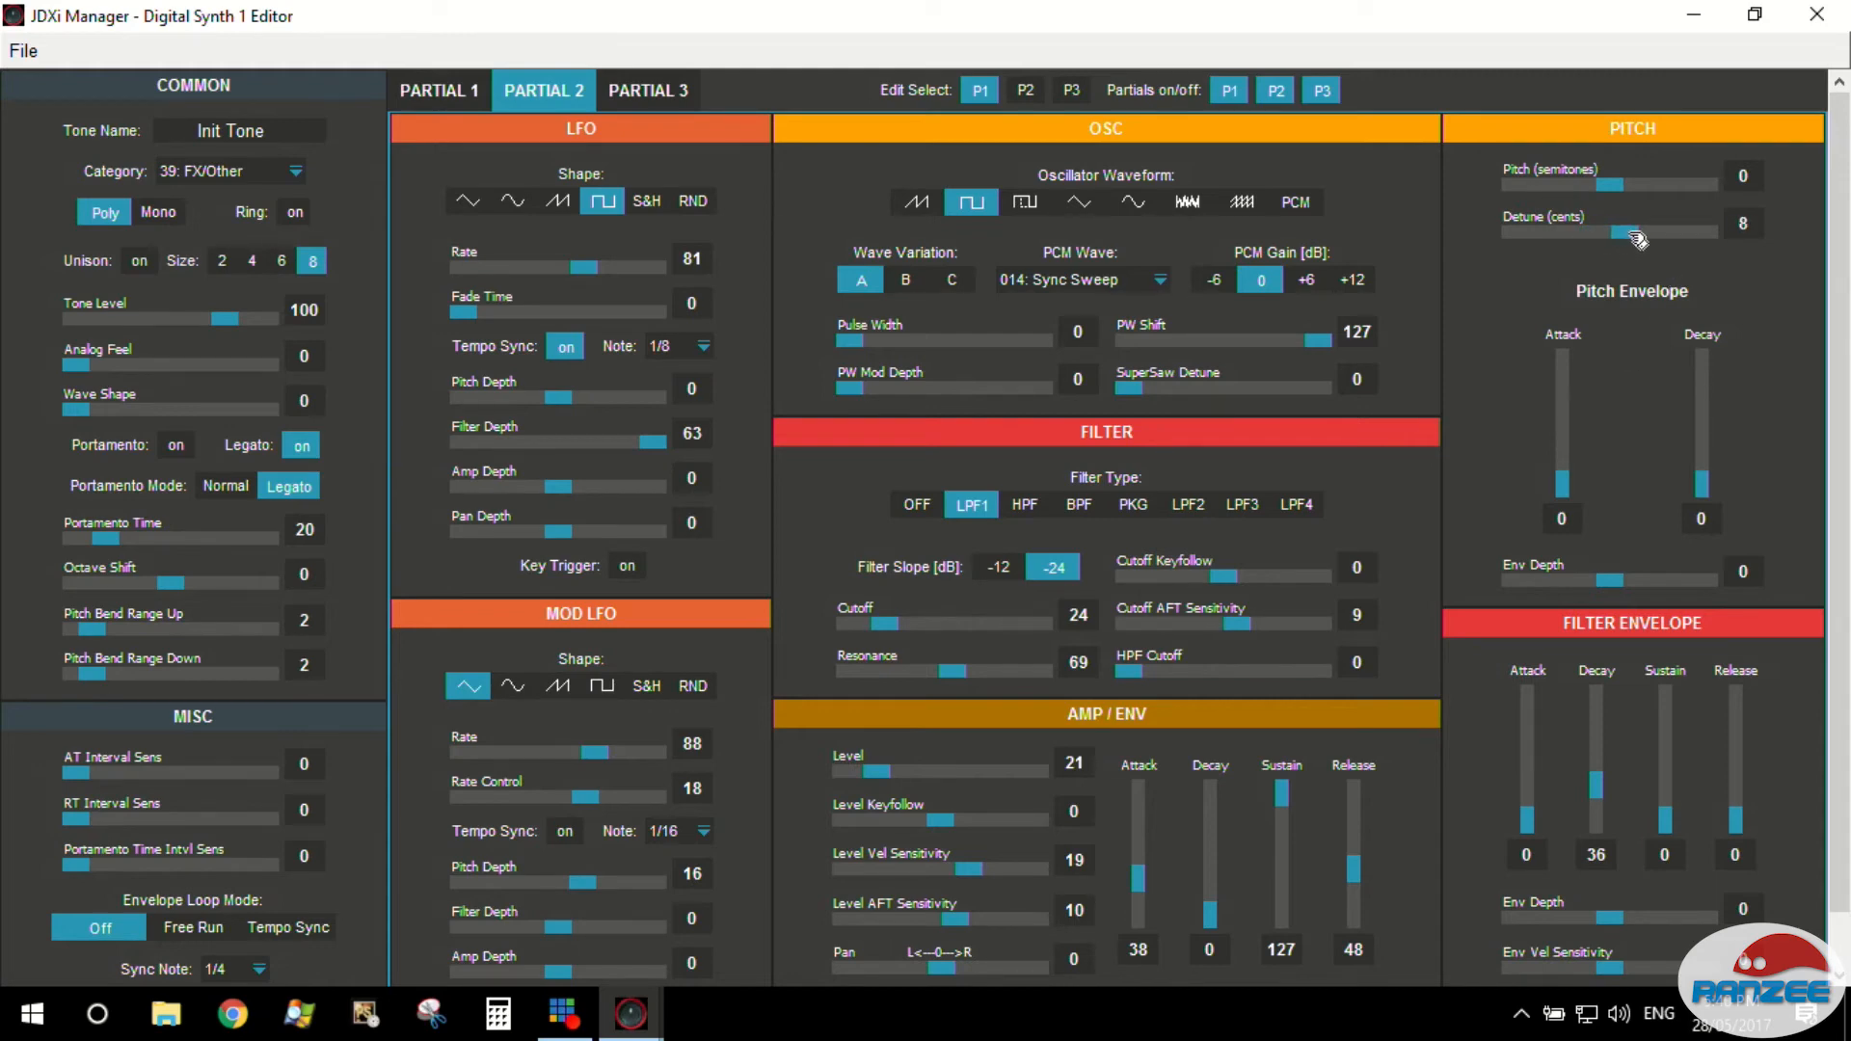
drag(1635, 234, 1601, 233)
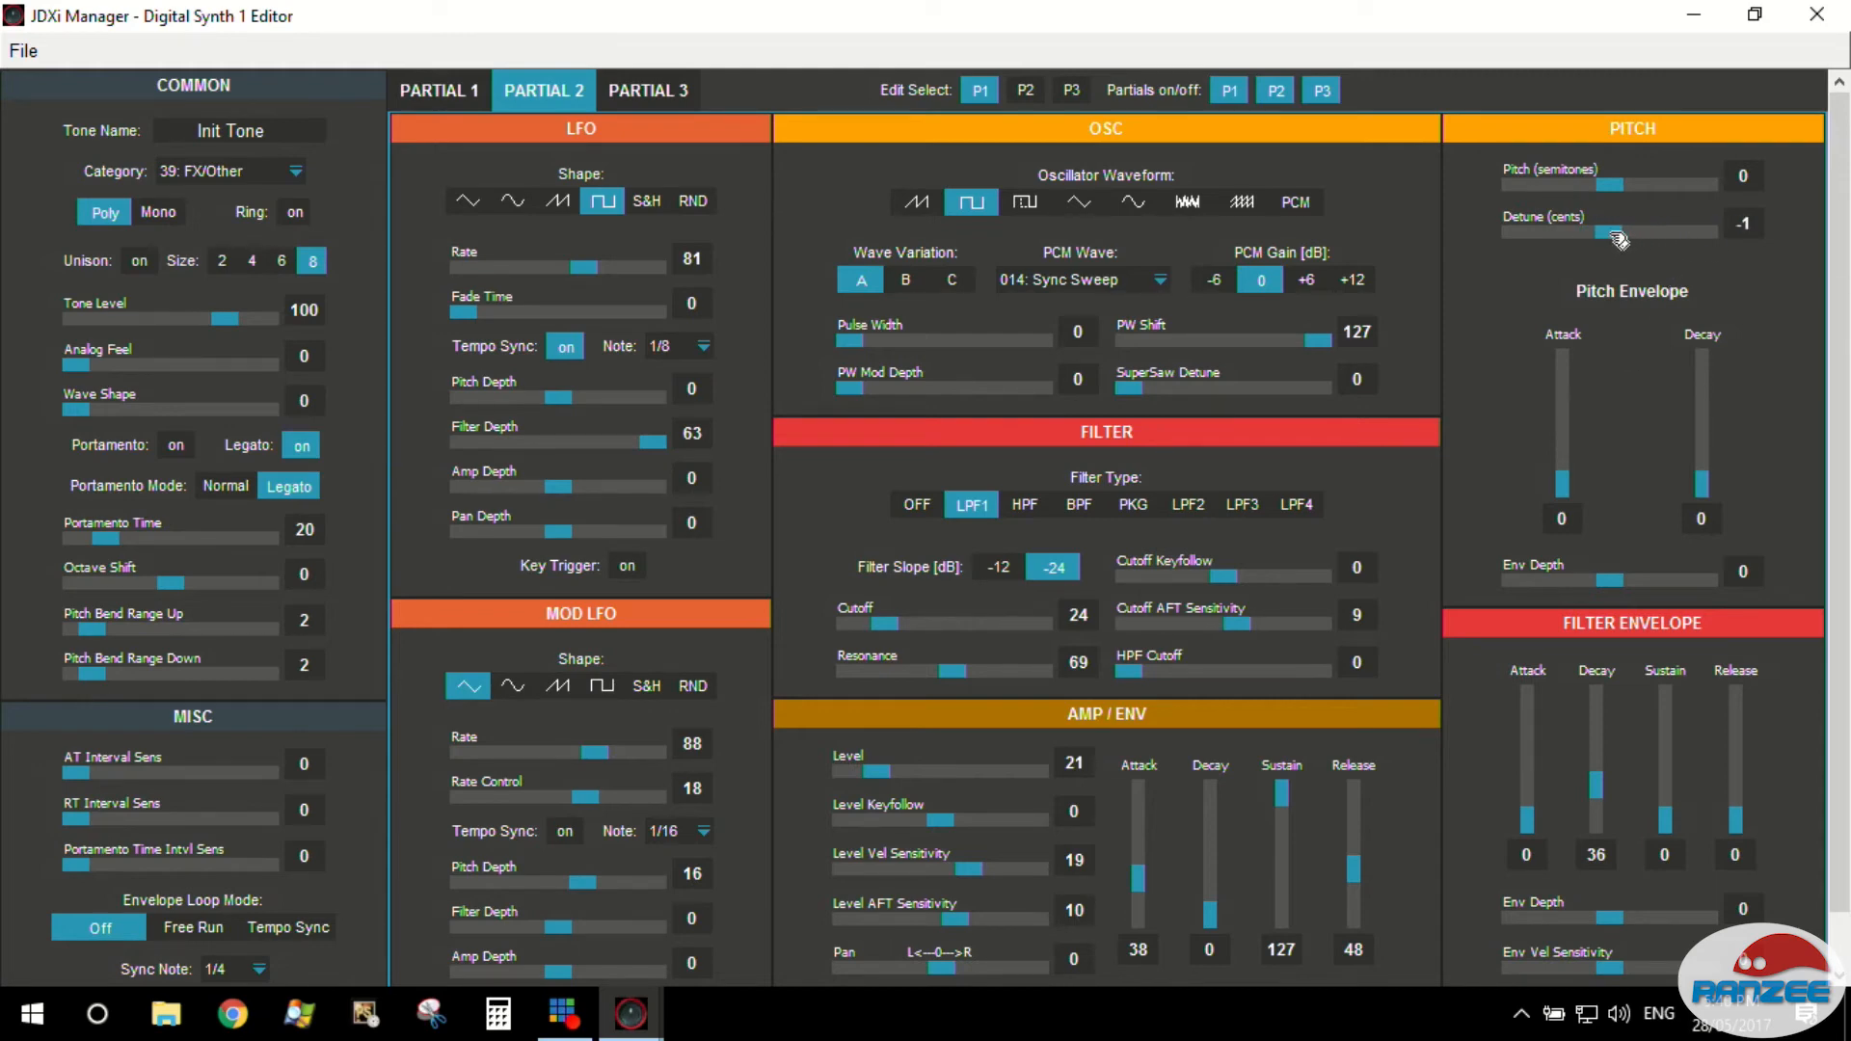
drag(1606, 231, 1624, 231)
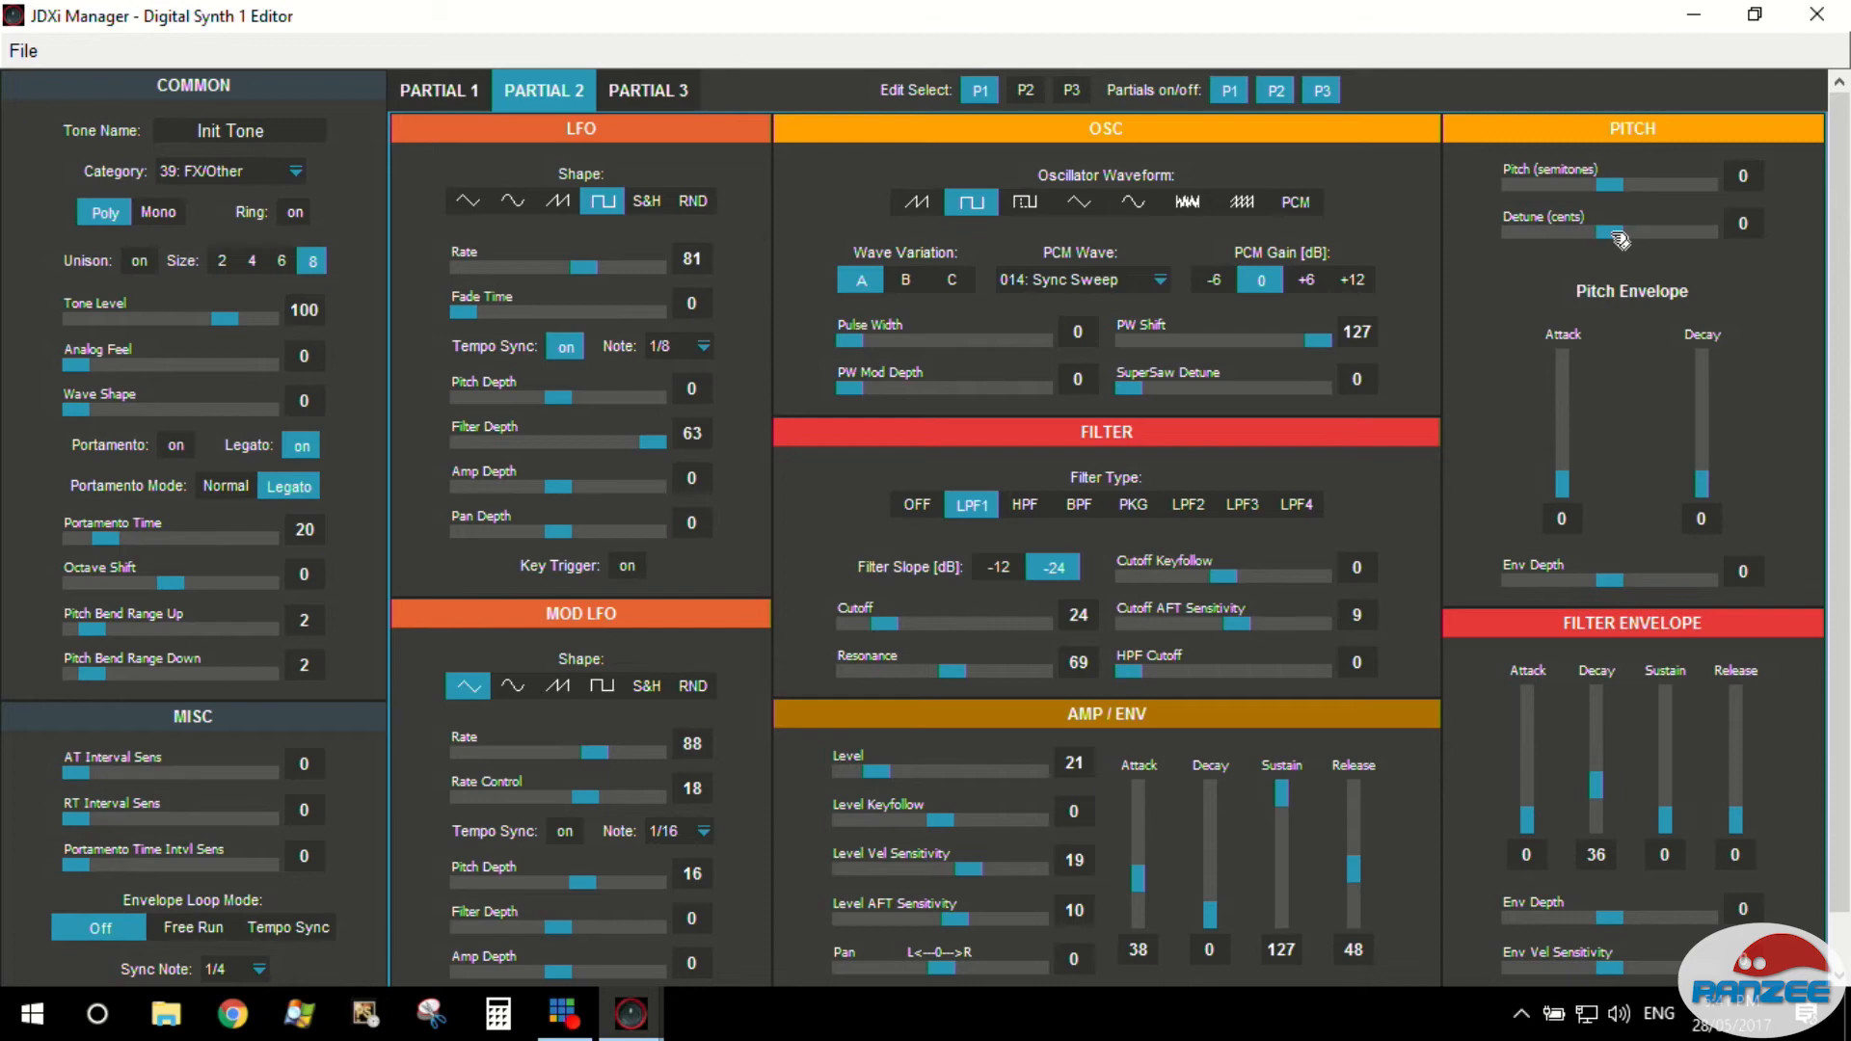
drag(1623, 233, 1616, 234)
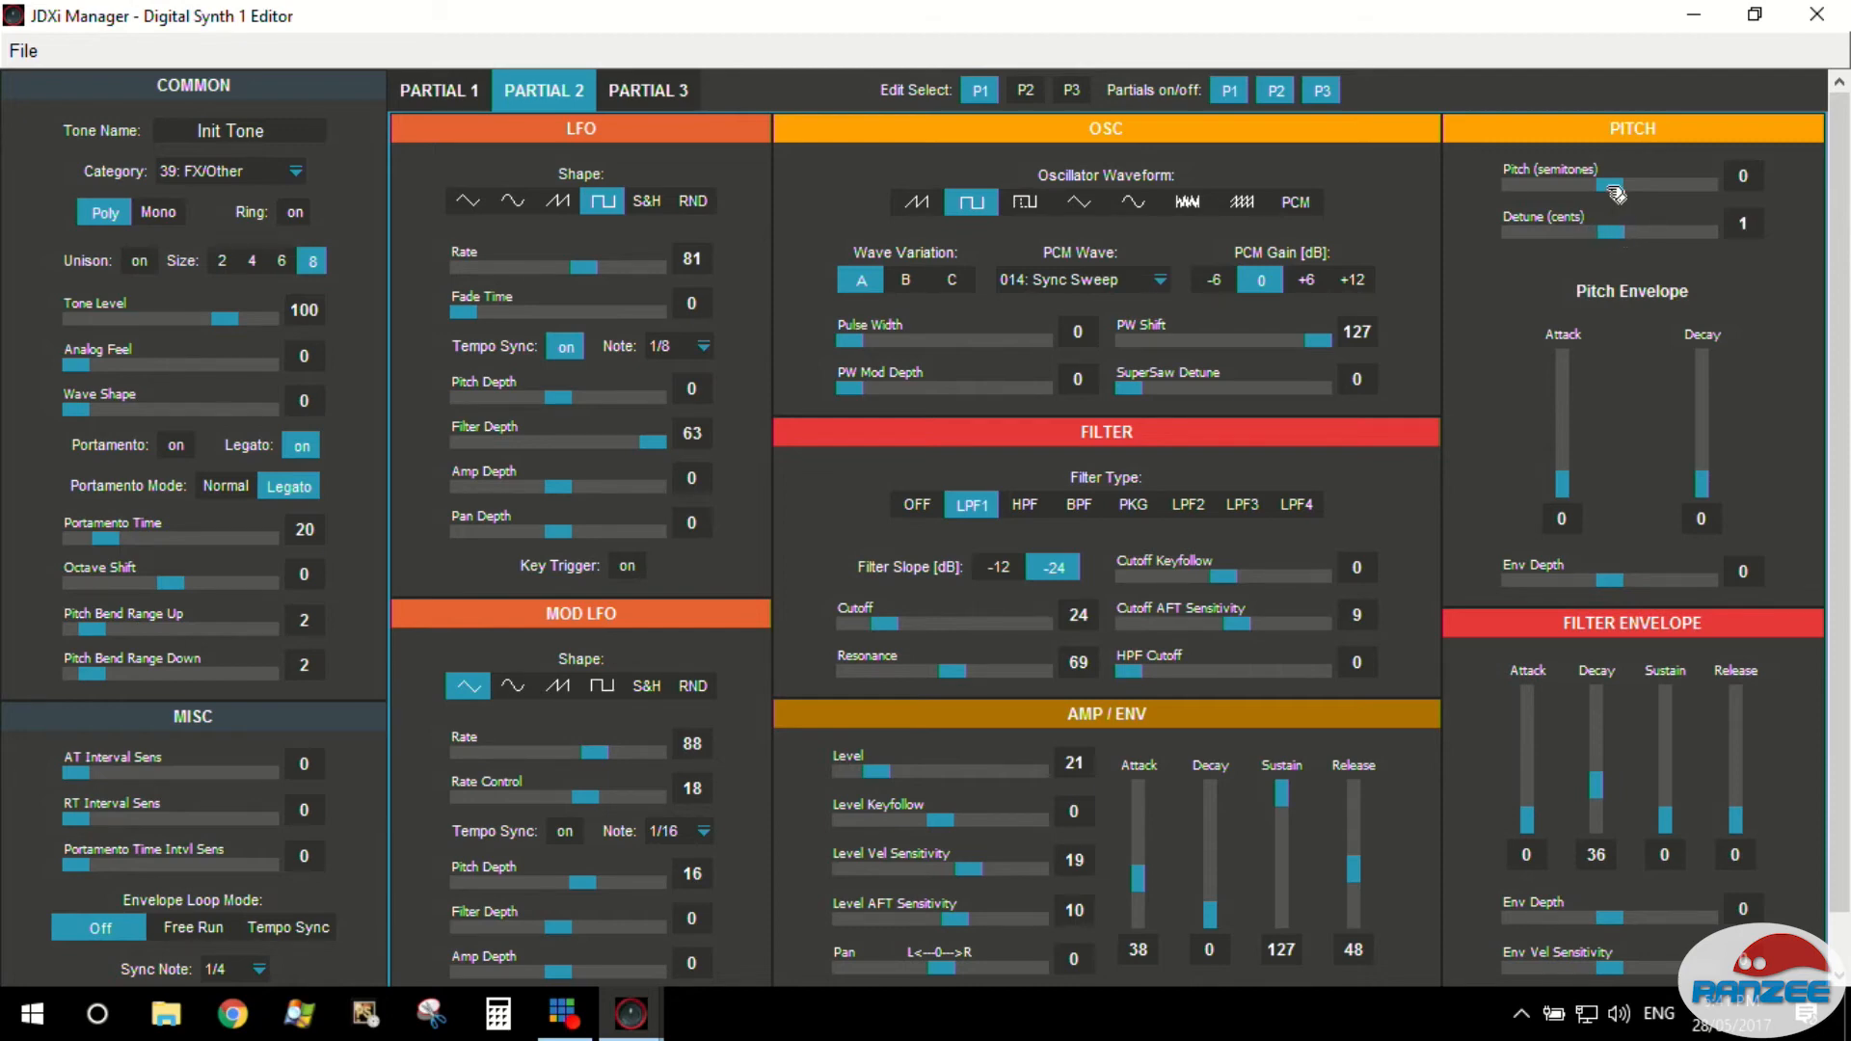
Try Partial 2 pitch shifts of 20 and 13 semitones before pulling it back.
drag(1618, 183, 1689, 184)
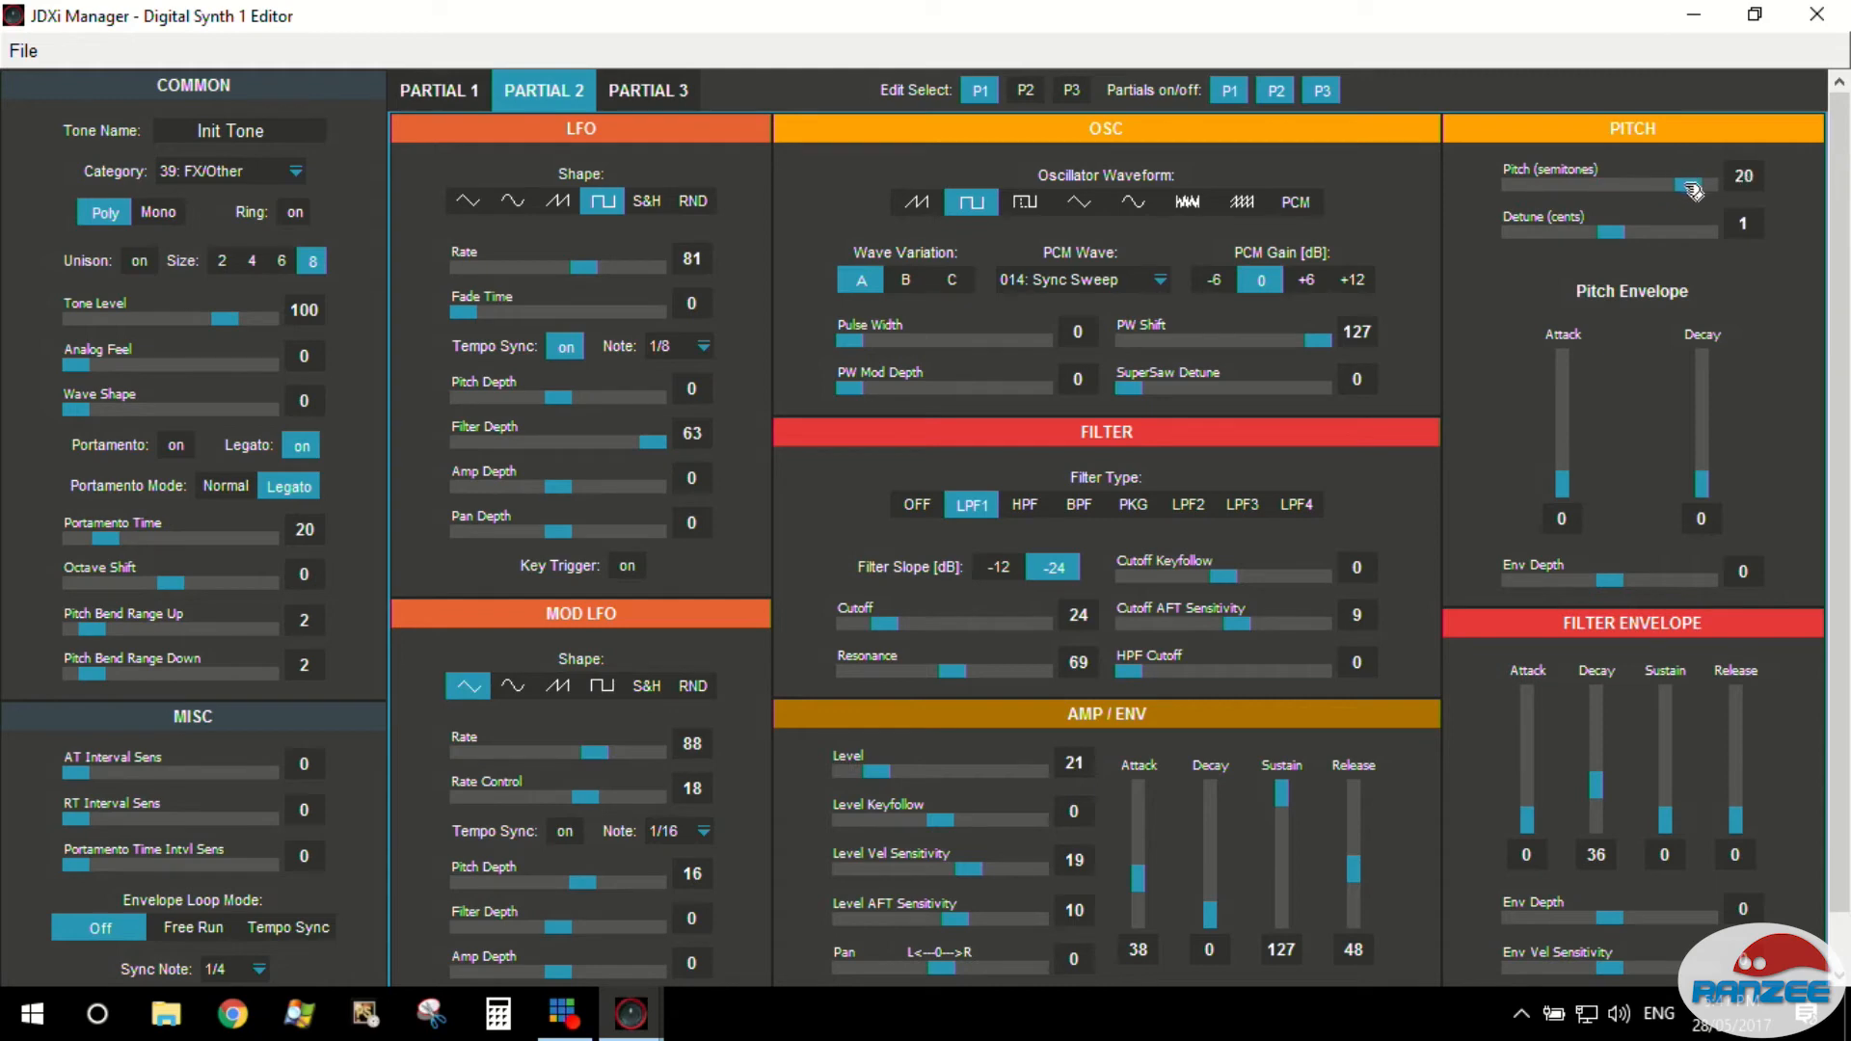
drag(1689, 185, 1658, 185)
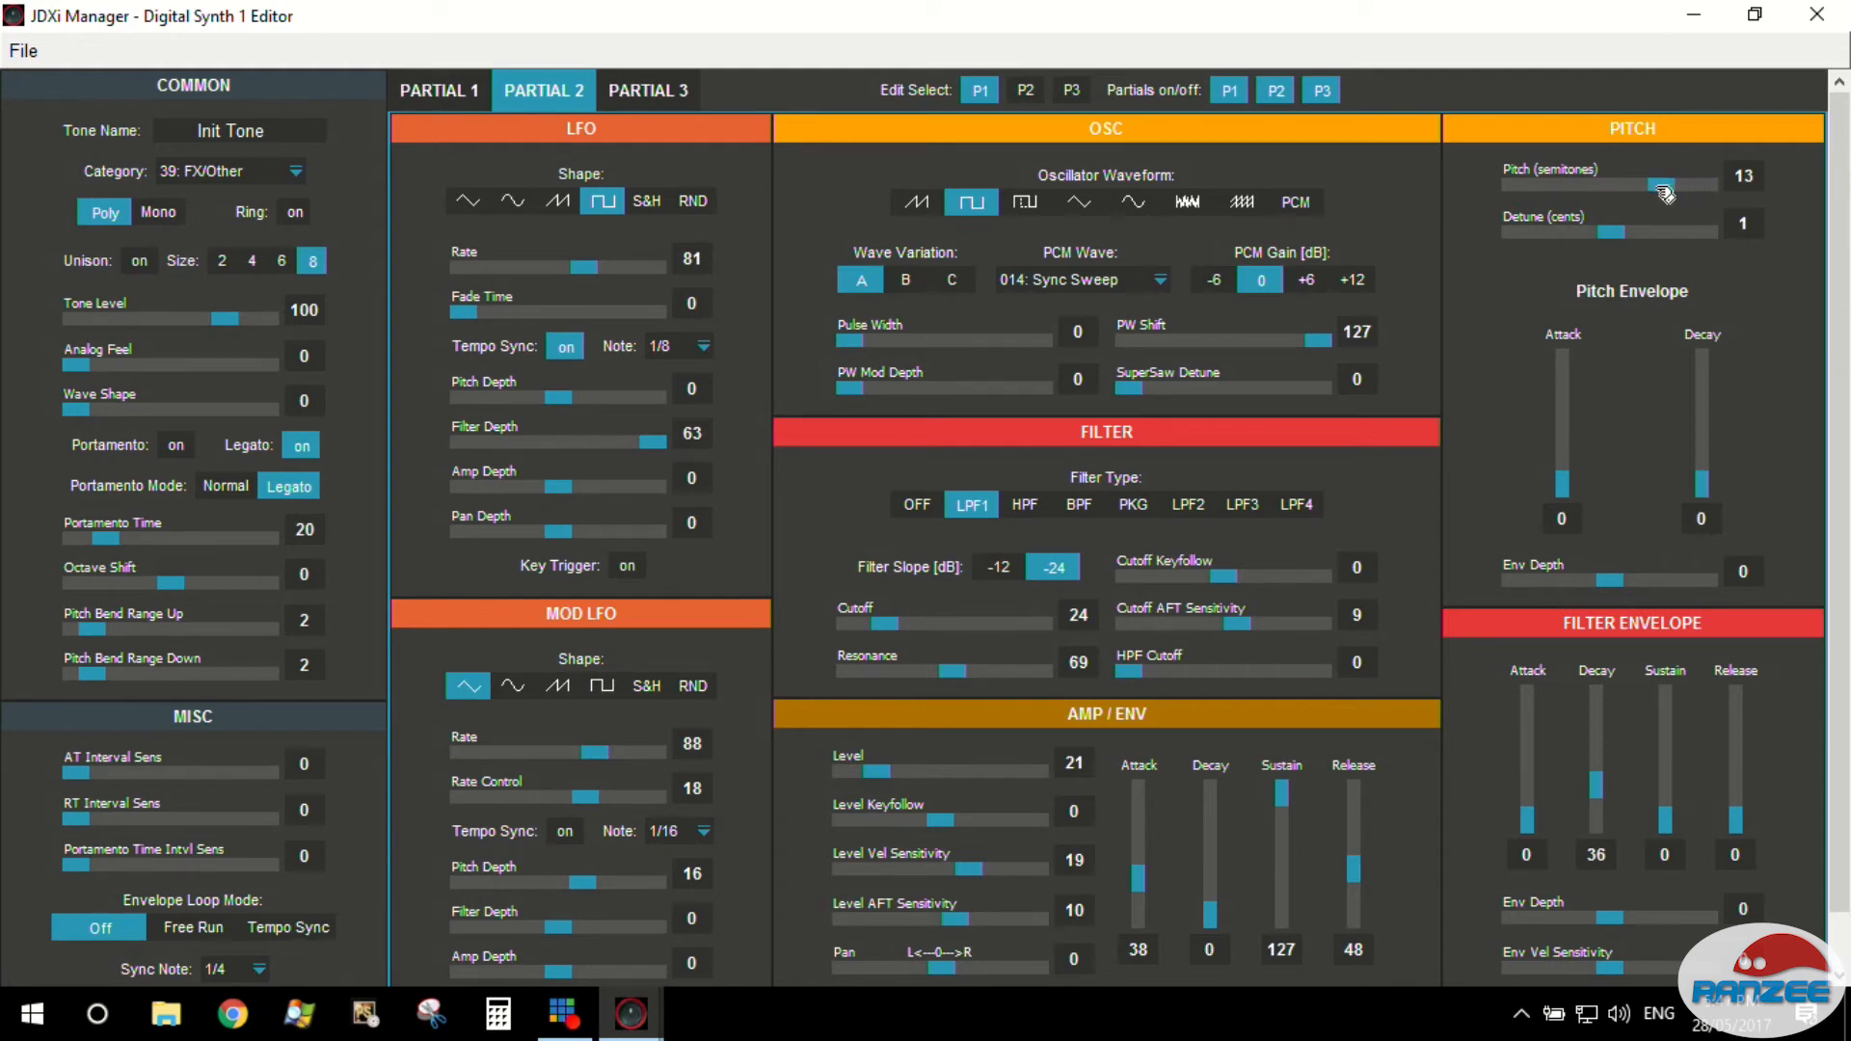
drag(1662, 185, 1616, 185)
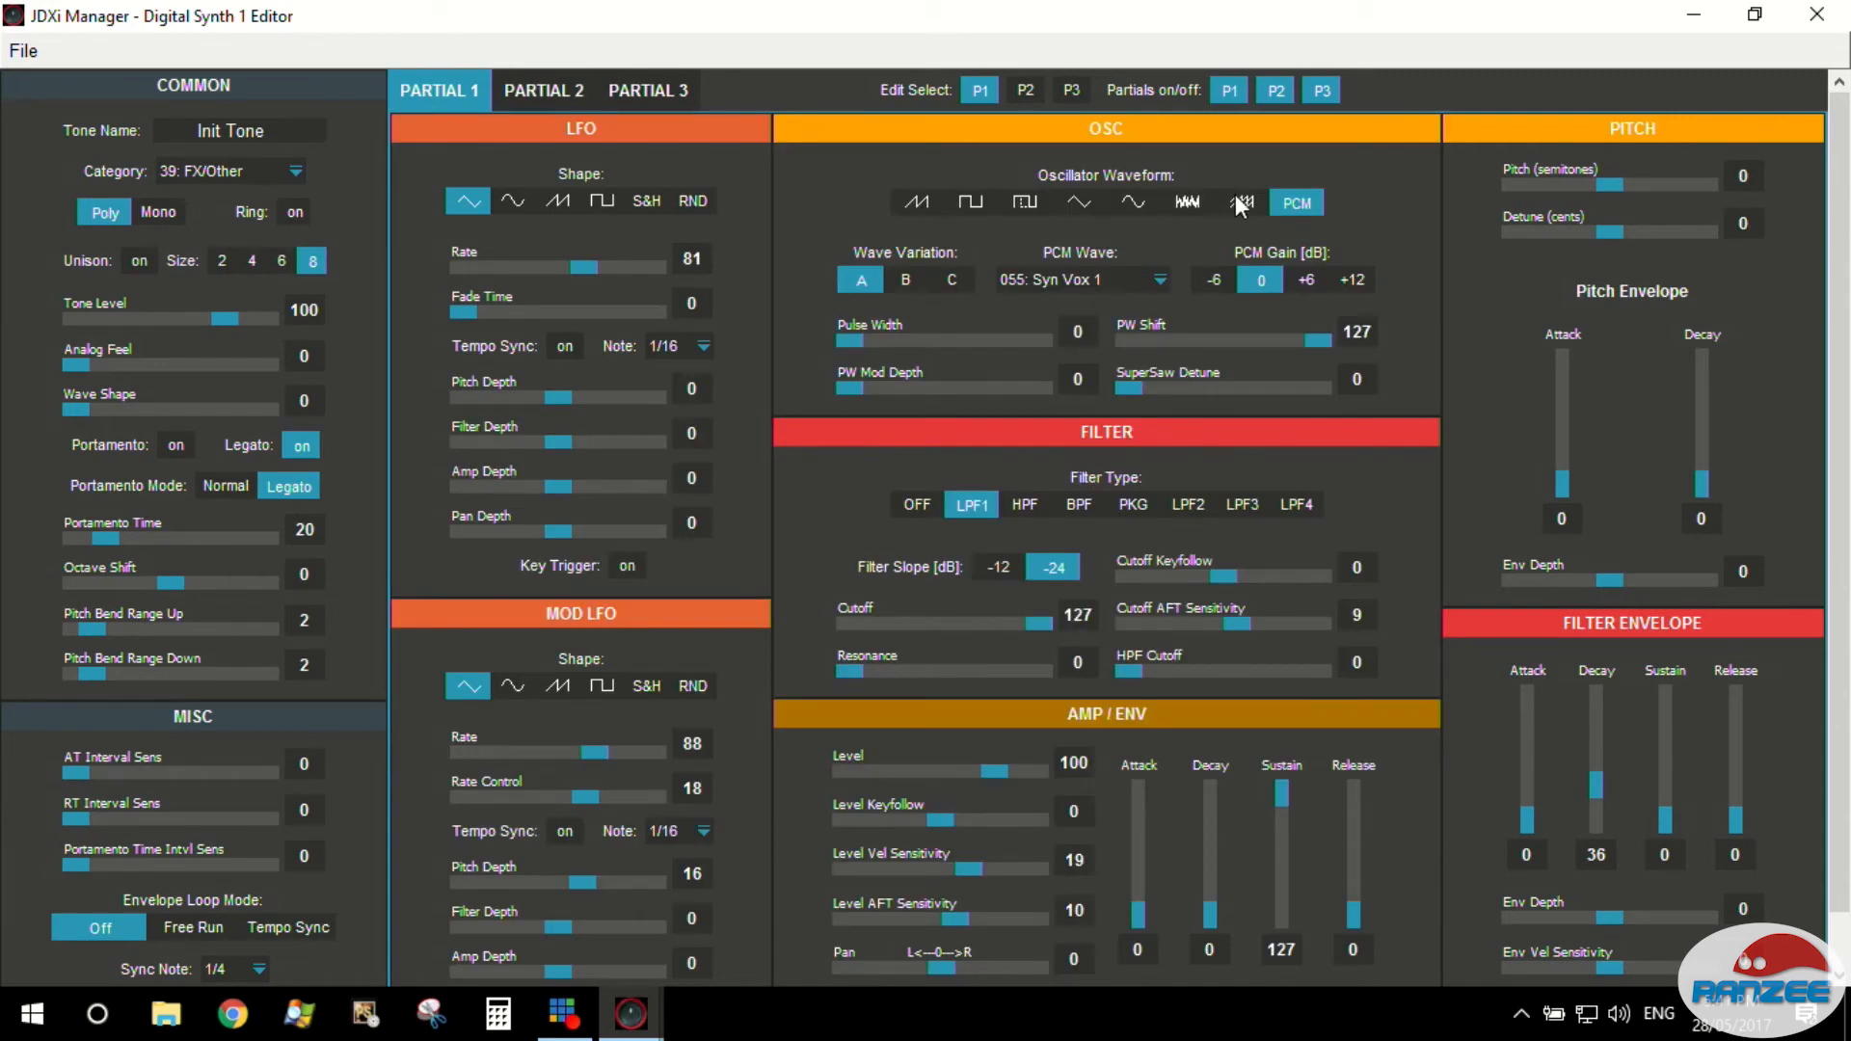
Try Partial 1 pitch shifts of 7 and 17 semitones, then return it to 0.
drag(1581, 185, 1641, 185)
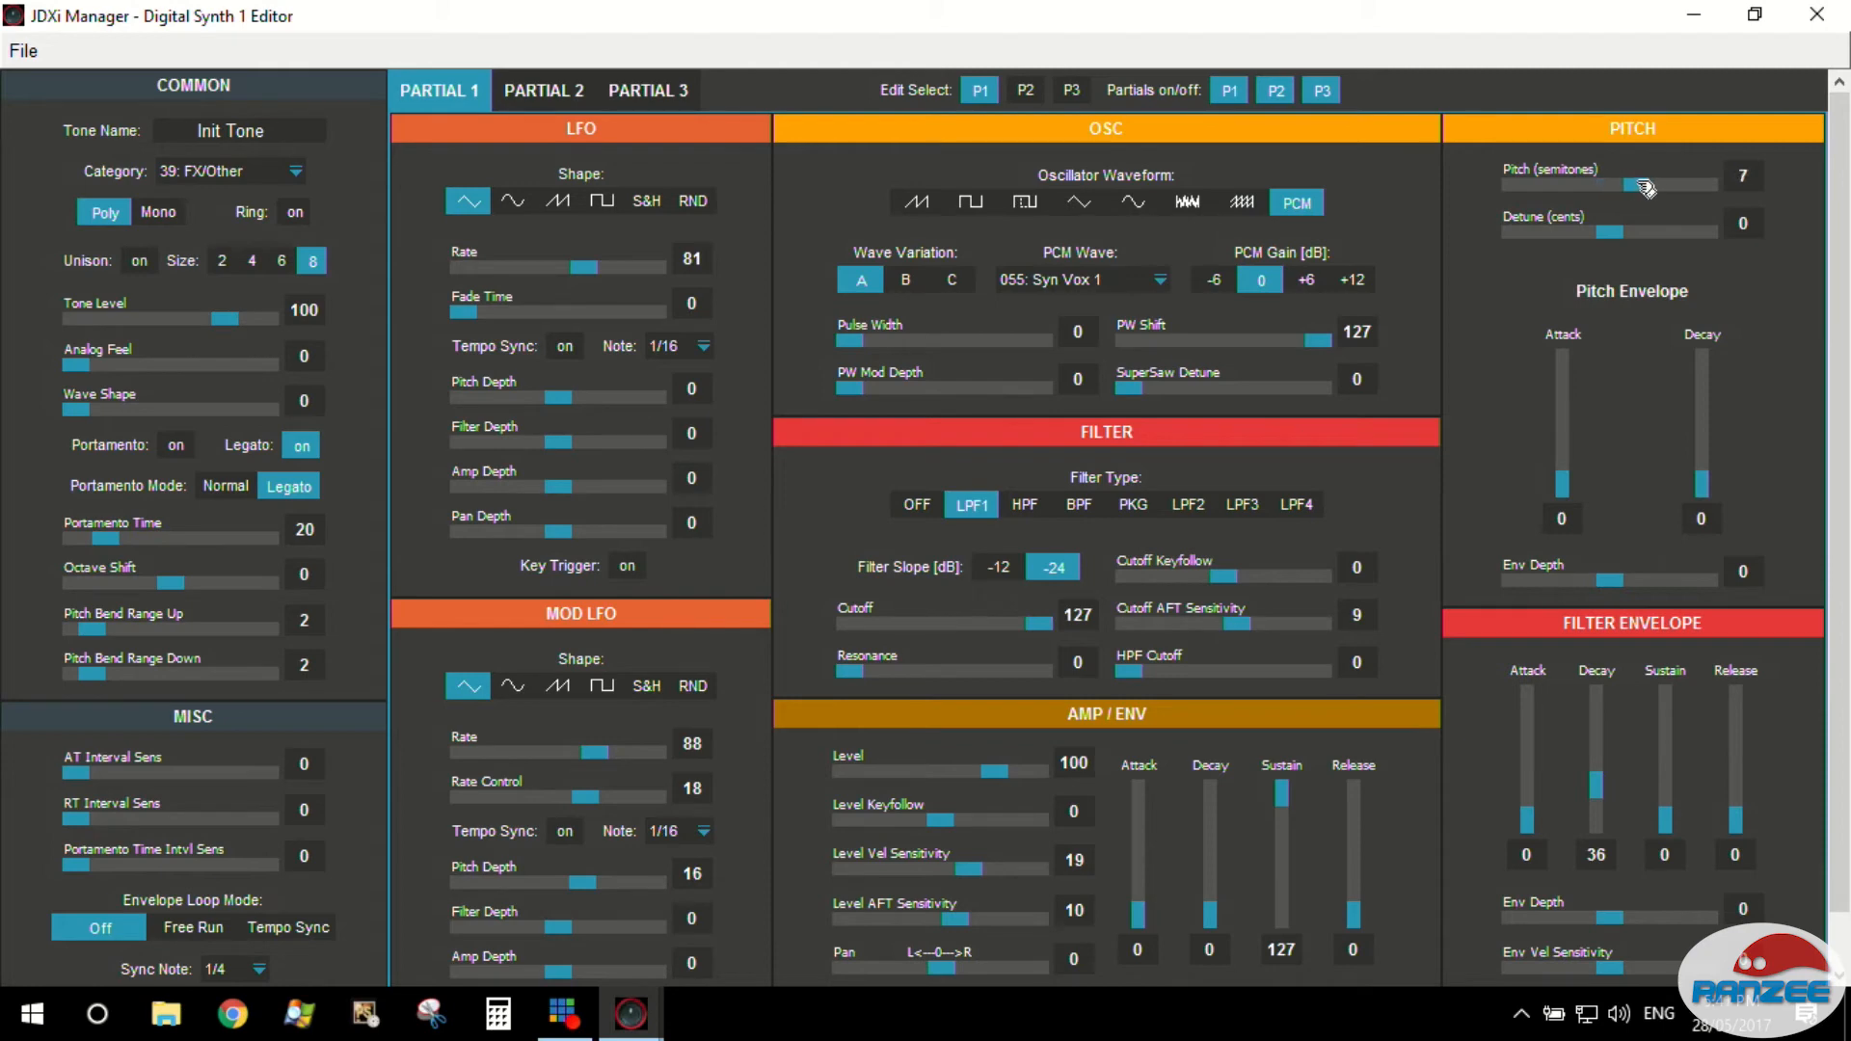
drag(1629, 185, 1675, 185)
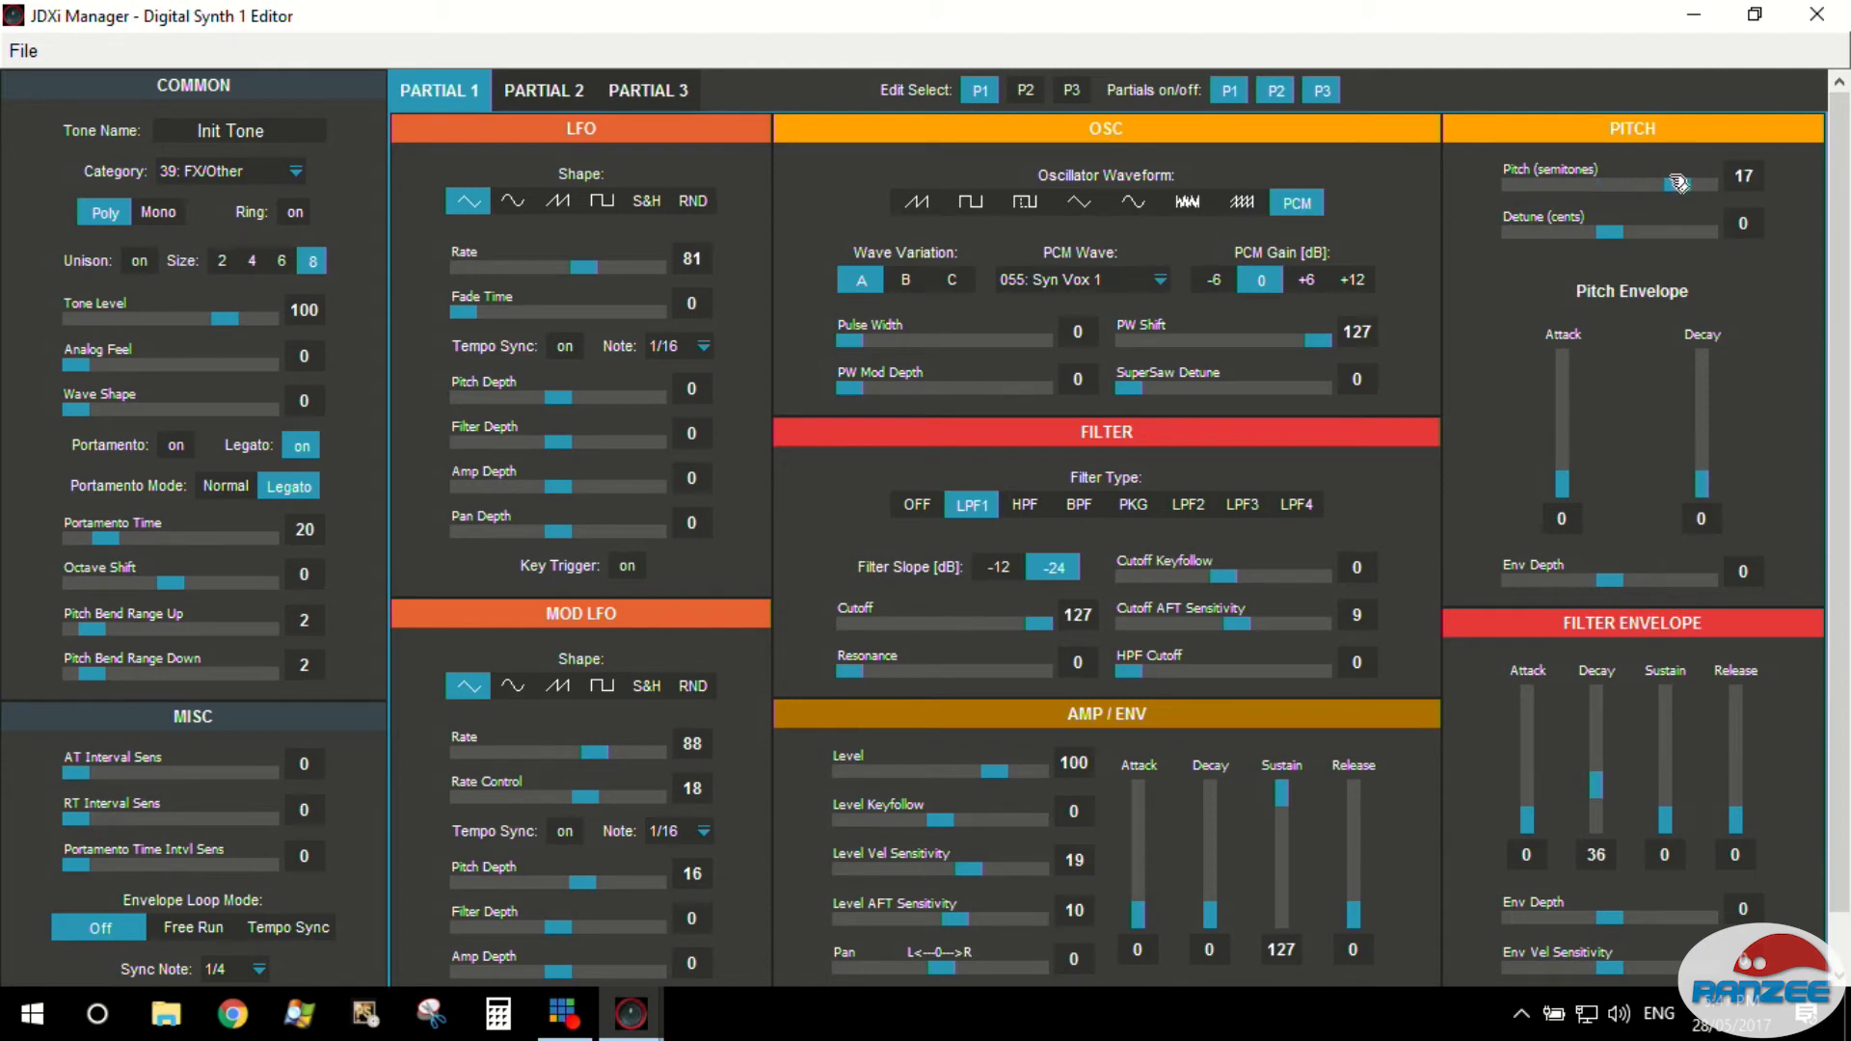
drag(1676, 184, 1600, 184)
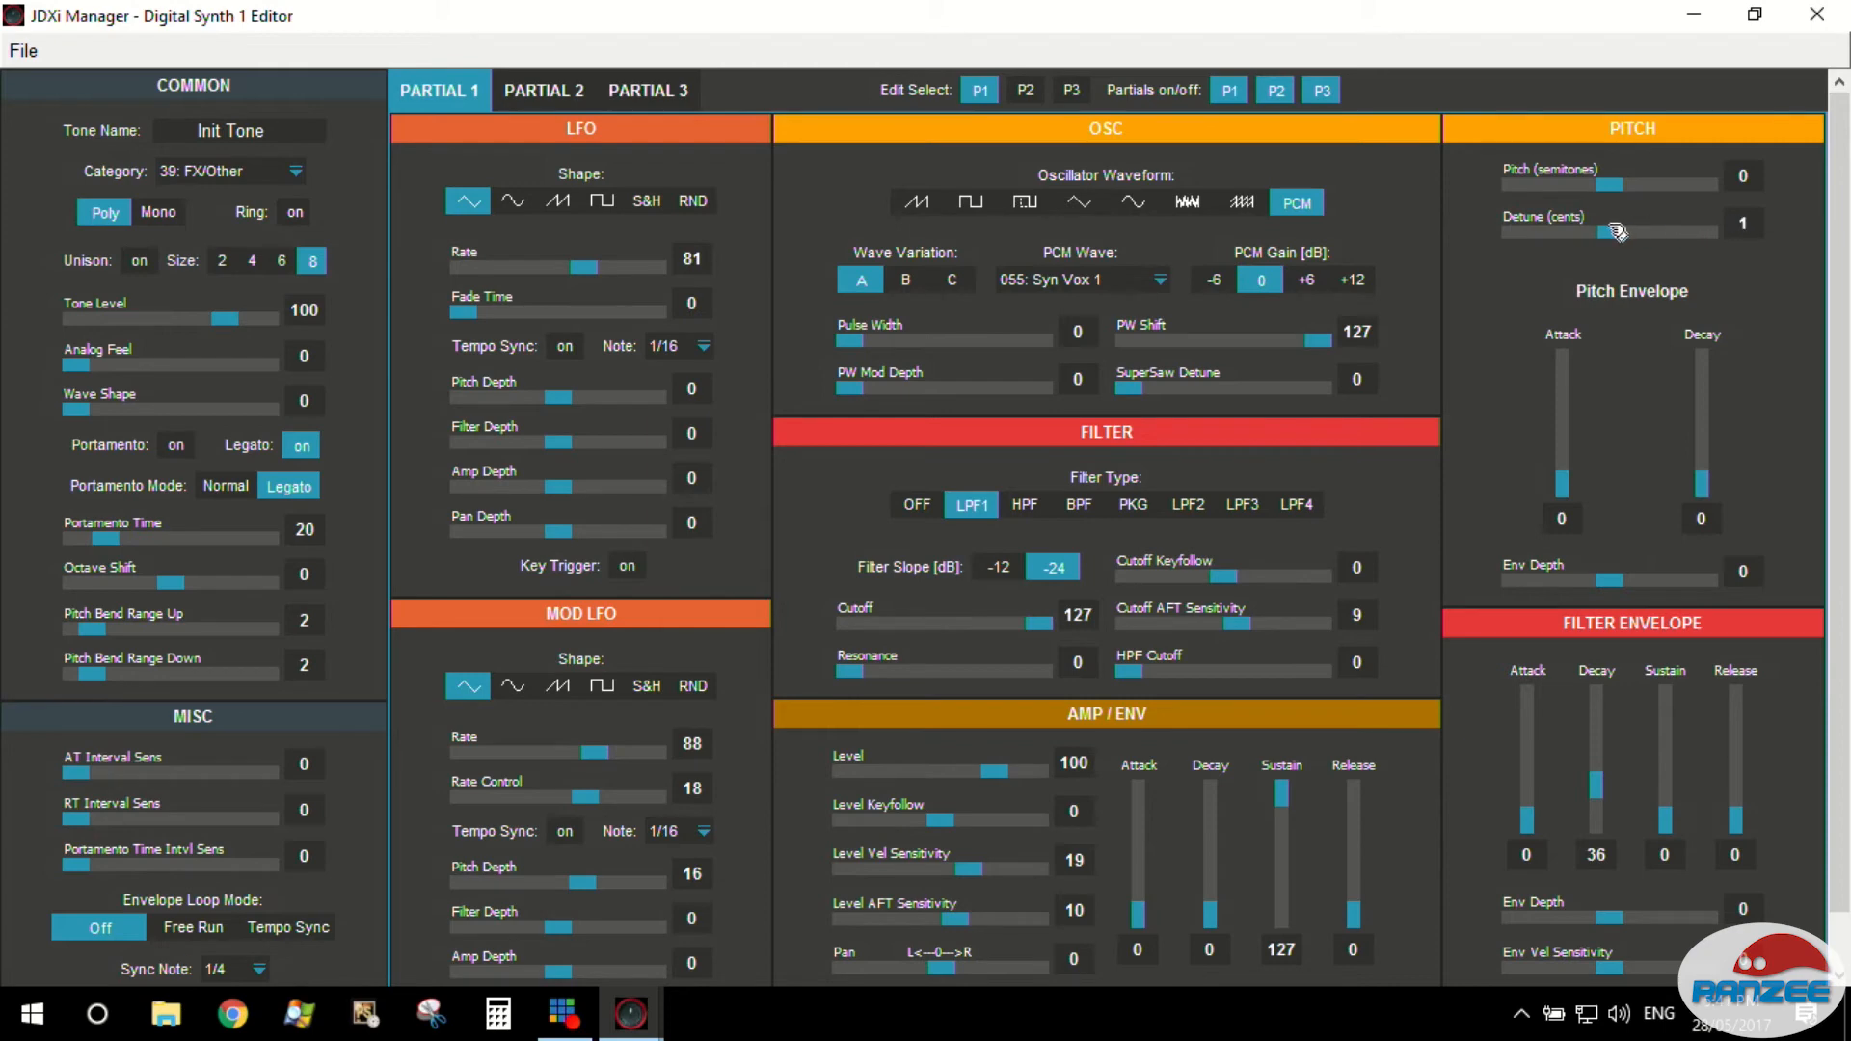
mouse_move(1602, 239)
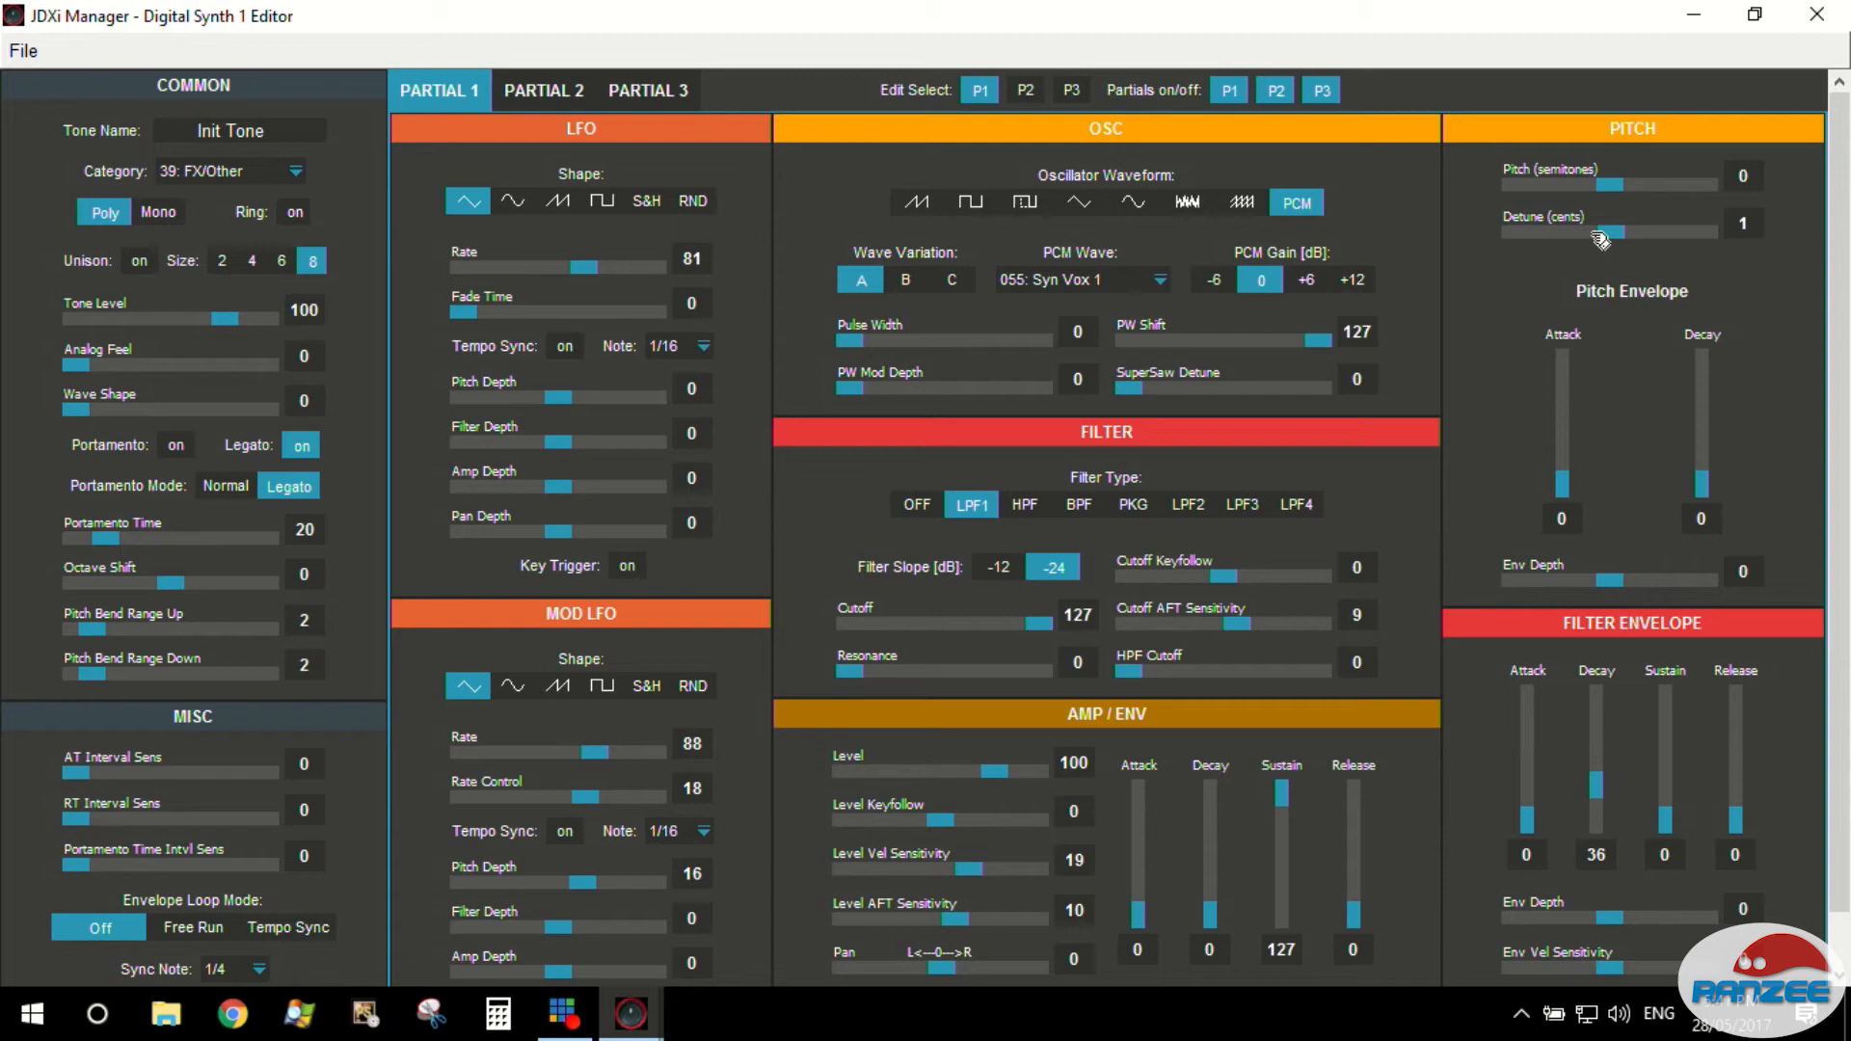
mouse_move(1292, 35)
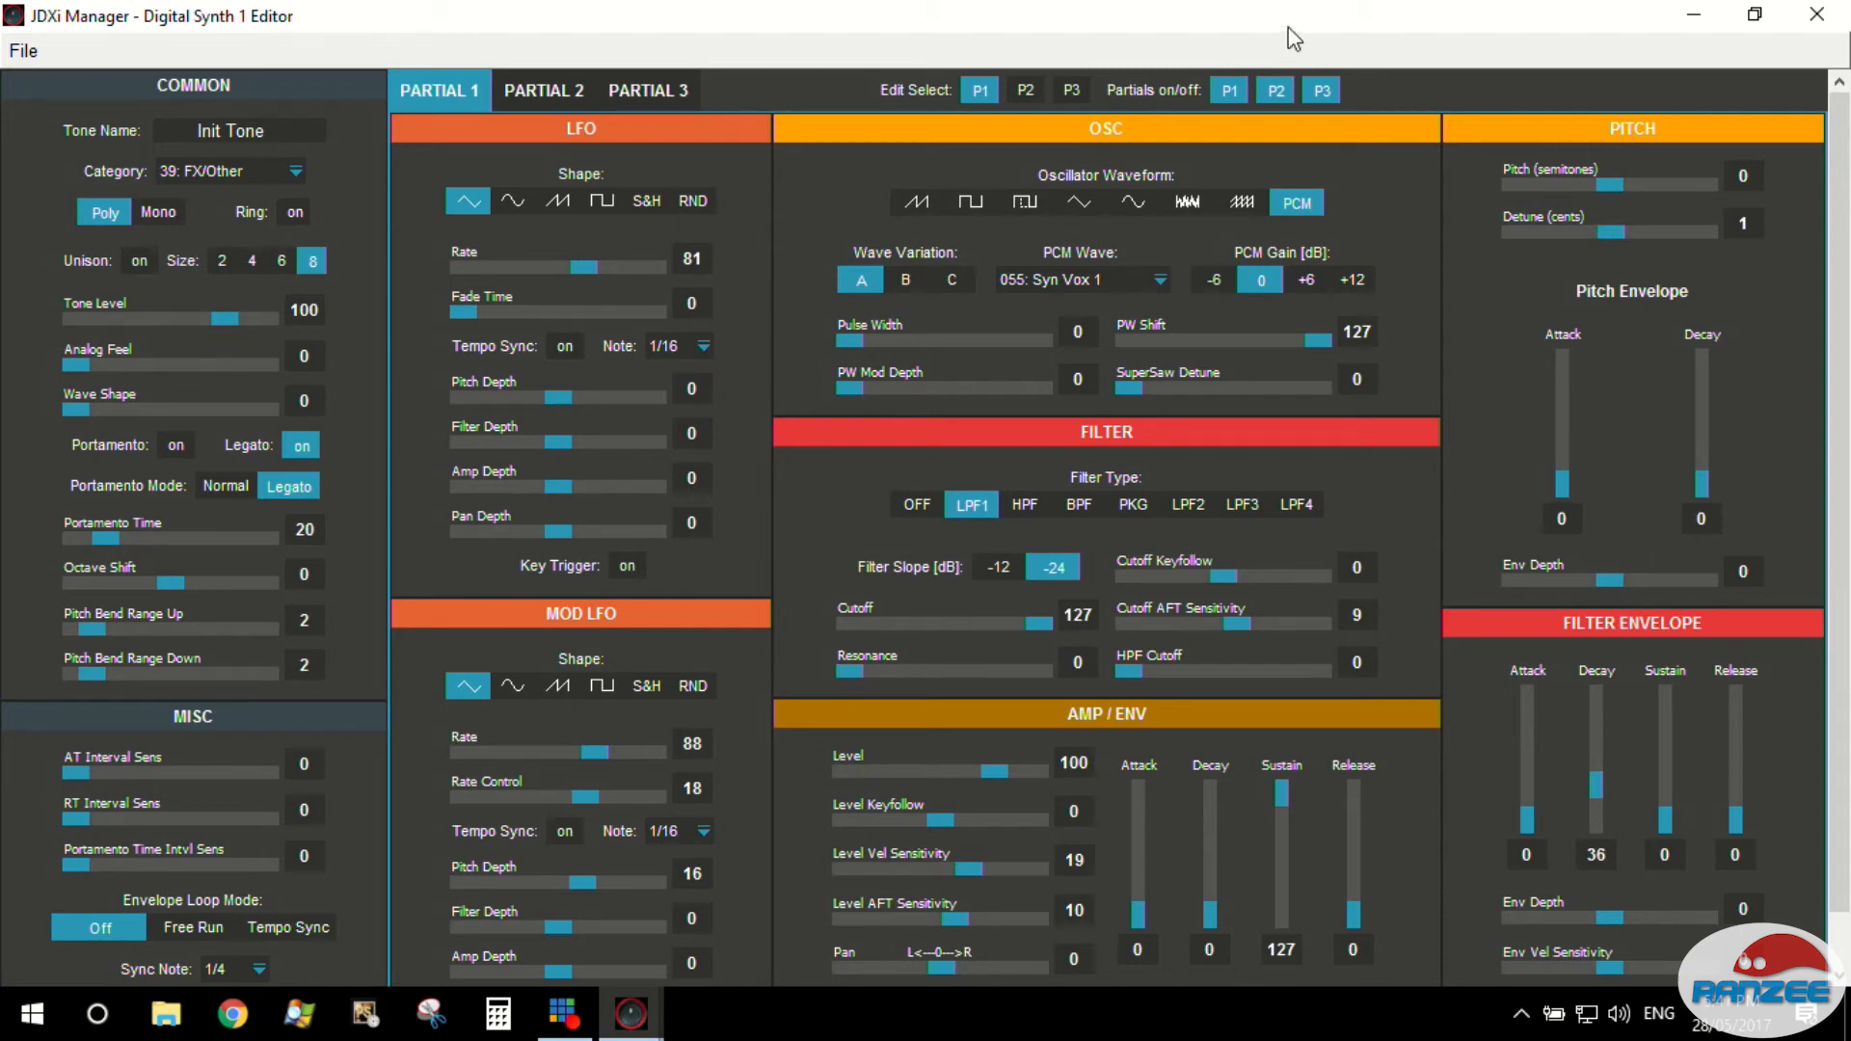
mouse_move(1074, 93)
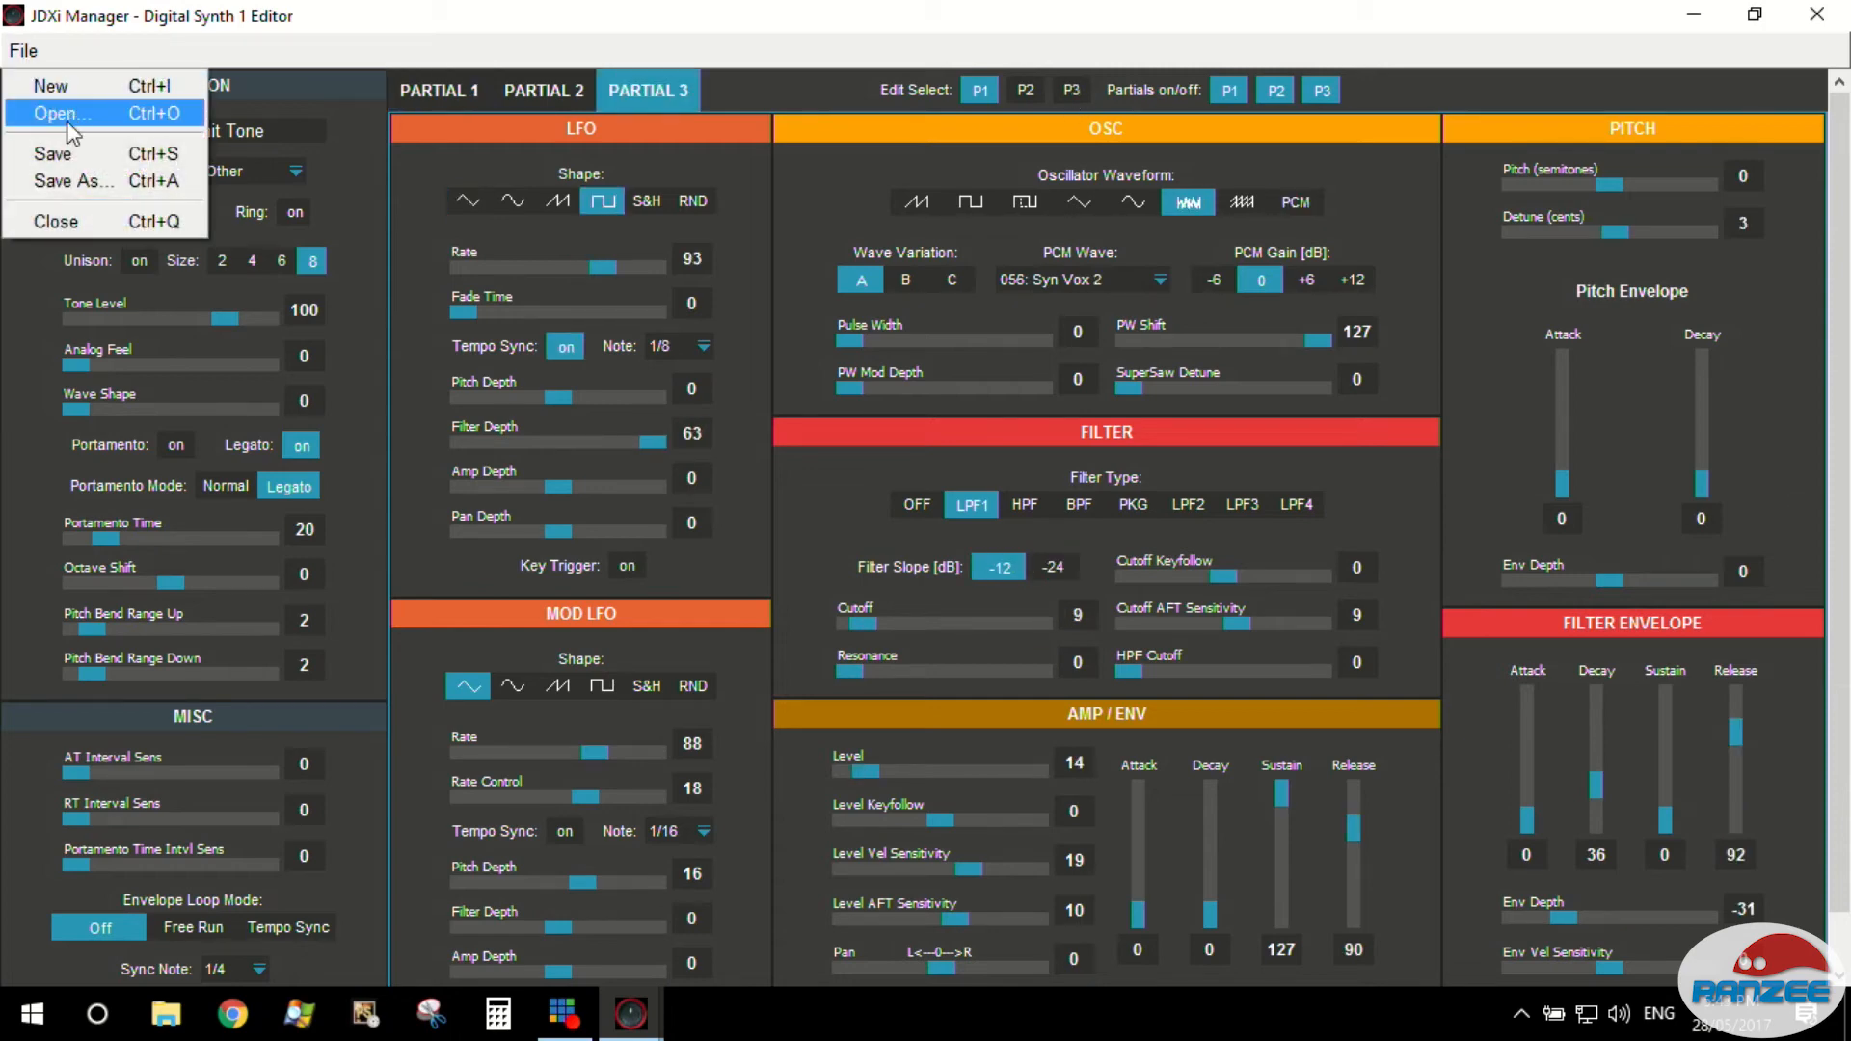
Save the tone to the Desktop under the name JDXi-DIG-sounddesign-vox.syx.
click(74, 181)
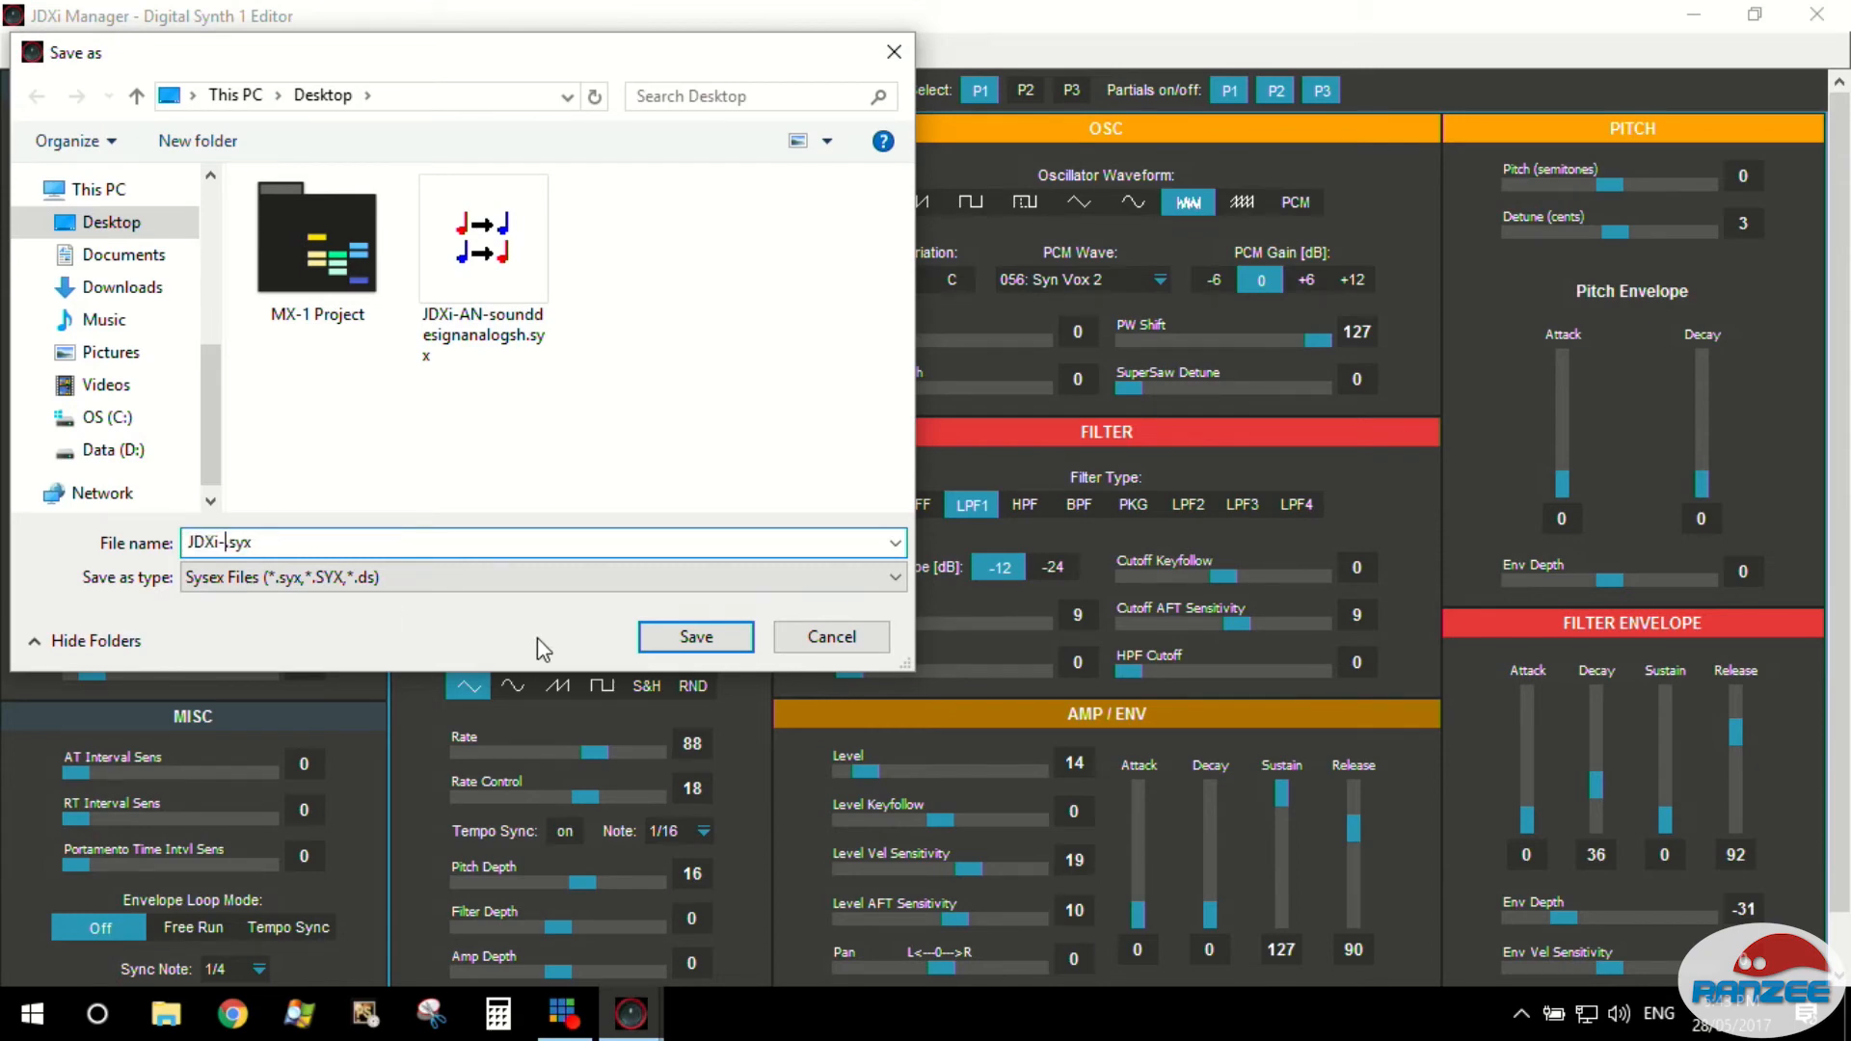
text(DIG-)
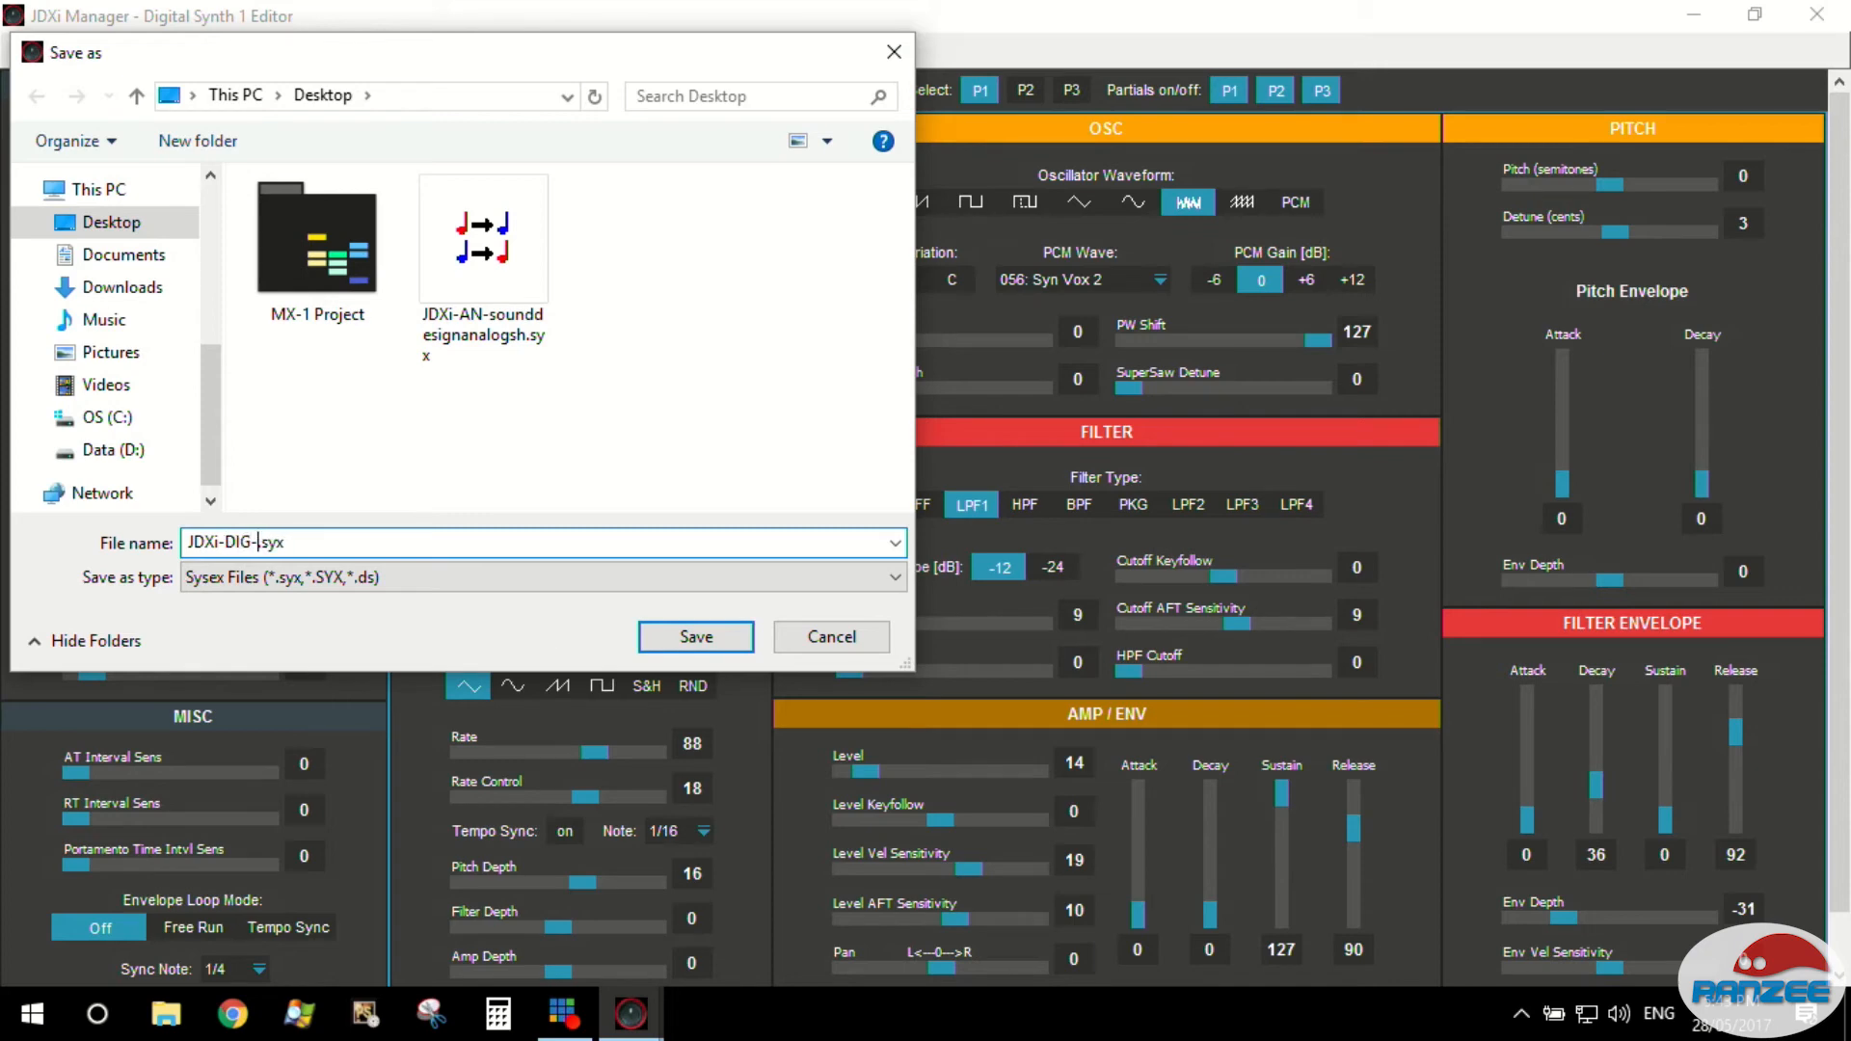
text(soun)
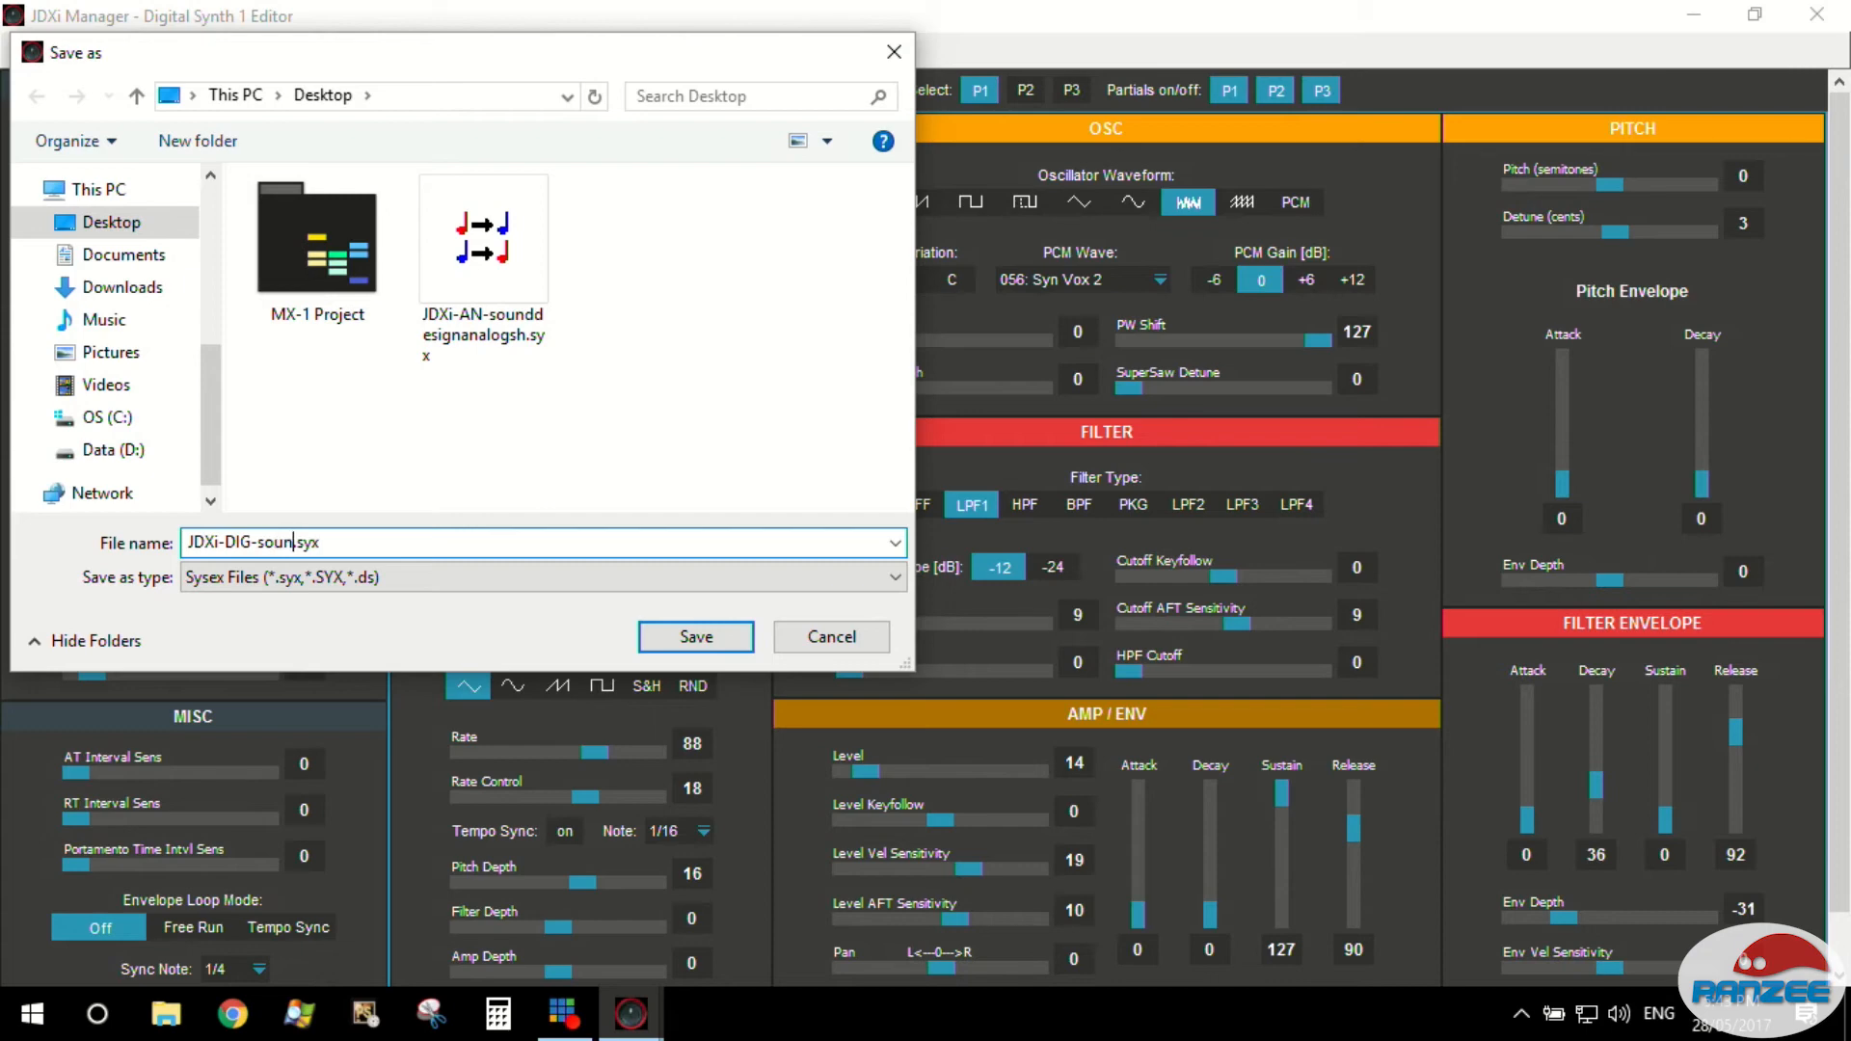
text(ddesig)
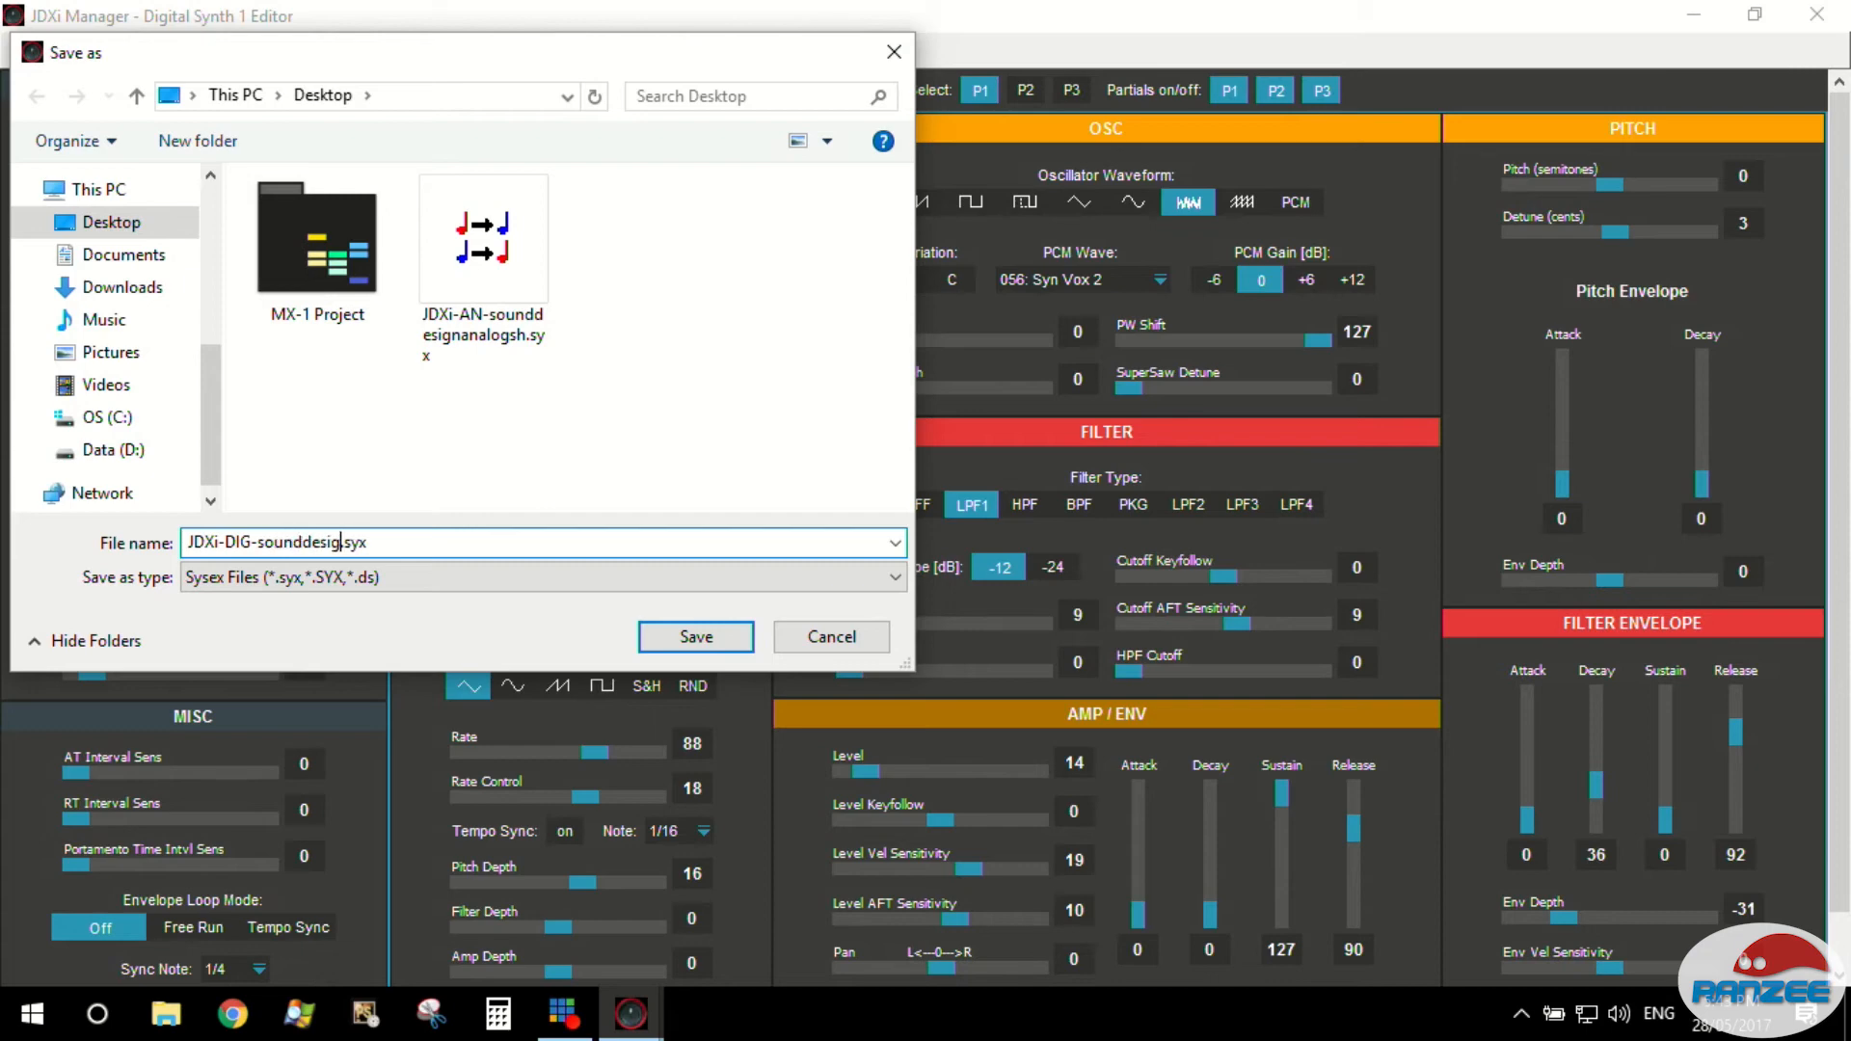
text(n-)
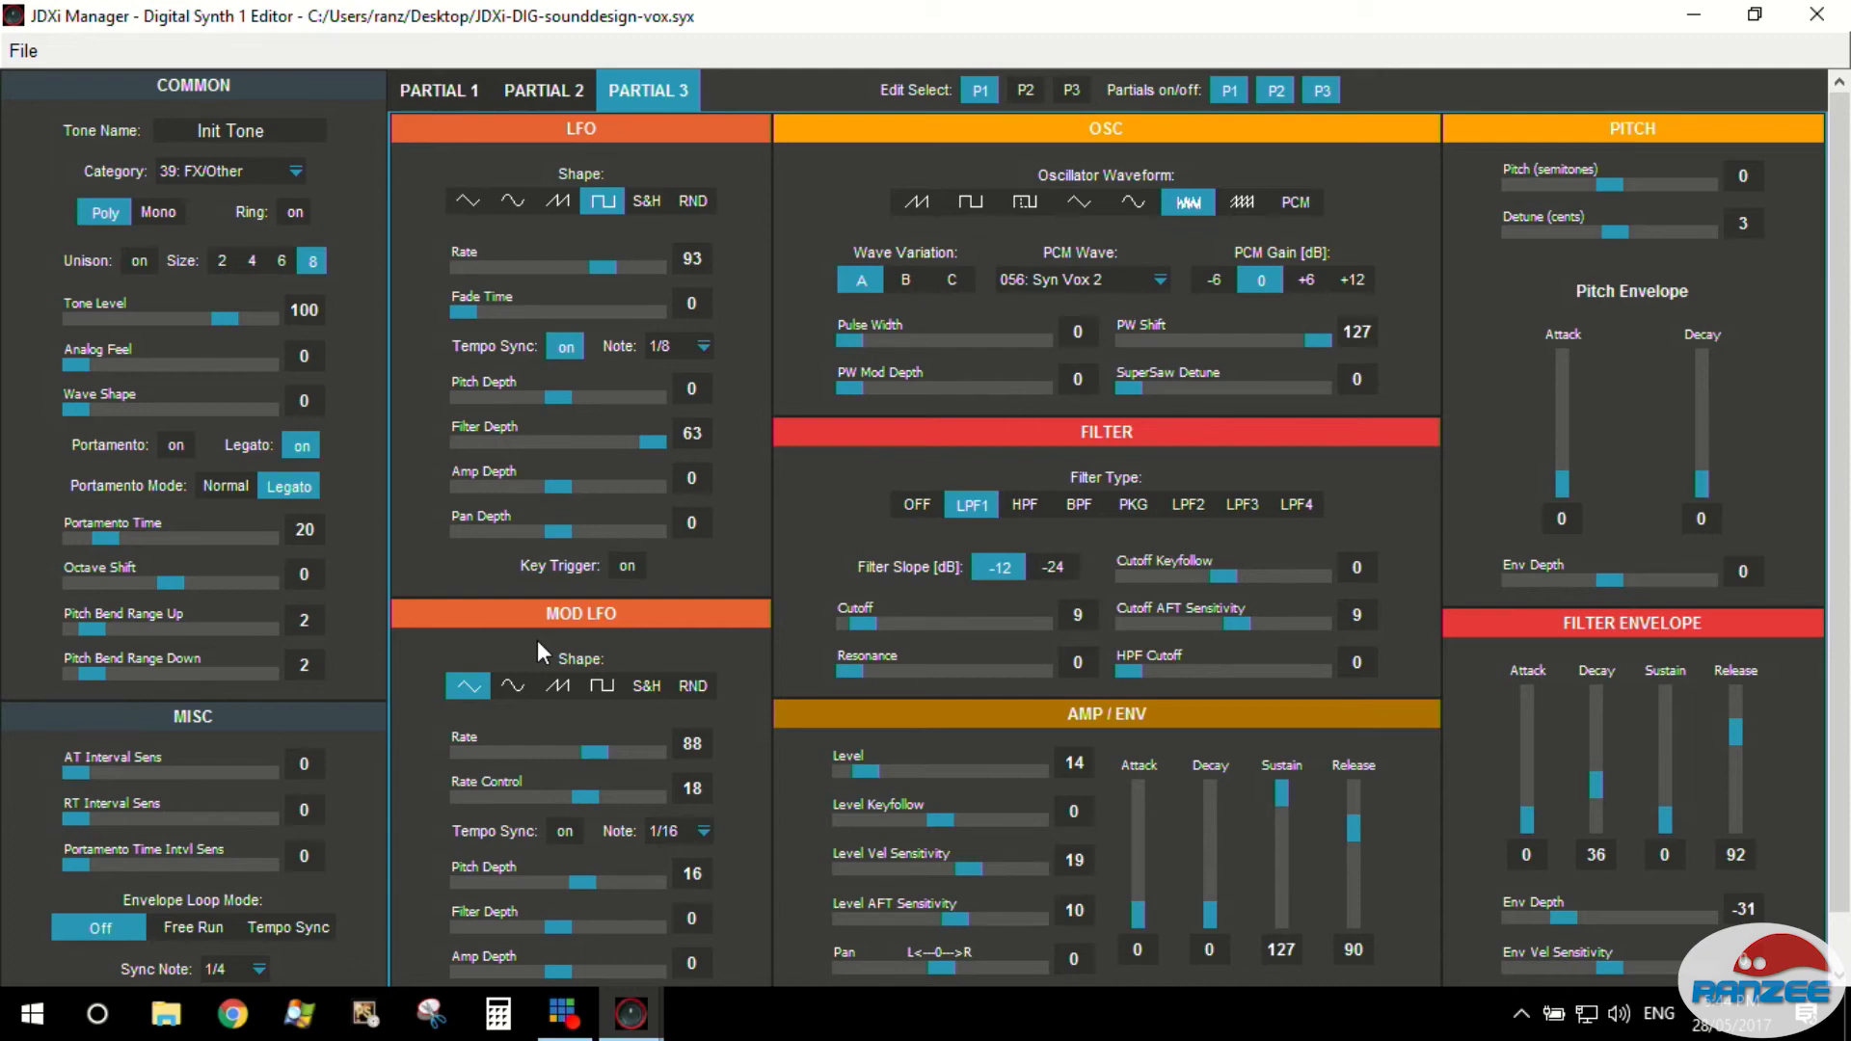
mouse_move(372, 111)
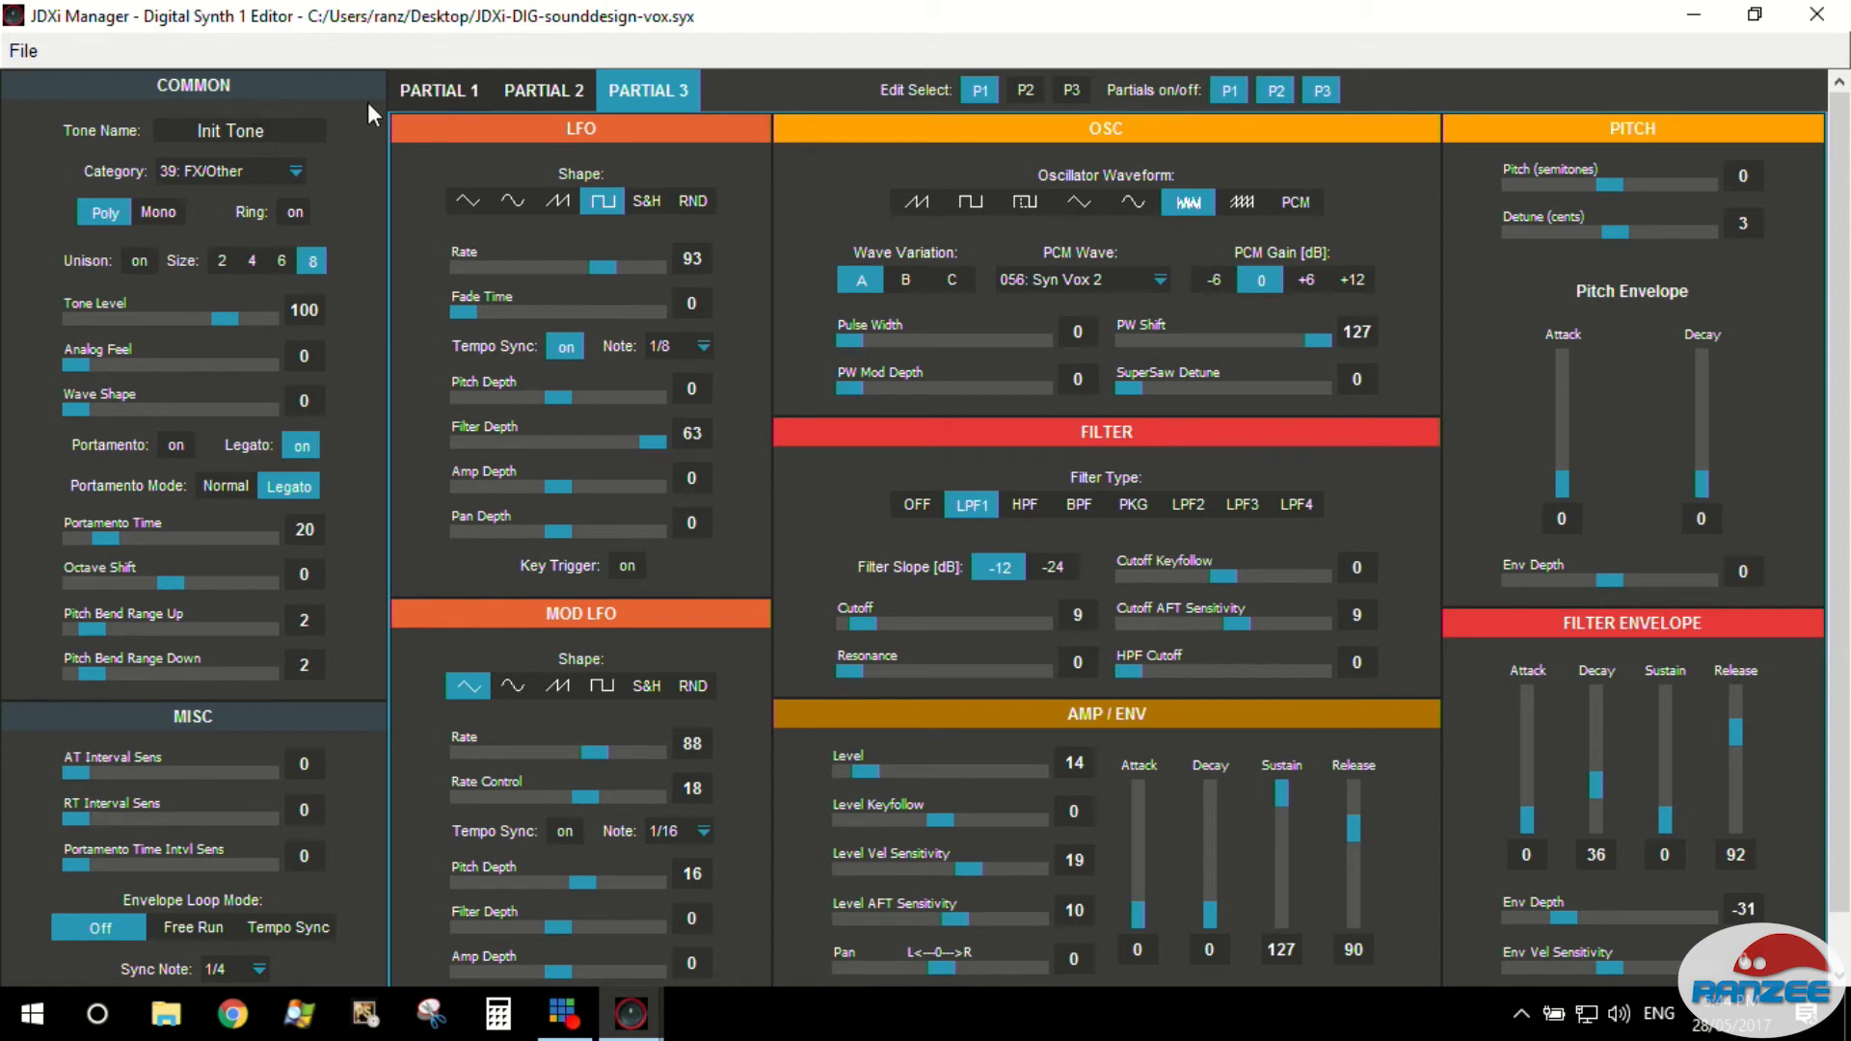
click(438, 91)
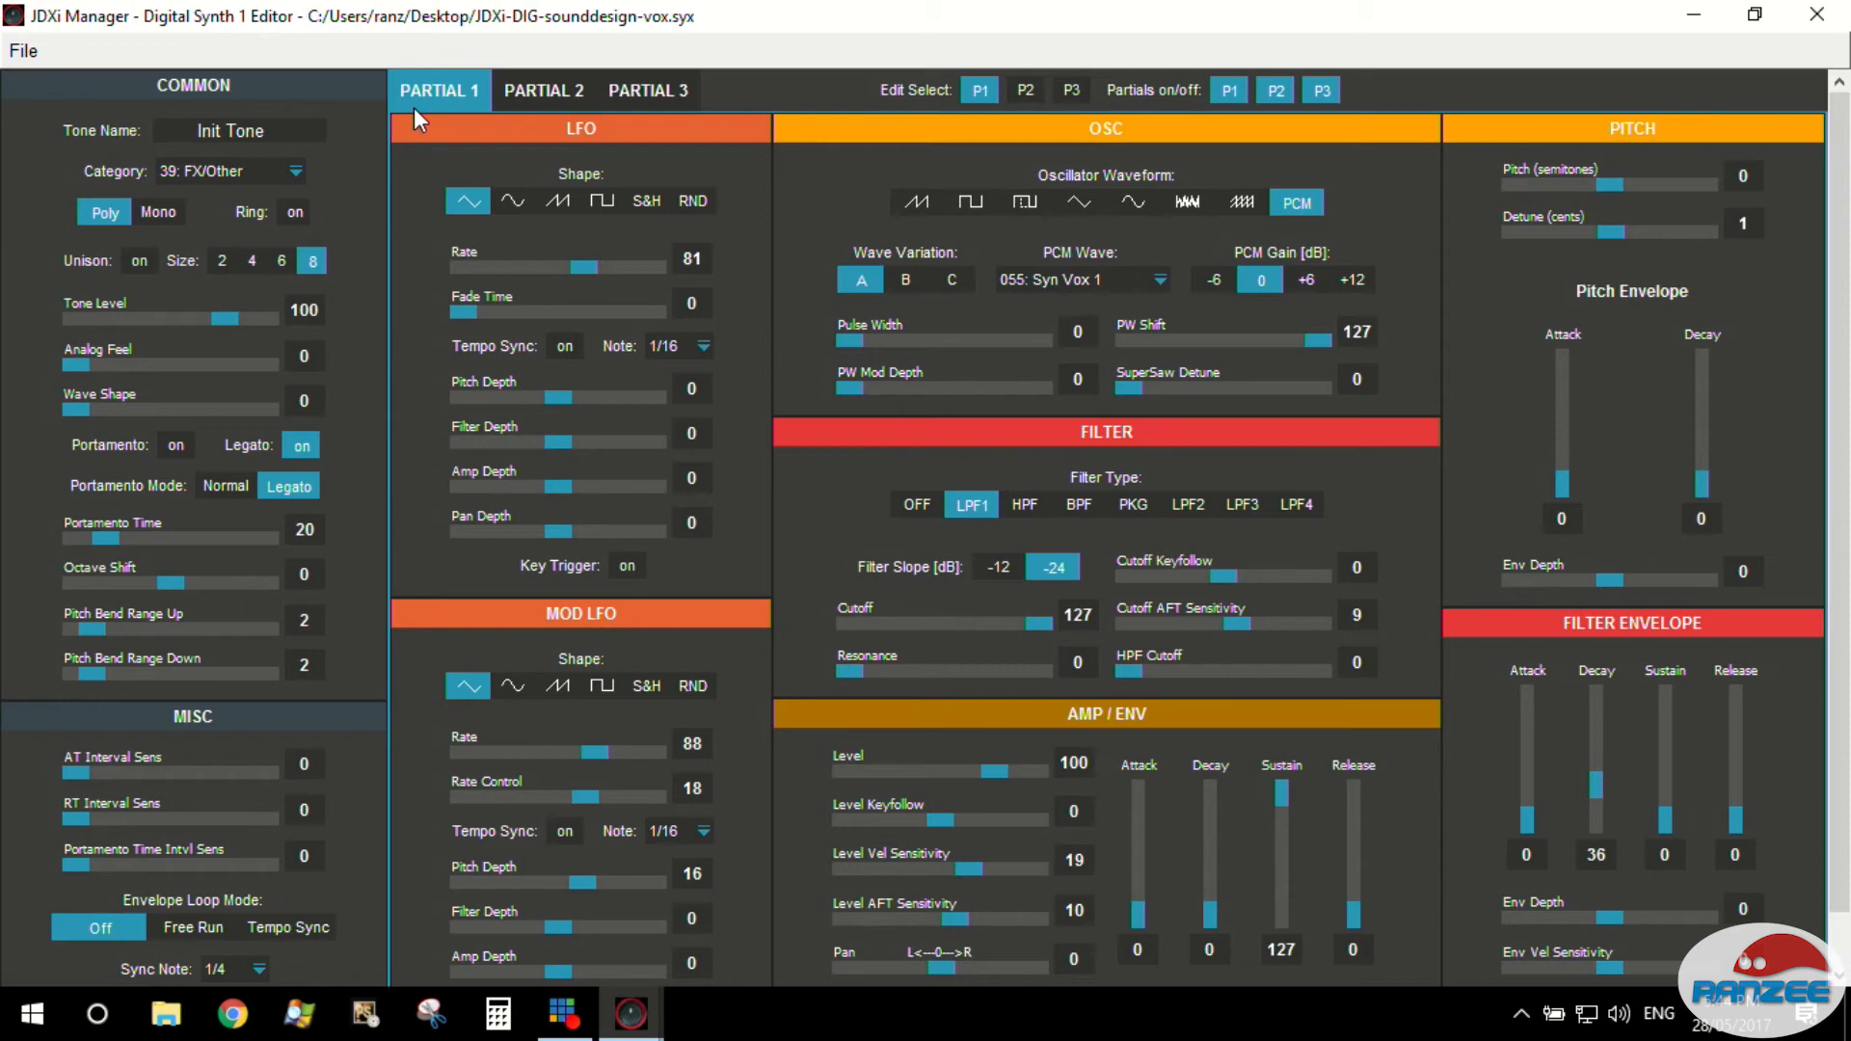
mouse_move(755, 395)
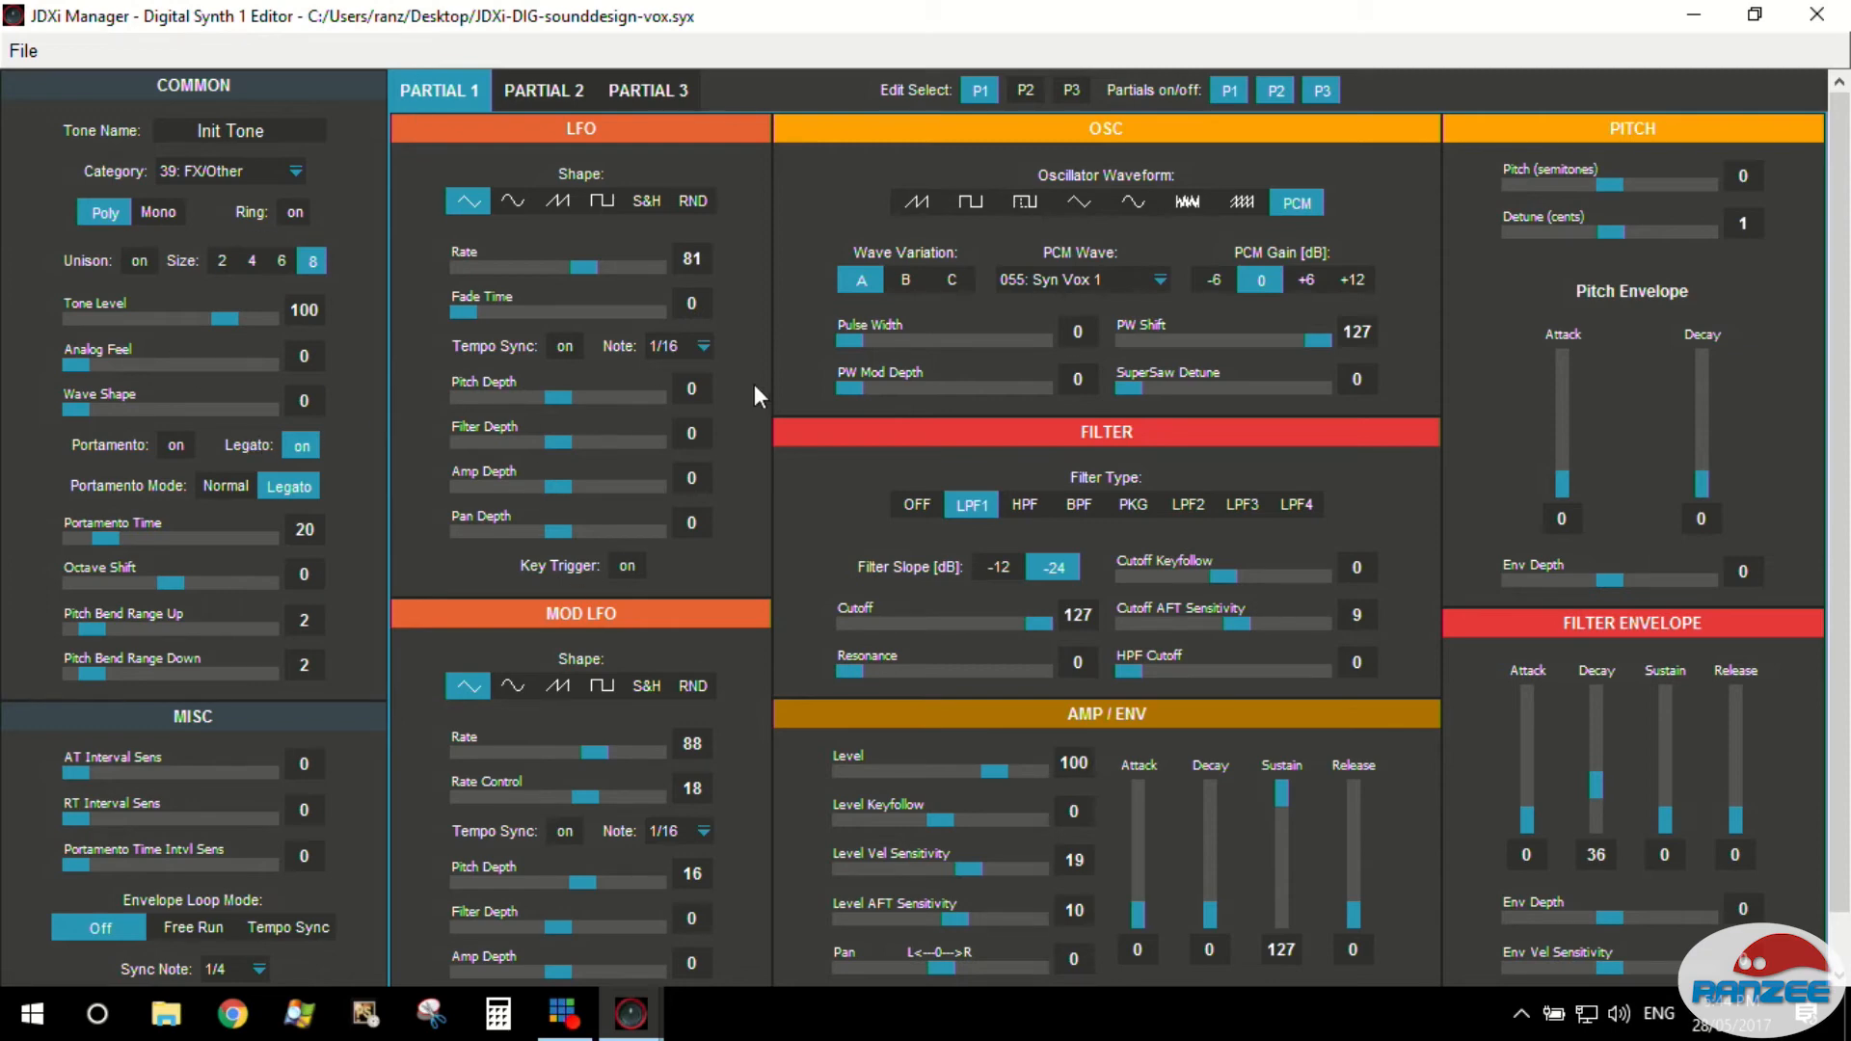
mouse_move(725, 756)
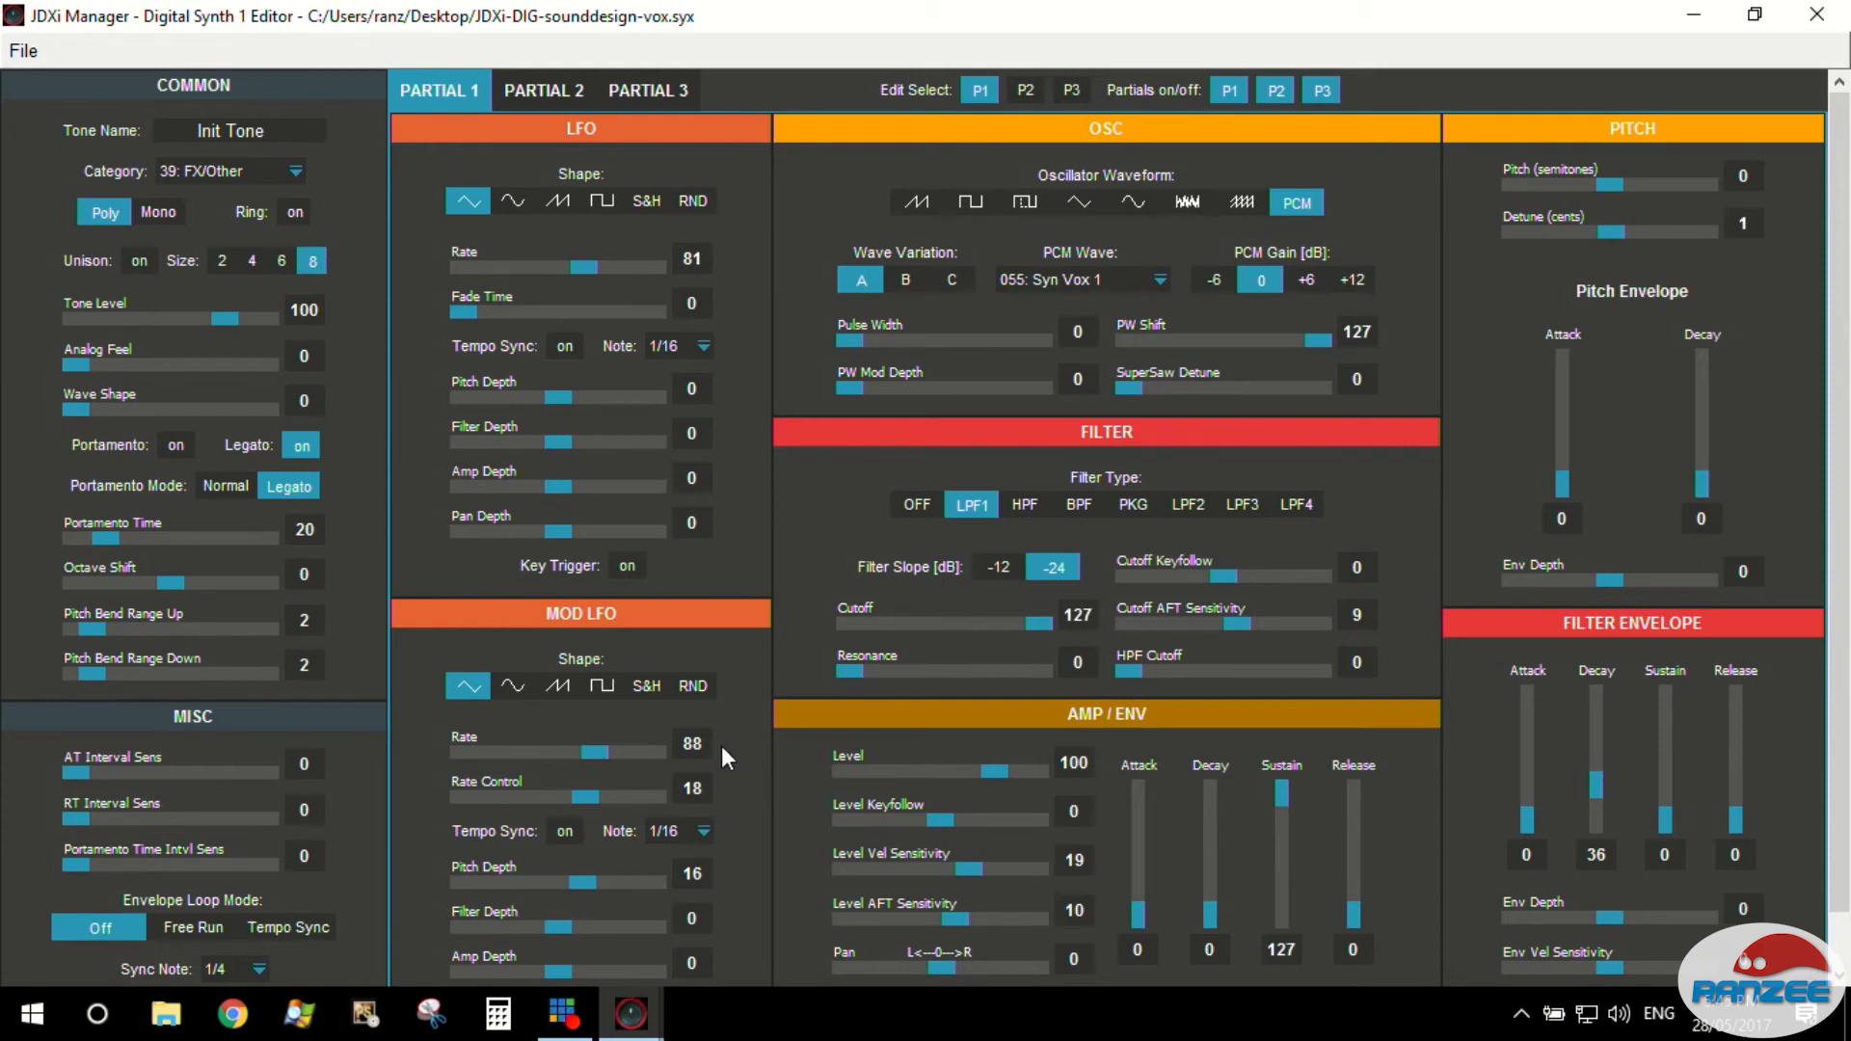
mouse_move(567, 843)
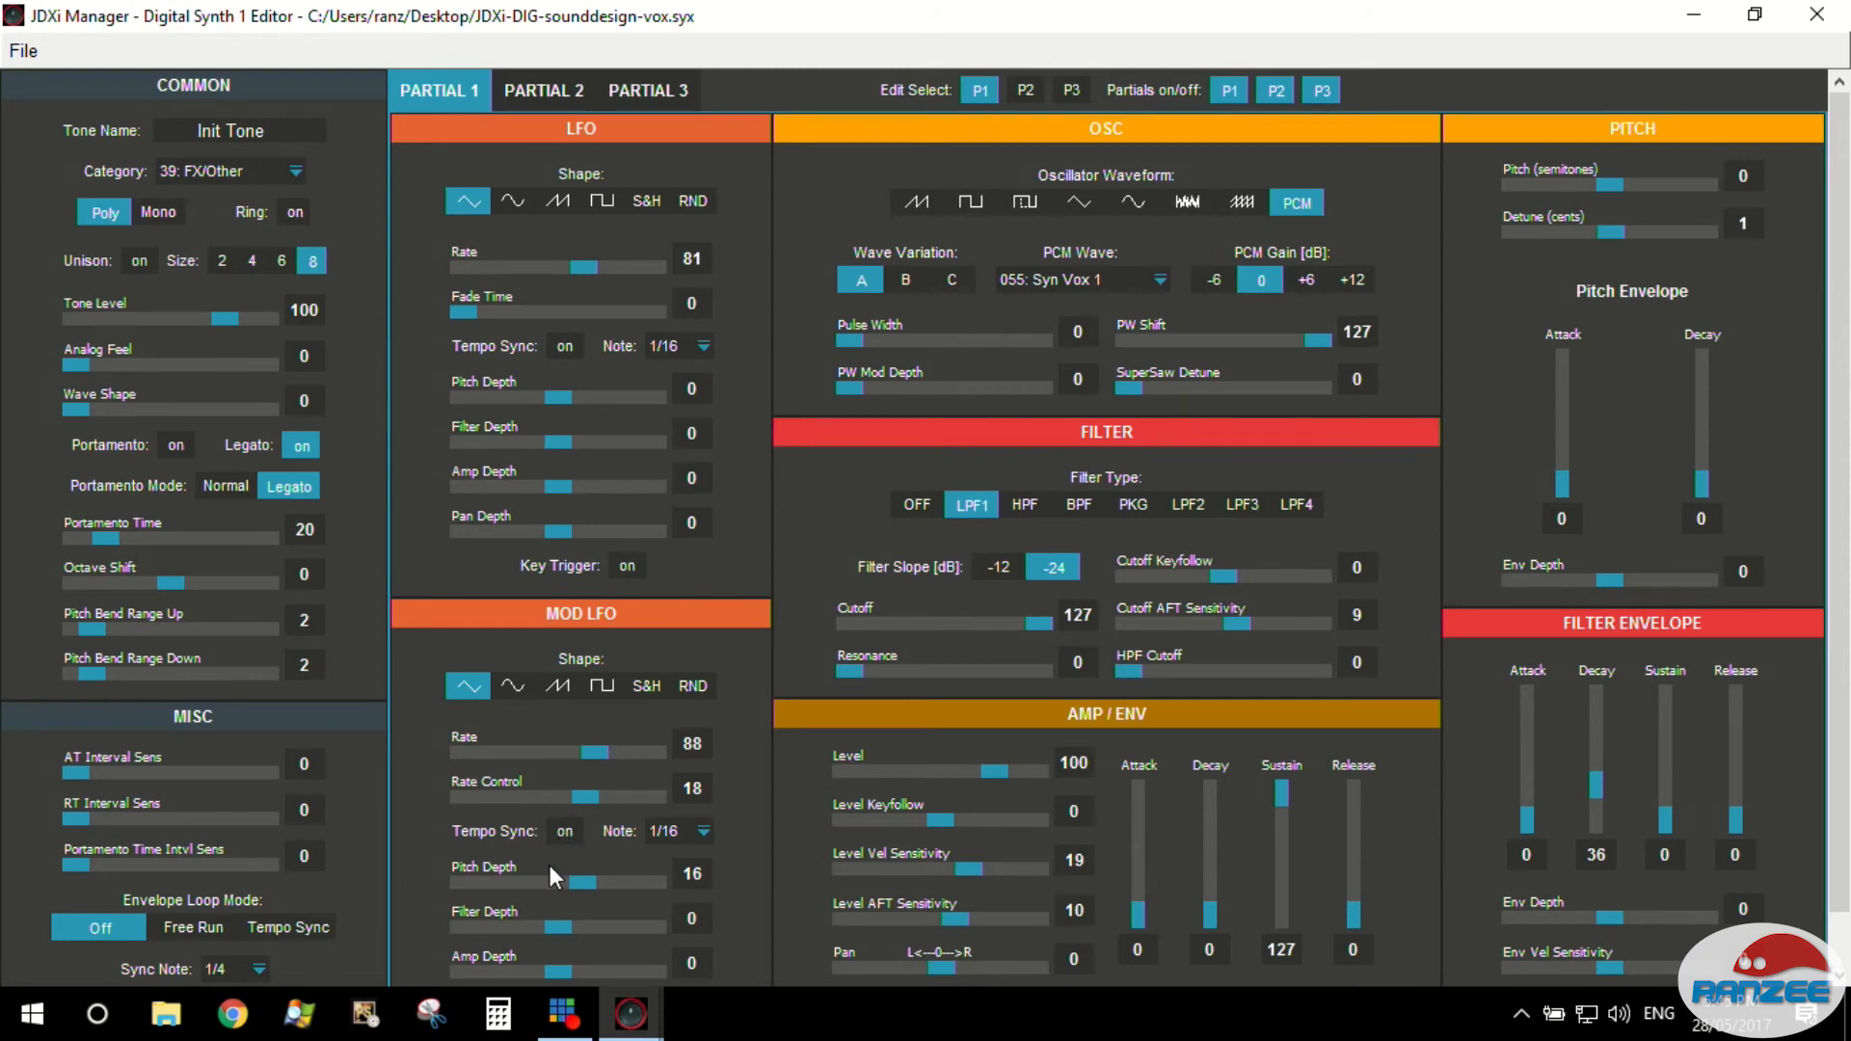
mouse_move(556, 920)
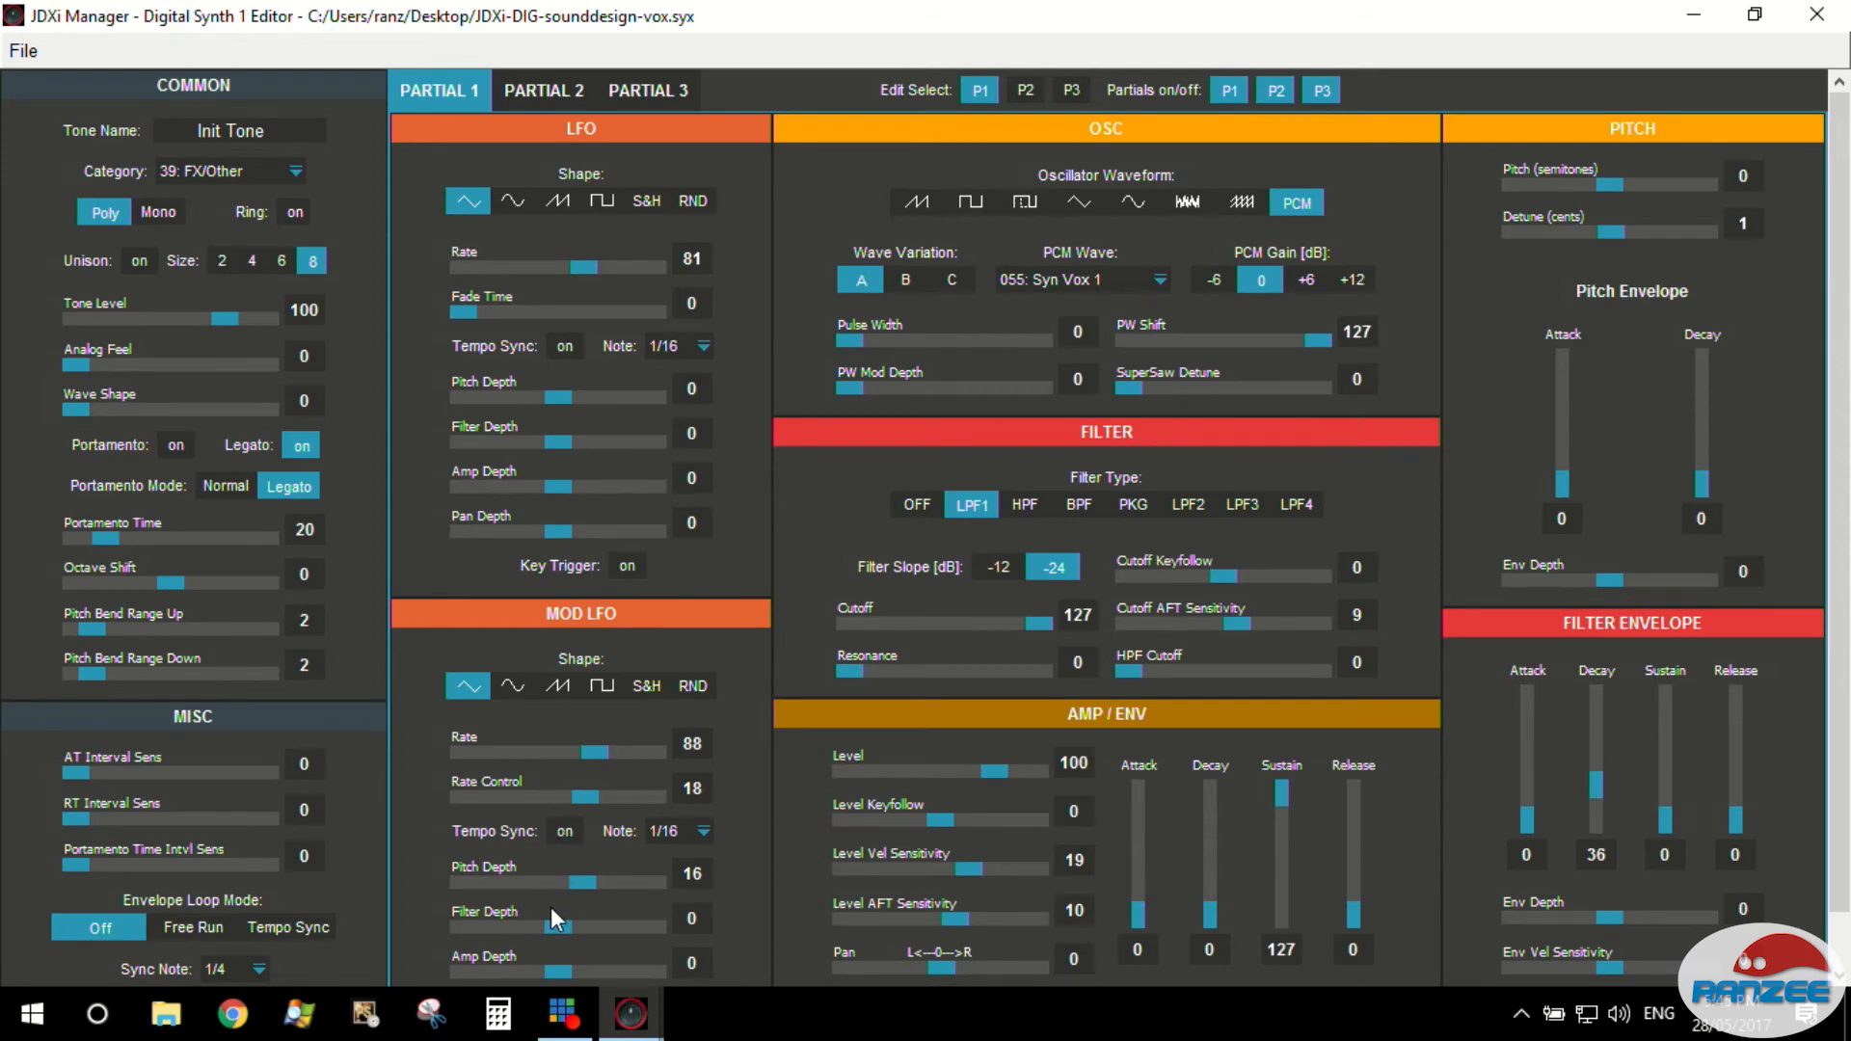
mouse_move(513, 902)
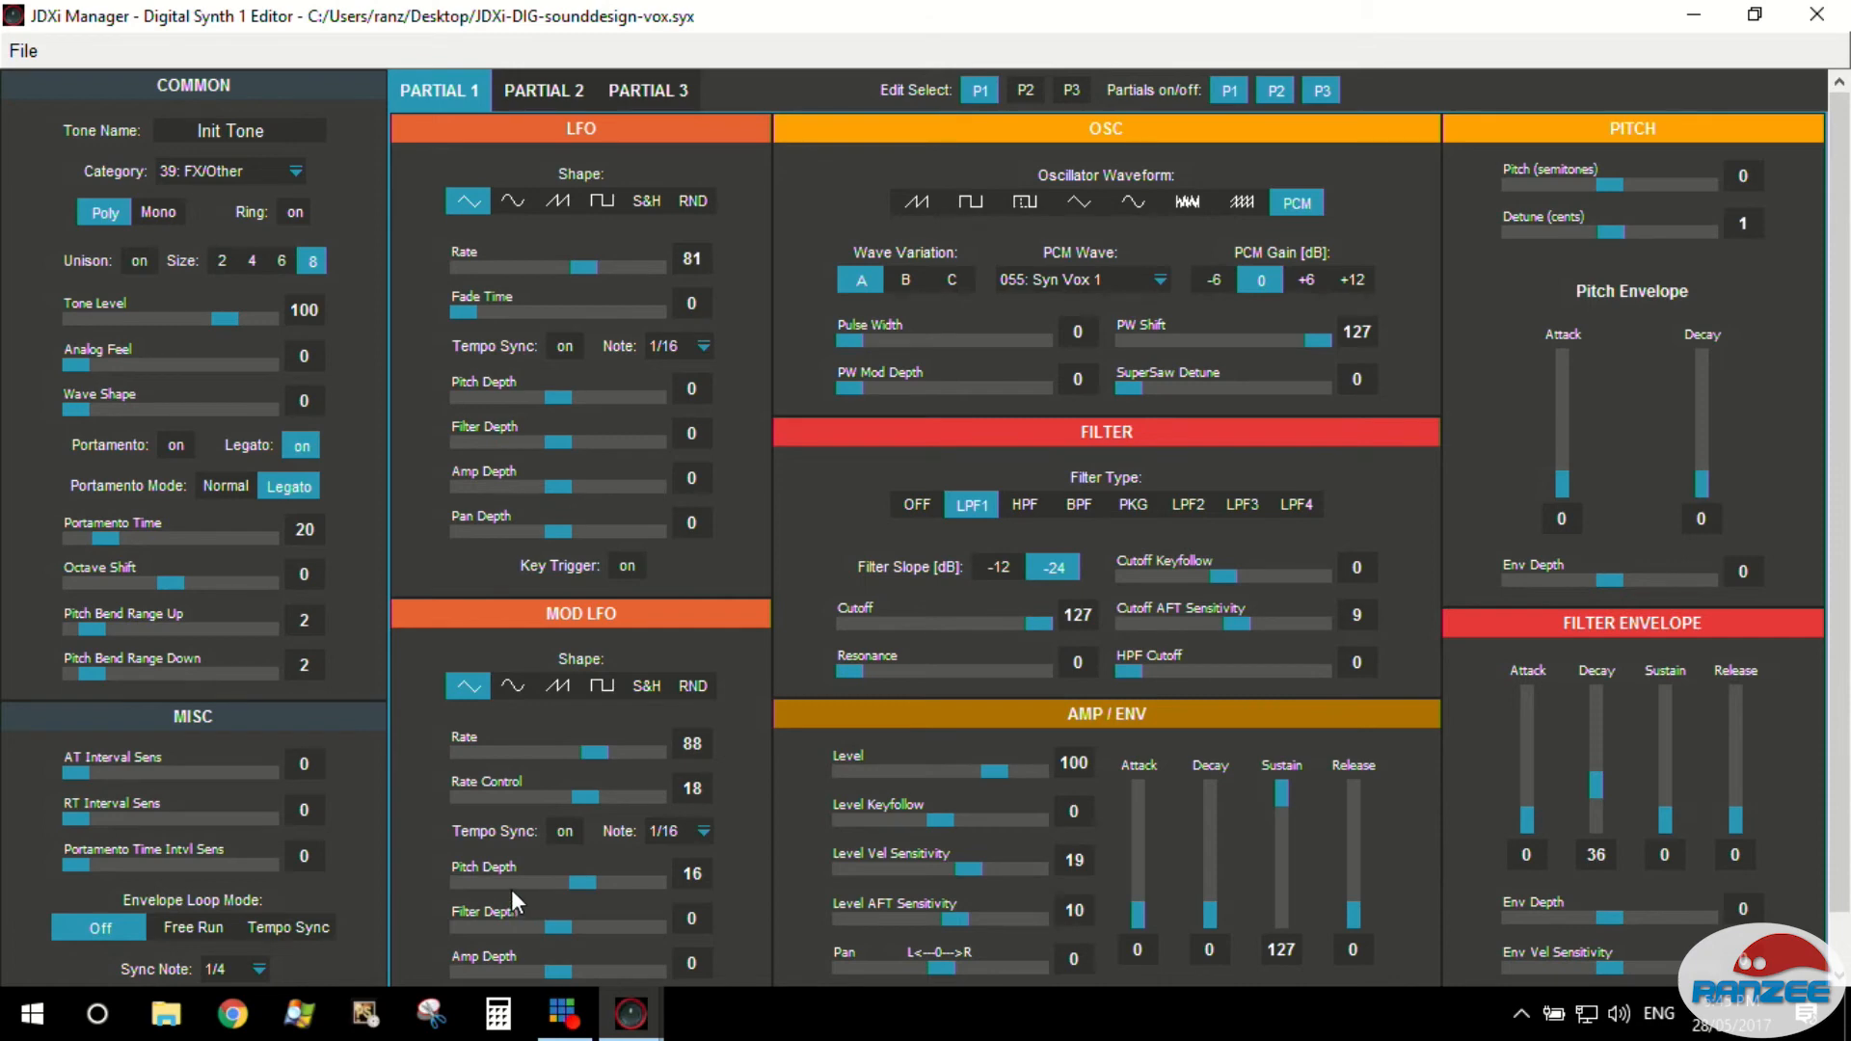
mouse_move(260, 650)
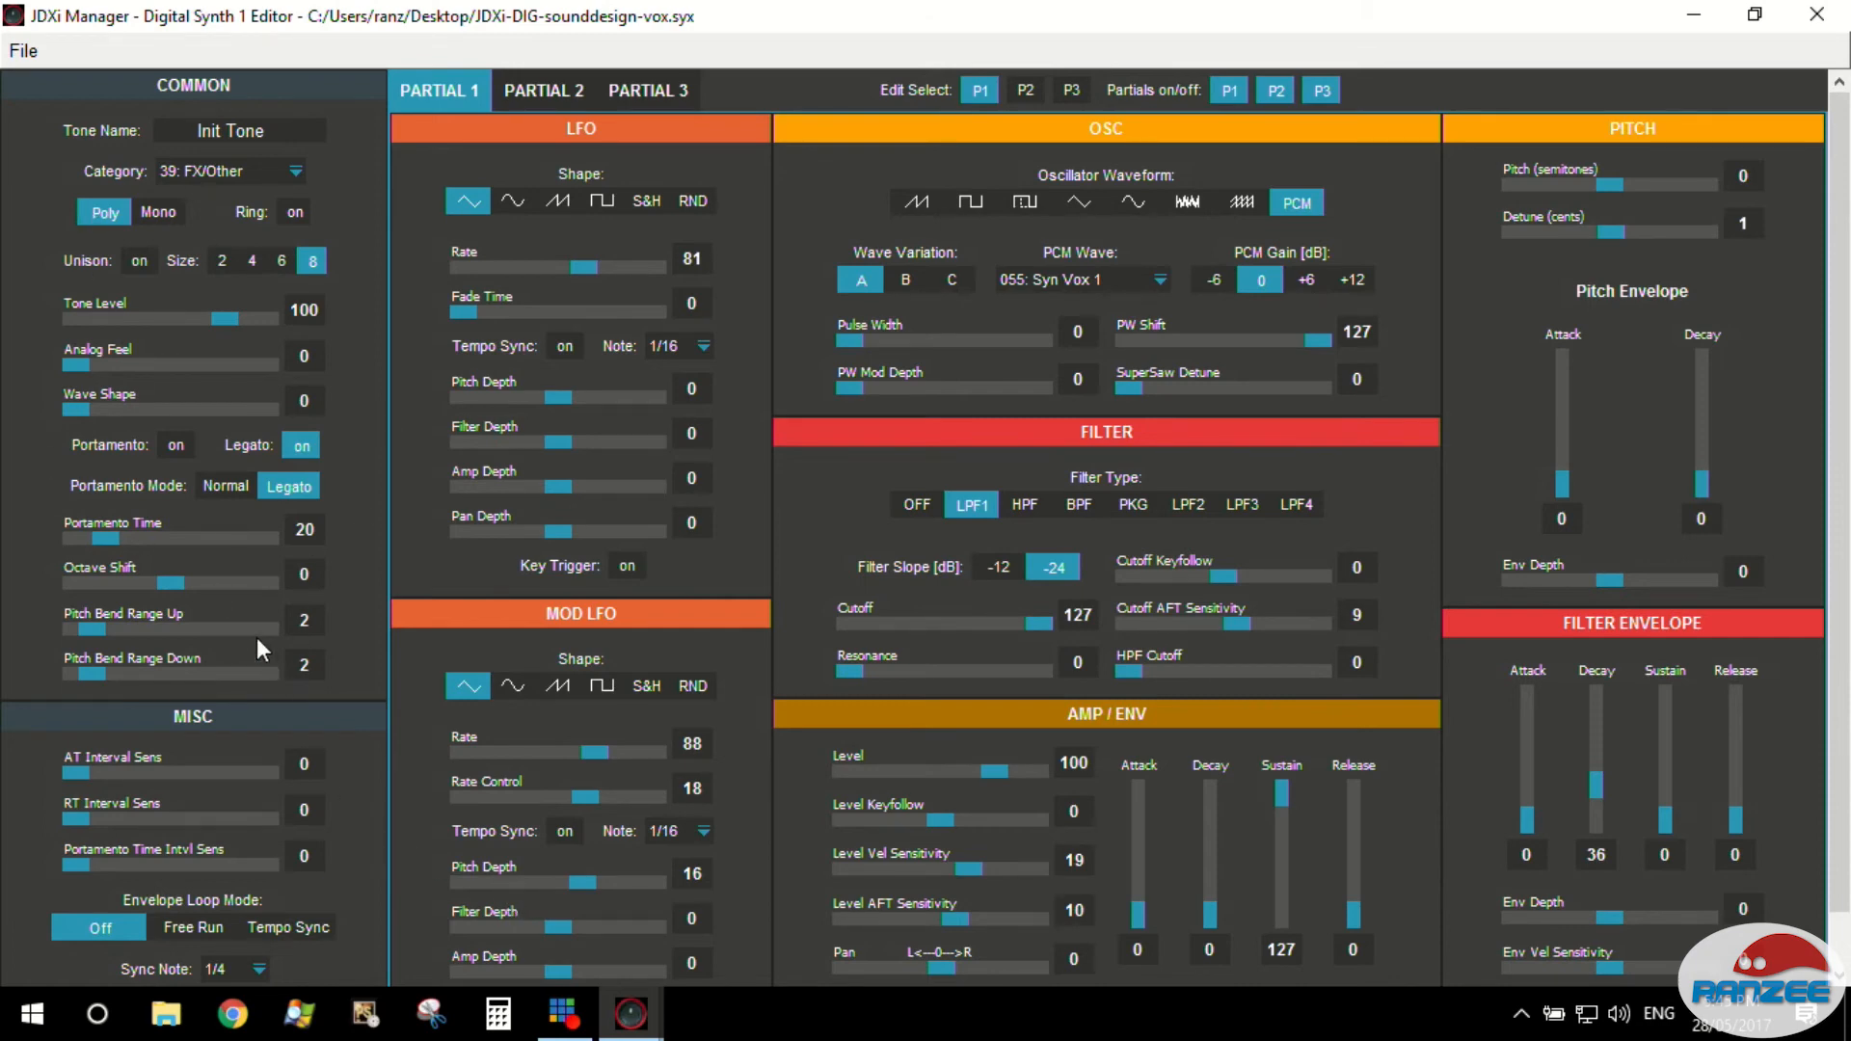
mouse_move(322, 851)
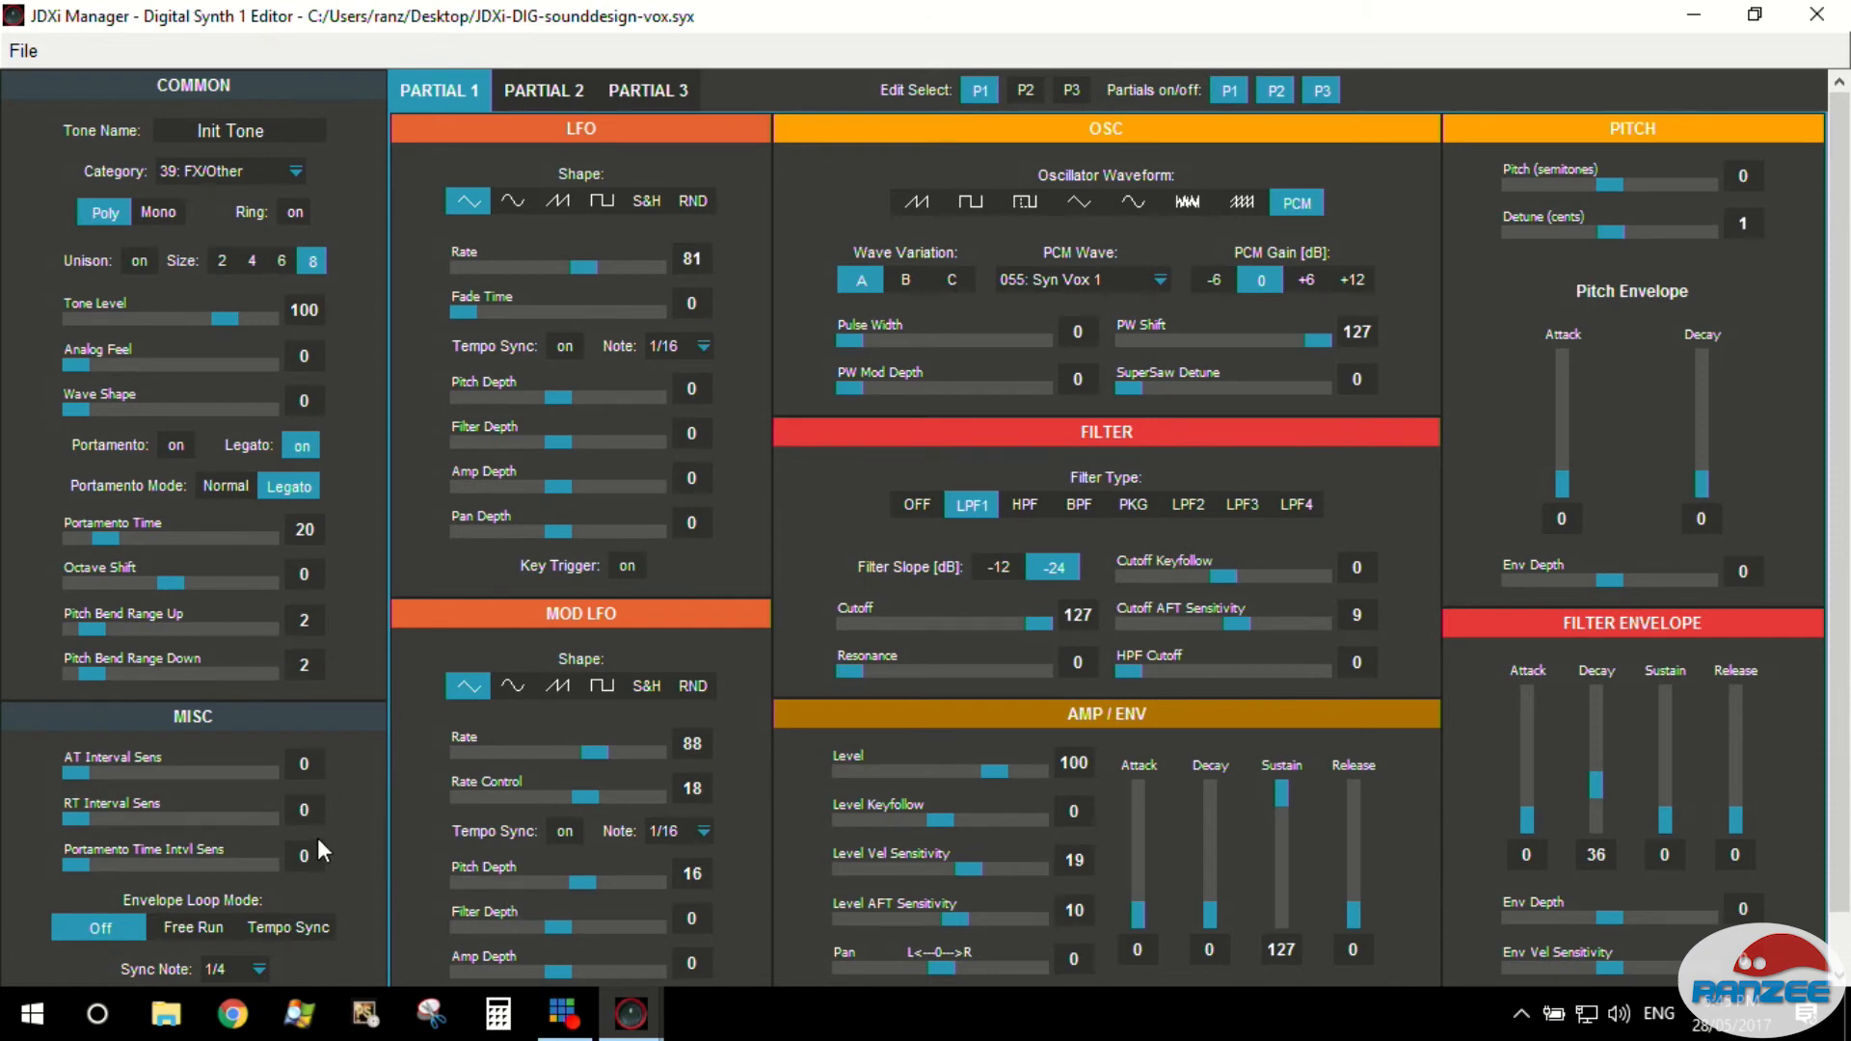
mouse_move(336, 835)
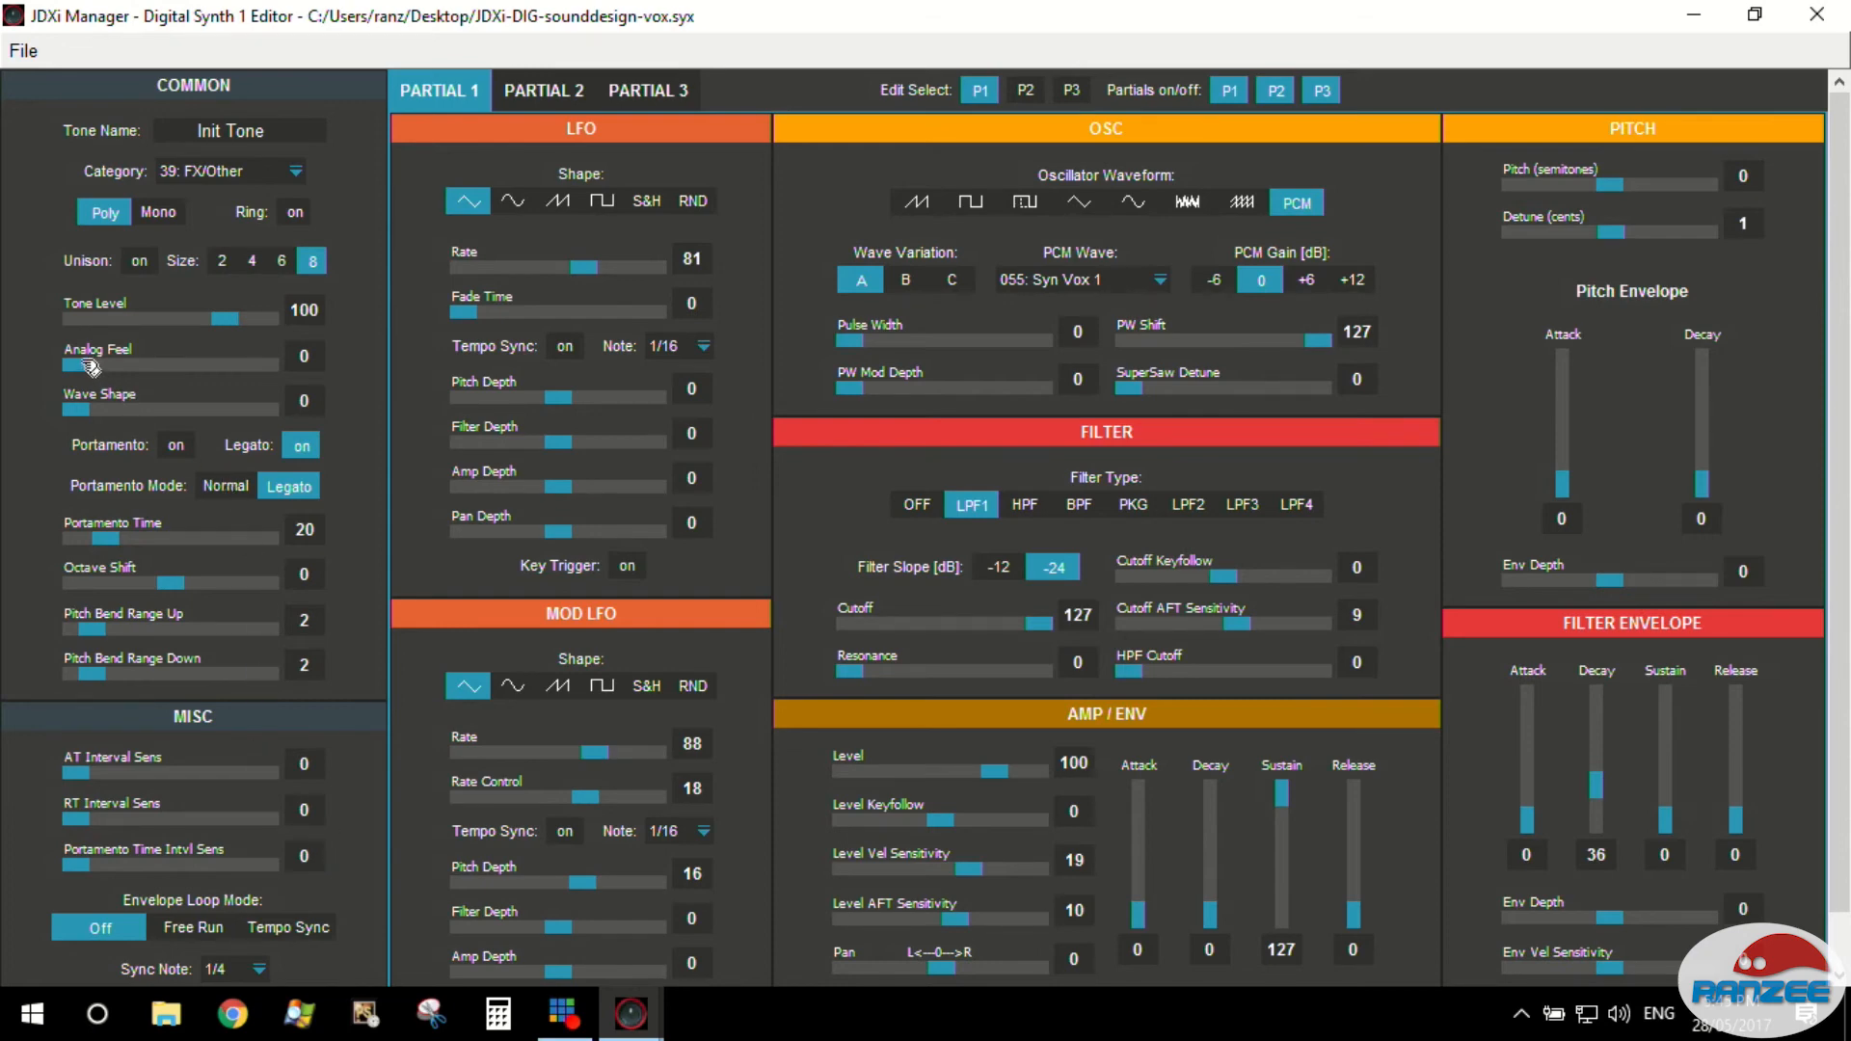
Try Analog Feel amounts around 51 and 92, returning it to 0 each time.
drag(73, 364, 94, 365)
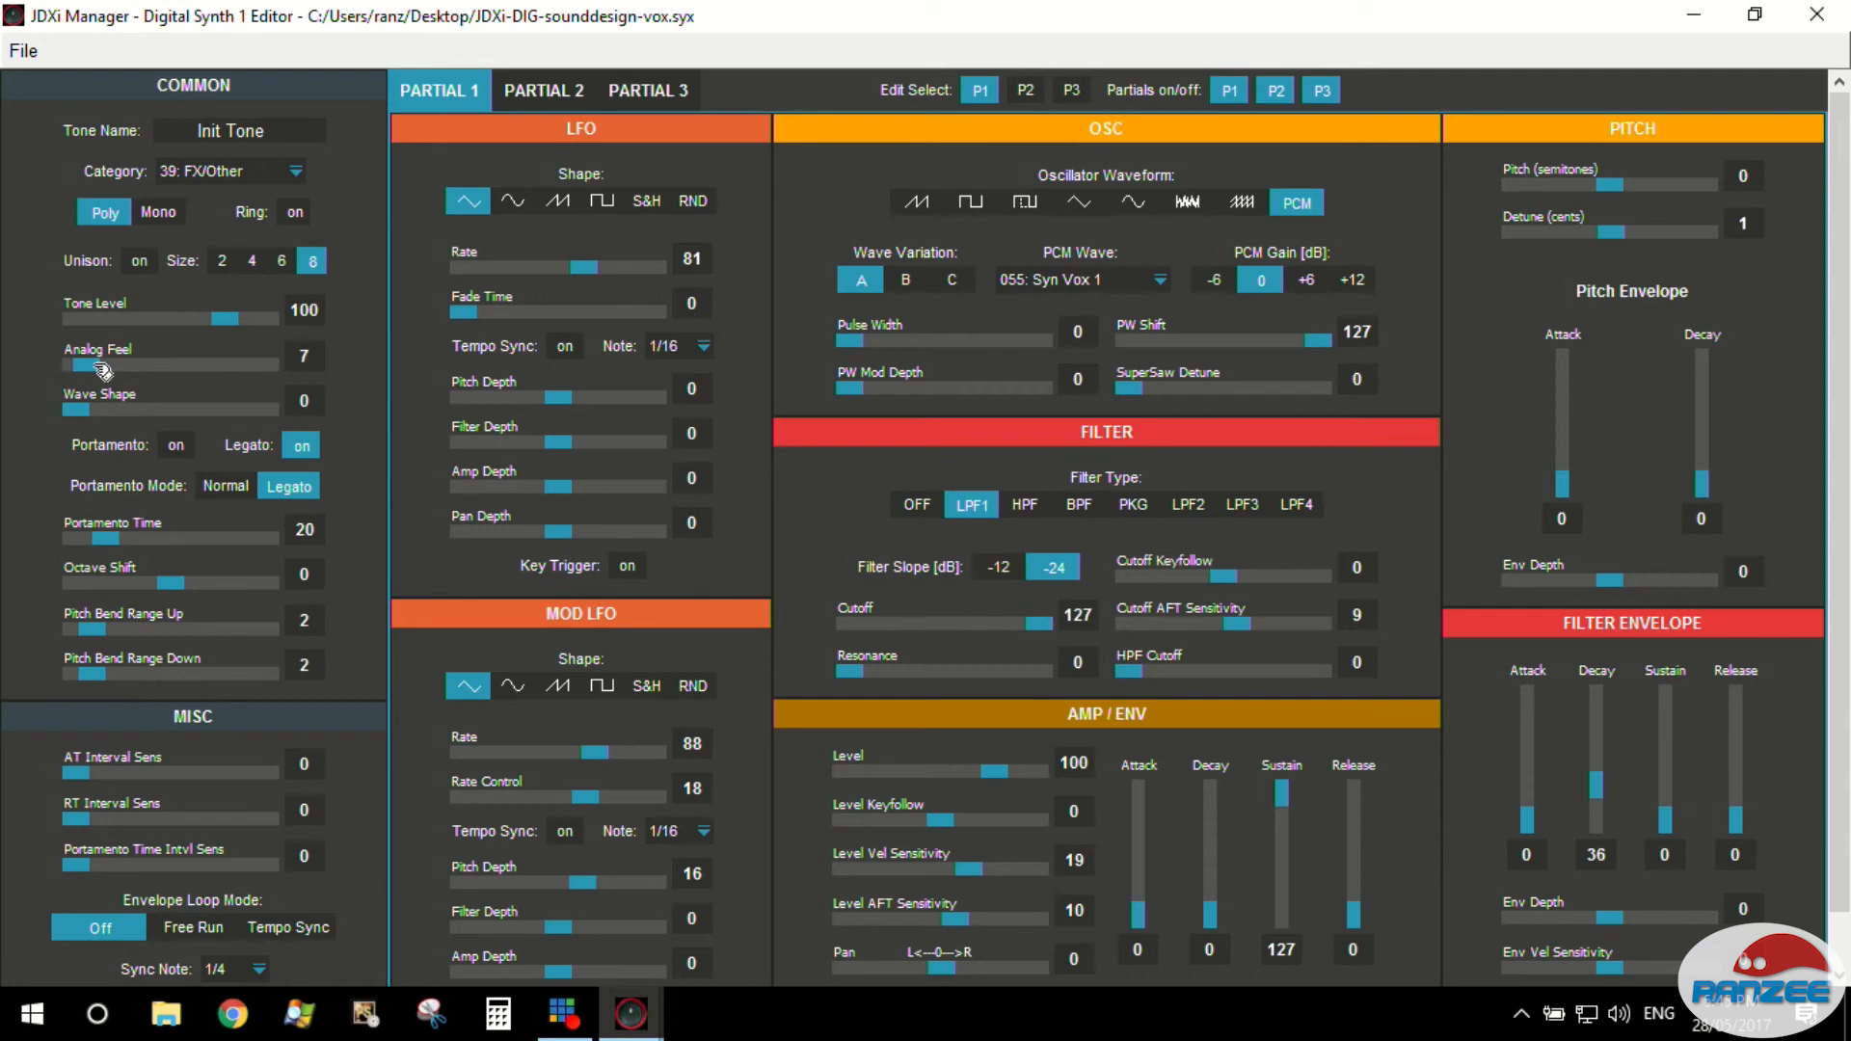
drag(85, 364, 141, 364)
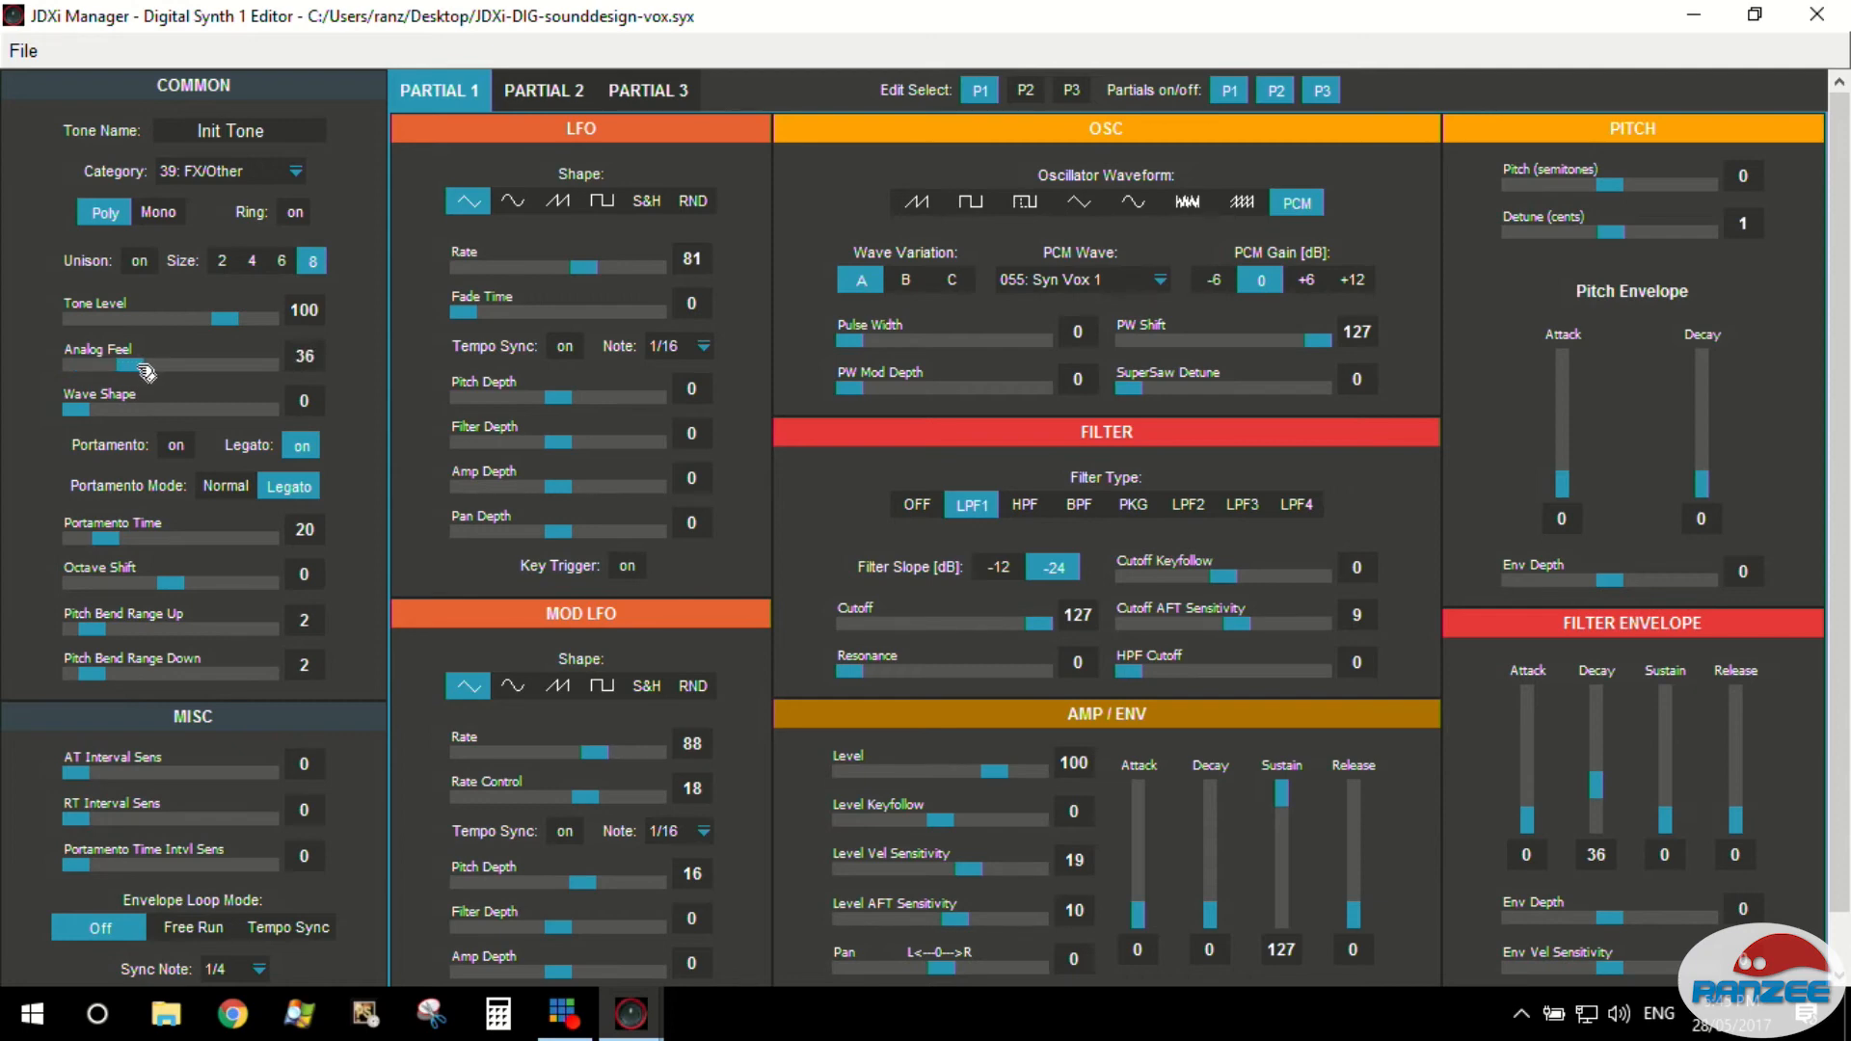
drag(133, 372, 160, 372)
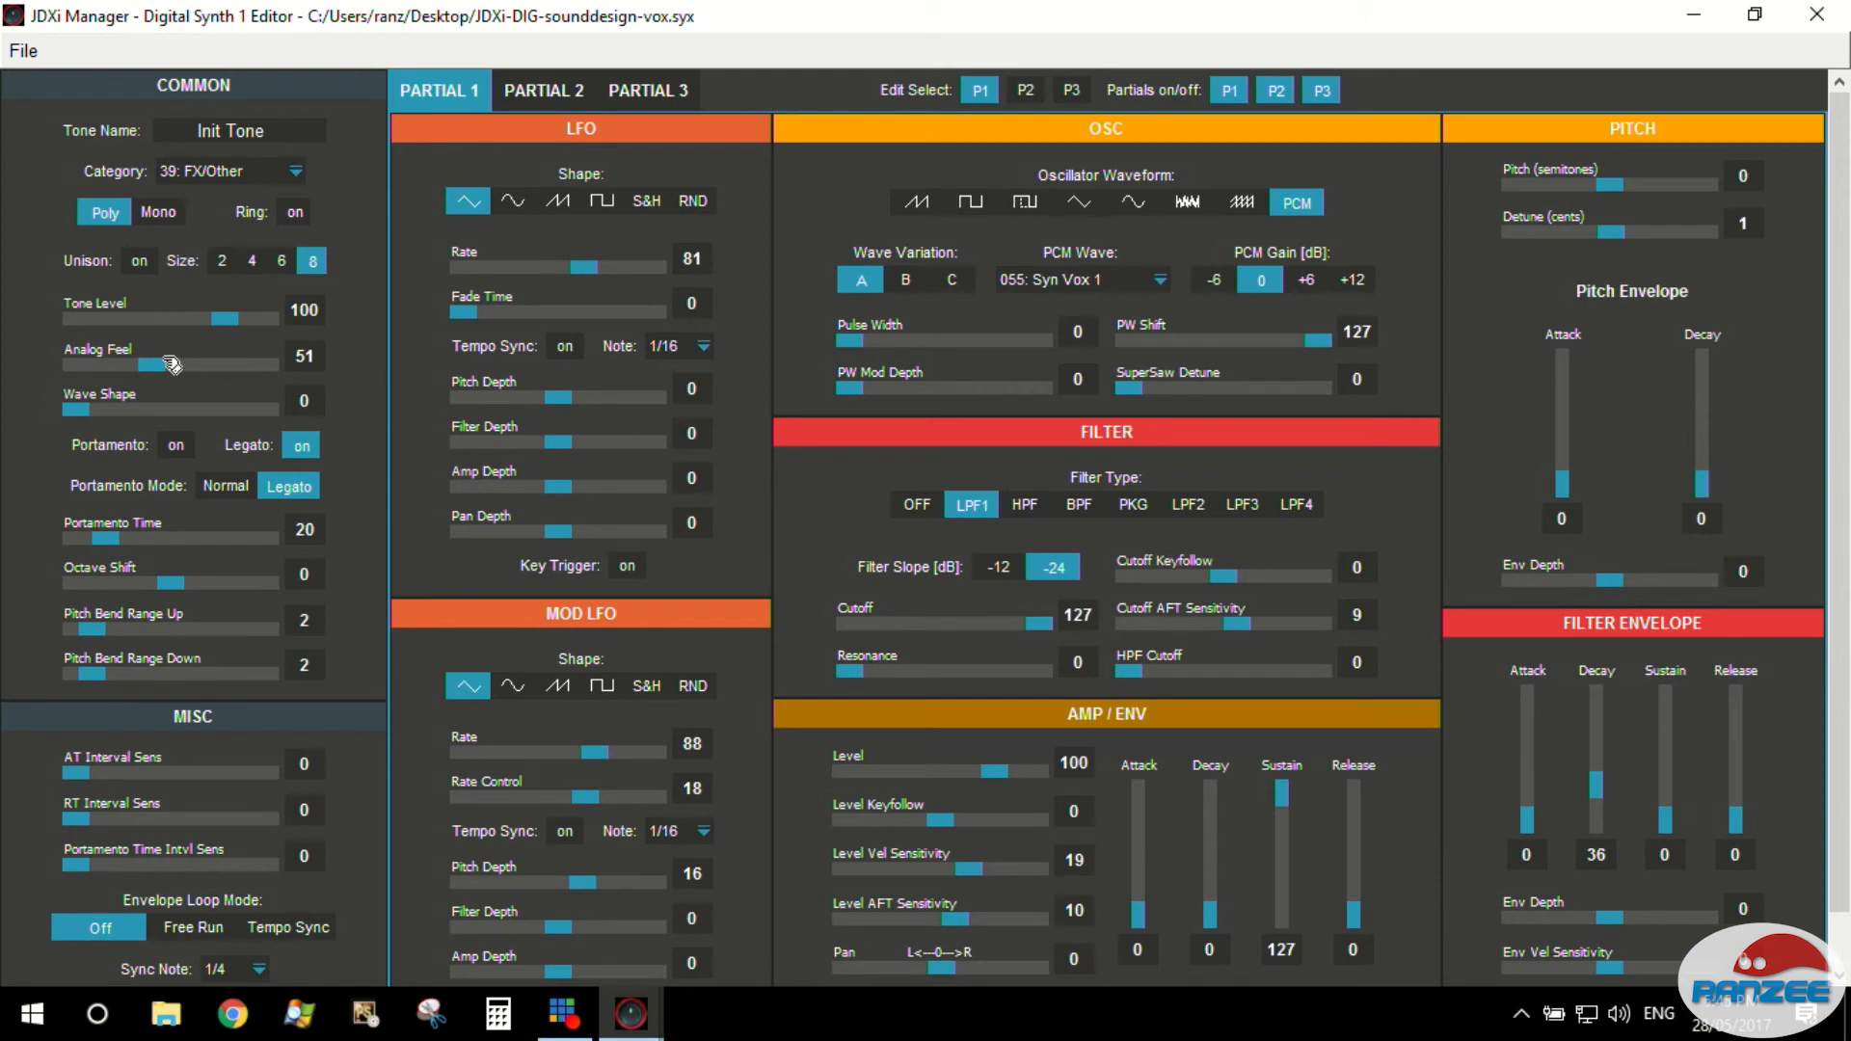
drag(172, 362, 73, 362)
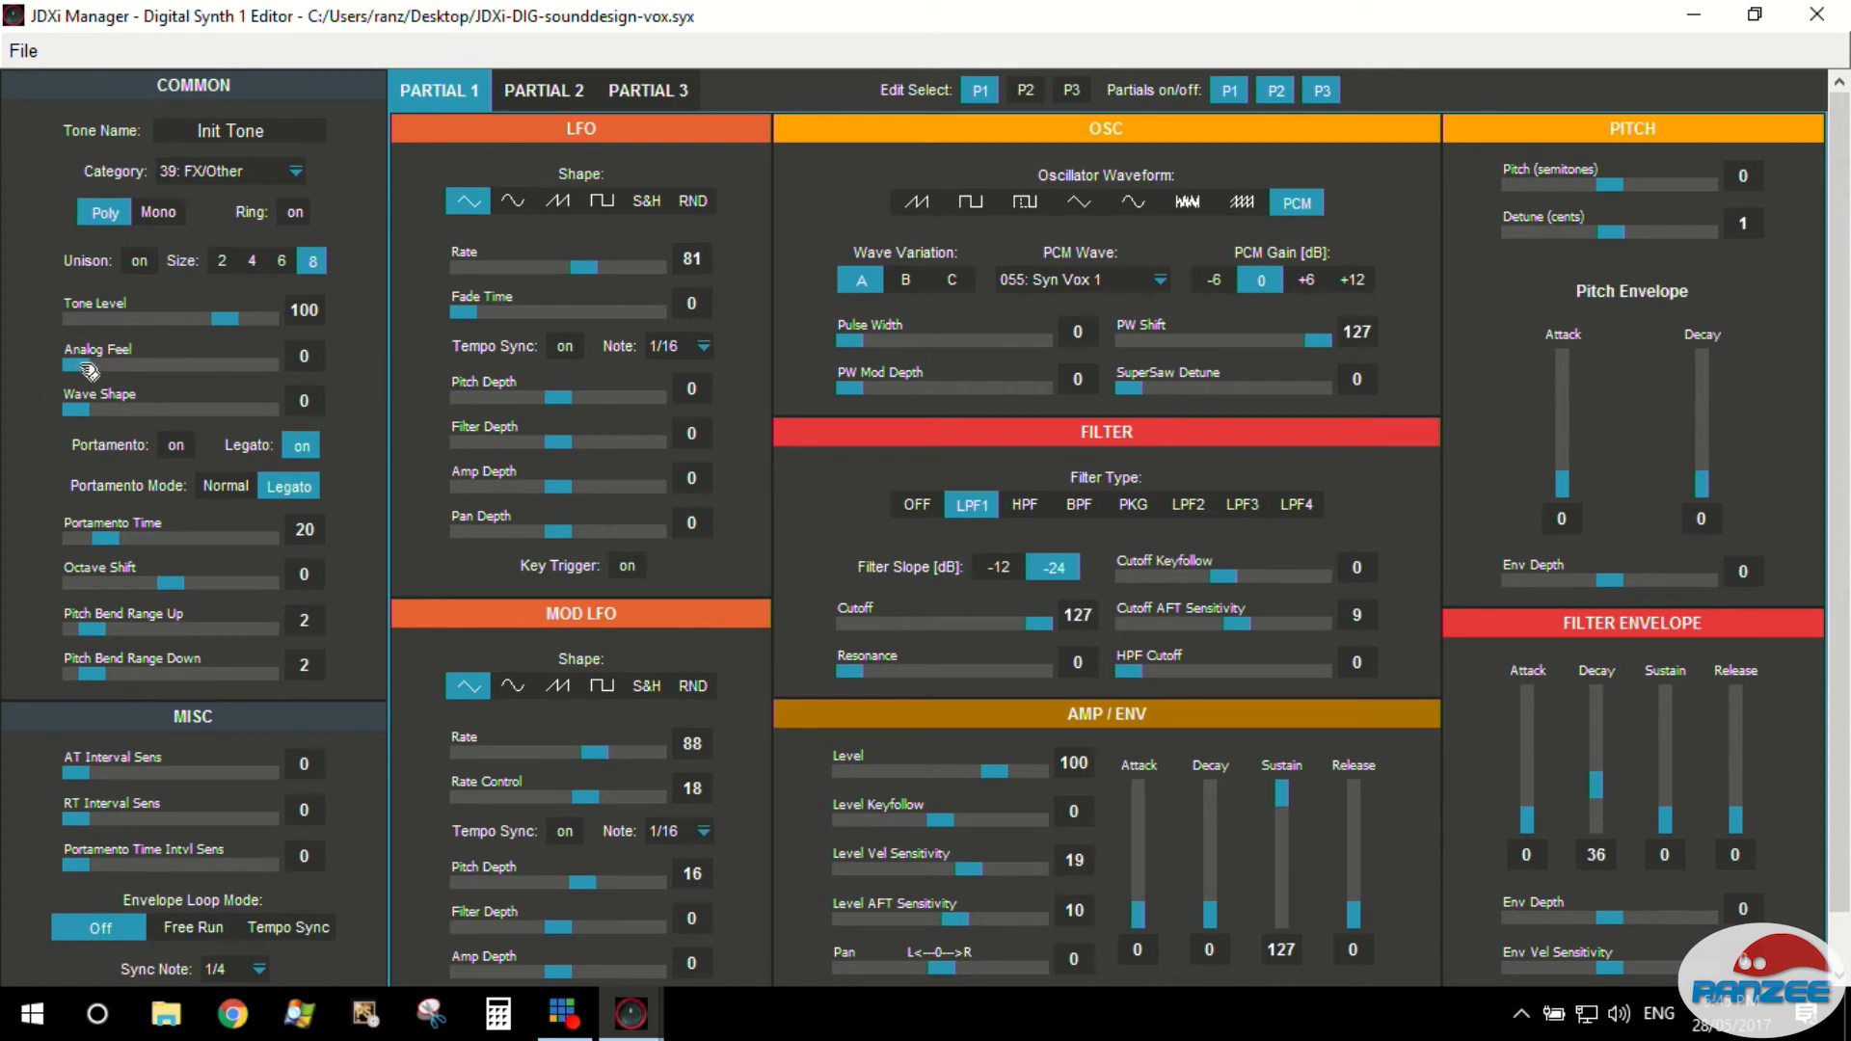
drag(77, 372, 218, 372)
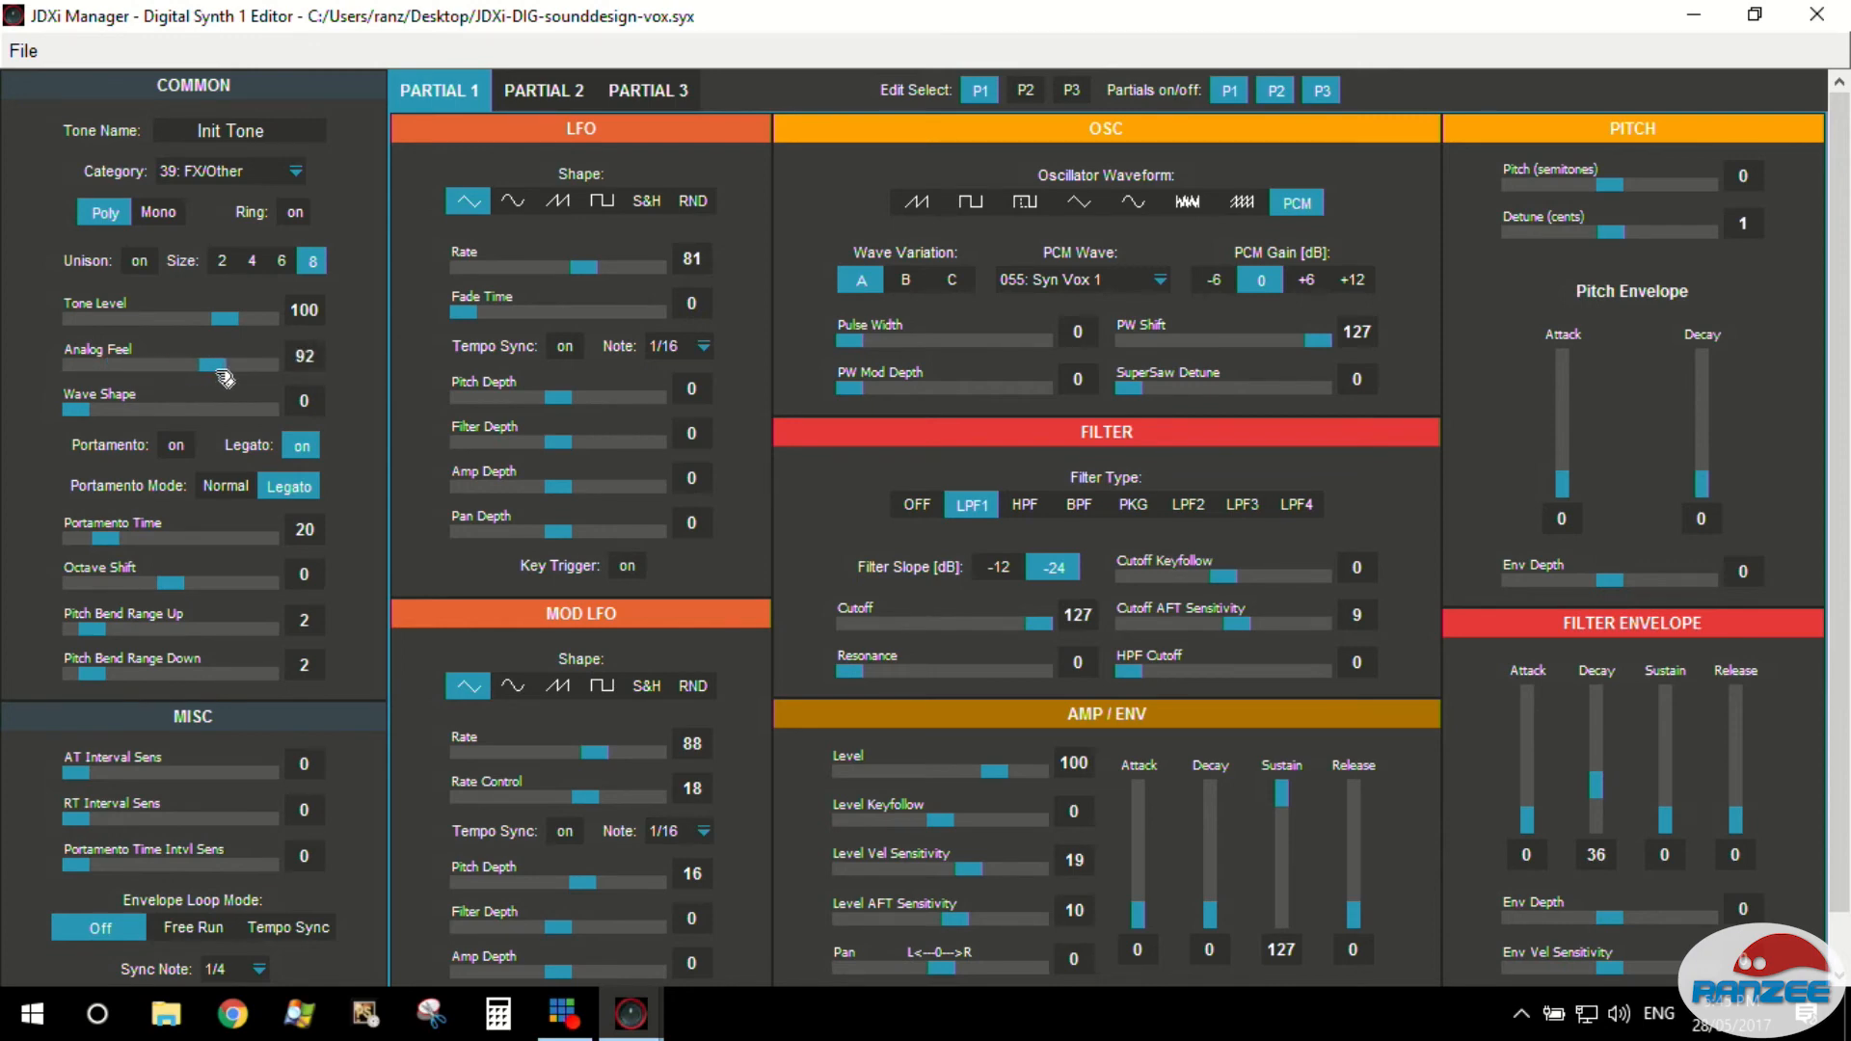
drag(218, 357, 72, 357)
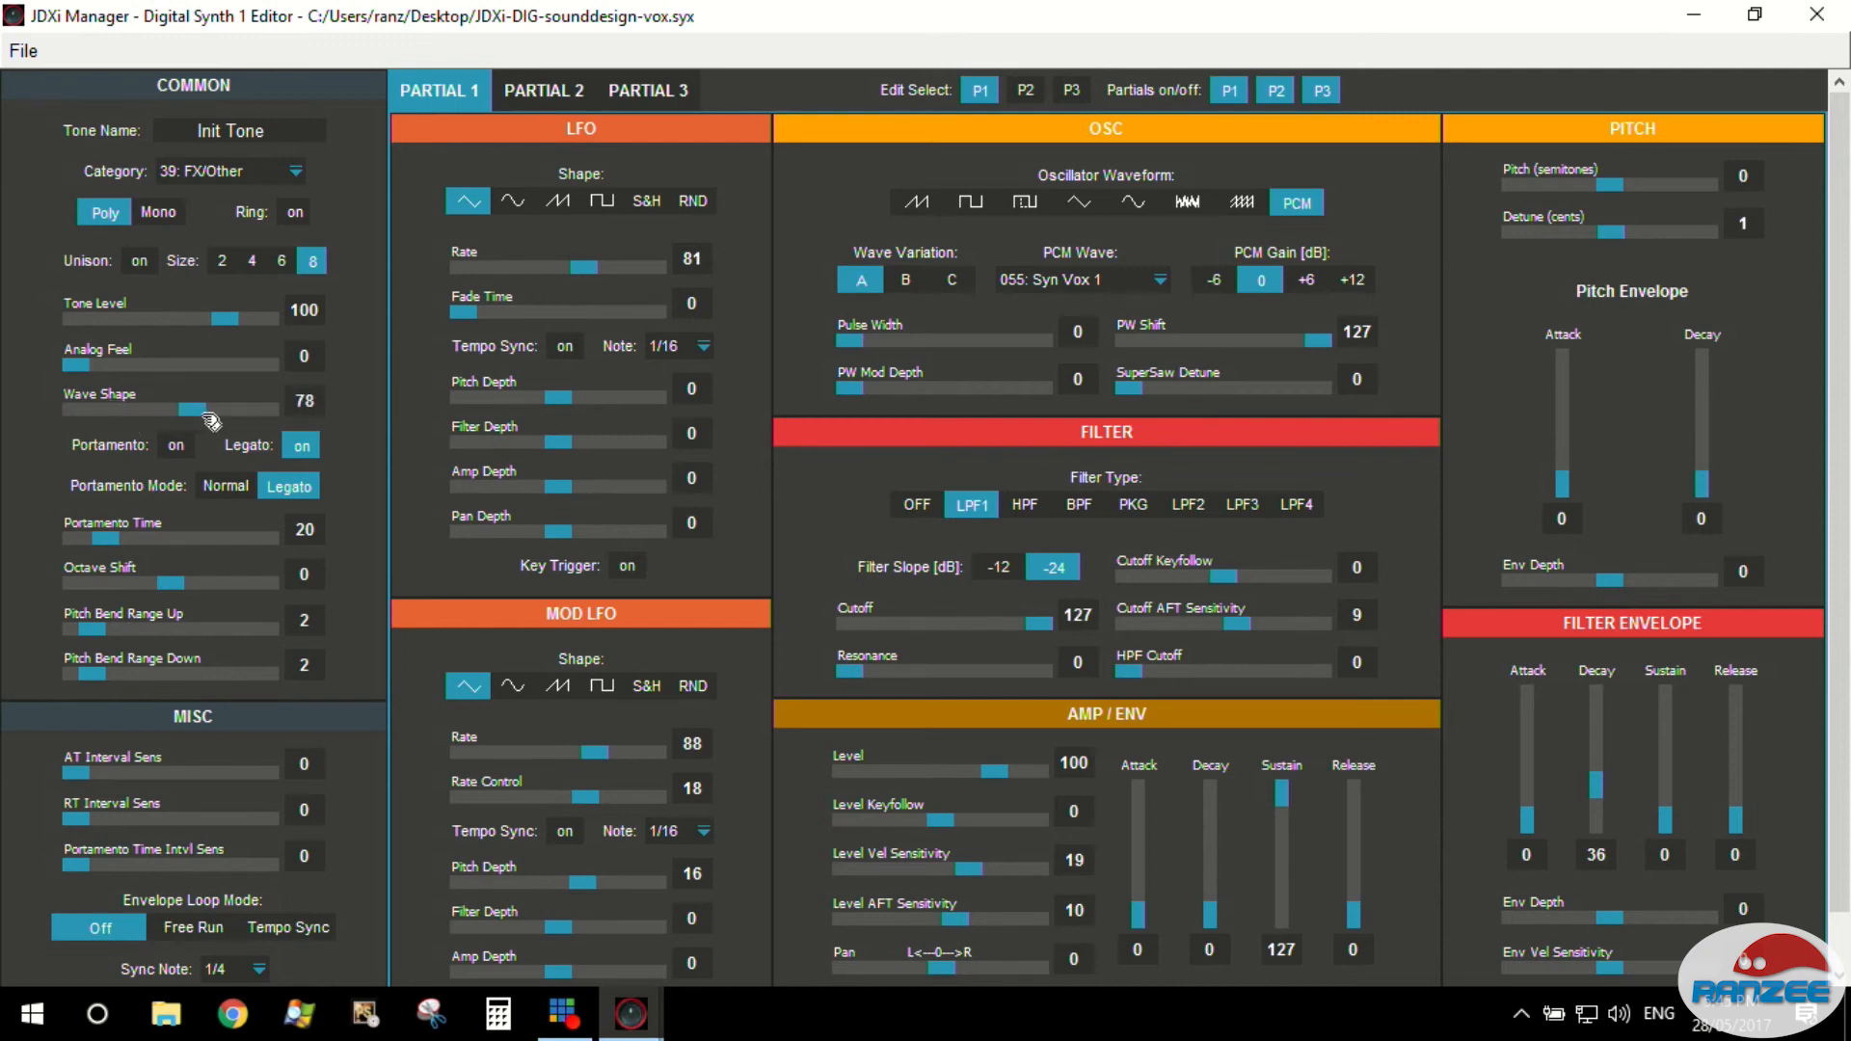
Push Wave Shape up to its maximum of 127, then back to 0.
drag(189, 411, 249, 410)
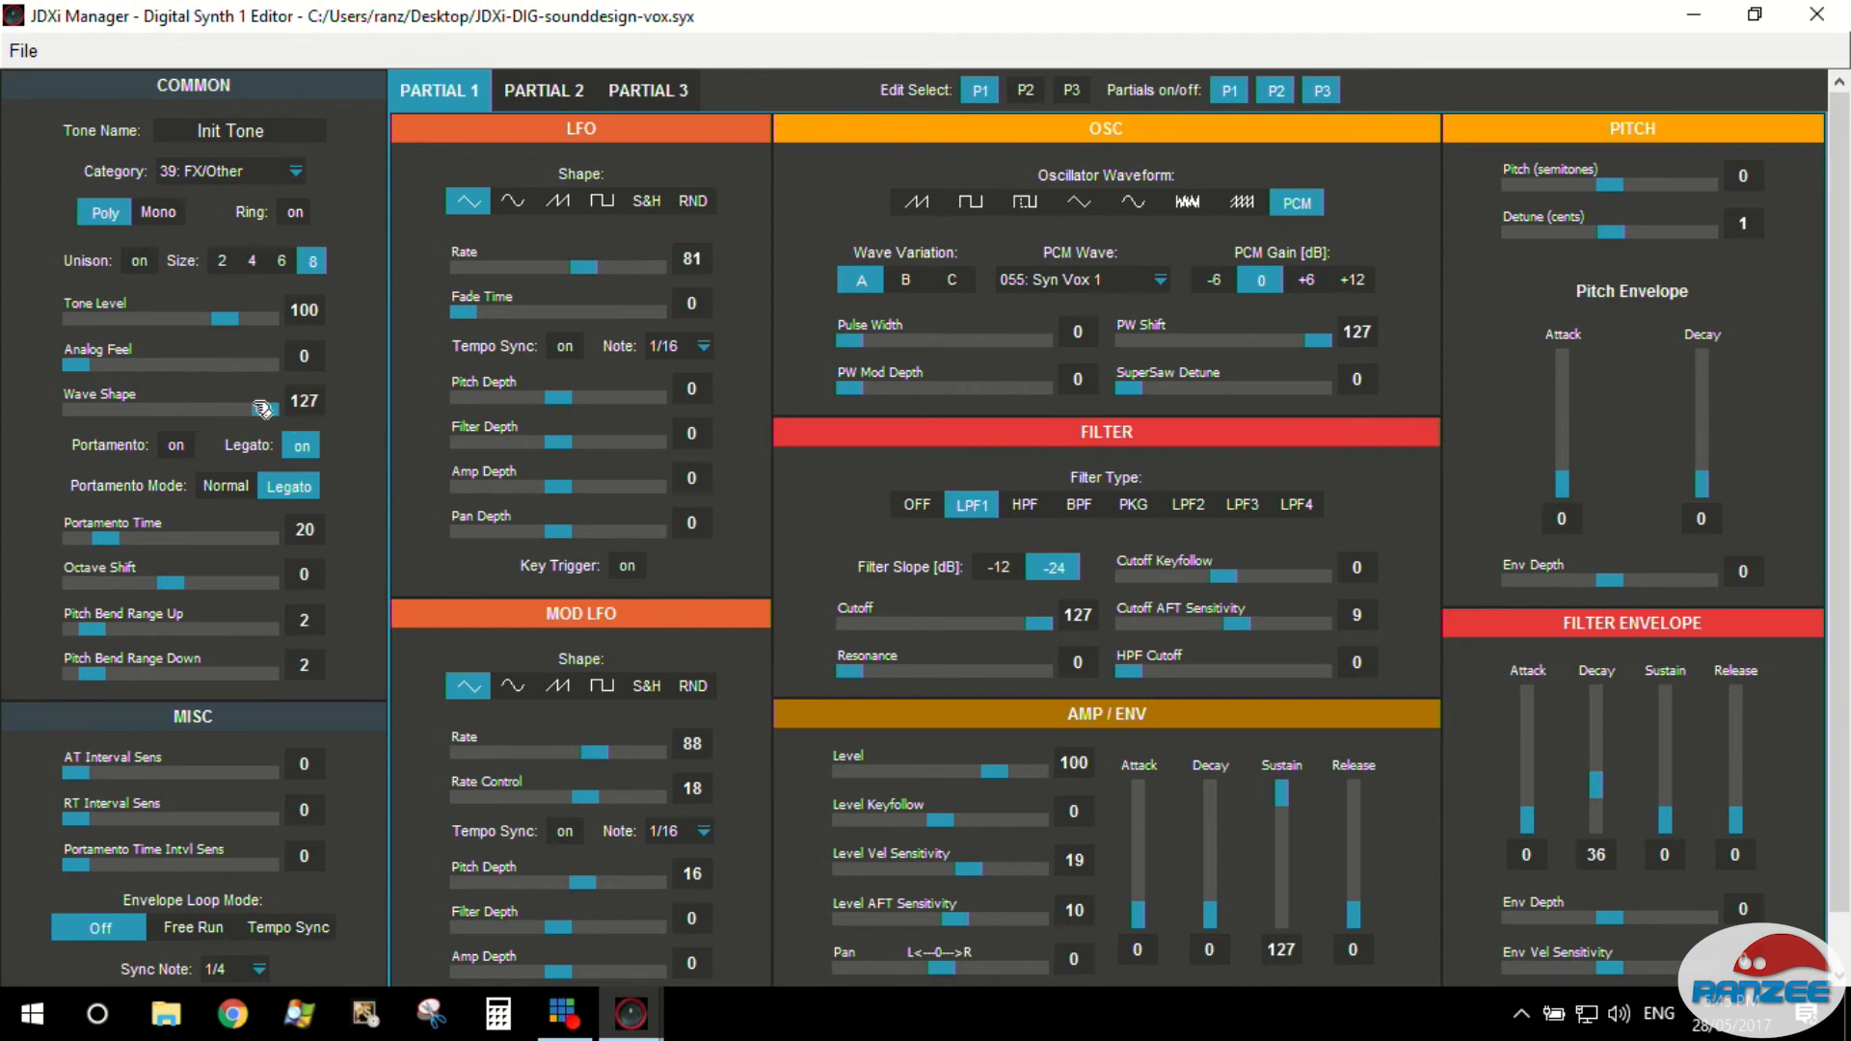
drag(261, 408, 72, 409)
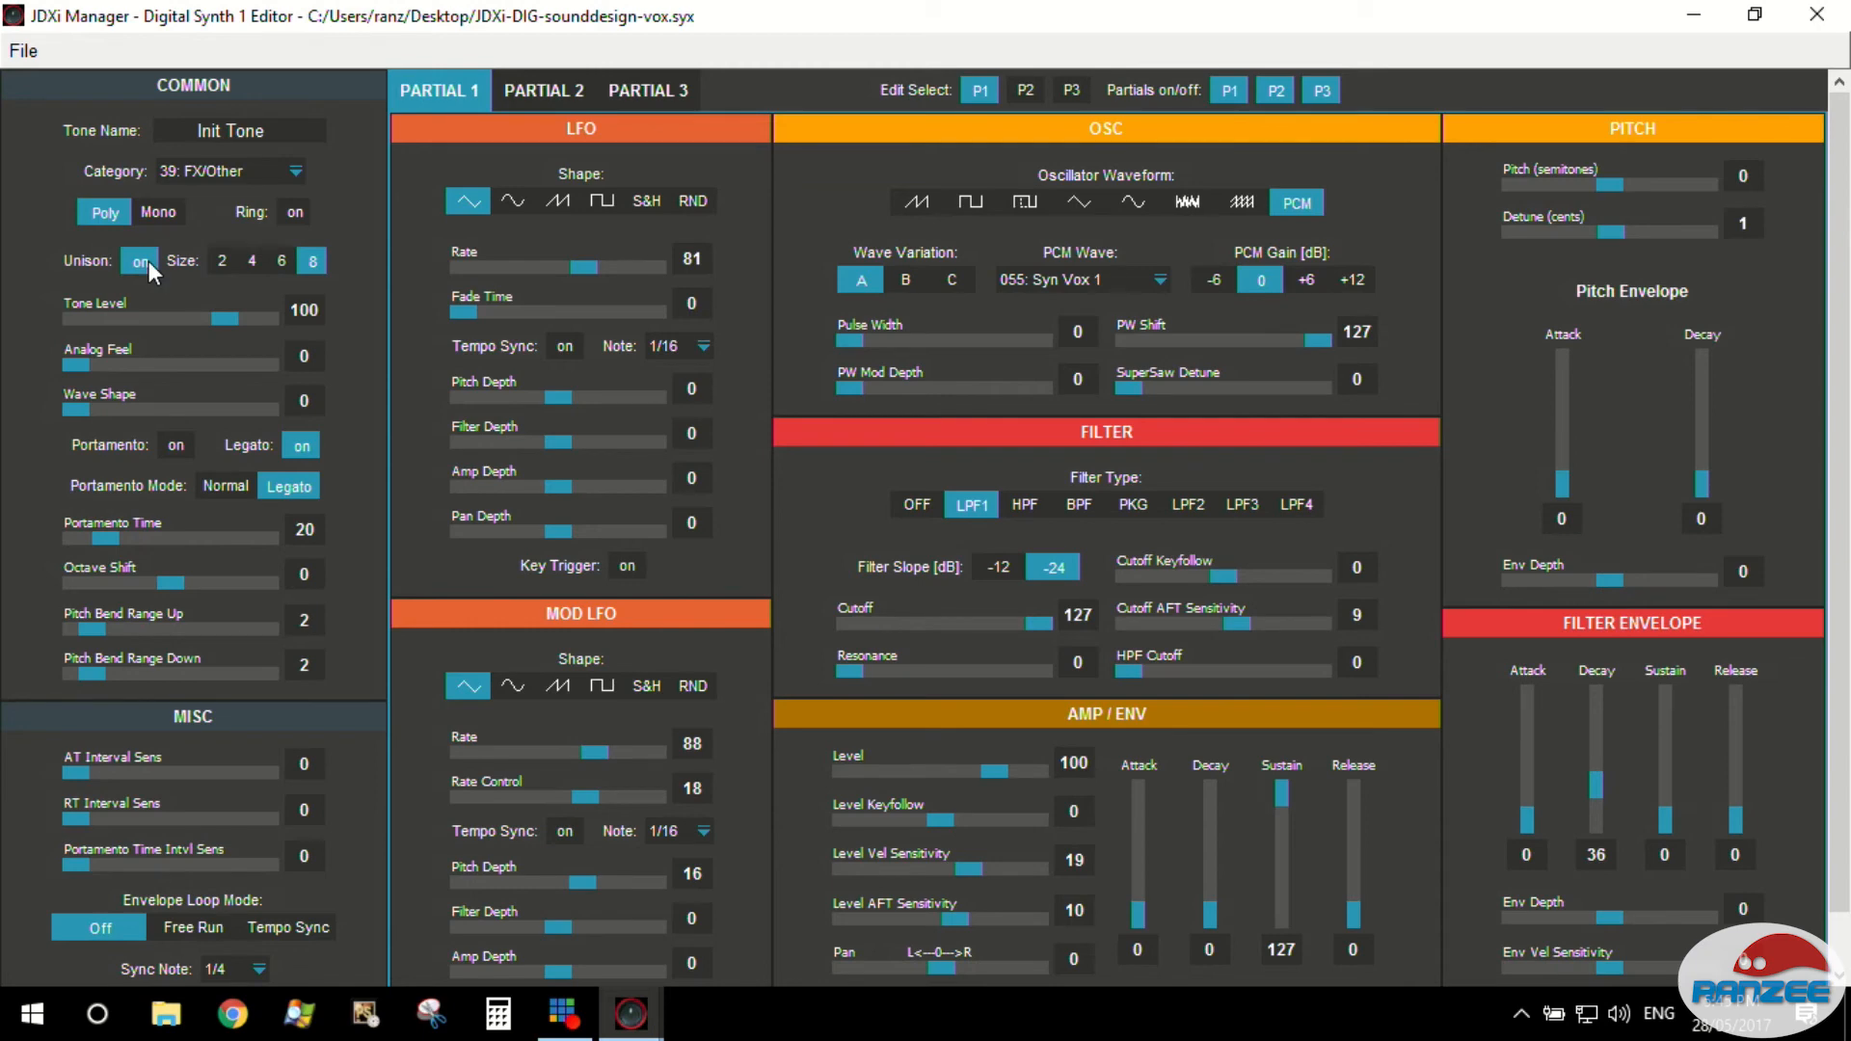
mouse_move(154, 270)
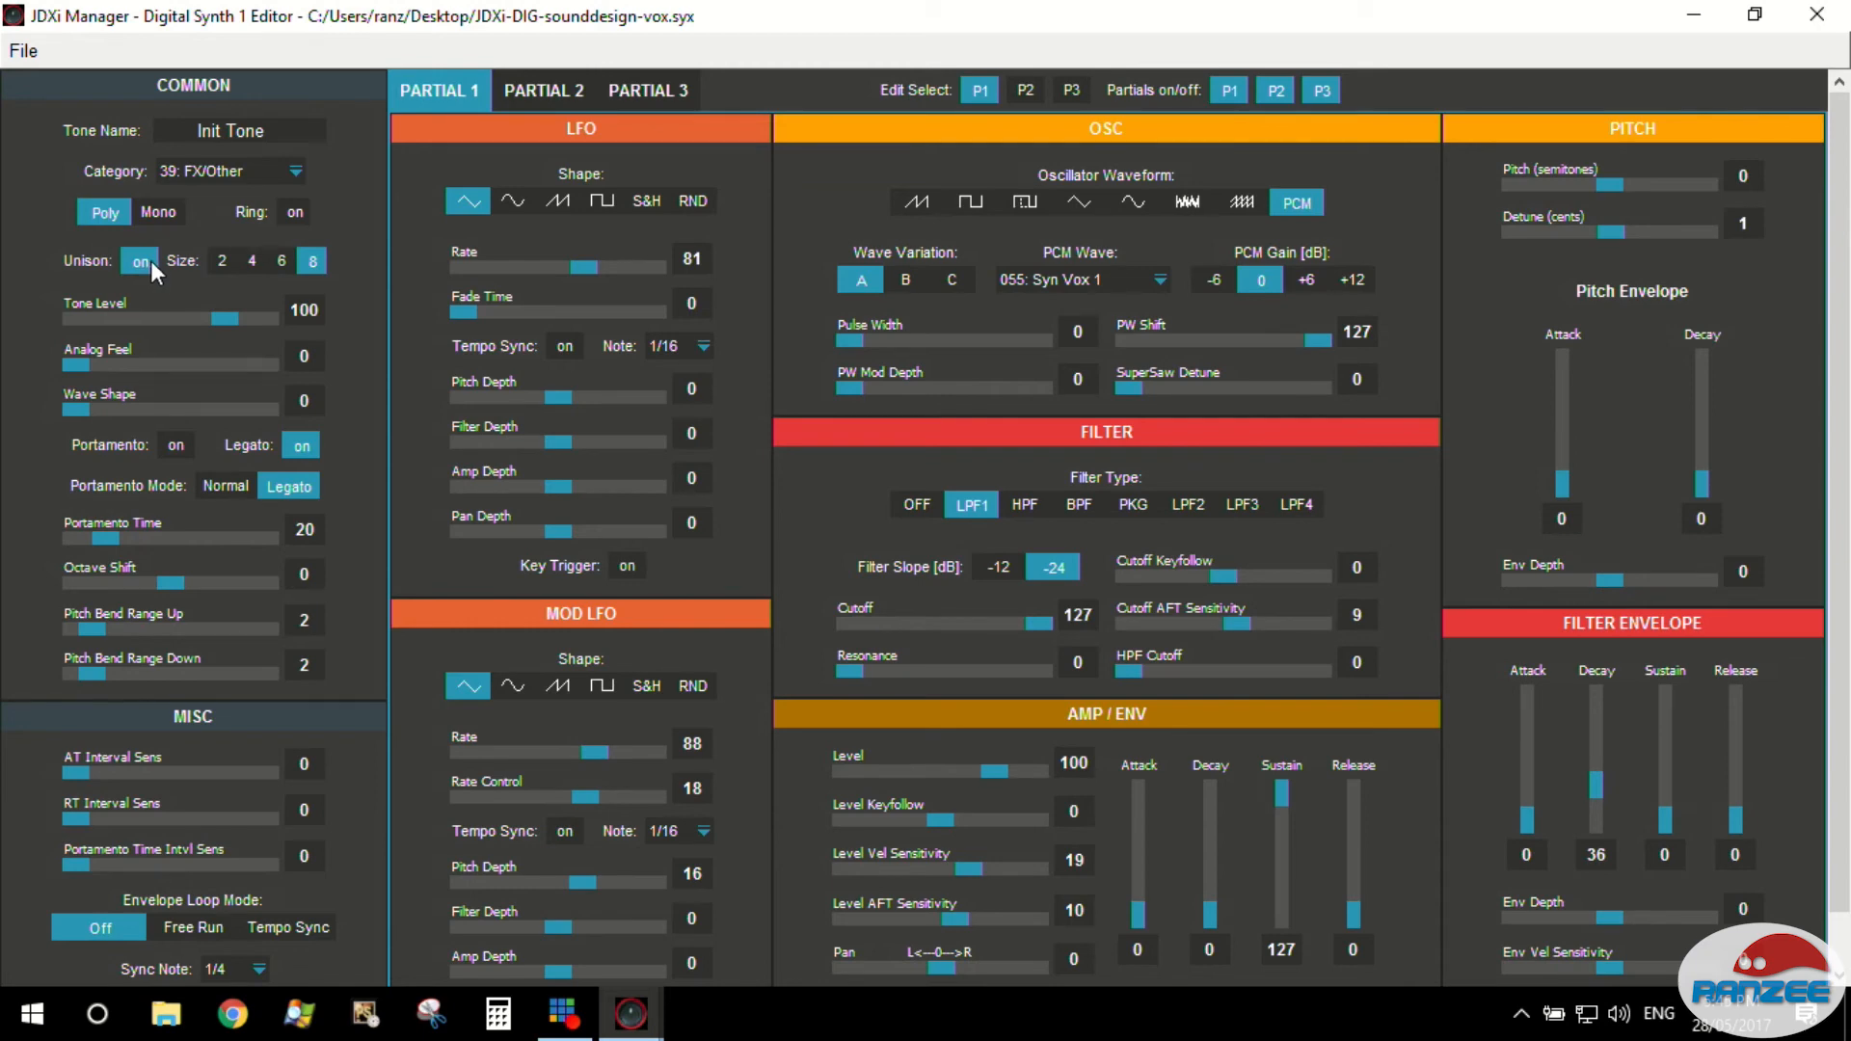
Try four-voice unison and ring modulation on the tone.
click(251, 261)
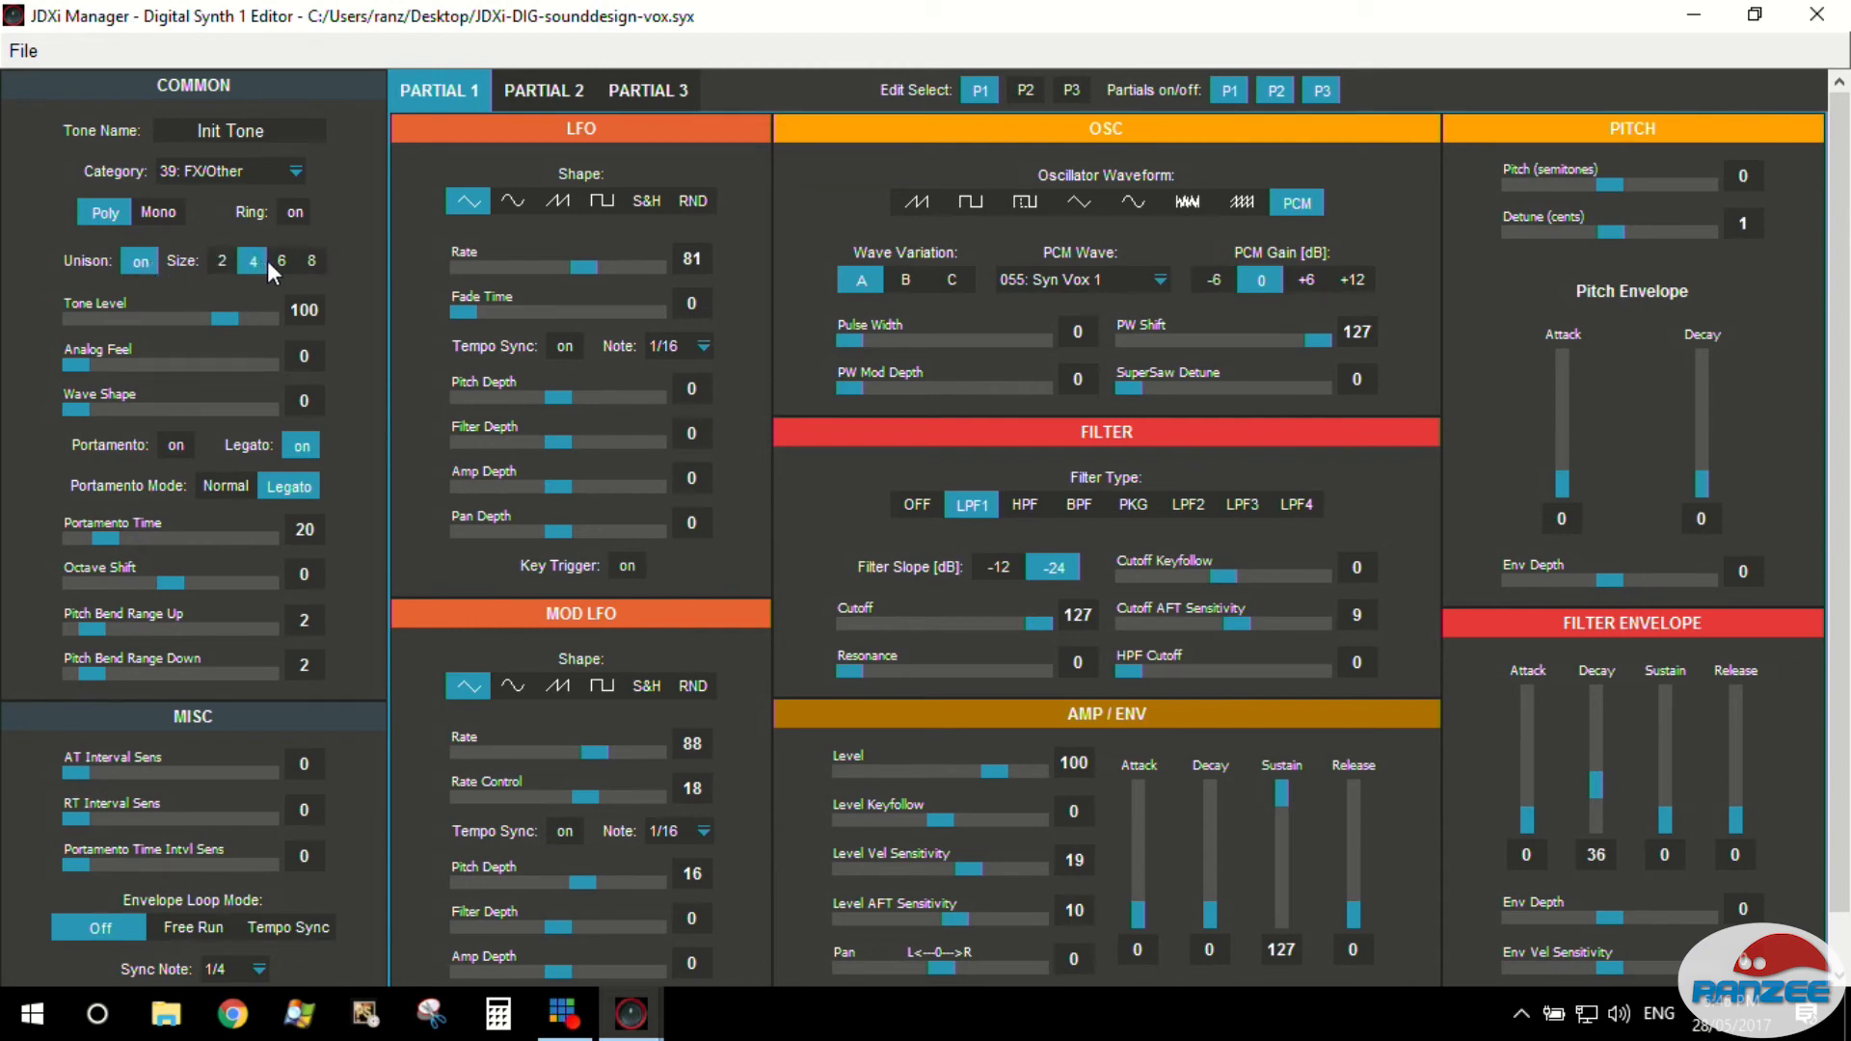
click(310, 260)
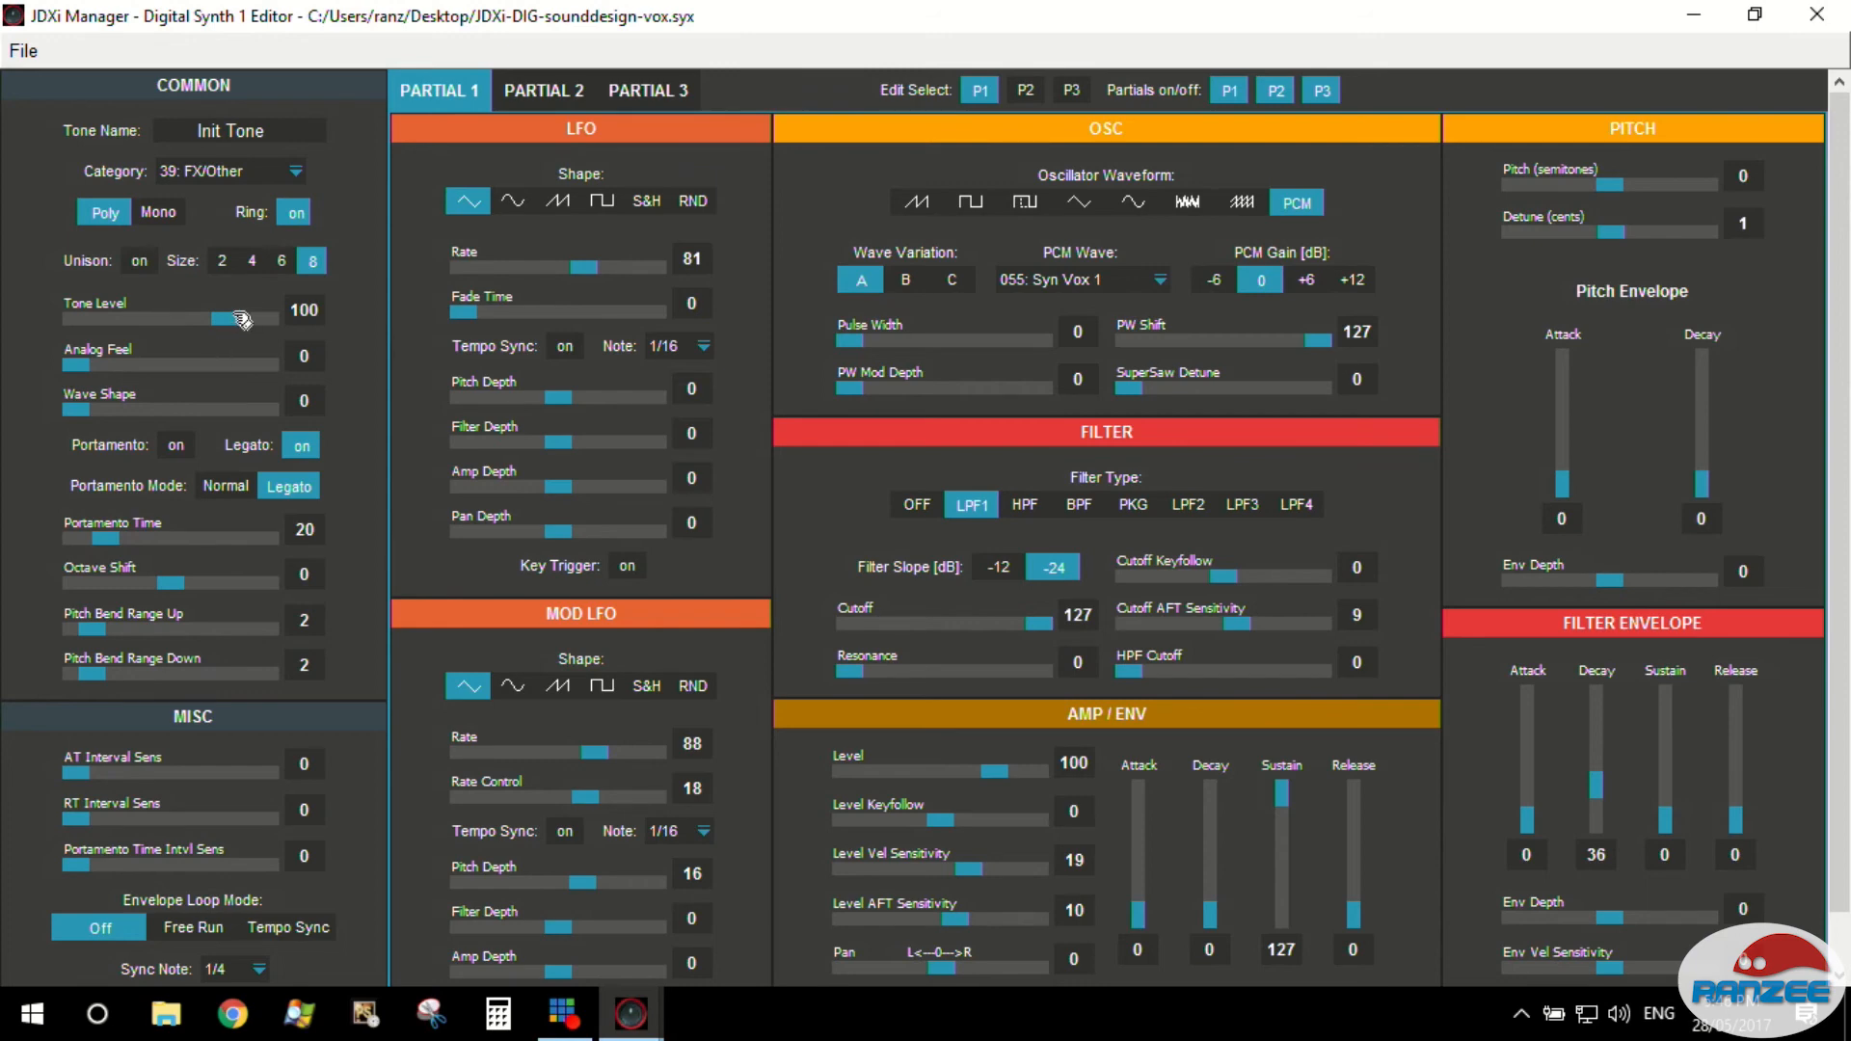
Move the Tone Level from 88 through 98 up to 101.
drag(243, 319, 213, 318)
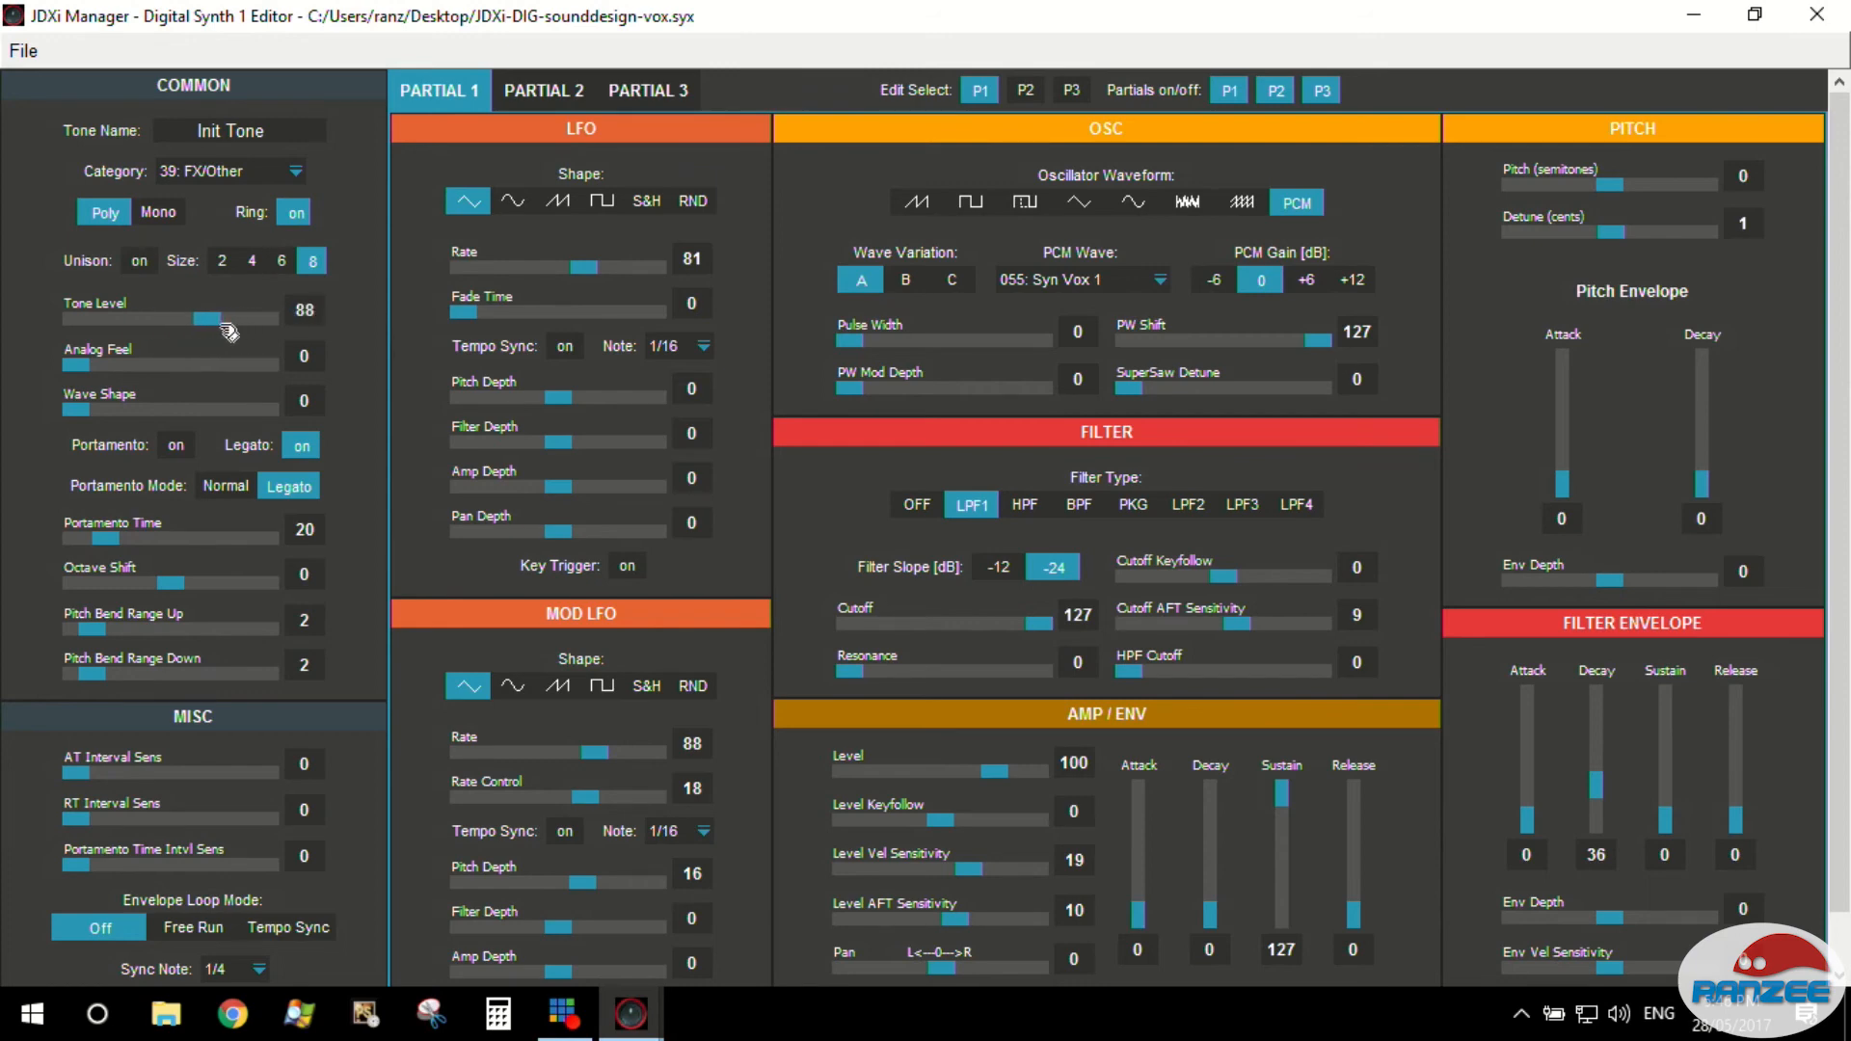
drag(199, 318, 218, 318)
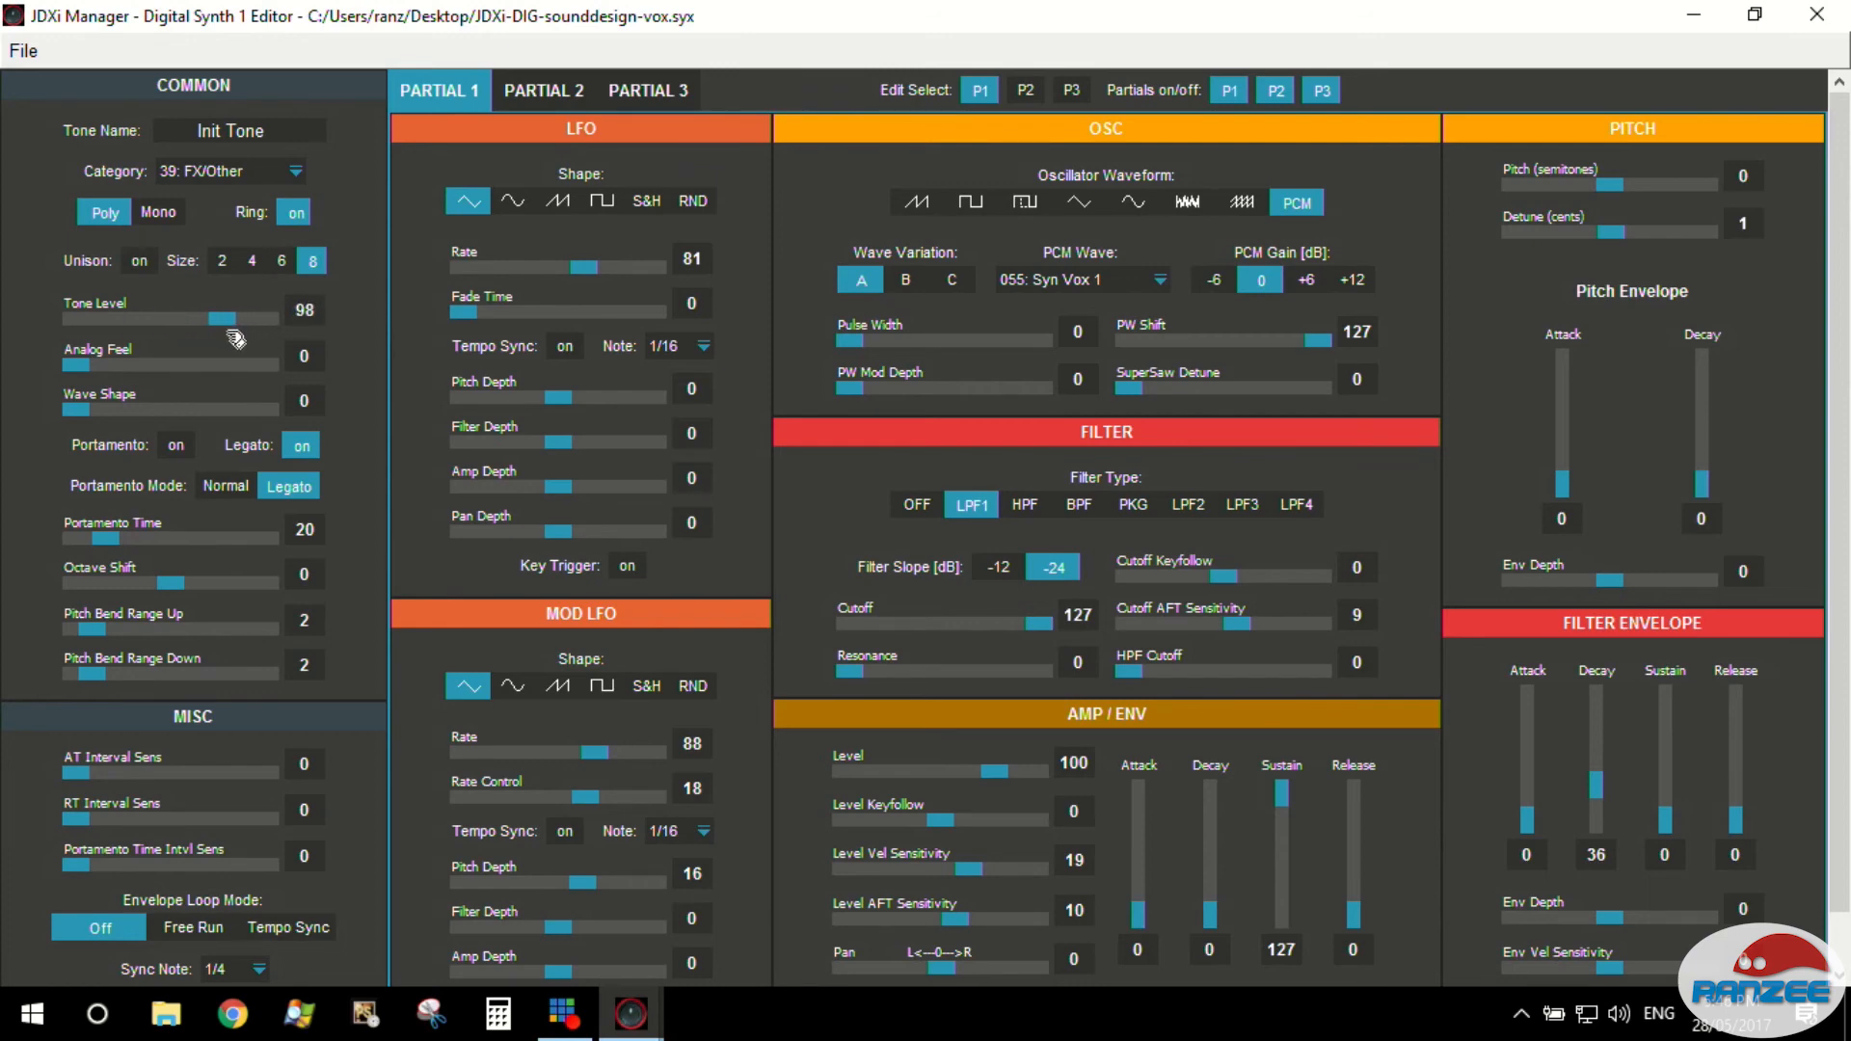
drag(74, 408, 124, 409)
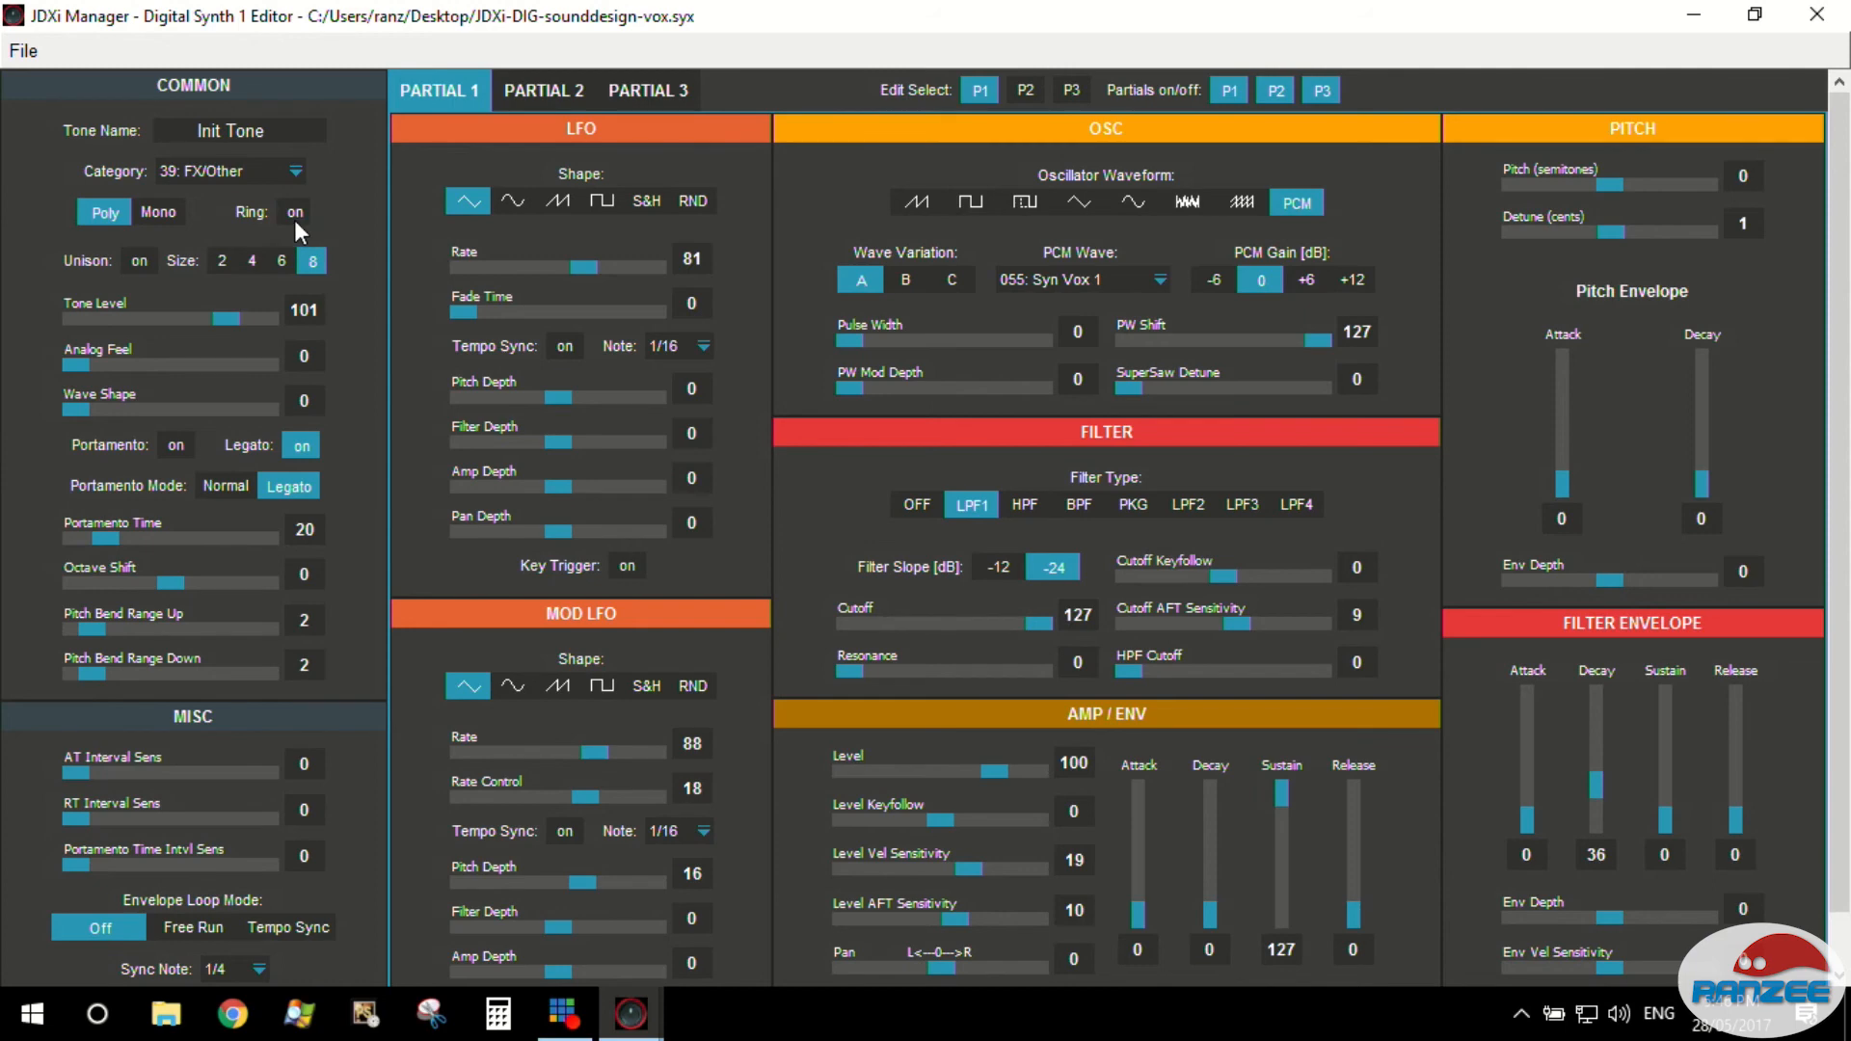
mouse_move(266, 856)
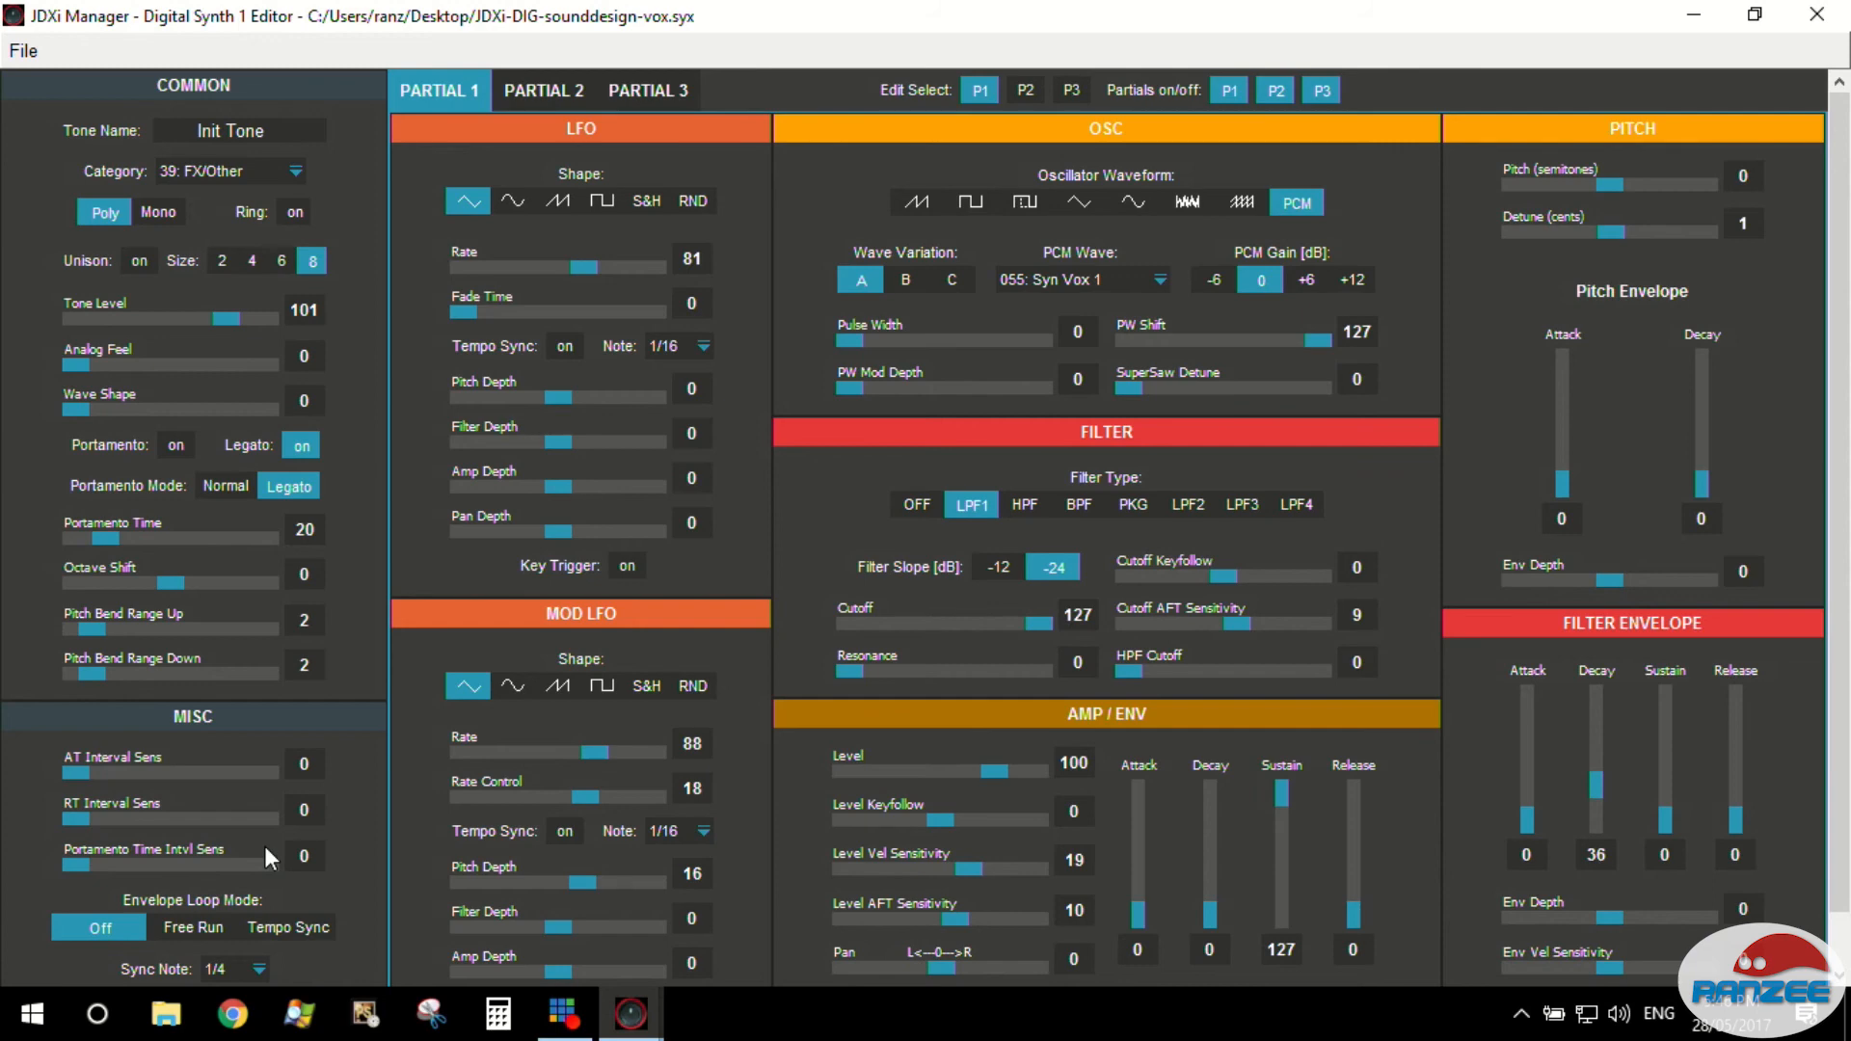
mouse_move(312, 906)
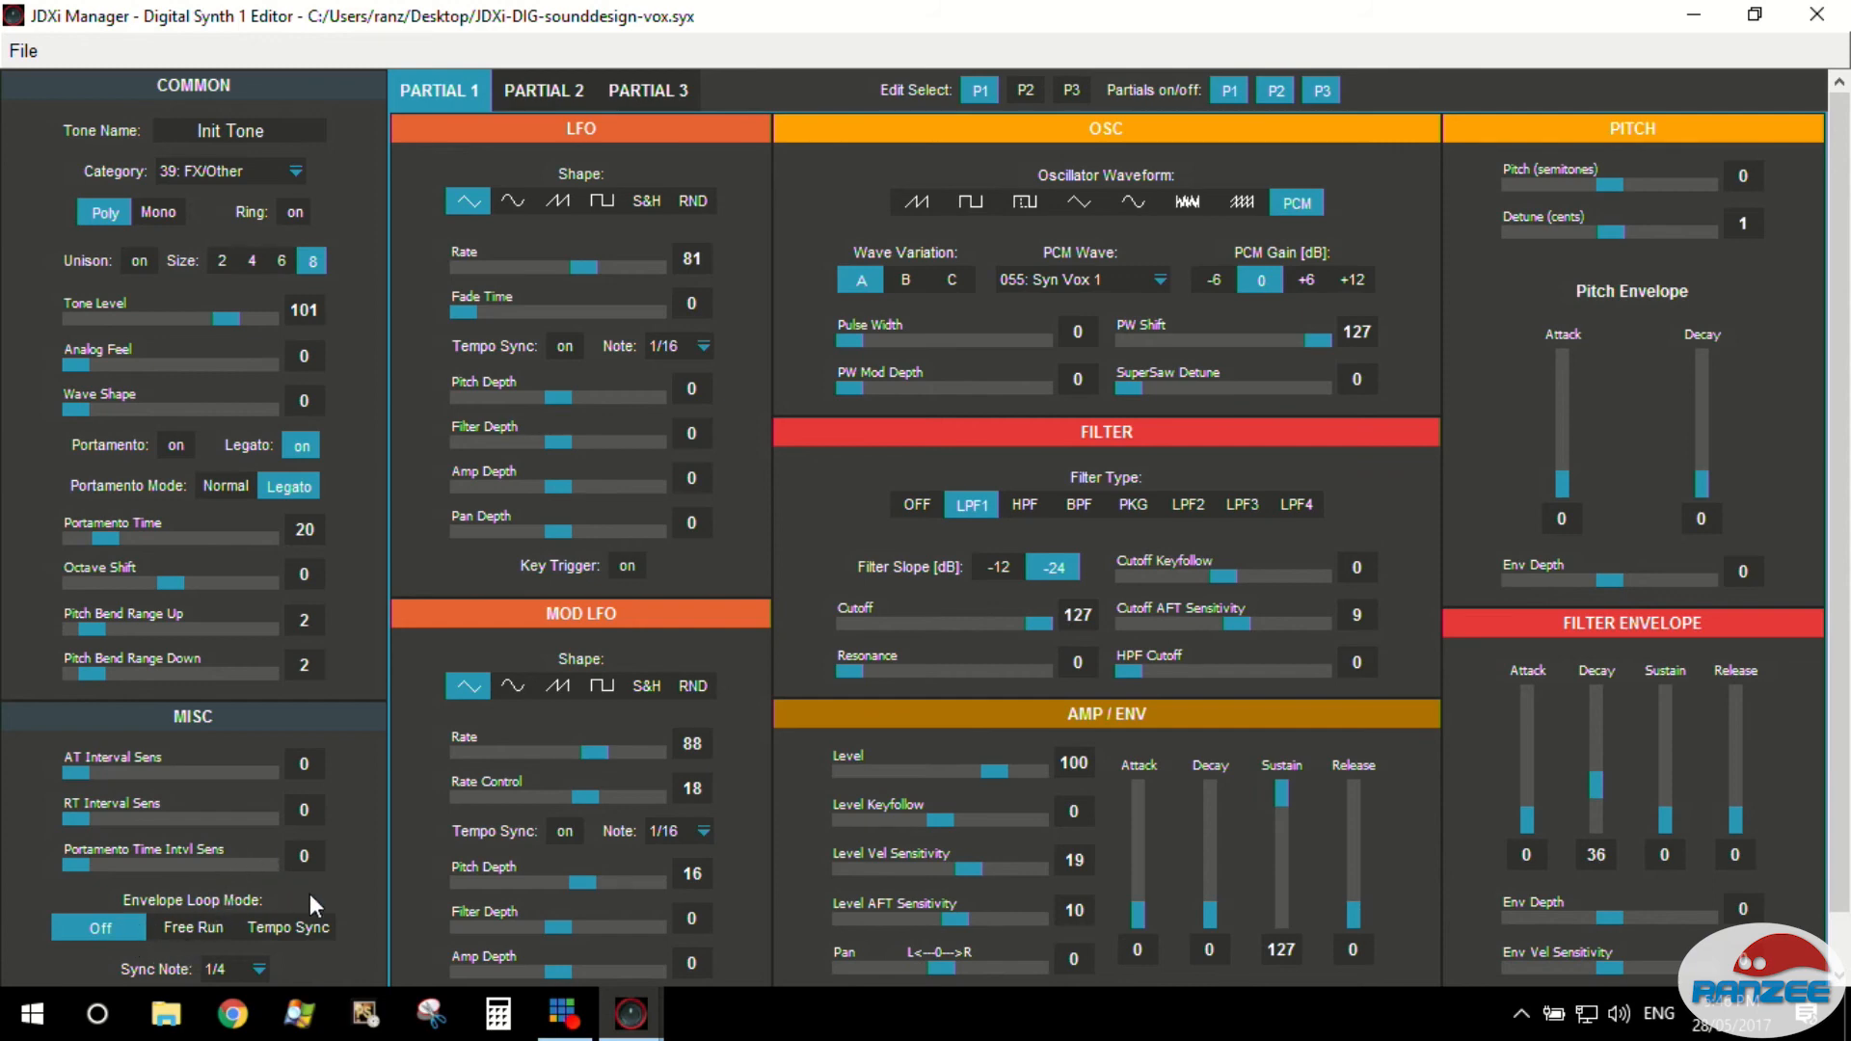
mouse_move(166, 945)
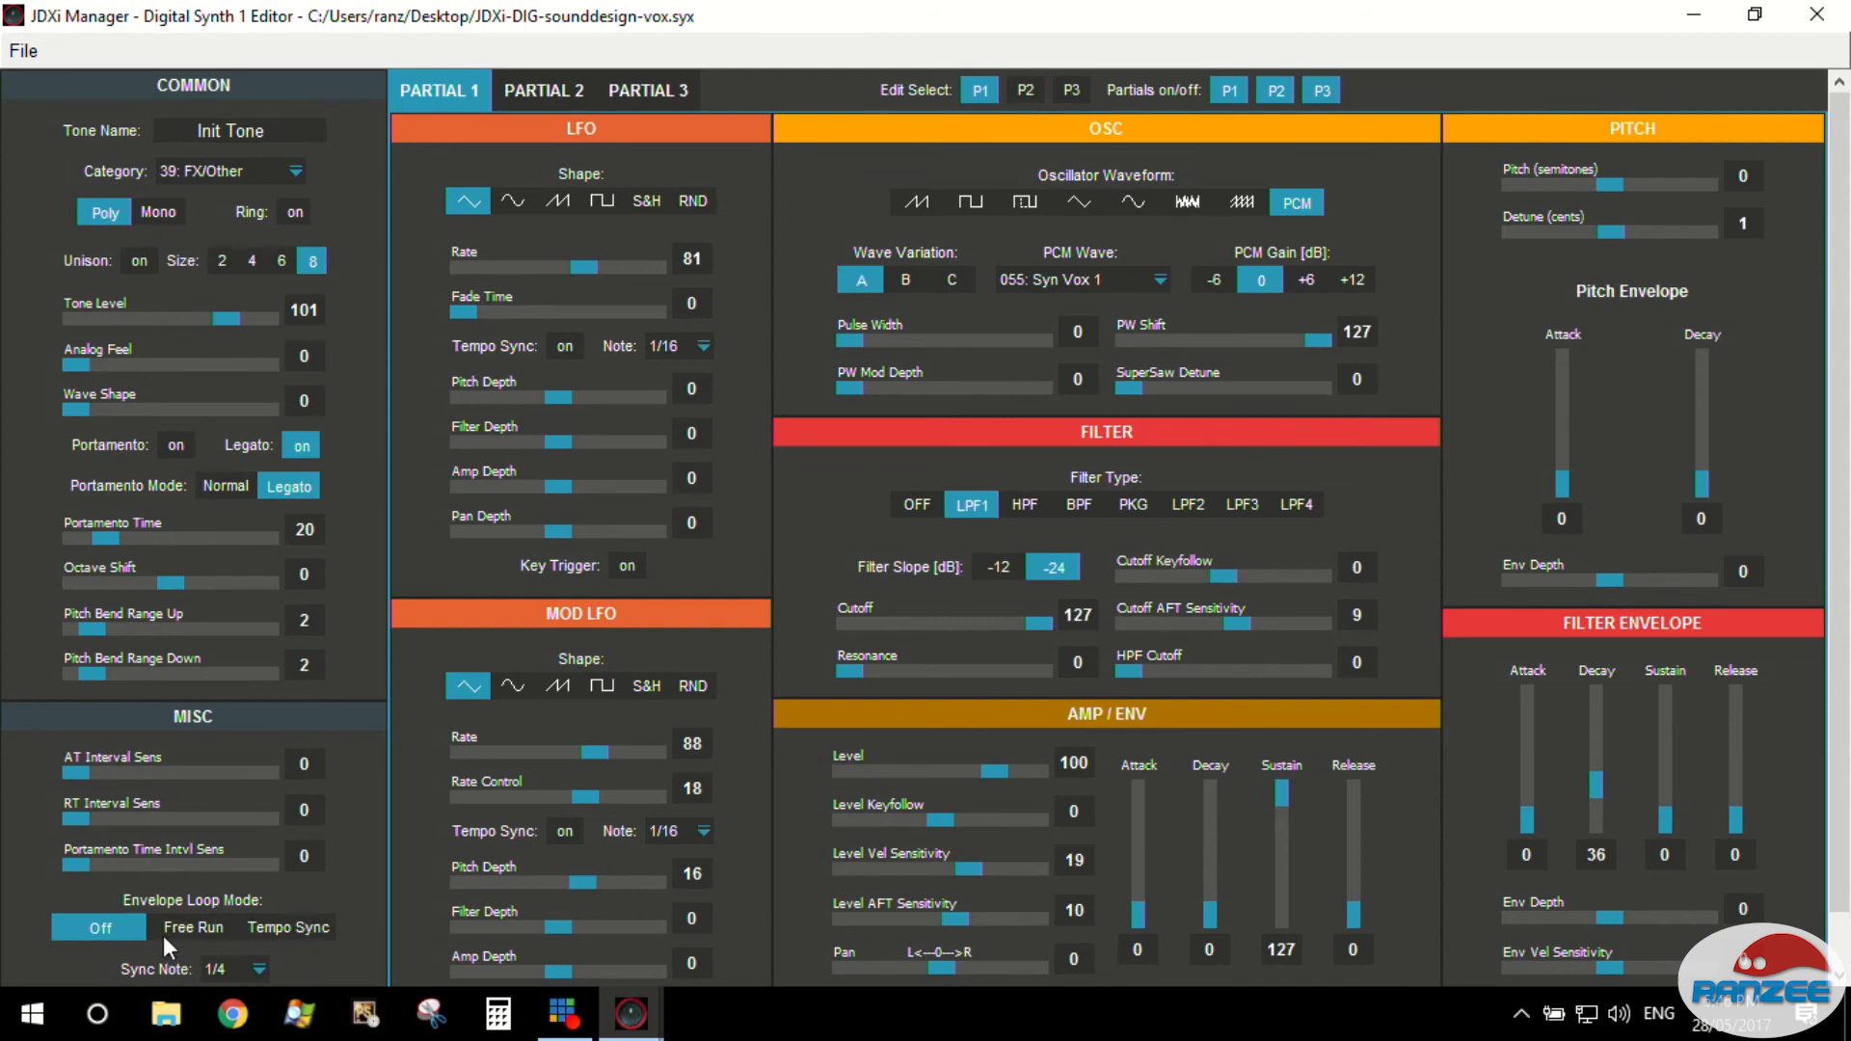
mouse_move(150, 945)
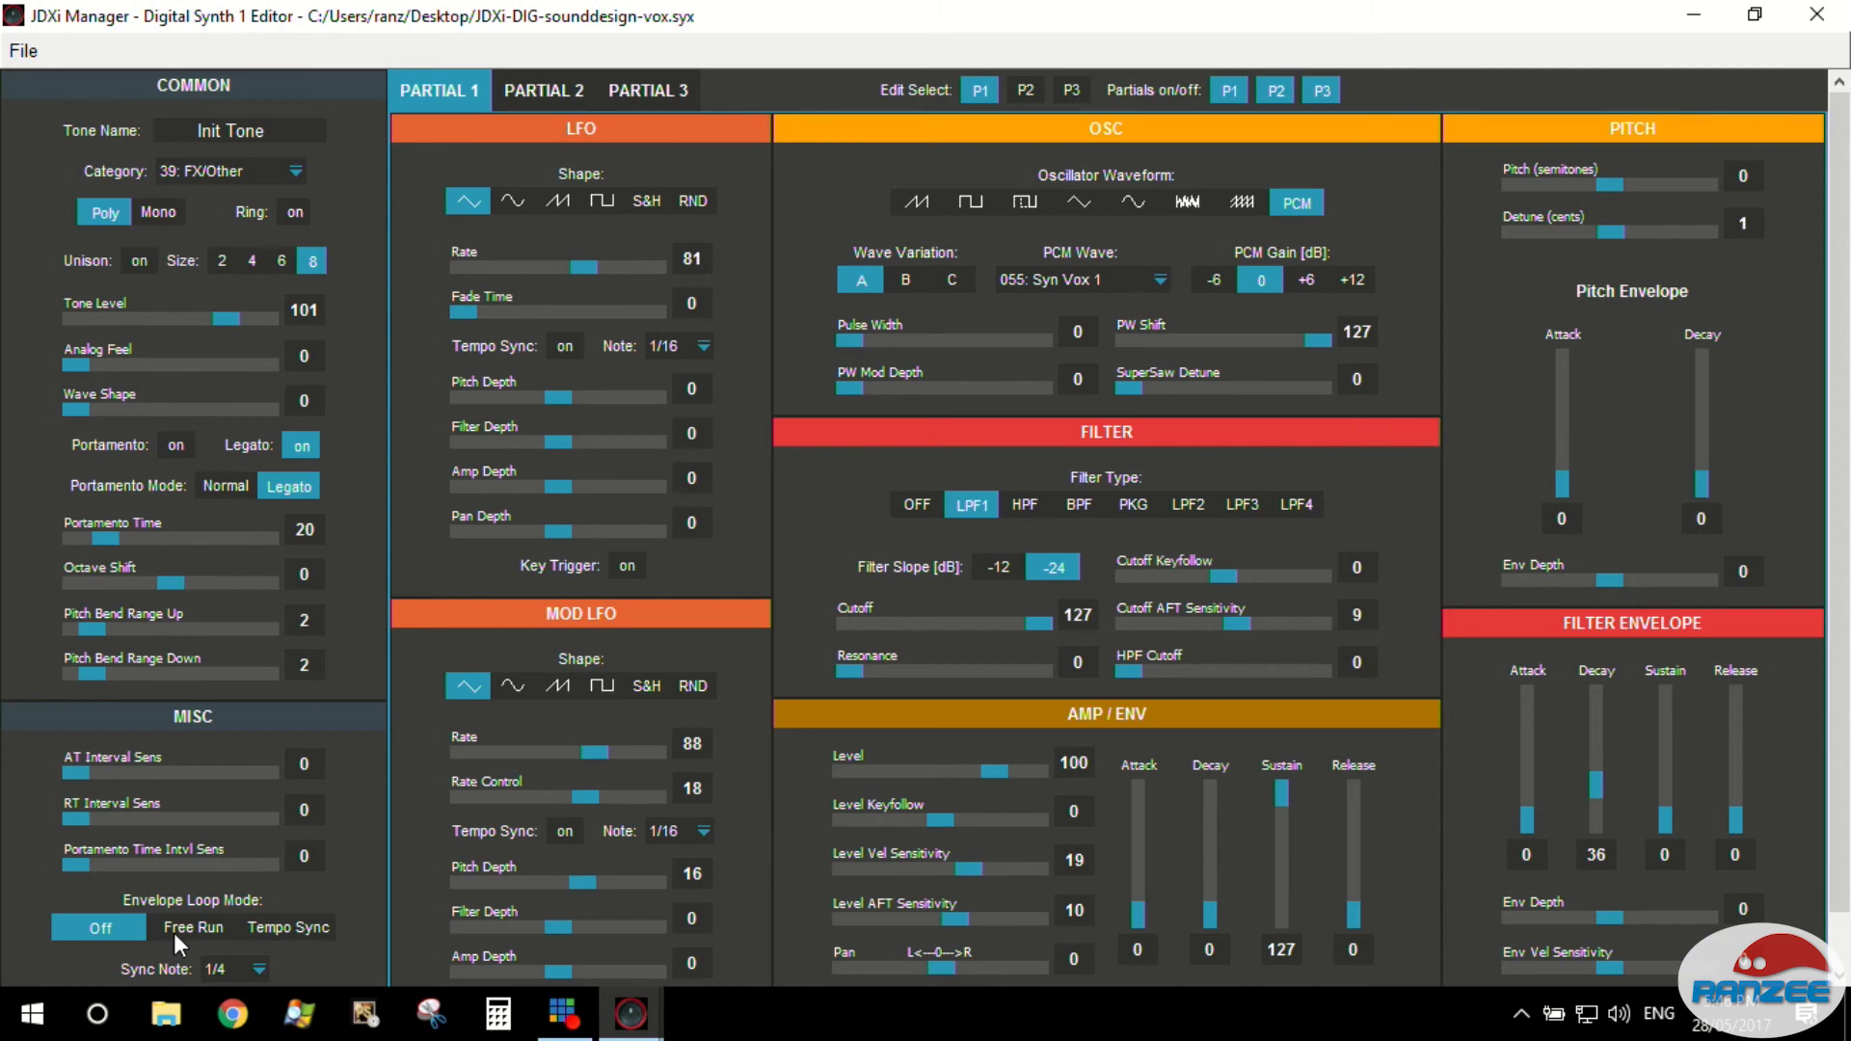
Set Envelope Loop Mode to Tempo Sync and bring up the sync note choices.
click(288, 928)
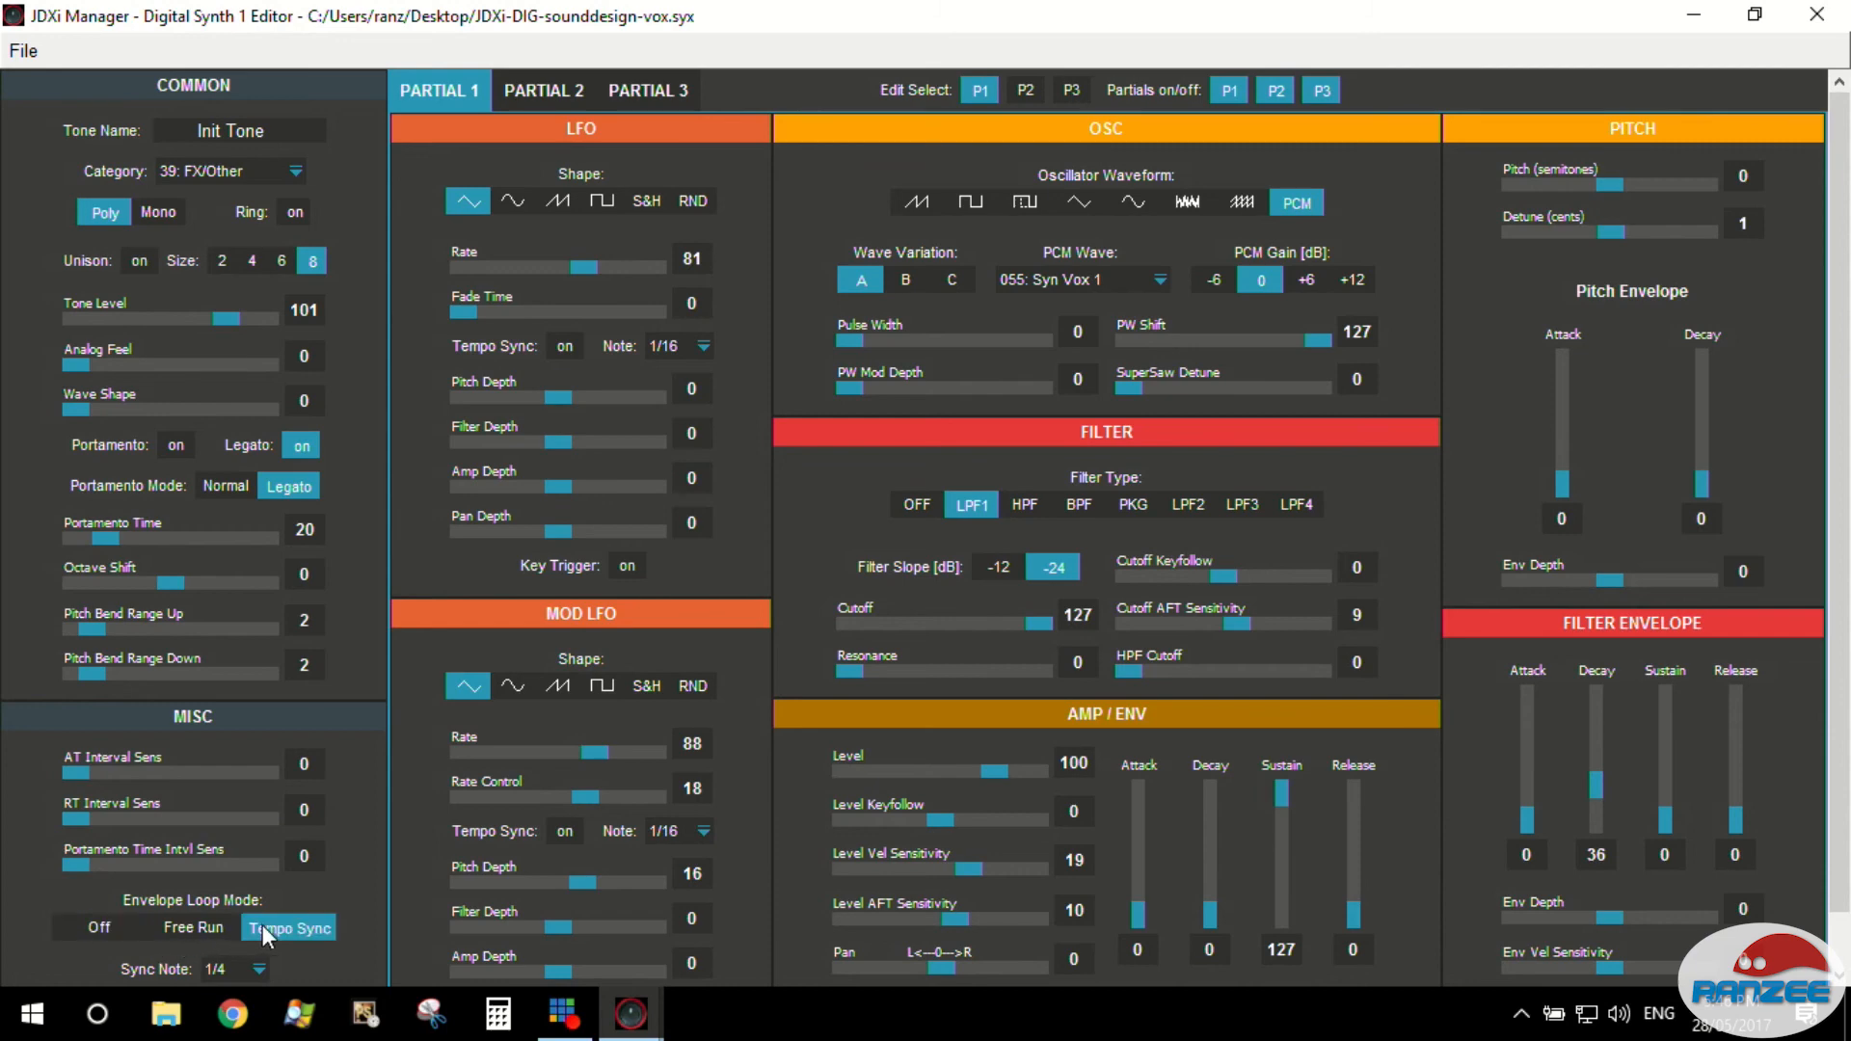
click(257, 970)
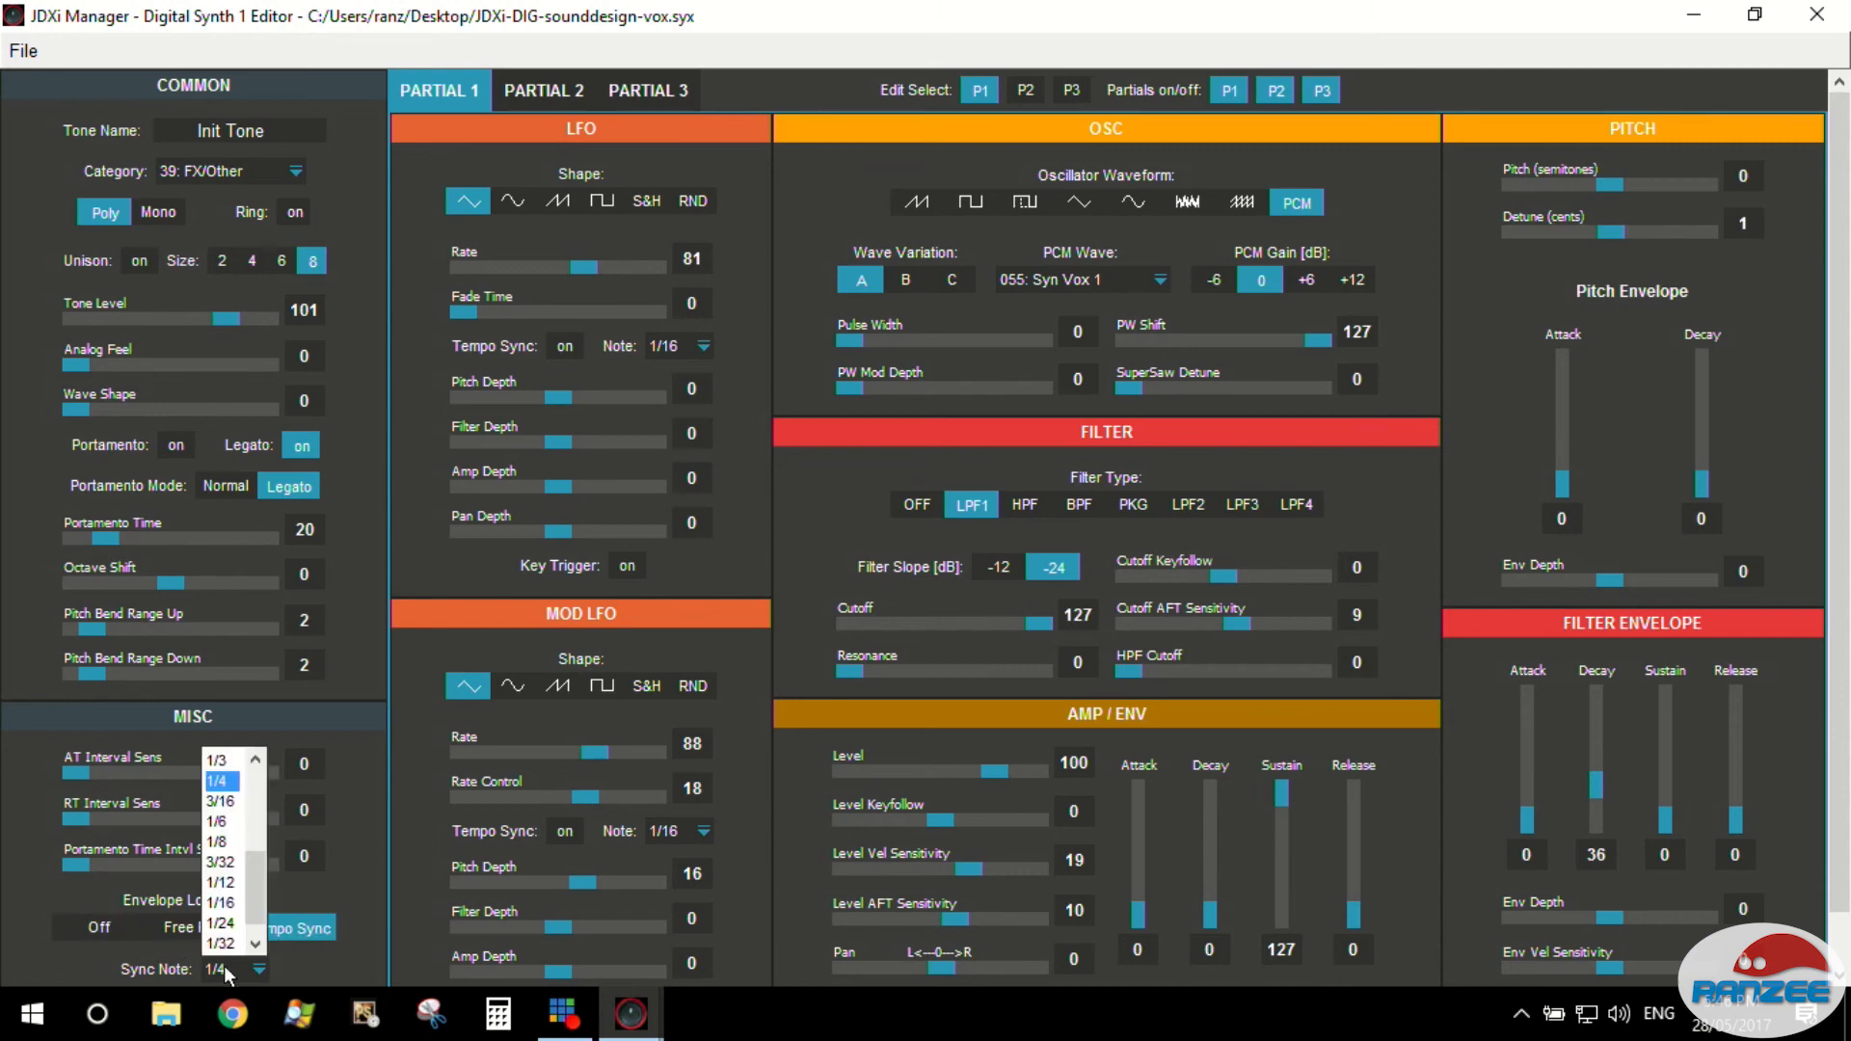